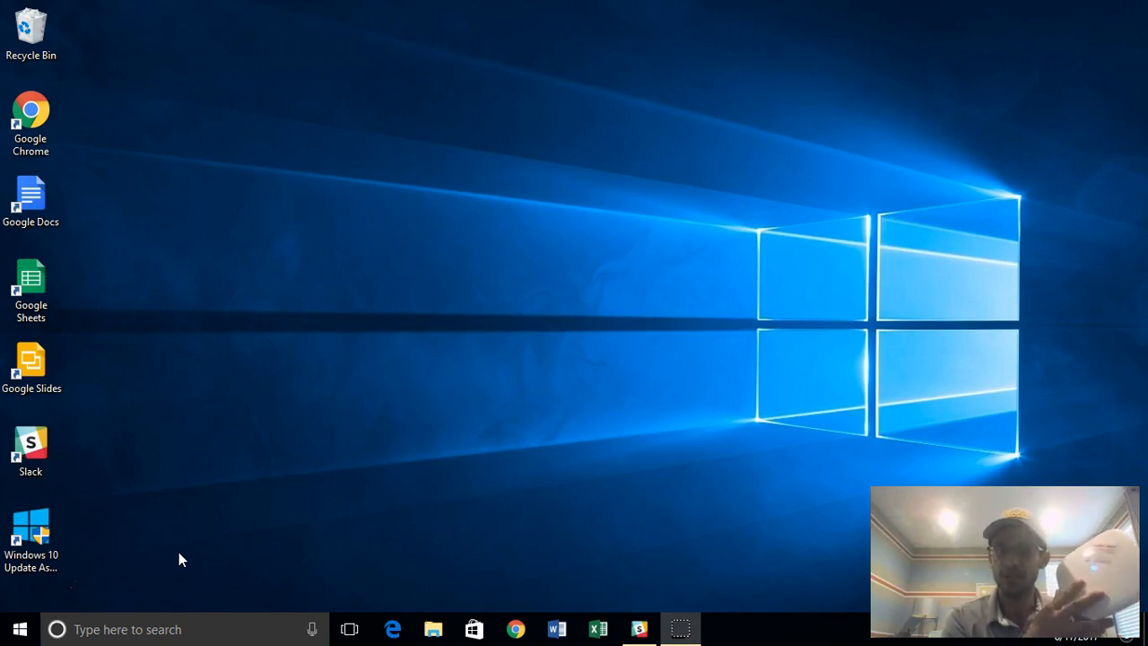
mouse_move(439, 569)
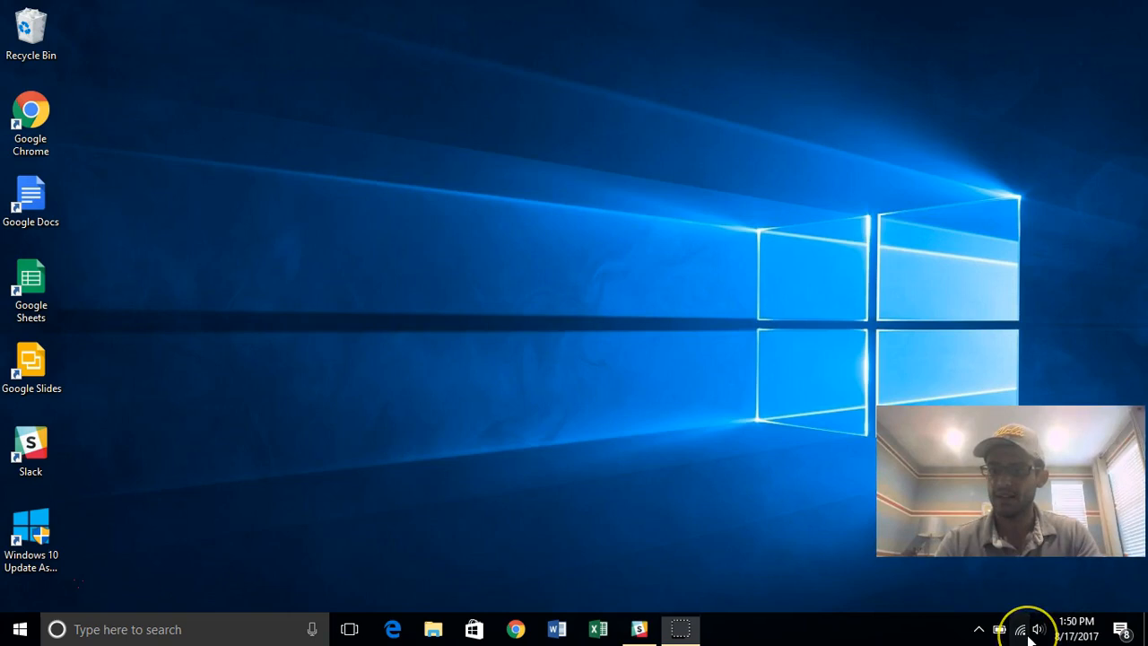
Step: Join the open RACHEL Wi-Fi network from the Windows system tray network list
left_click(1020, 629)
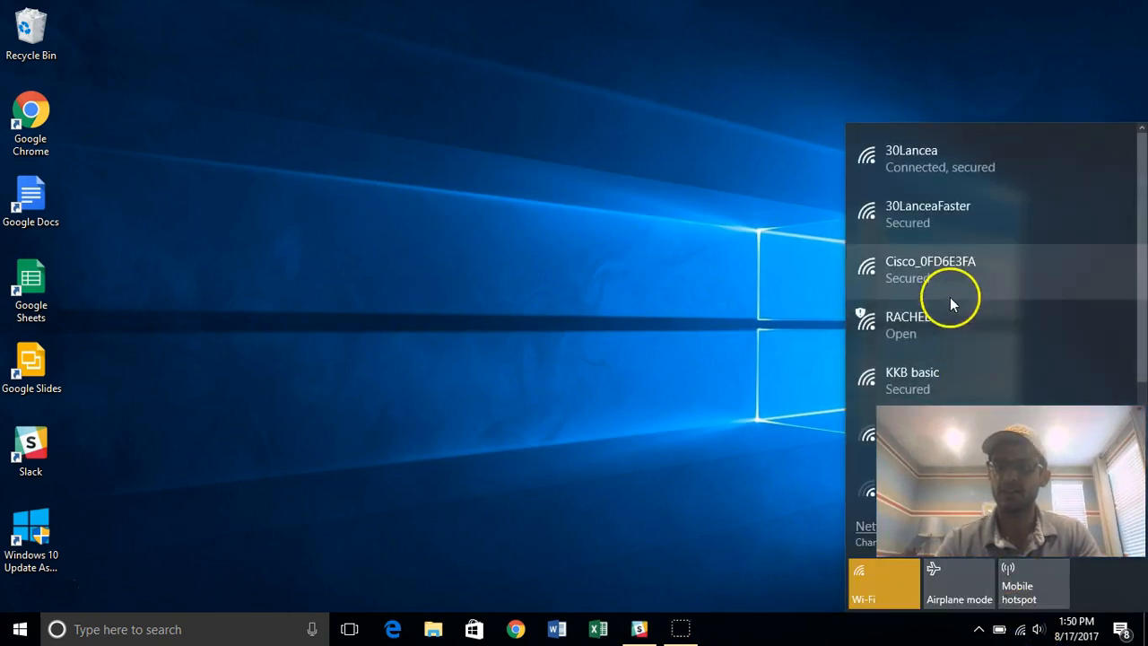
left_click(933, 325)
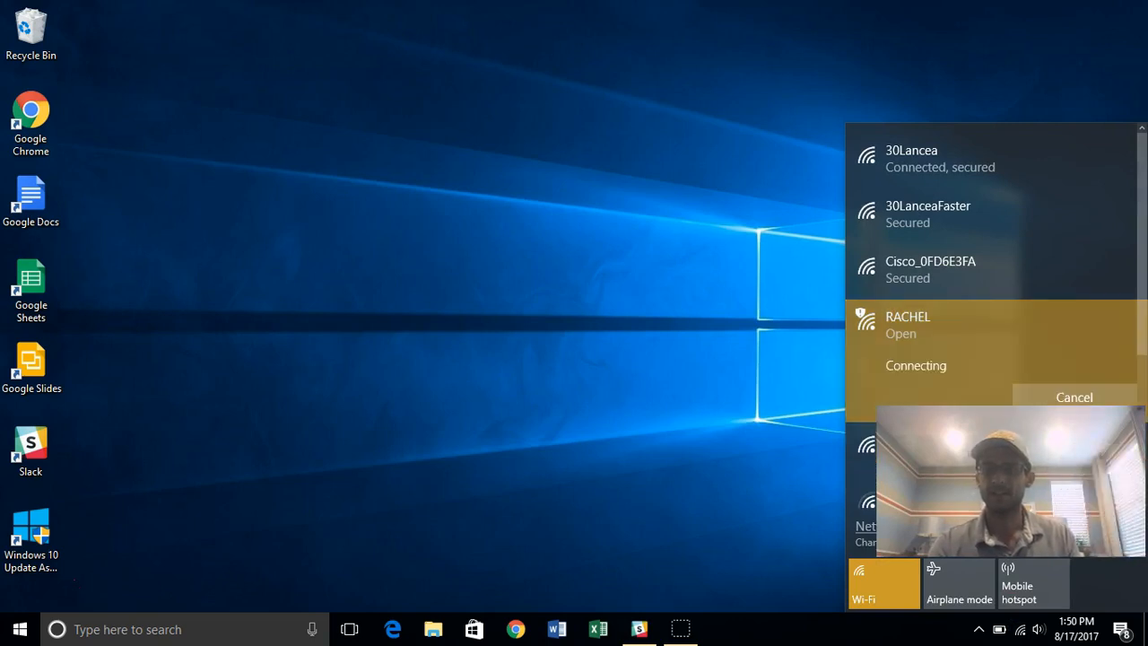
mouse_move(698, 350)
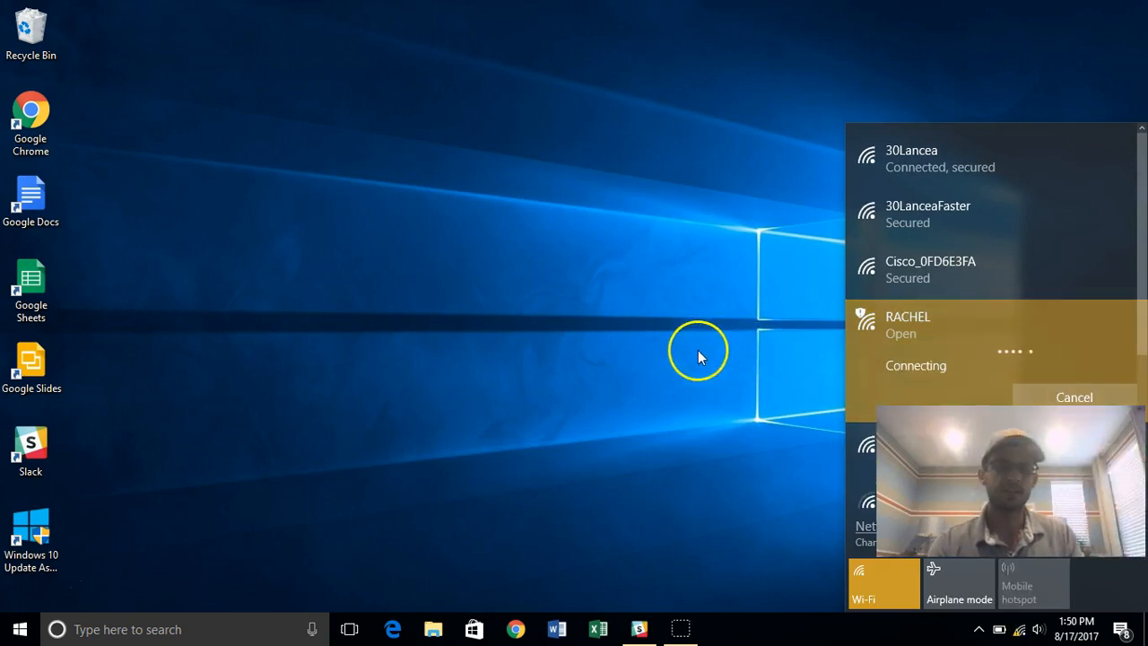
mouse_move(663, 352)
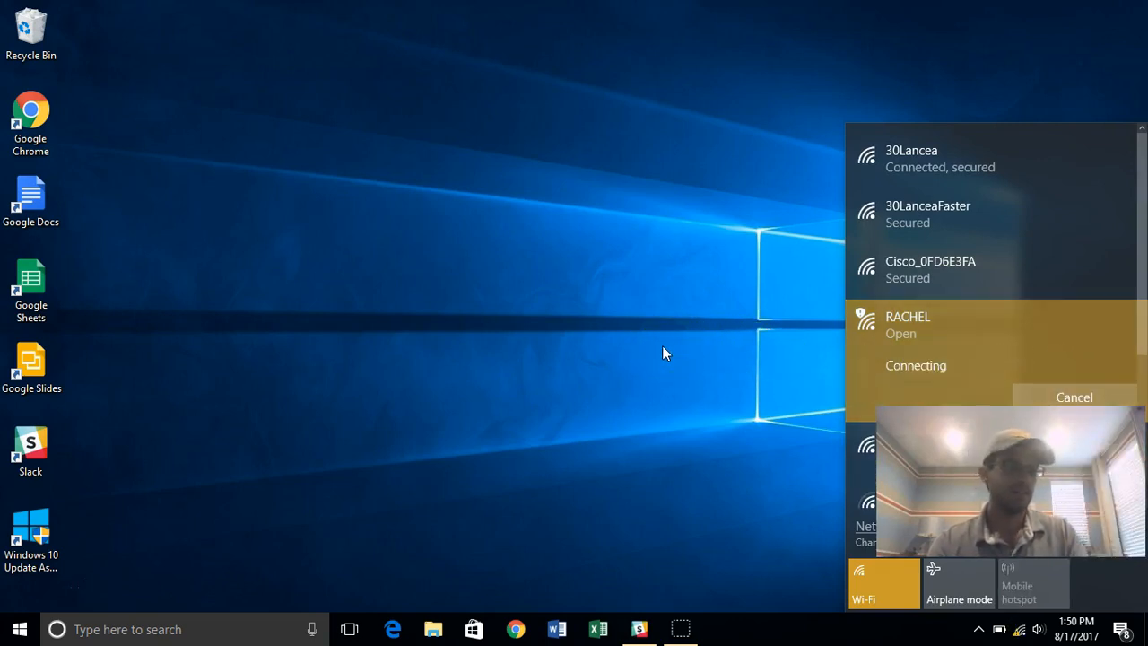
mouse_move(655, 349)
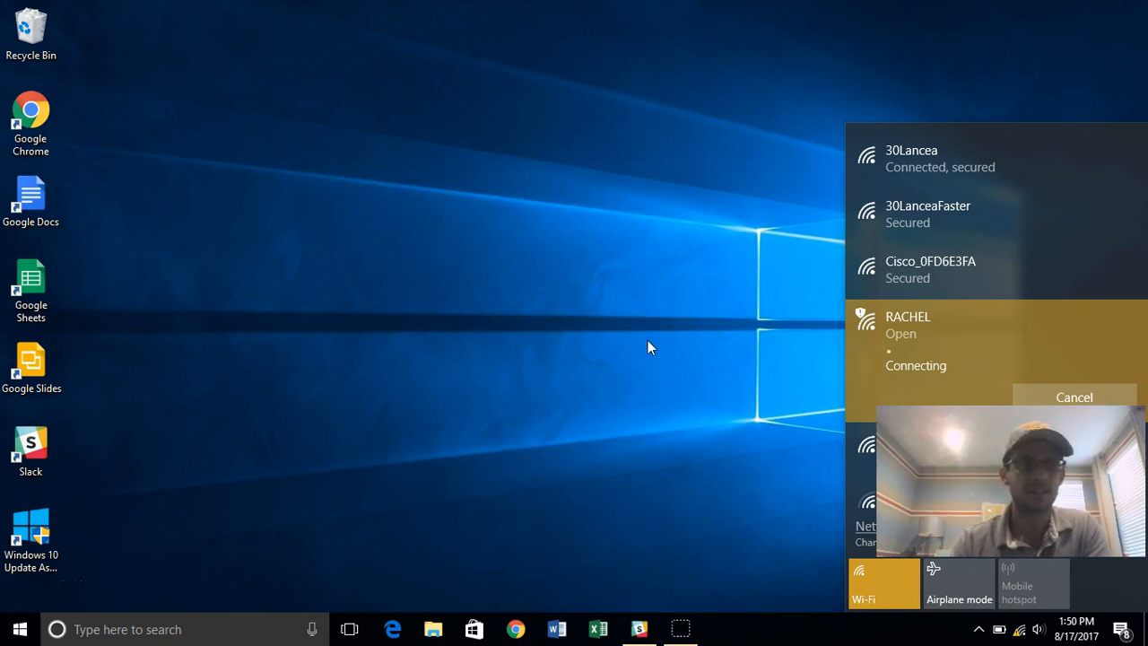
mouse_move(579, 336)
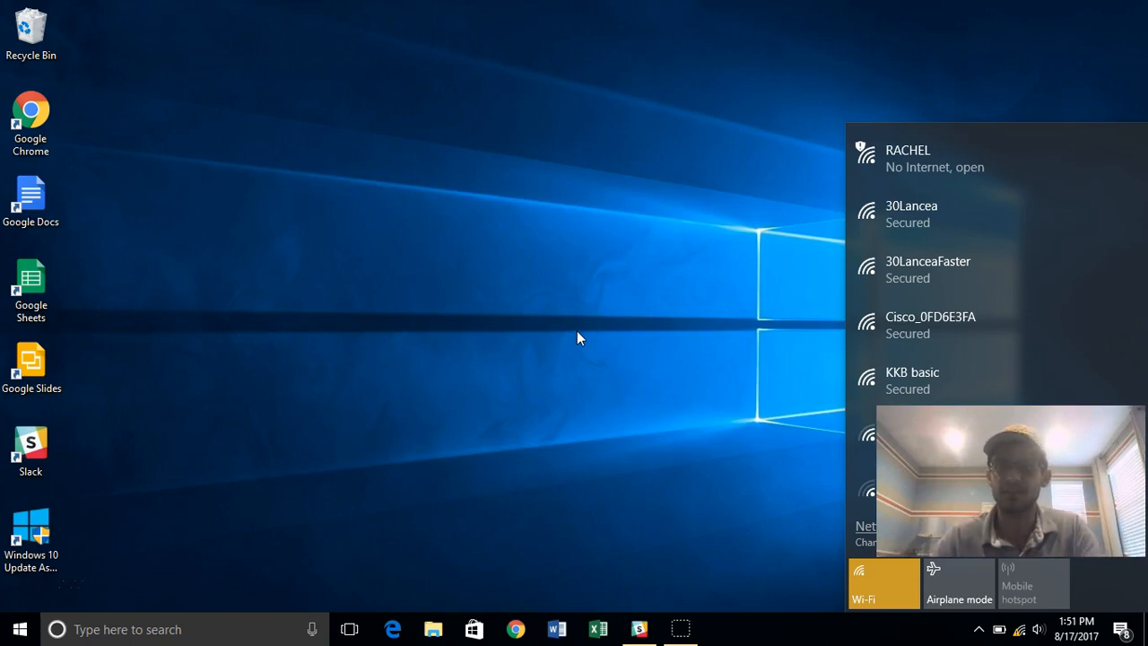
mouse_move(610, 269)
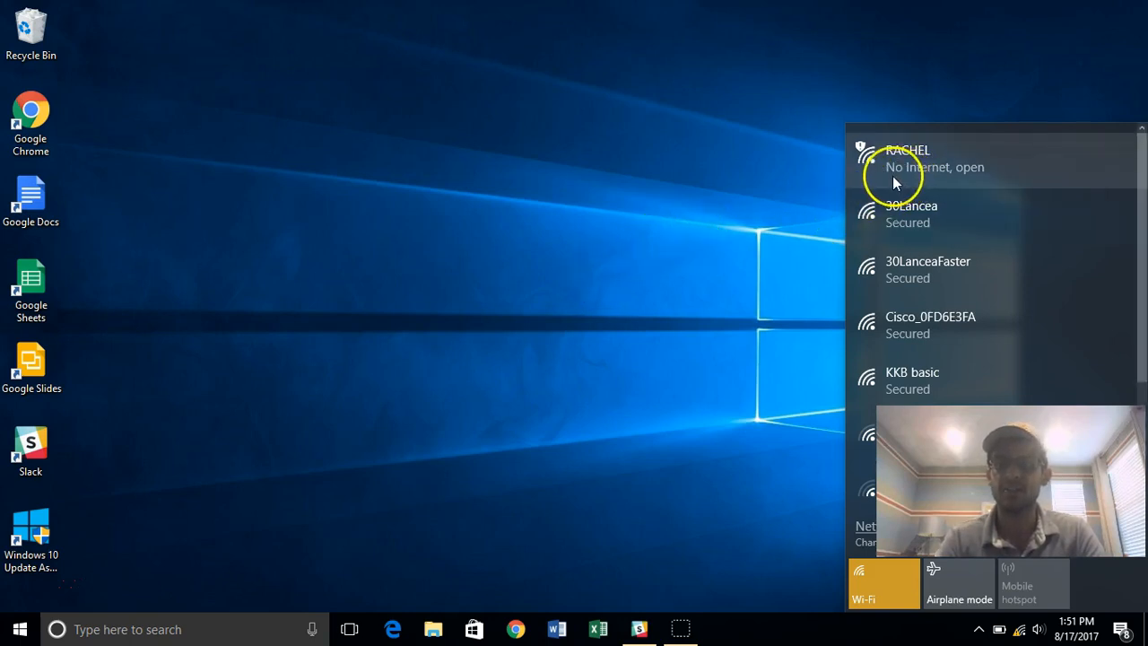
mouse_move(973, 176)
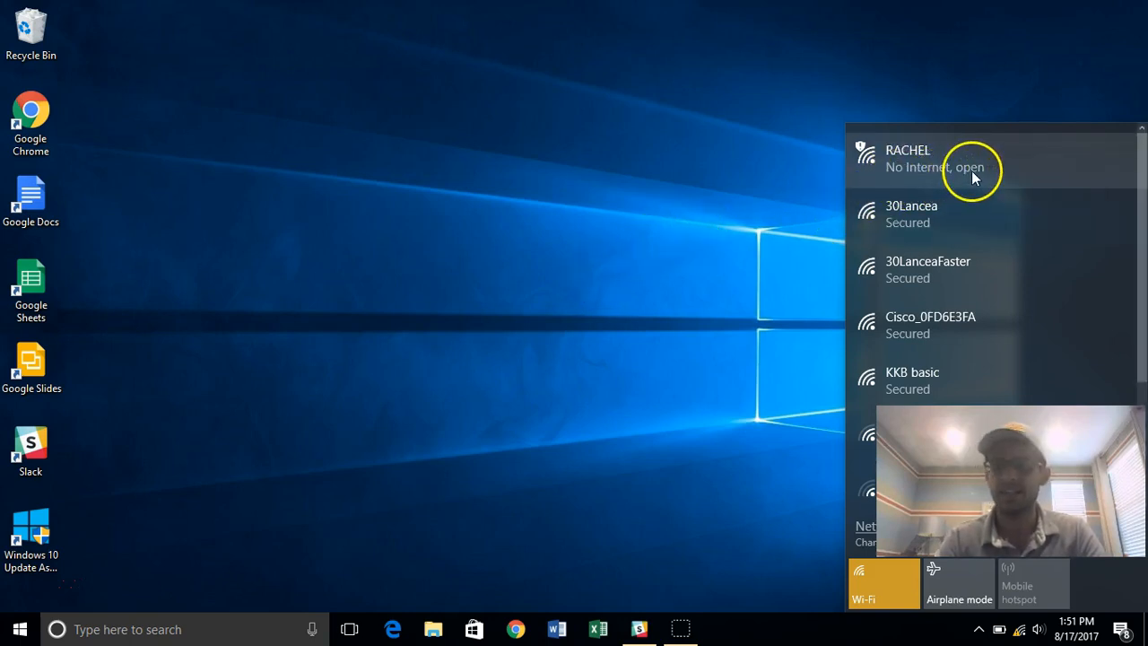
mouse_move(668, 224)
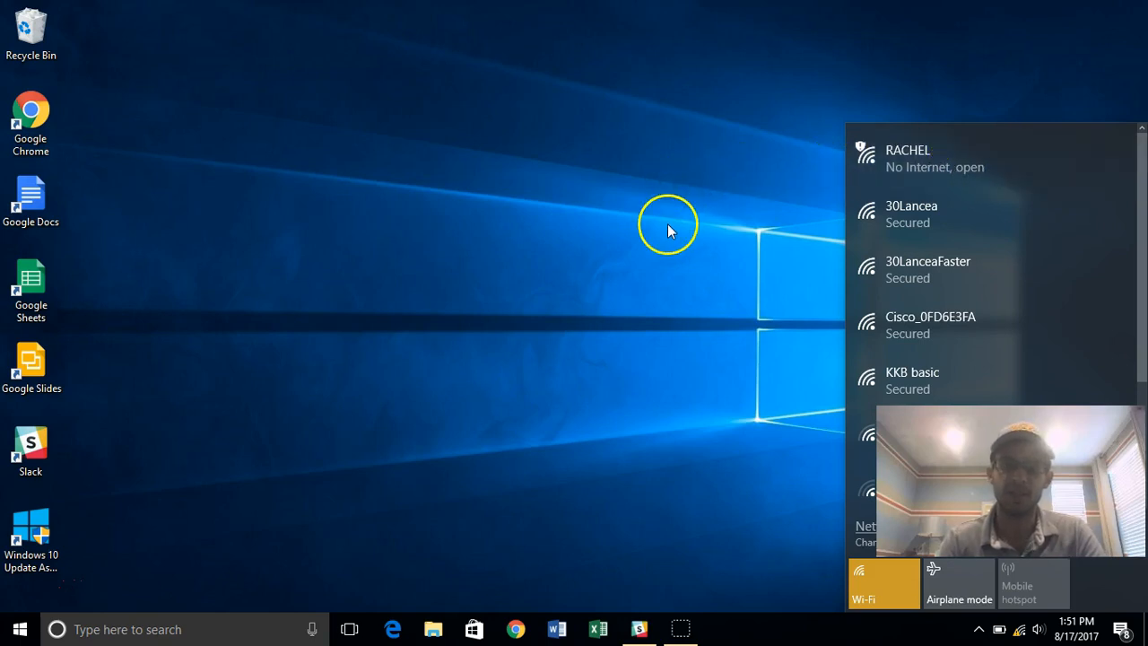
Step: Launch Chrome and go to 192.168.88.1 to load the RACHEL home page
left_click(487, 579)
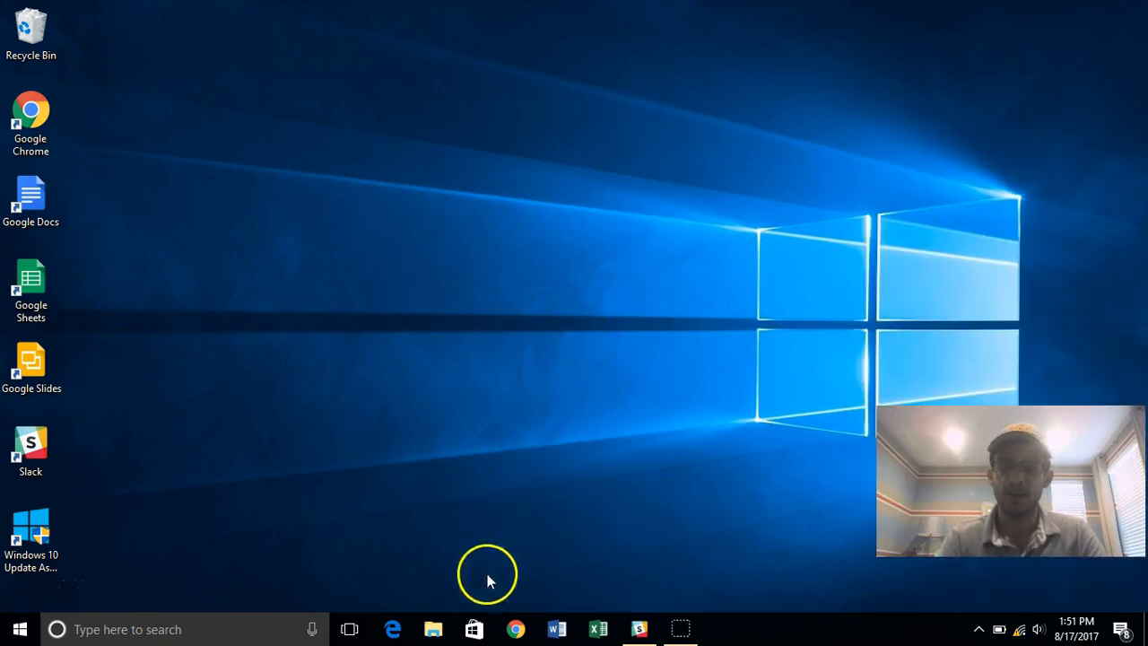
mouse_move(516, 629)
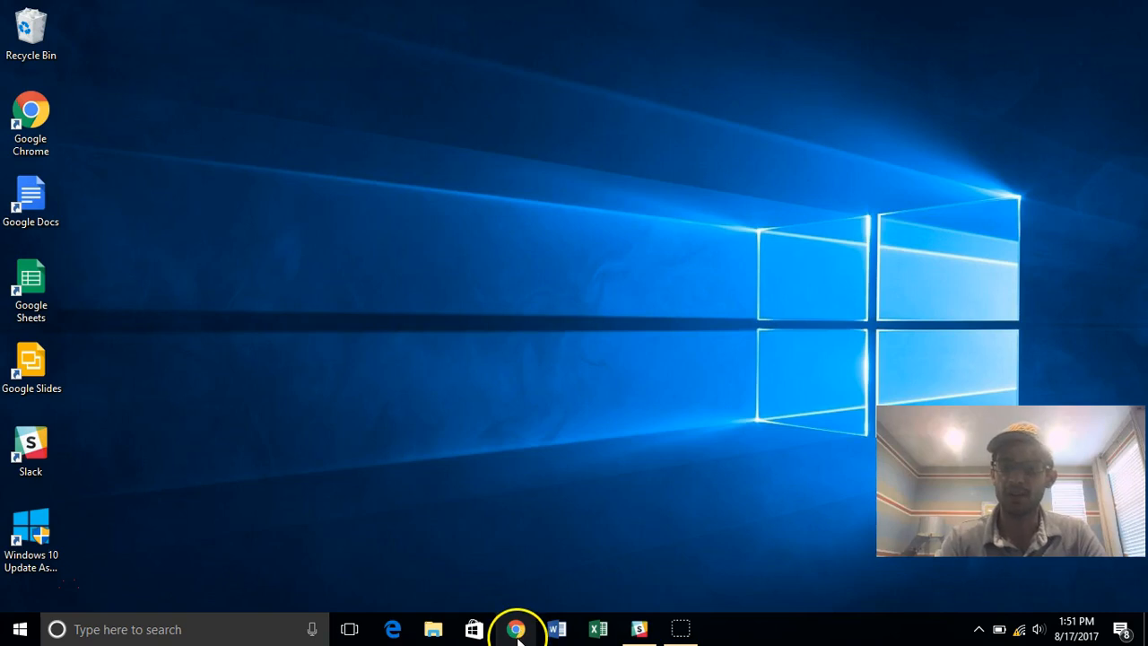
left_click(516, 629)
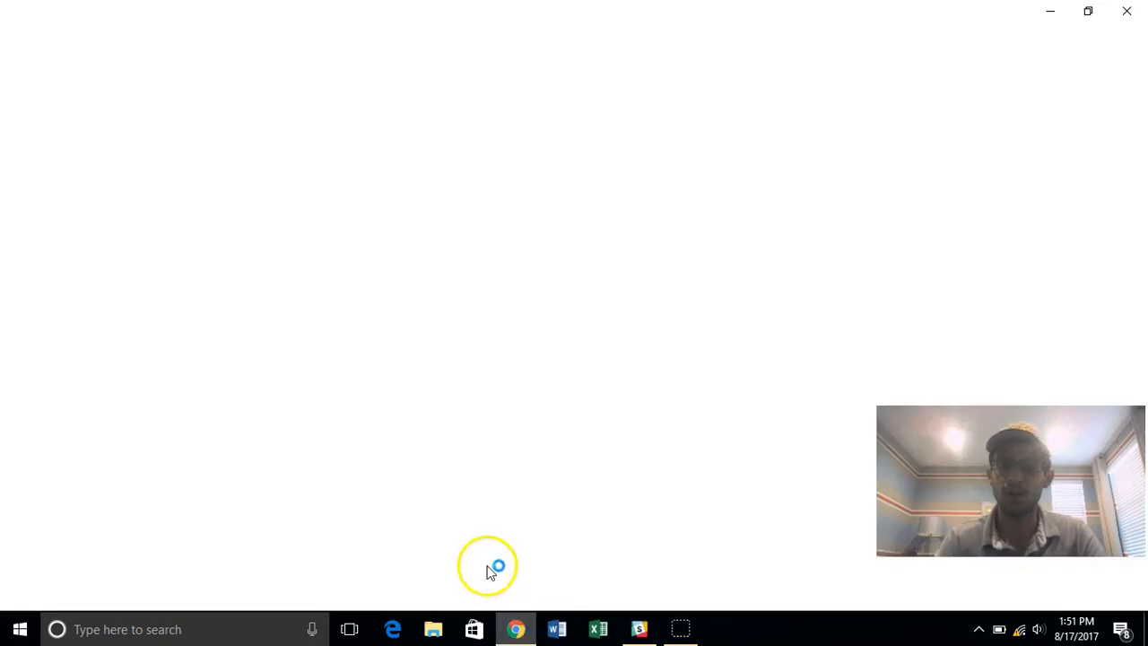
left_click(515, 629)
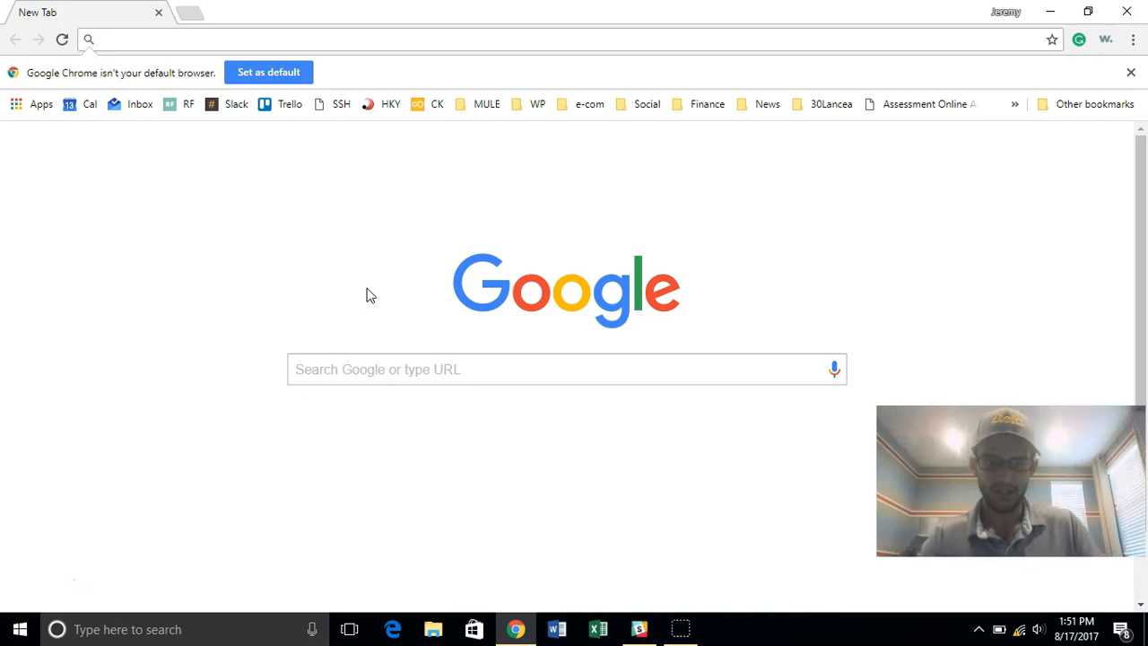
type("192.168.88.1")
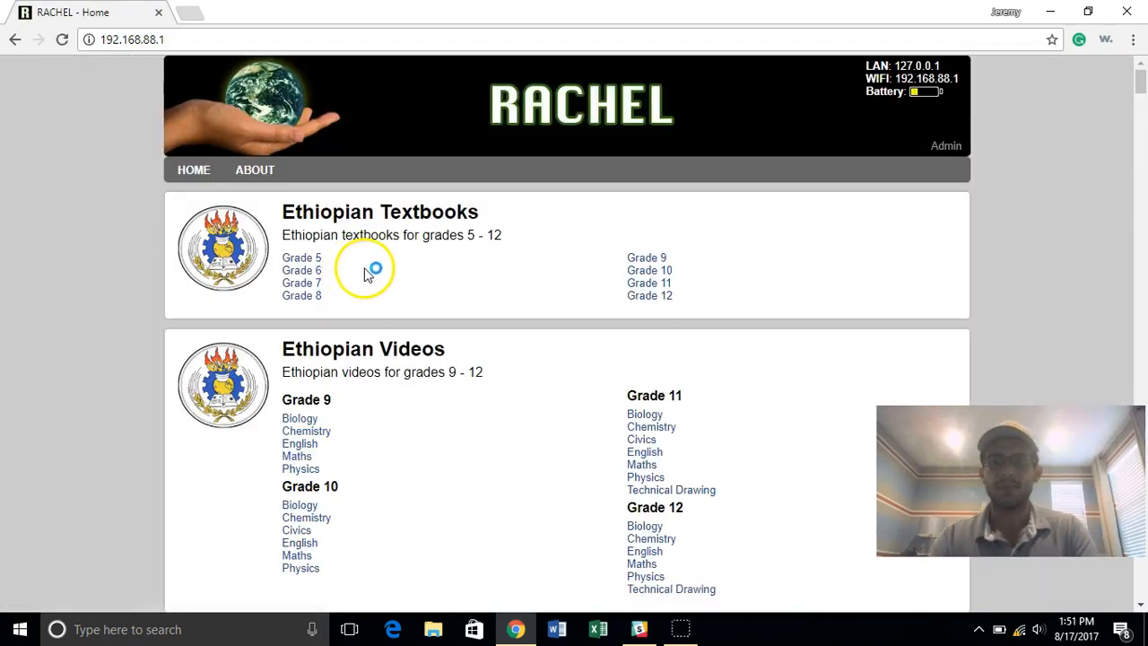
mouse_move(507, 277)
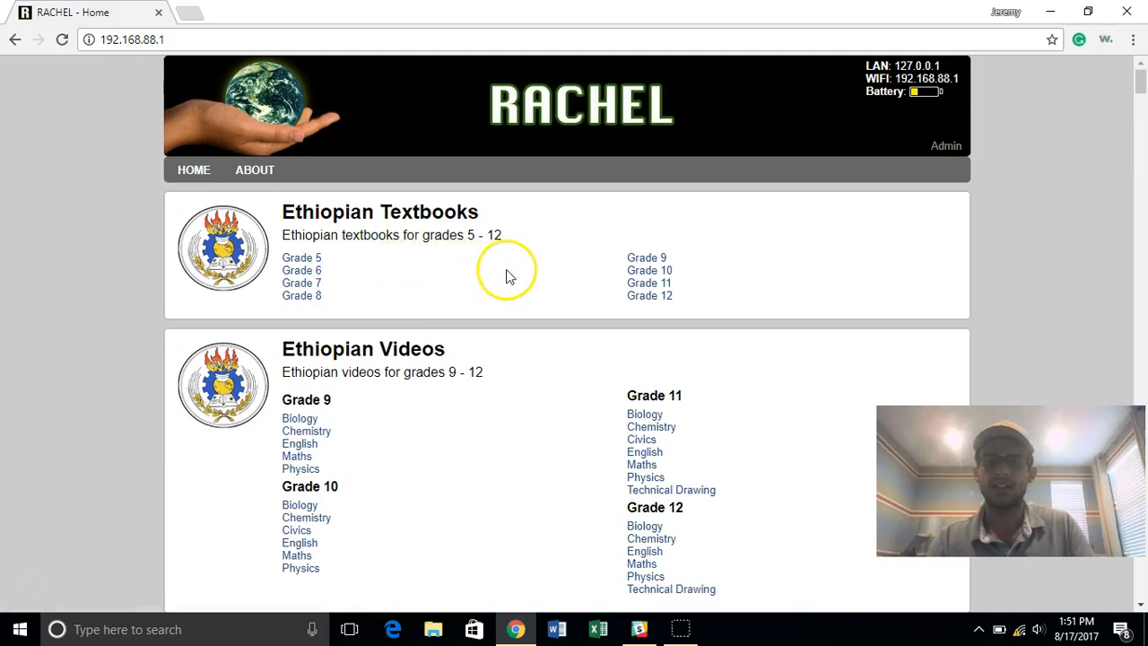
mouse_move(1058, 161)
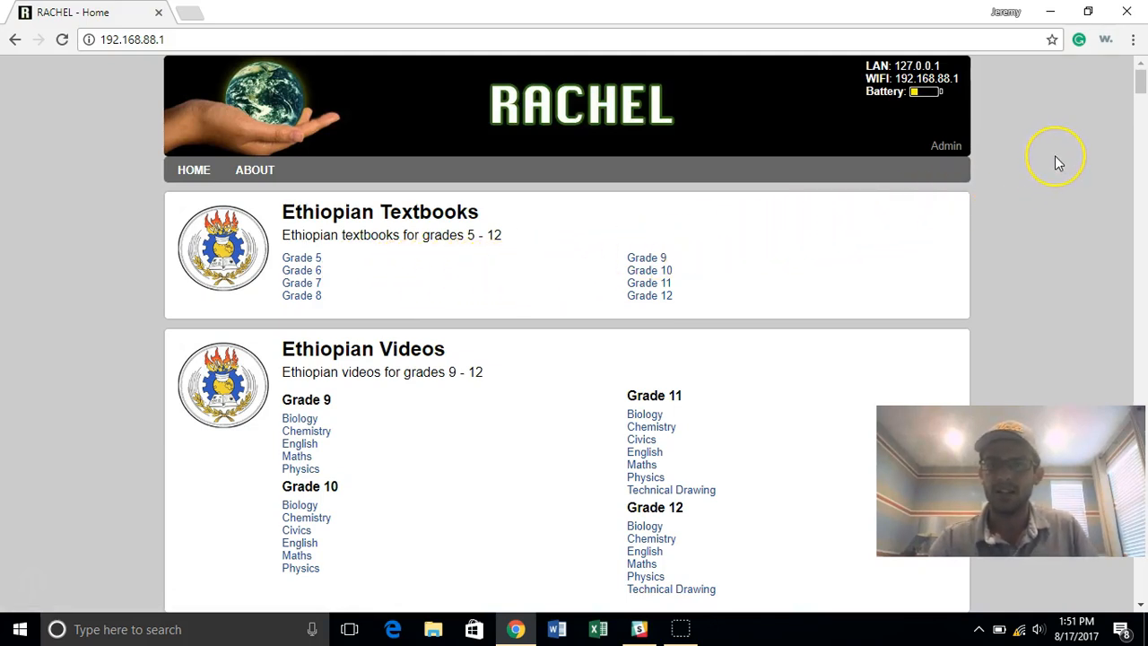
mouse_move(1059, 162)
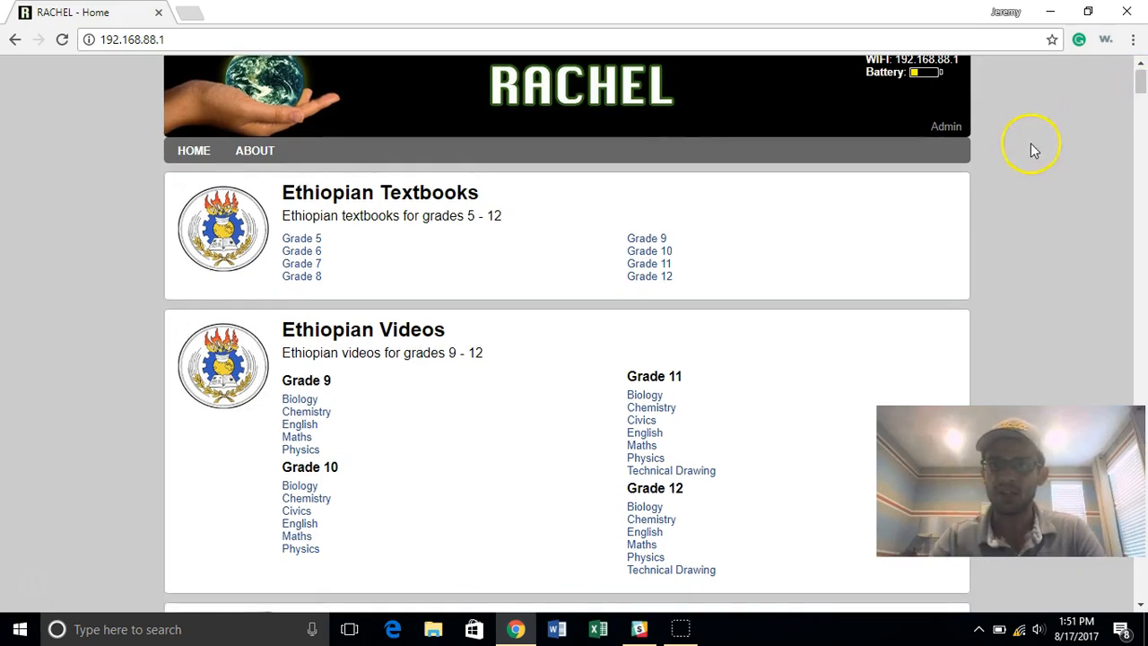
mouse_move(566, 309)
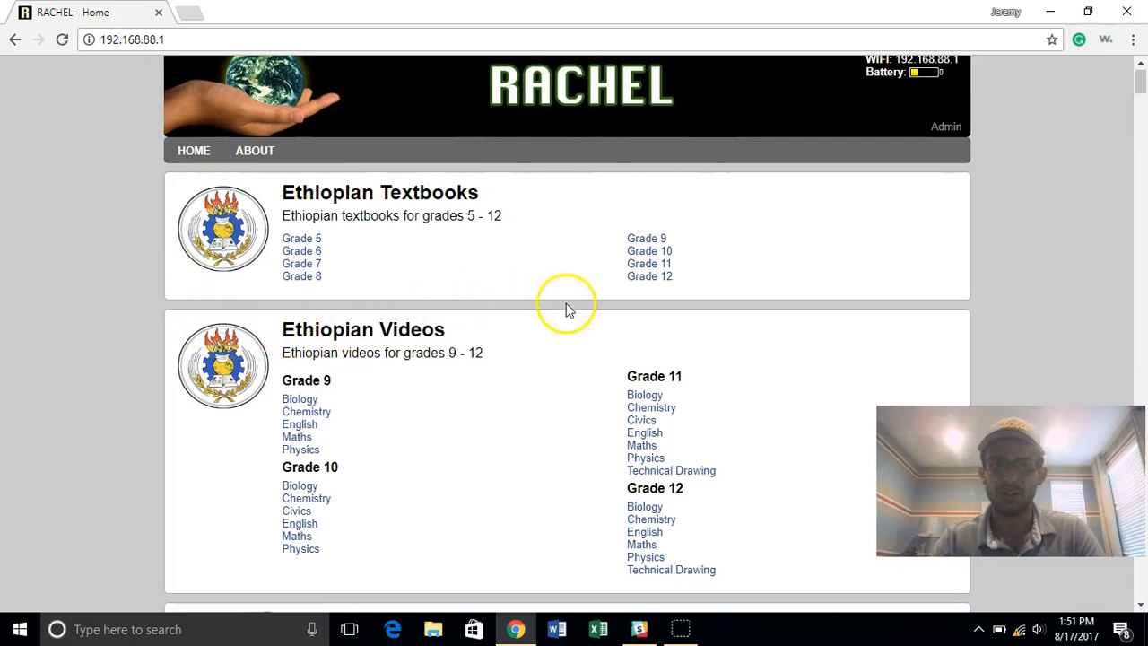
mouse_move(155, 202)
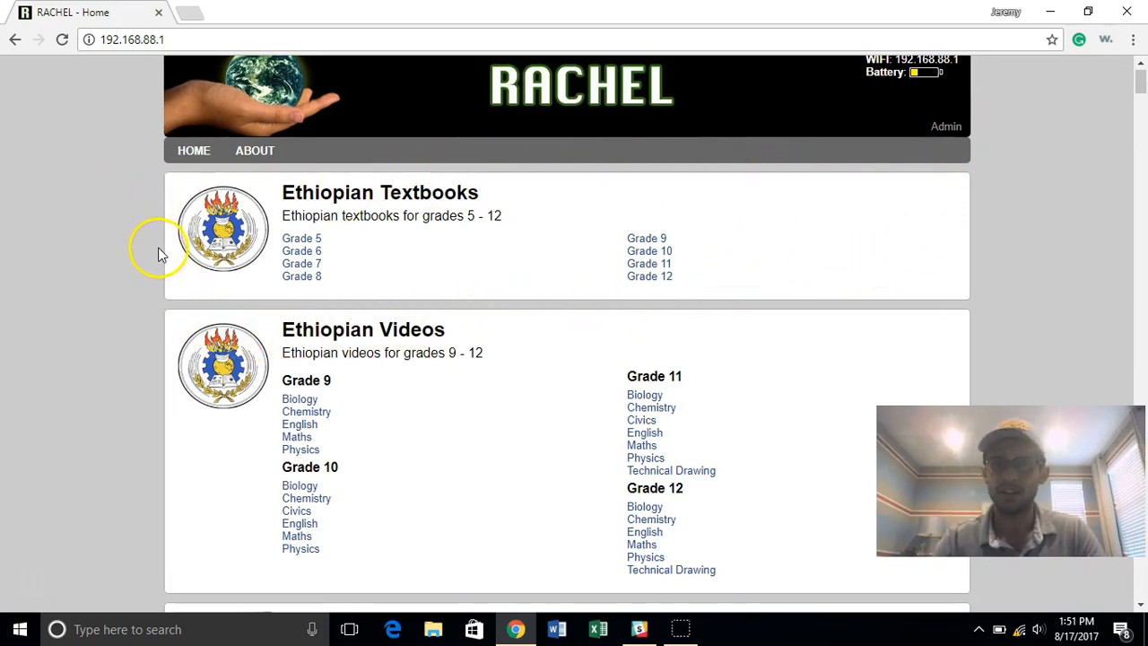
mouse_move(179, 243)
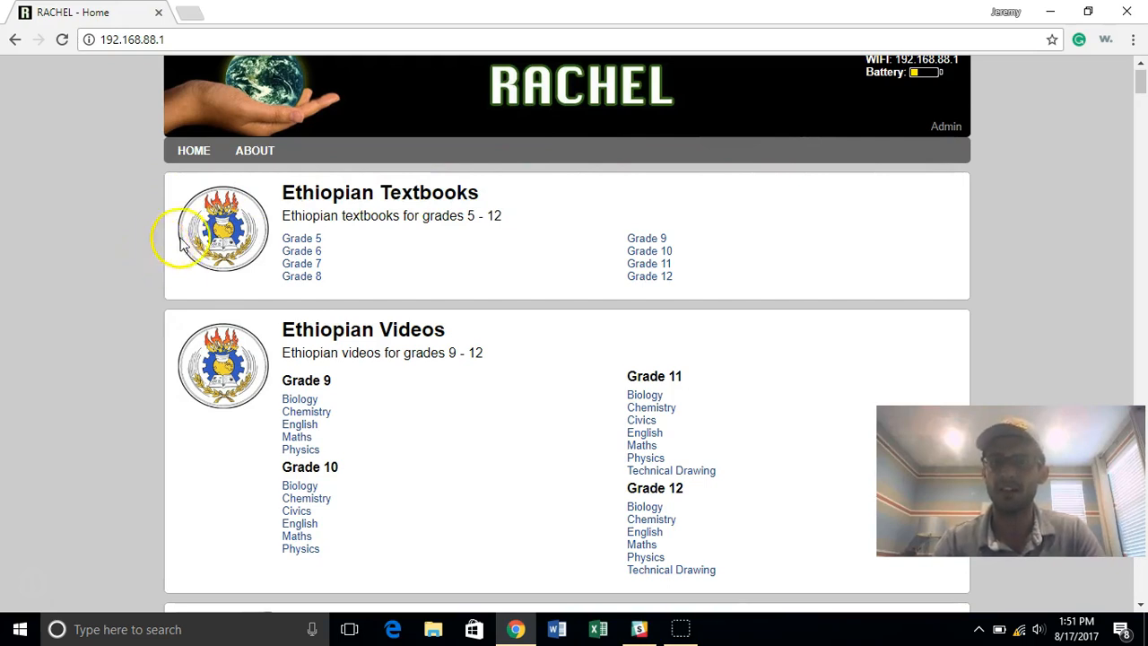
mouse_move(713, 216)
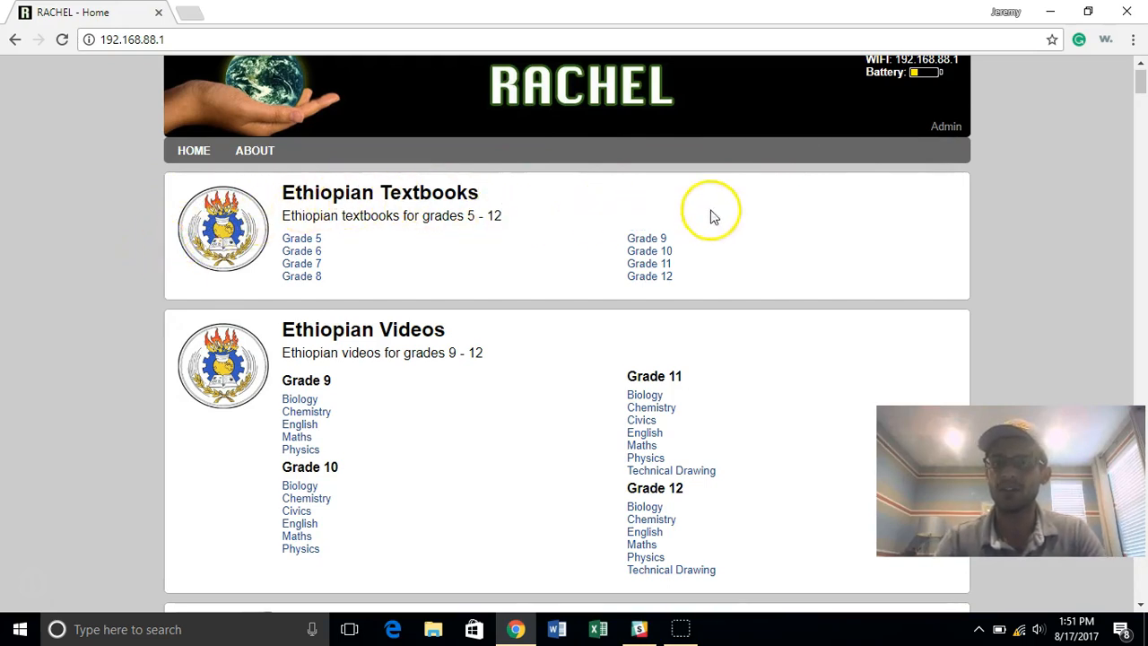
mouse_move(1139, 81)
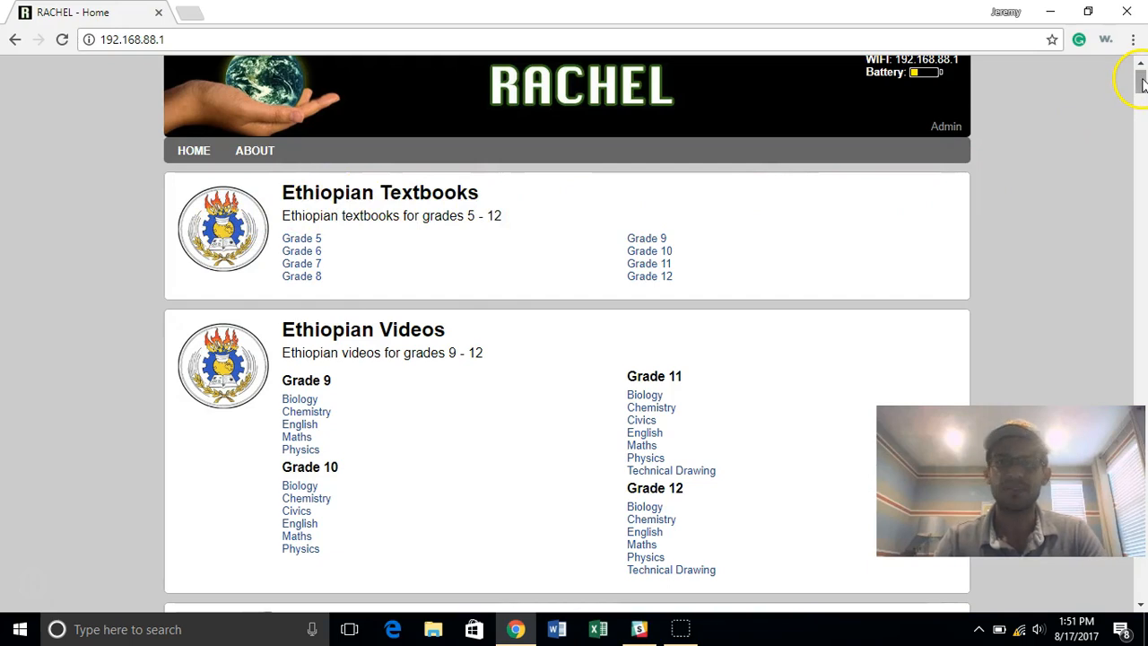
scroll("down", 3)
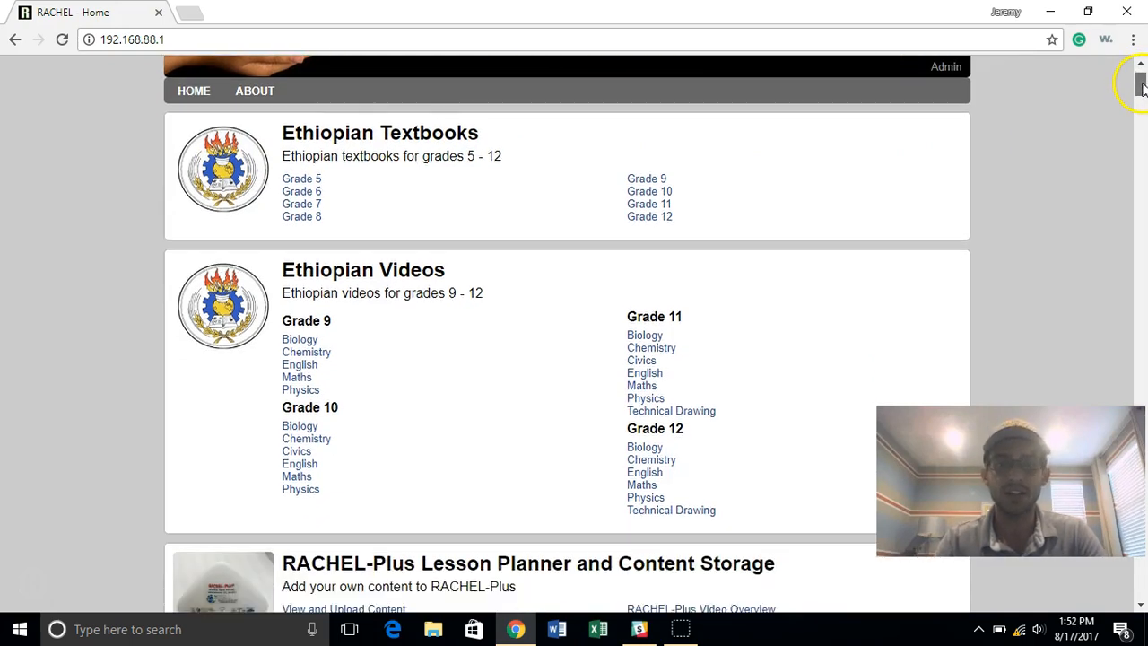
scroll("down", 3)
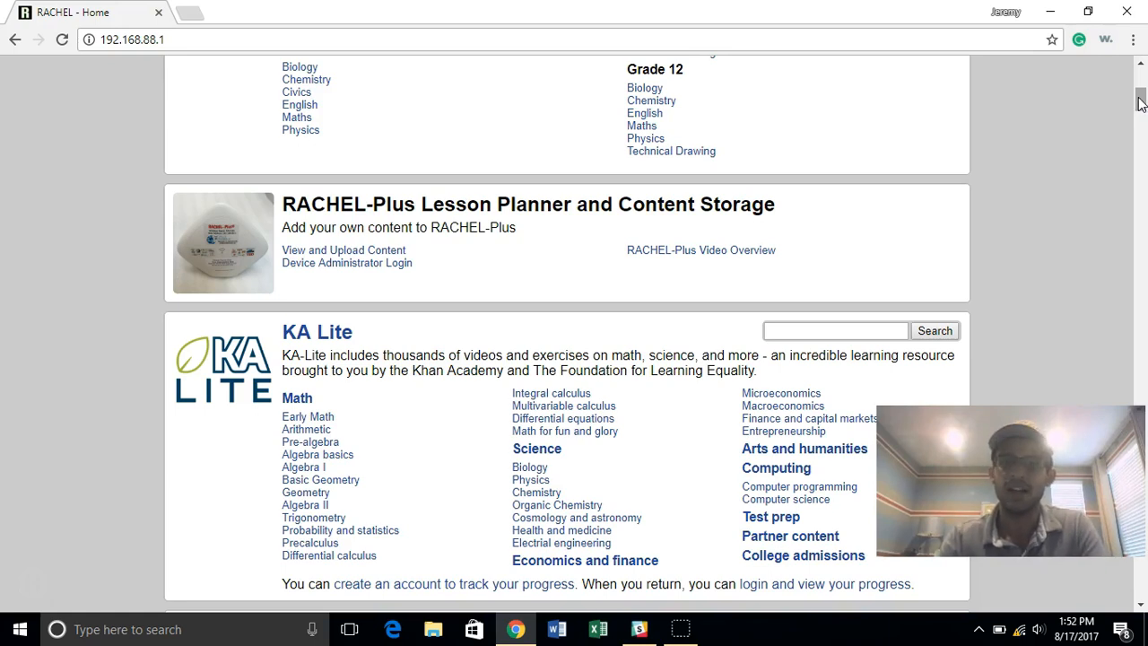
scroll("down", 3)
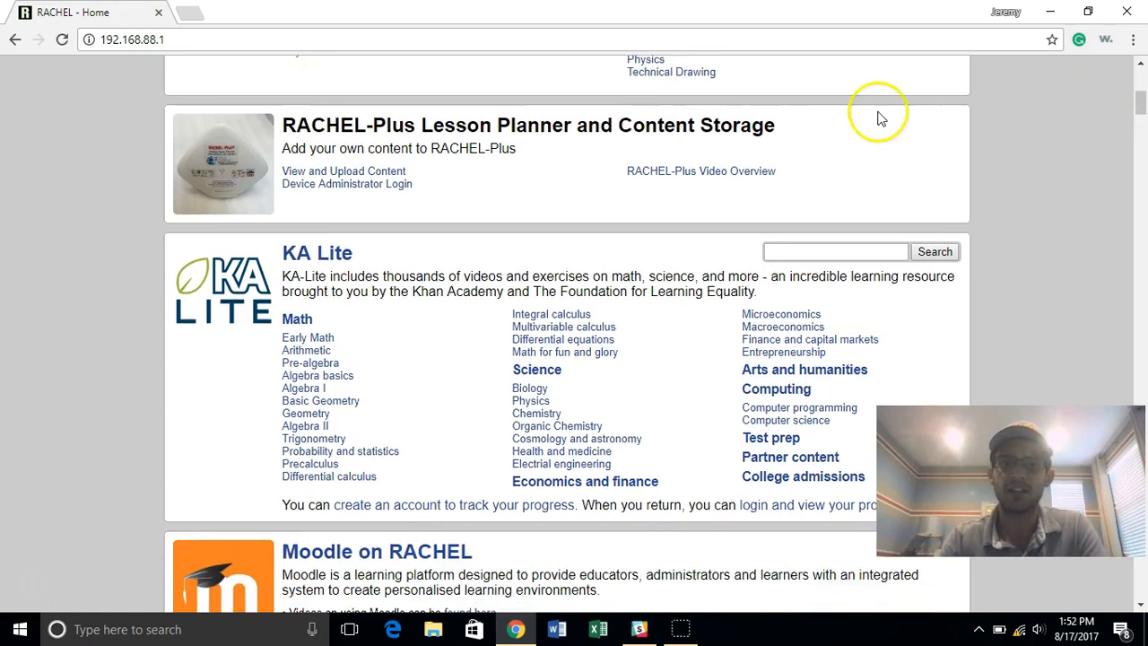
mouse_move(910, 189)
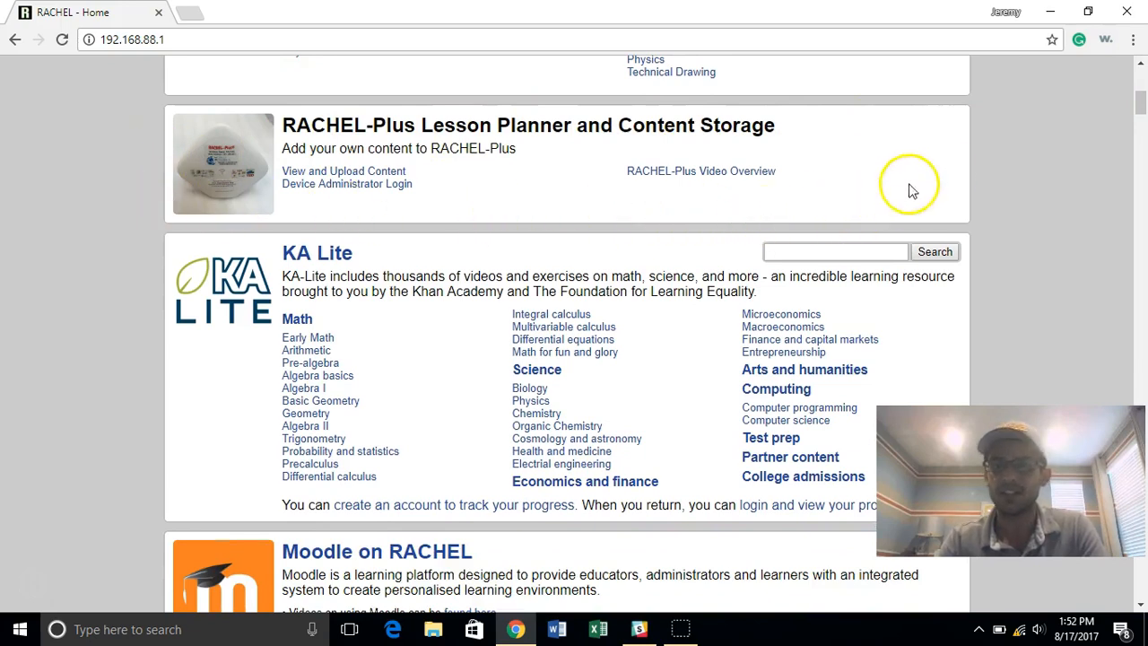
mouse_move(303, 92)
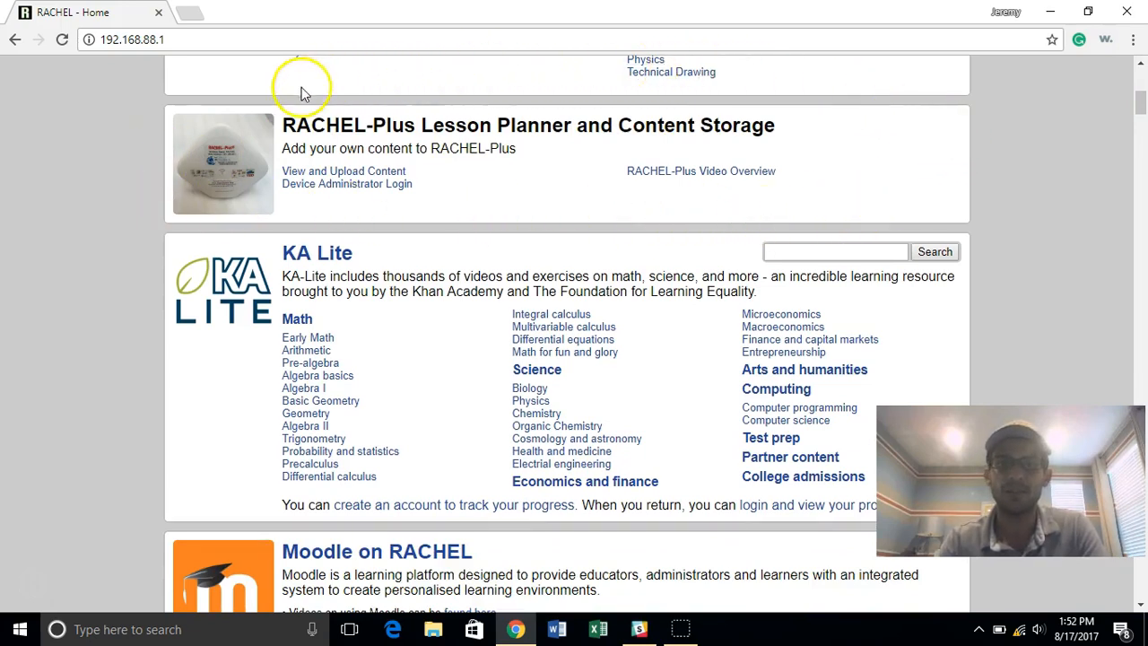
mouse_move(417, 199)
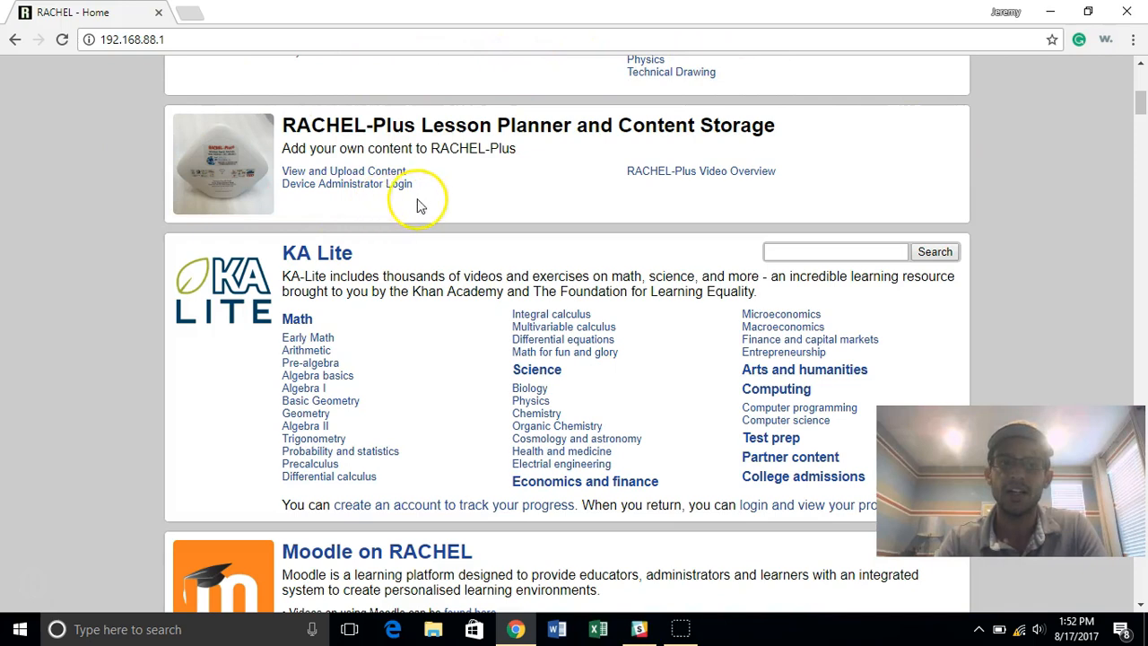
mouse_move(456, 199)
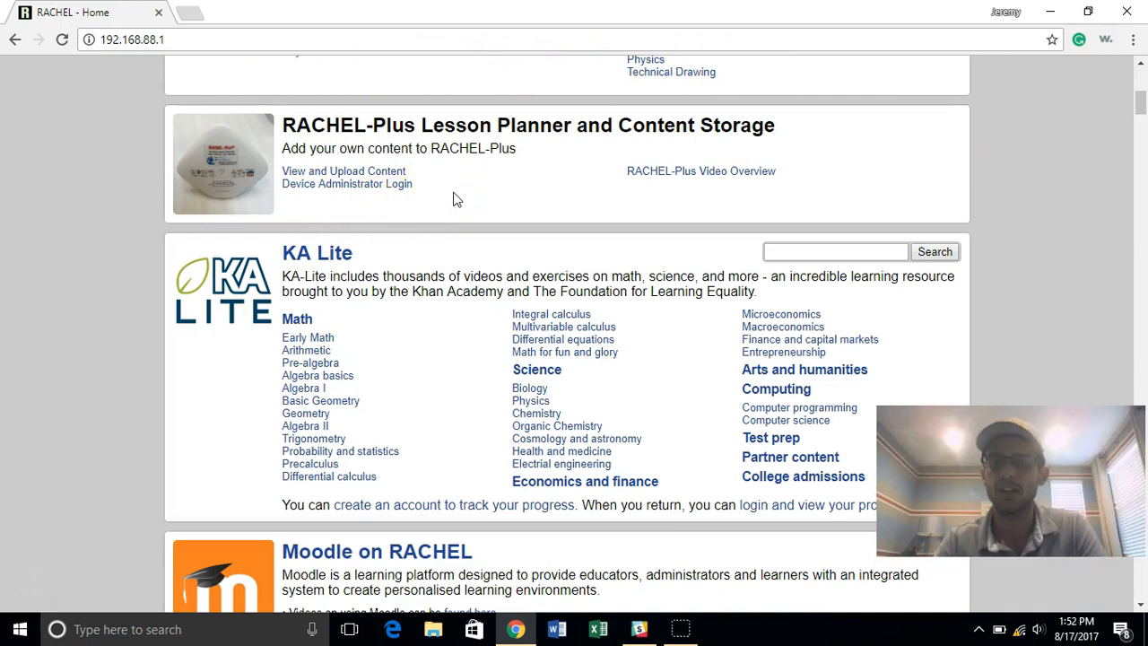
mouse_move(465, 195)
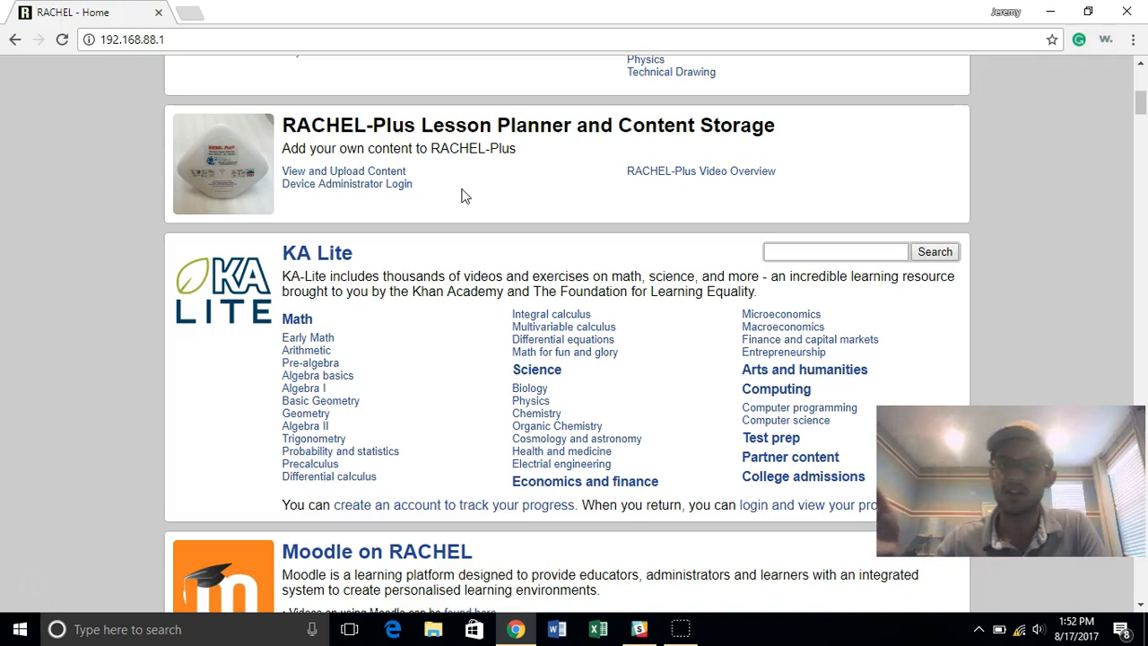
mouse_move(350, 164)
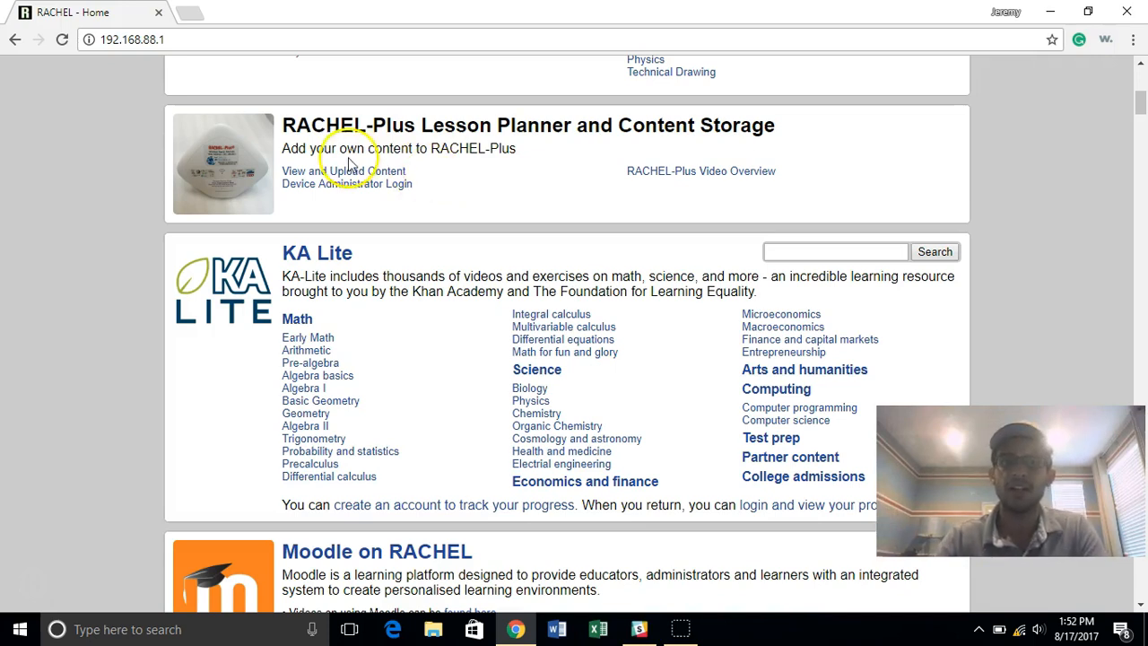
Step: Open 'View and Upload Content' and log in to the Content Hub with the teacher password
left_click(343, 170)
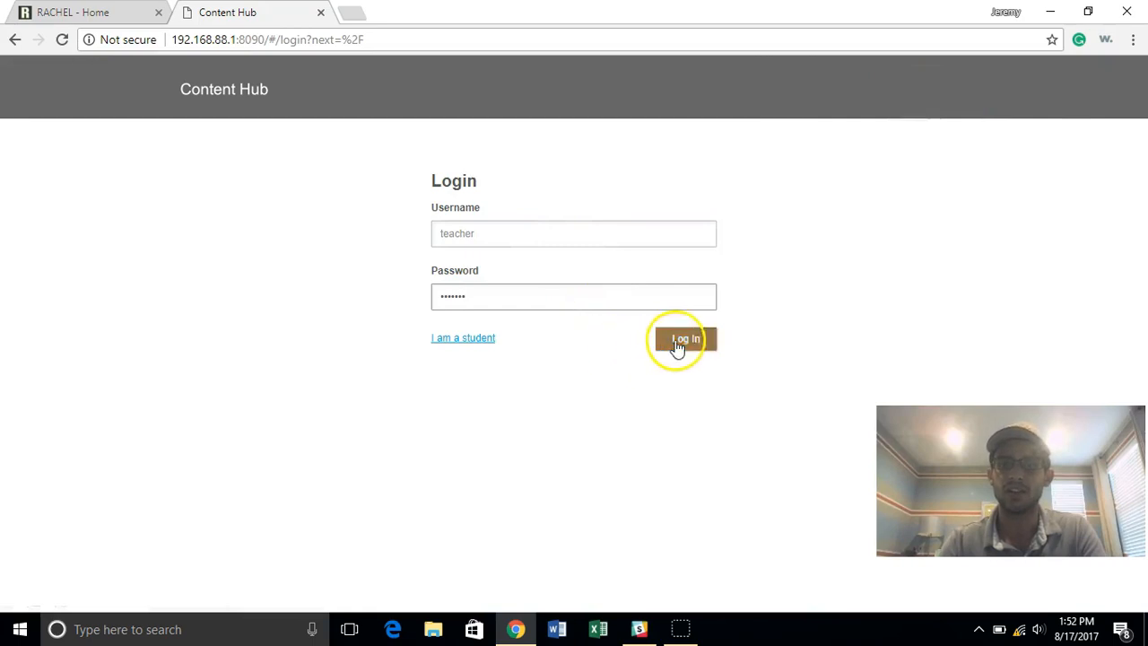
left_click(685, 338)
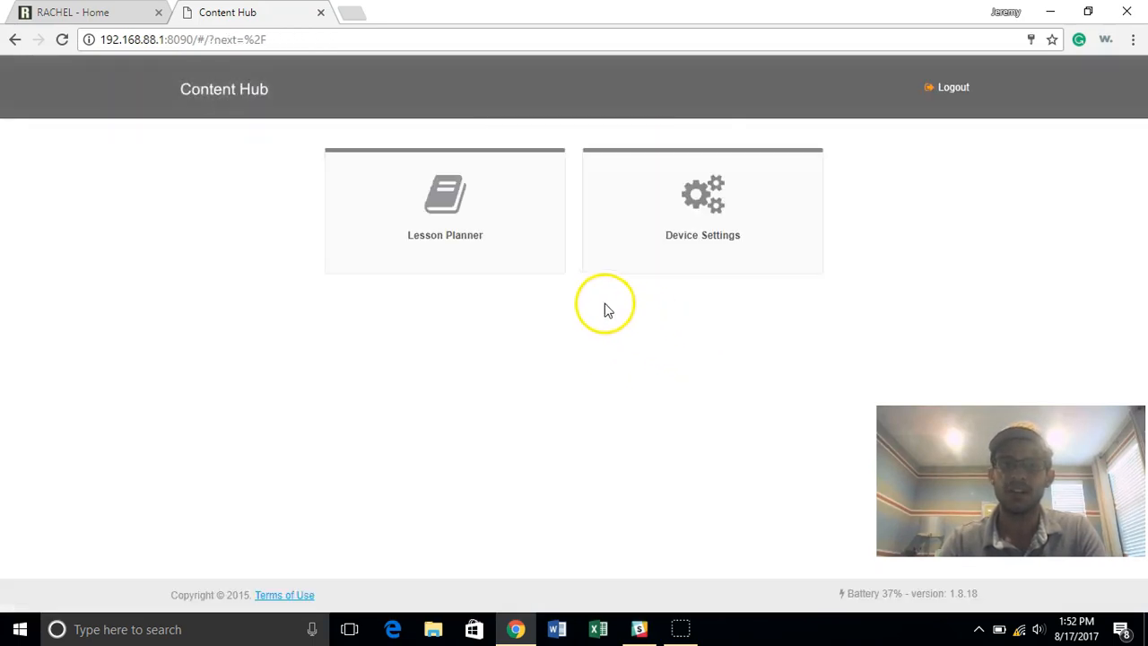
mouse_move(485, 235)
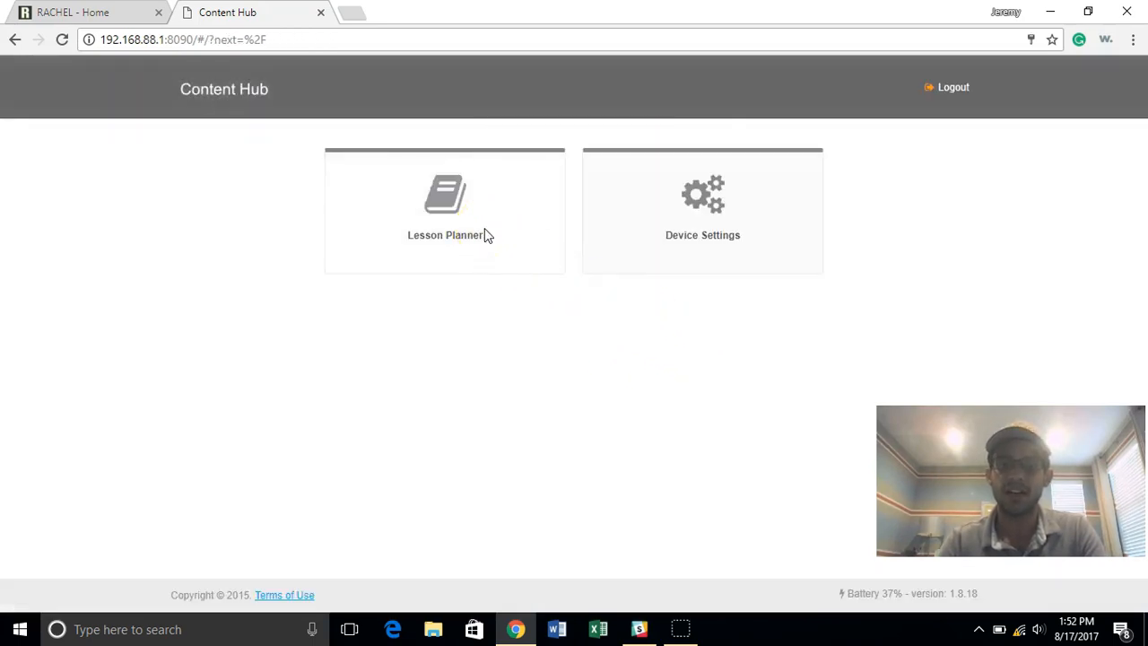
mouse_move(477, 237)
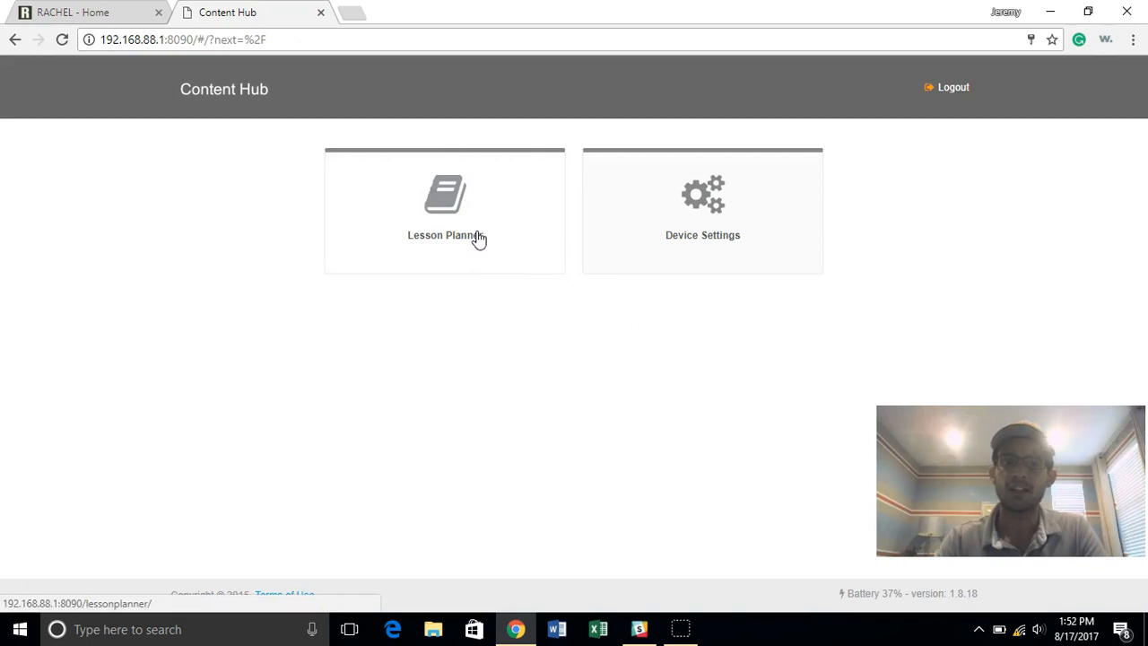
Step: Open the Lesson Planner and its Library, showing 0 preloaded and 0 uploaded items
left_click(444, 207)
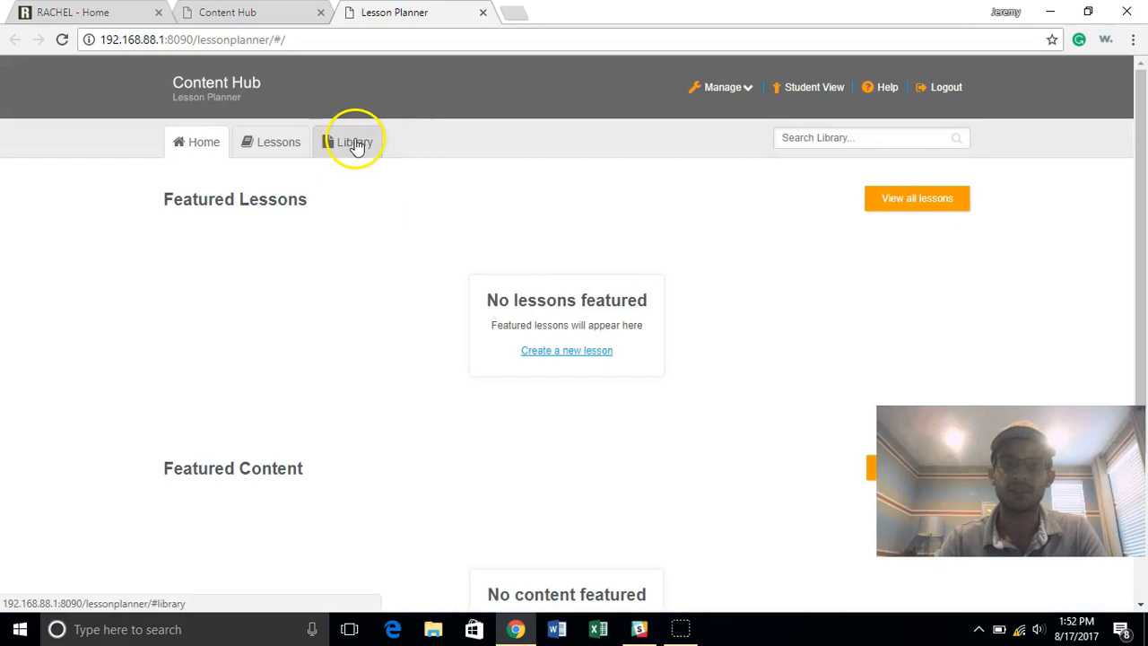
left_click(353, 142)
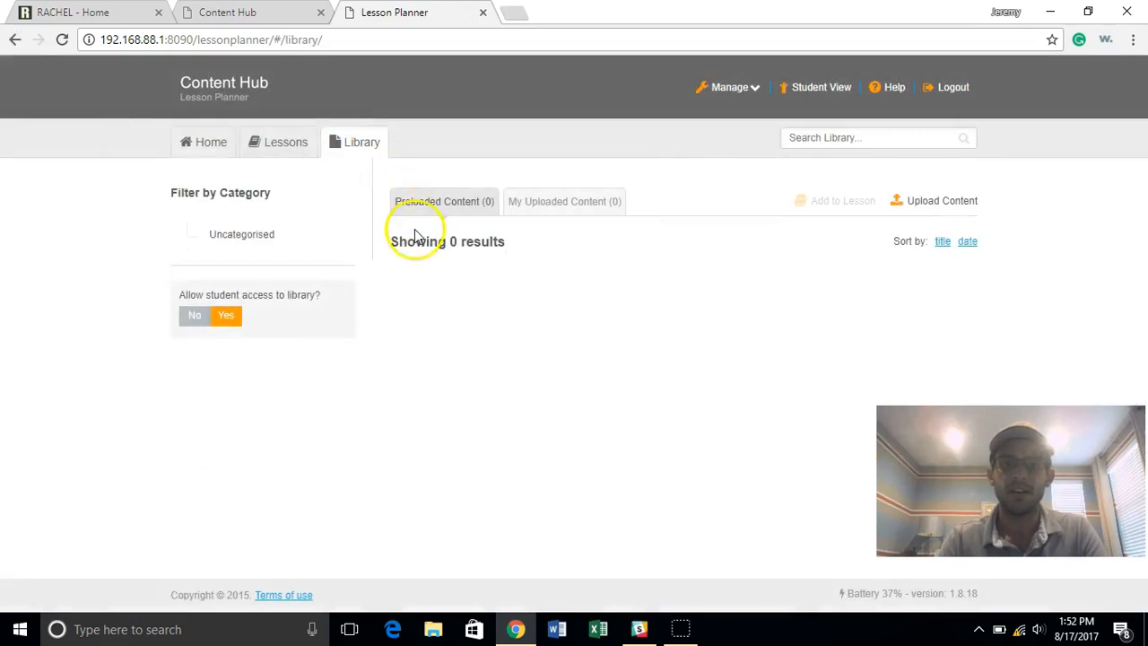
mouse_move(355, 294)
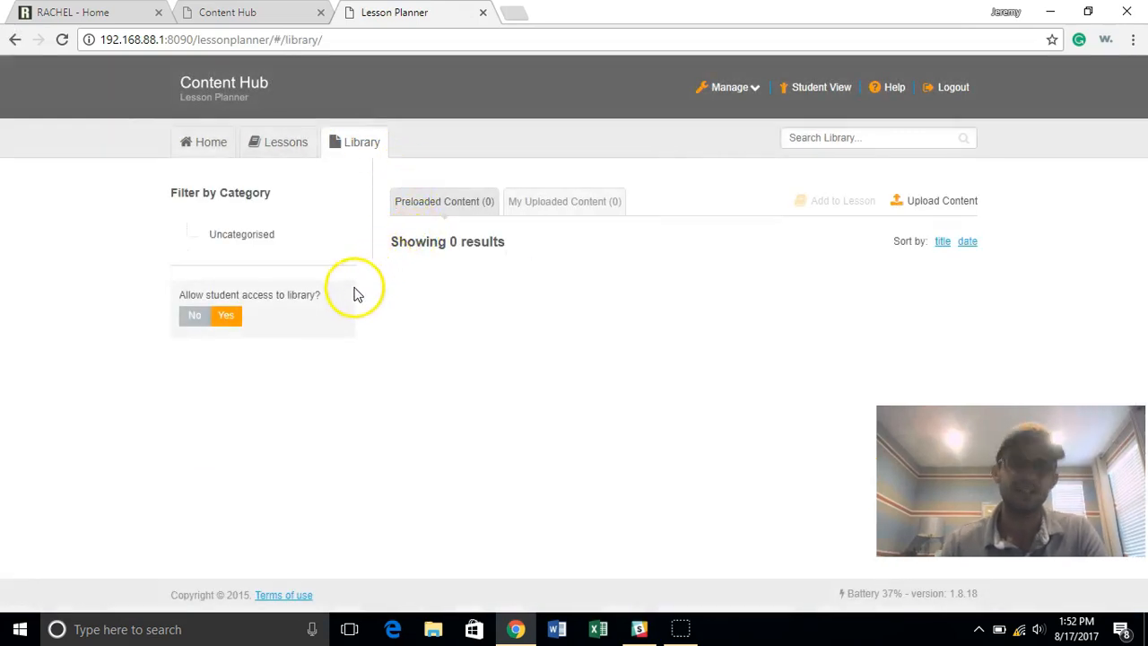
mouse_move(376, 303)
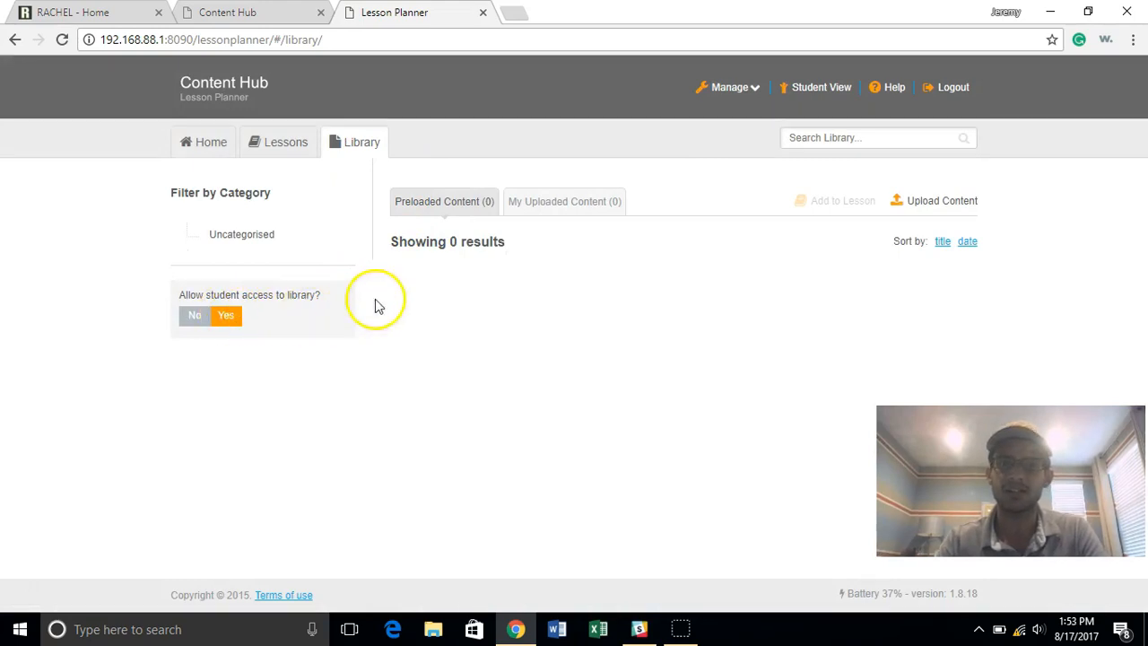
mouse_move(539, 201)
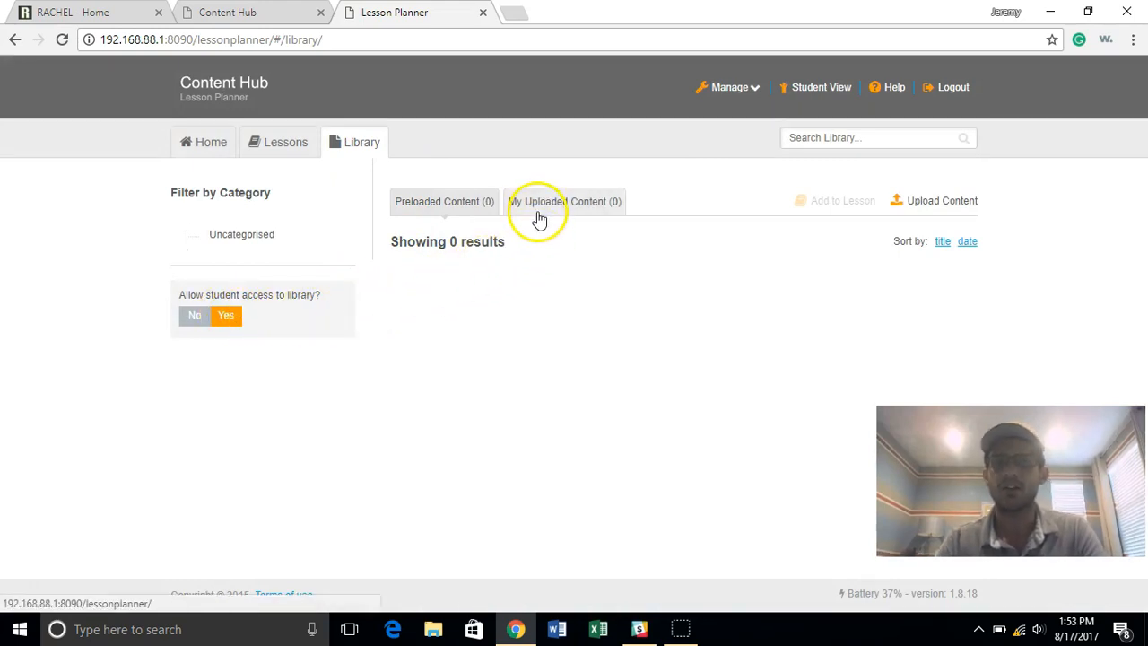
mouse_move(509, 213)
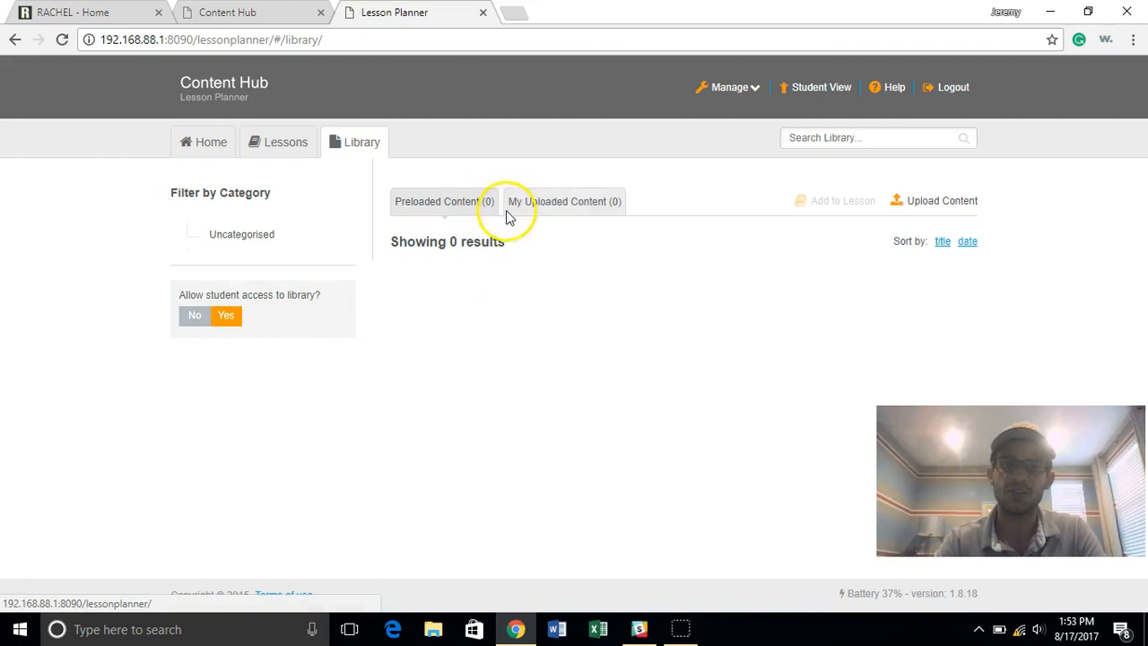
mouse_move(323, 175)
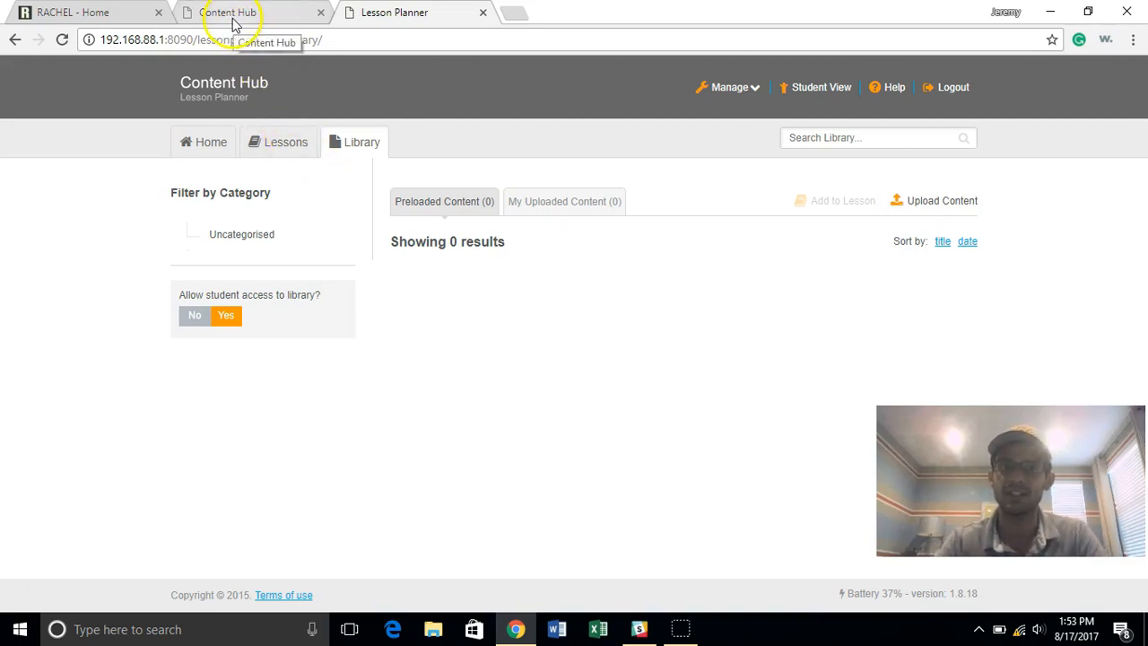
Step: Return to the RACHEL - Home tab and scroll down to the KA Lite section
left_click(72, 12)
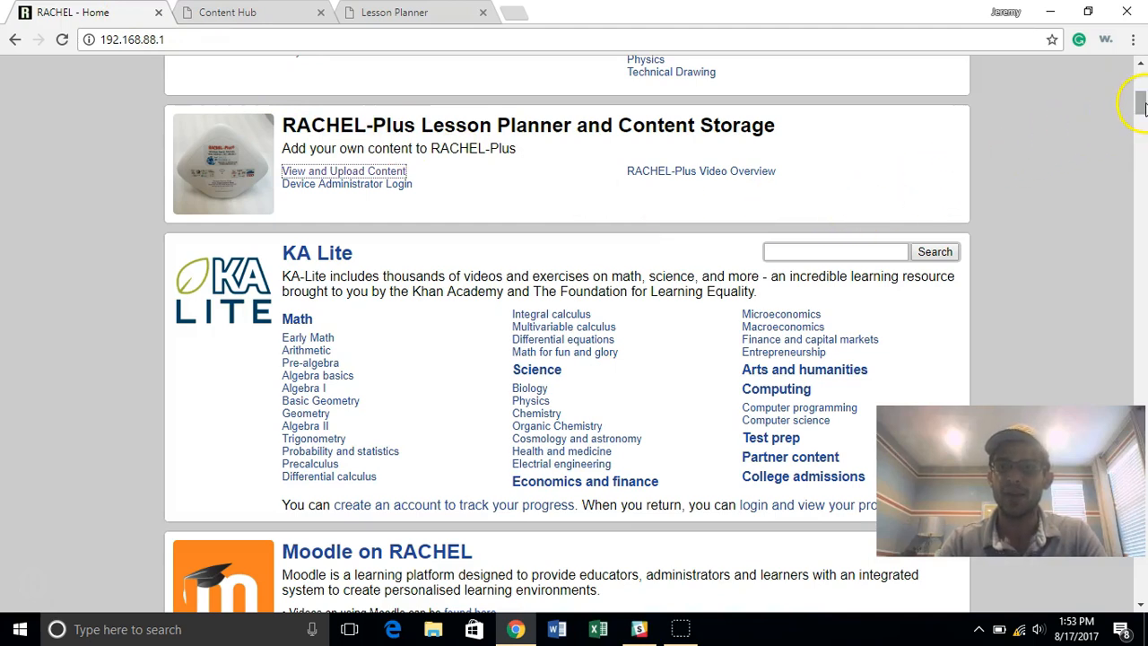
scroll("down", 3)
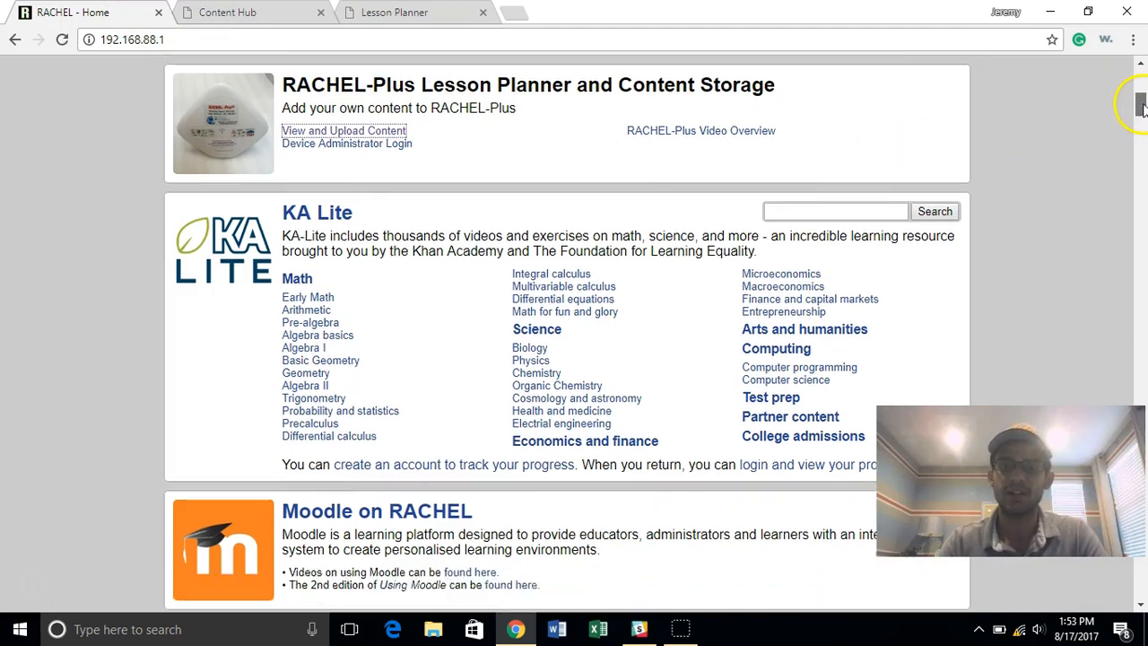
scroll("down", 3)
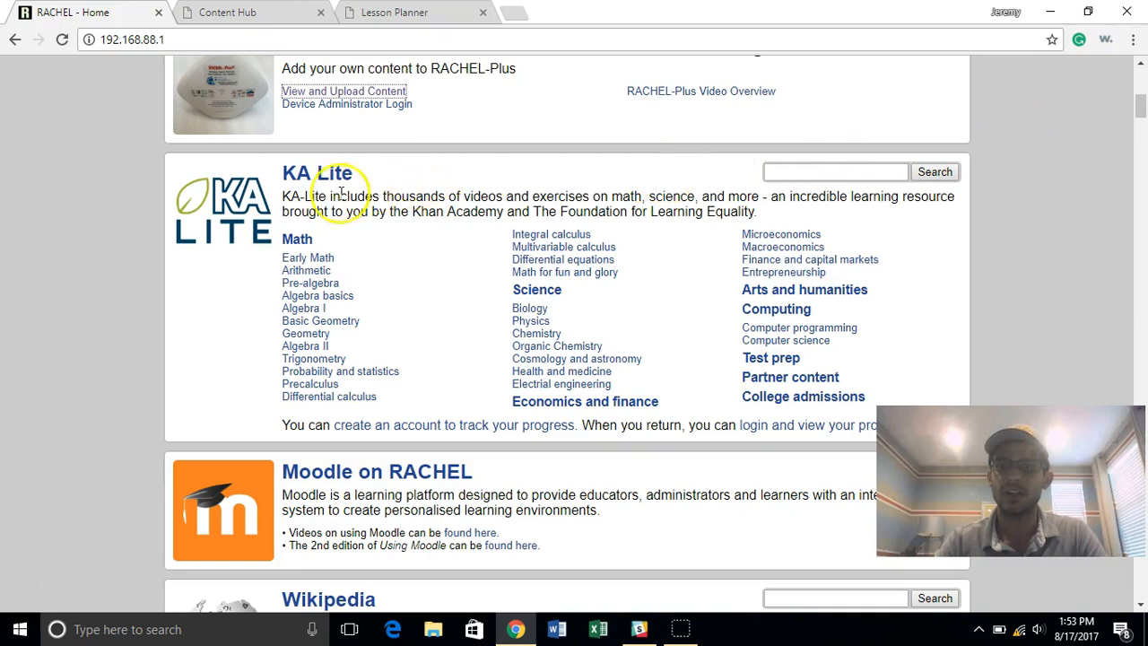
mouse_move(240, 120)
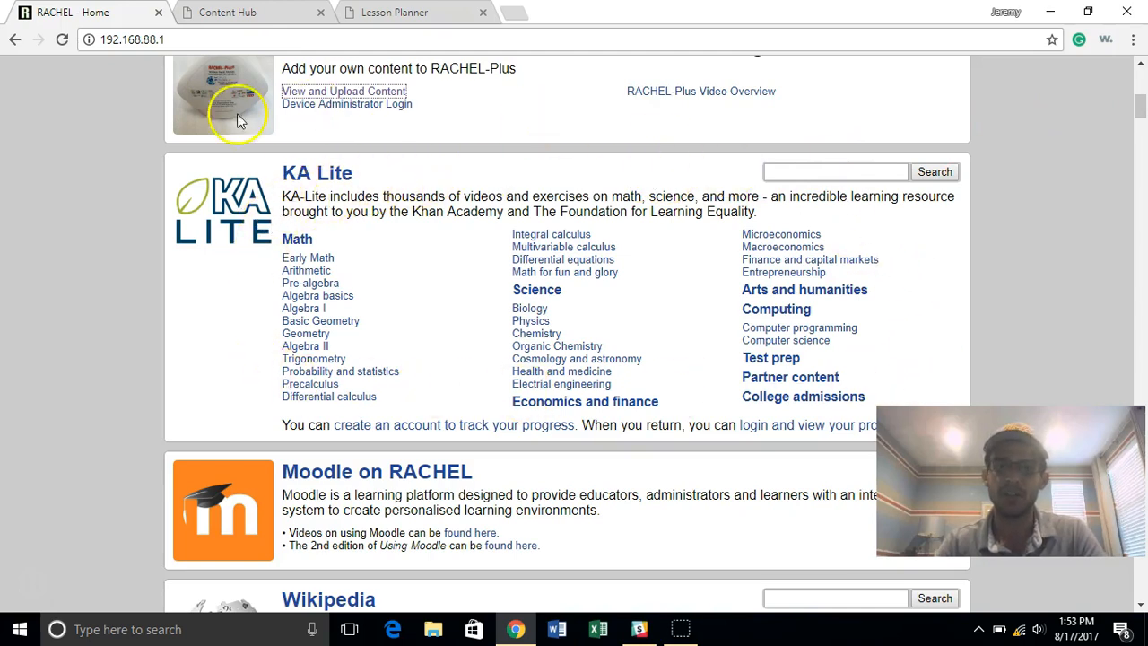
mouse_move(437, 299)
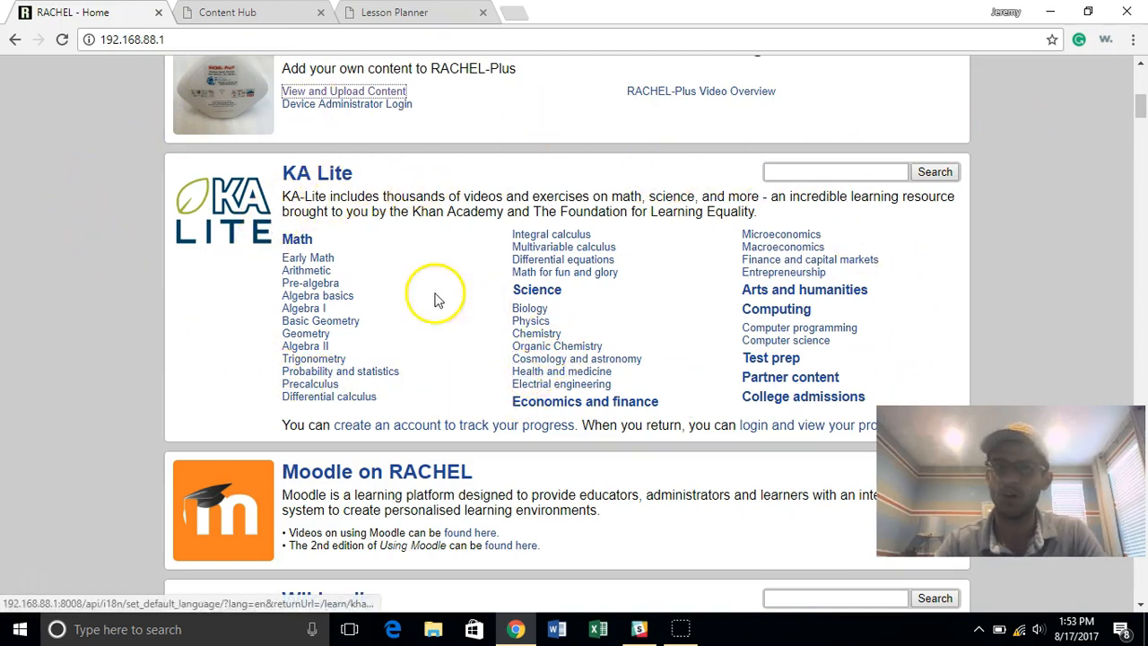
mouse_move(372, 177)
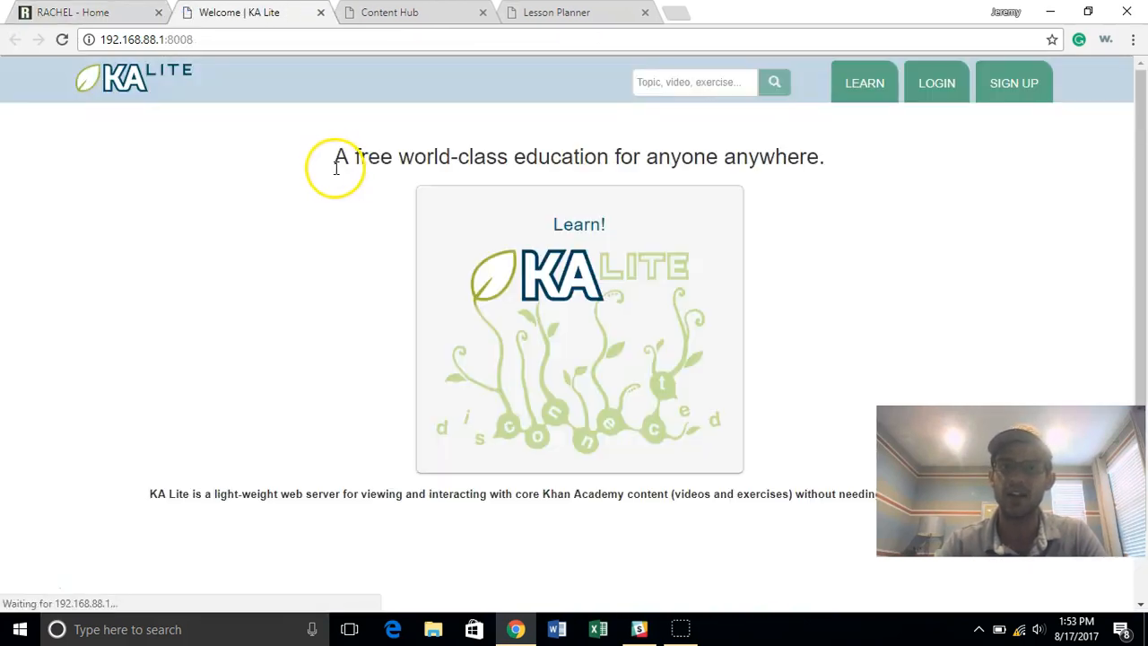
left_click(1014, 83)
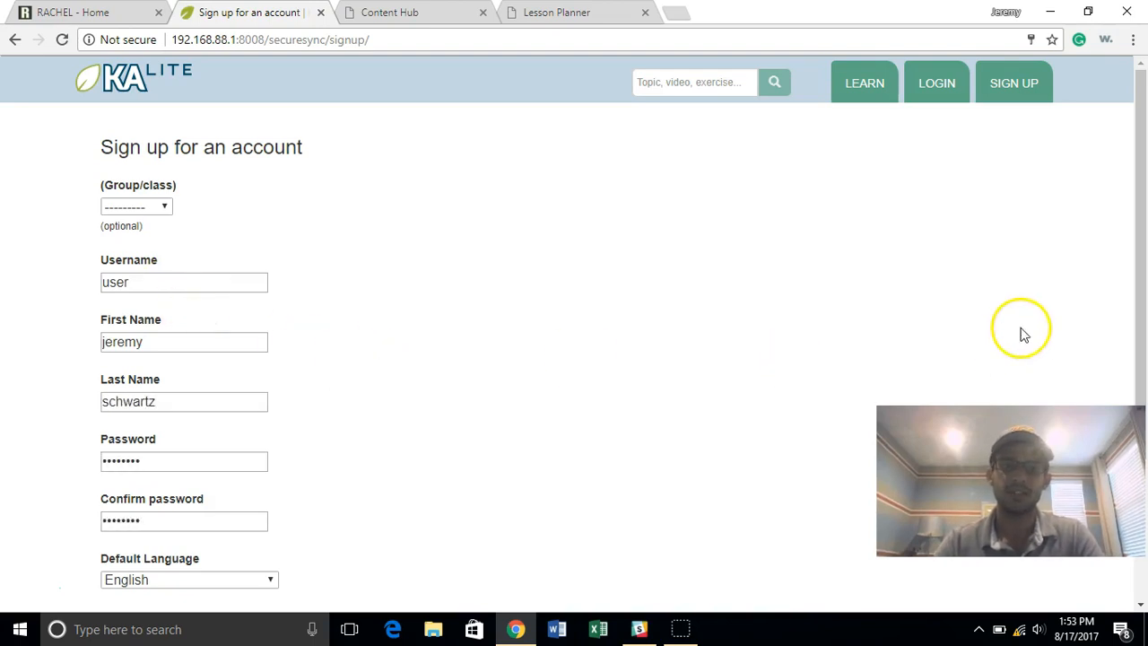
scroll("down", 3)
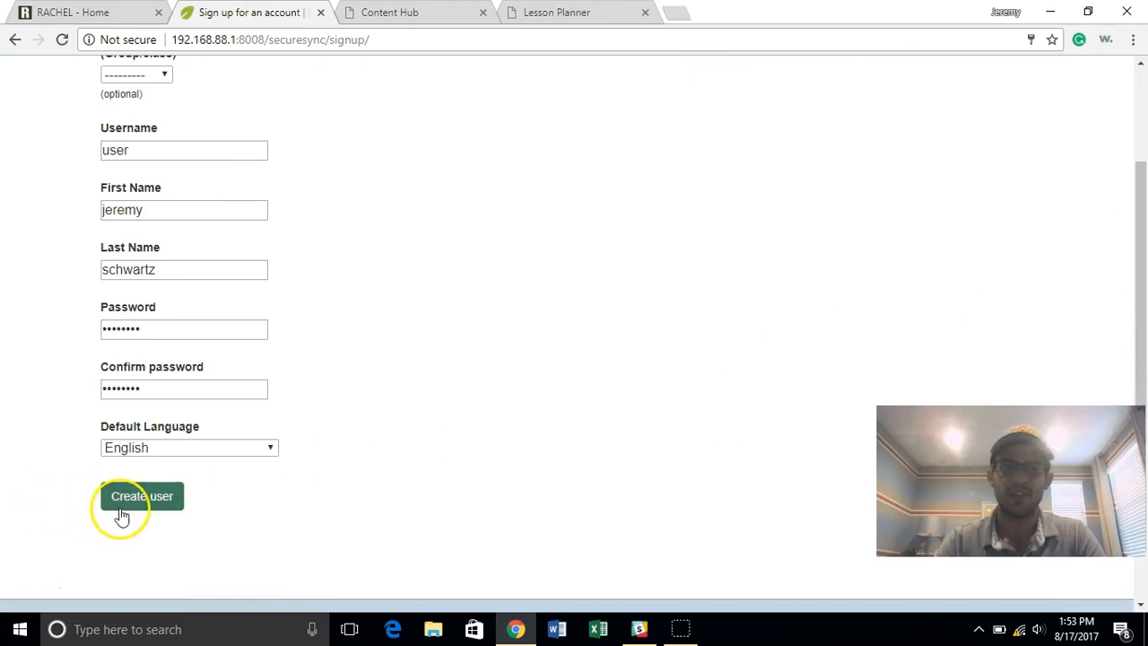
left_click(142, 496)
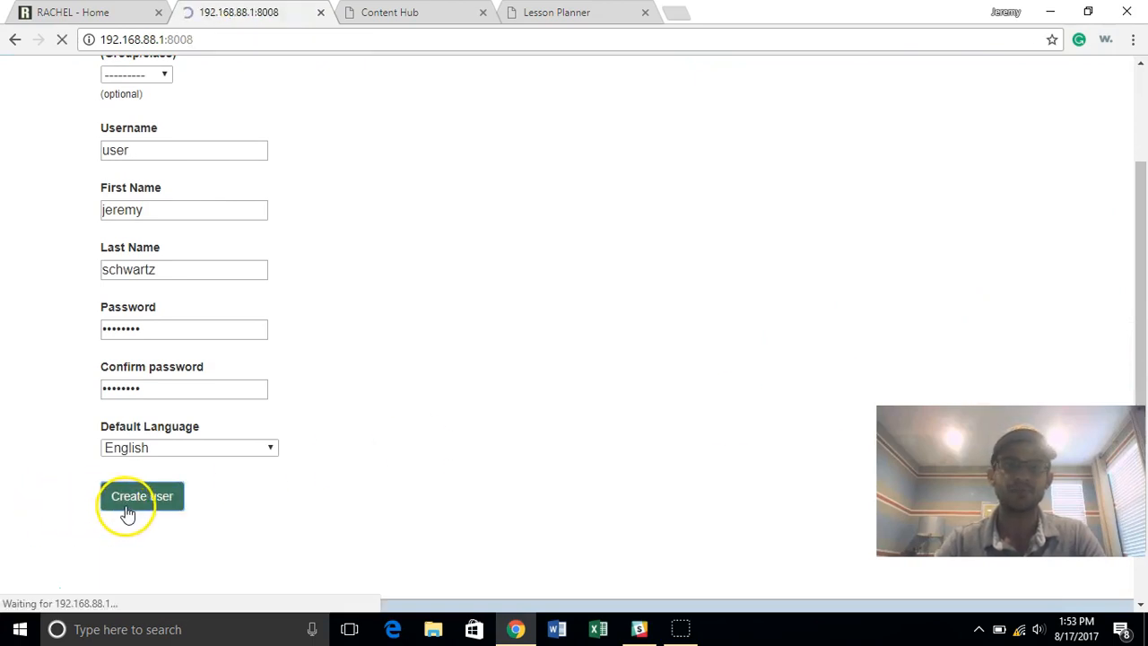
left_click(141, 496)
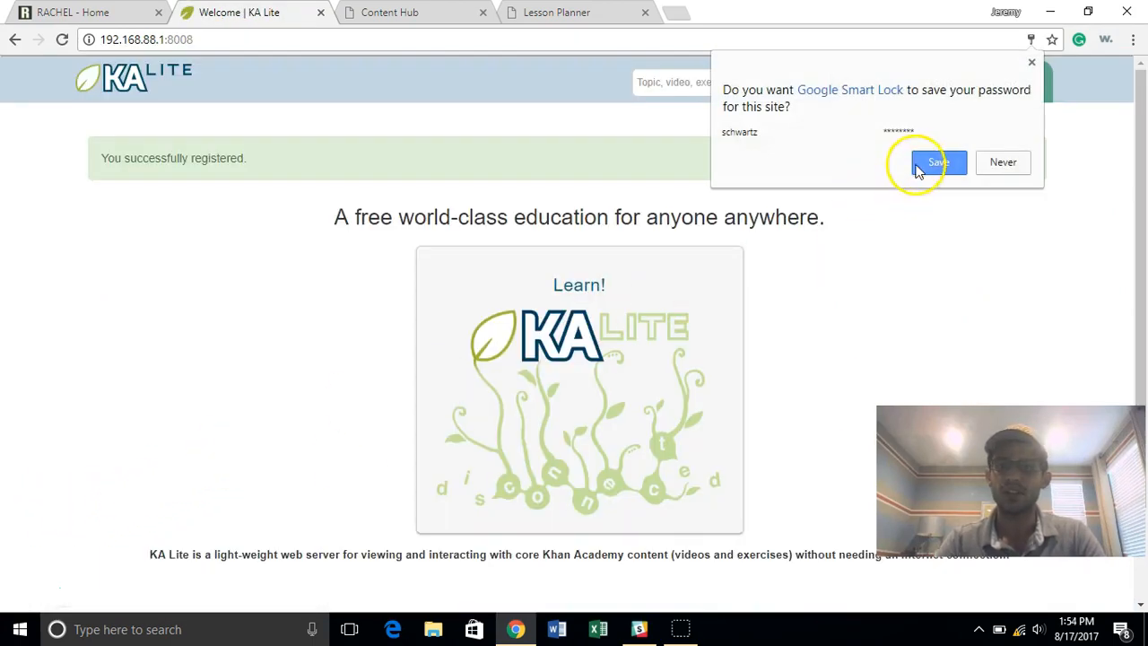
left_click(938, 162)
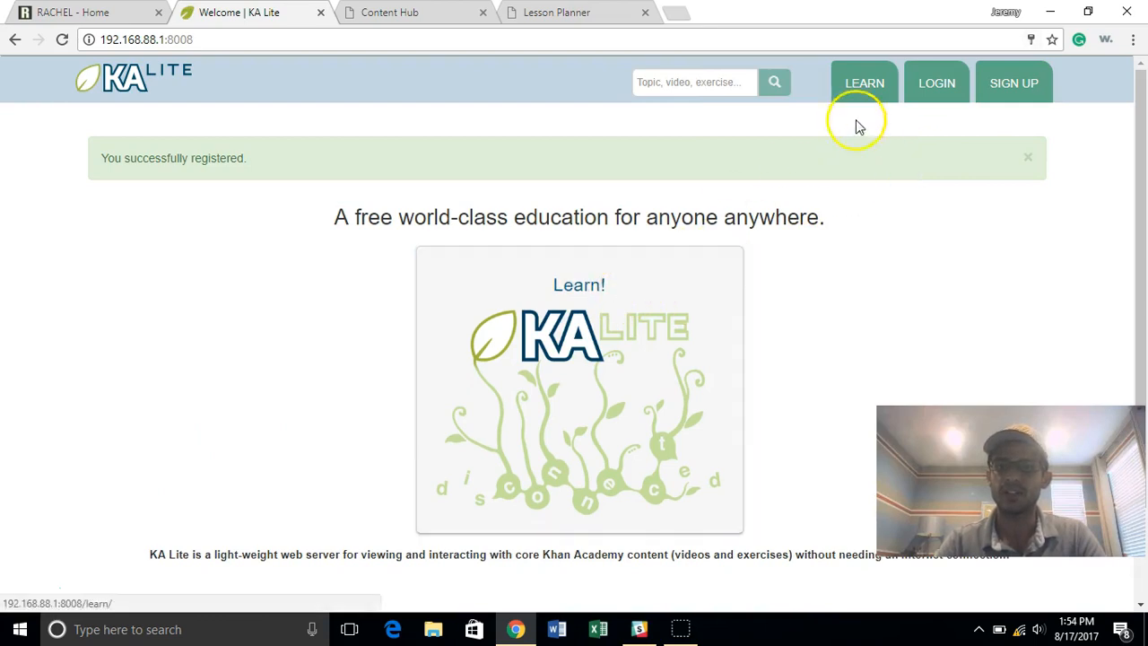
Step: Log in to KA Lite with the new account's credentials
left_click(937, 82)
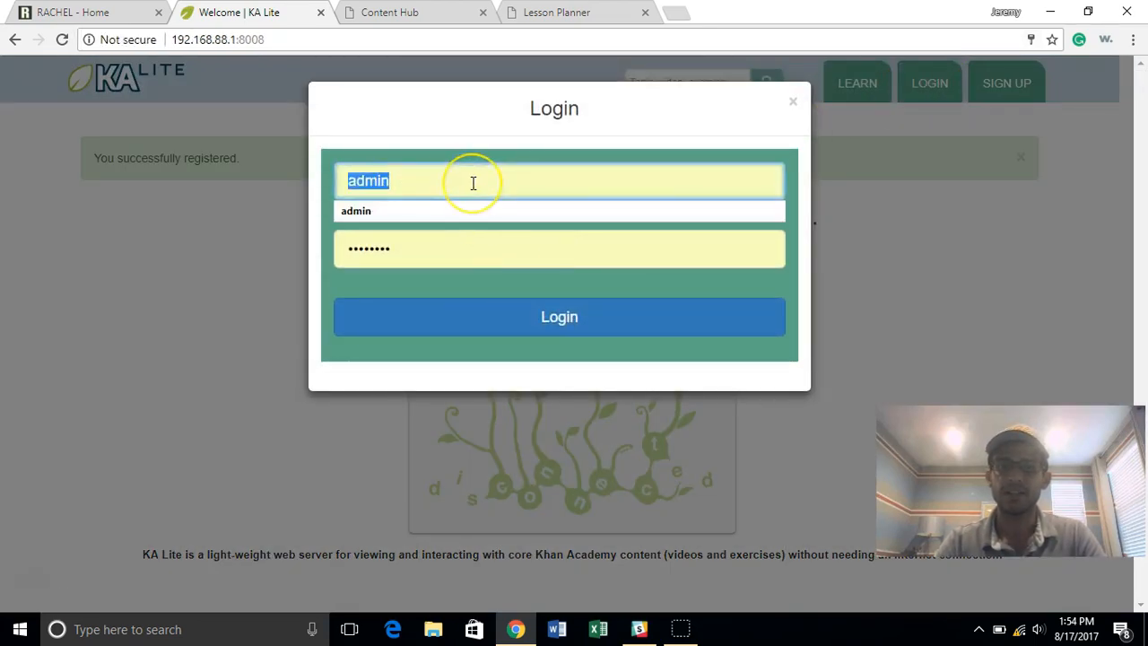
type("user")
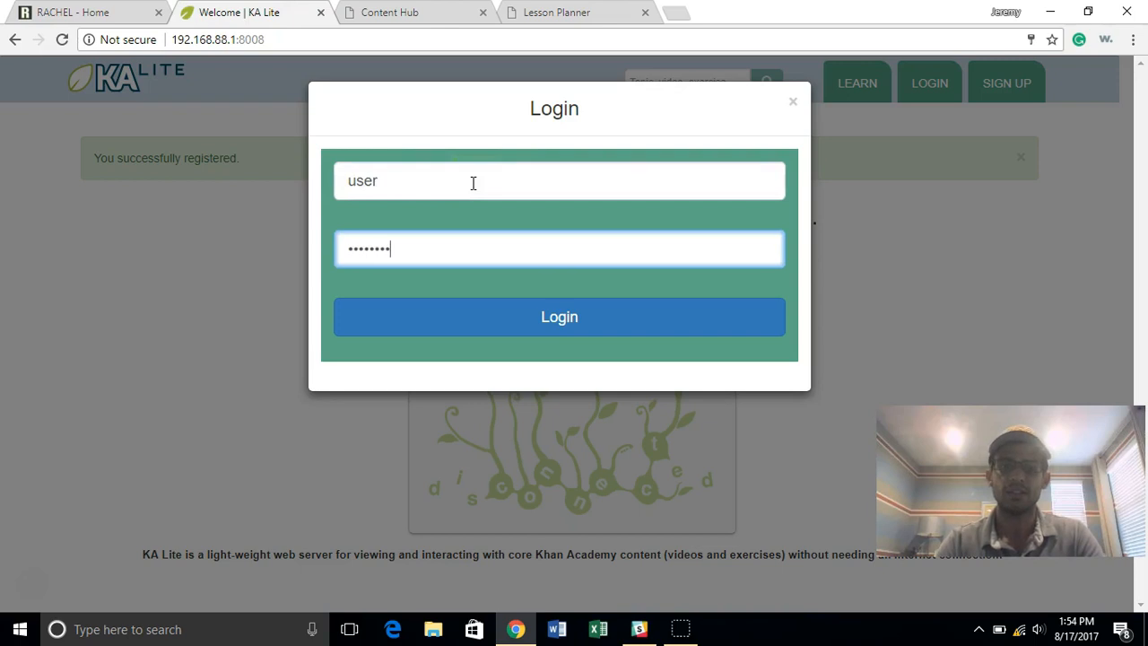
left_click(559, 317)
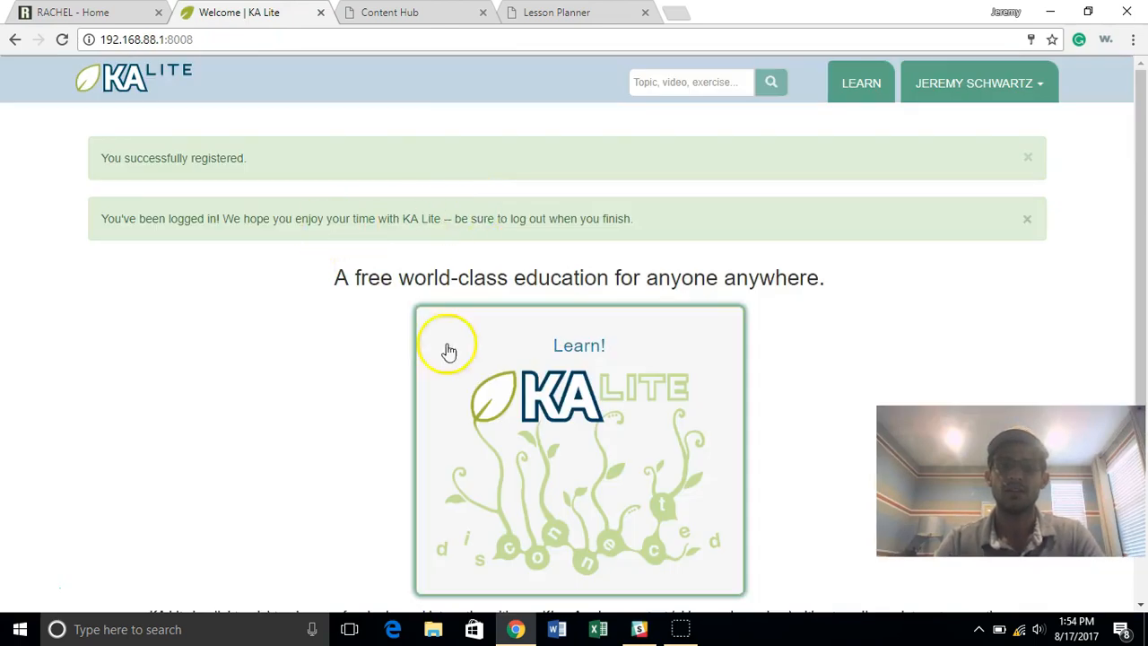
Step: Browse Learn: Math, Pre-algebra, Negative numbers and absolute value, Negative number basics
left_click(579, 345)
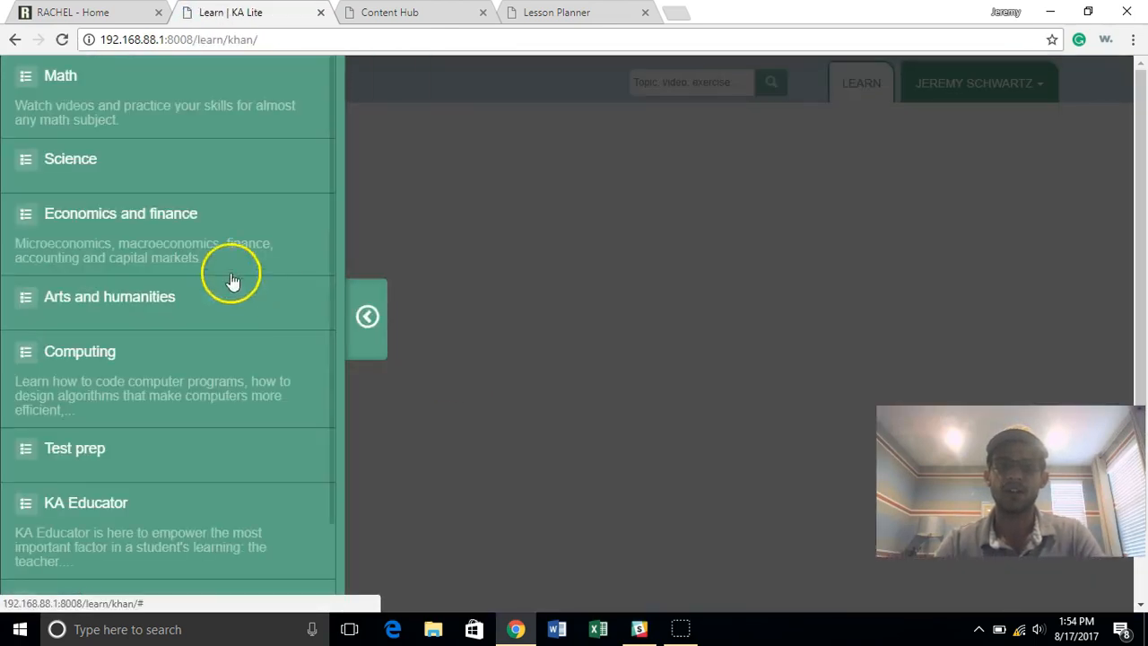
mouse_move(162, 365)
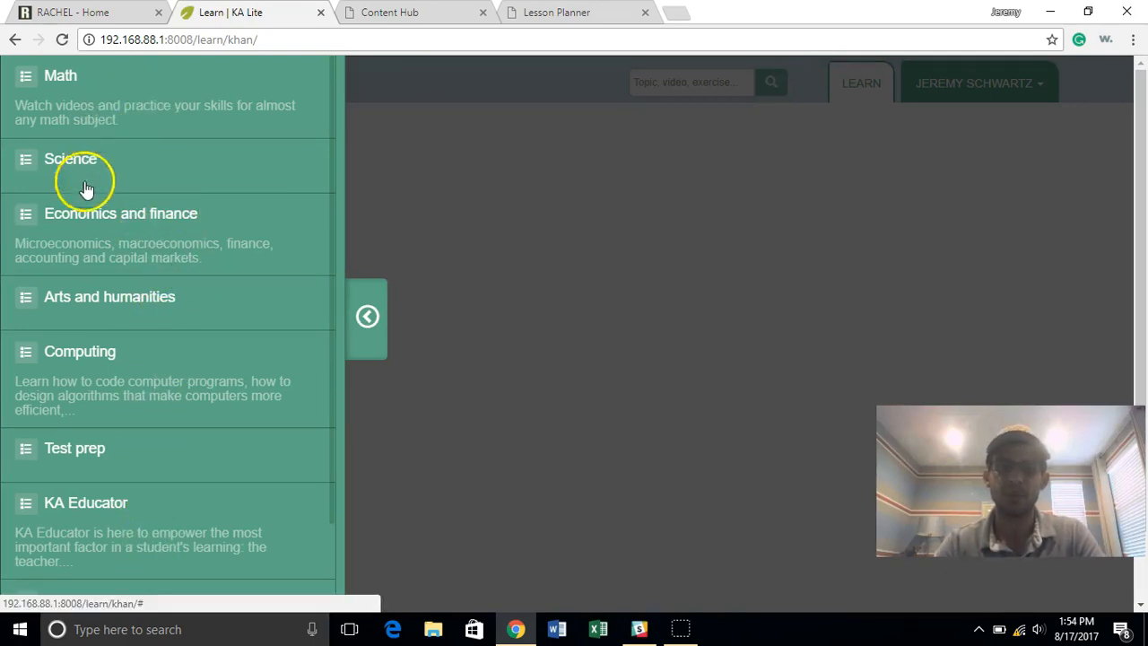
mouse_move(106, 399)
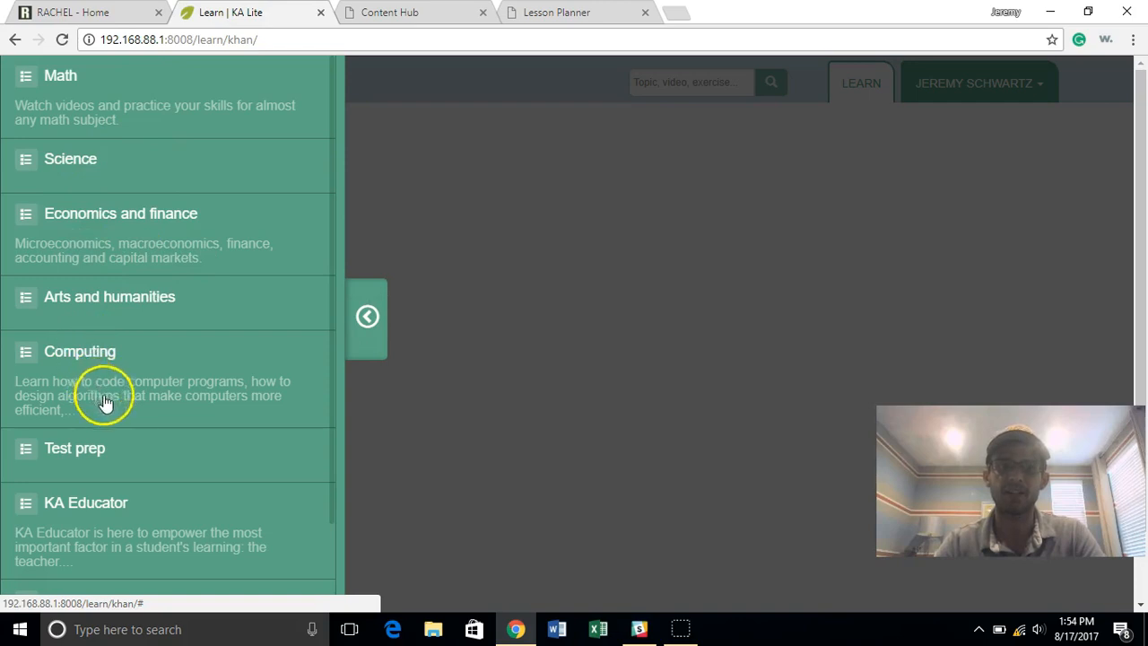
mouse_move(150, 463)
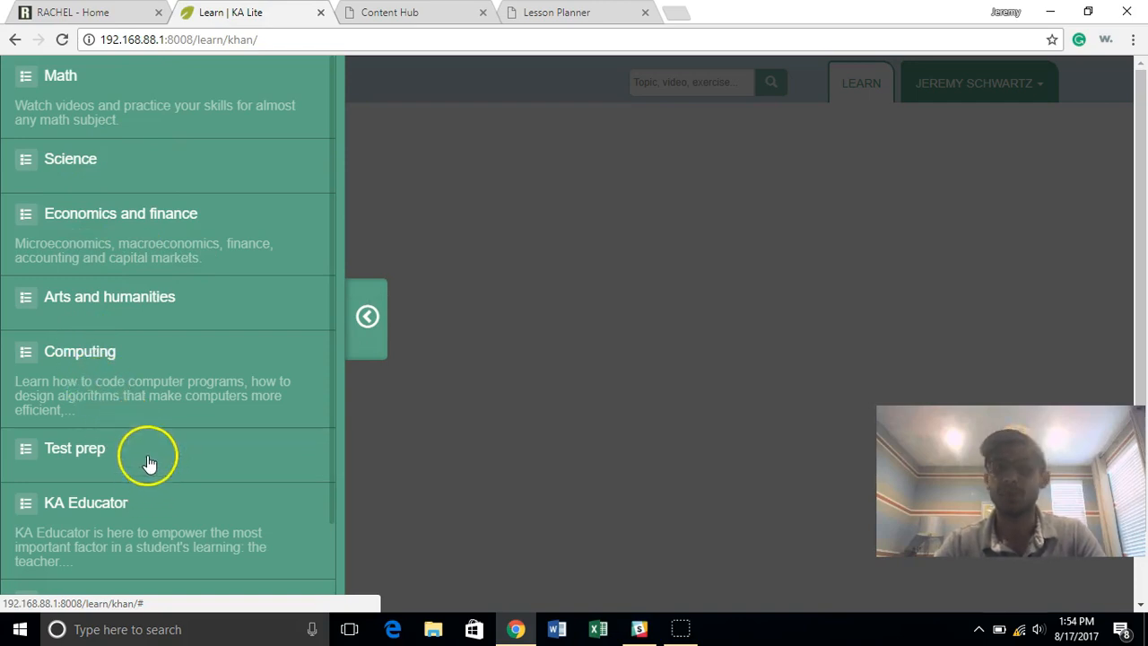
mouse_move(149, 101)
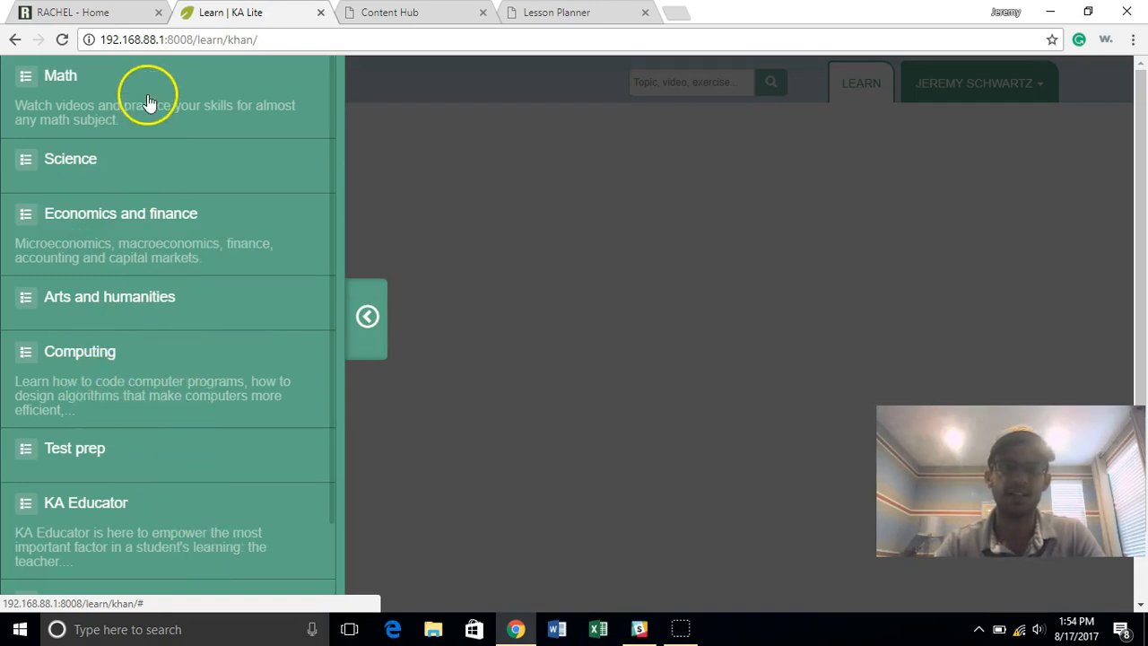
left_click(60, 75)
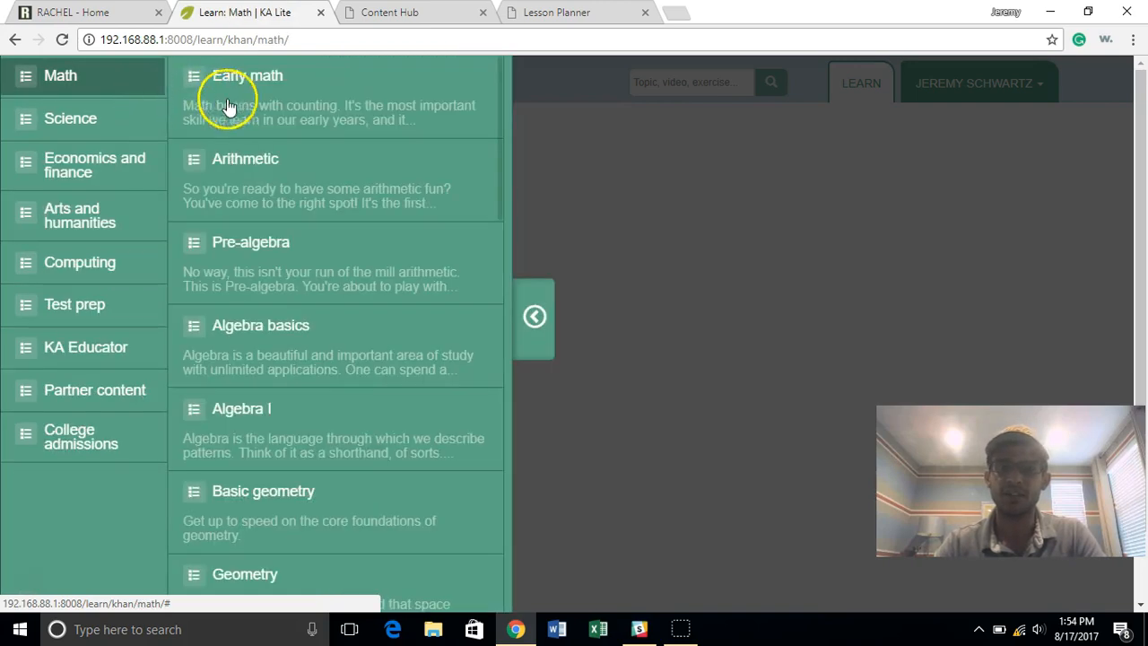
mouse_move(372, 220)
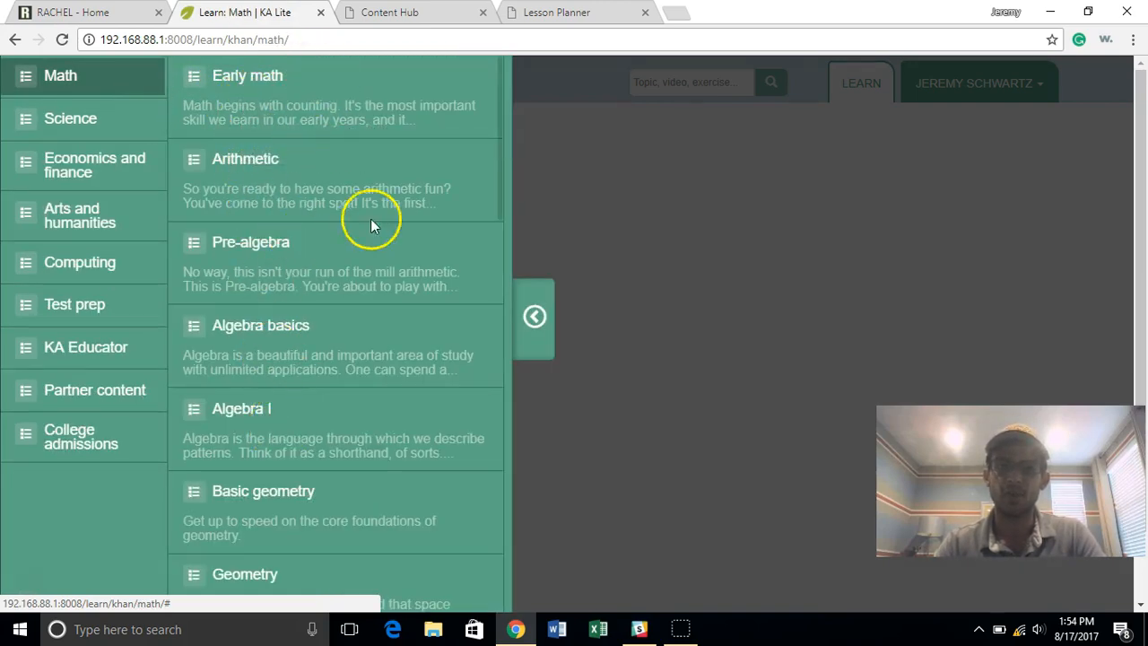
left_click(250, 242)
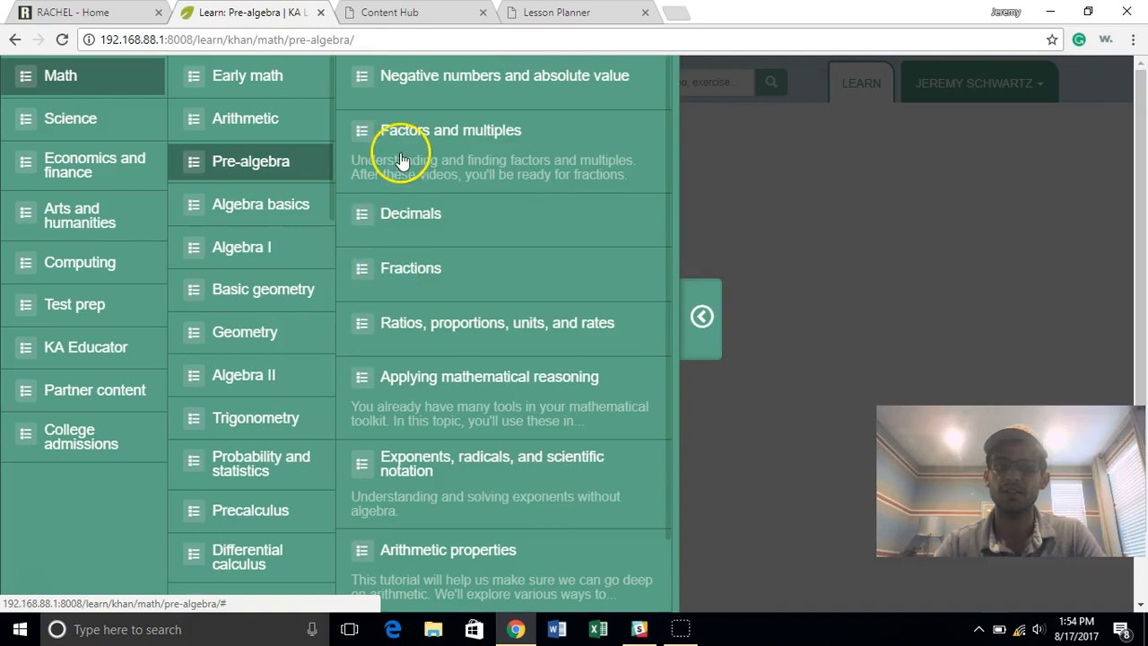
mouse_move(555, 84)
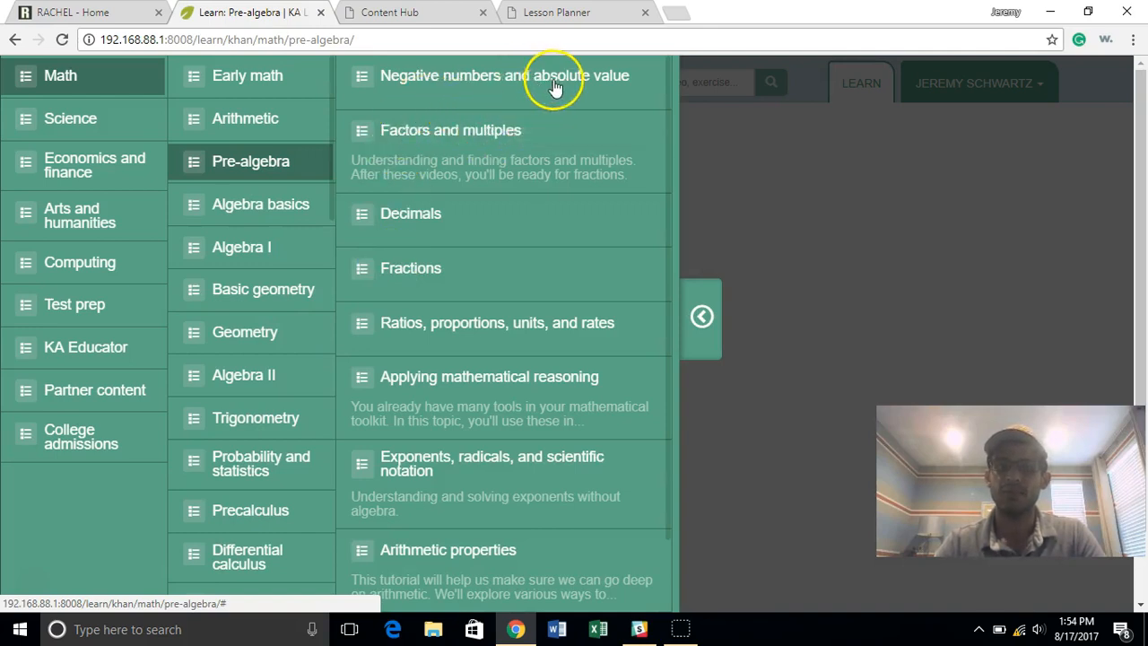
left_click(503, 75)
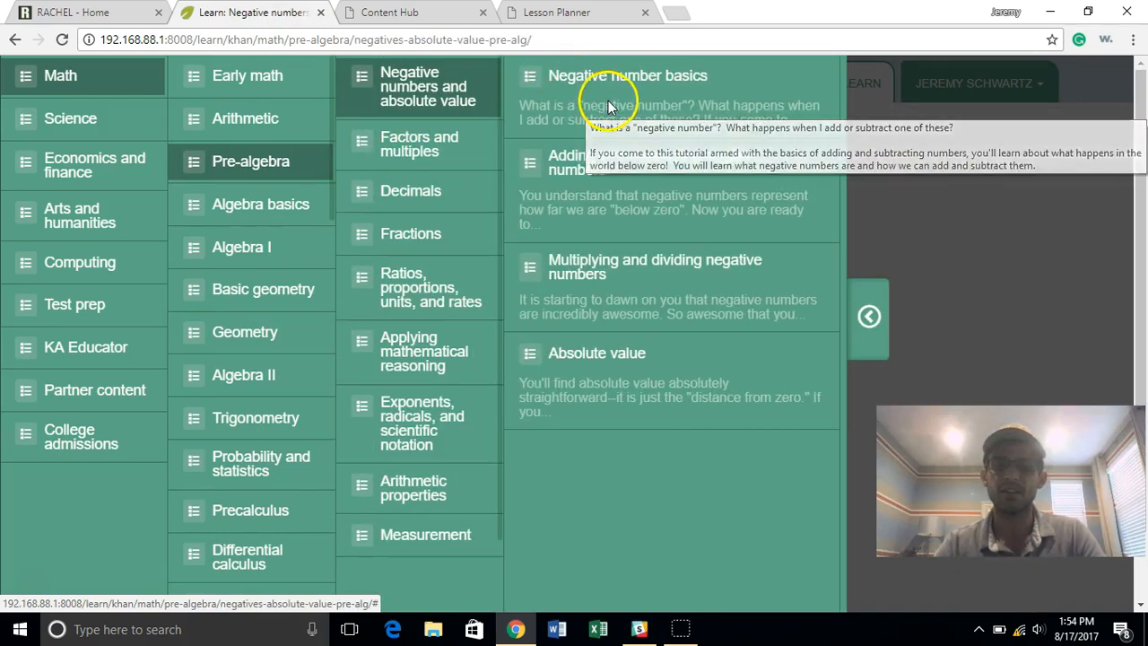
left_click(627, 76)
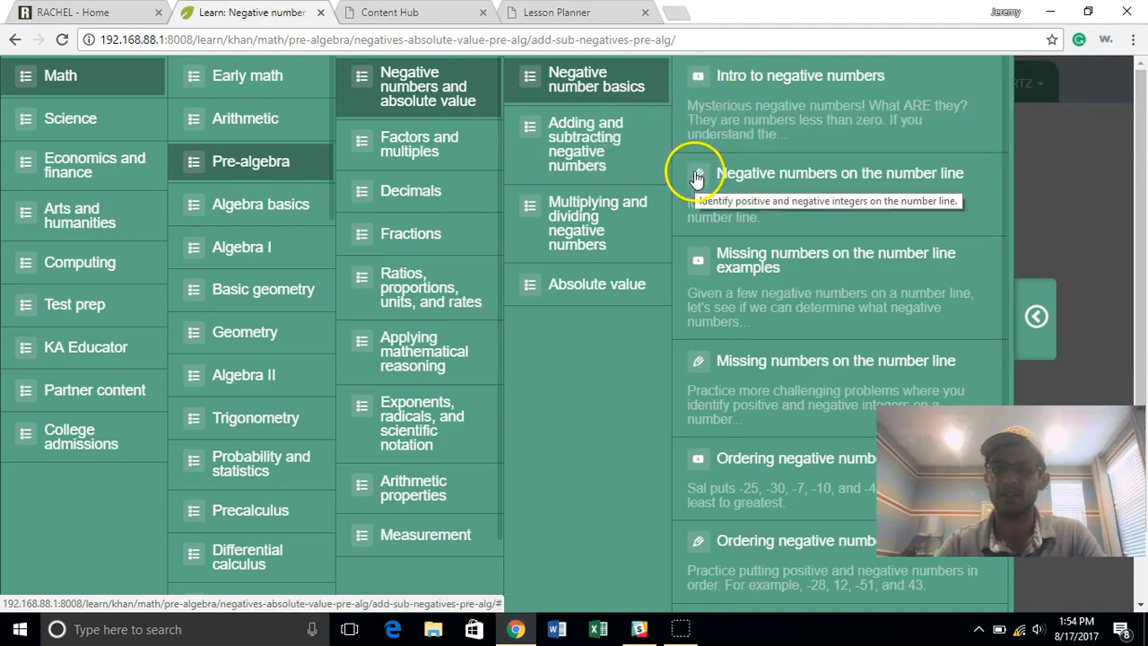
mouse_move(701, 154)
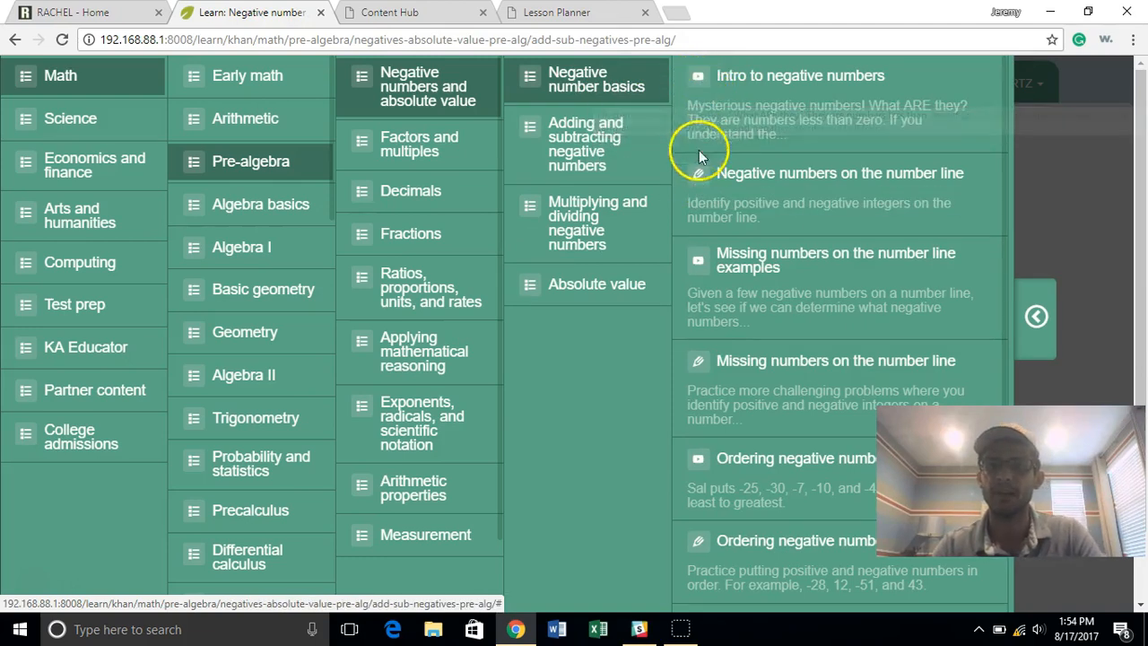
mouse_move(718, 135)
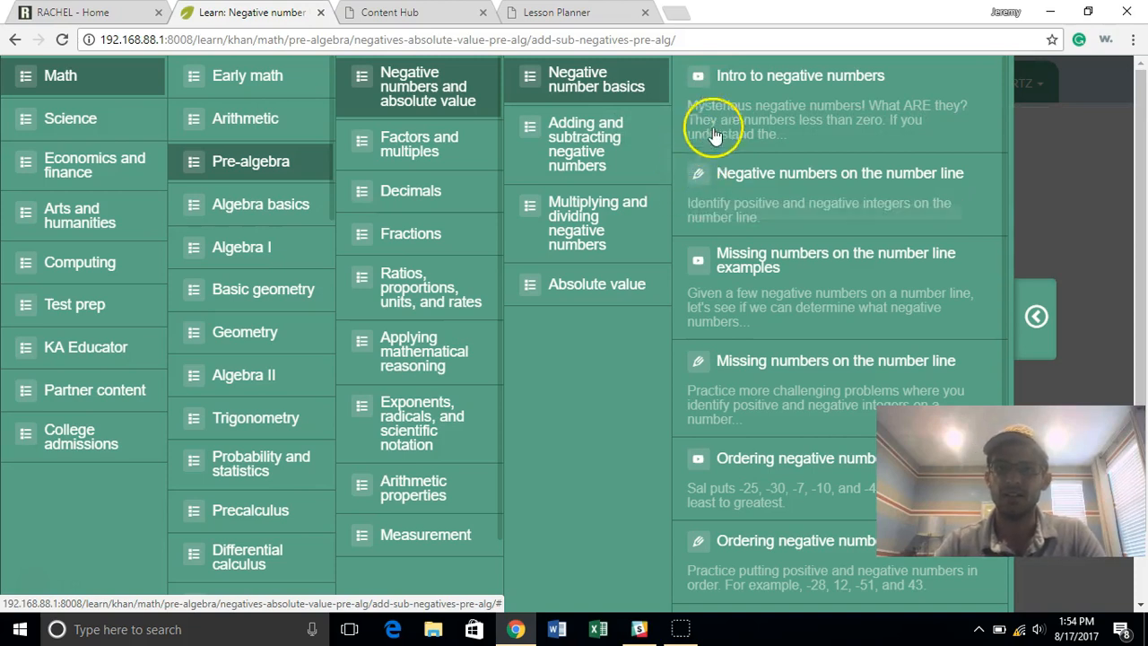
Step: Watch the Intro to negative numbers video, then scroll back up to the lesson list
left_click(799, 75)
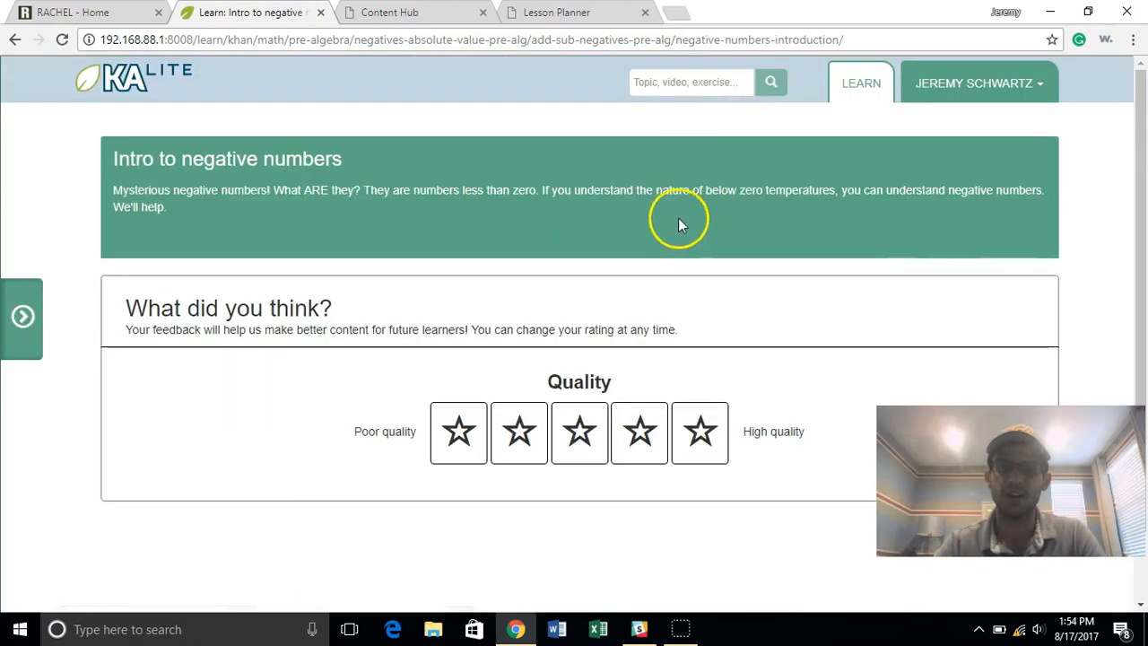
mouse_move(655, 258)
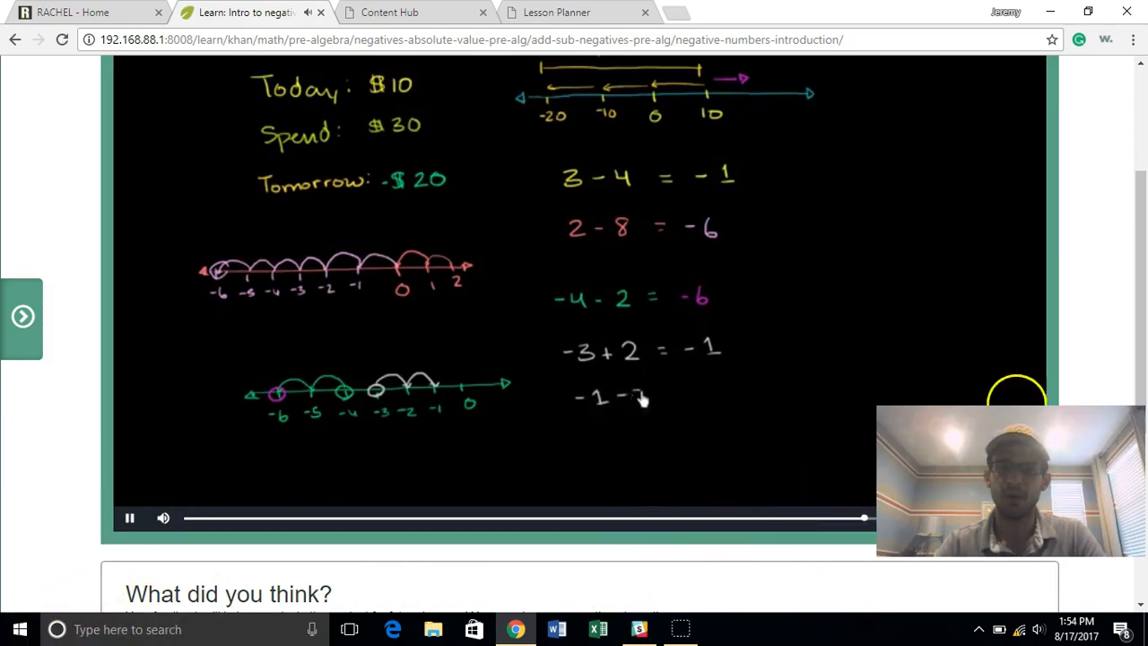
scroll("up", 3)
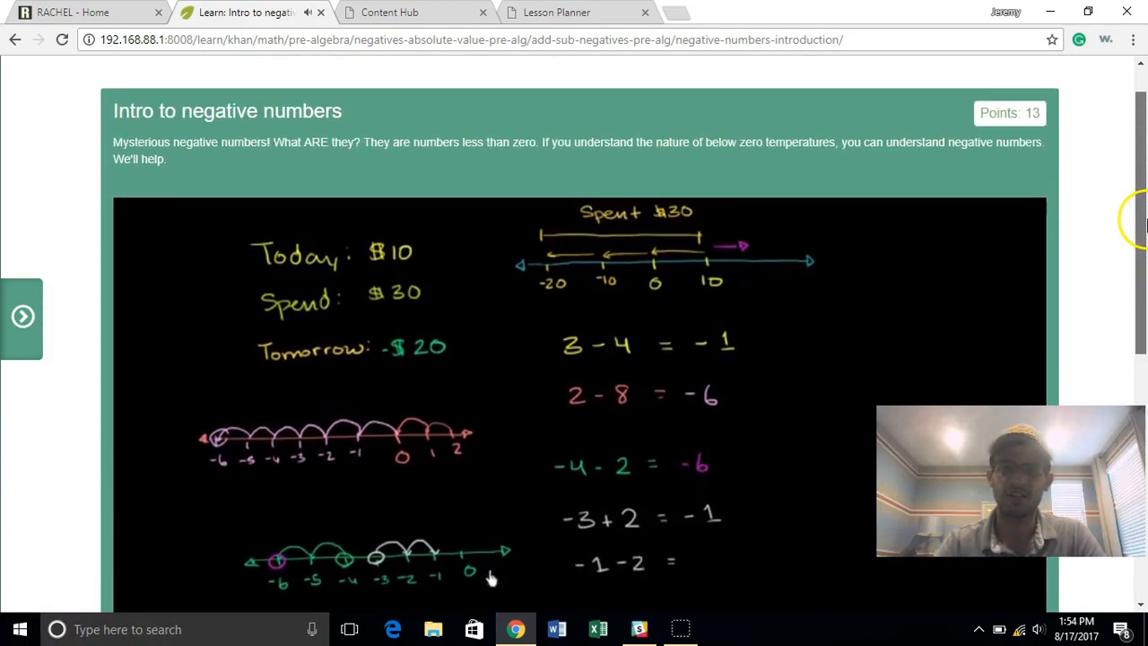
scroll("up", 3)
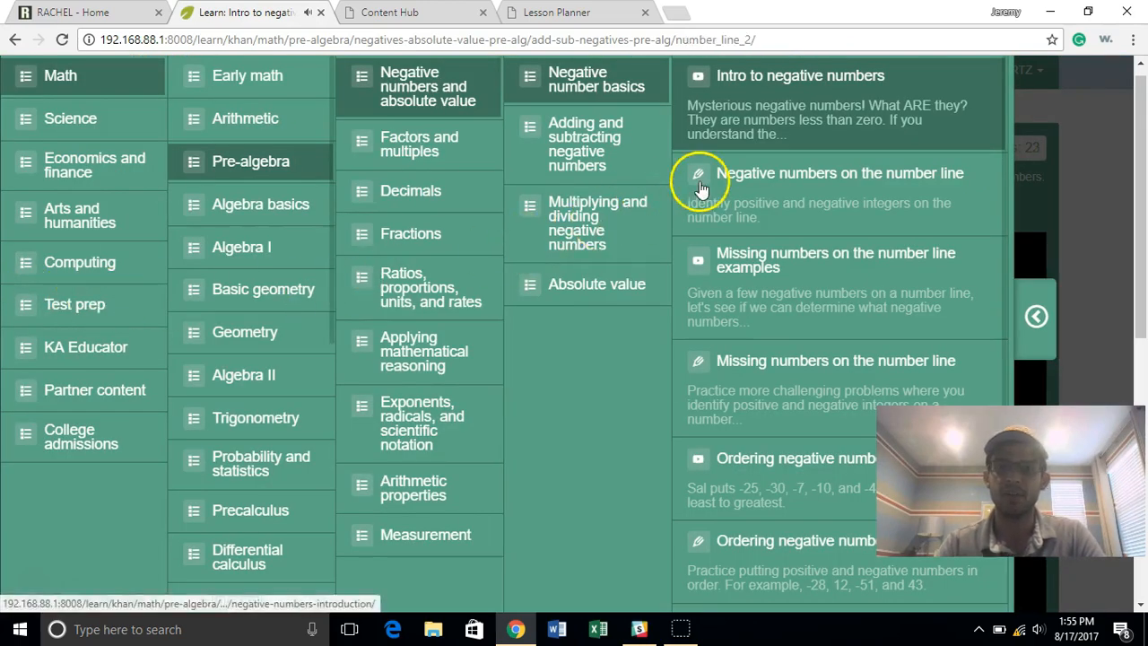
Step: Answer a Negative numbers on the number line question wrongly and load the next one
left_click(840, 173)
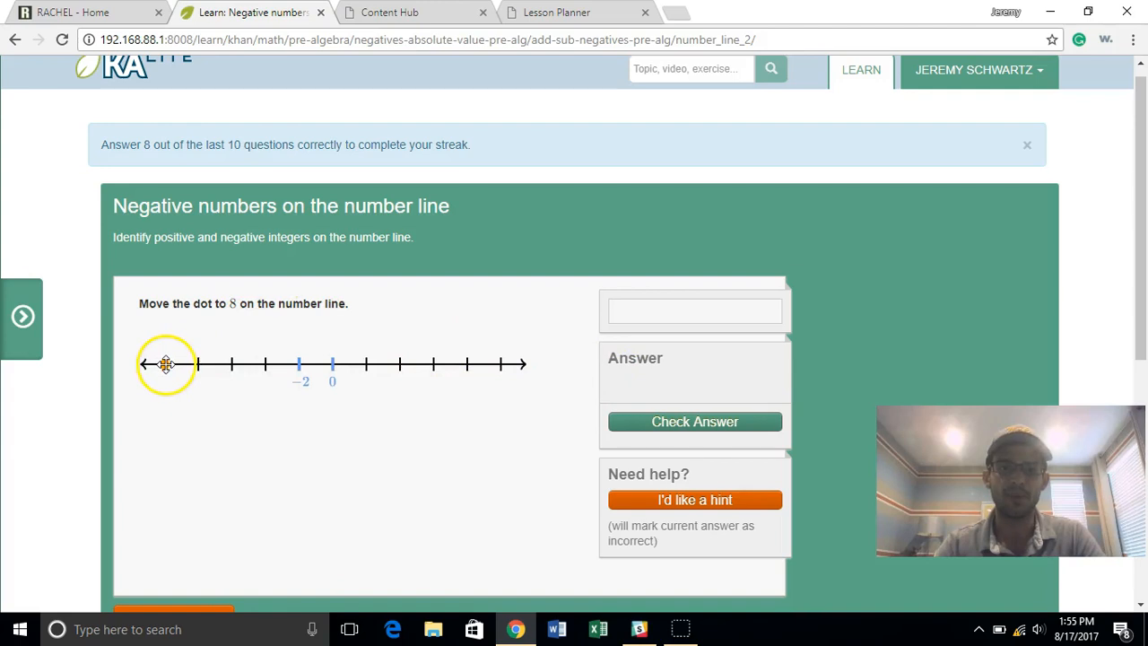
left_click_drag(165, 363, 421, 365)
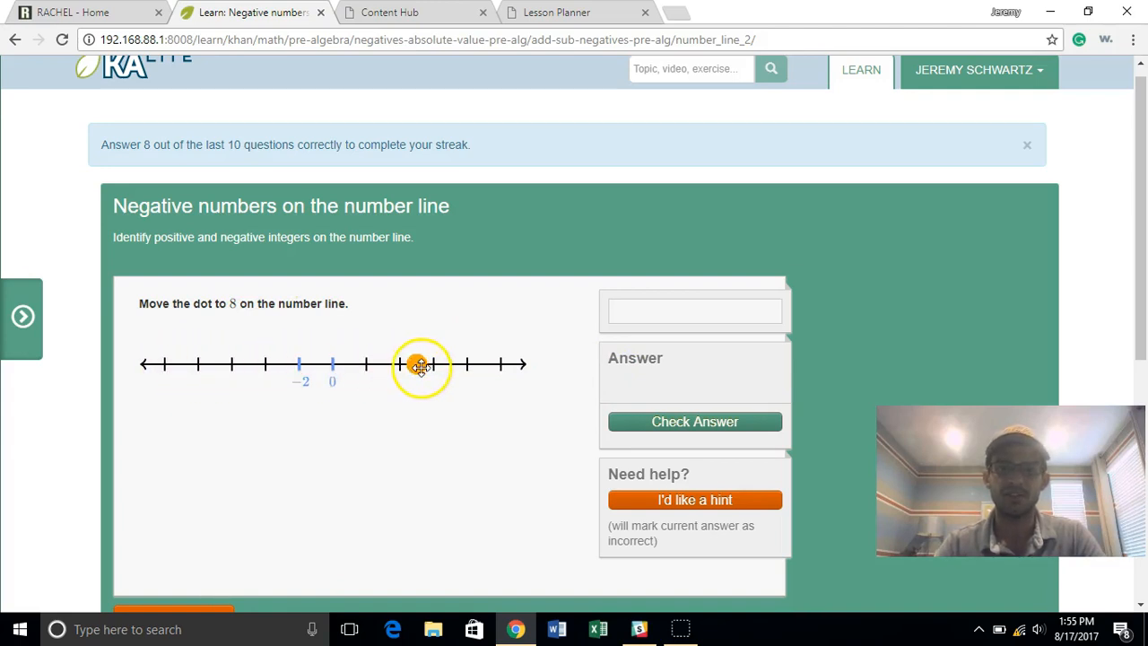
left_click(694, 422)
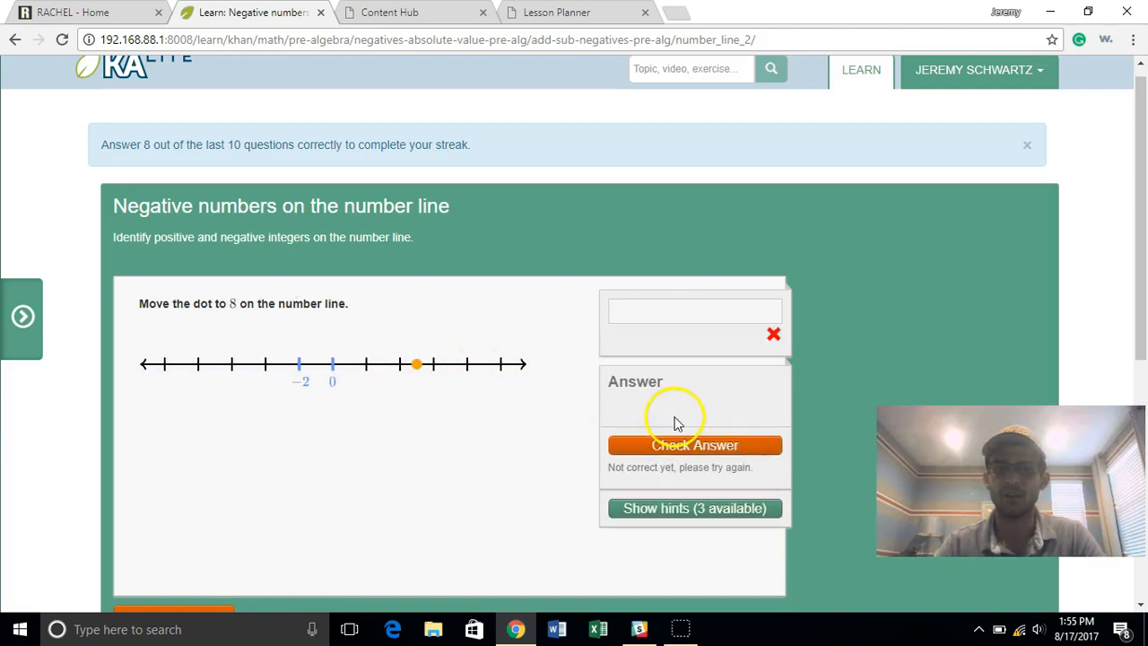
mouse_move(695, 509)
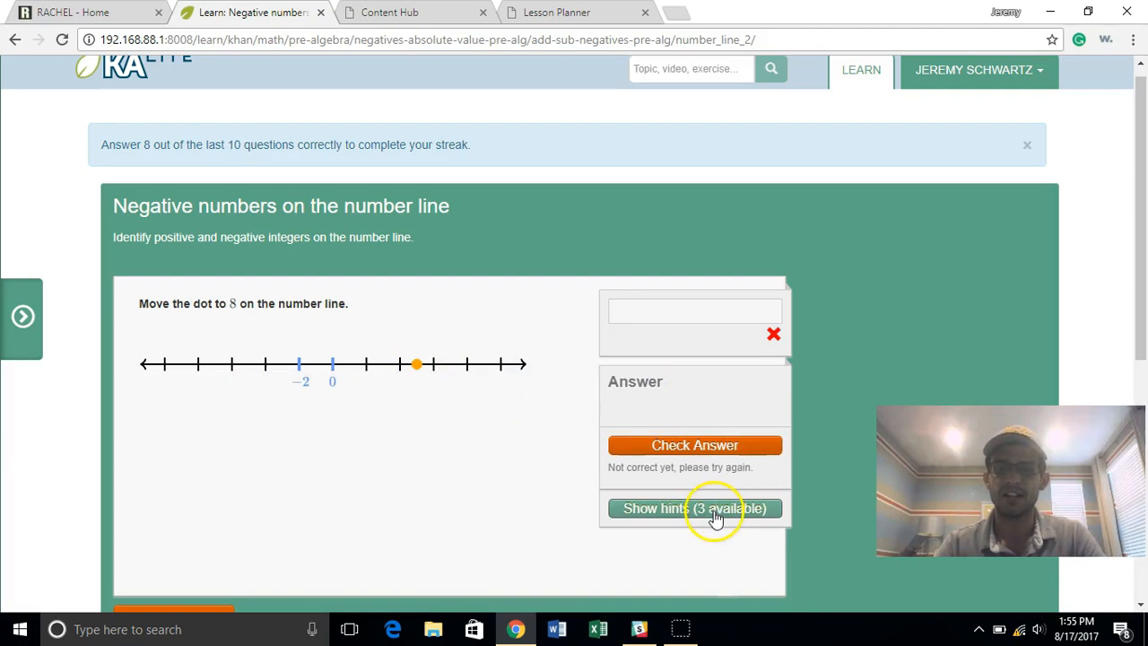
left_click(695, 509)
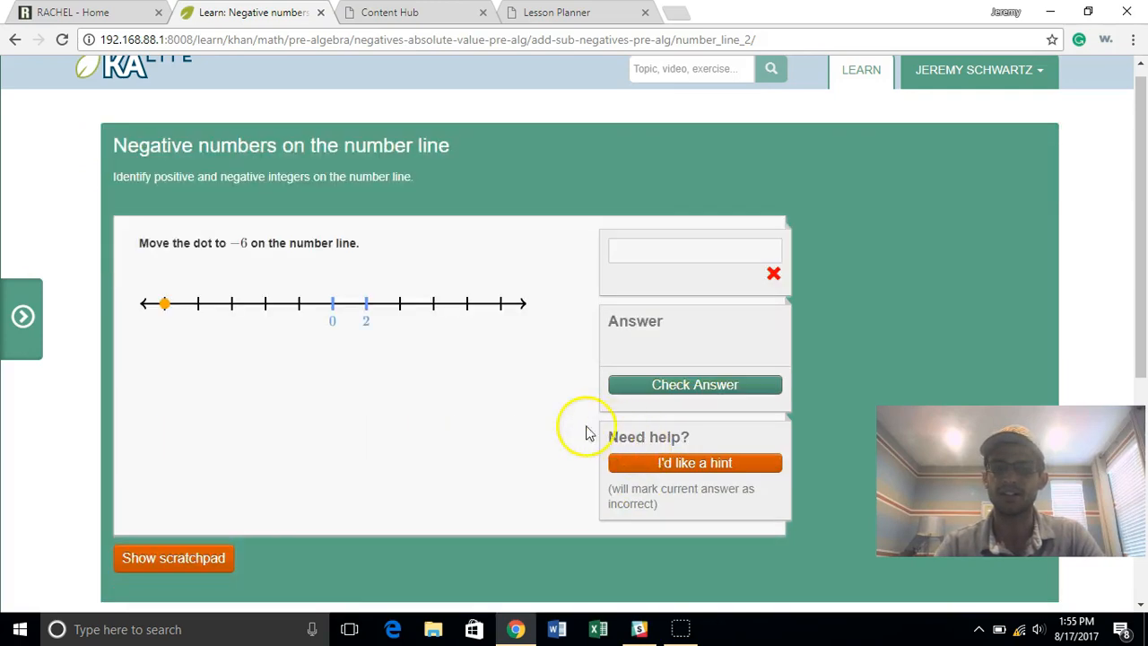
scroll("down", 3)
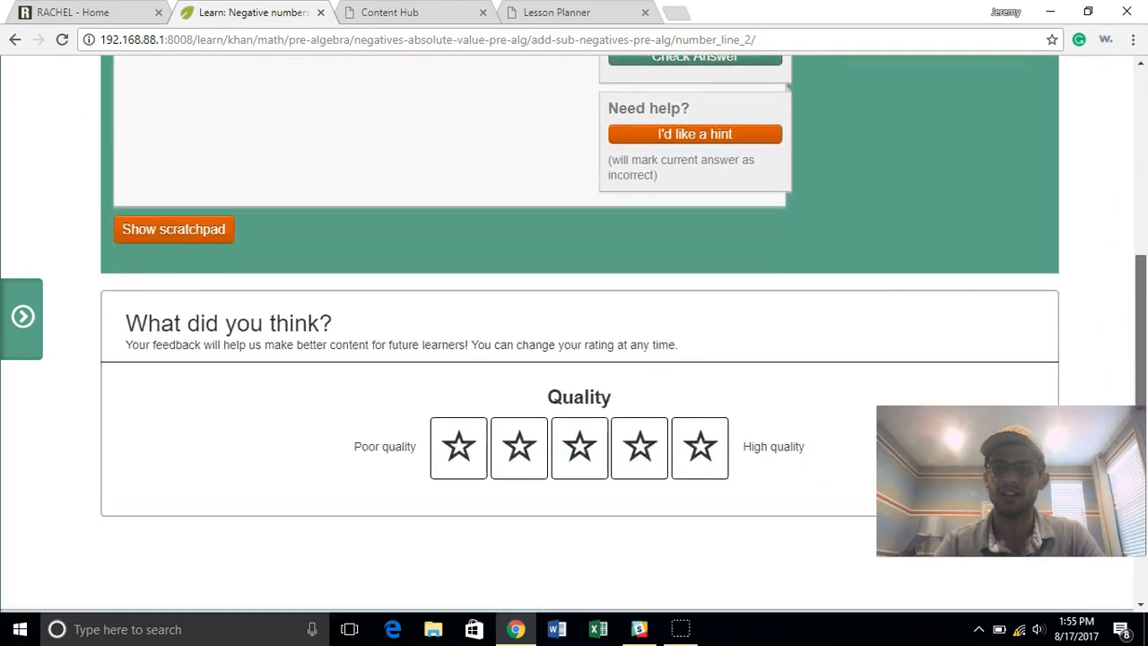
scroll("up", 3)
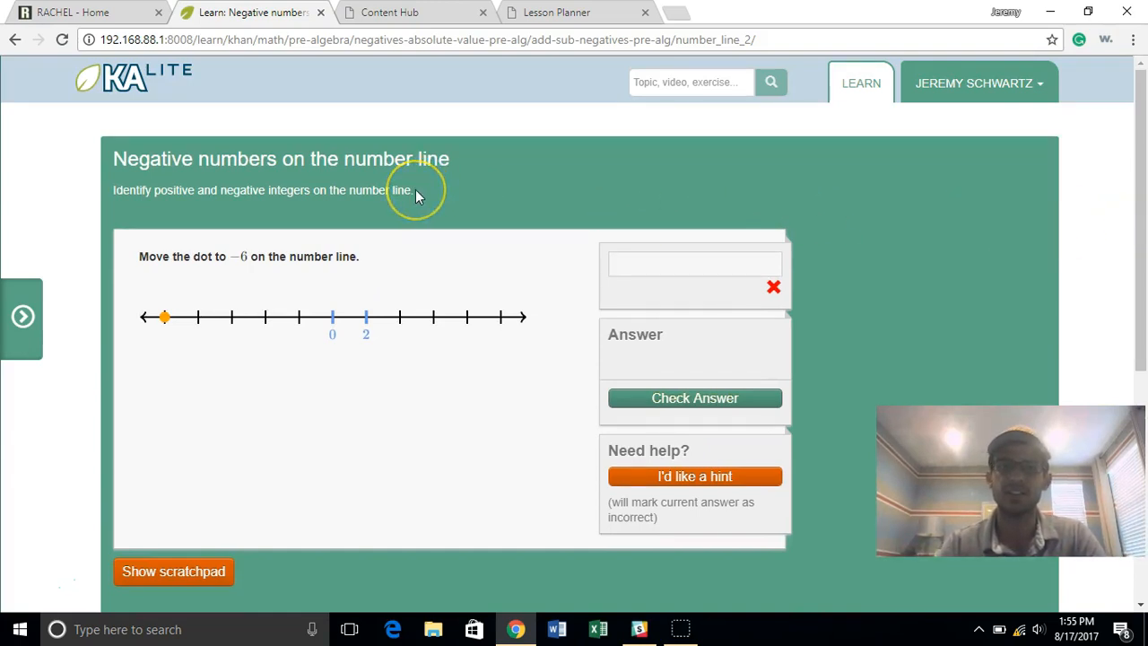
mouse_move(321, 147)
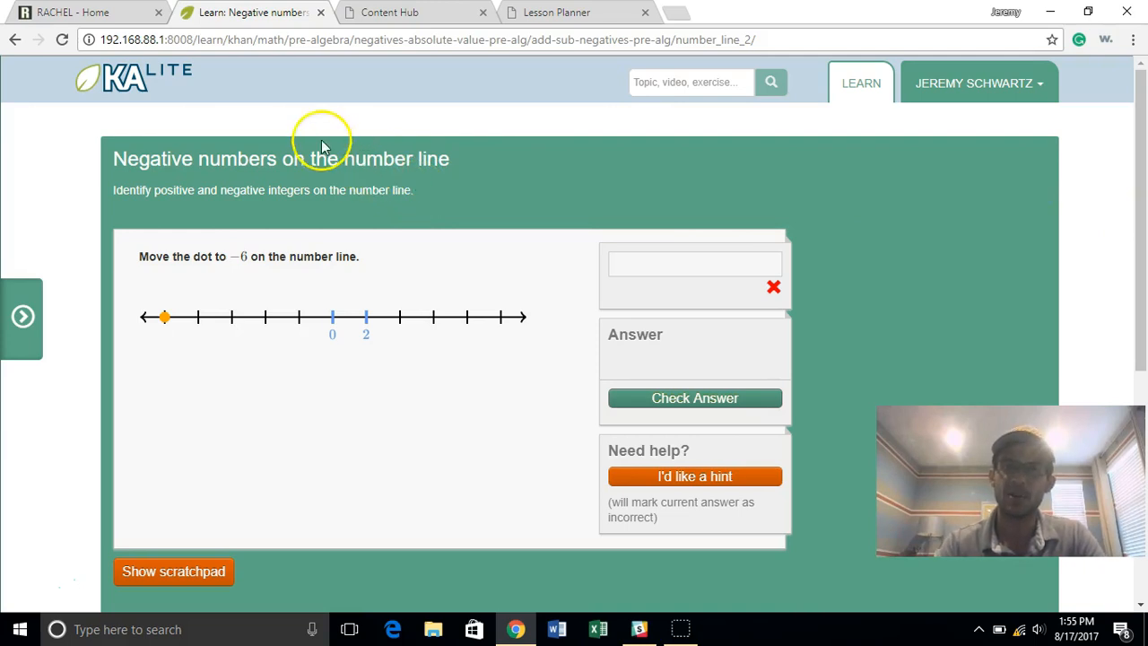
Step: Switch to the RACHEL - Home tab and scroll past KA Lite and Moodle to Wikipedia
left_click(85, 12)
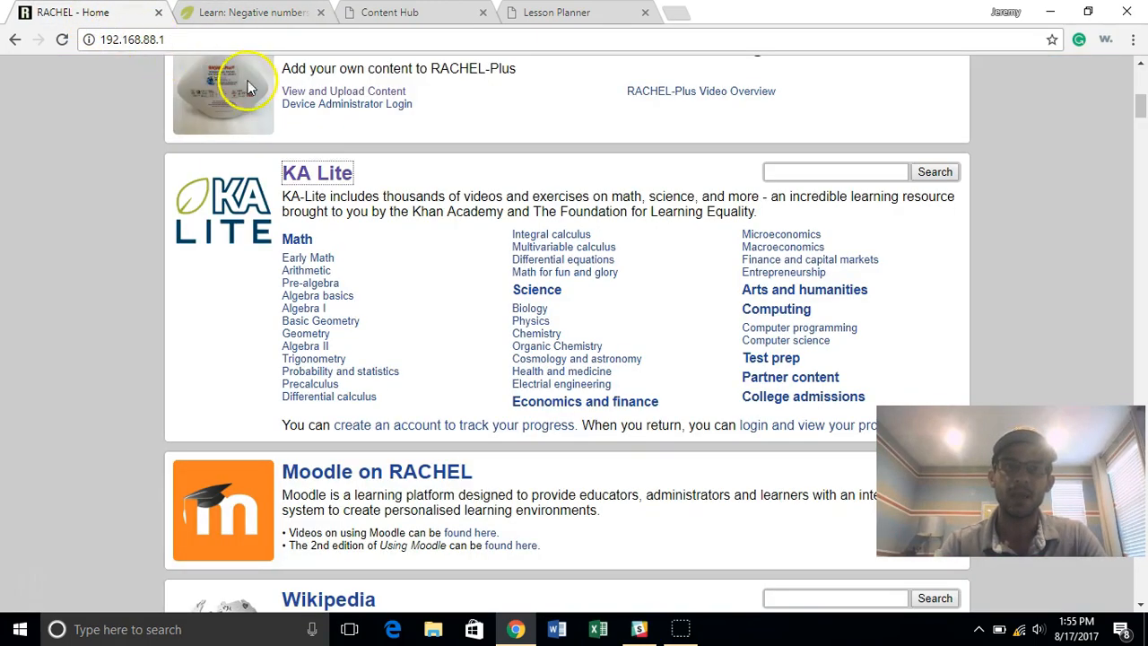
mouse_move(1134, 139)
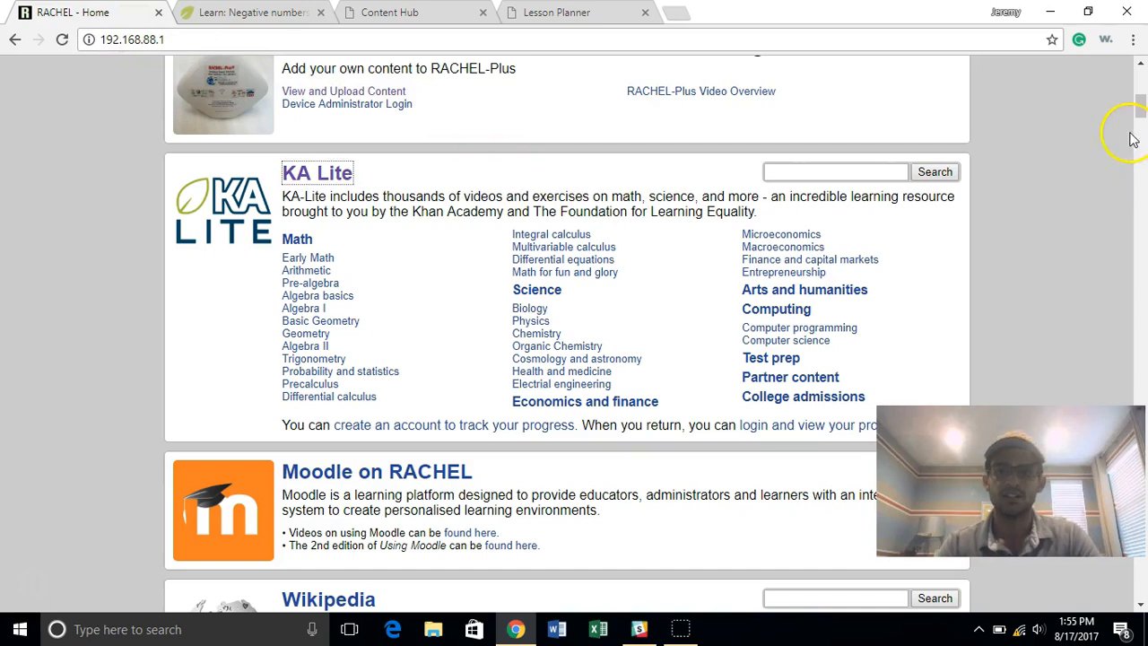
scroll("up", 3)
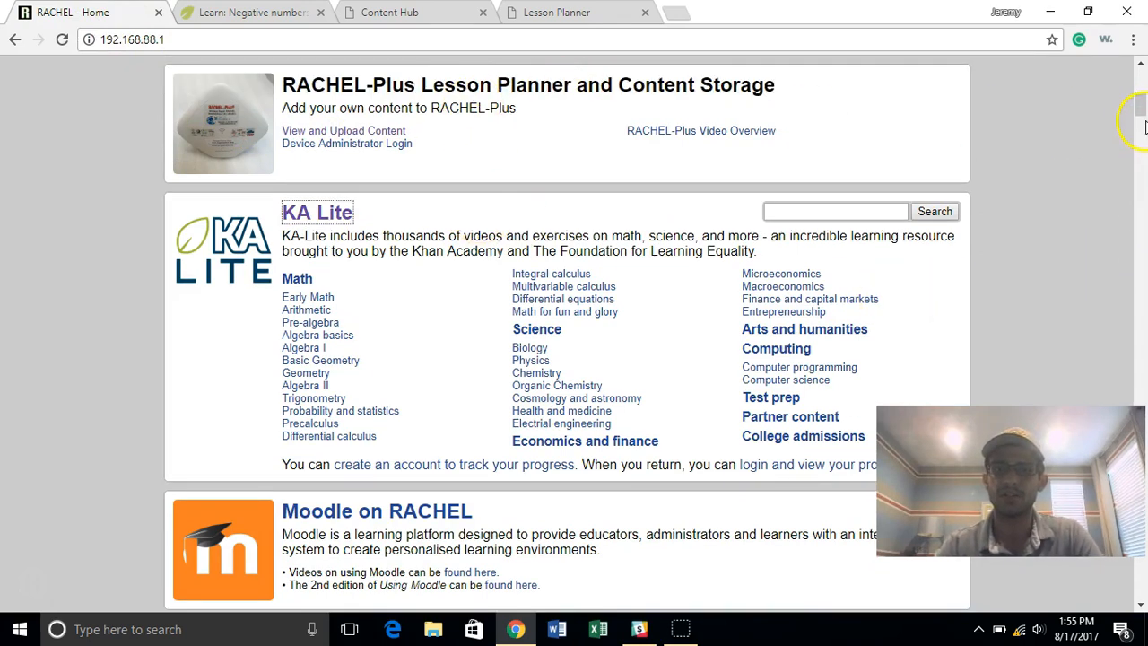
scroll("down", 3)
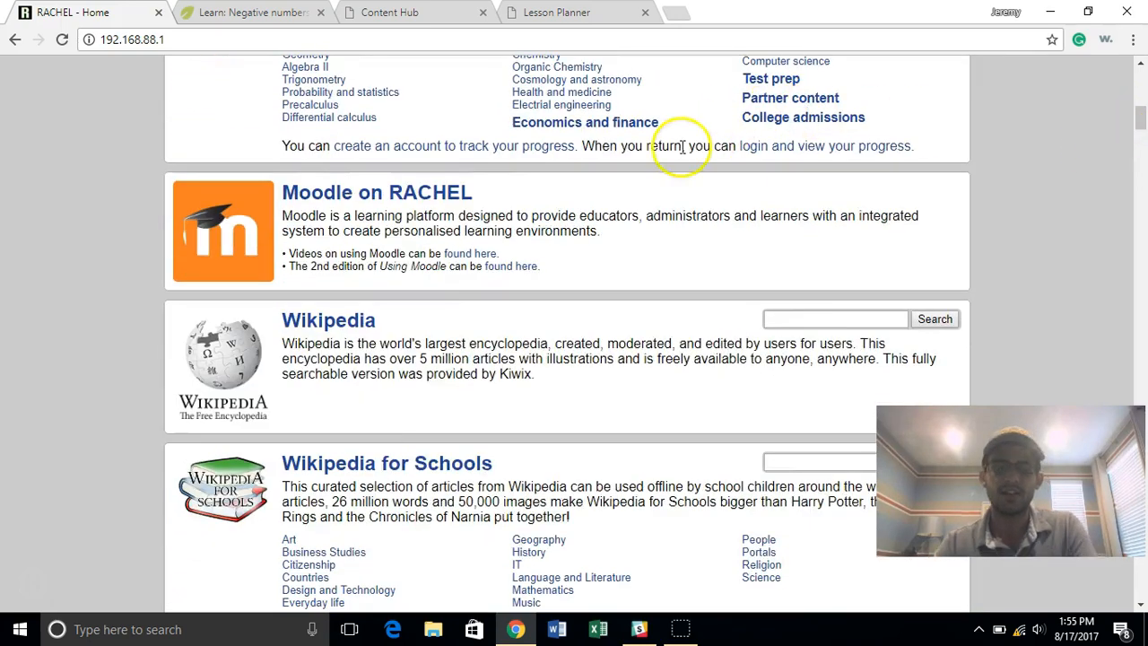
mouse_move(435, 192)
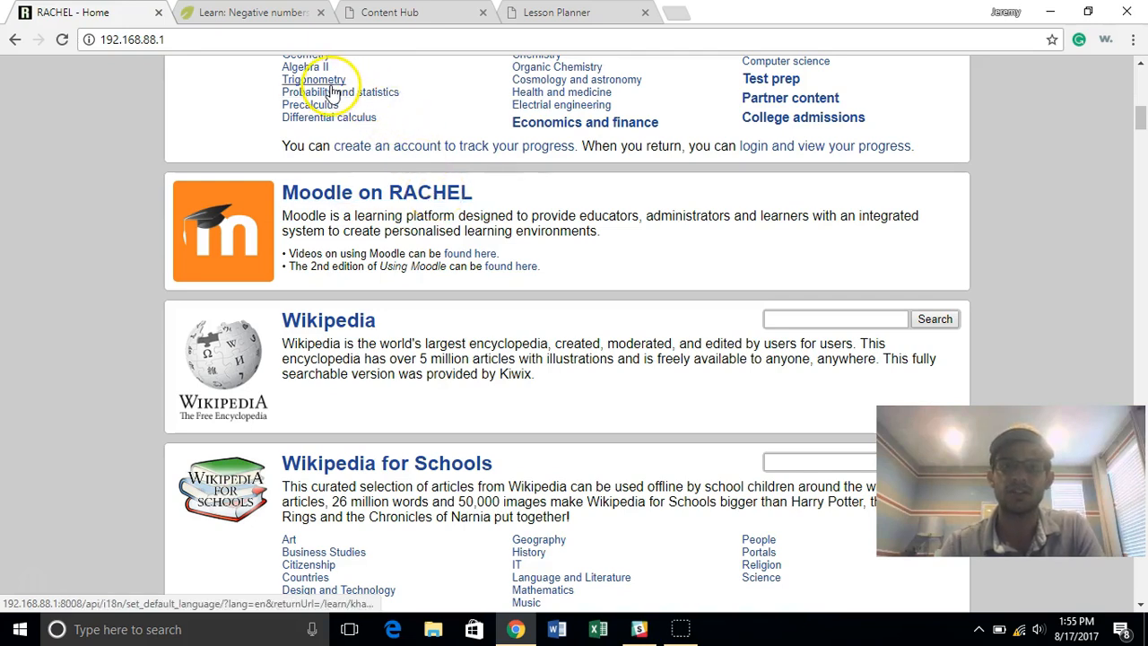
mouse_move(386, 207)
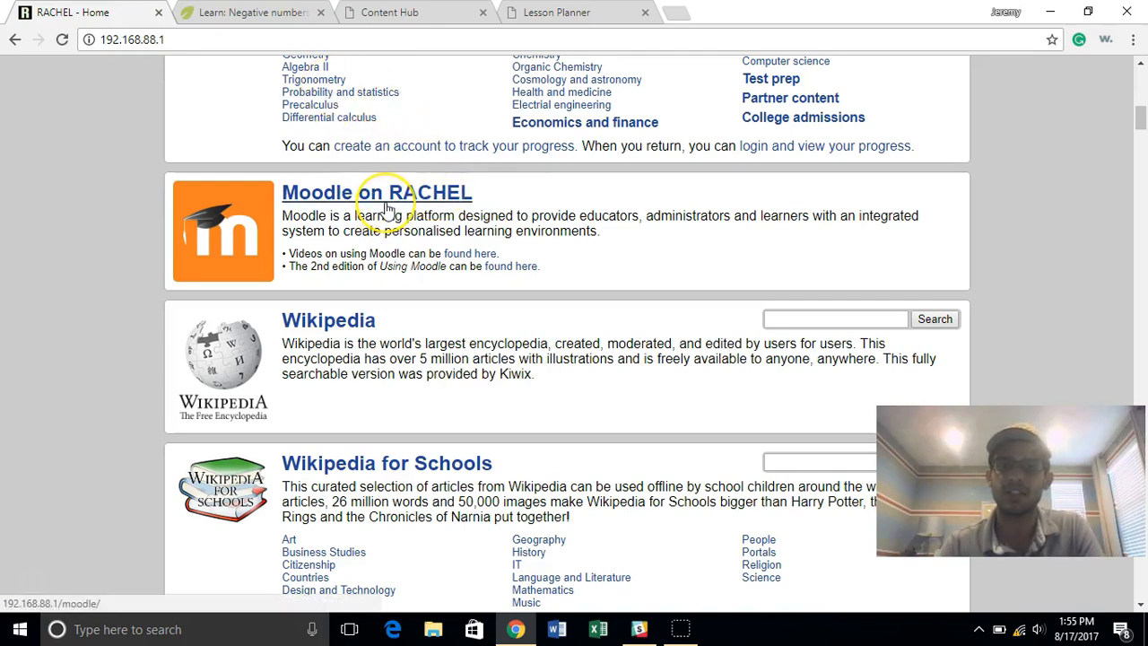
mouse_move(439, 201)
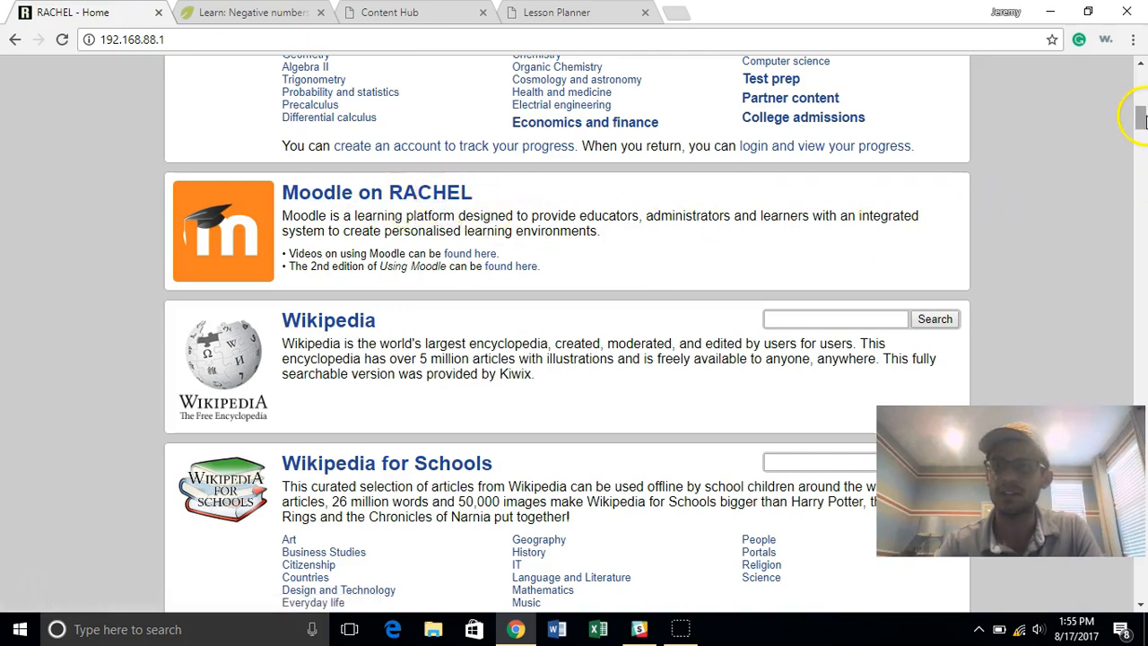
scroll("down", 3)
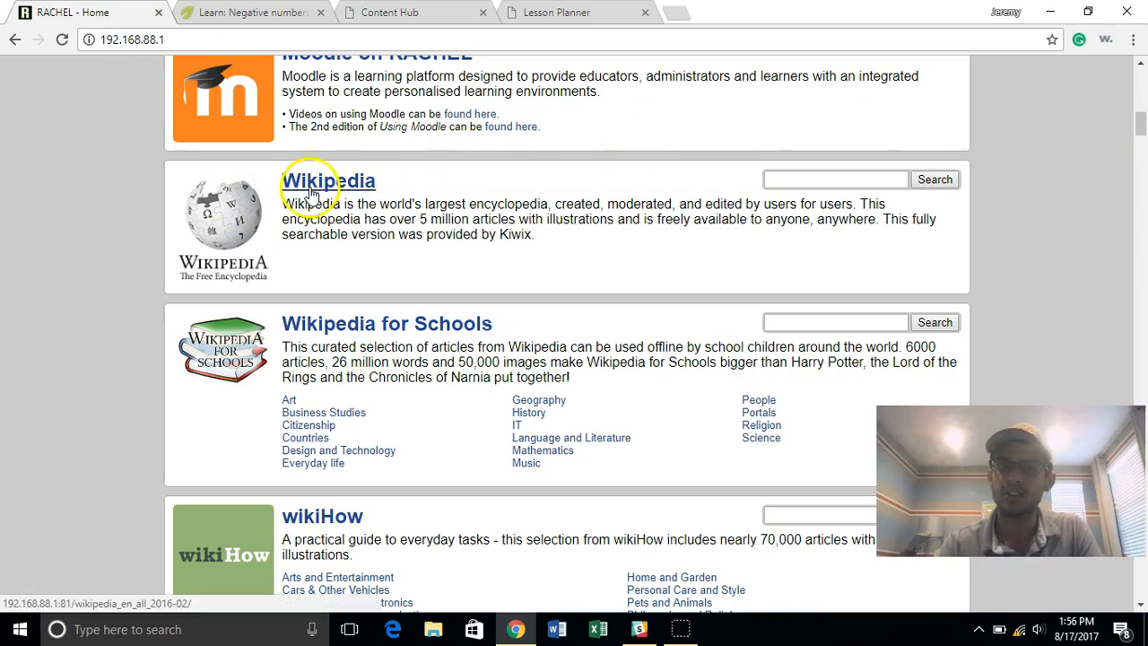
Step: Search offline Wikipedia for 'tanzania' and scroll the article down to Agriculture
left_click(329, 180)
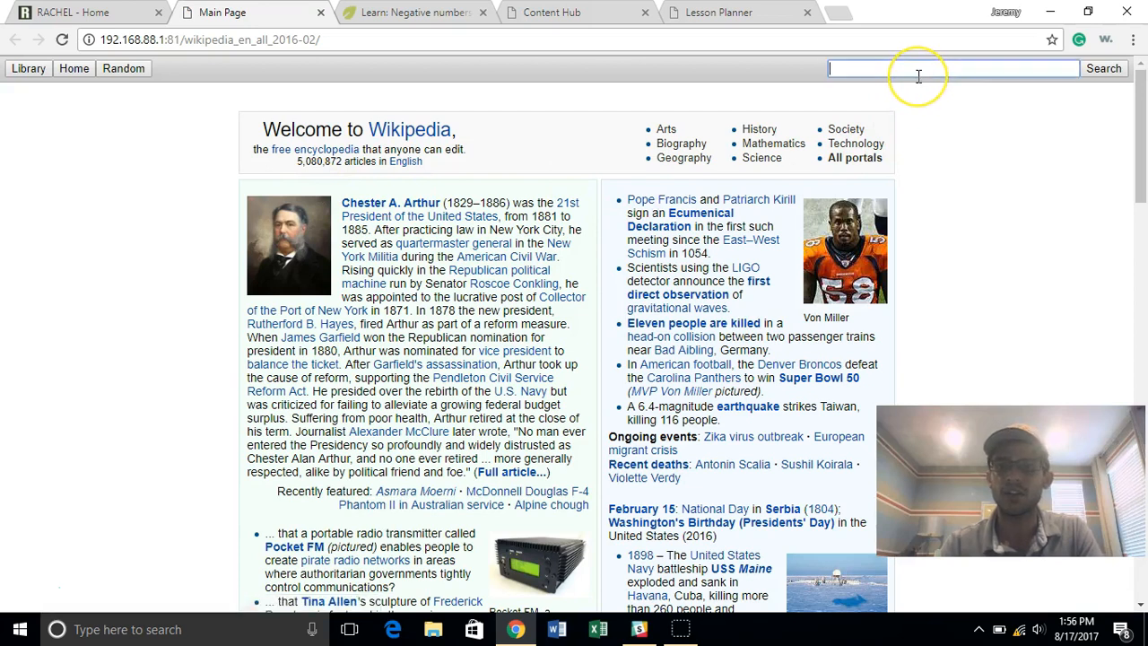
mouse_move(919, 75)
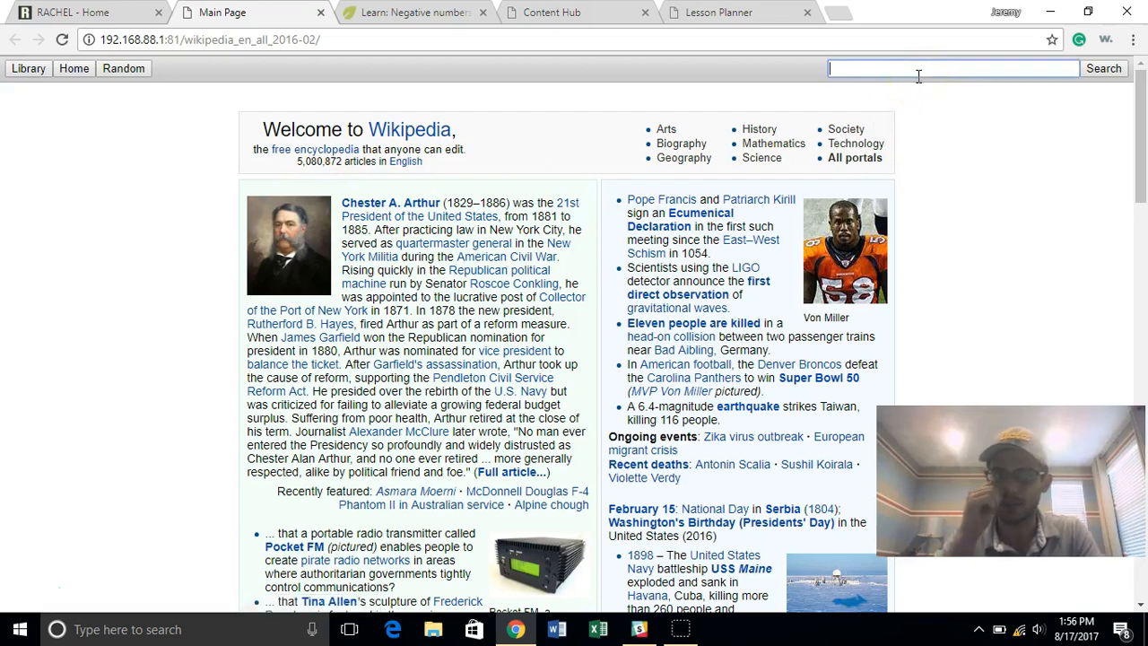
type("tanzania")
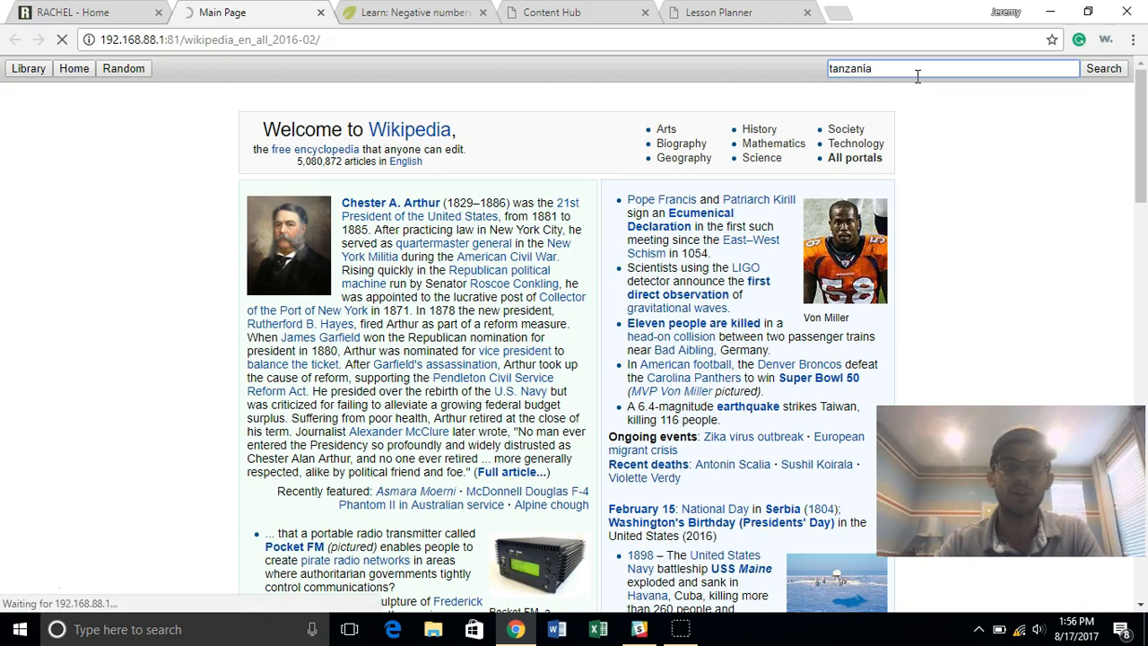
left_click(1104, 68)
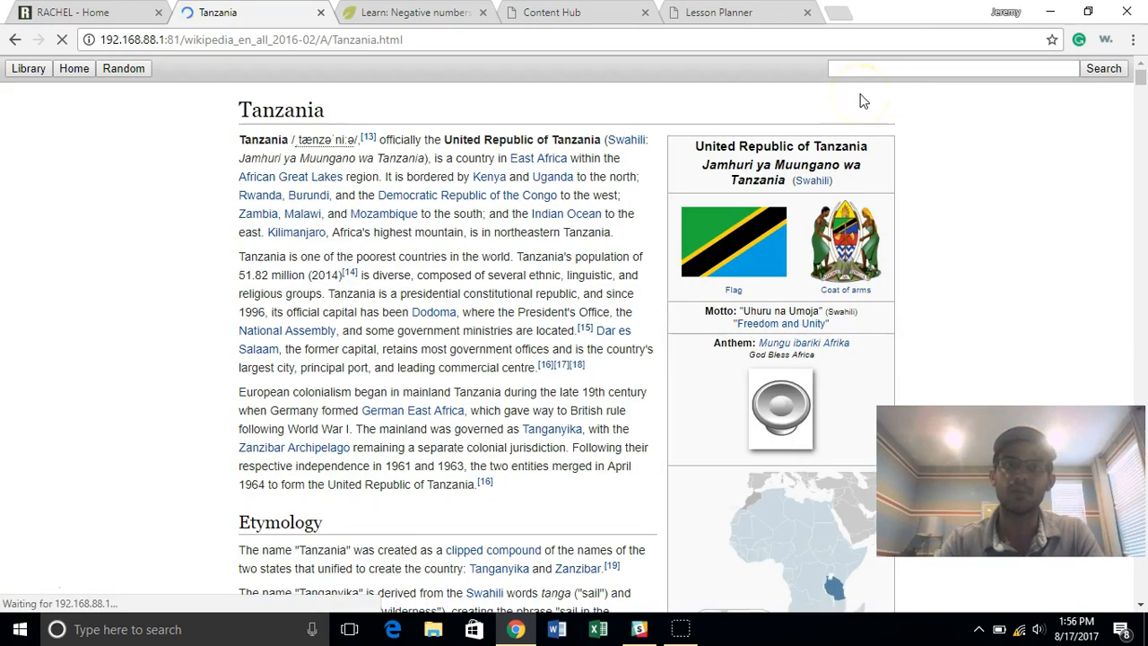
mouse_move(973, 135)
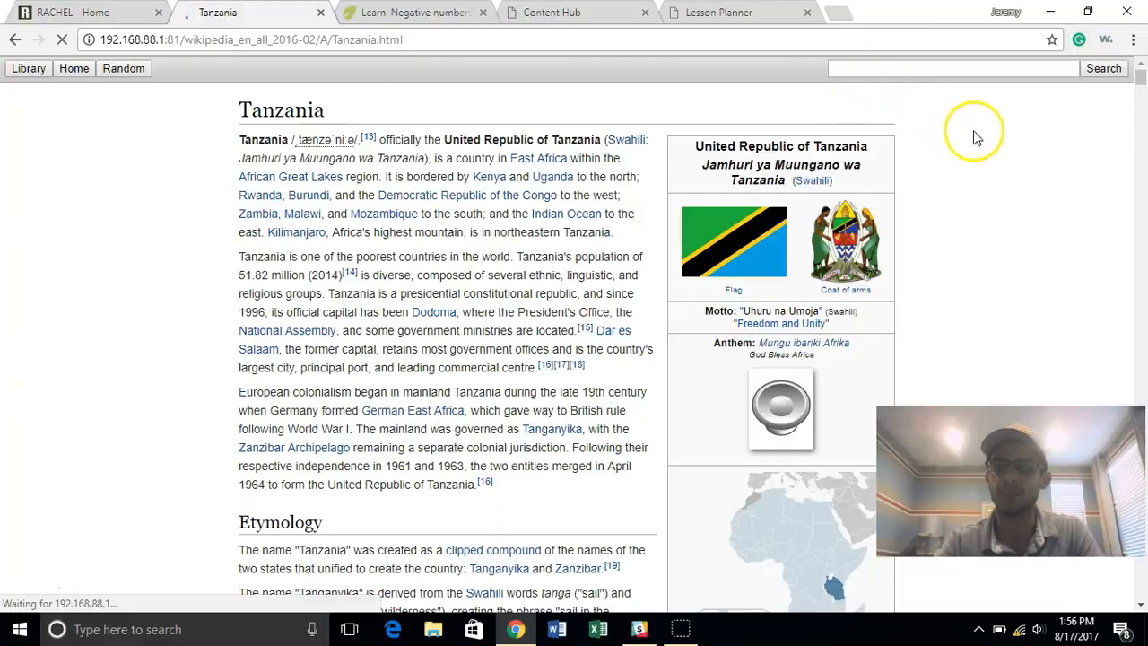
scroll("down", 3)
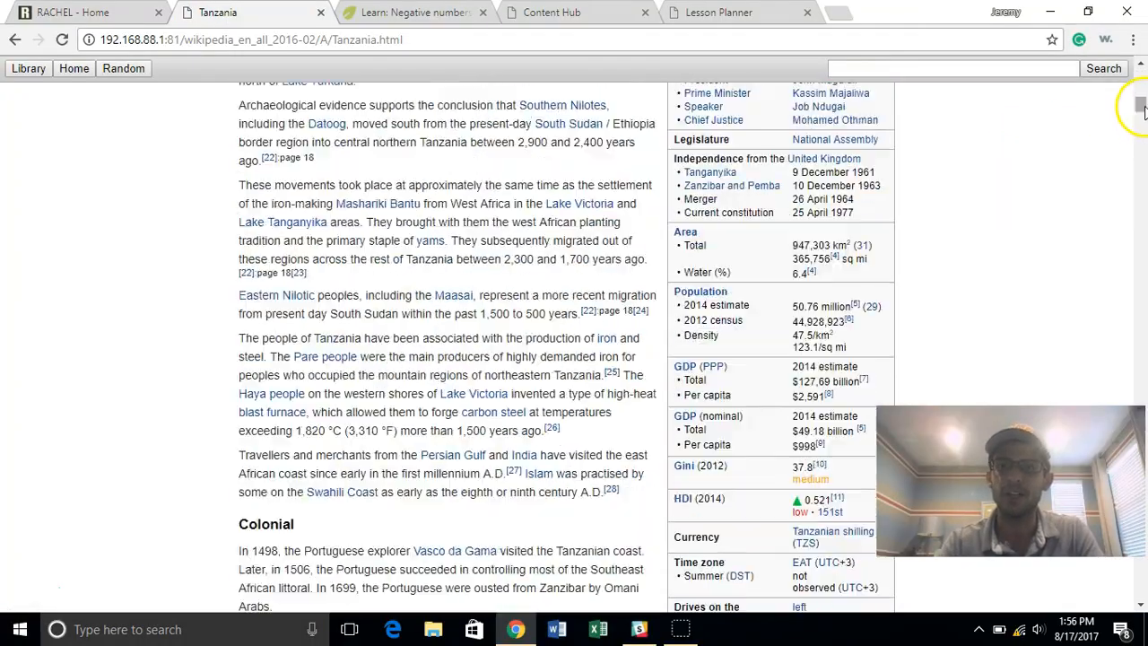
scroll("down", 3)
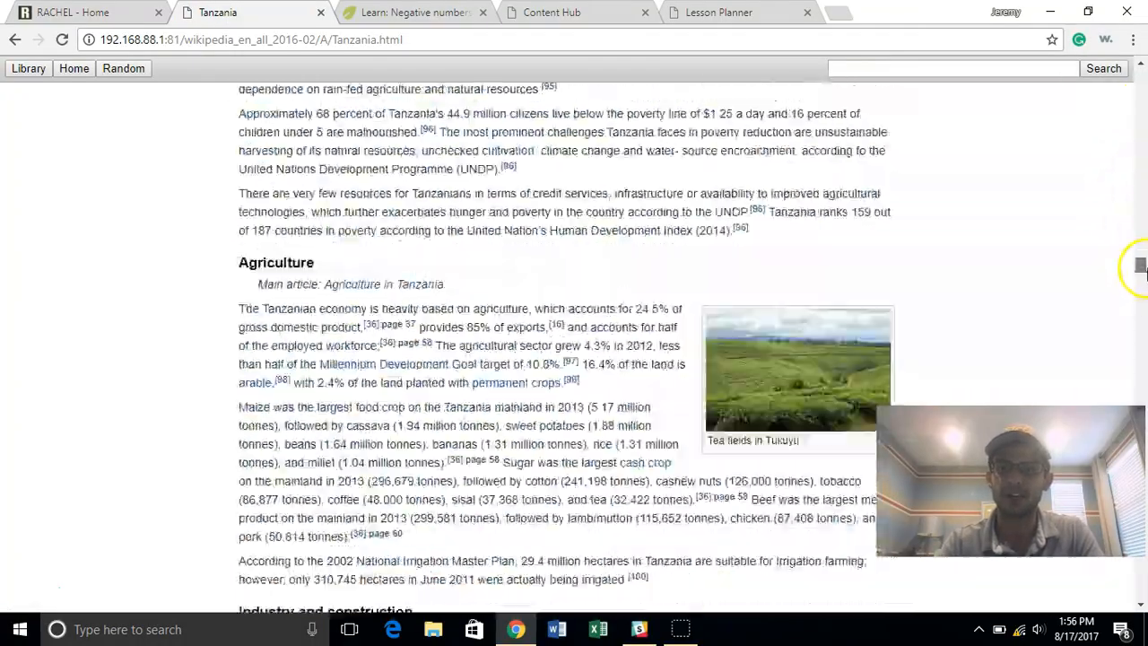
Step: From the RACHEL home tab, open Wikipedia for Schools and scroll its welcome page
left_click(81, 12)
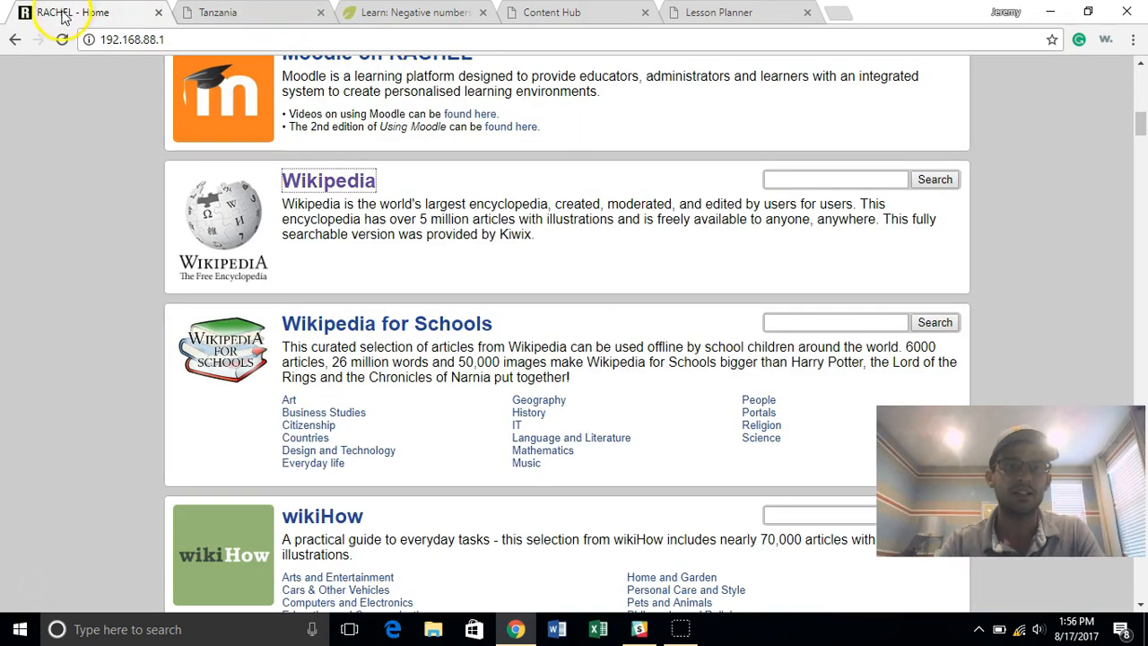
mouse_move(314, 289)
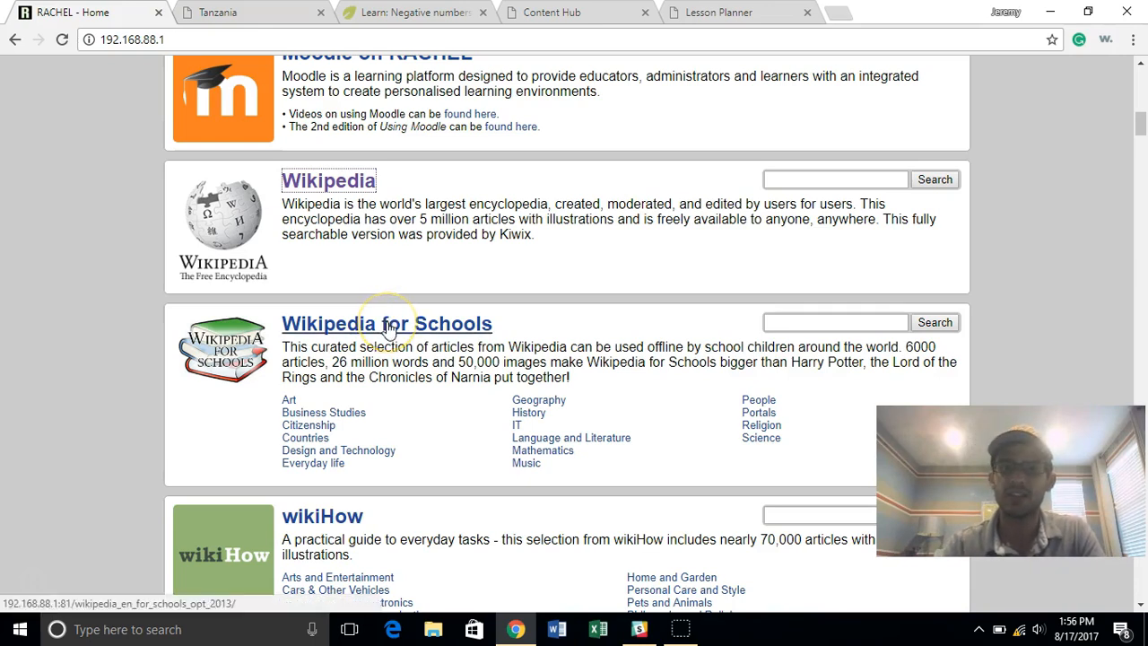
left_click(387, 323)
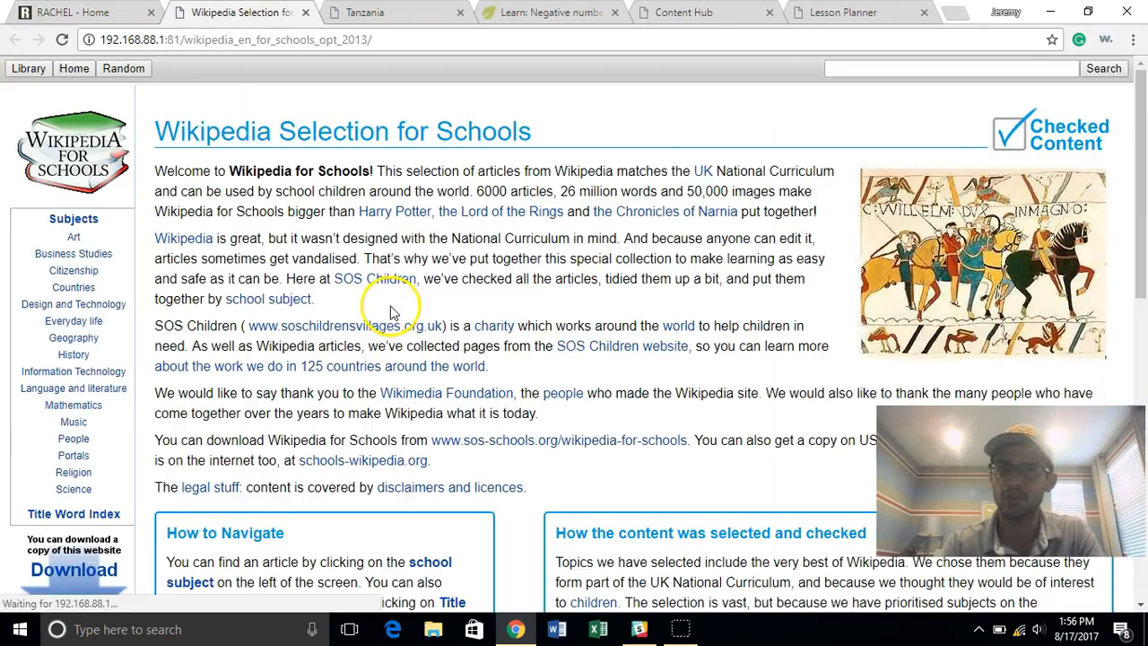
scroll("down", 3)
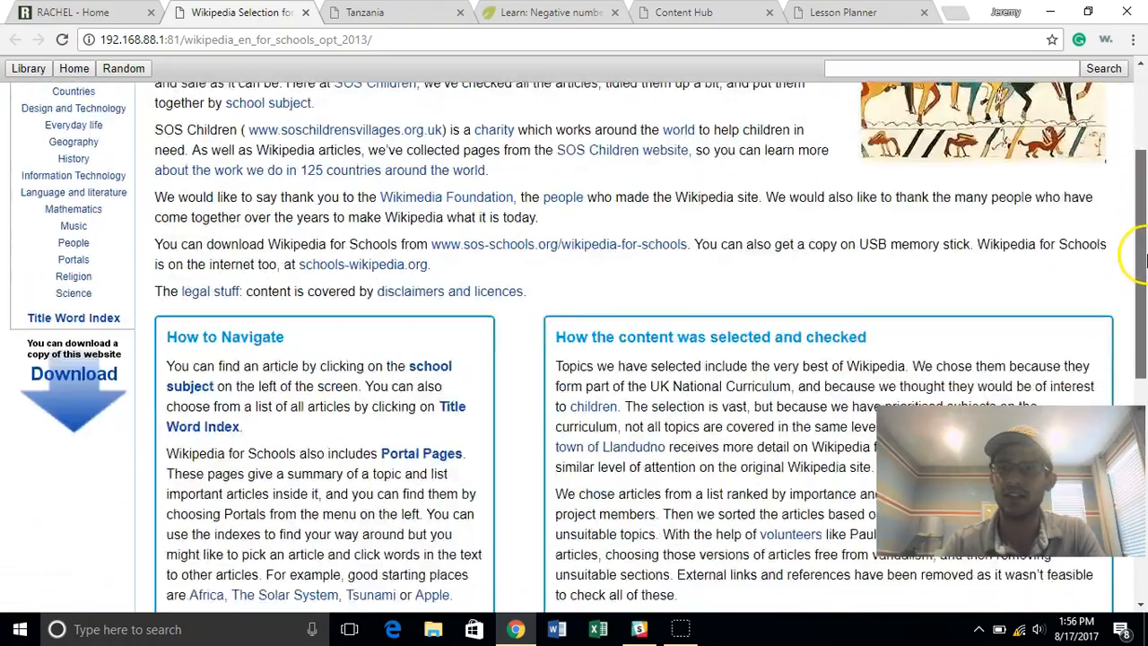
scroll("up", 3)
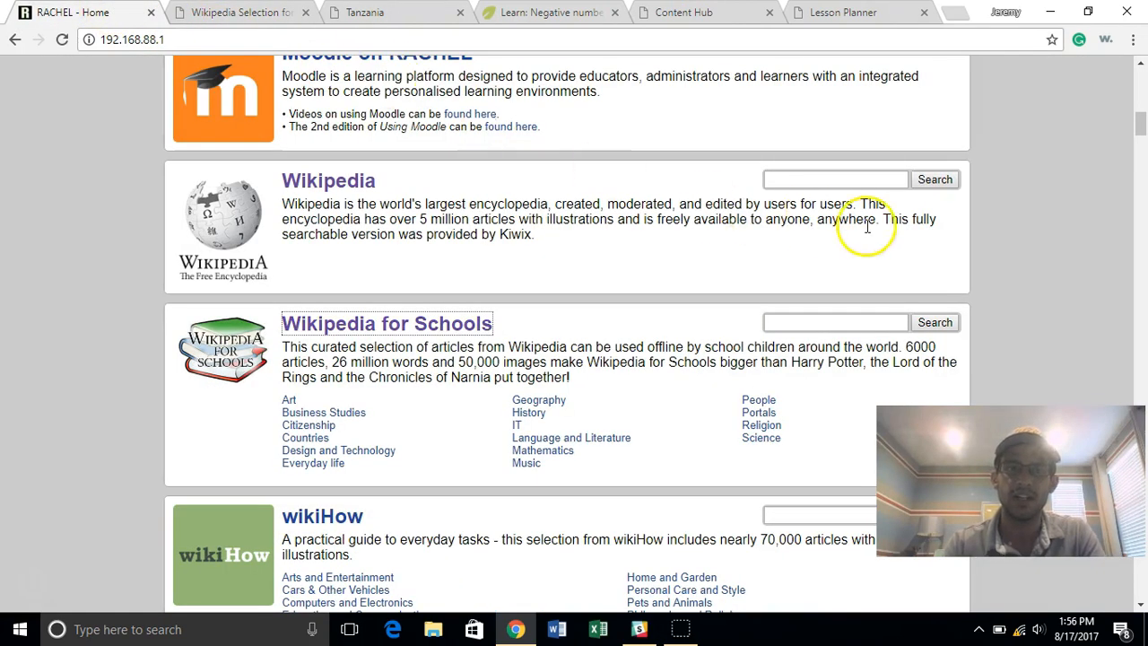
Step: Open the wikiHow collection and search it for 'knit a sweater'
scroll("down", 3)
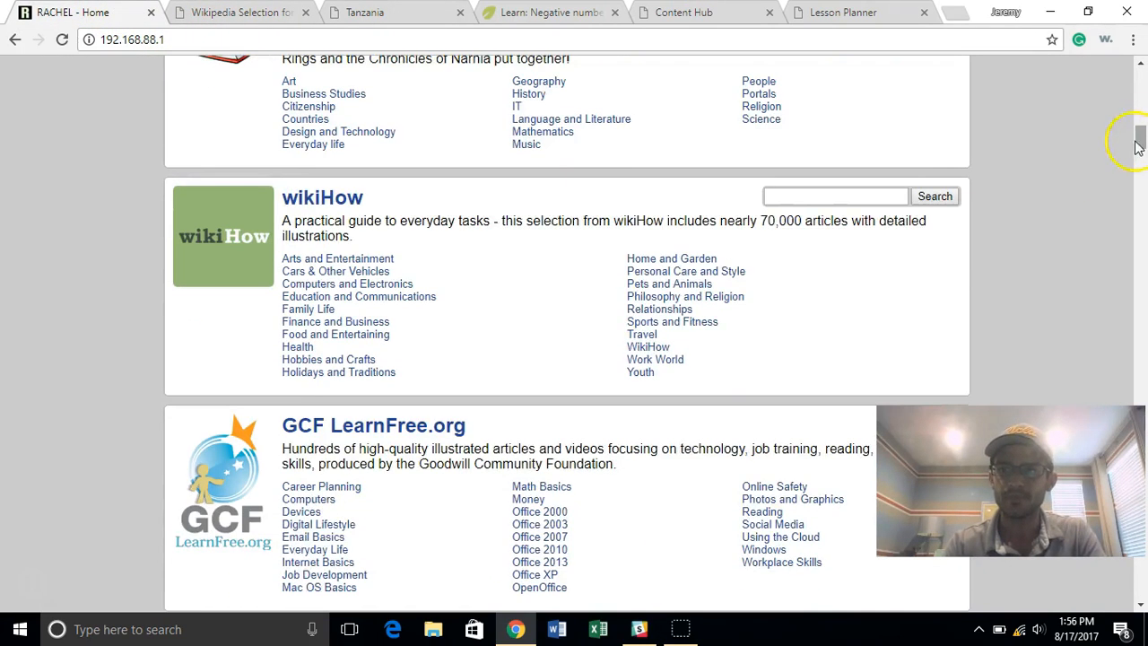
mouse_move(334, 226)
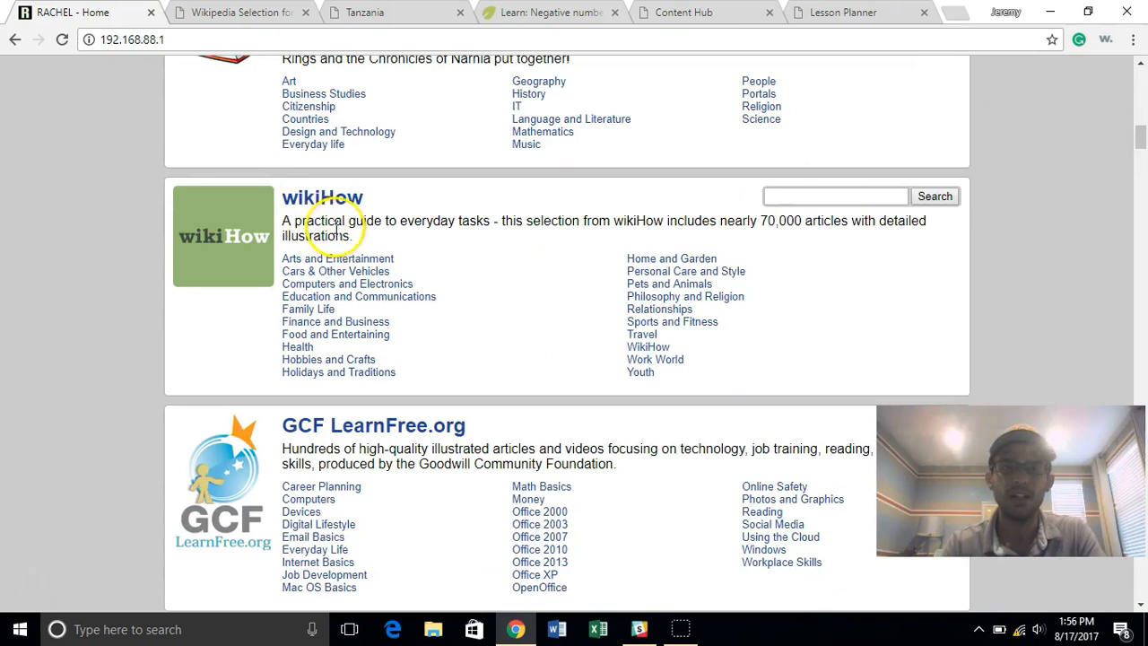
left_click(321, 197)
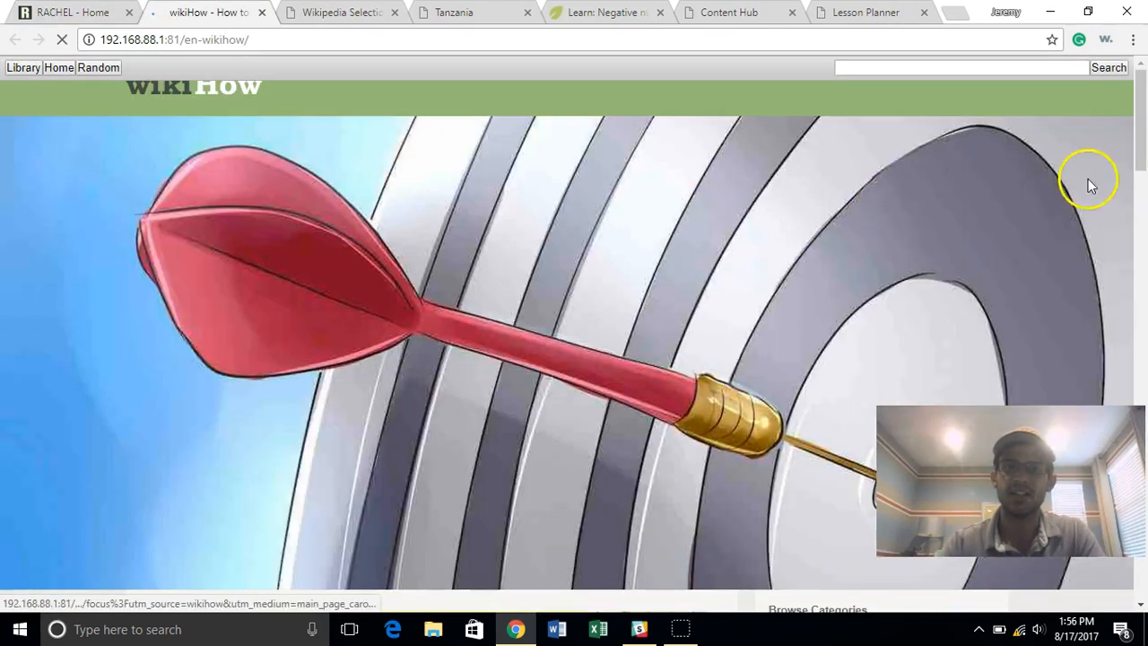
scroll("down", 3)
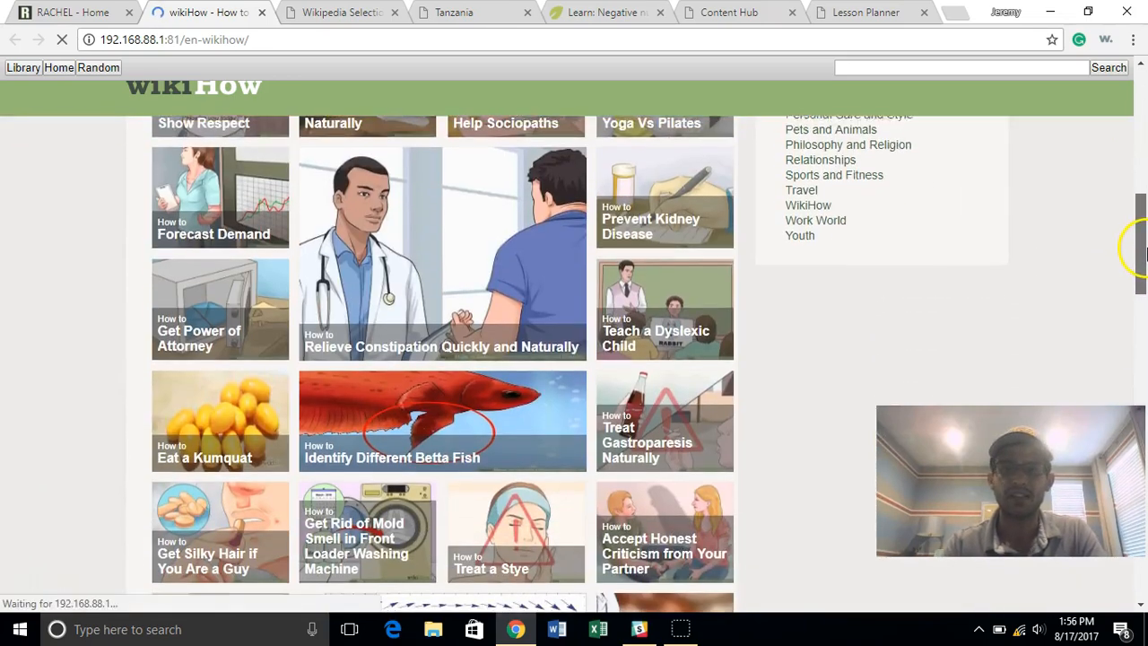
scroll("down", 3)
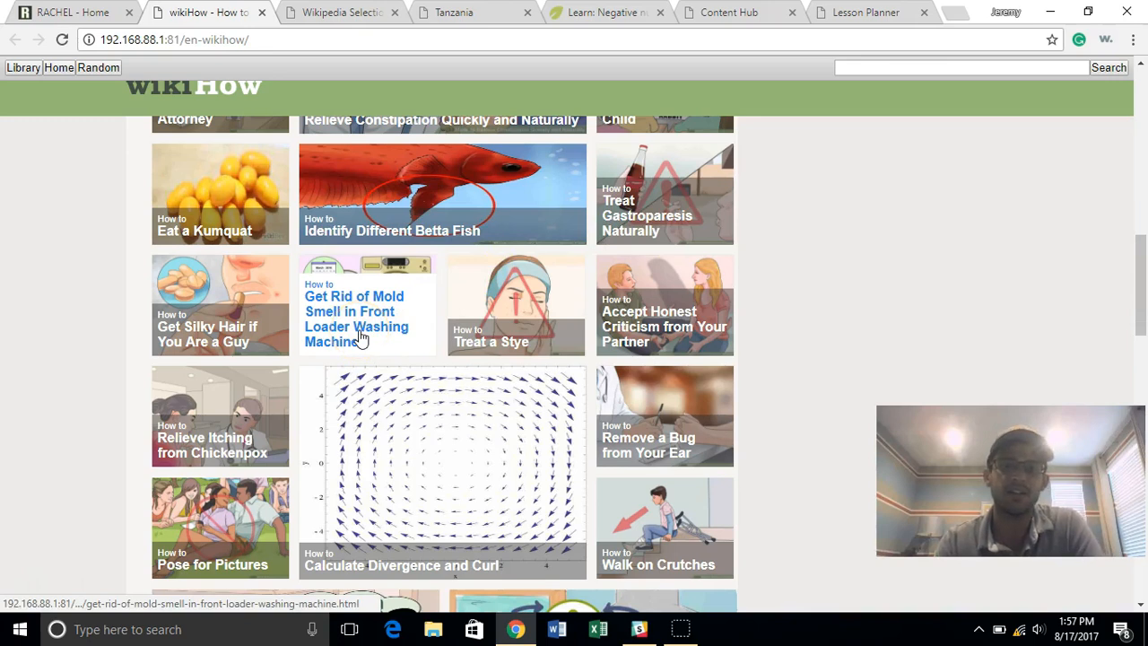
mouse_move(1023, 72)
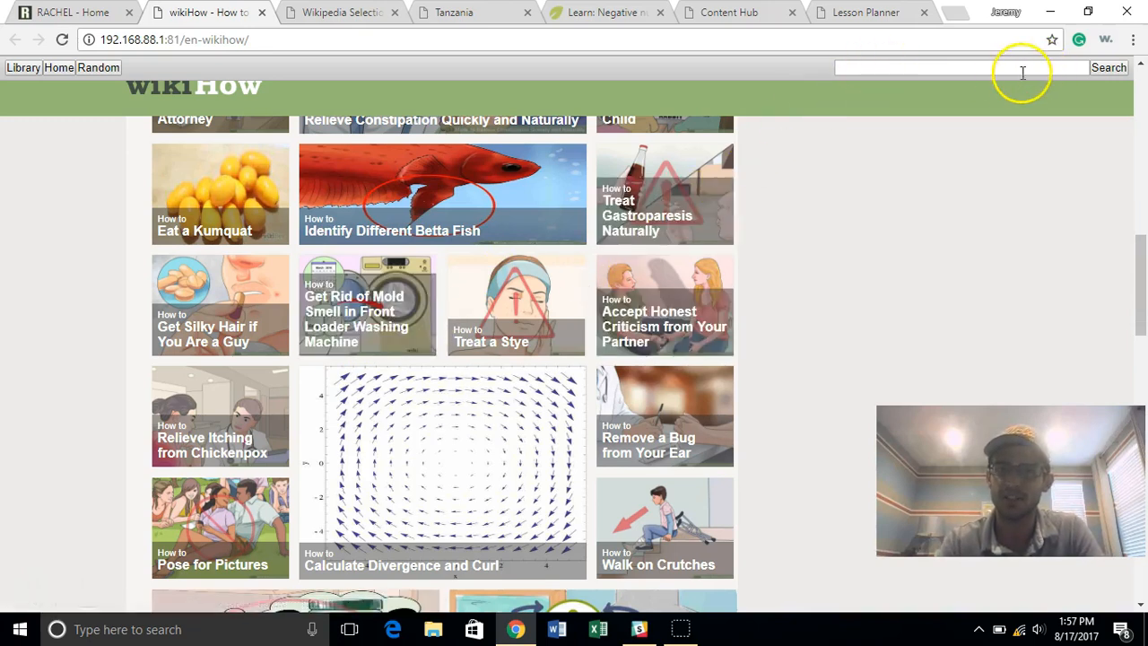
type("knit a w")
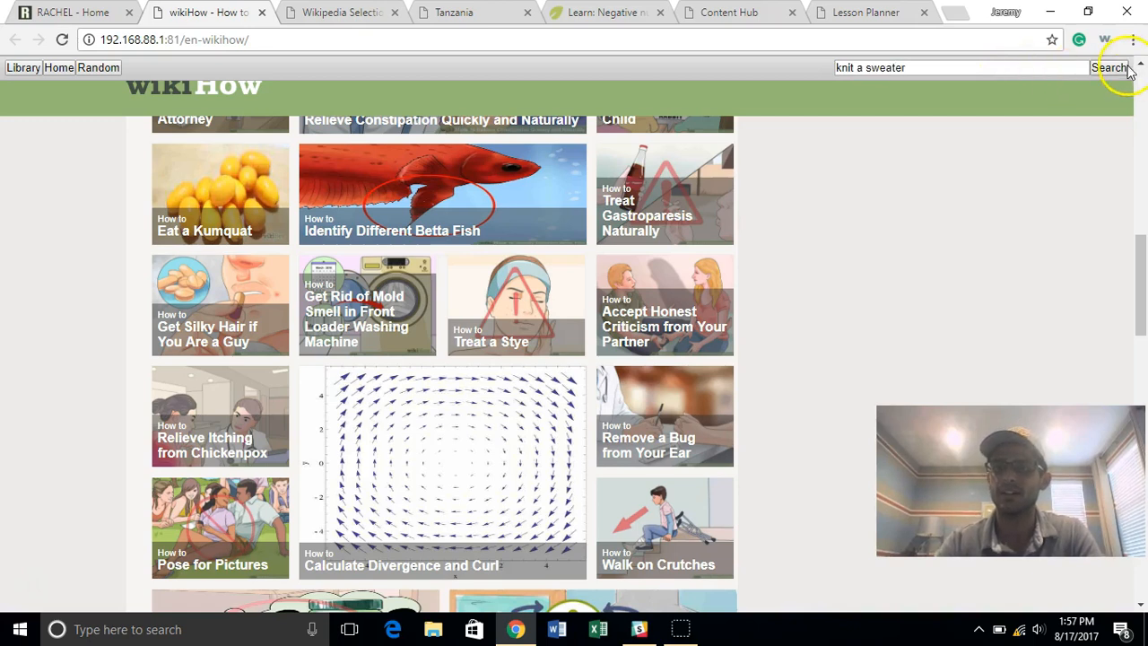
left_click(1110, 67)
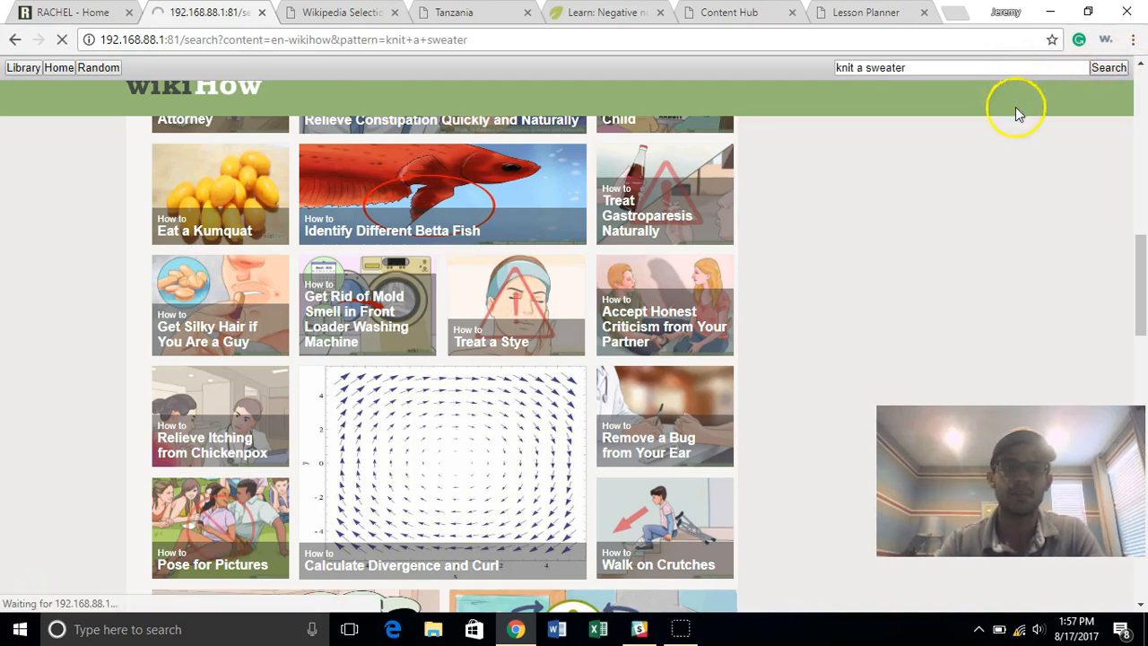
left_click(1109, 67)
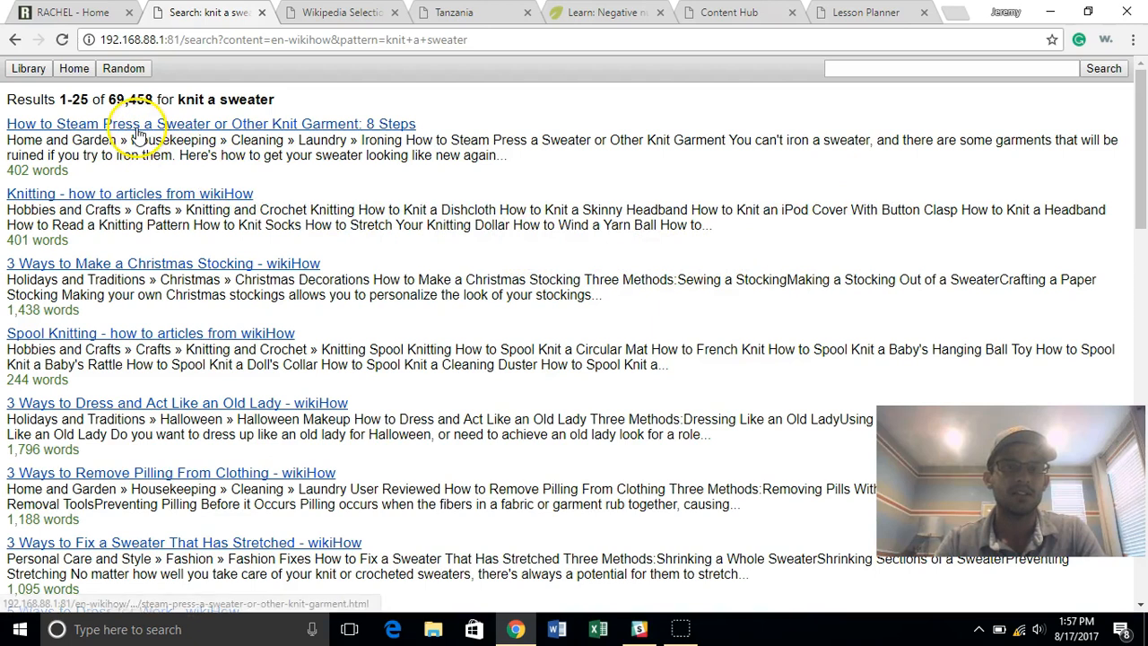
mouse_move(130, 193)
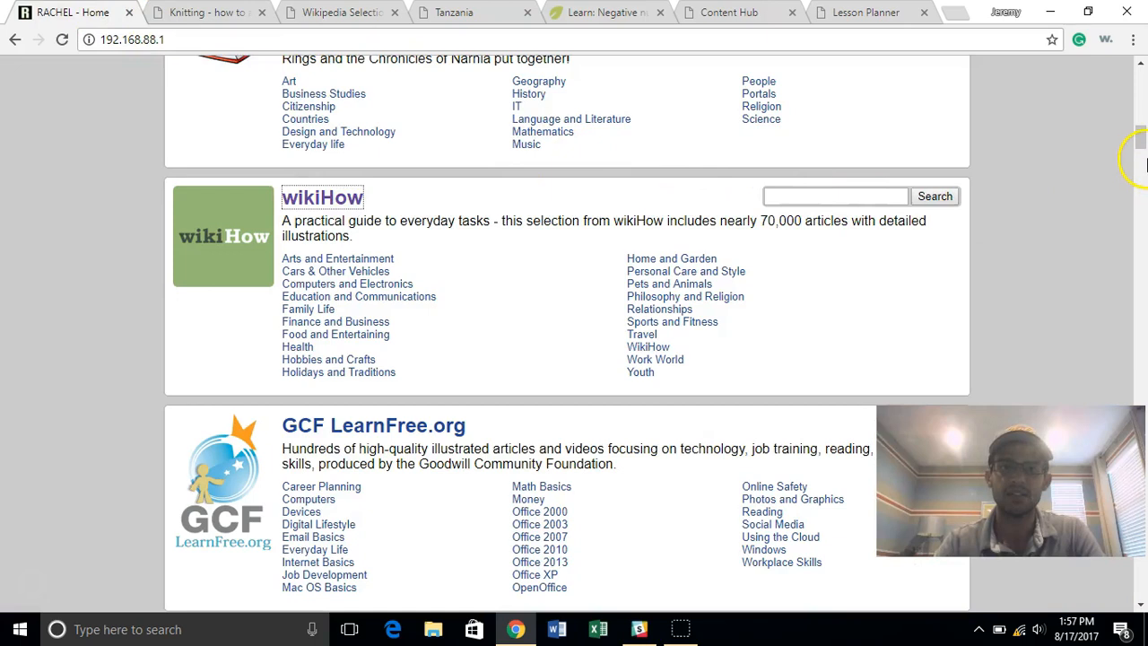
Step: Open GCF LearnFree.org and scroll down to the Word 2010 Getting Started lesson
scroll("down", 3)
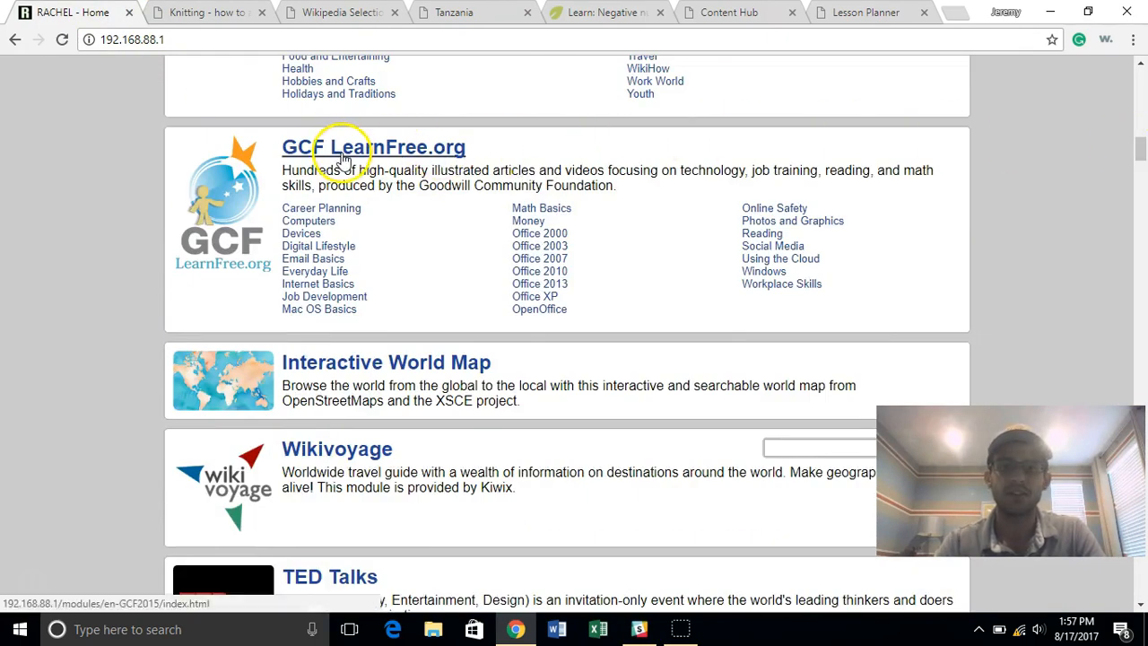
left_click(373, 147)
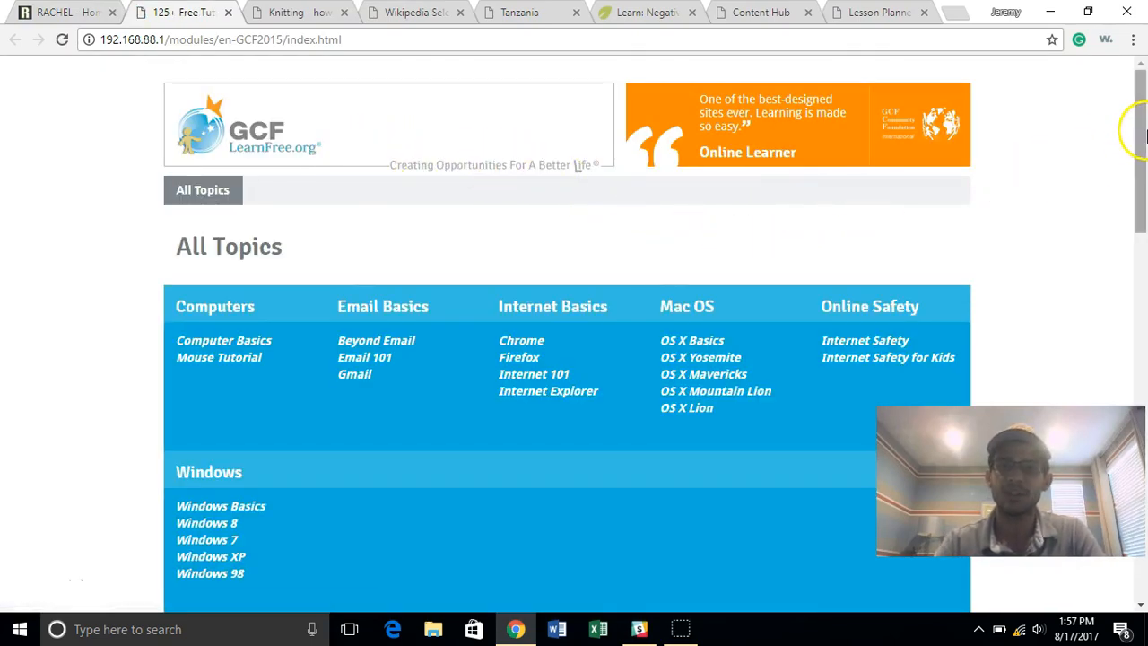
scroll("down", 3)
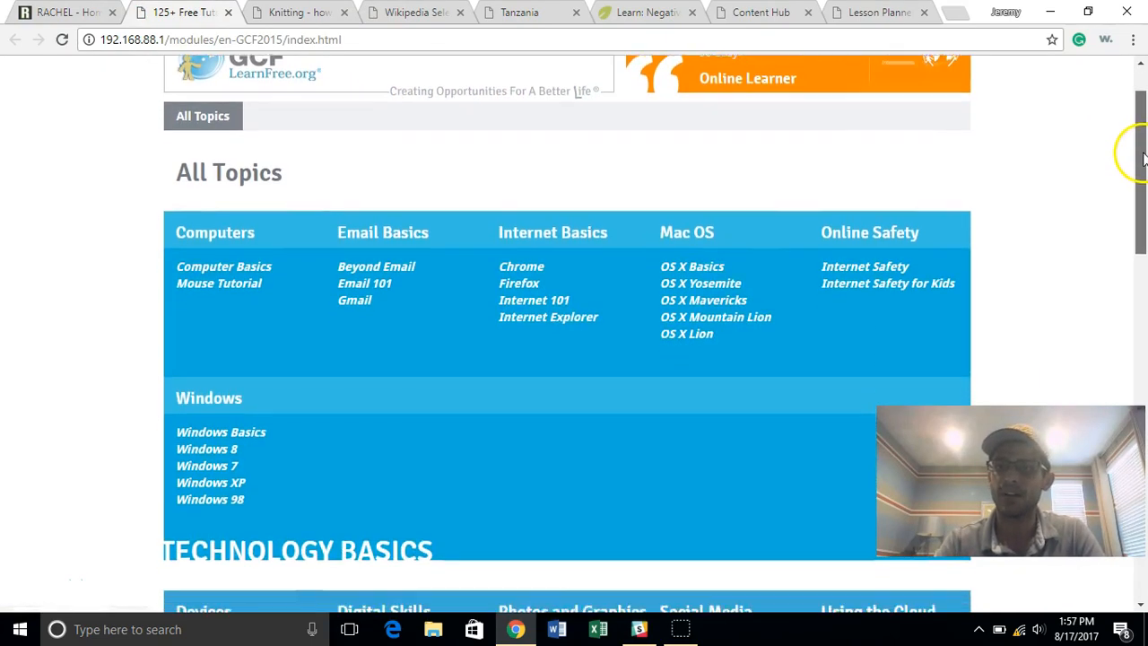
scroll("down", 3)
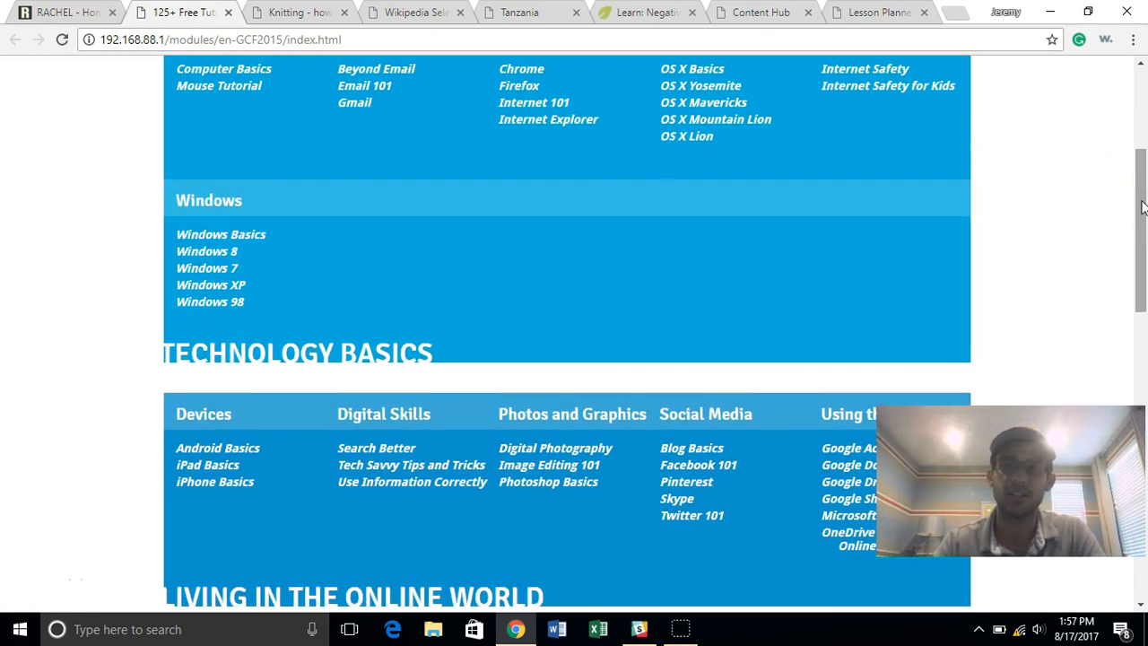
scroll("down", 3)
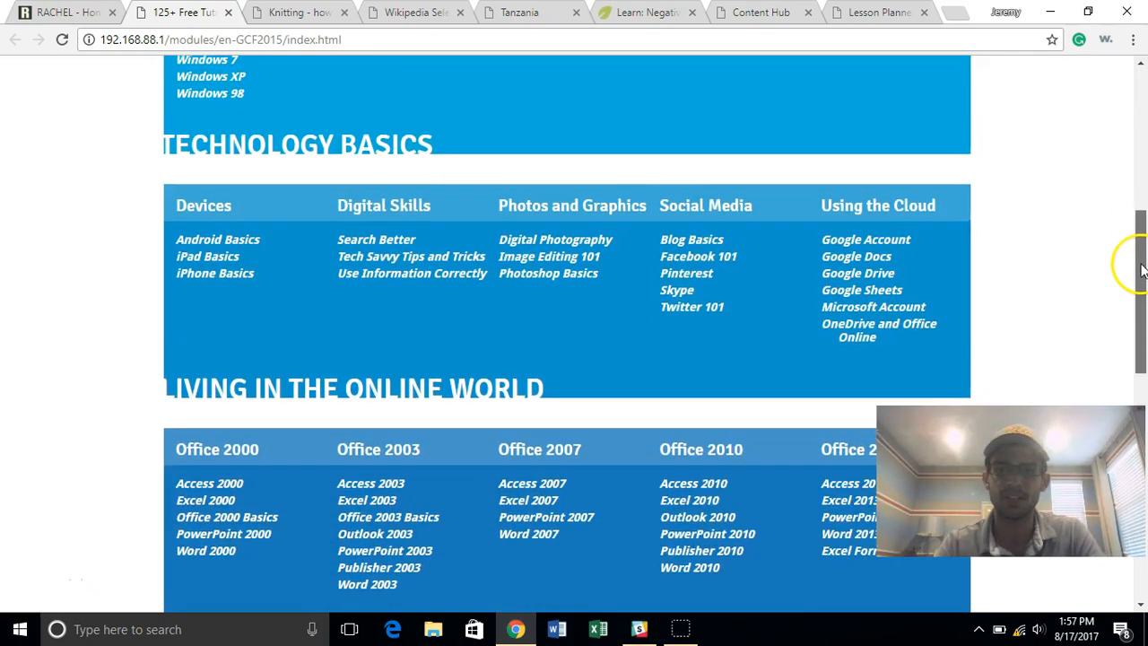
scroll("down", 3)
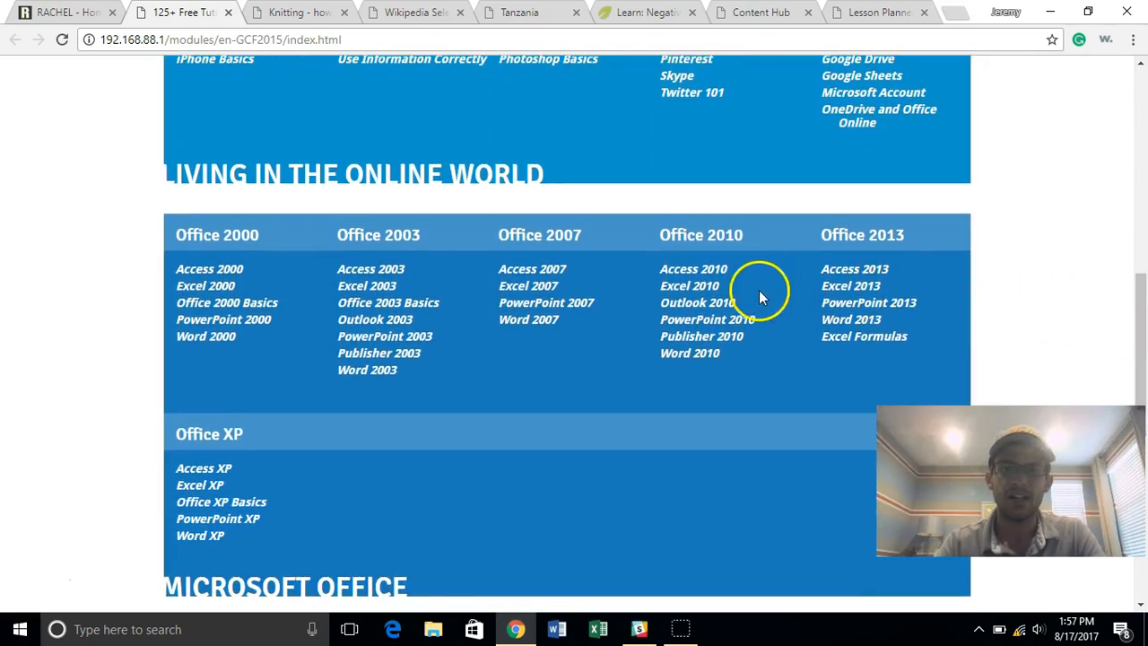
mouse_move(689, 353)
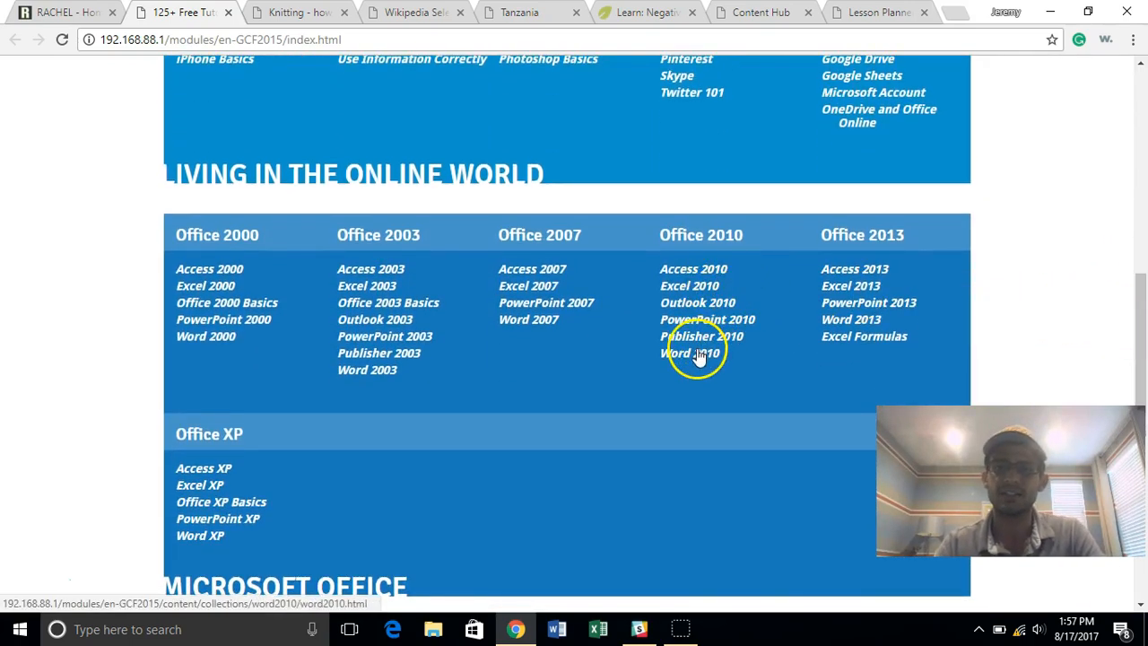
left_click(689, 352)
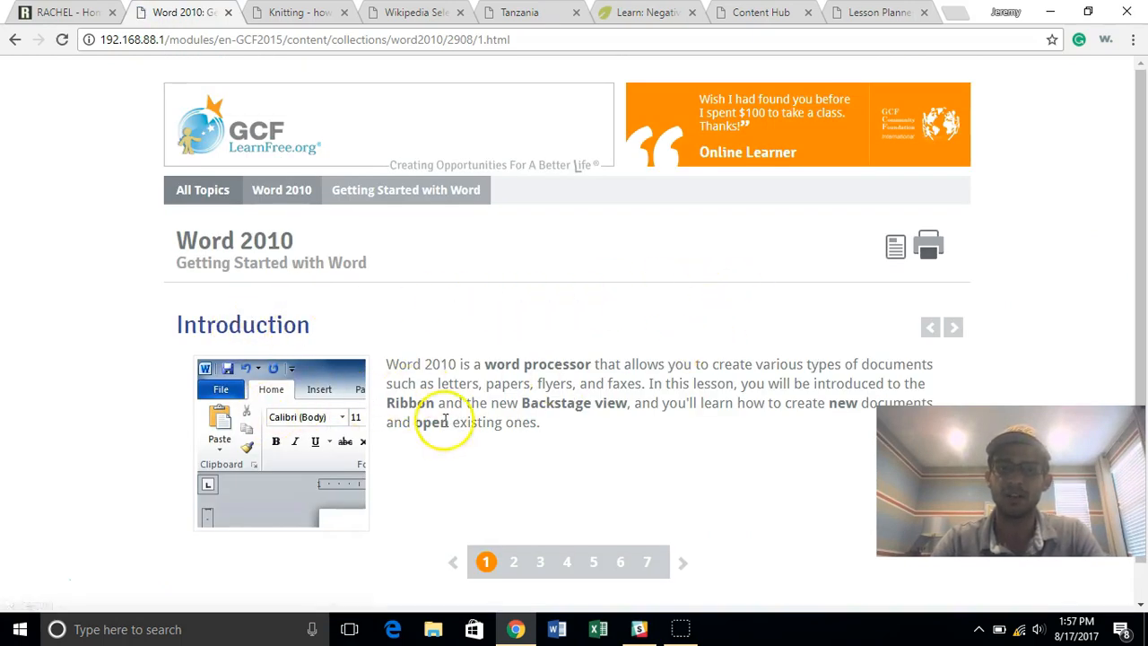
Step: Page the lesson forward to 'Getting to know Word 2010', then leave the lesson tab
left_click(513, 561)
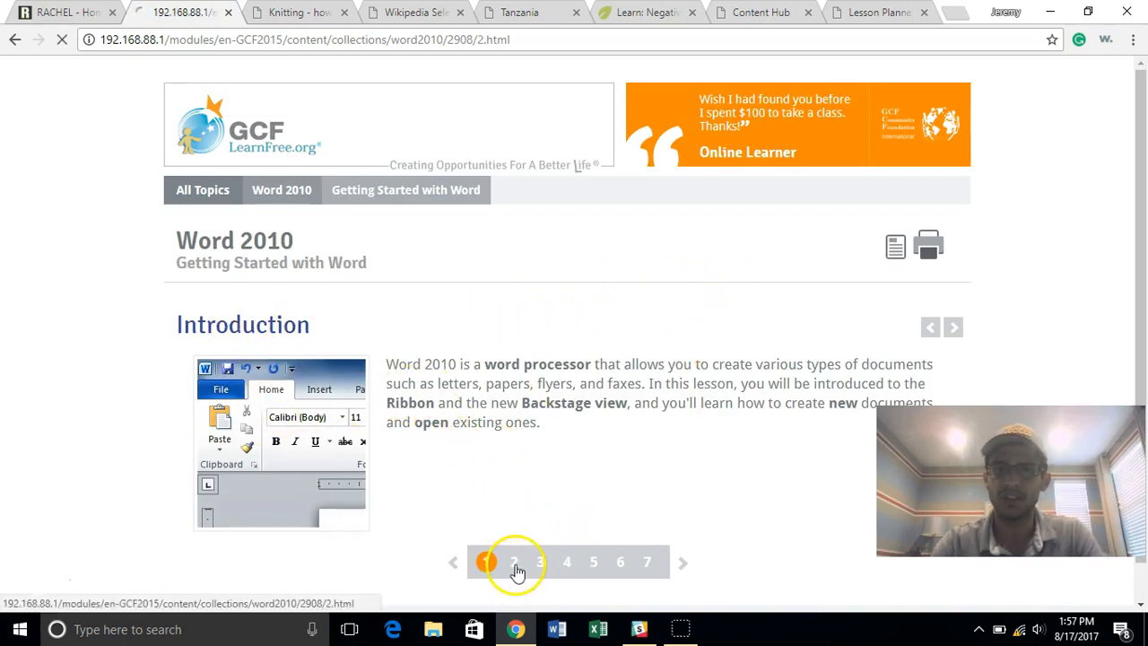
left_click(514, 561)
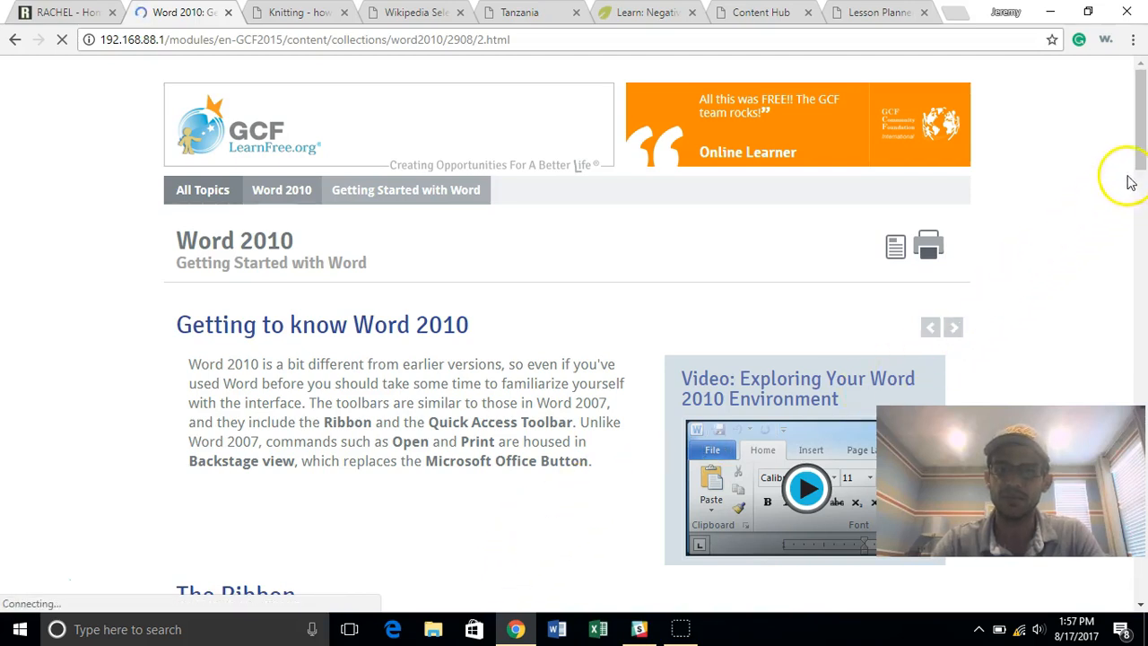
scroll("down", 3)
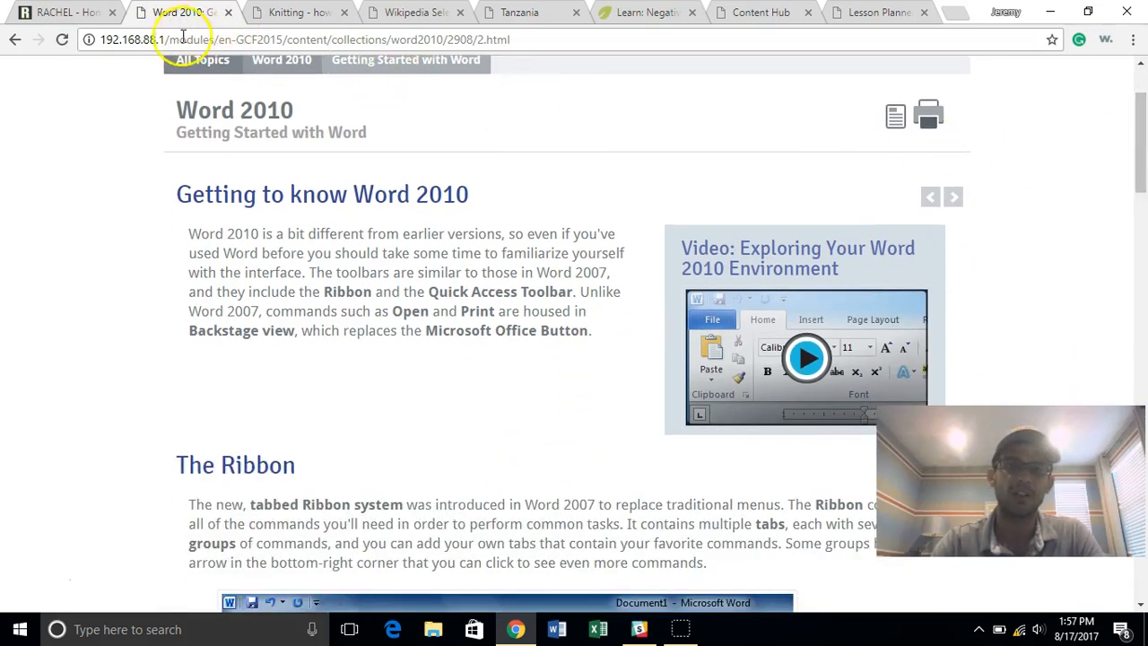
left_click(63, 12)
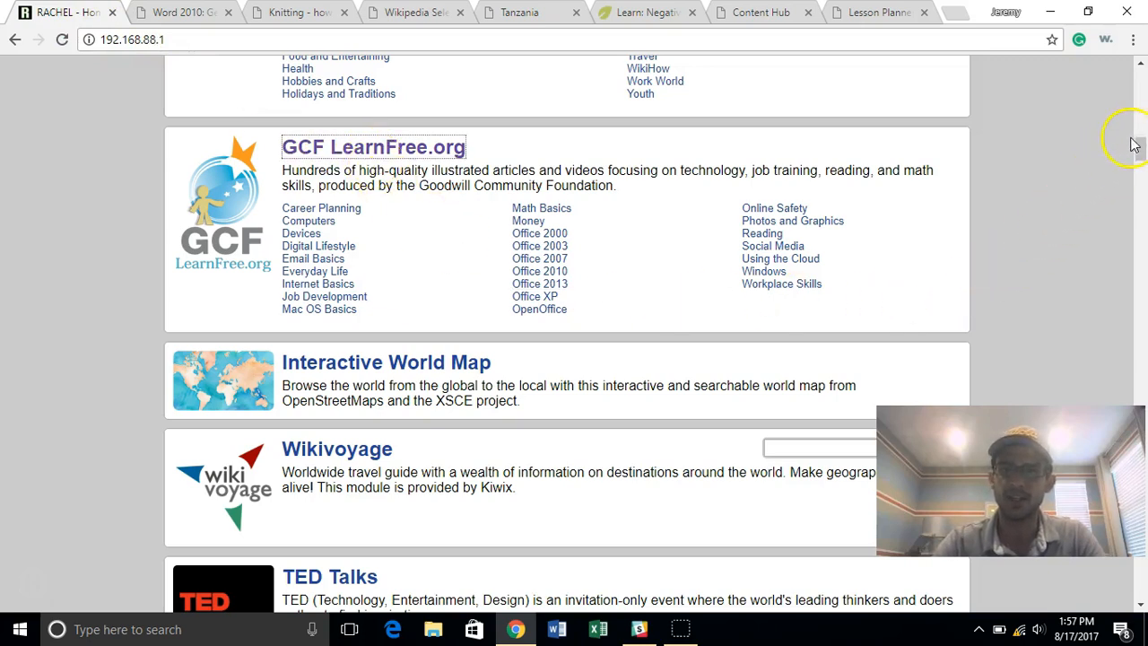
Step: Open the Interactive World Map and jump to Arusha (TZ) via search
scroll("down", 3)
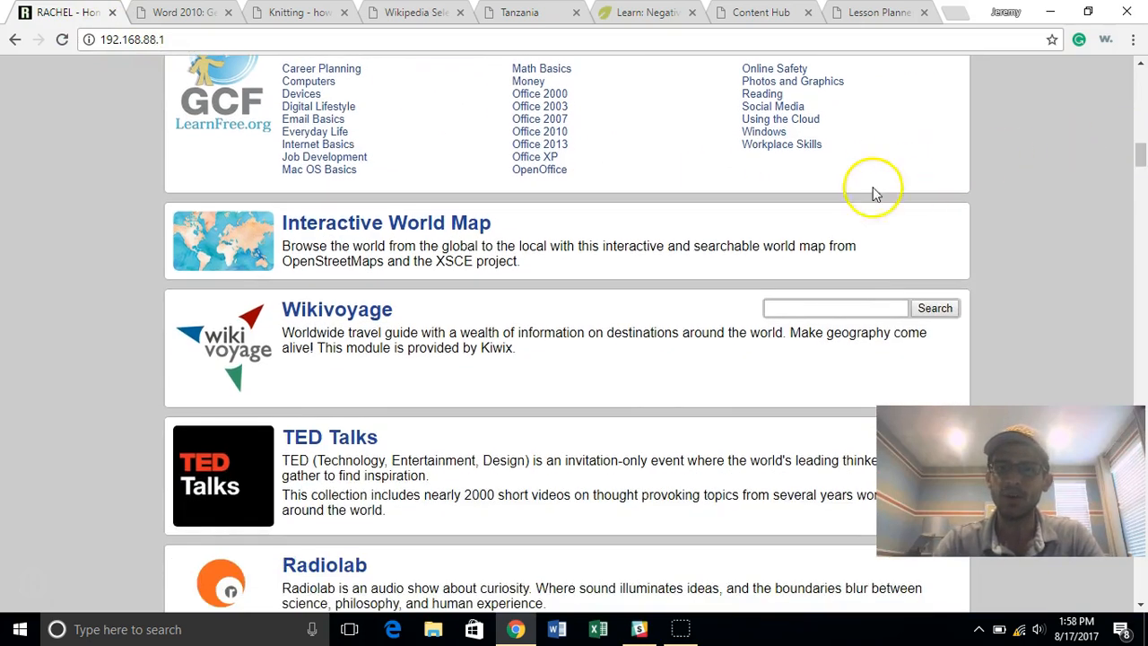
mouse_move(839, 197)
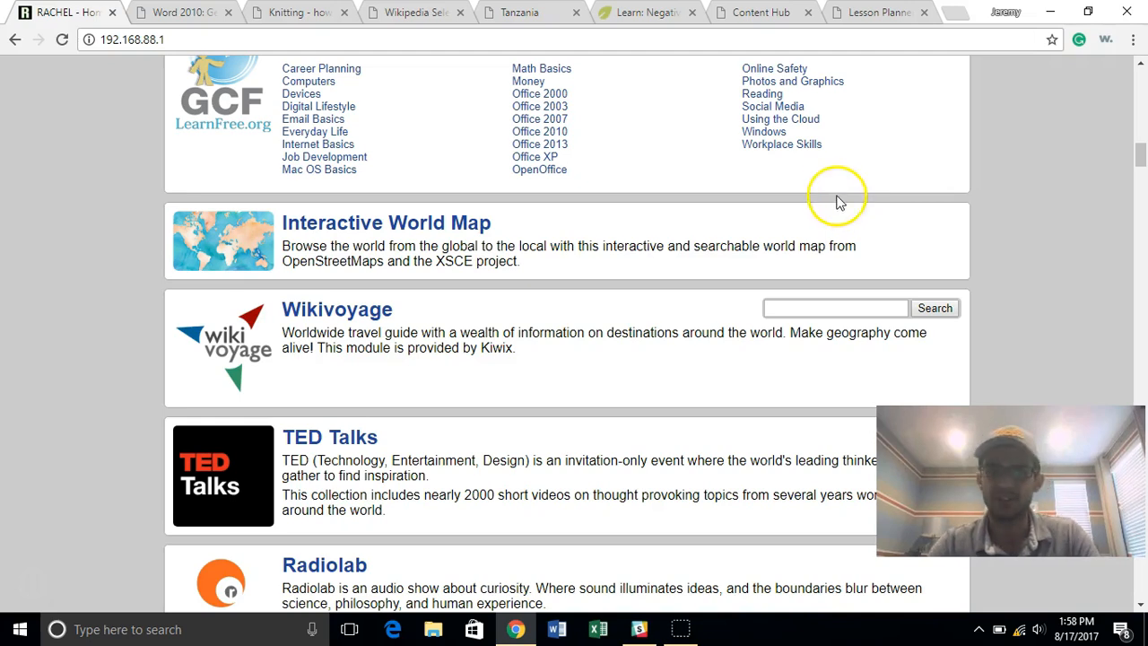
mouse_move(373, 222)
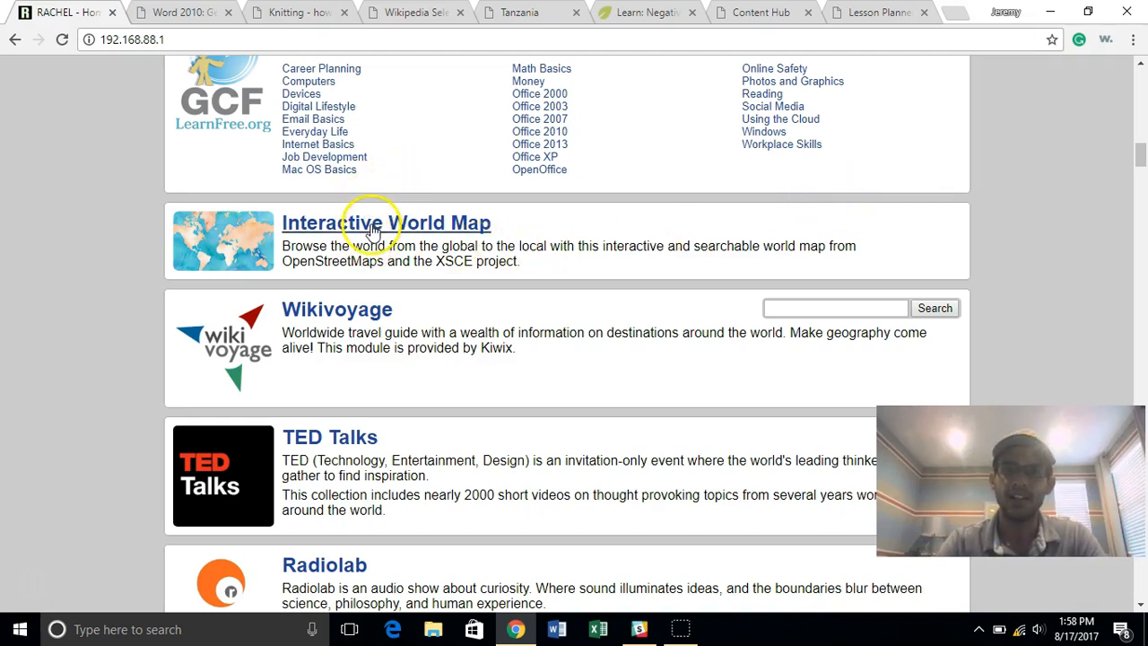
left_click(386, 223)
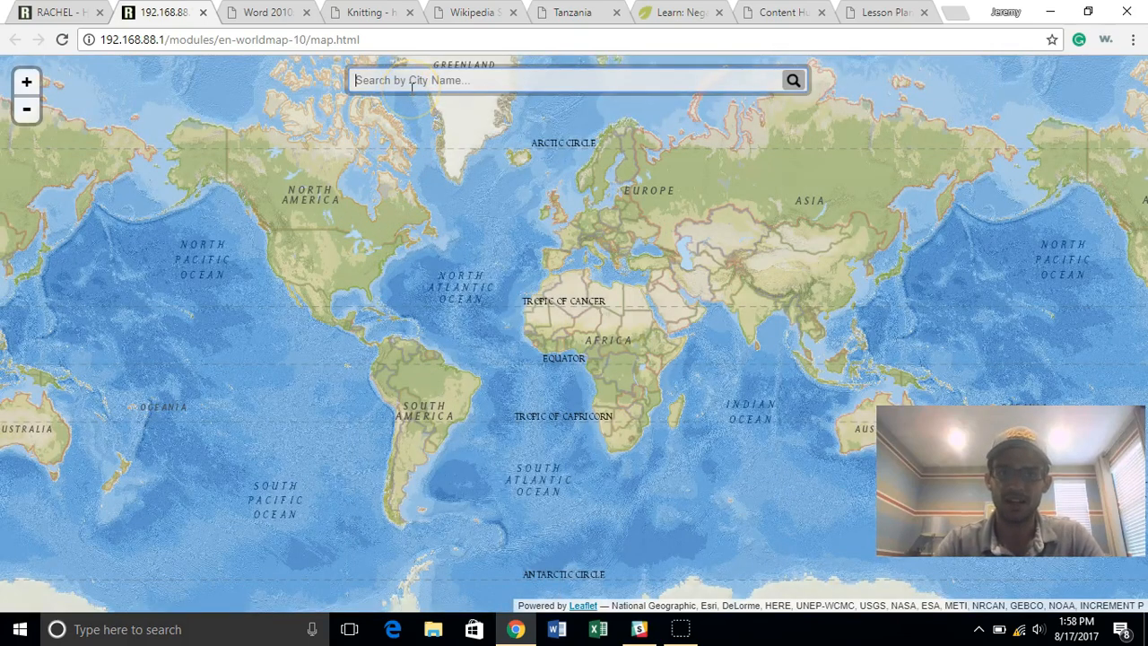
type("arusha")
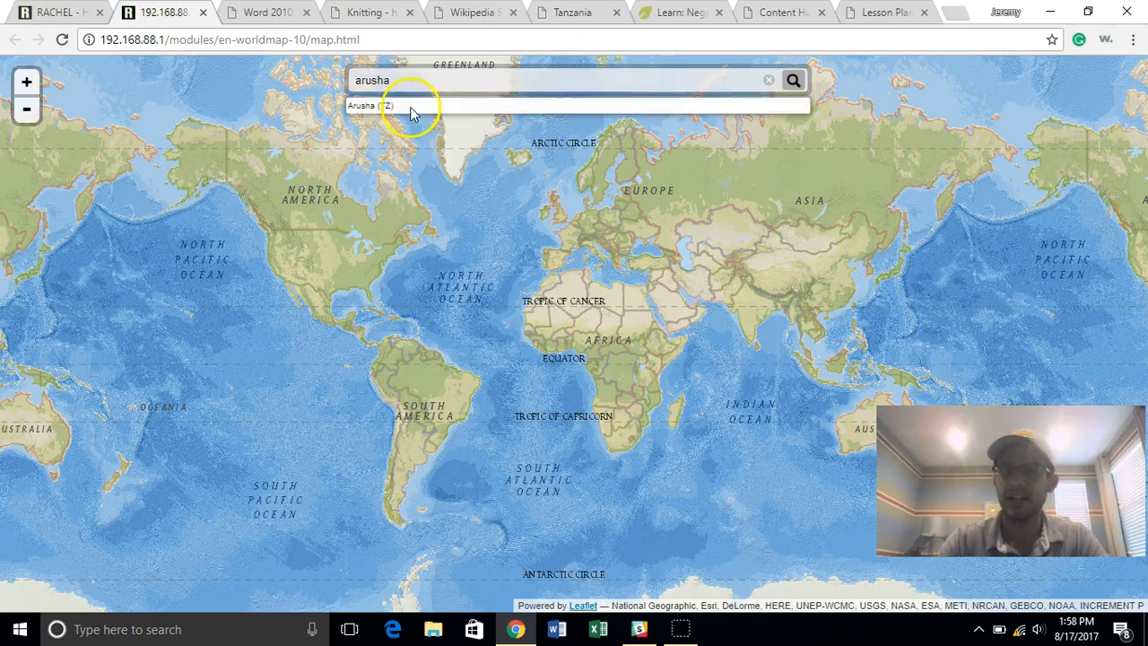
left_click(370, 105)
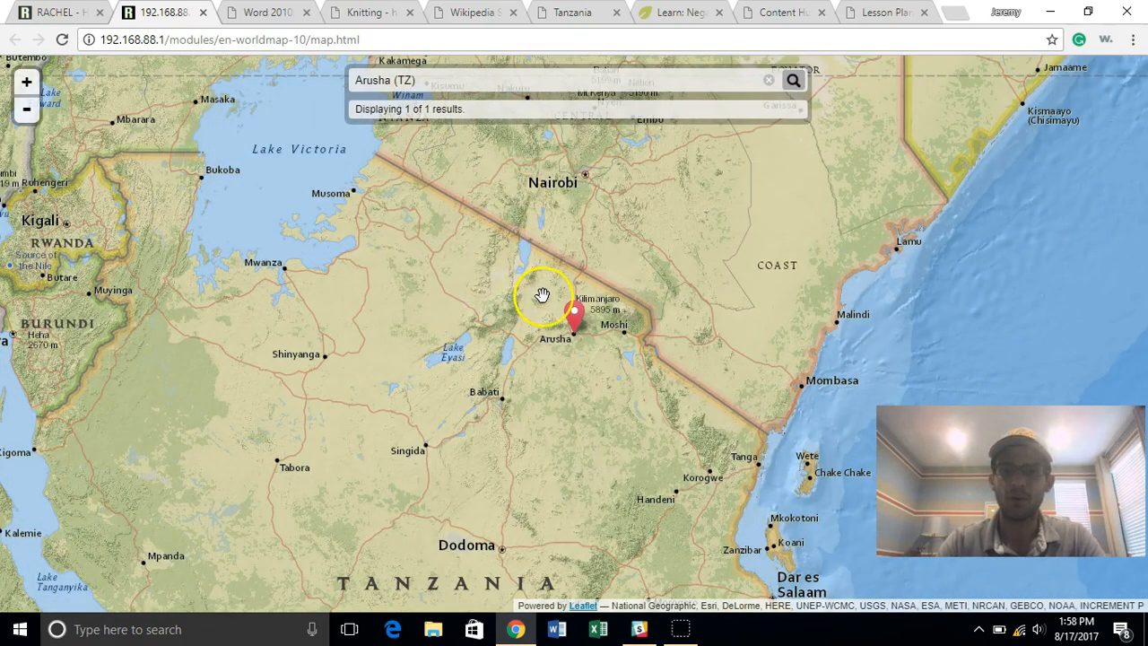
mouse_move(537, 276)
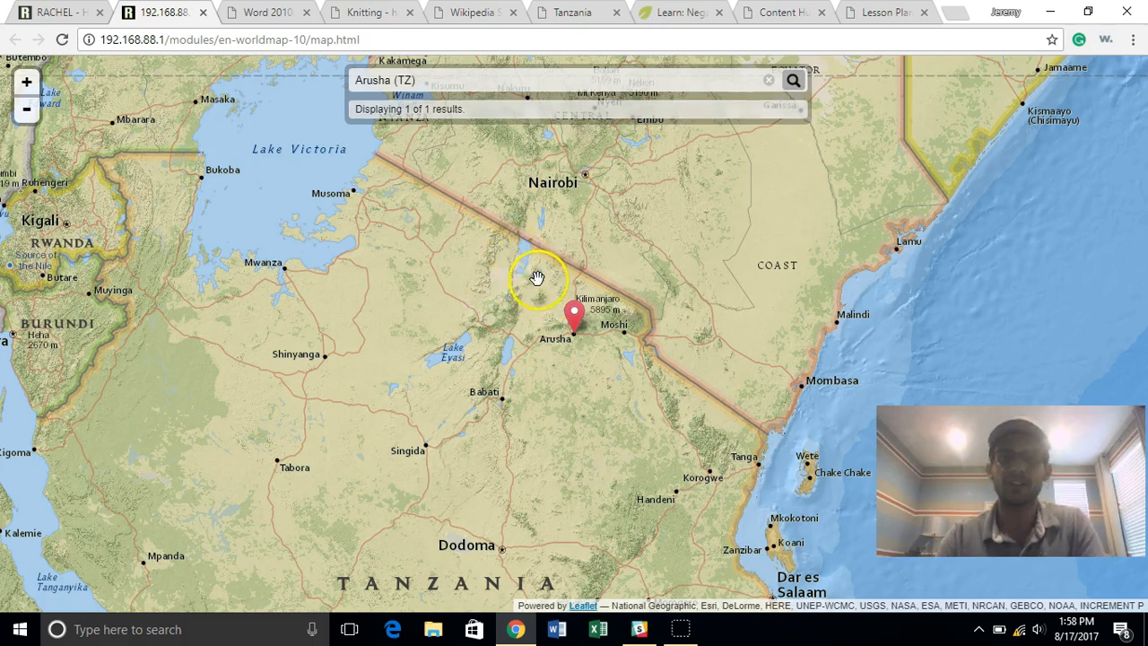
Step: Zoom in twice around Arusha, then zoom back out to East Africa
left_click(26, 82)
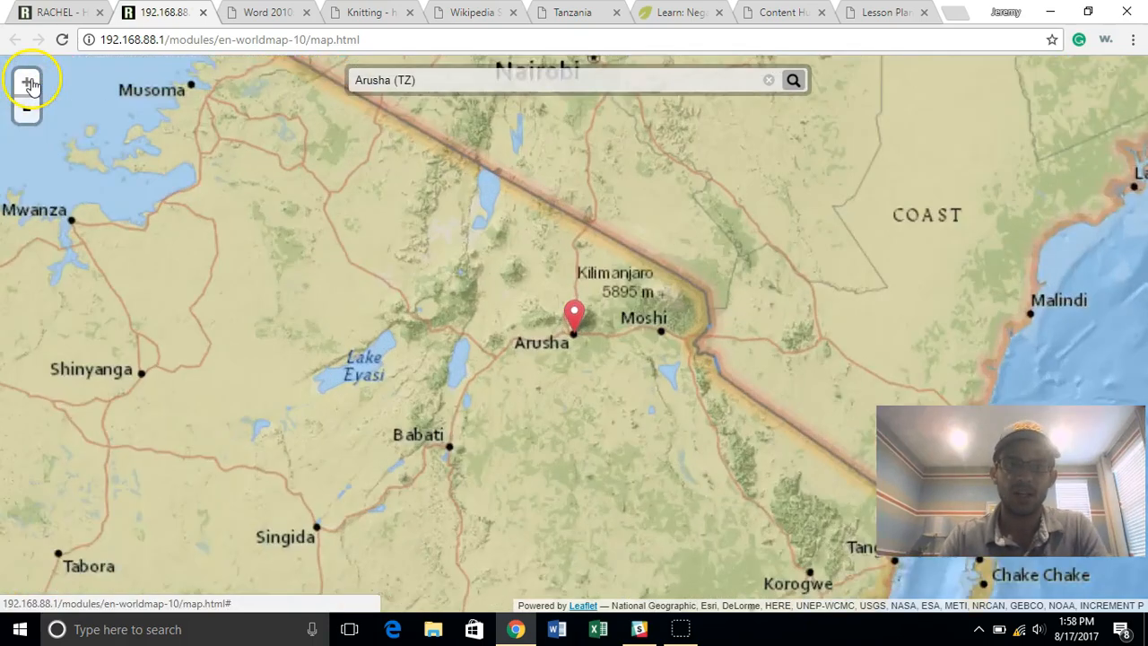
left_click(27, 82)
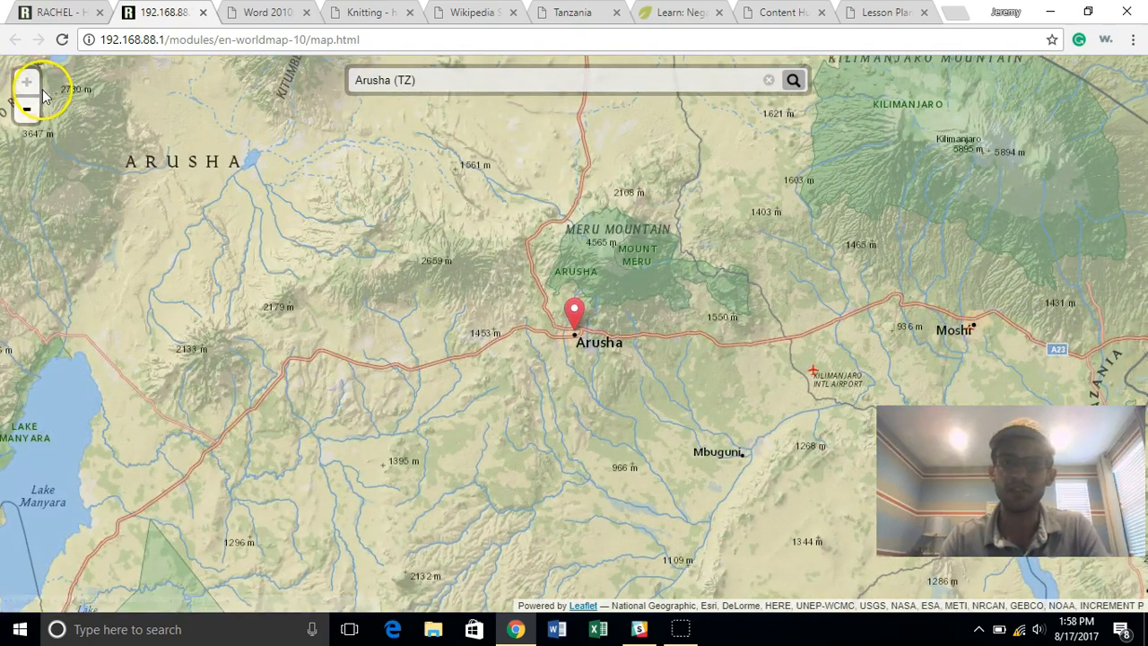
mouse_move(864, 285)
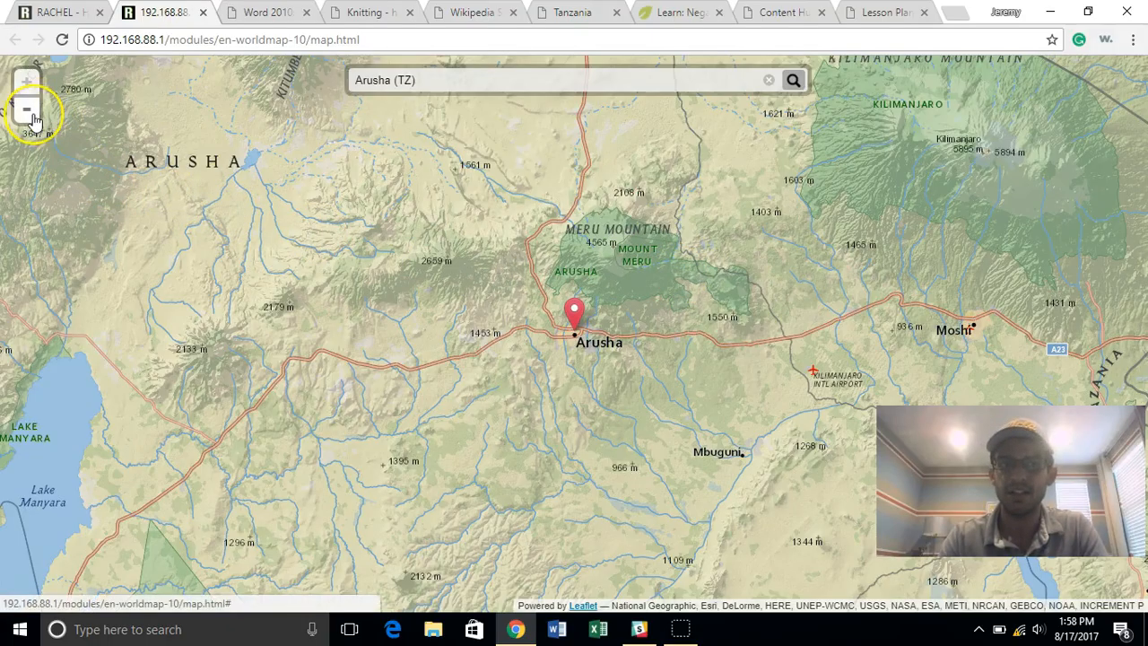
left_click(27, 108)
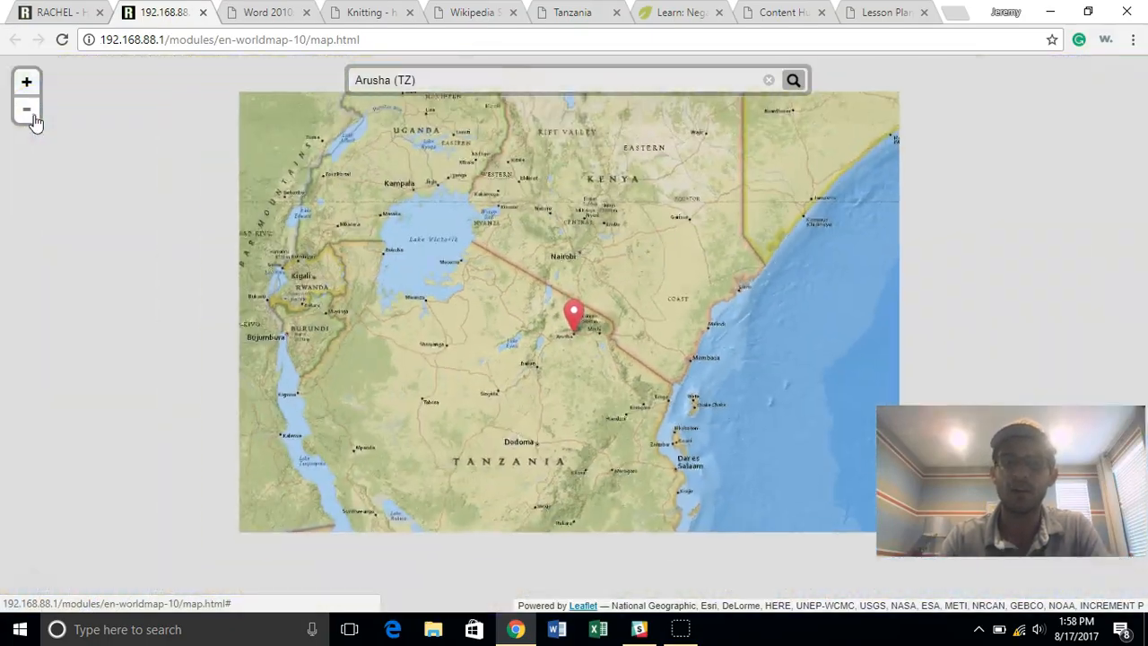
left_click(27, 110)
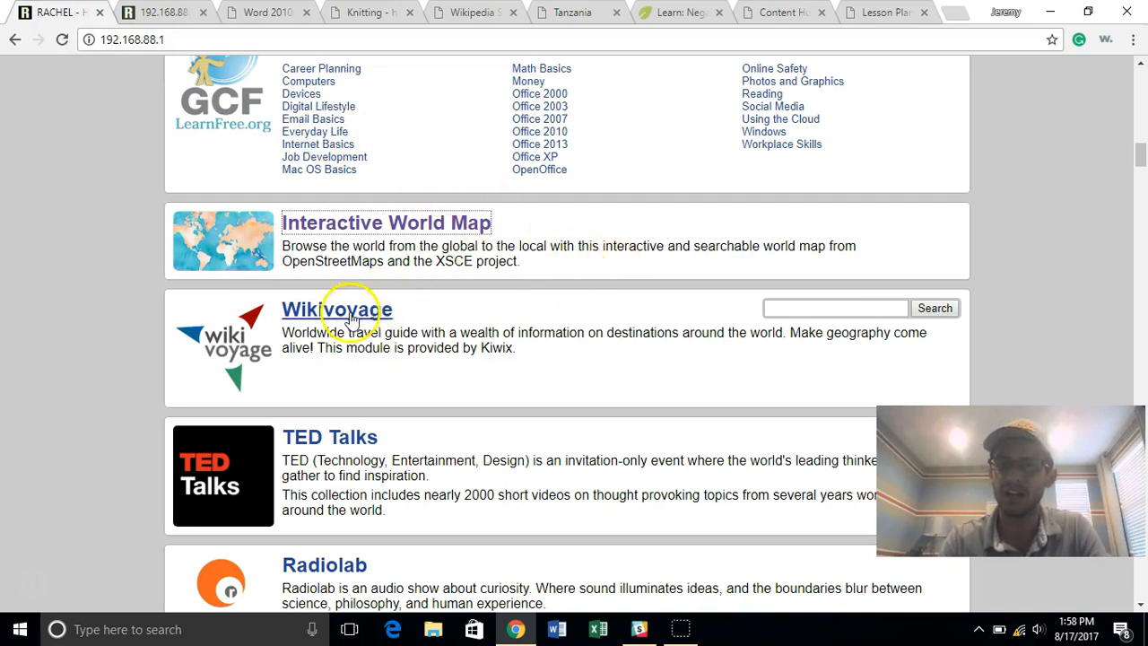
Step: Search Wikivoyage for 'los angeles' and read down to the transport sections
left_click(336, 308)
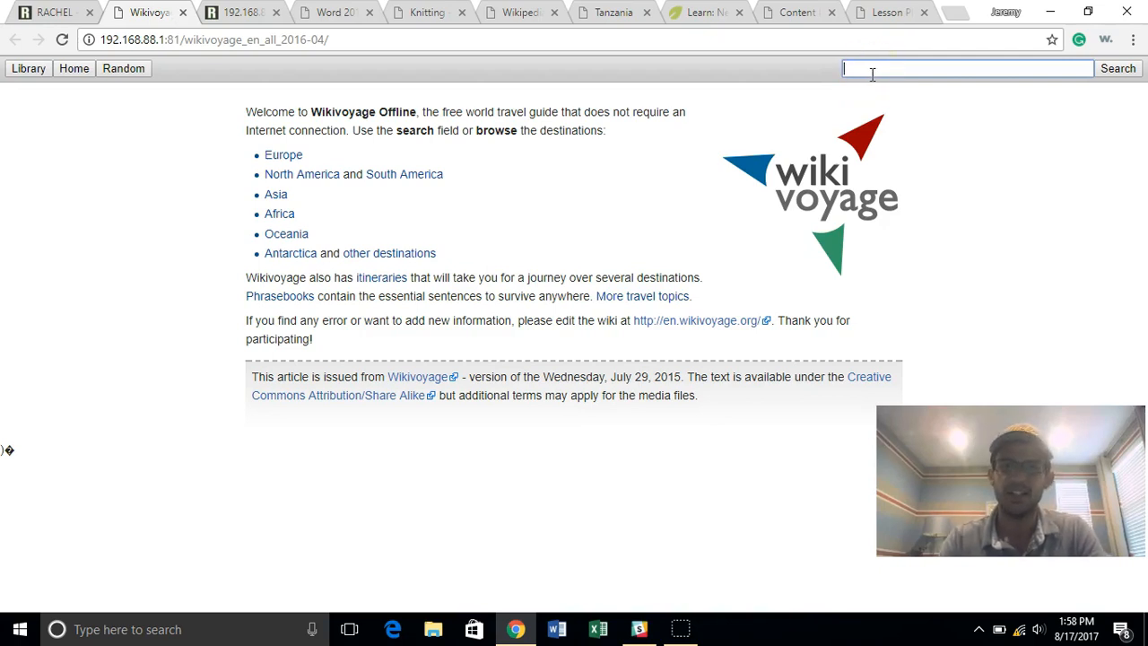
type("los angeles")
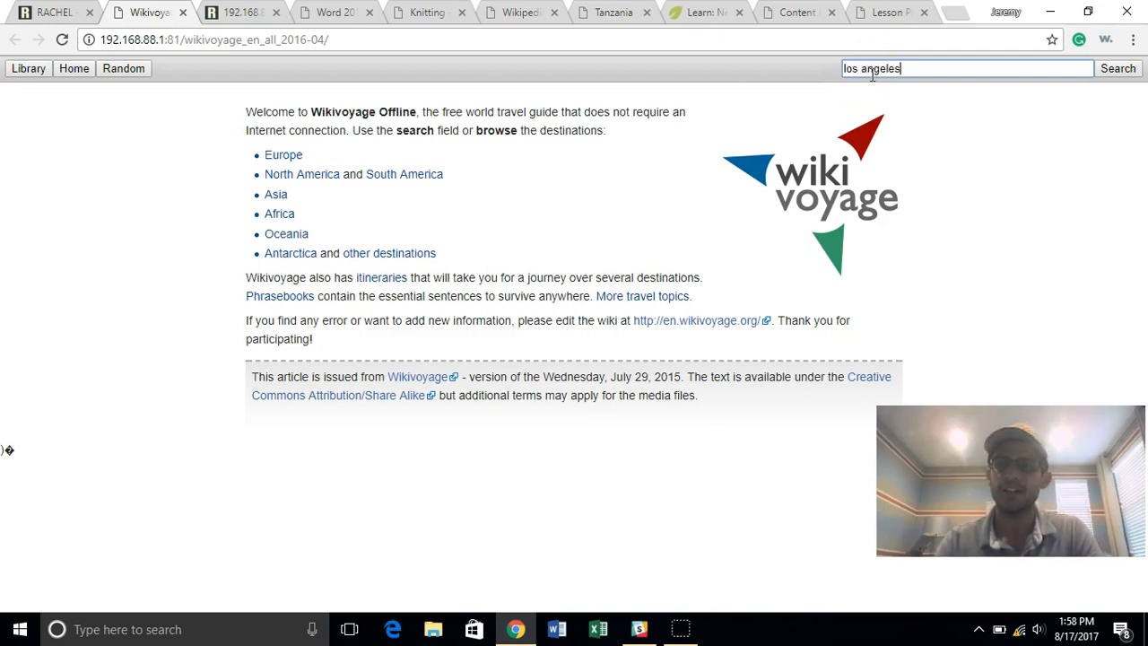
left_click(1119, 69)
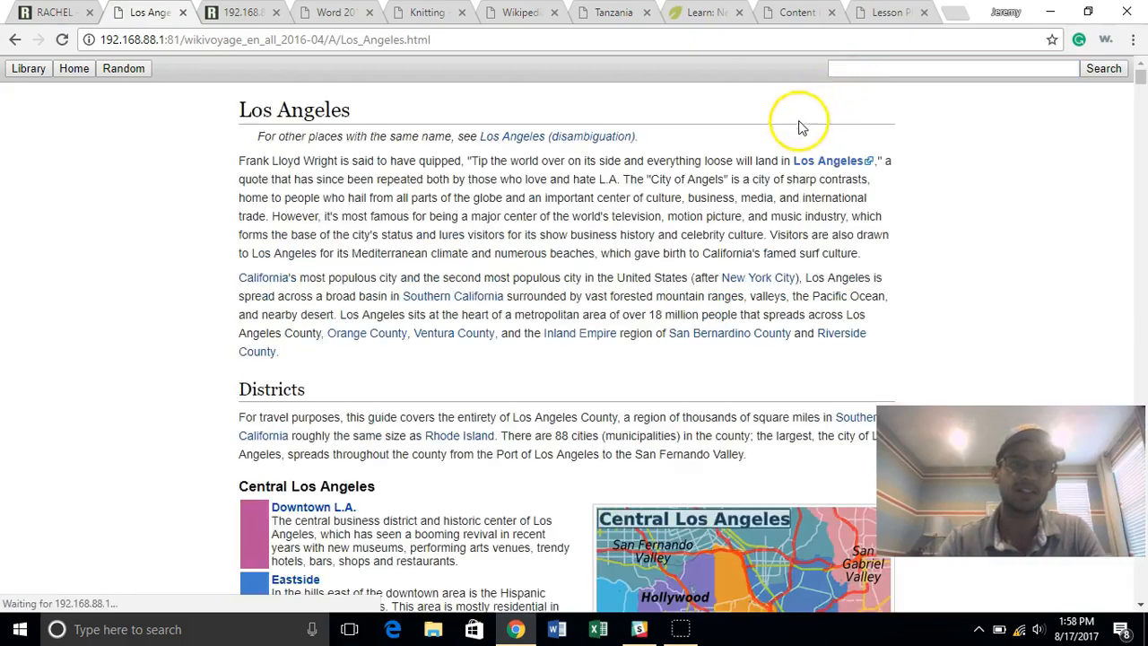
scroll("down", 3)
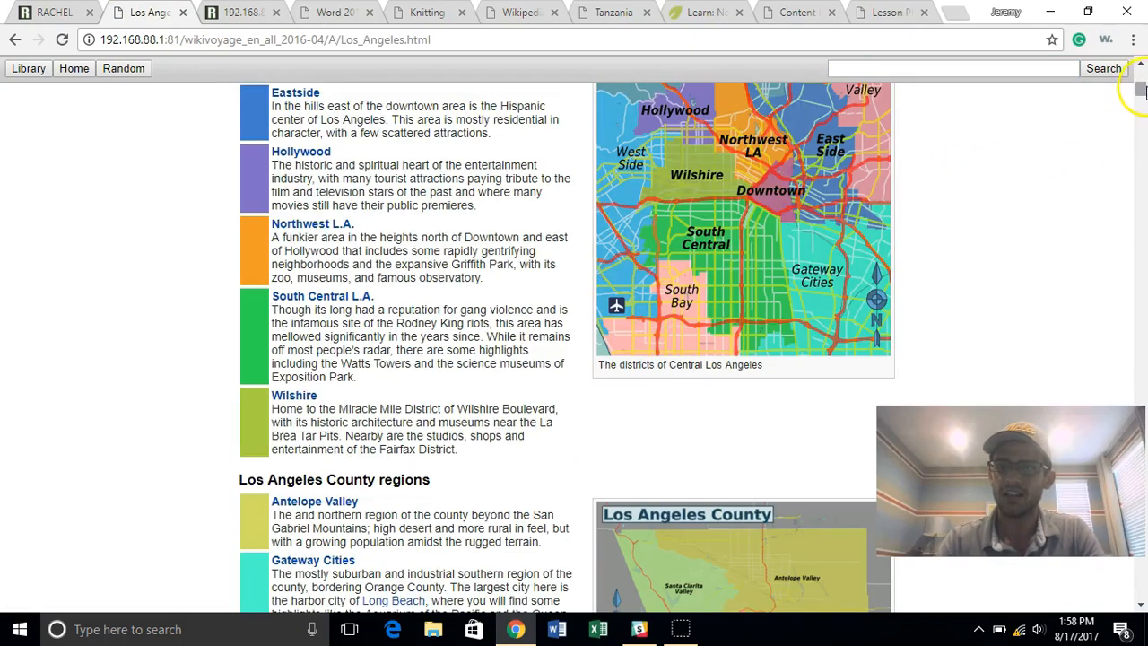
scroll("up", 3)
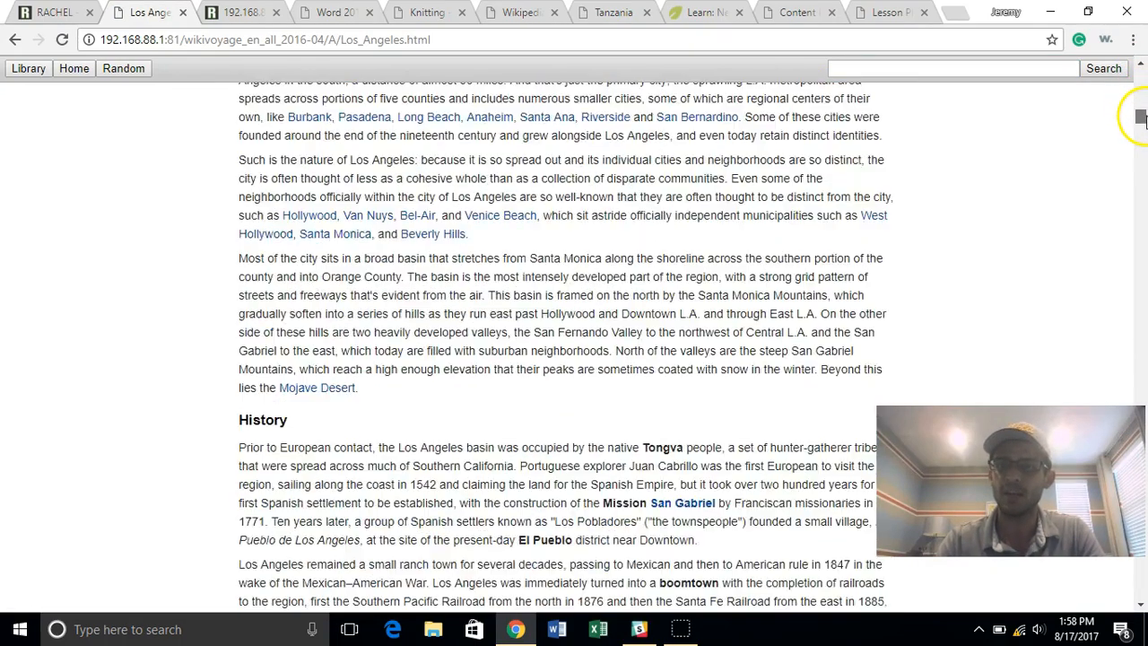
scroll("down", 3)
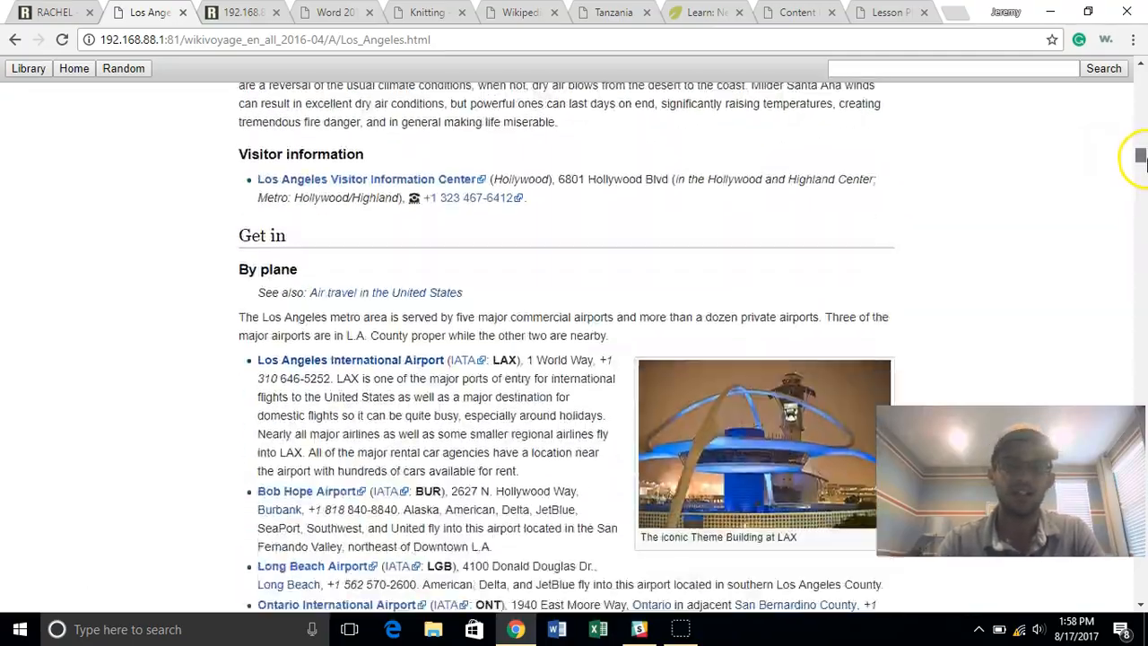
scroll("down", 3)
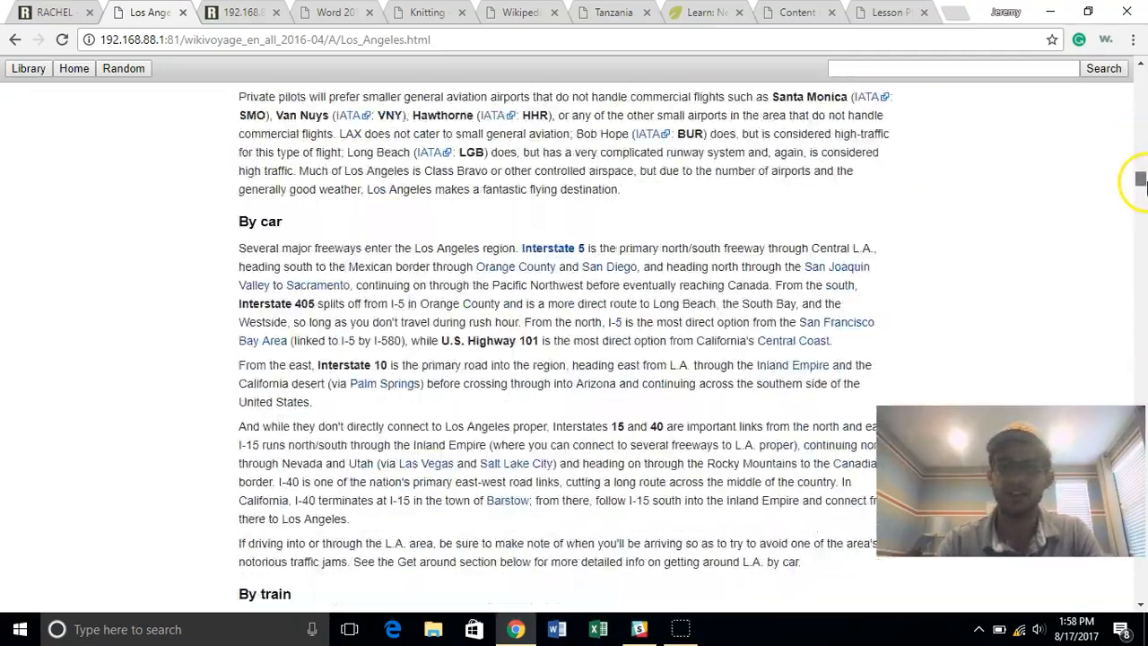
scroll("down", 3)
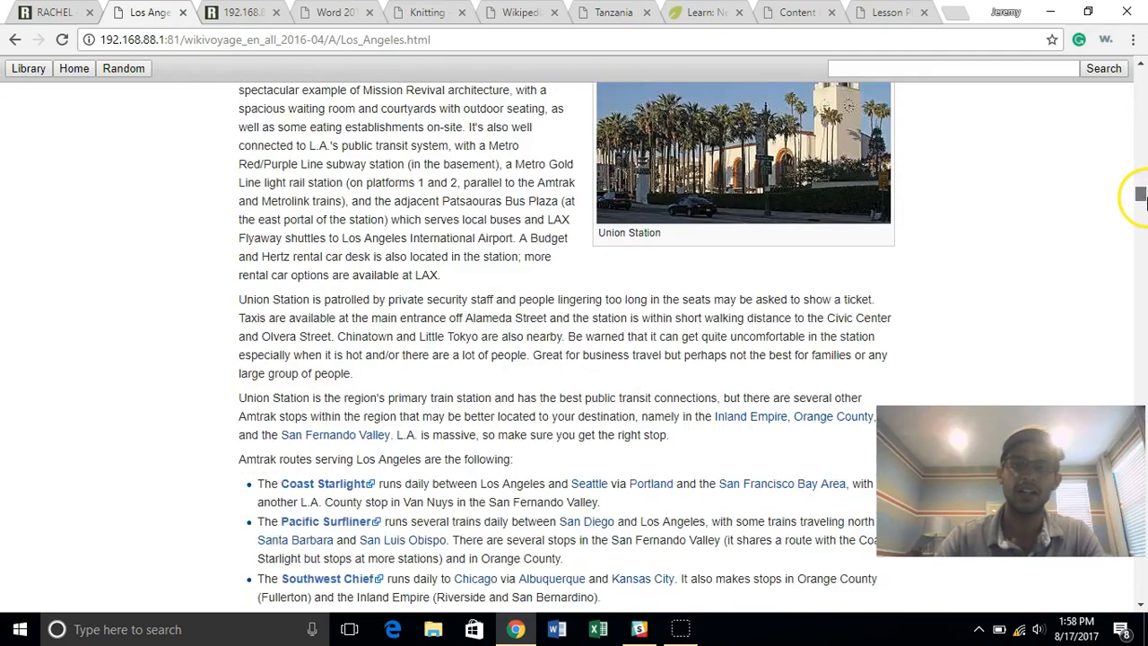
scroll("down", 3)
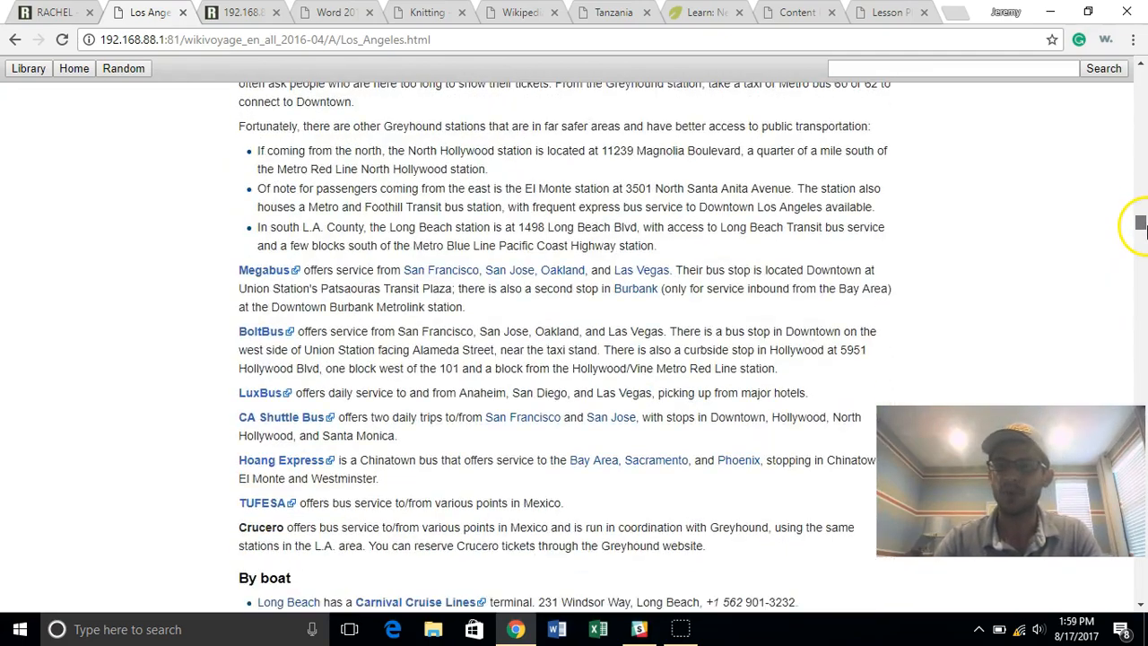
scroll("down", 3)
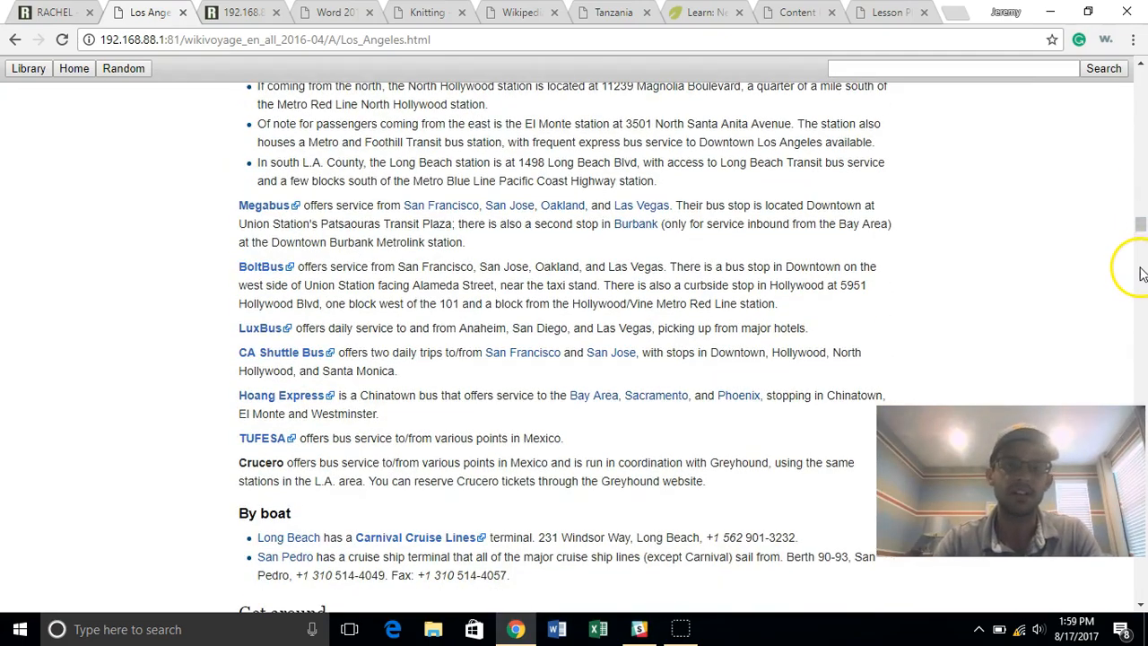
scroll("up", 3)
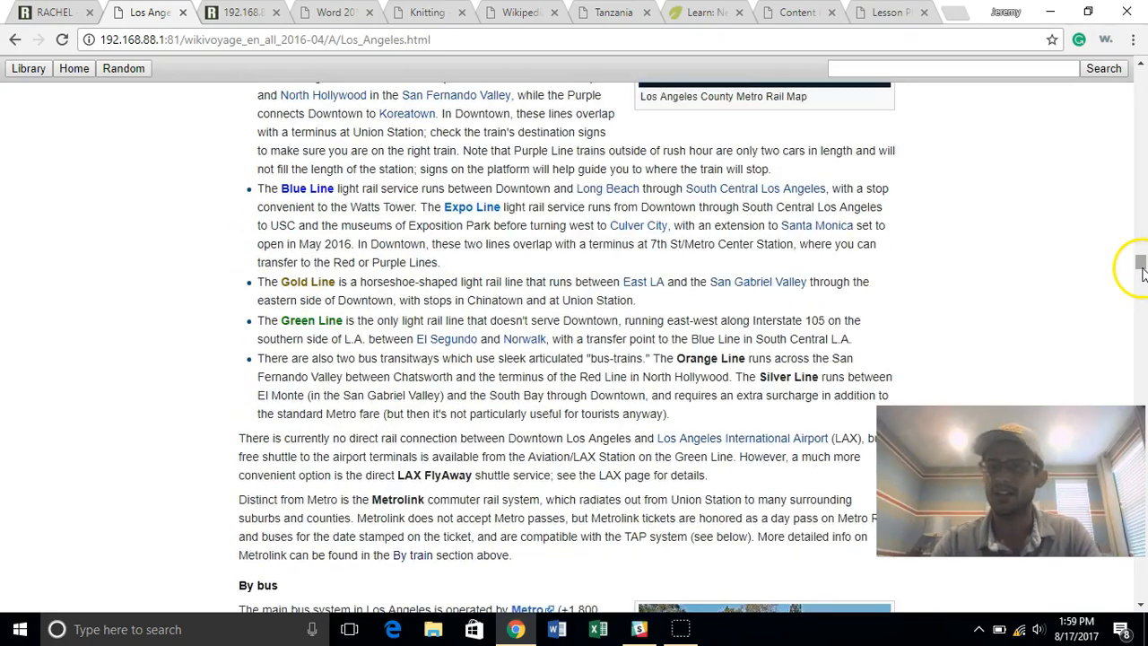
scroll("down", 3)
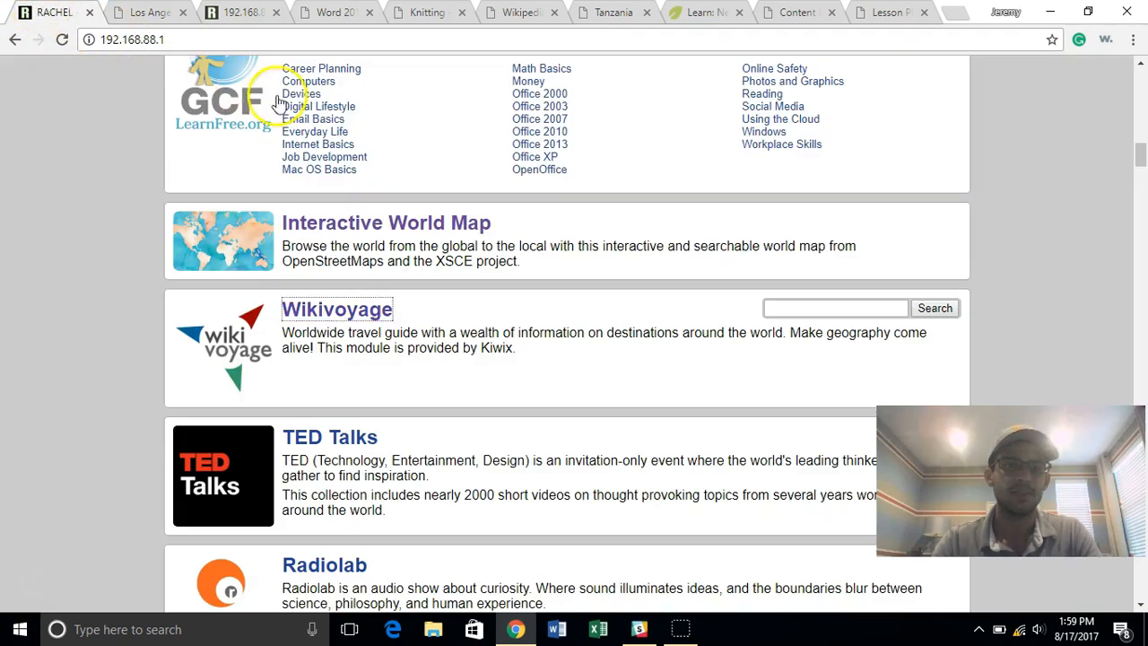
Step: Scroll the home page down to TED Talks, Radiolab and Saylor Academy
scroll("down", 3)
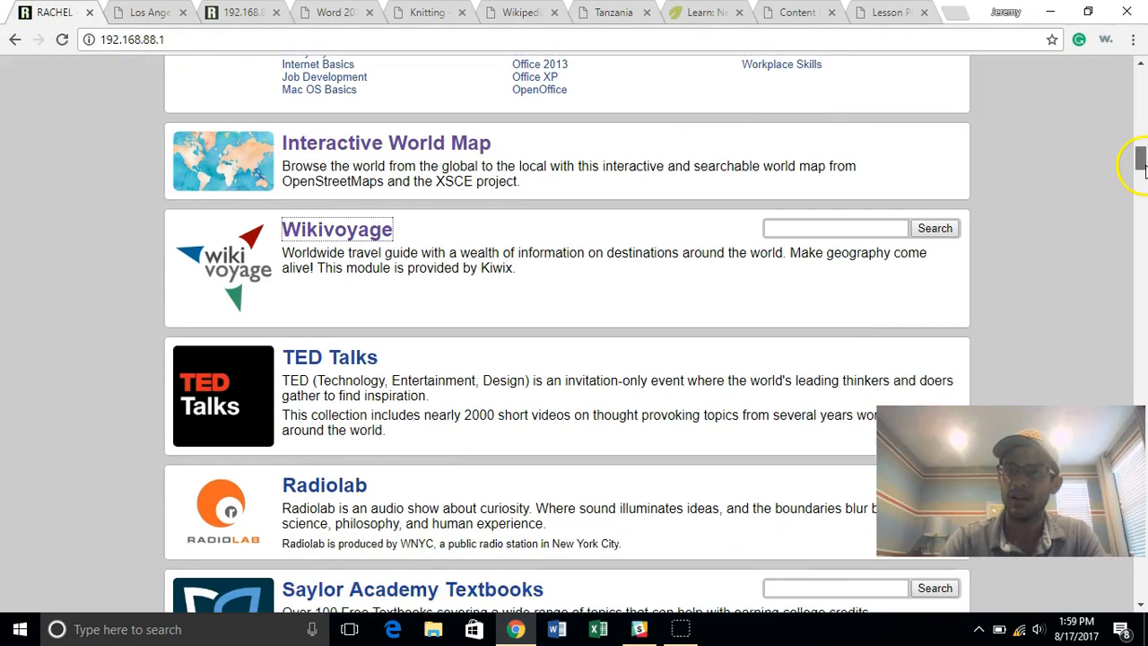
scroll("down", 3)
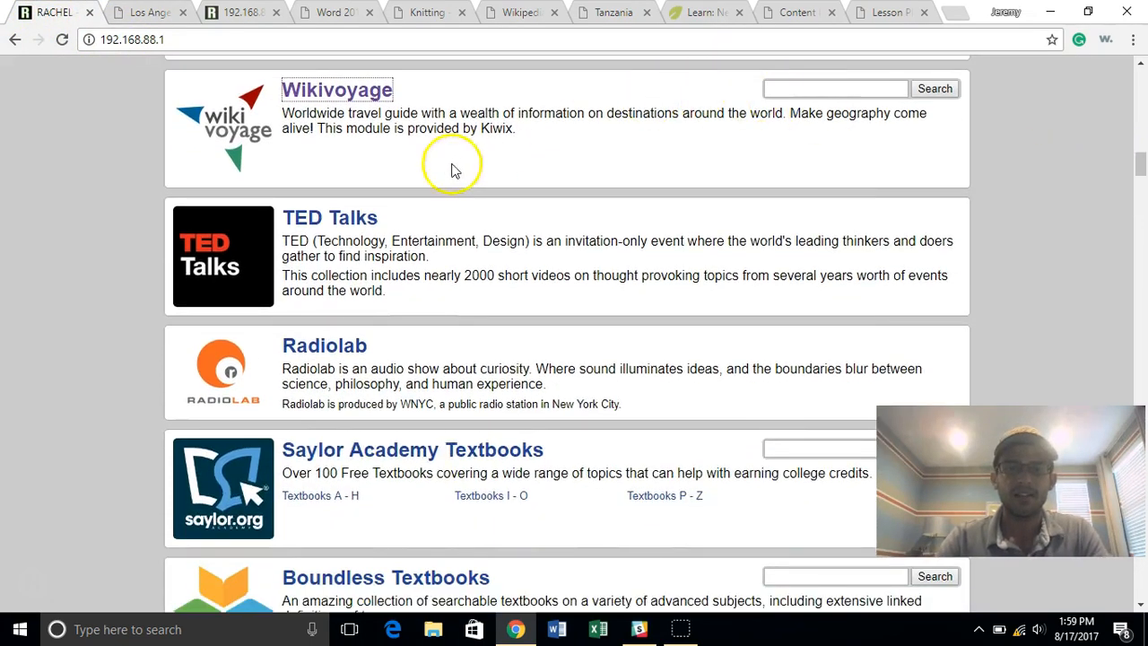
mouse_move(408, 296)
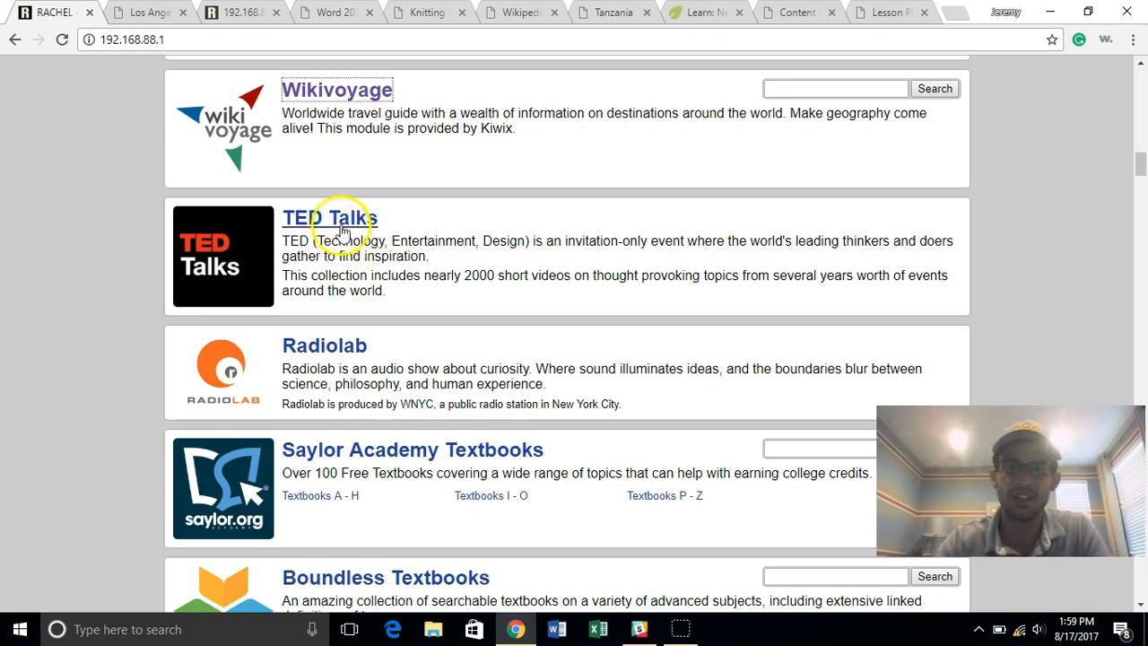
Step: Open TED Talks and select Michelle Obama's 'A plea for education'
left_click(330, 218)
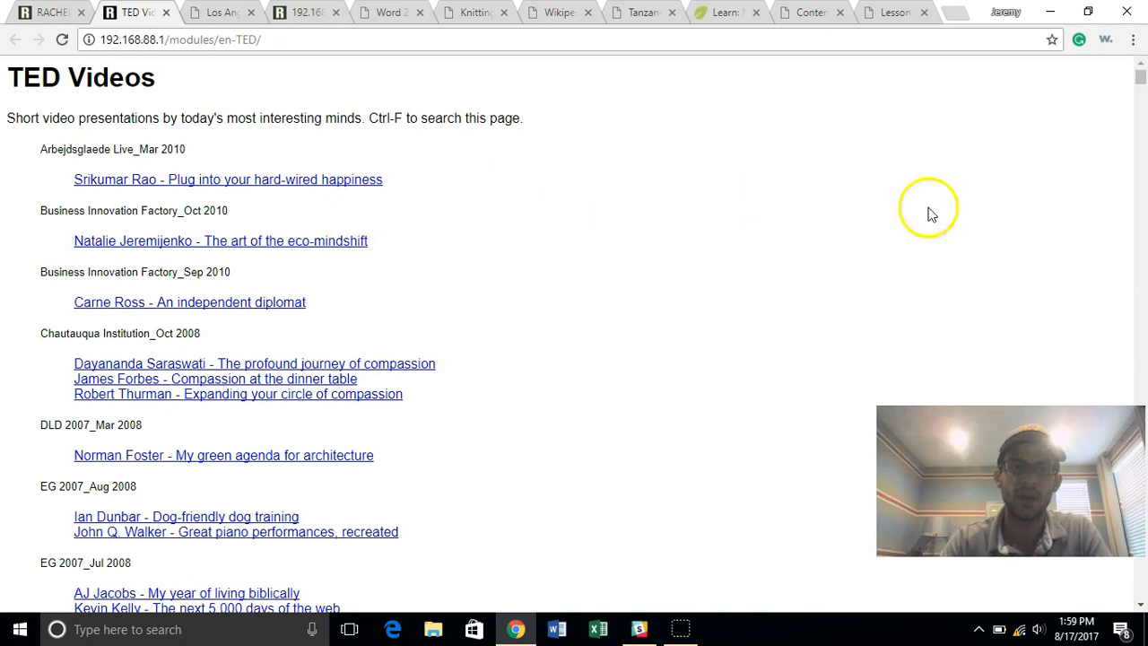
scroll("down", 3)
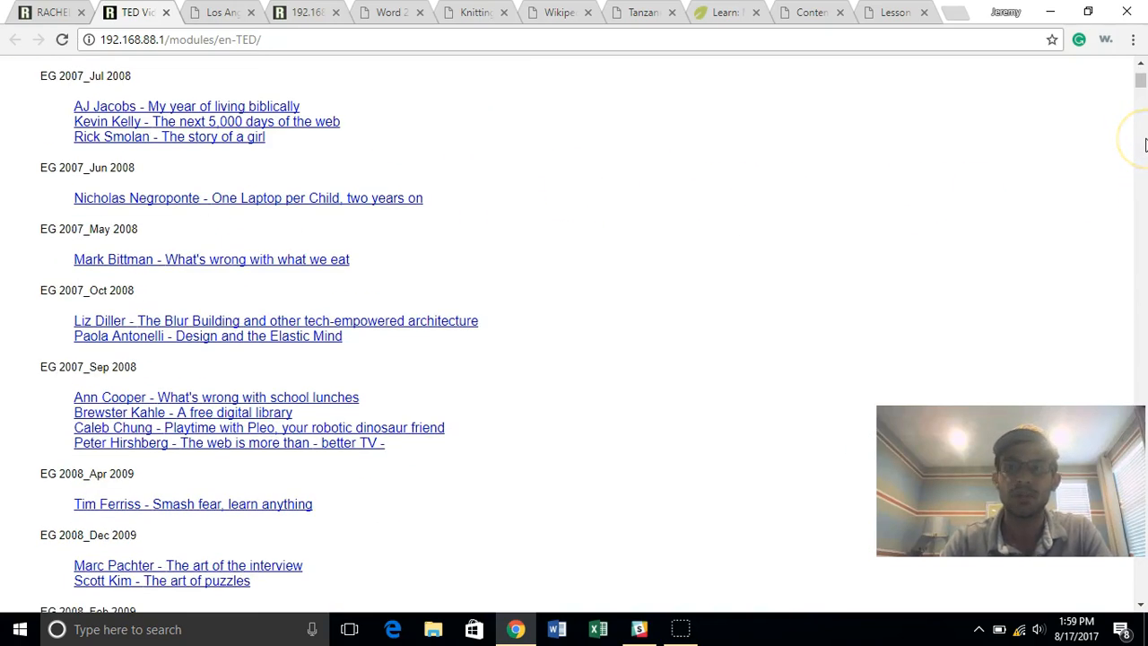
scroll("down", 3)
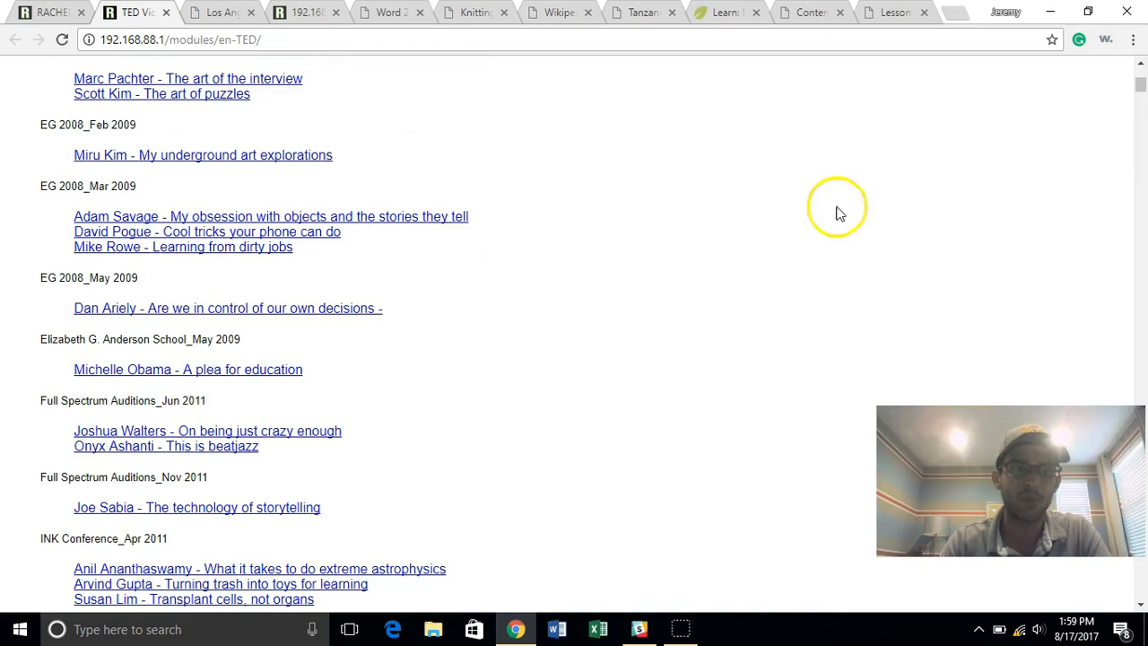
left_click(187, 368)
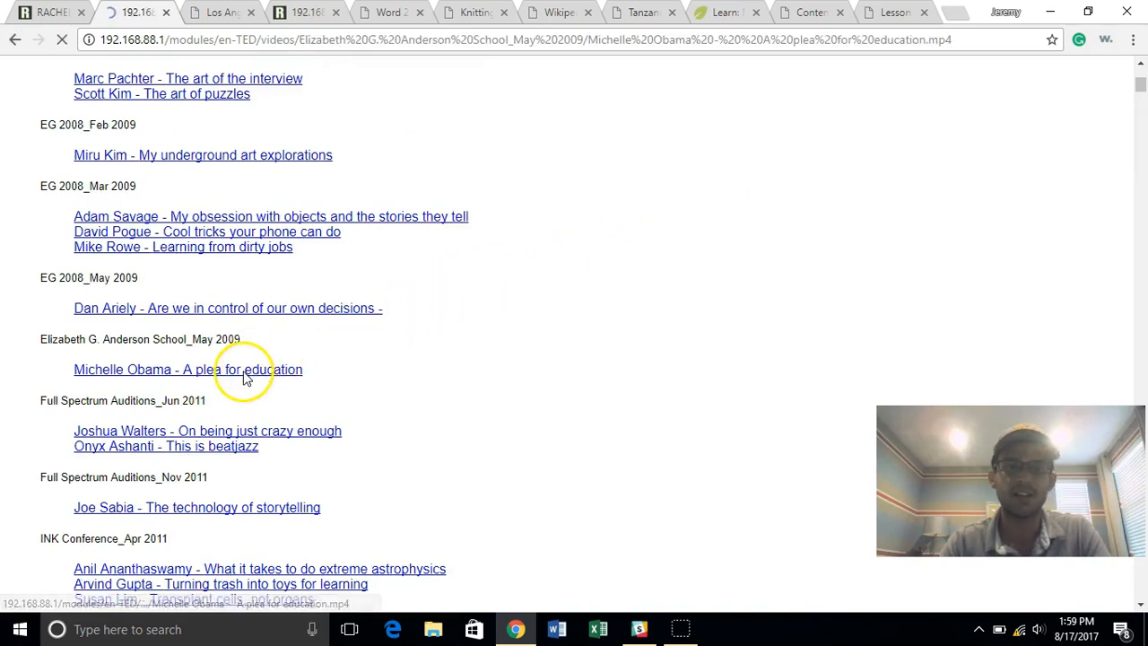
Step: Play the talk briefly, pause it, and return to the RACHEL home page
left_click(187, 369)
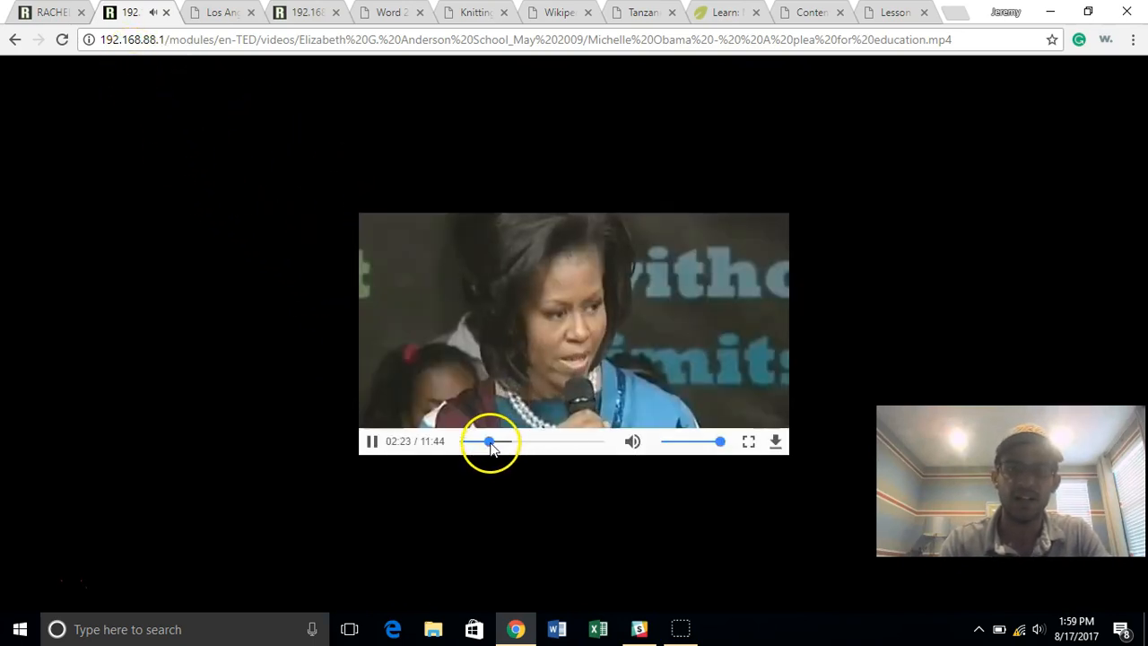
left_click(371, 441)
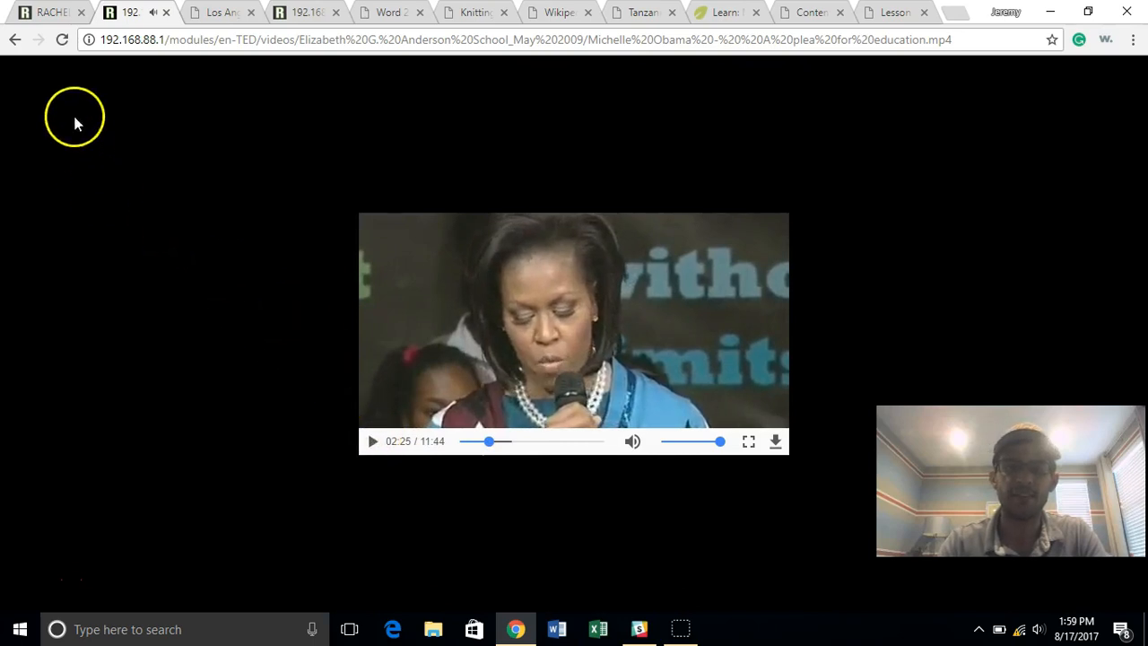
left_click(15, 39)
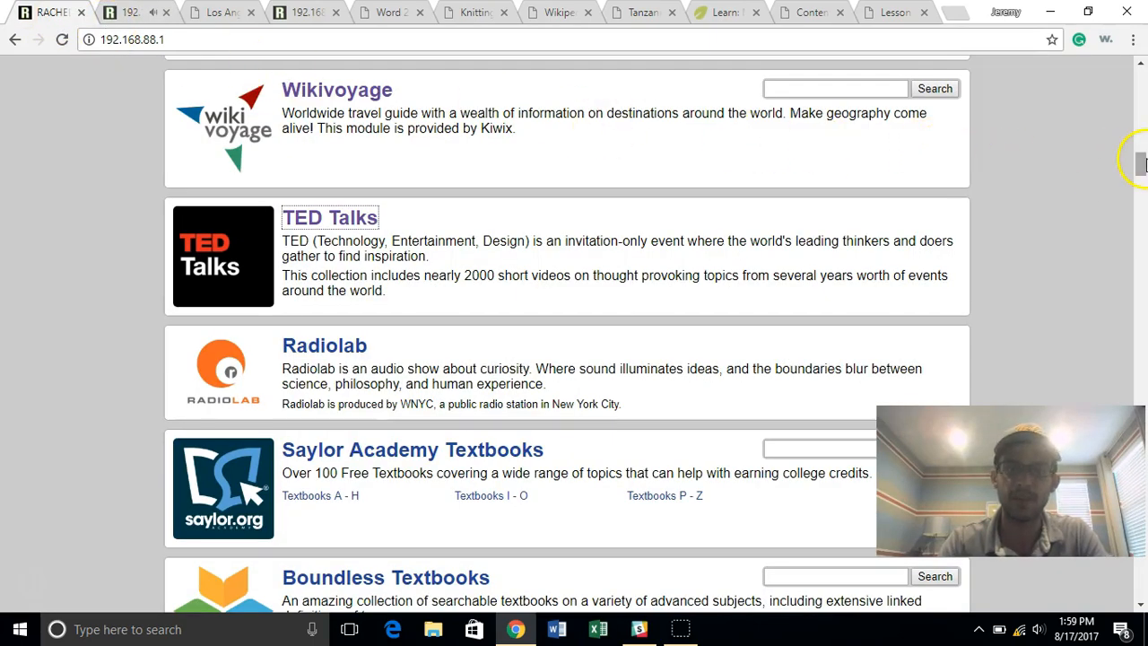
Step: Scroll past Radiolab to Saylor Academy, Boundless, openstax and CK-12 Textbooks
scroll("down", 3)
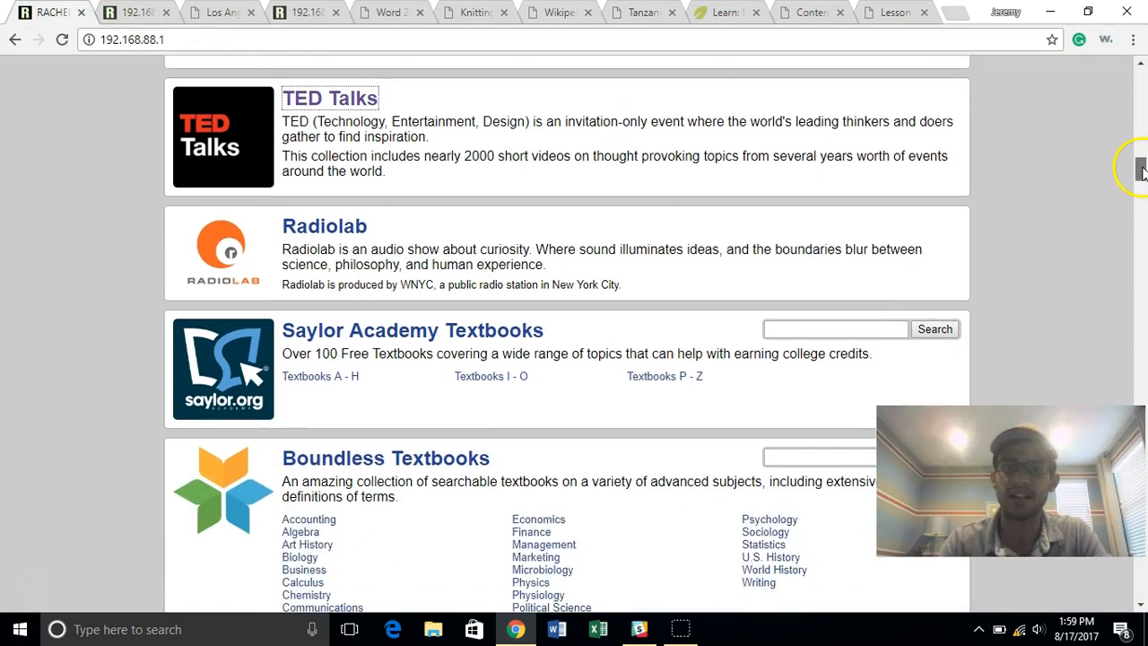
scroll("down", 3)
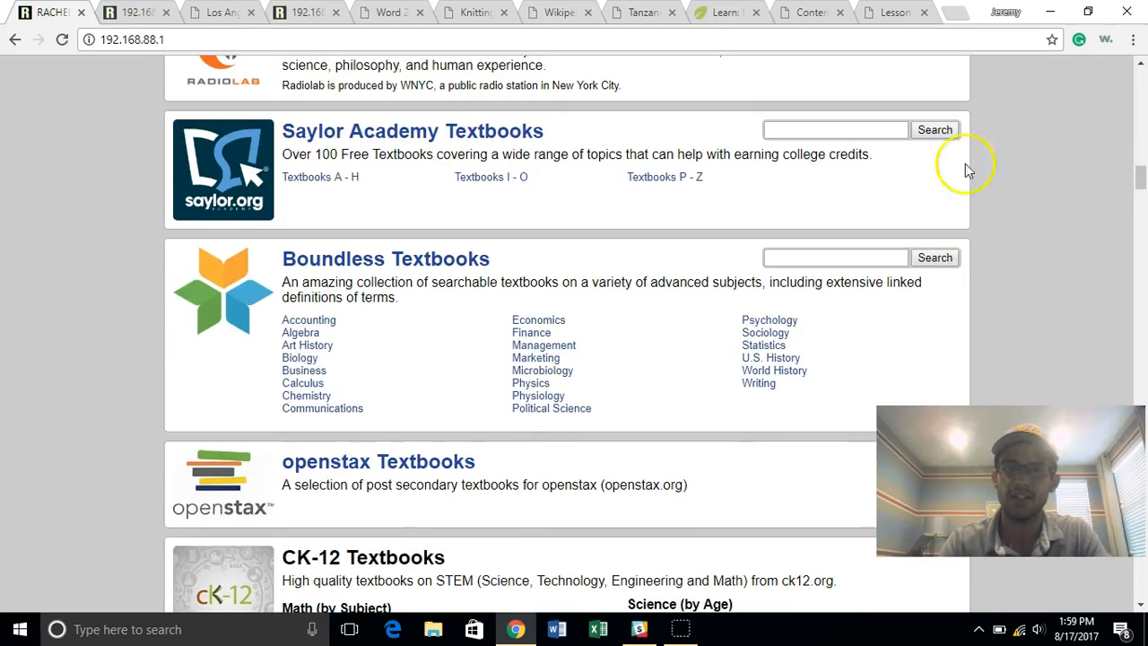
mouse_move(612, 148)
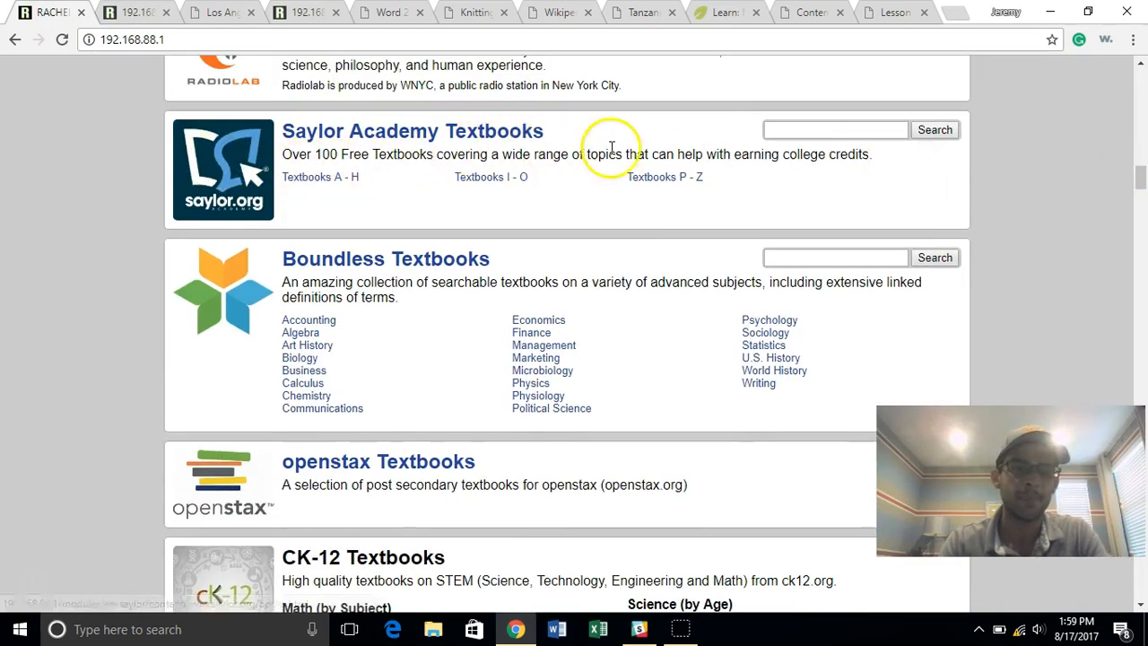
mouse_move(296, 131)
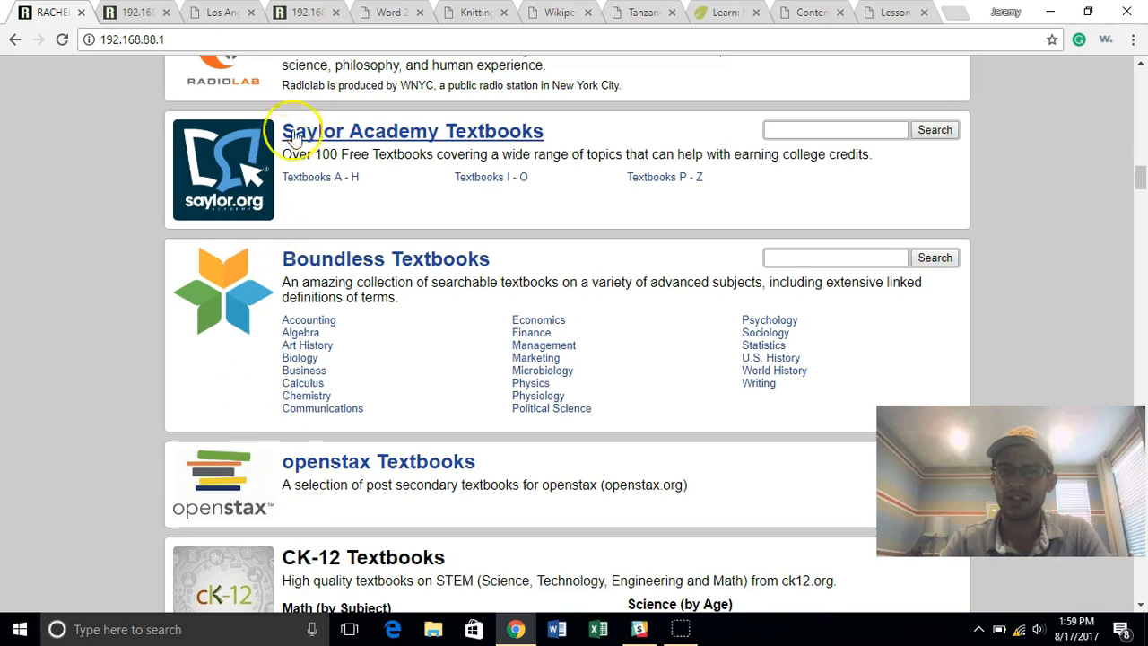
mouse_move(920, 215)
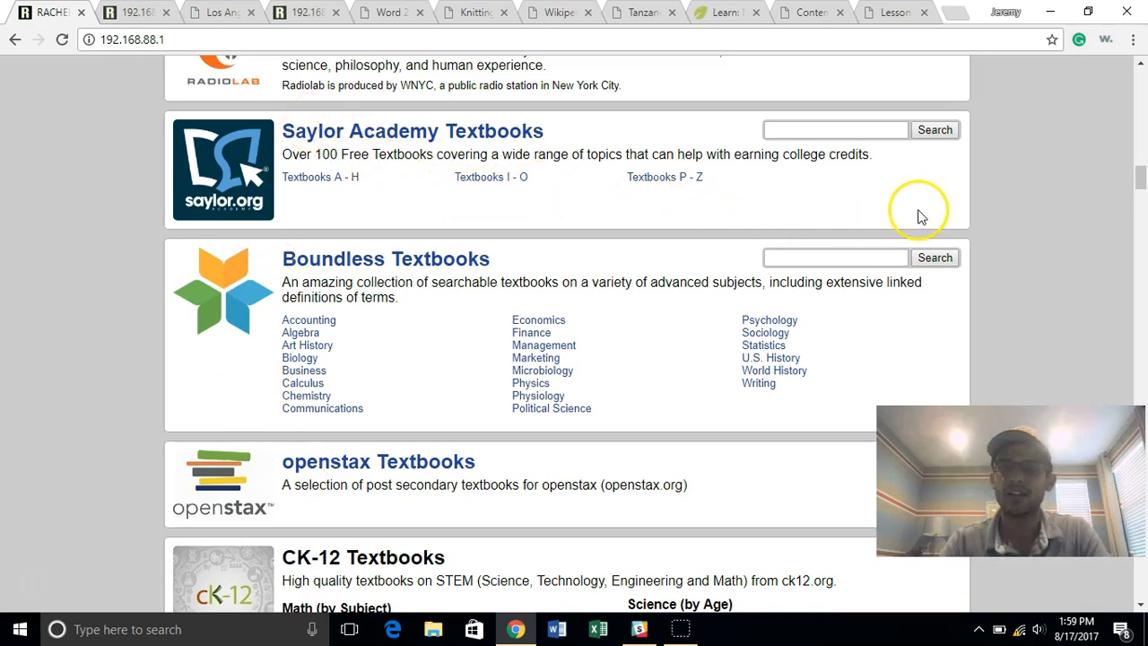
mouse_move(922, 213)
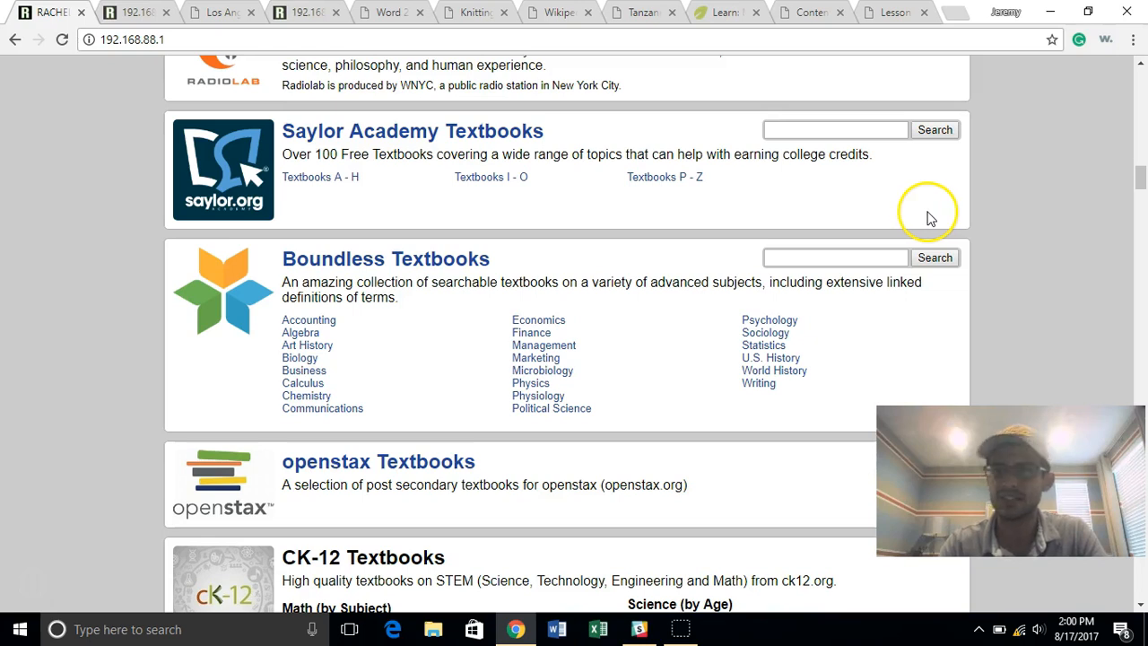
mouse_move(446, 148)
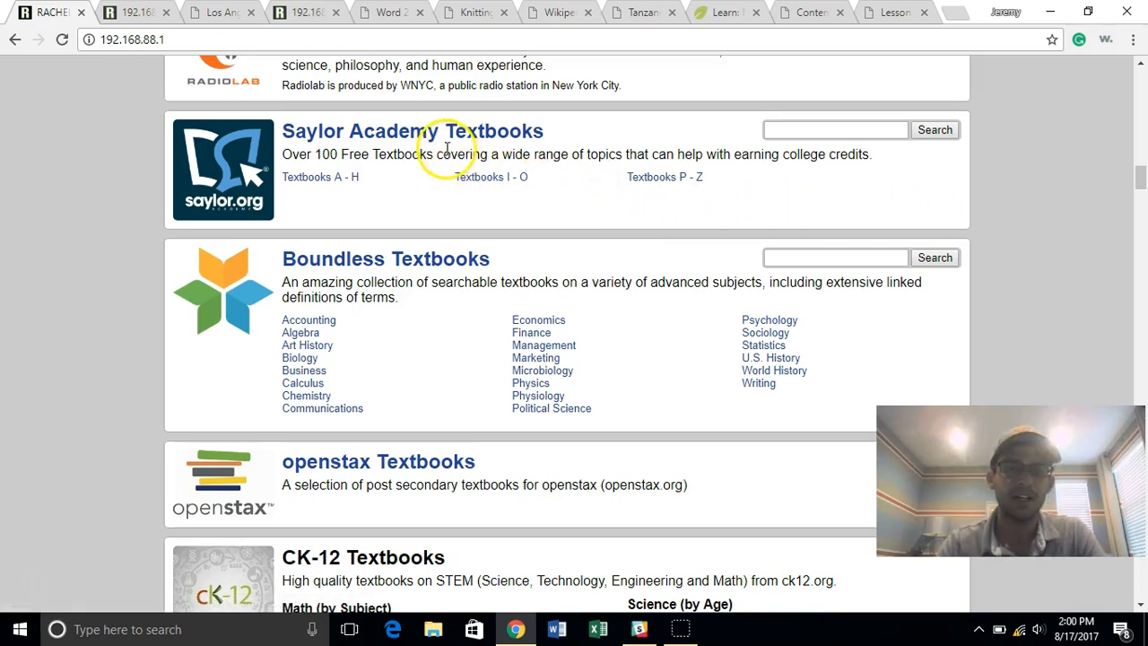
mouse_move(375, 456)
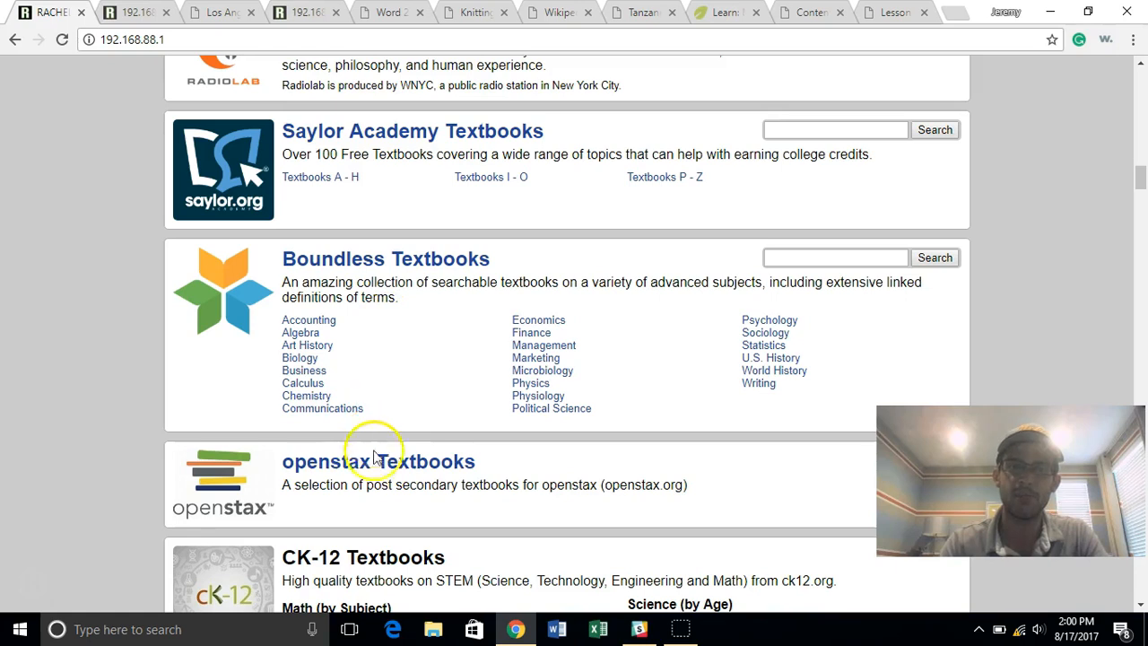
mouse_move(377, 461)
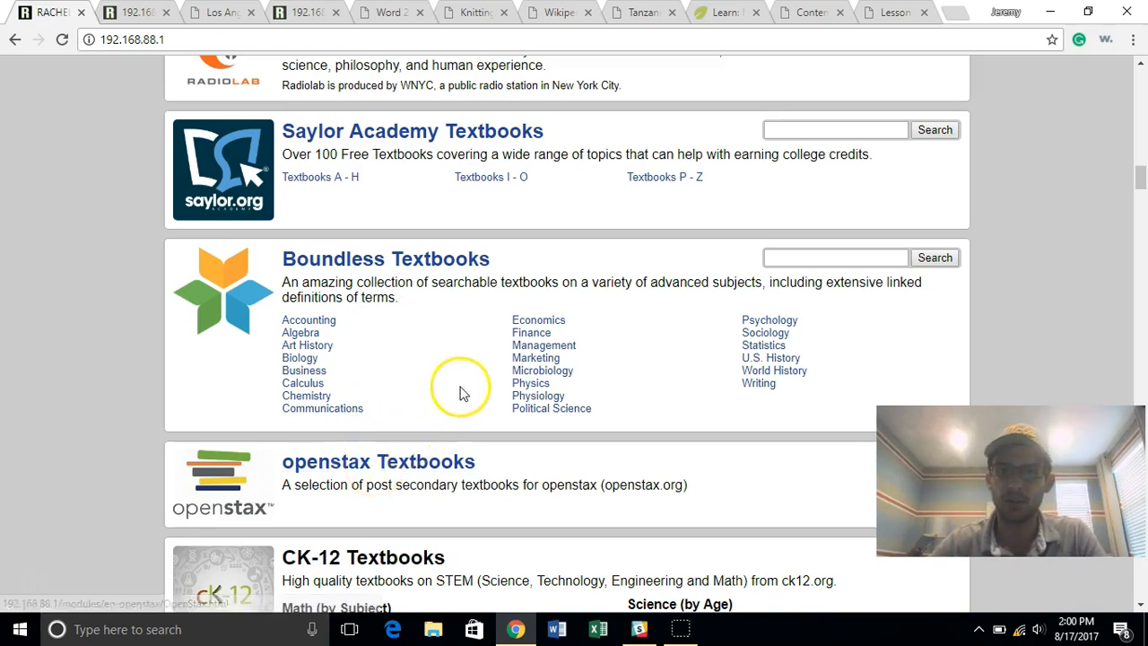
mouse_move(770, 358)
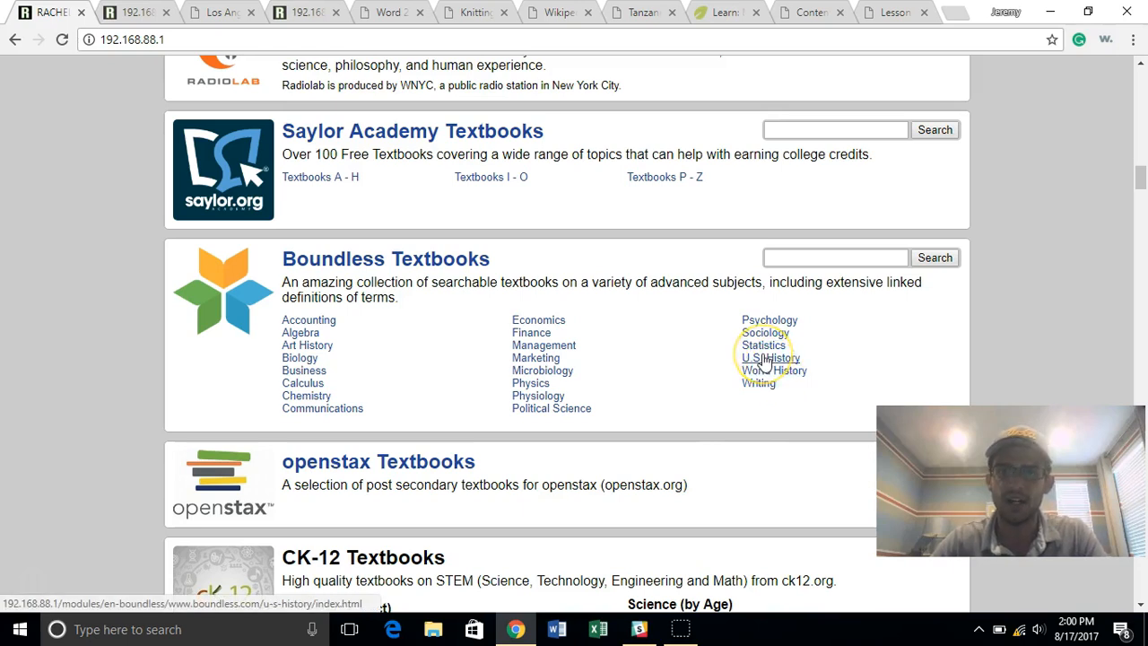
Step: Open Boundless U.S. History, expand Ch. 1 and Sec. 1, then open Migration to North America
left_click(772, 358)
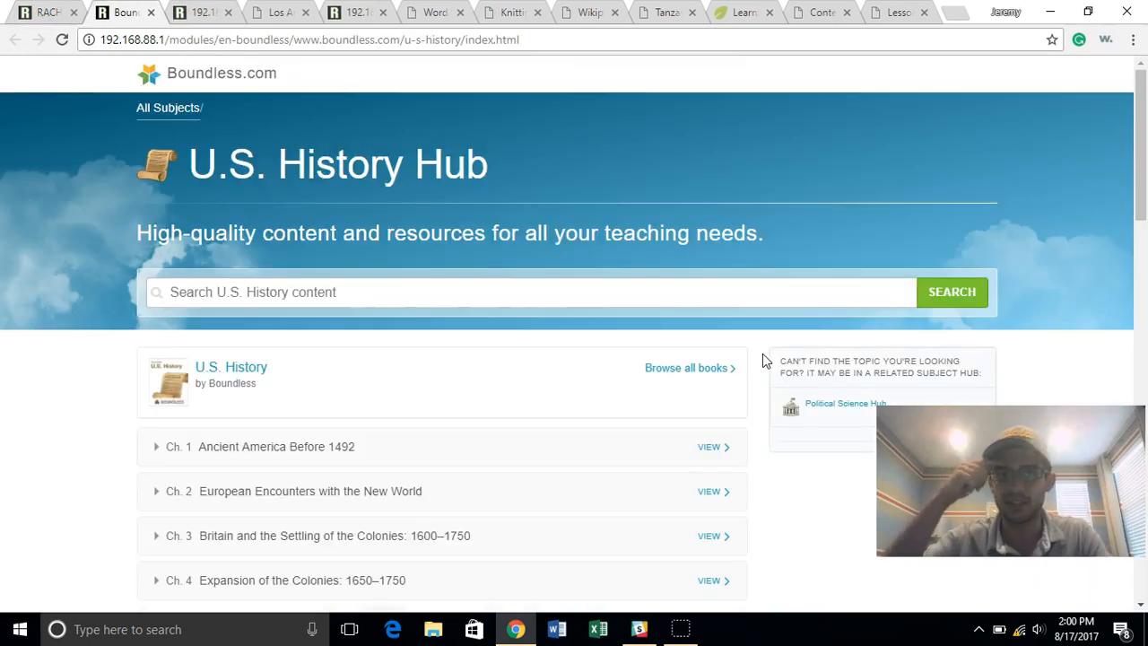
mouse_move(584, 458)
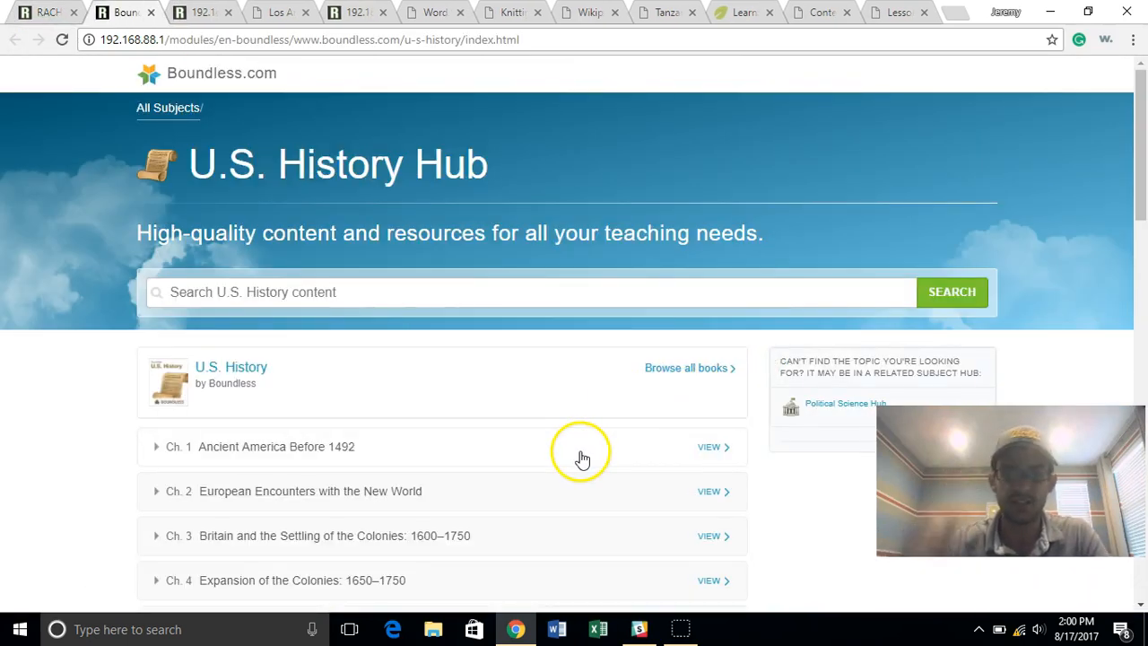
left_click(156, 446)
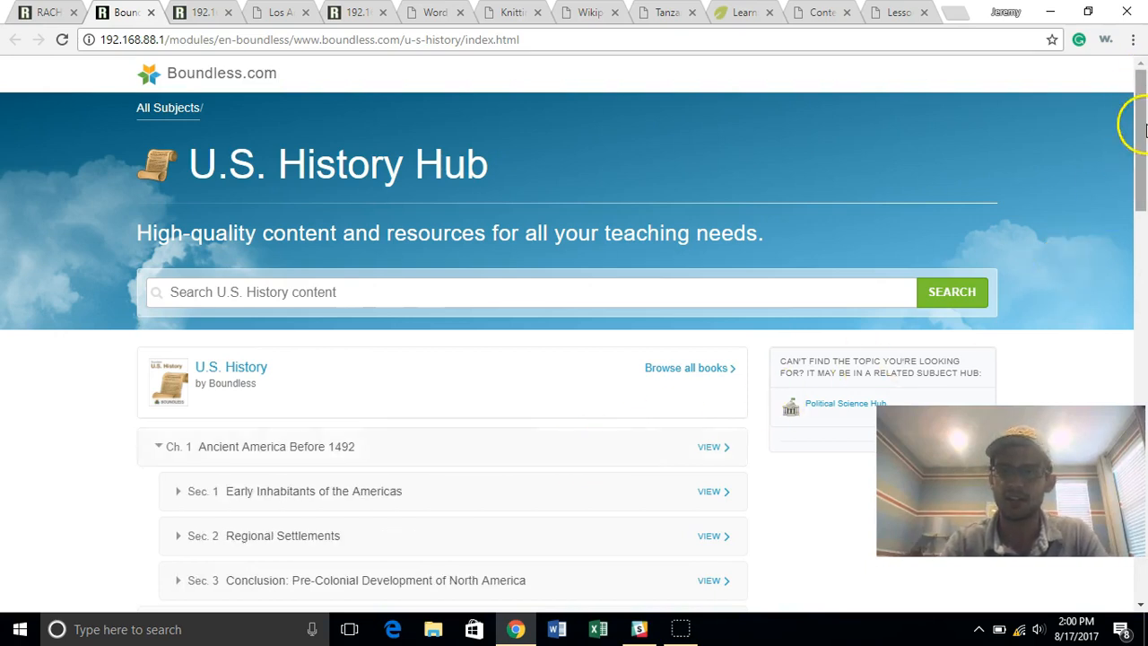
scroll("down", 3)
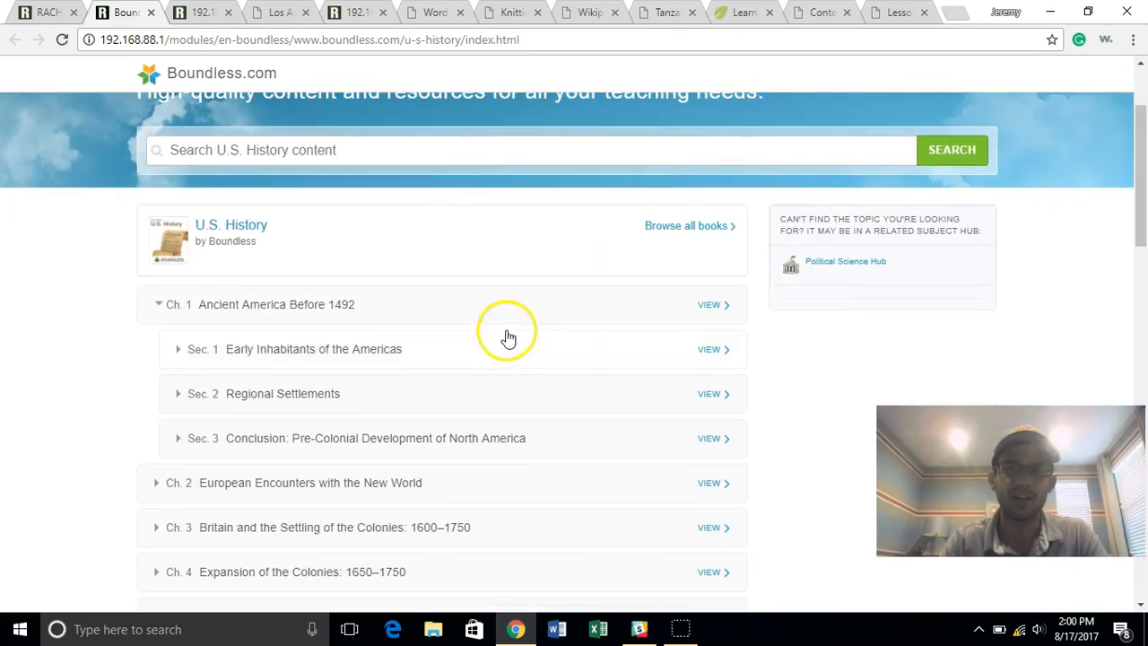
left_click(203, 349)
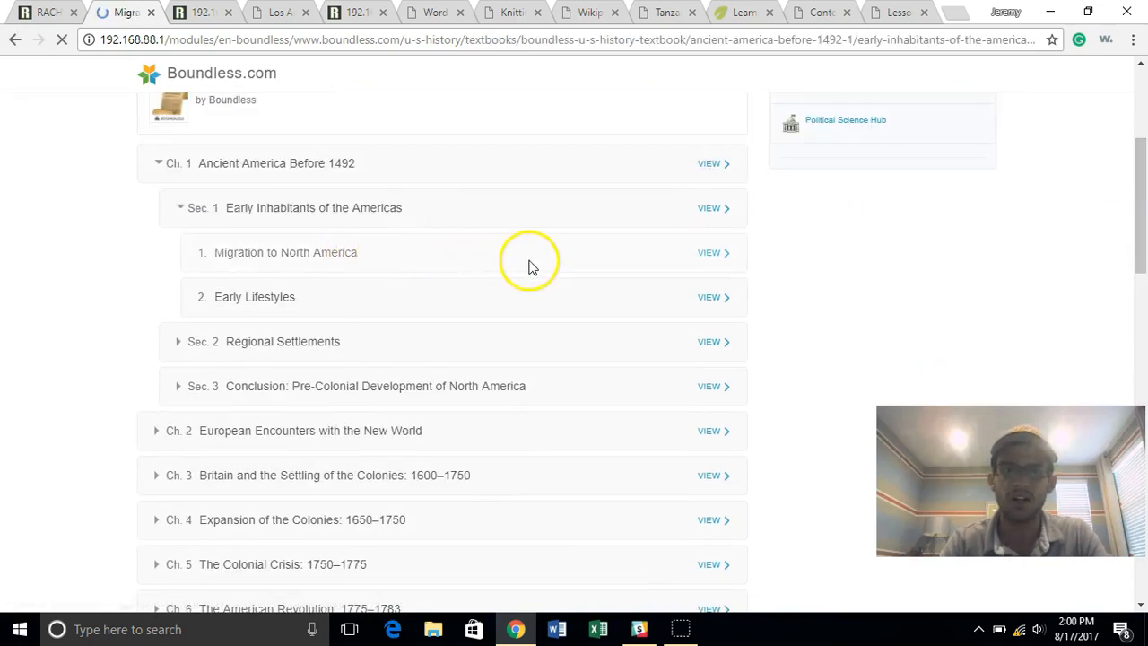
left_click(709, 253)
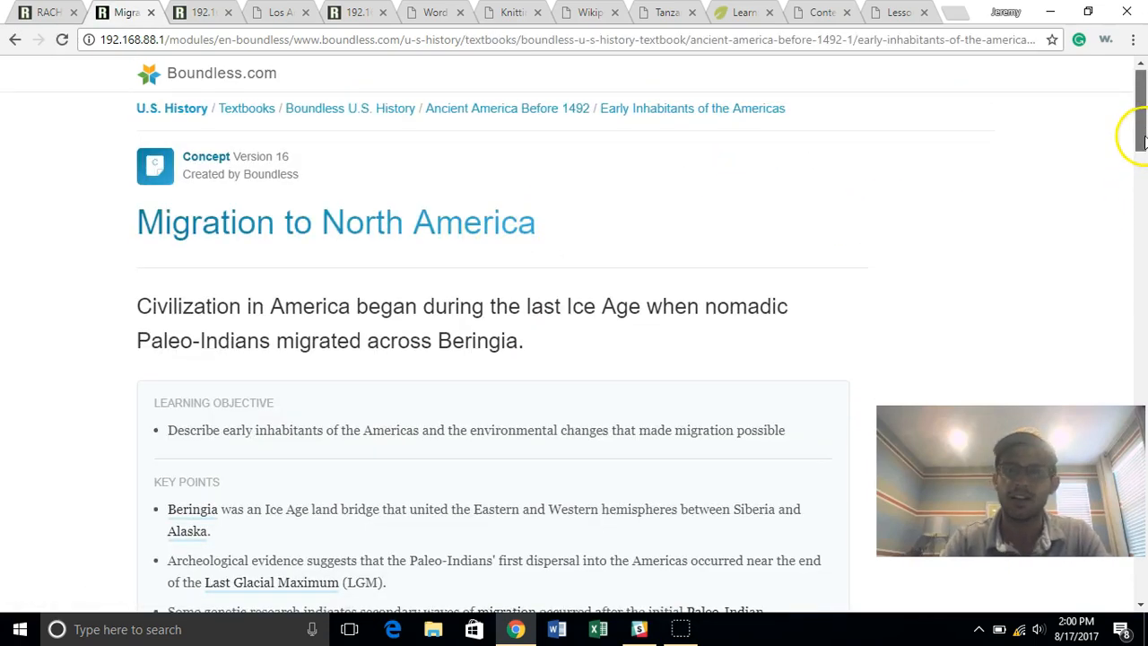
scroll("down", 3)
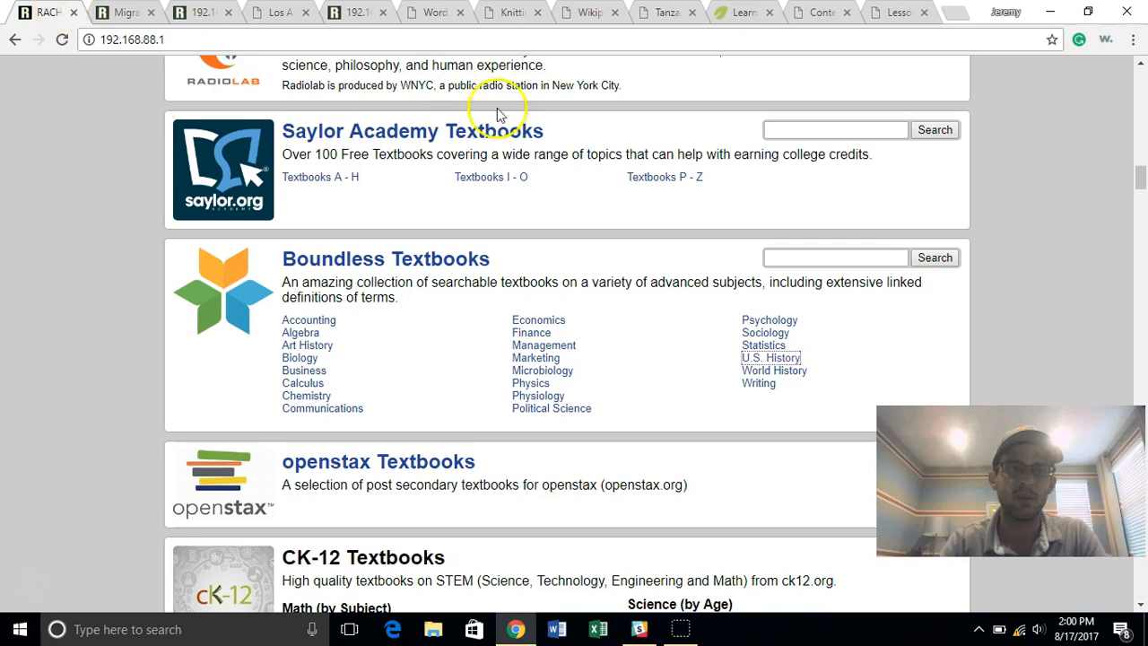
mouse_move(1139, 184)
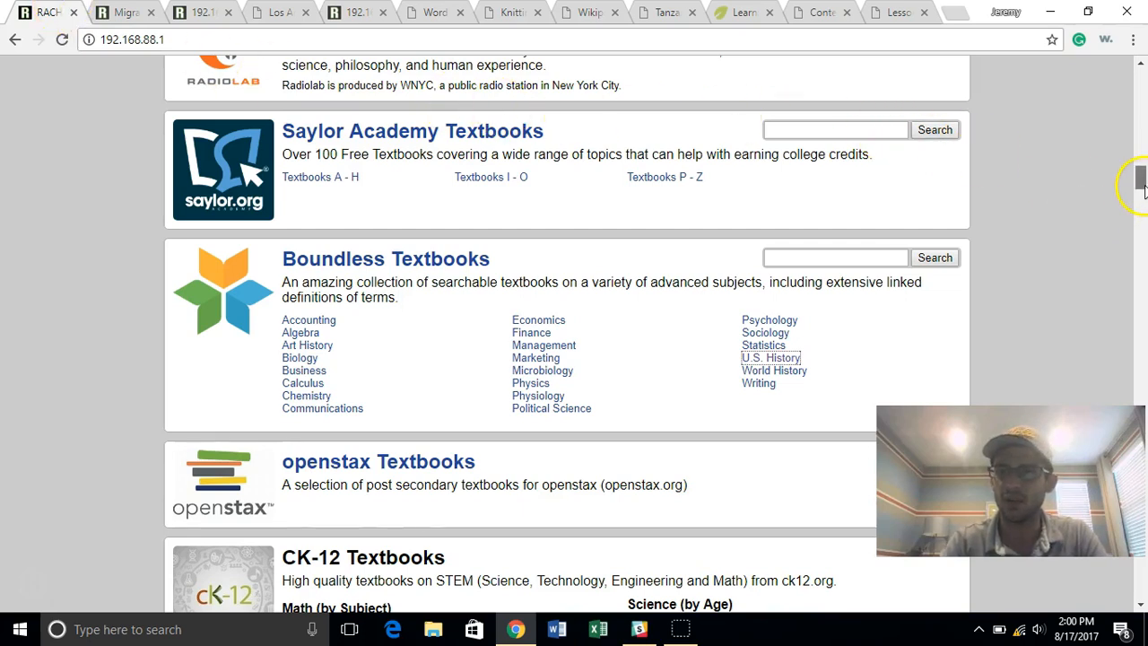
Step: Scroll through the CK-12 Middle School Math Grade 6 flexbook PDF
scroll("down", 3)
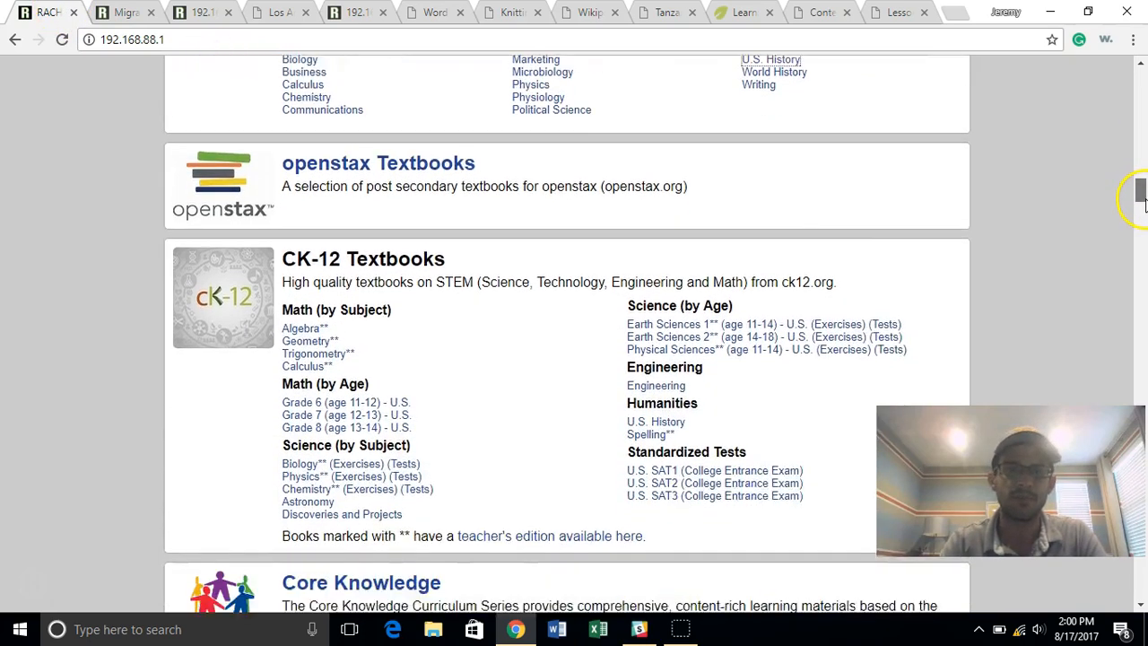
scroll("down", 3)
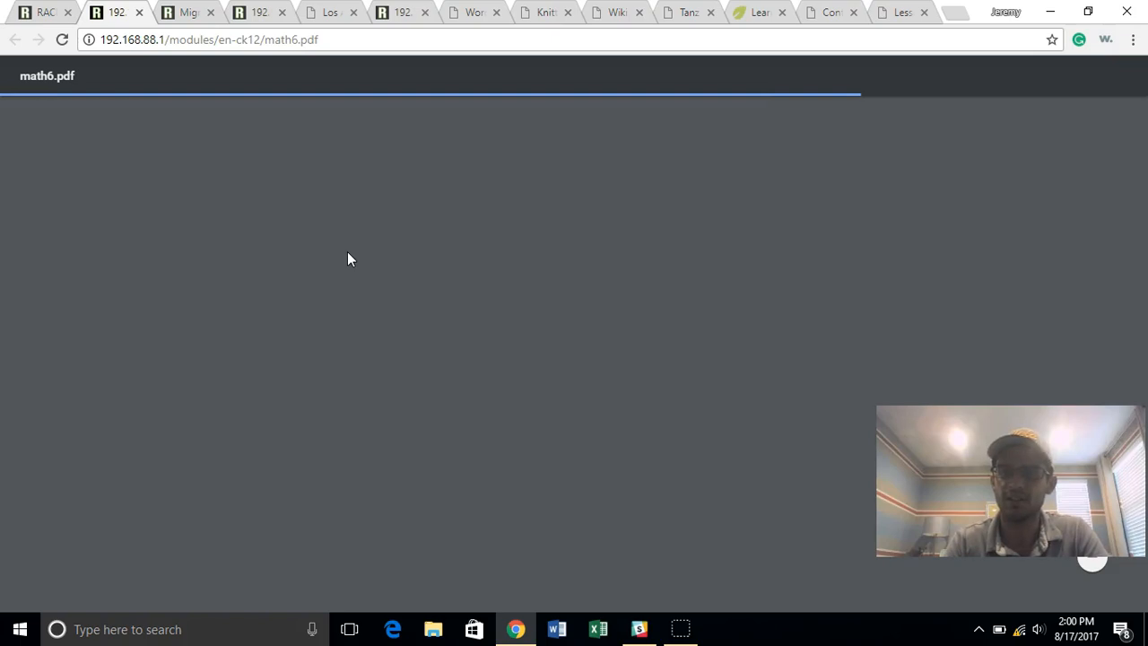
mouse_move(341, 253)
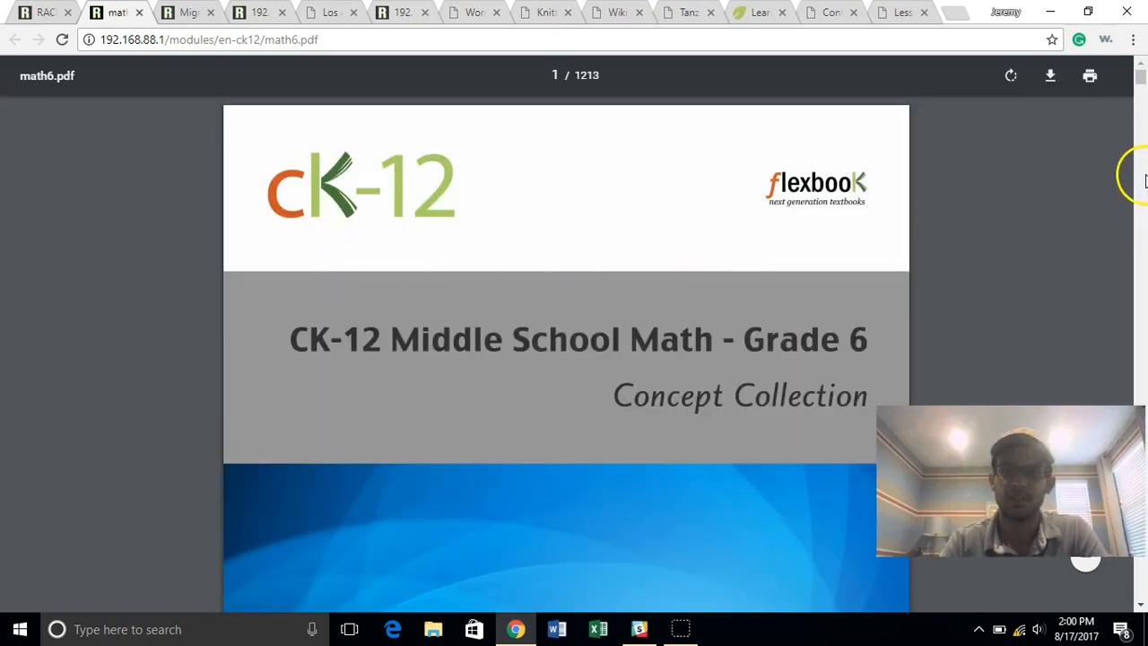
scroll("down", 3)
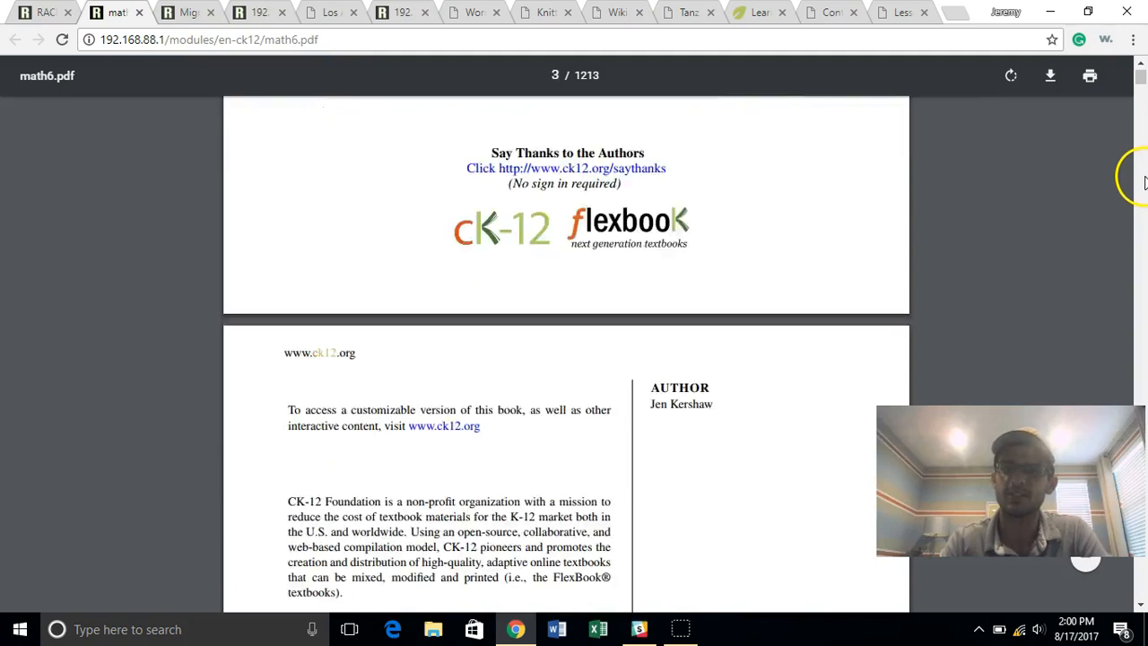
scroll("down", 3)
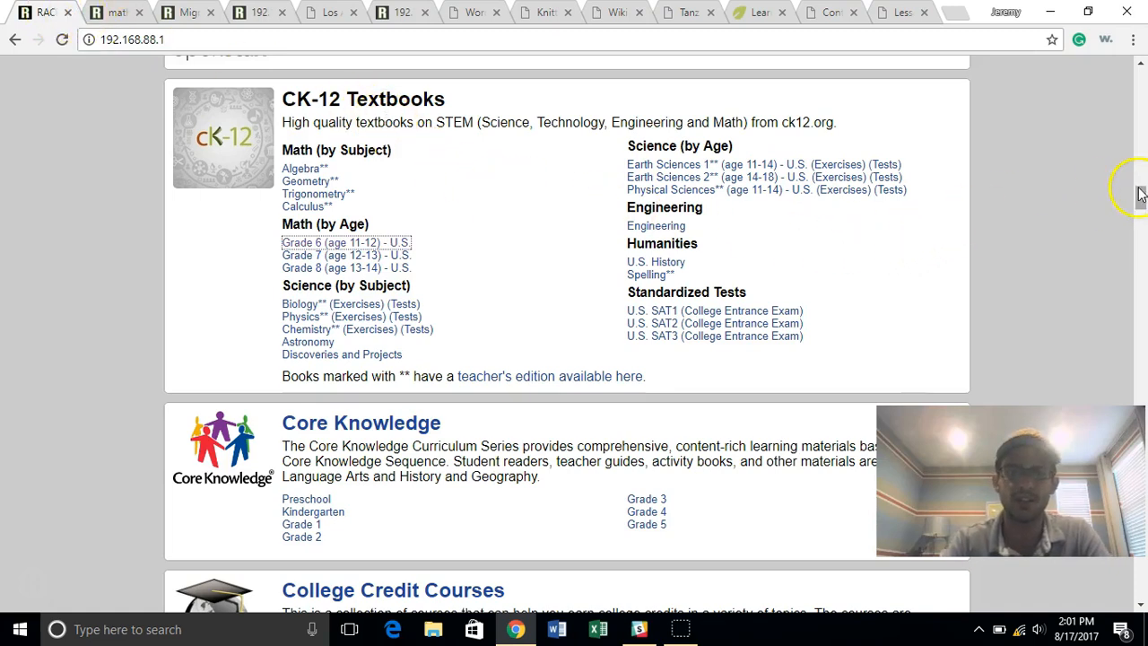
scroll("down", 3)
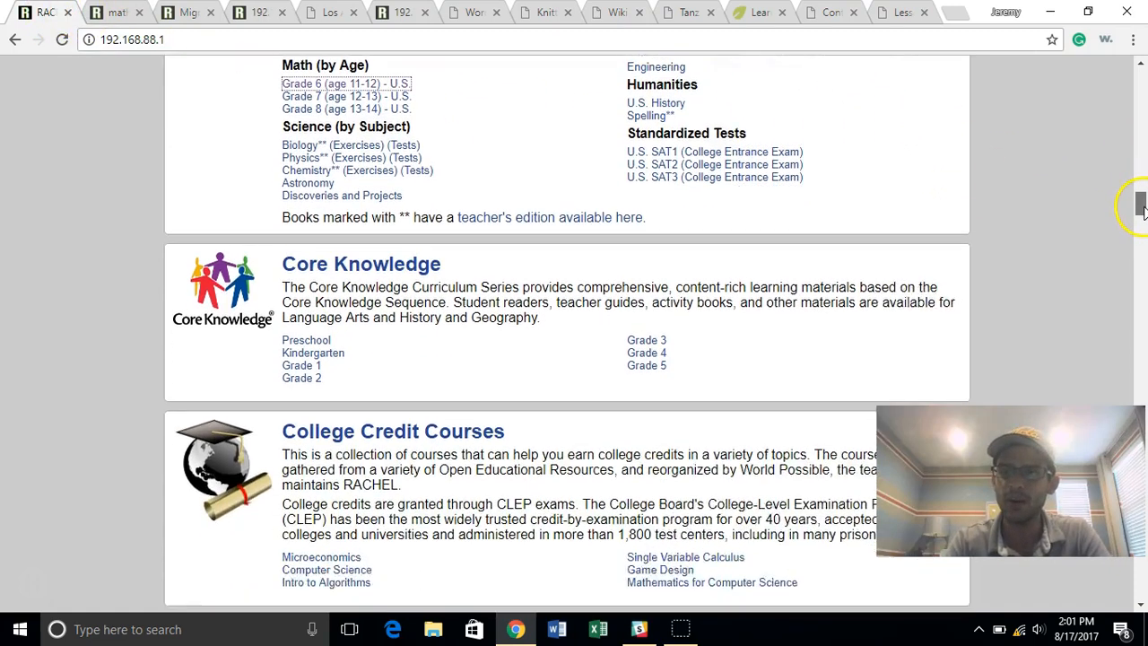
scroll("down", 3)
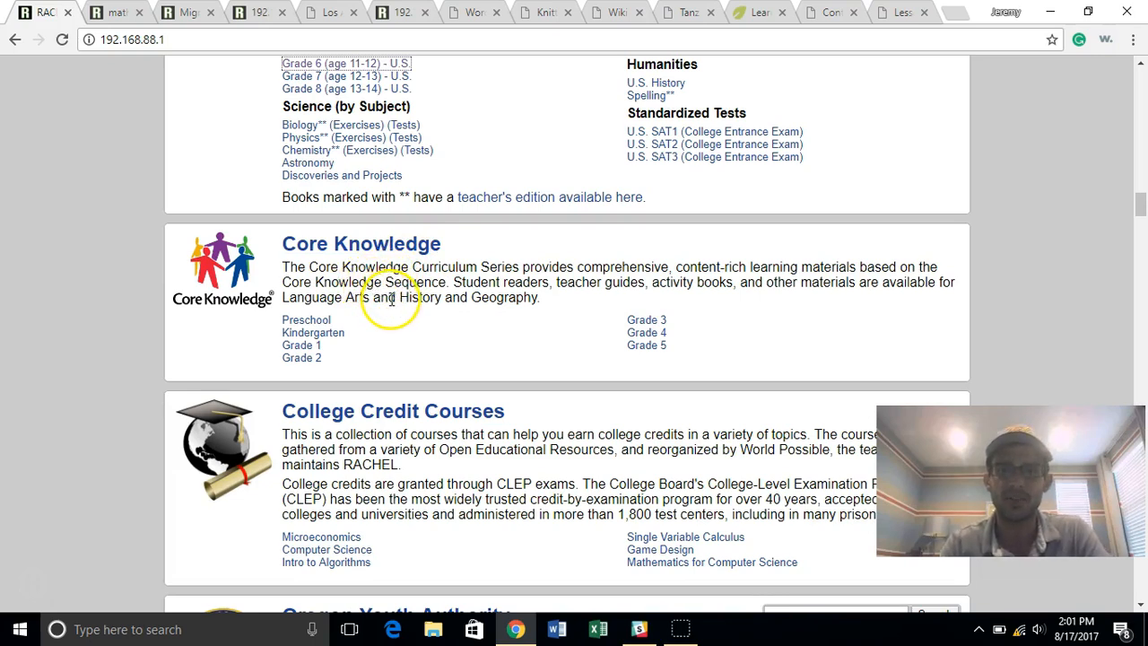
mouse_move(385, 312)
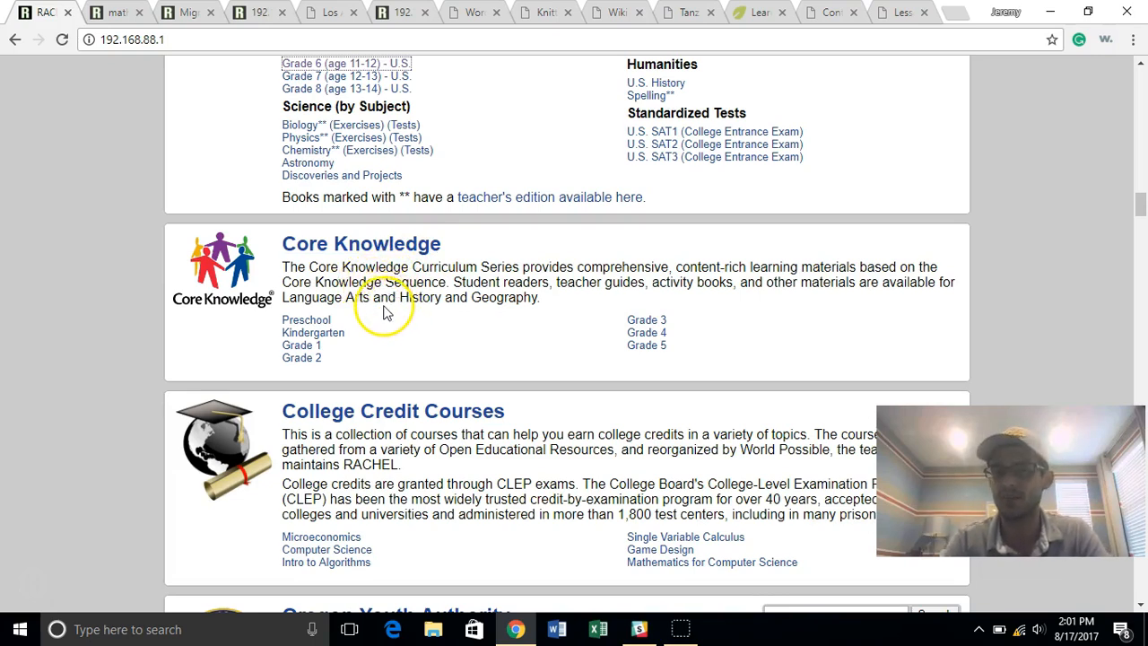
mouse_move(309, 320)
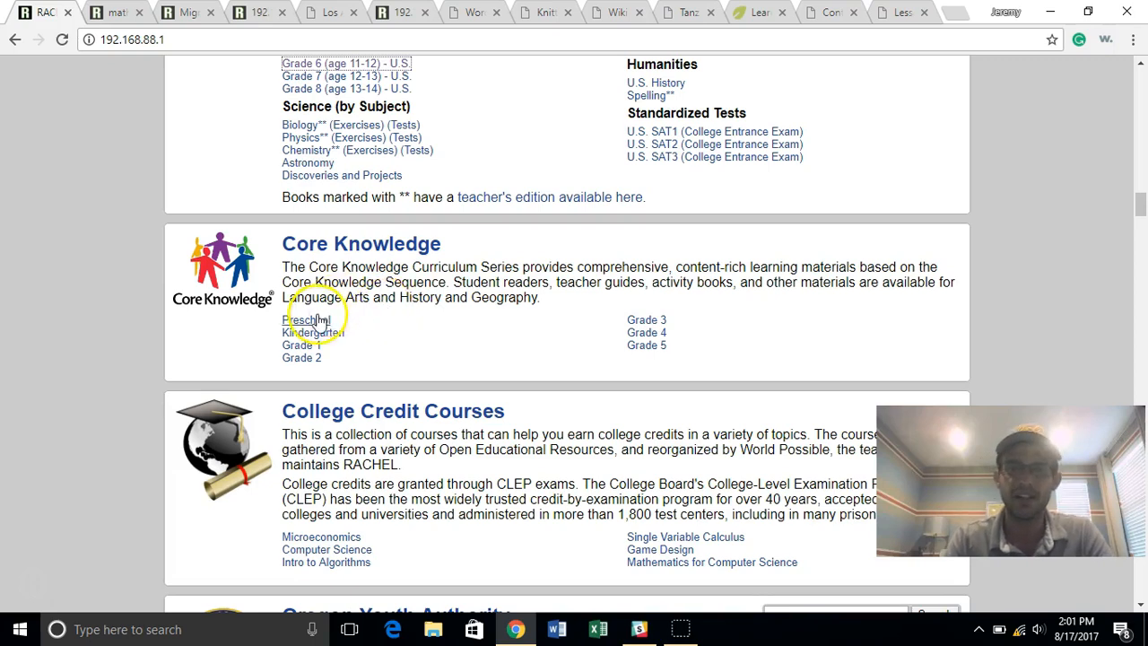
mouse_move(647, 345)
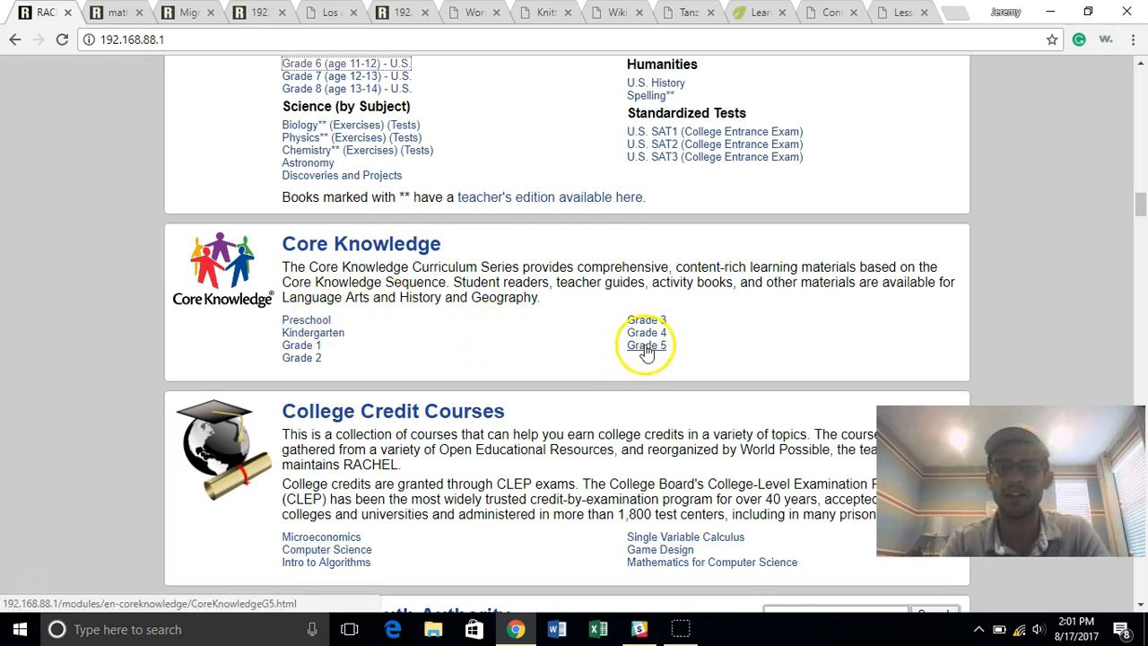
left_click(647, 345)
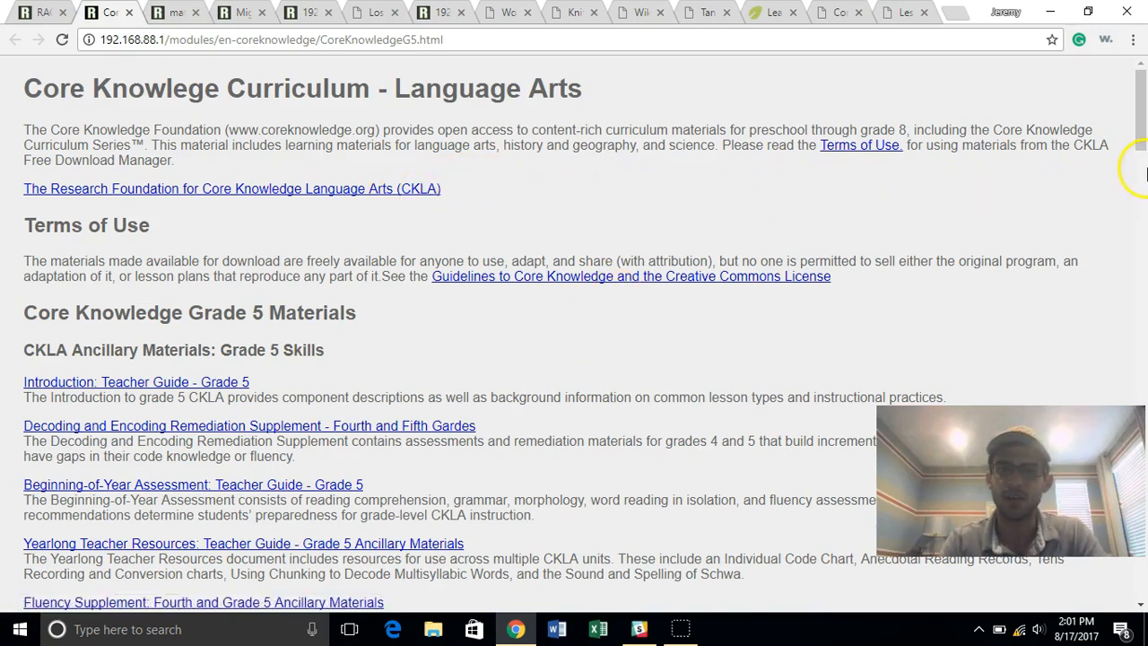
scroll("down", 3)
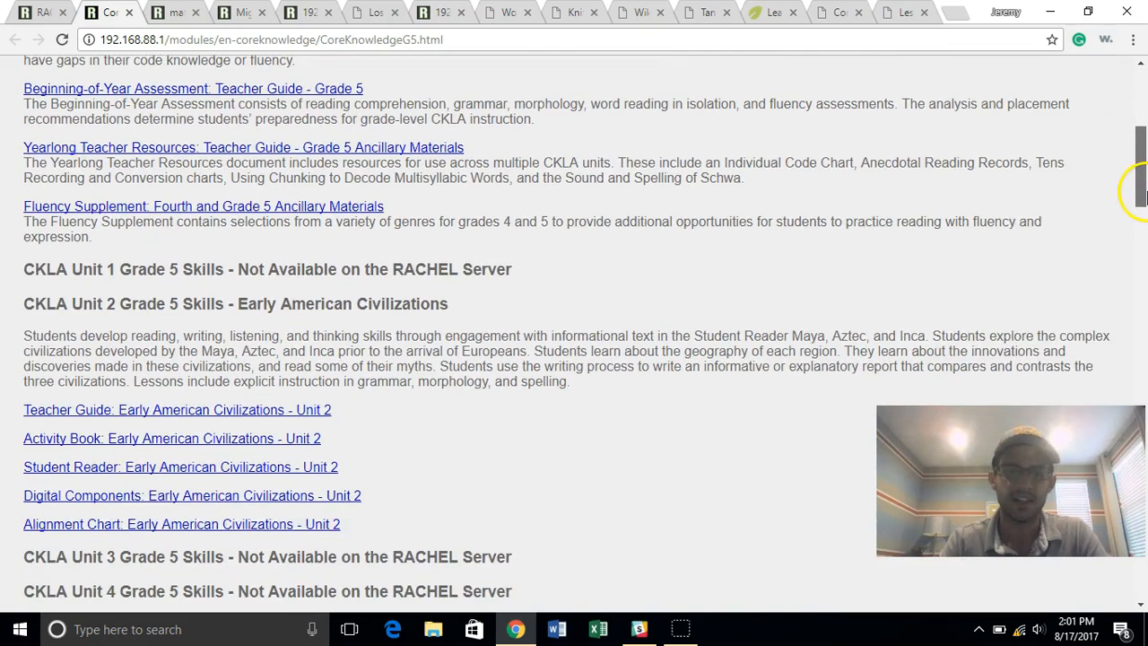
scroll("down", 3)
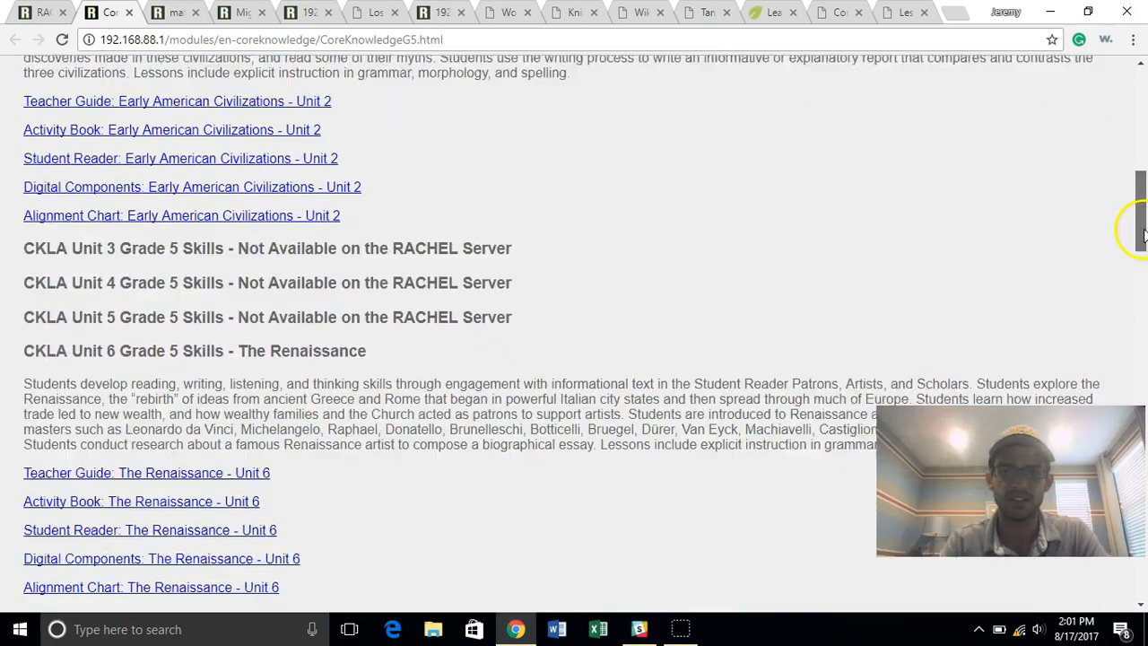
scroll("down", 3)
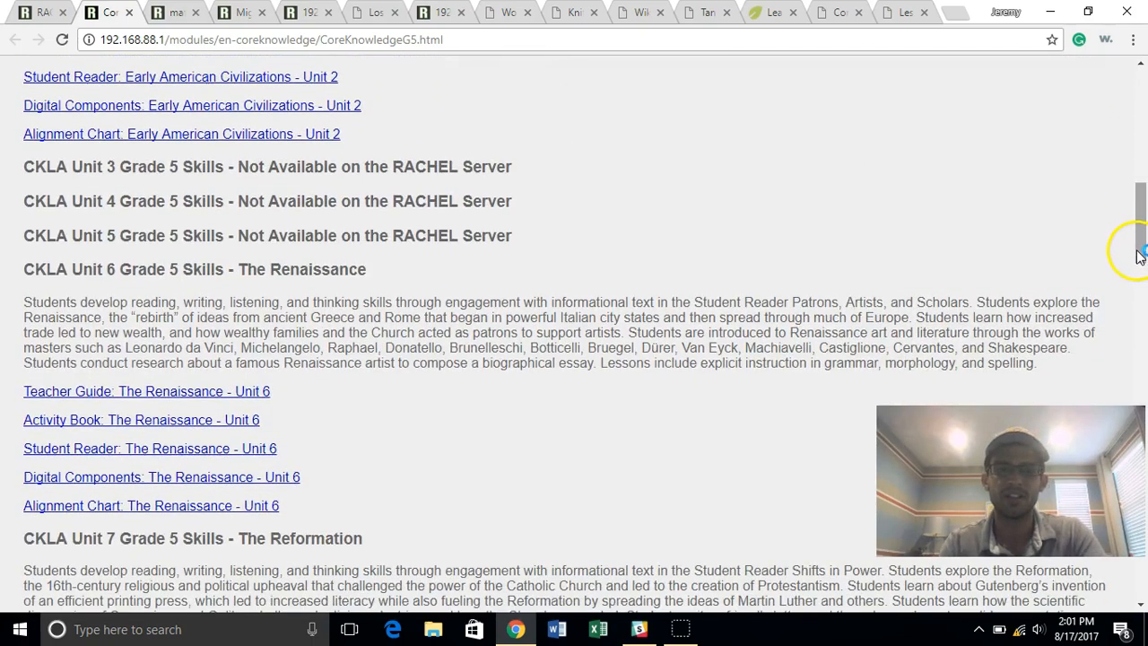
scroll("down", 3)
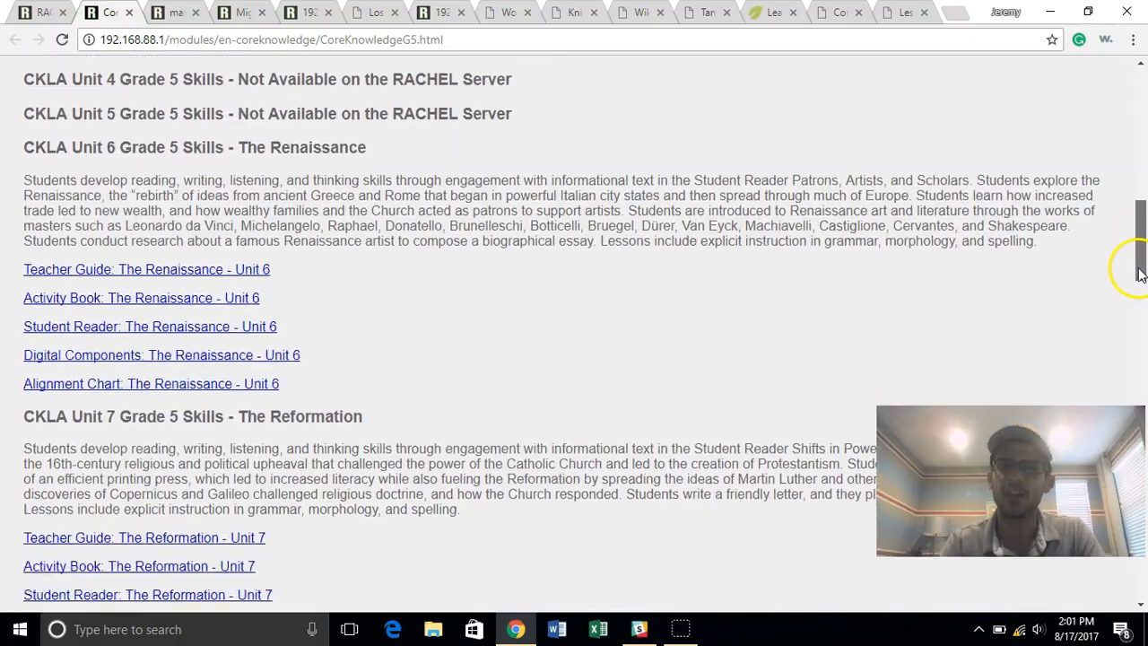
scroll("down", 3)
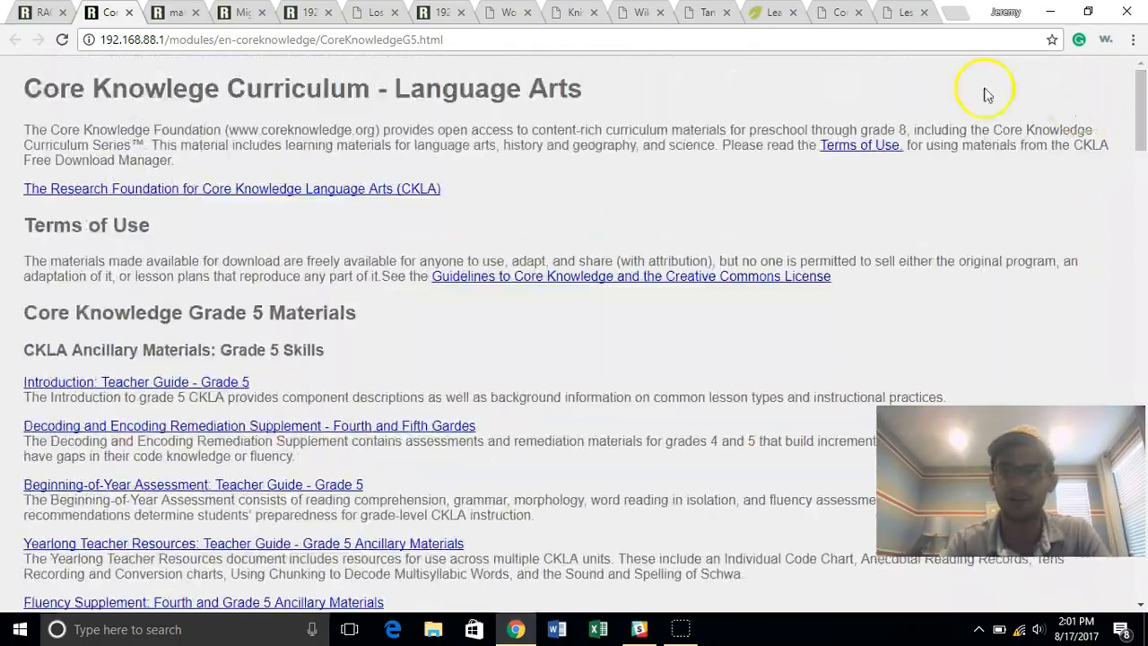
left_click(14, 39)
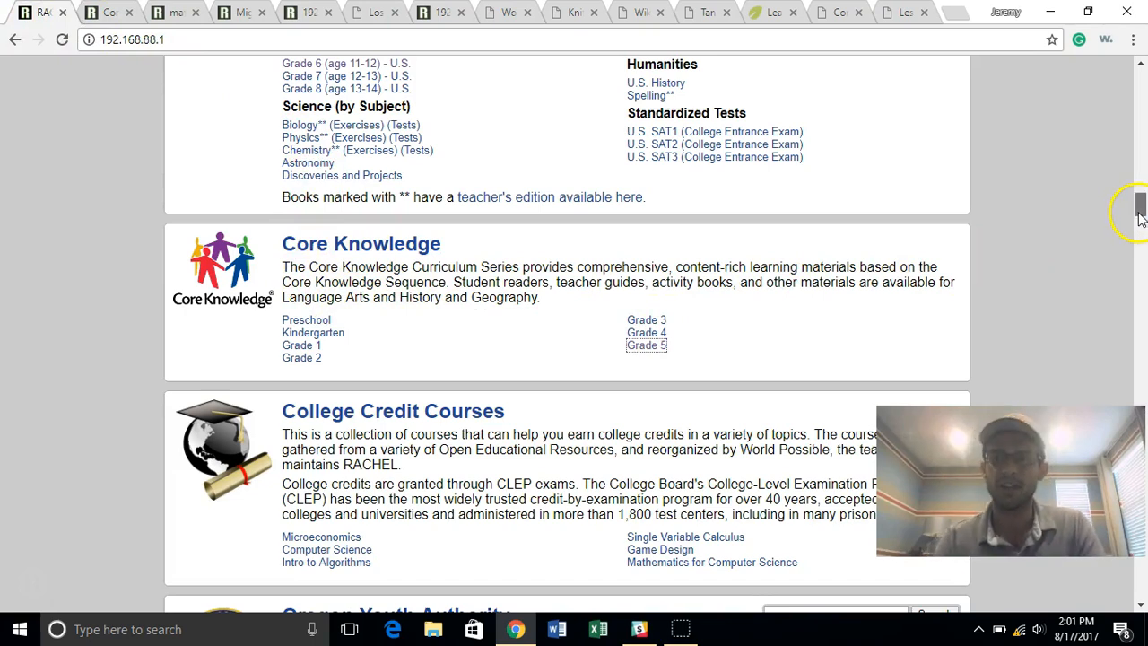
scroll("down", 3)
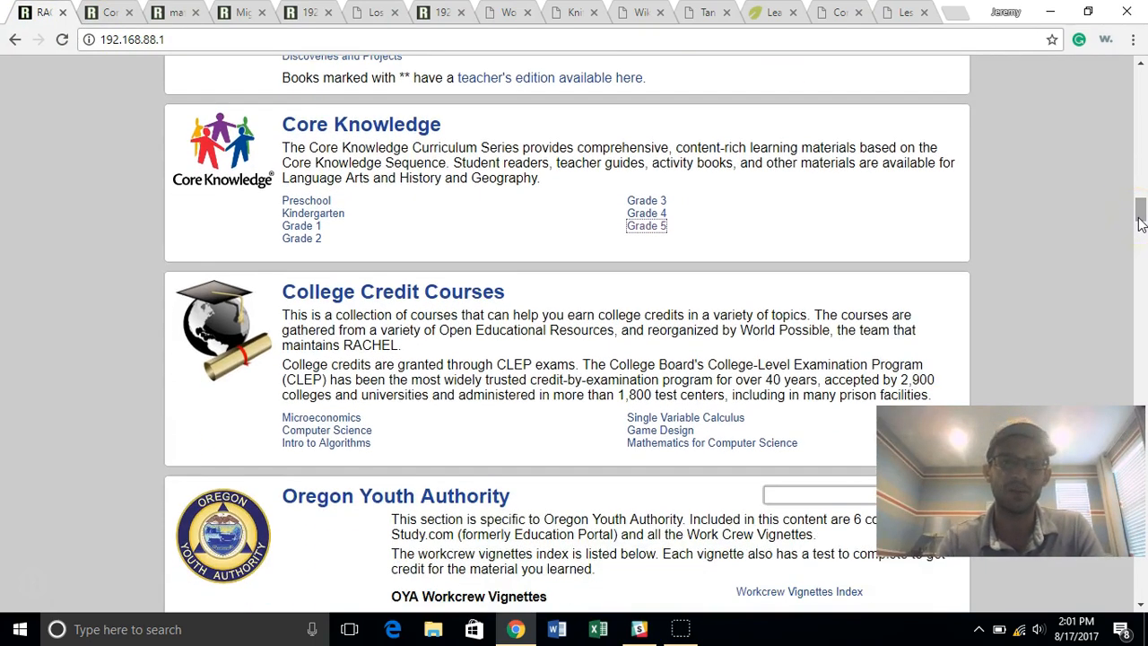
mouse_move(1059, 238)
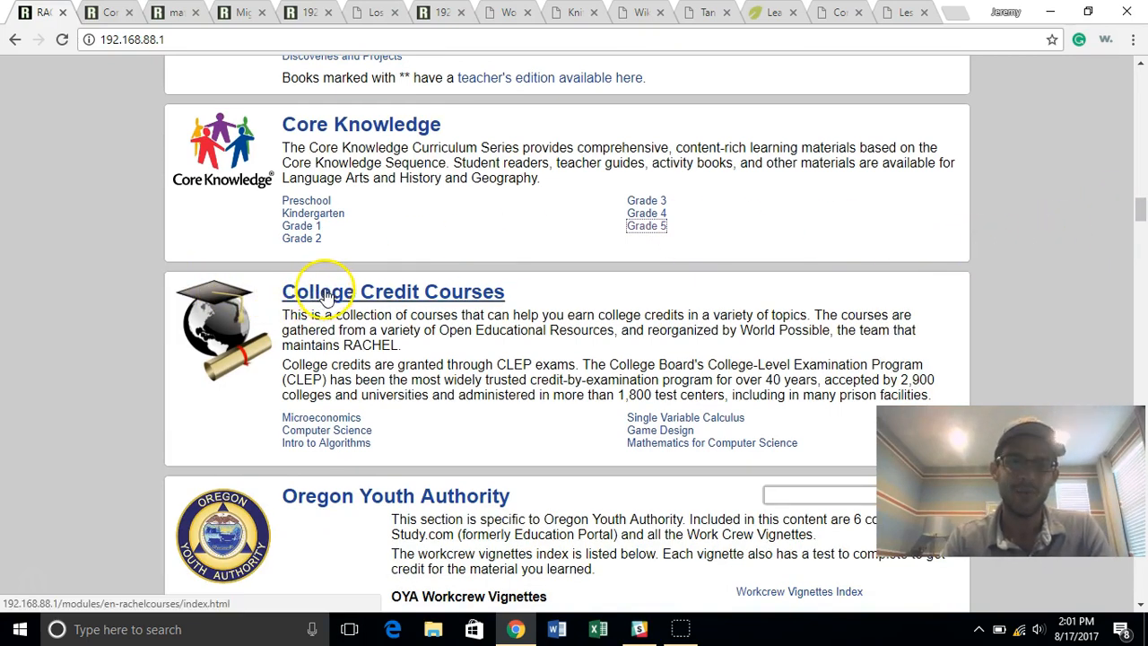
mouse_move(336, 295)
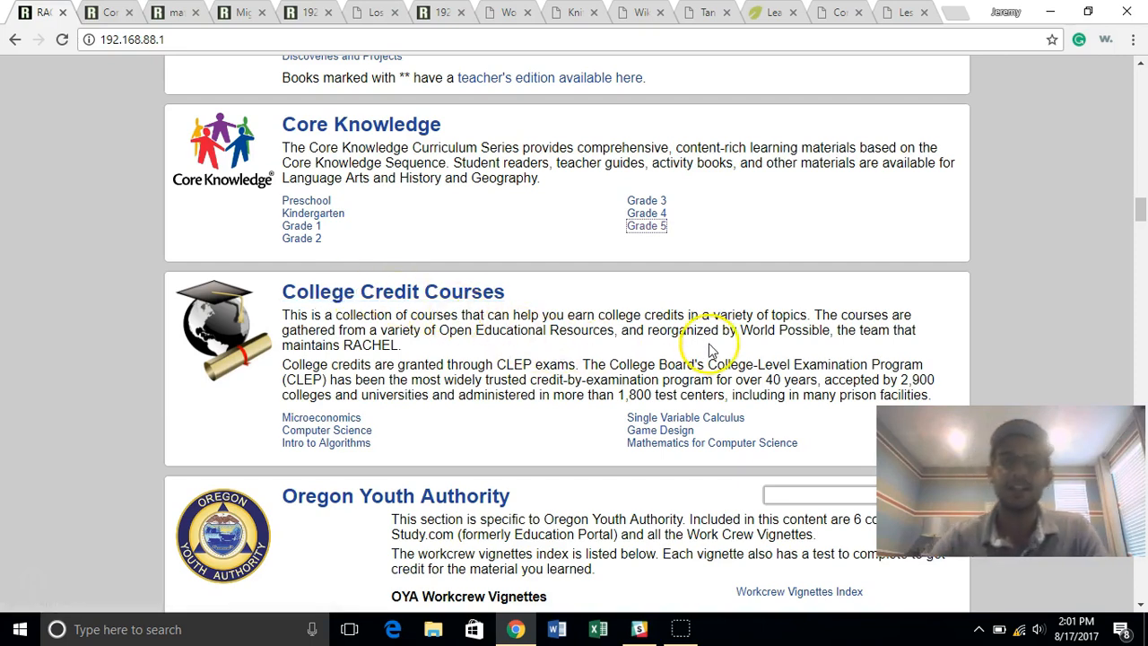
mouse_move(731, 344)
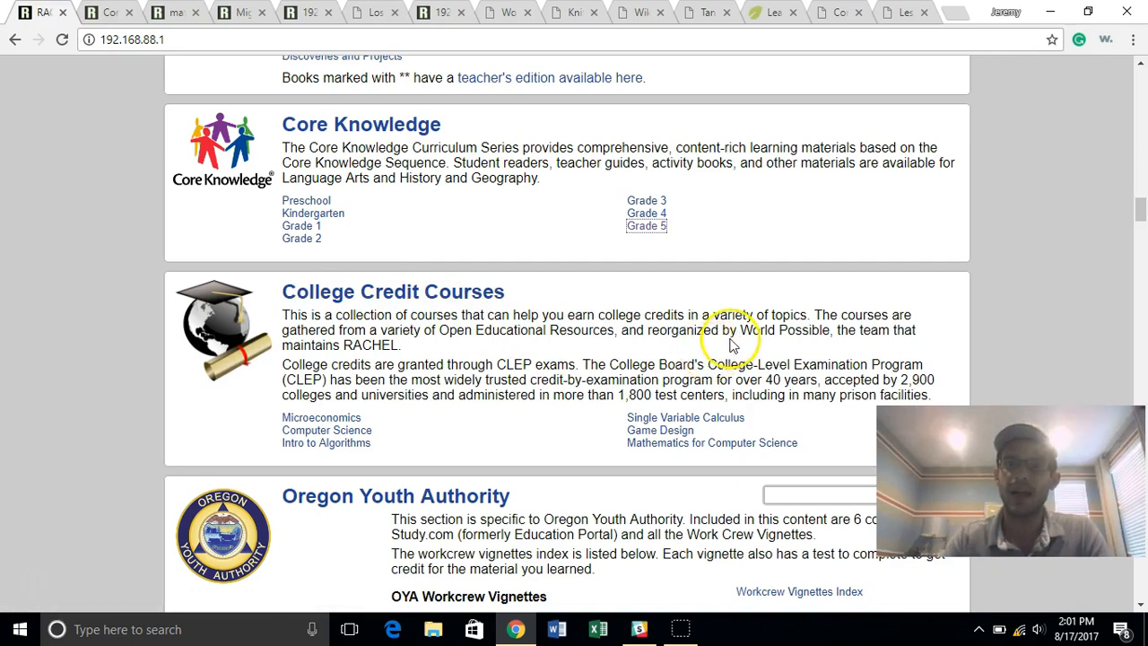
mouse_move(552, 386)
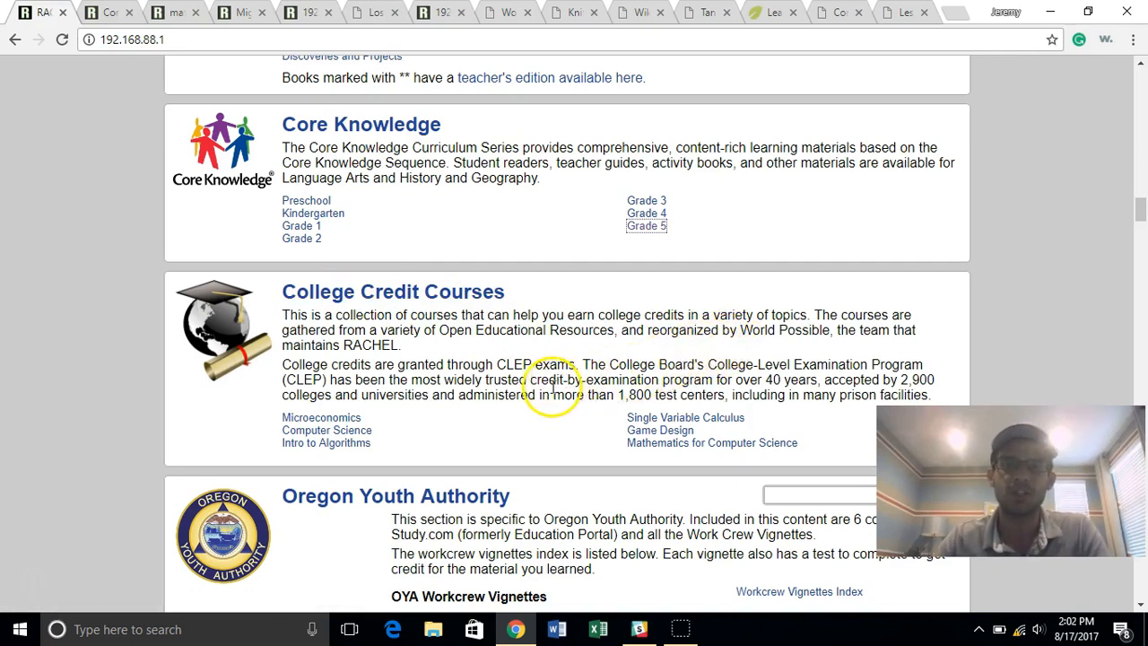
mouse_move(493, 382)
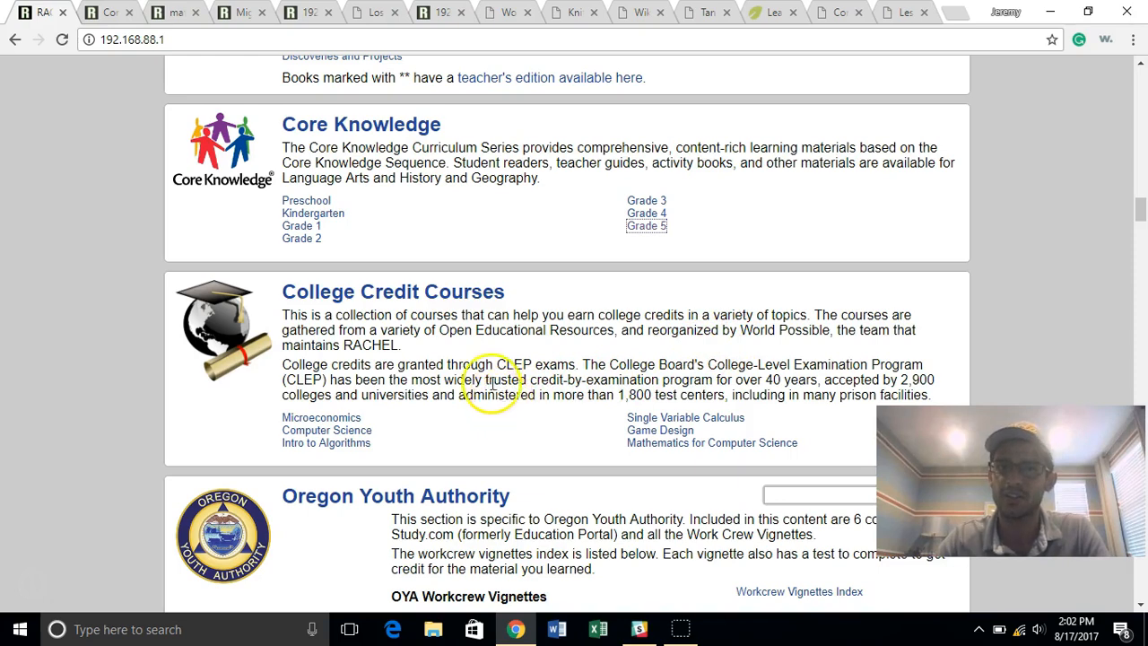
scroll("down", 3)
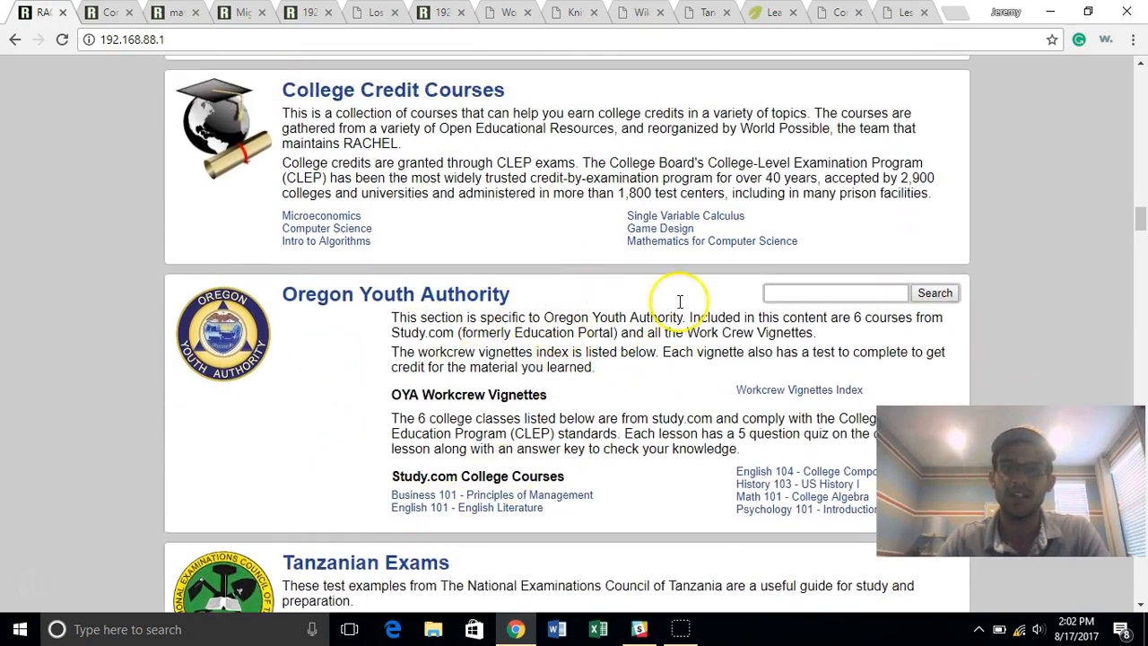
mouse_move(323, 404)
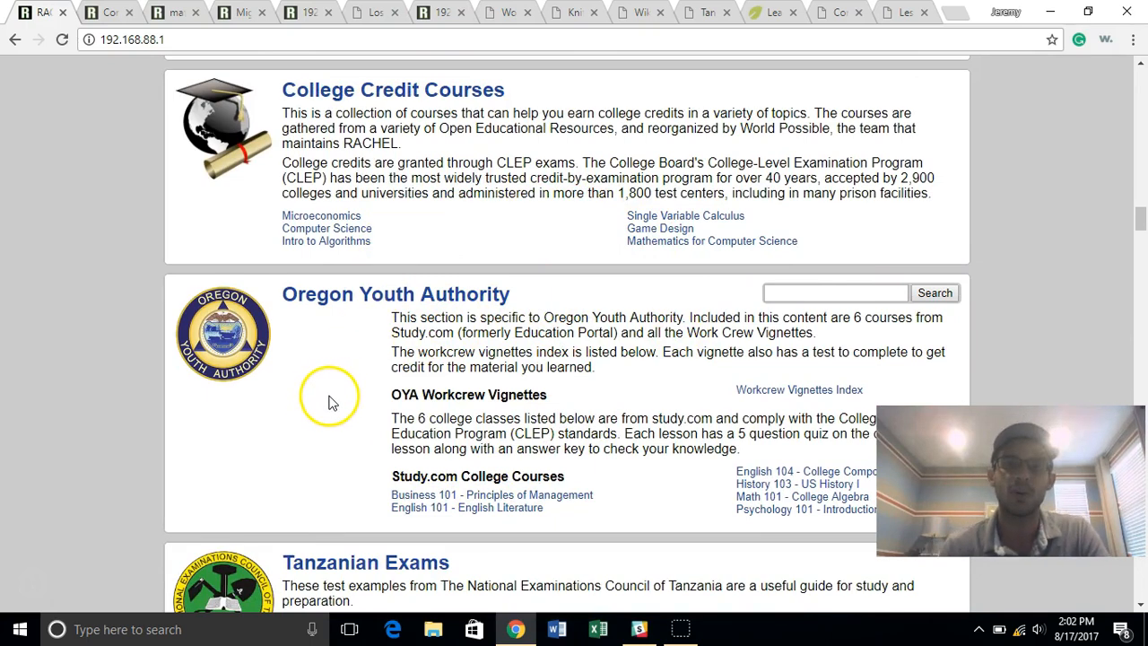
mouse_move(599, 301)
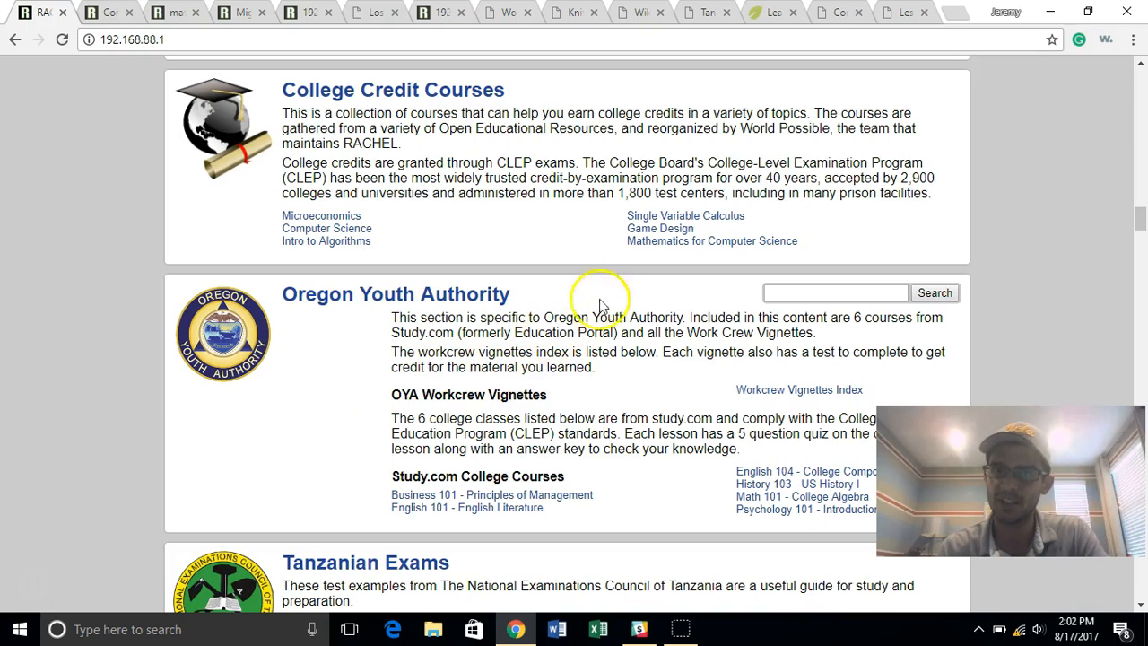
mouse_move(635, 269)
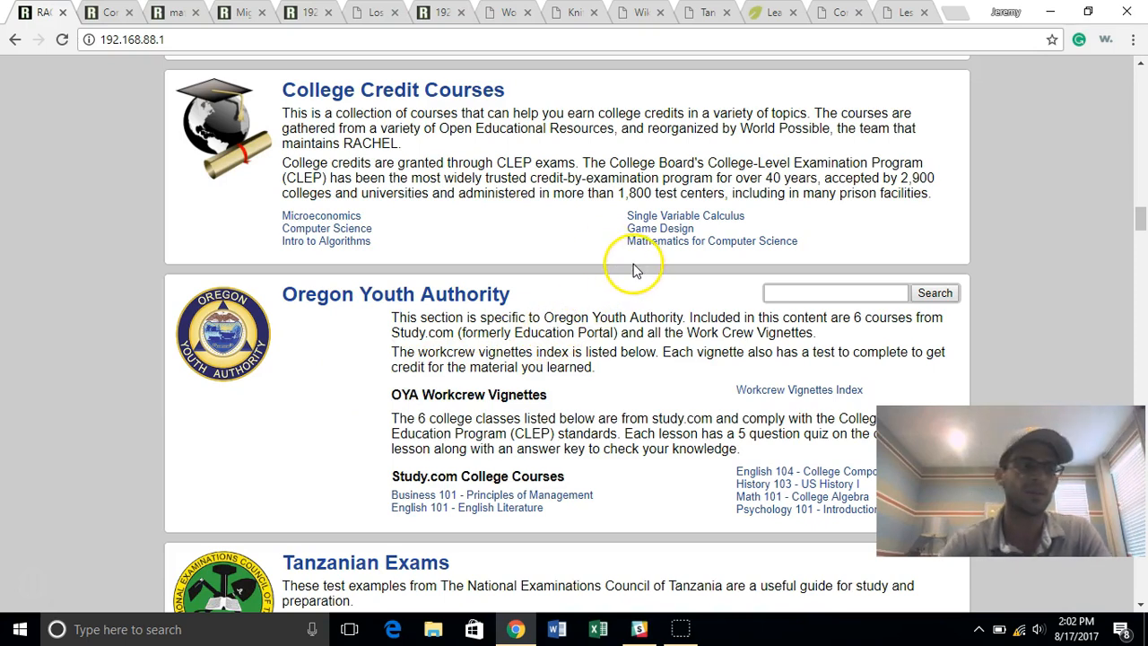
mouse_move(618, 274)
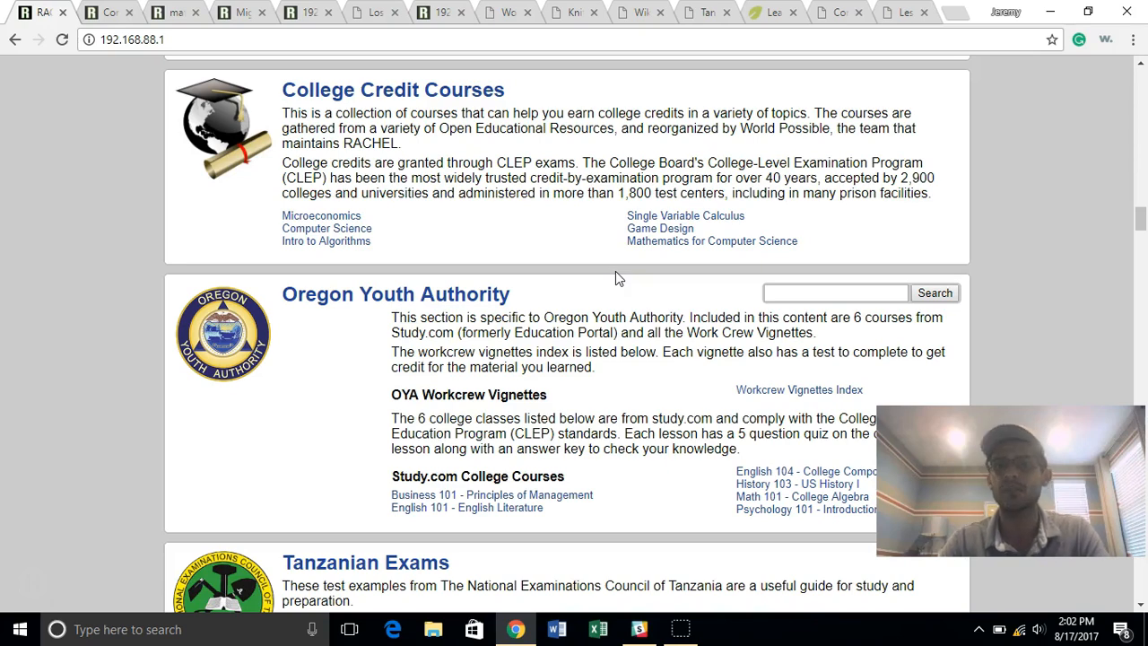
mouse_move(1130, 218)
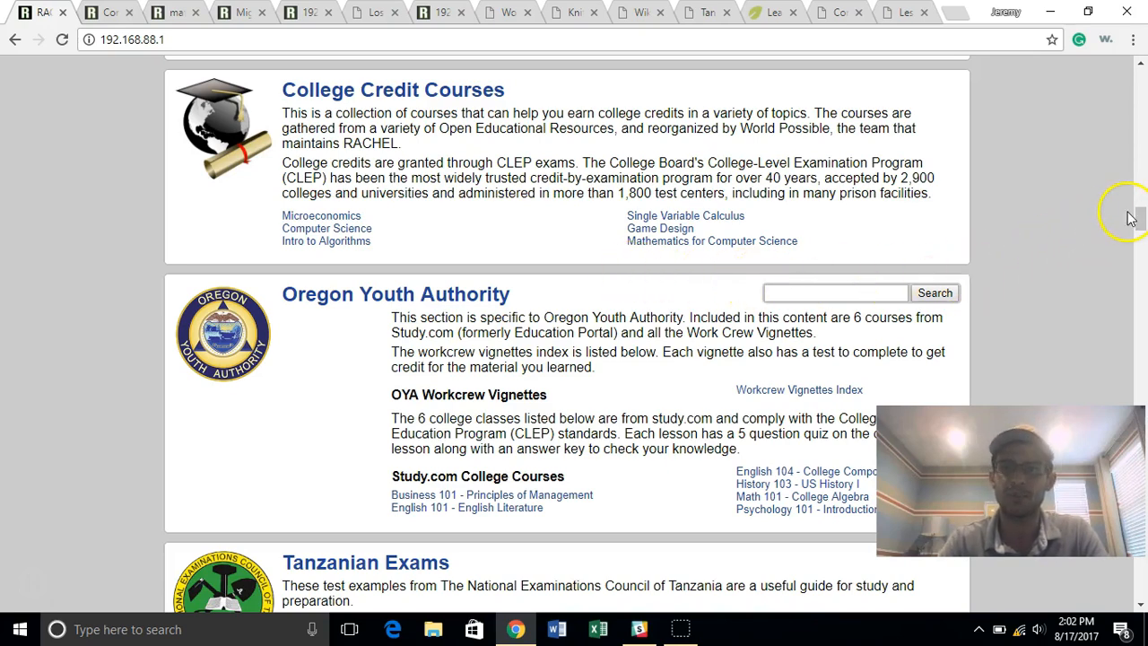
scroll("down", 3)
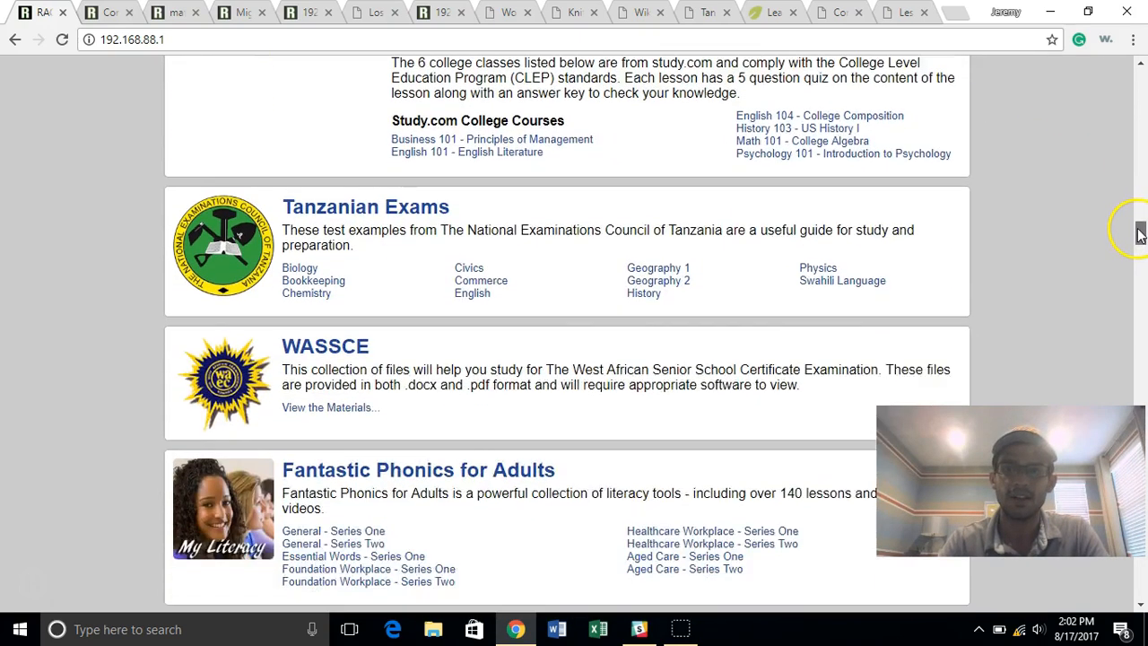
scroll("down", 3)
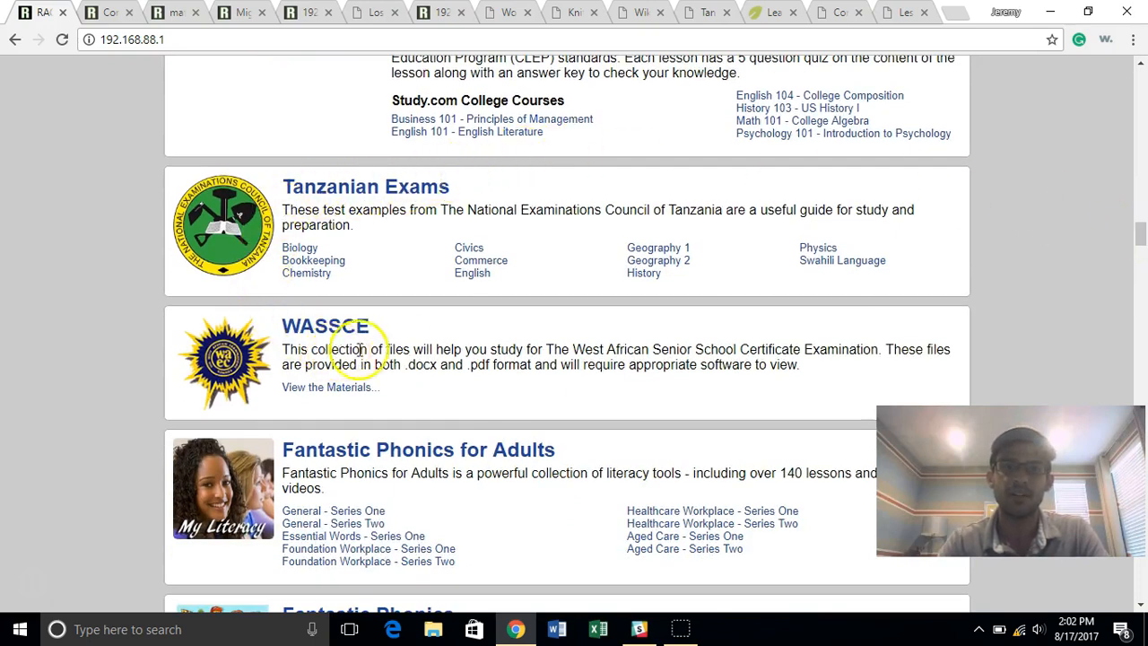
mouse_move(202, 242)
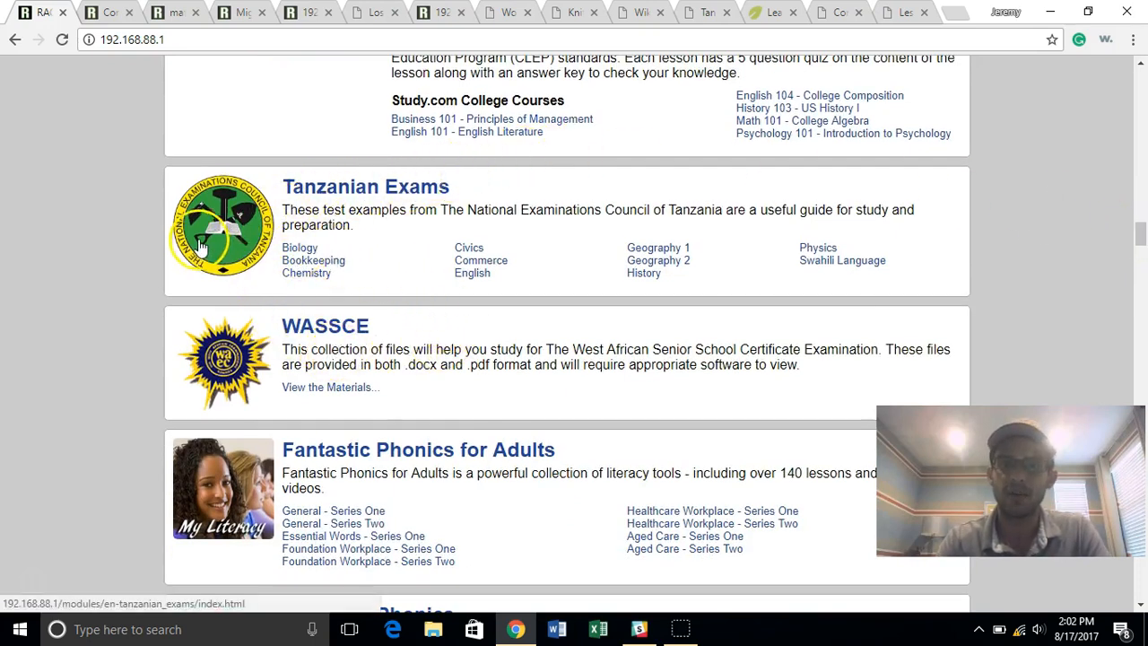
mouse_move(269, 215)
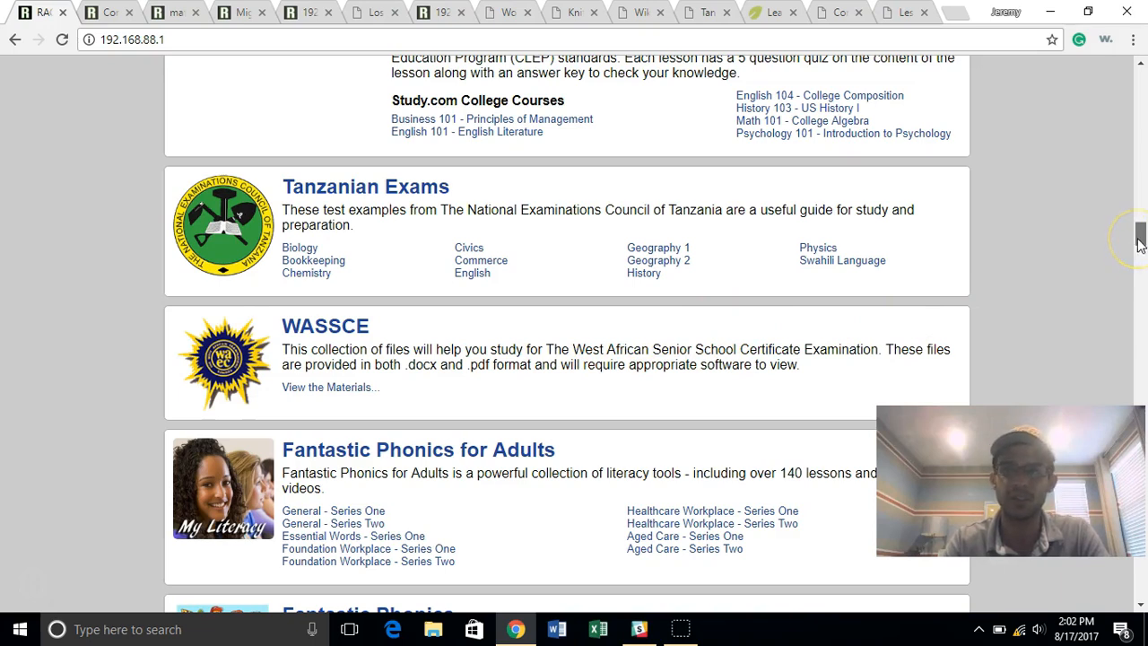
scroll("down", 3)
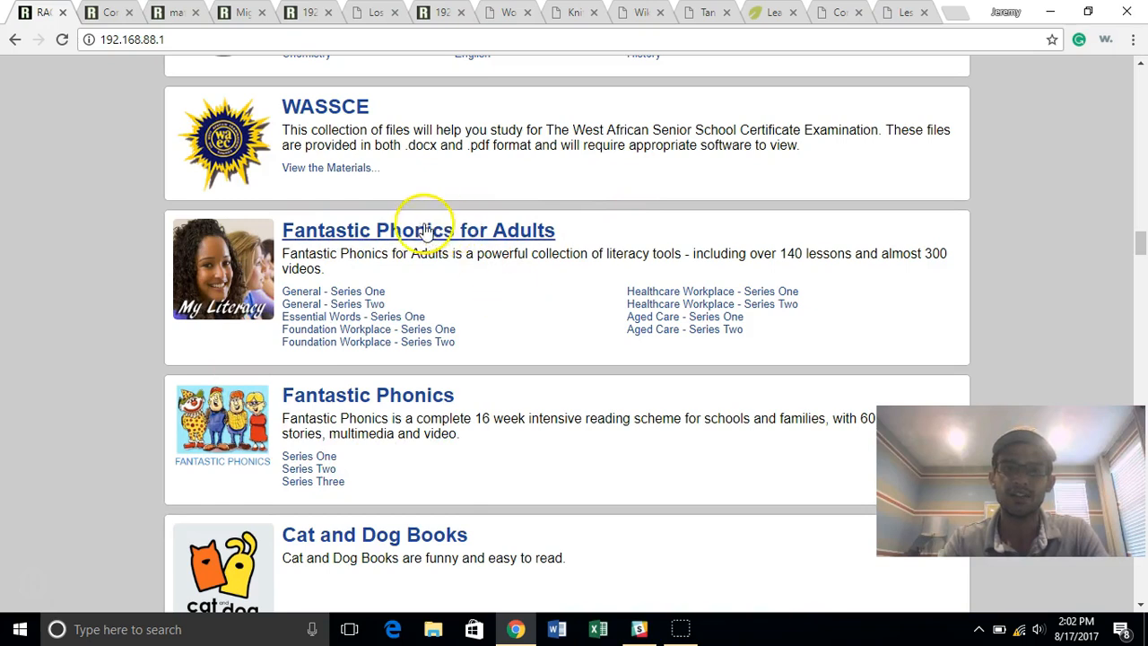
mouse_move(408, 235)
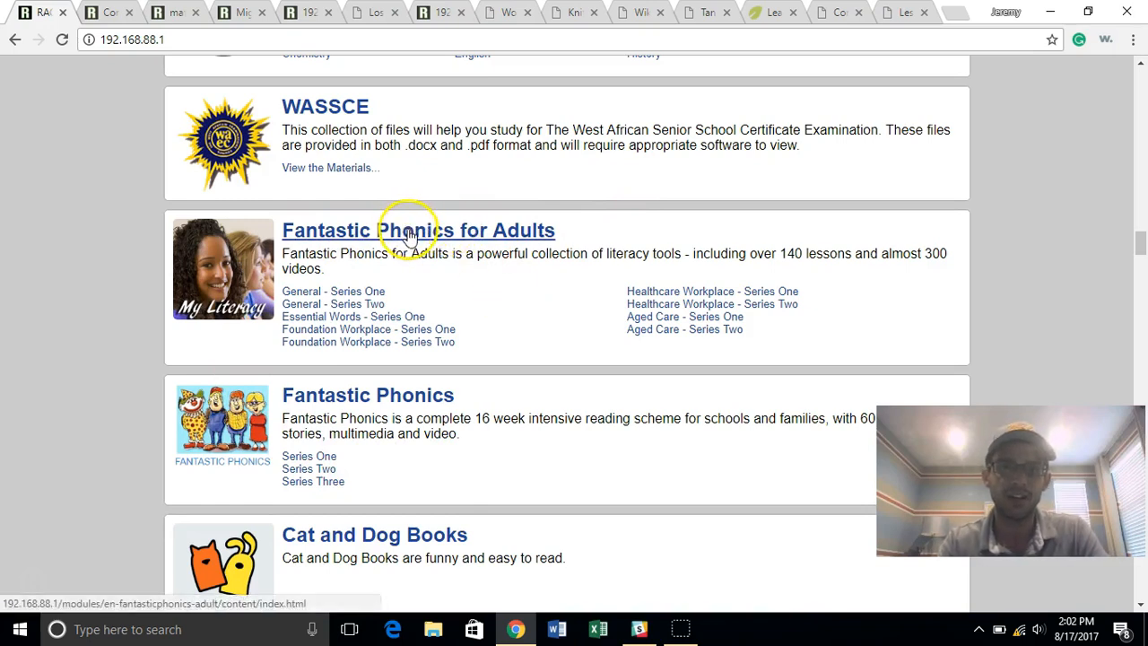
mouse_move(429, 273)
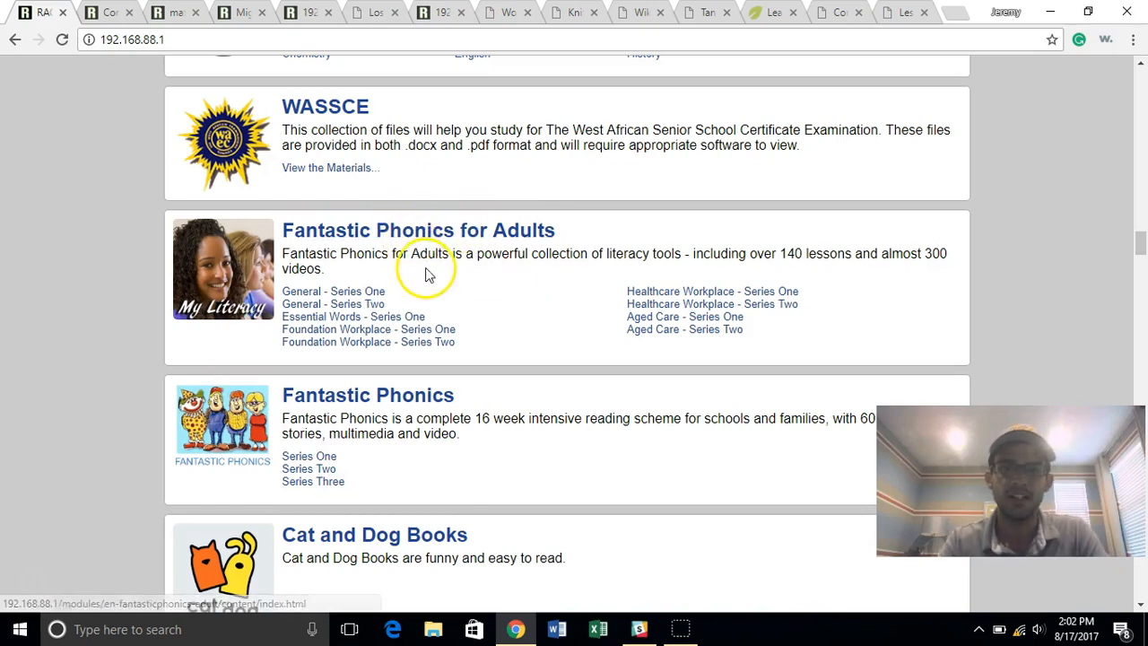
mouse_move(475, 270)
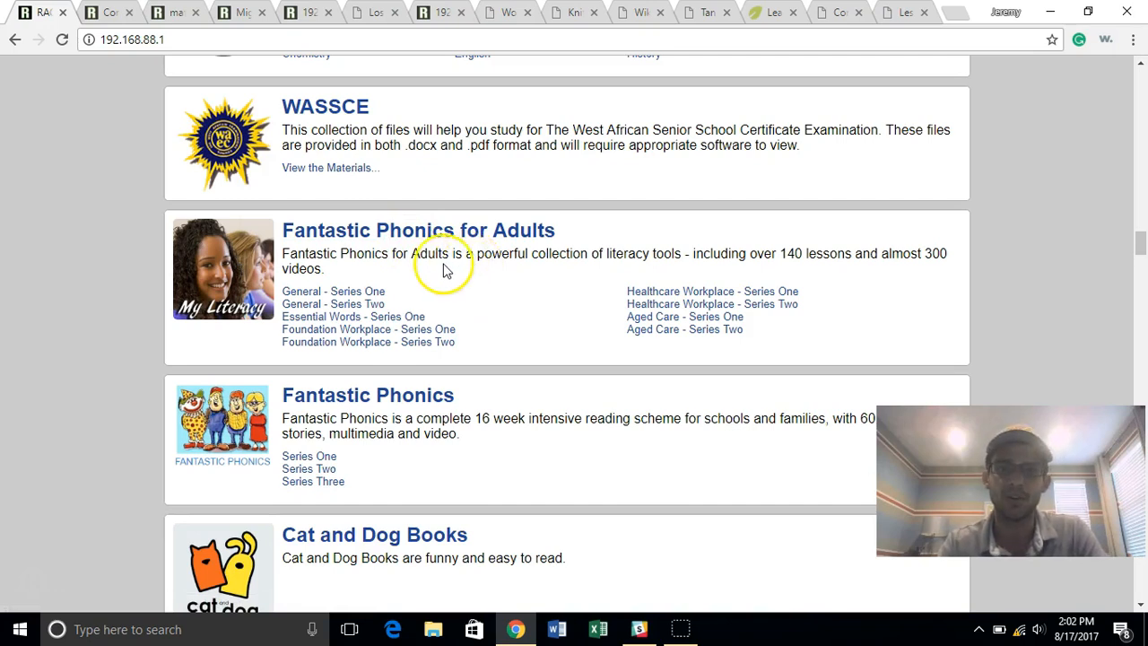
mouse_move(500, 281)
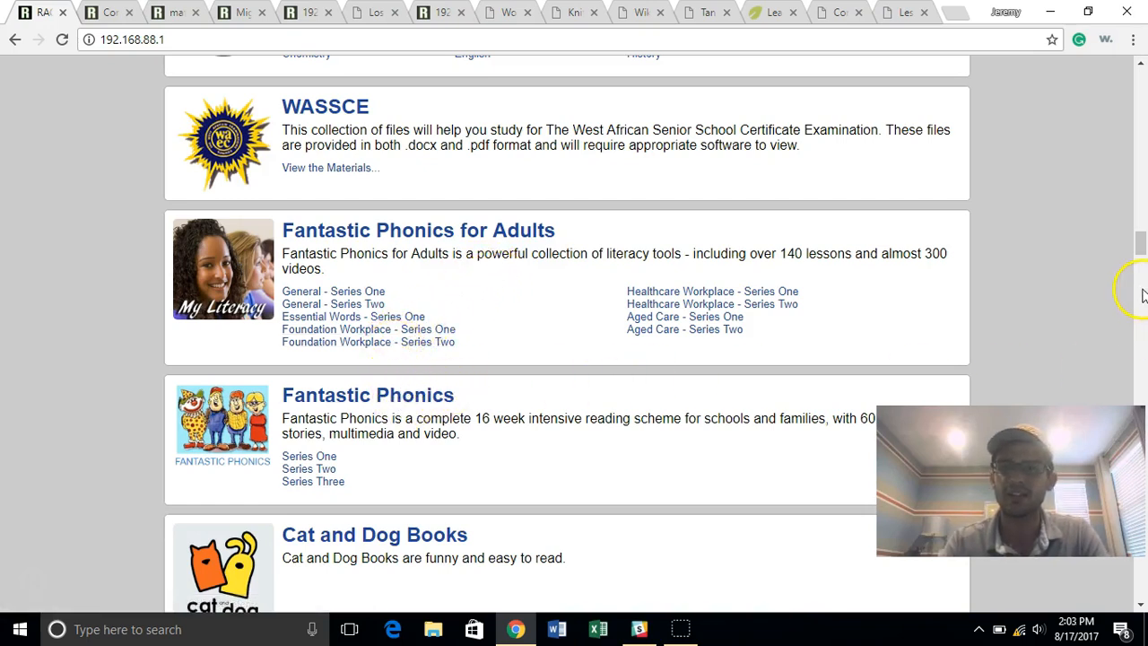
scroll("down", 3)
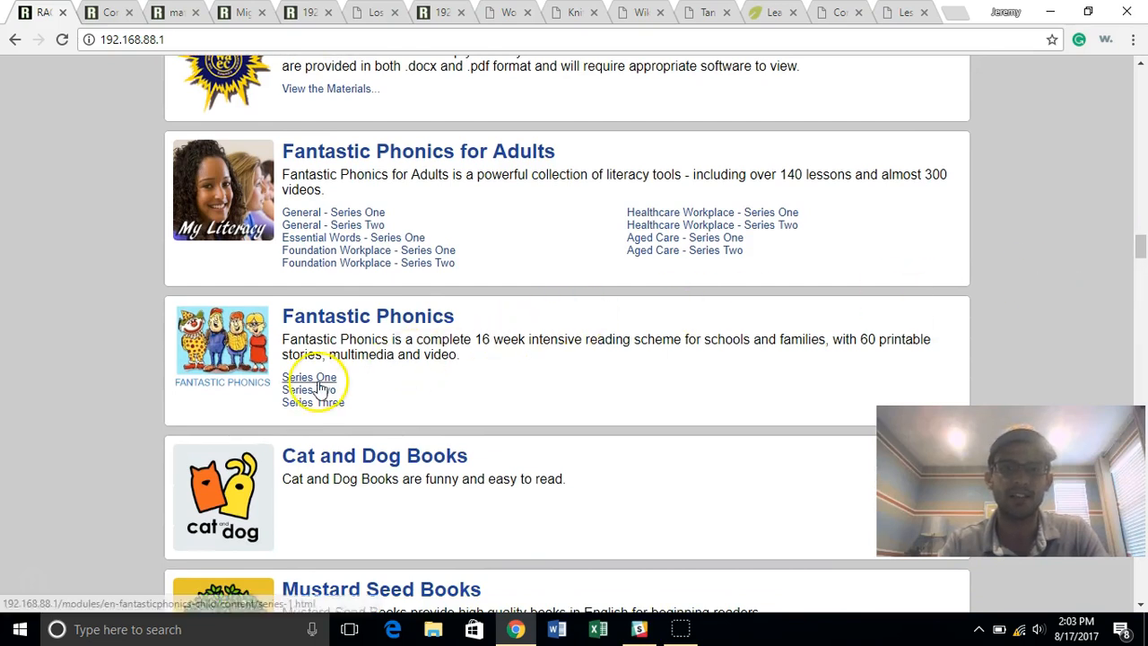
Step: Play Fantastic Phonics Book 01's 'The Cat on the Mat' story video, skipping ahead, then return home
left_click(310, 377)
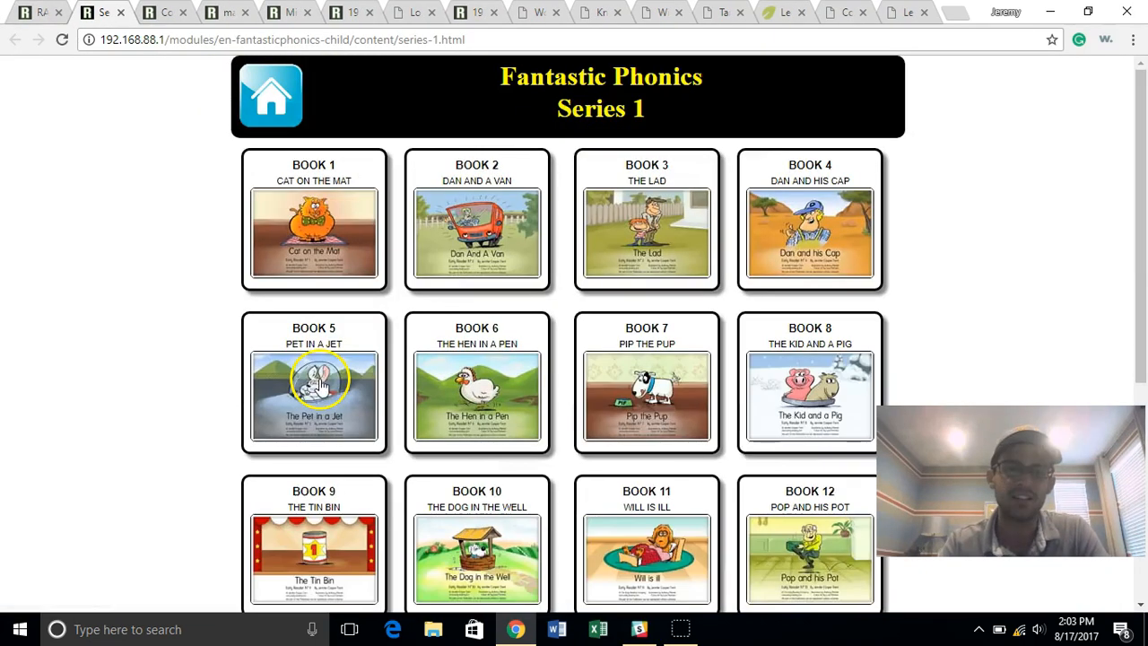
left_click(314, 220)
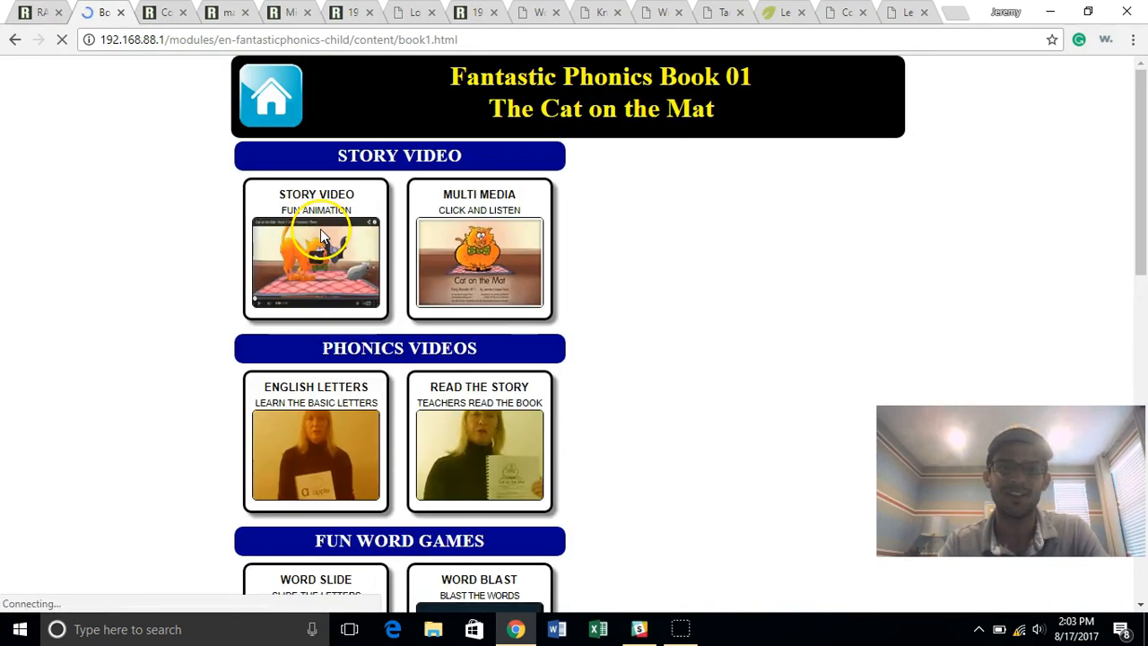
left_click(315, 260)
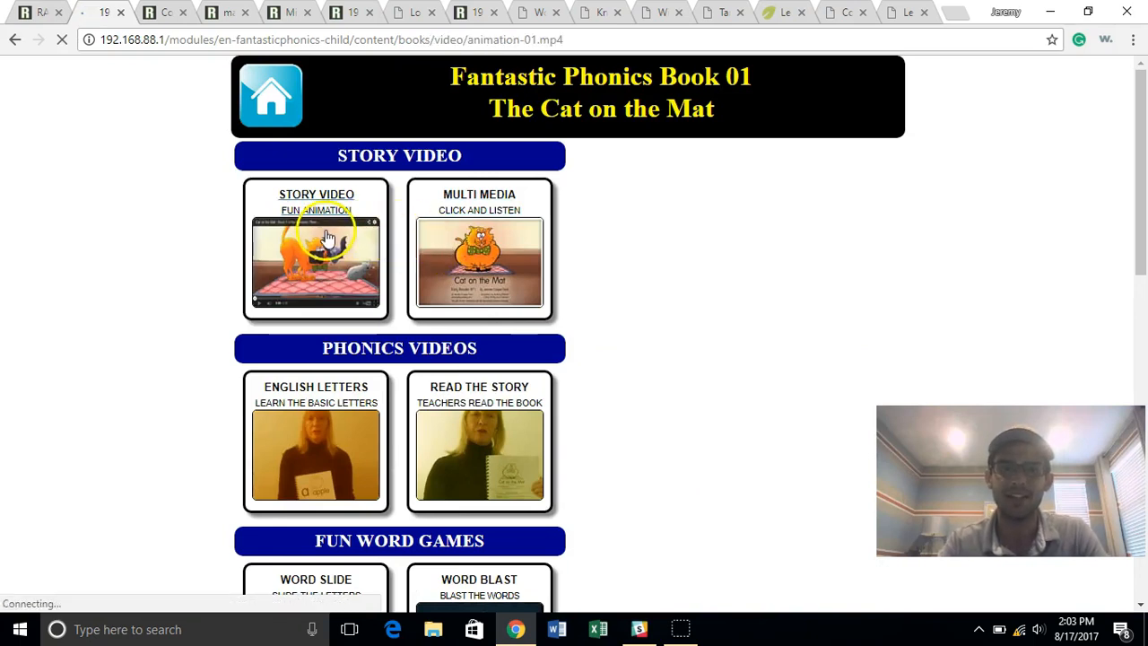
left_click(317, 260)
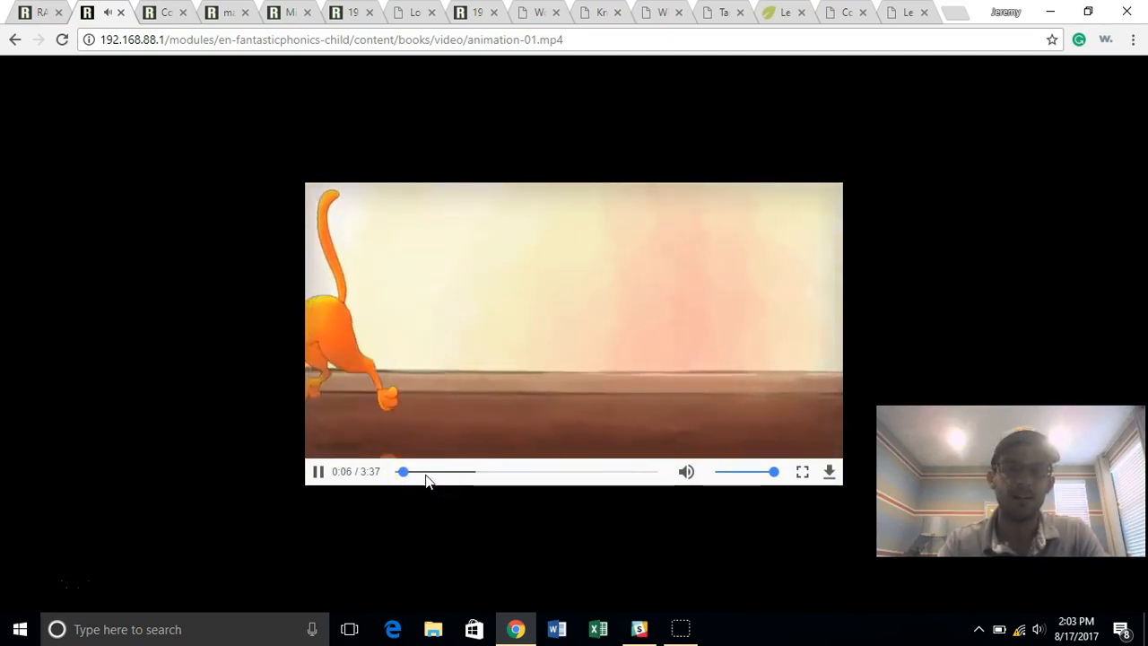
left_click(429, 471)
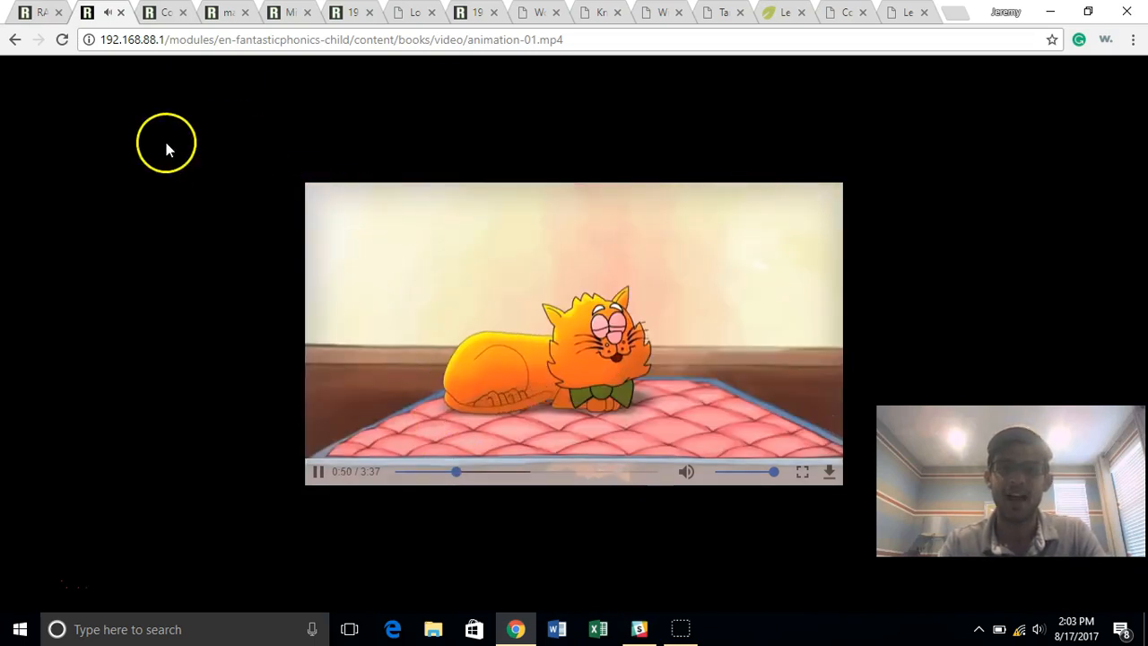
left_click(15, 39)
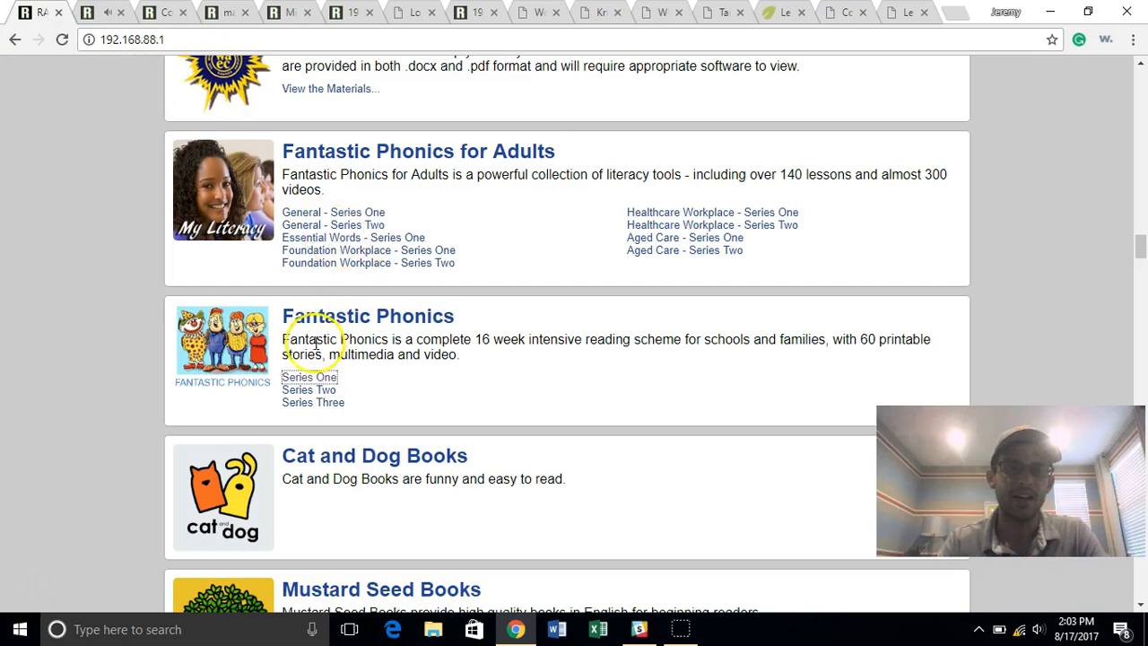
Step: Browse the Fantastic Phonics Series 3 list of Books 41–60, then return to RACHEL home
left_click(313, 402)
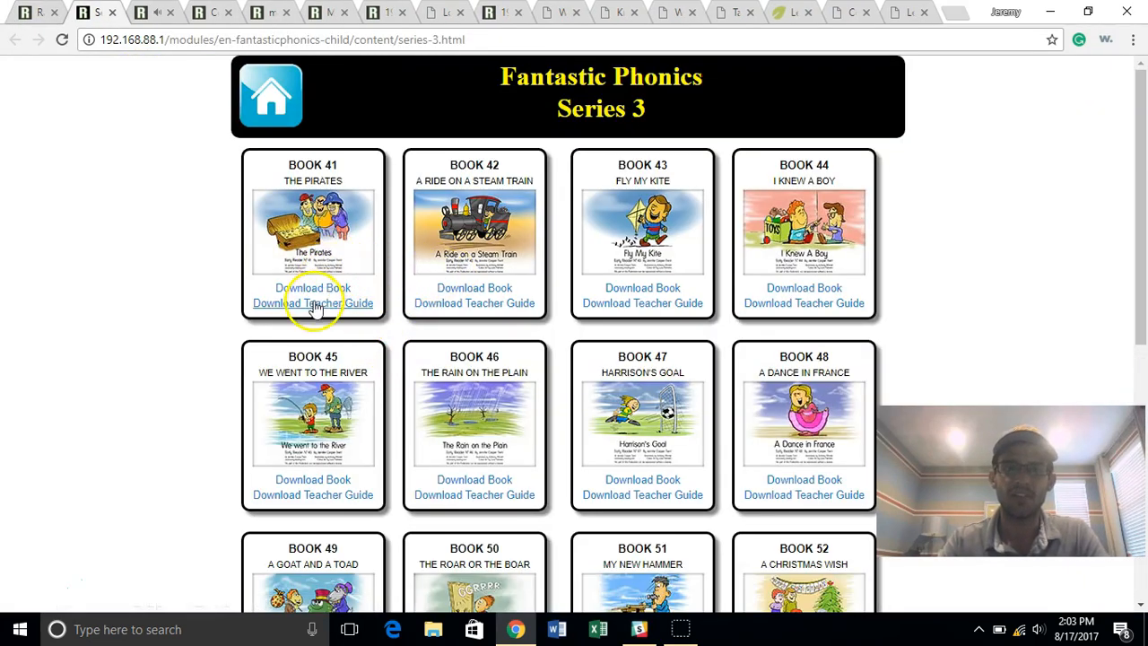
scroll("down", 3)
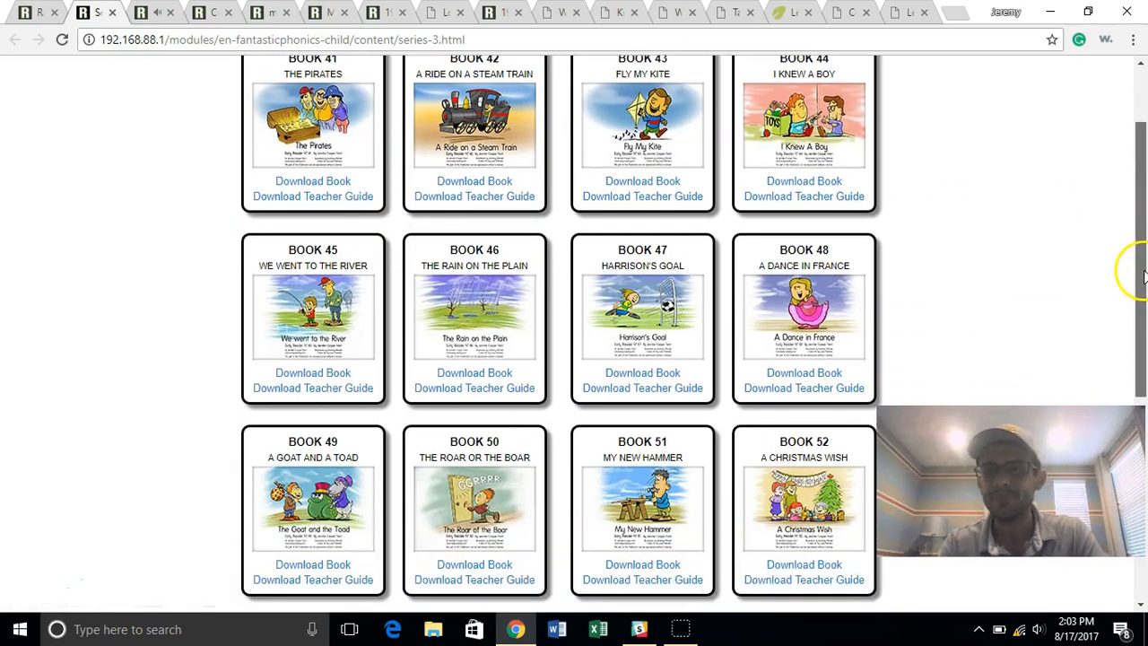
scroll("down", 3)
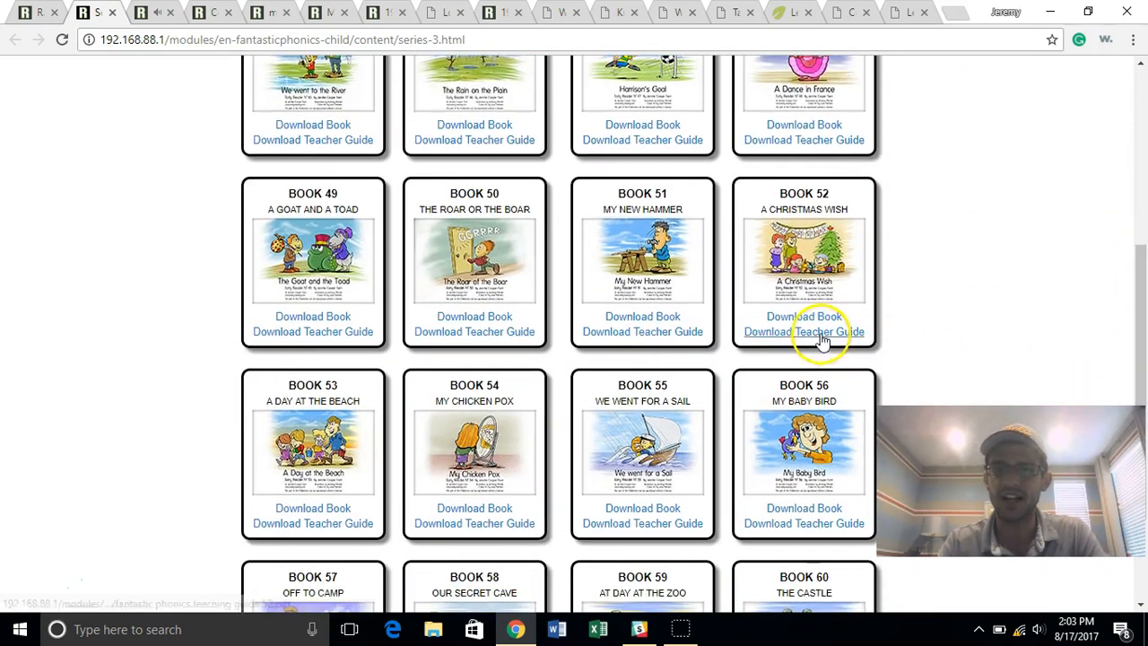
left_click(14, 38)
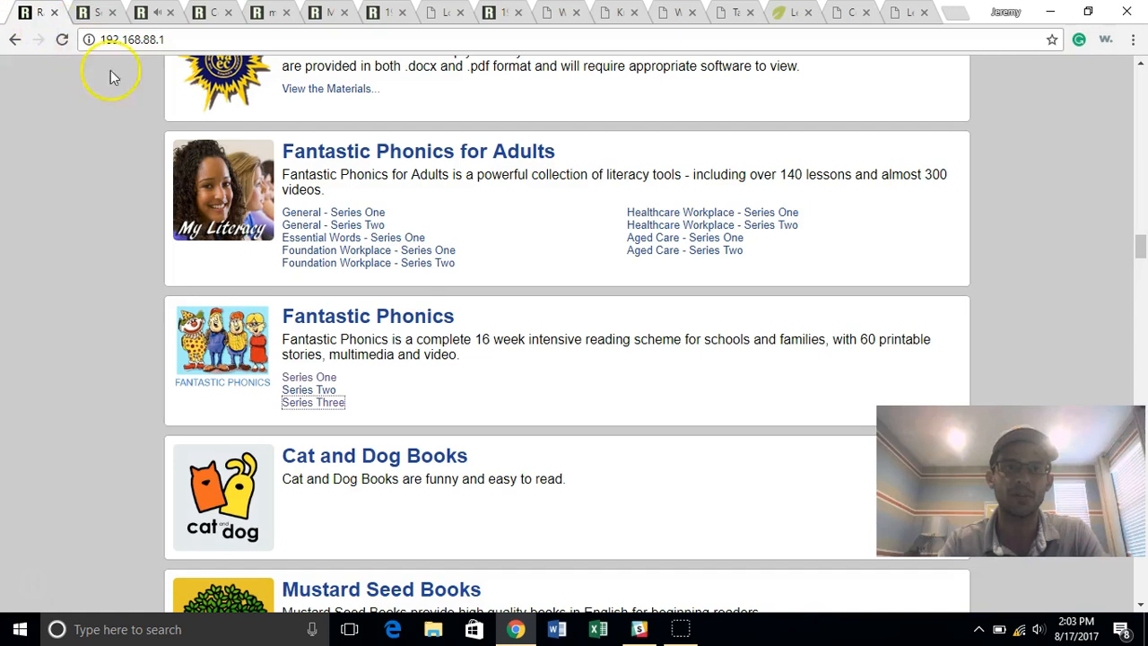
mouse_move(1140, 251)
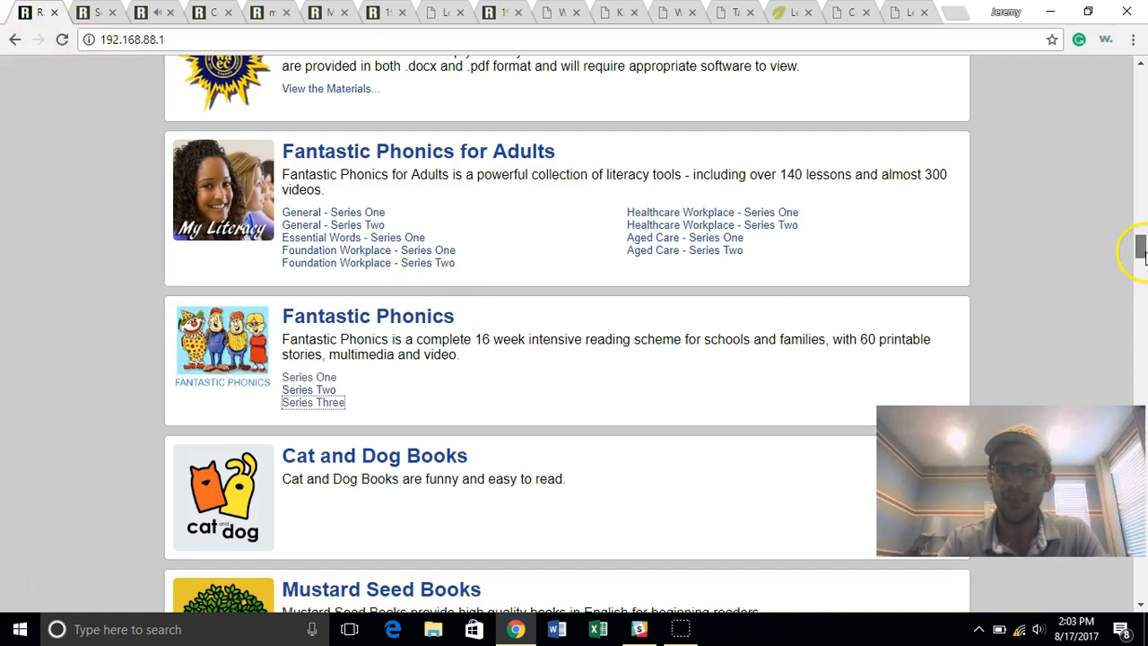
Step: Scroll down the home page and open the 'Cat and Dog Books' collection
scroll("down", 3)
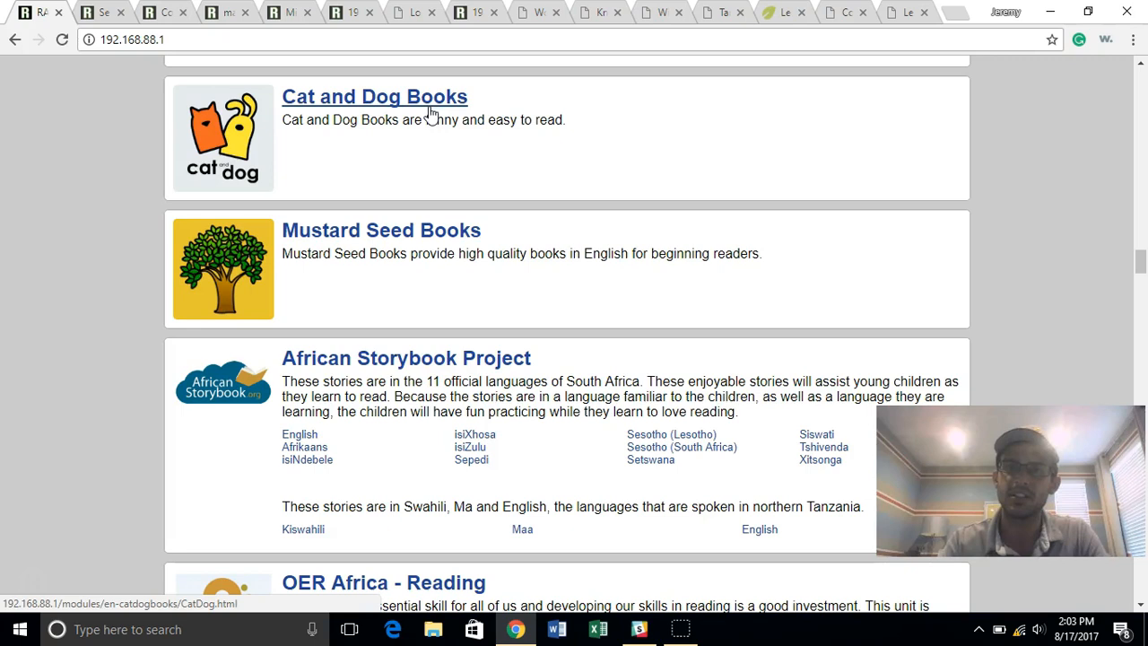
mouse_move(446, 120)
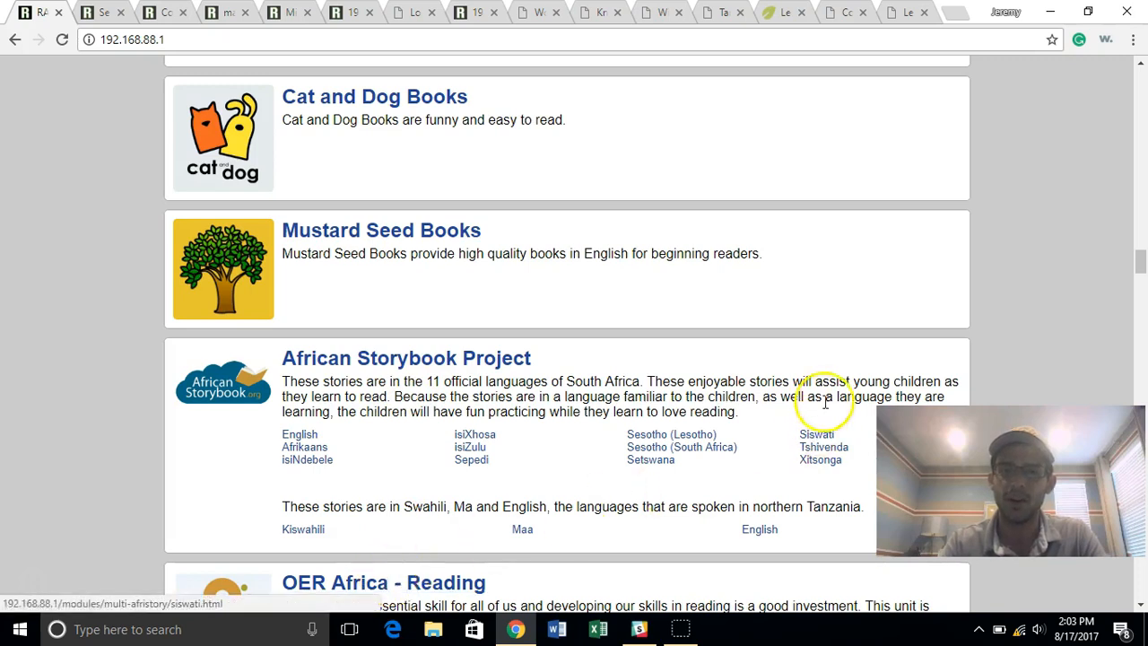
mouse_move(834, 266)
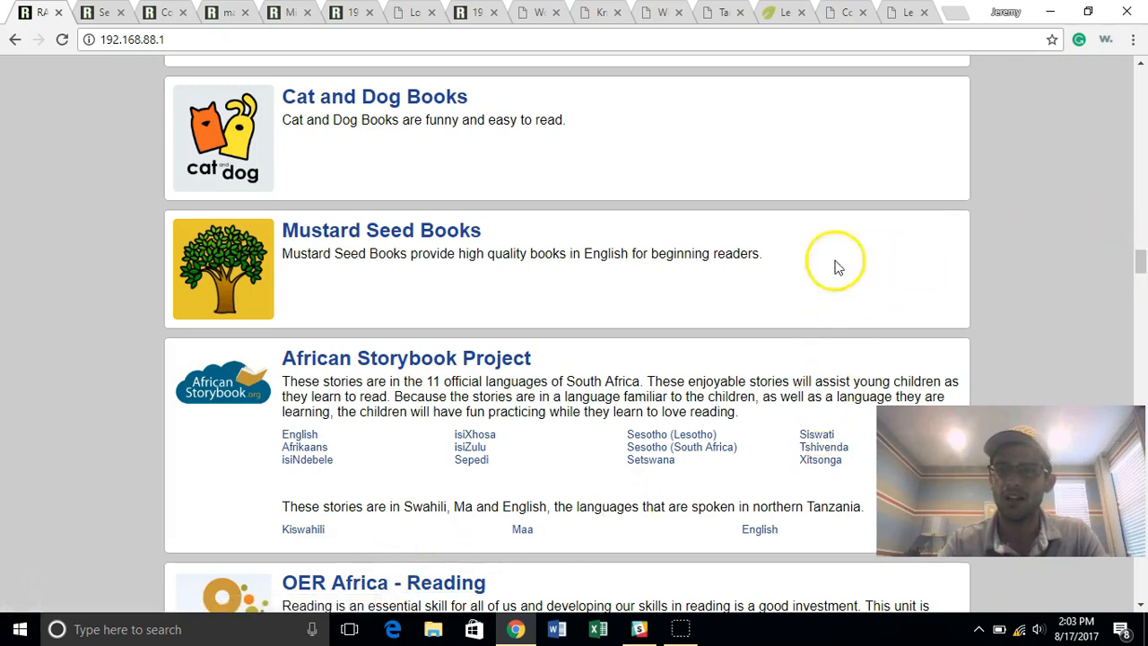
left_click(375, 96)
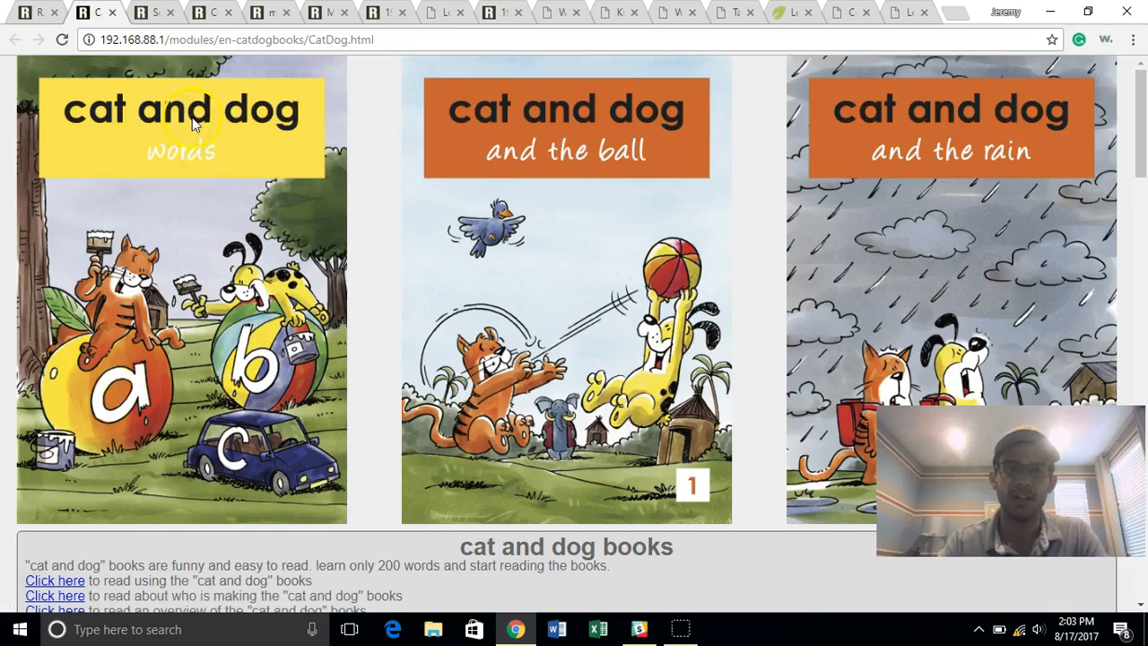
Step: Open the 16-page 'cat and dog and words' PDF and page through it
scroll("down", 3)
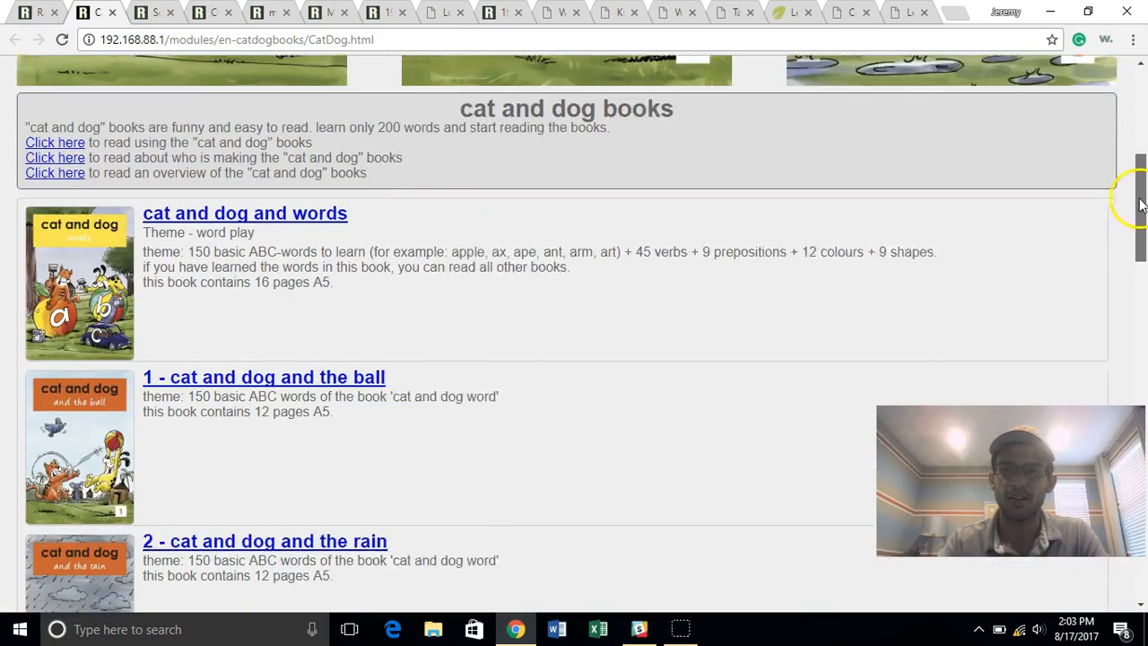
left_click(245, 213)
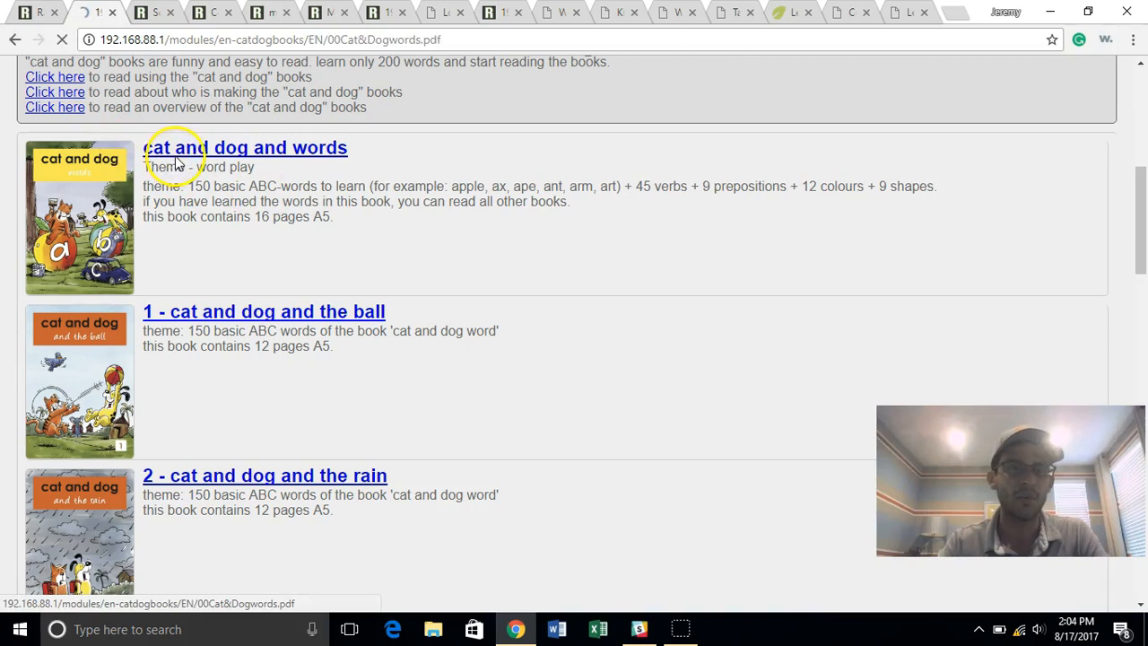
left_click(245, 147)
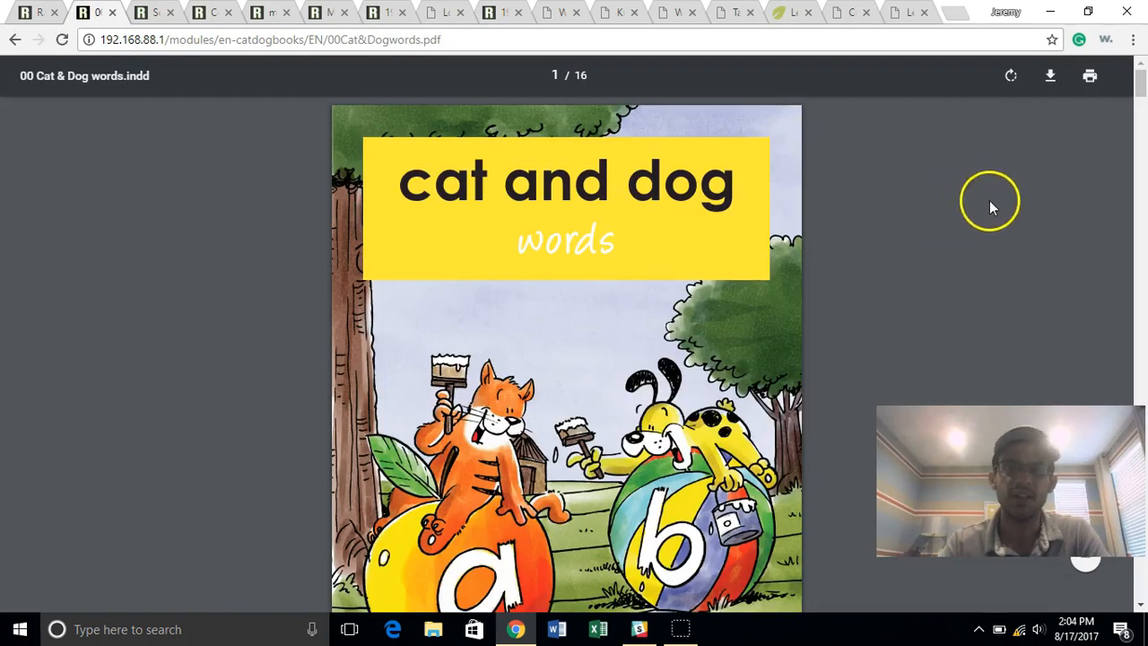
scroll("down", 3)
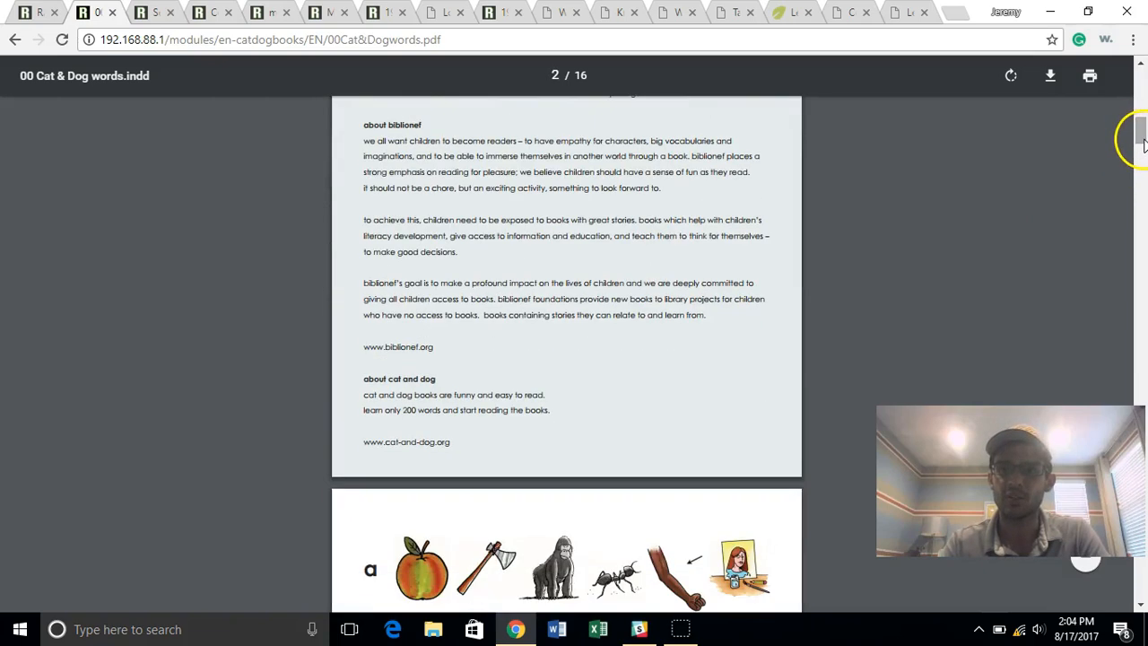
scroll("down", 3)
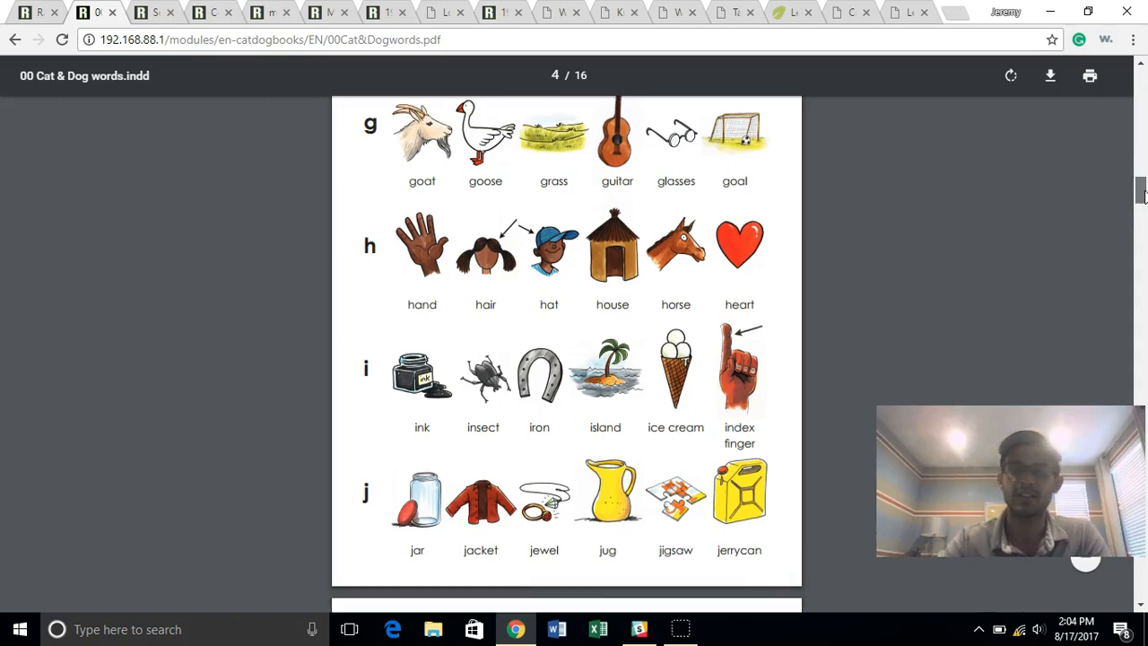
scroll("down", 3)
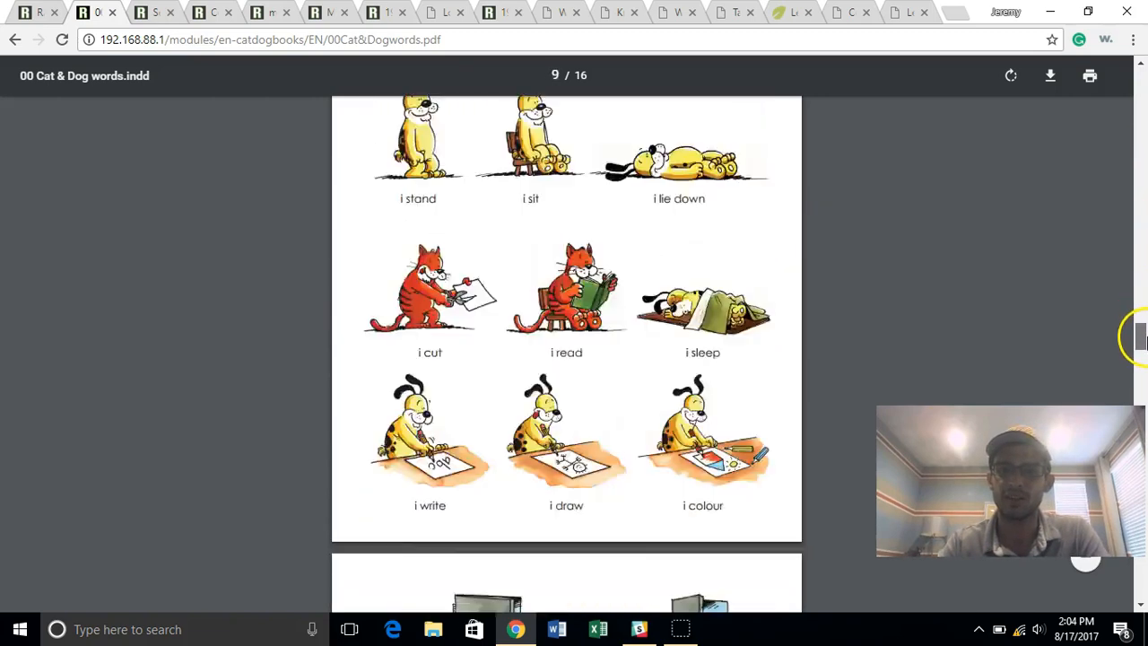
scroll("down", 3)
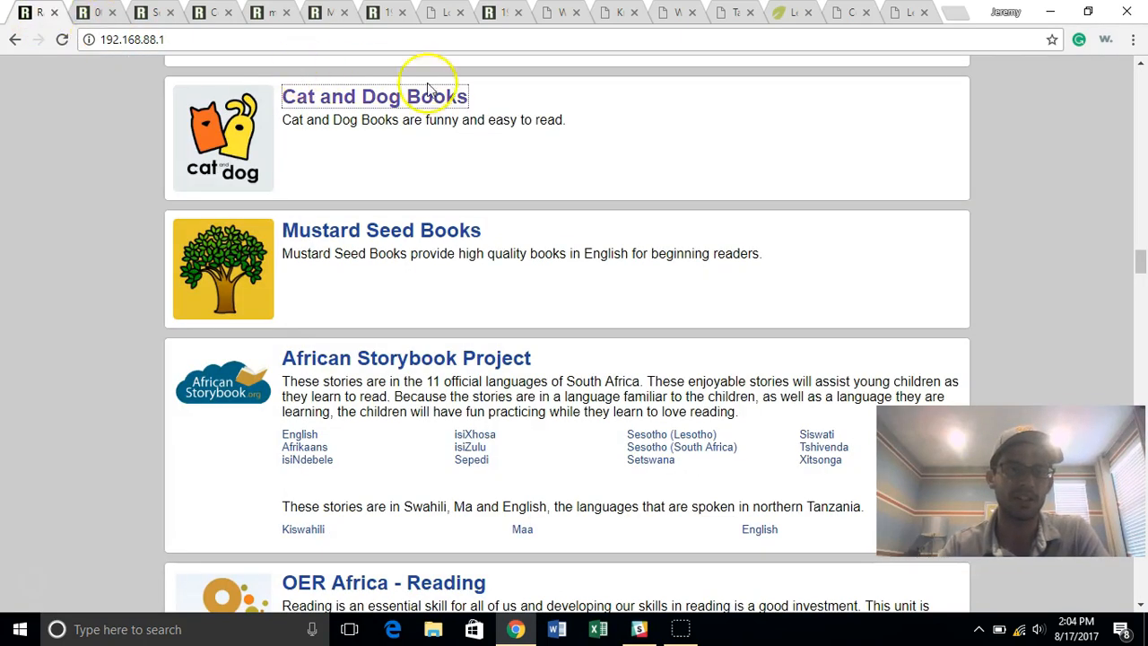
mouse_move(350, 358)
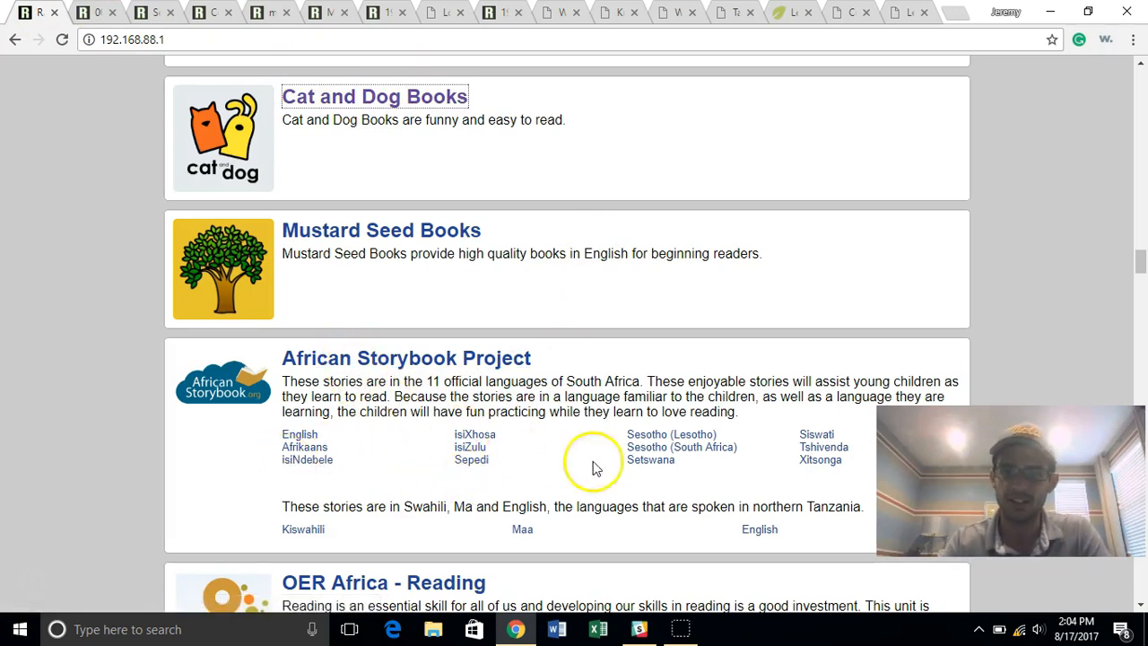
mouse_move(780, 534)
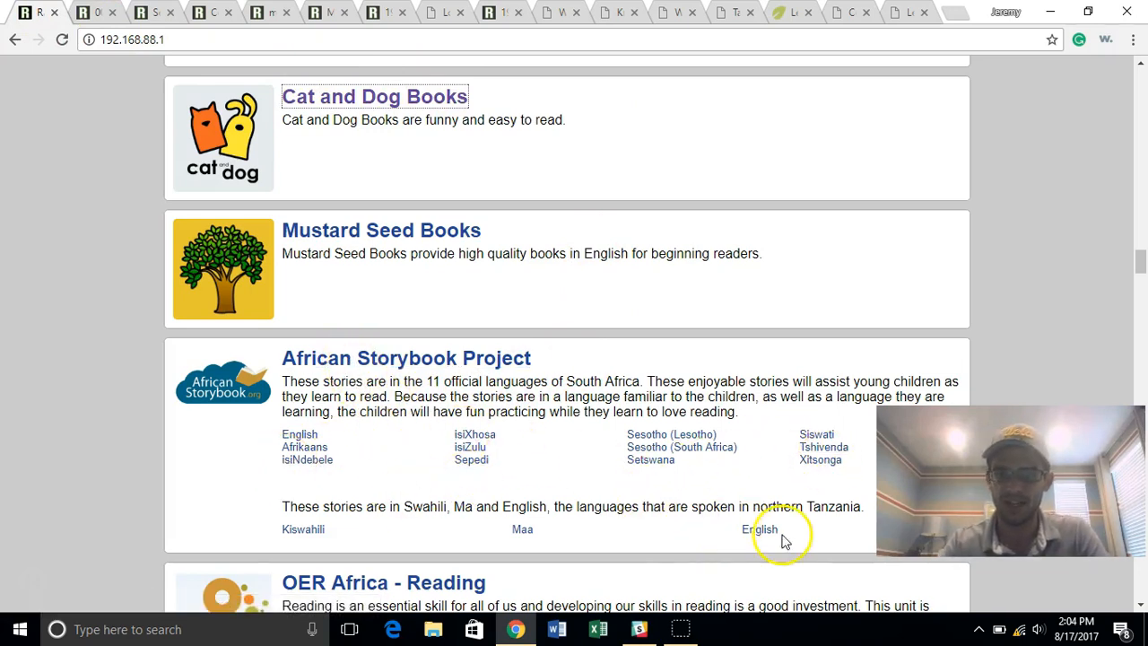
Step: Open the English 'First words' story 'A cow is my friend' and read its 6-page PDF
left_click(759, 529)
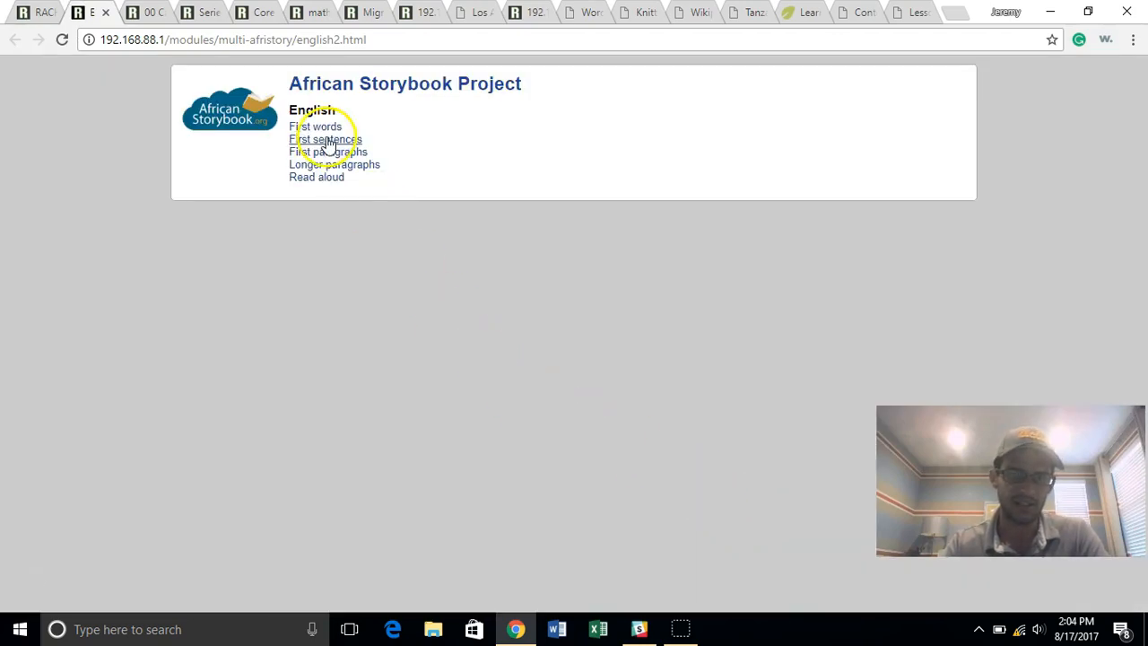
left_click(316, 126)
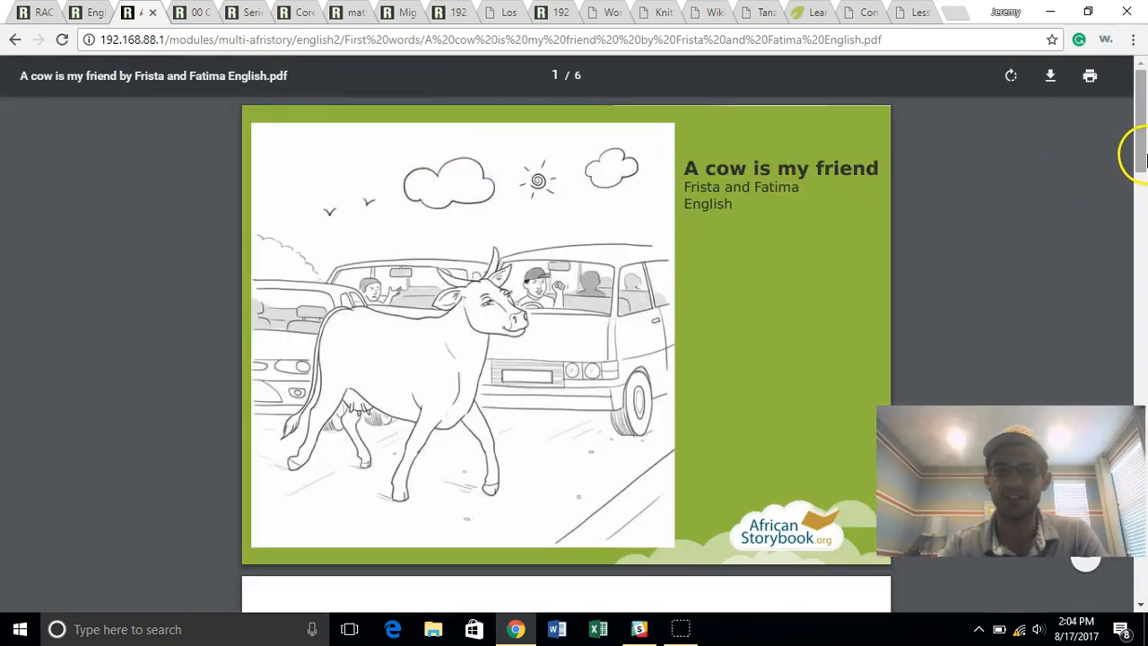
mouse_move(467, 333)
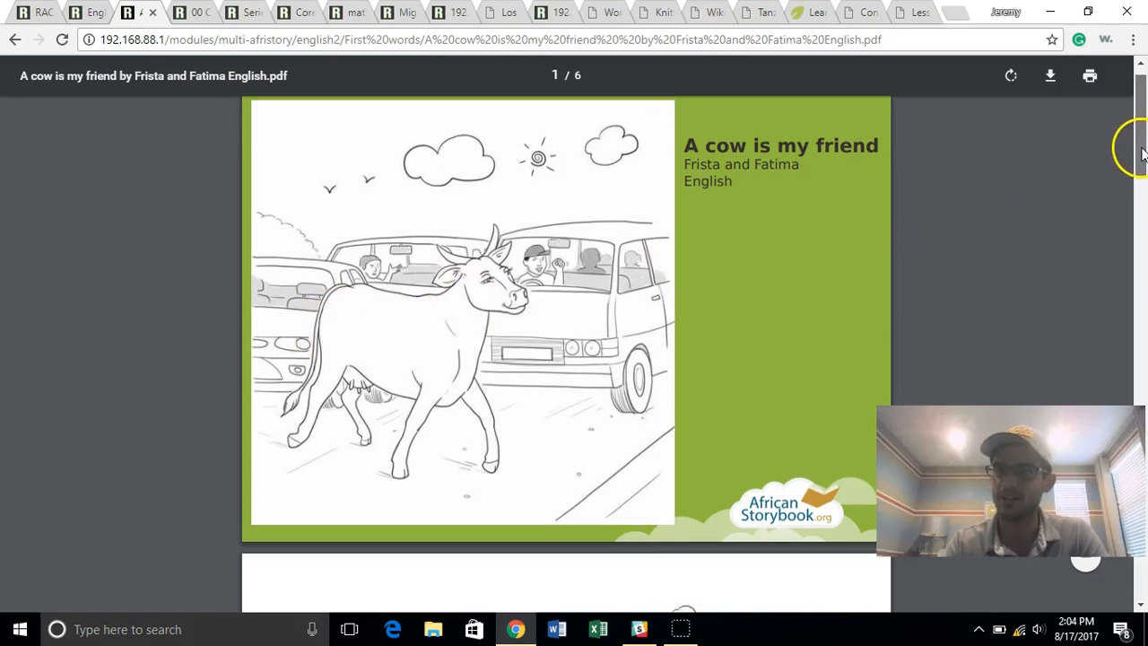
scroll("down", 3)
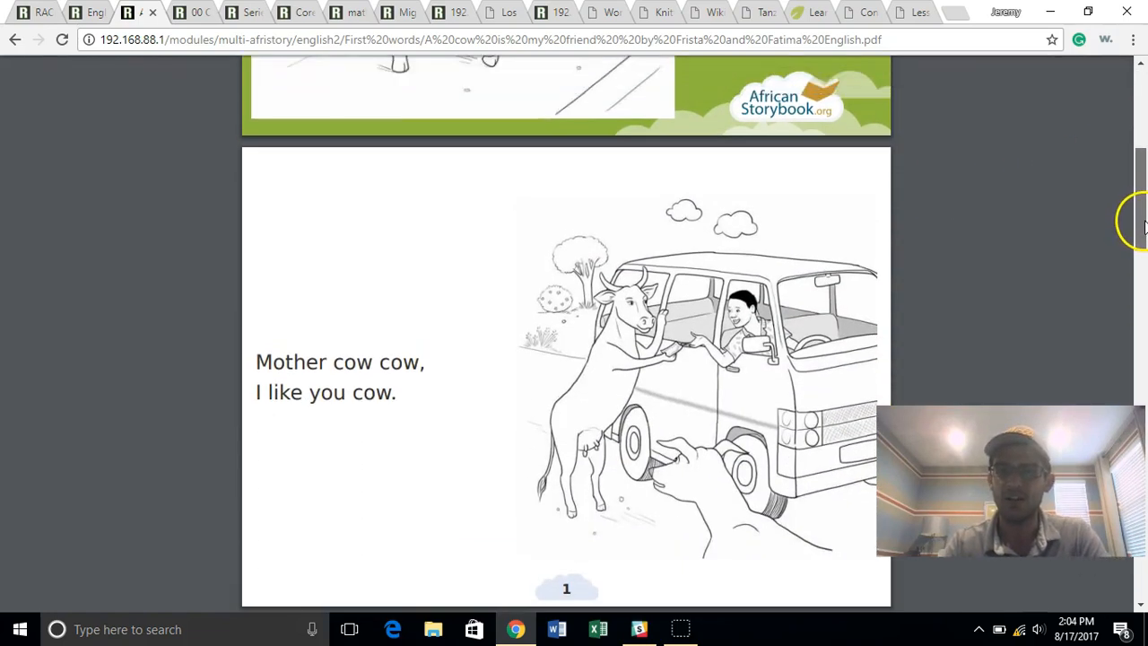
scroll("down", 3)
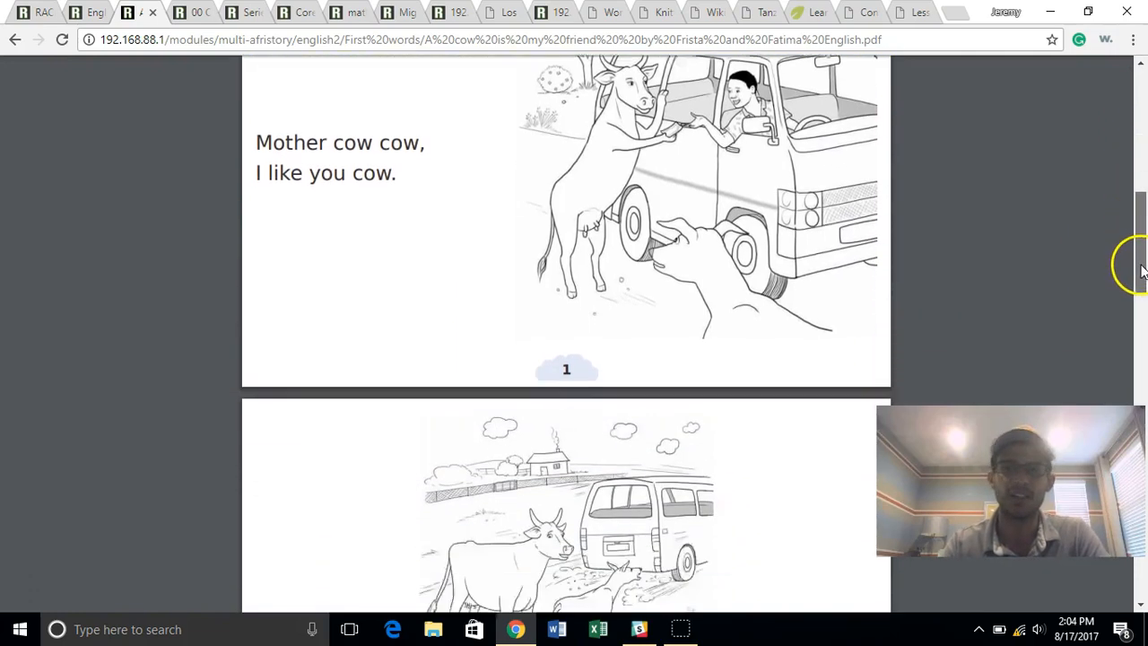
scroll("down", 3)
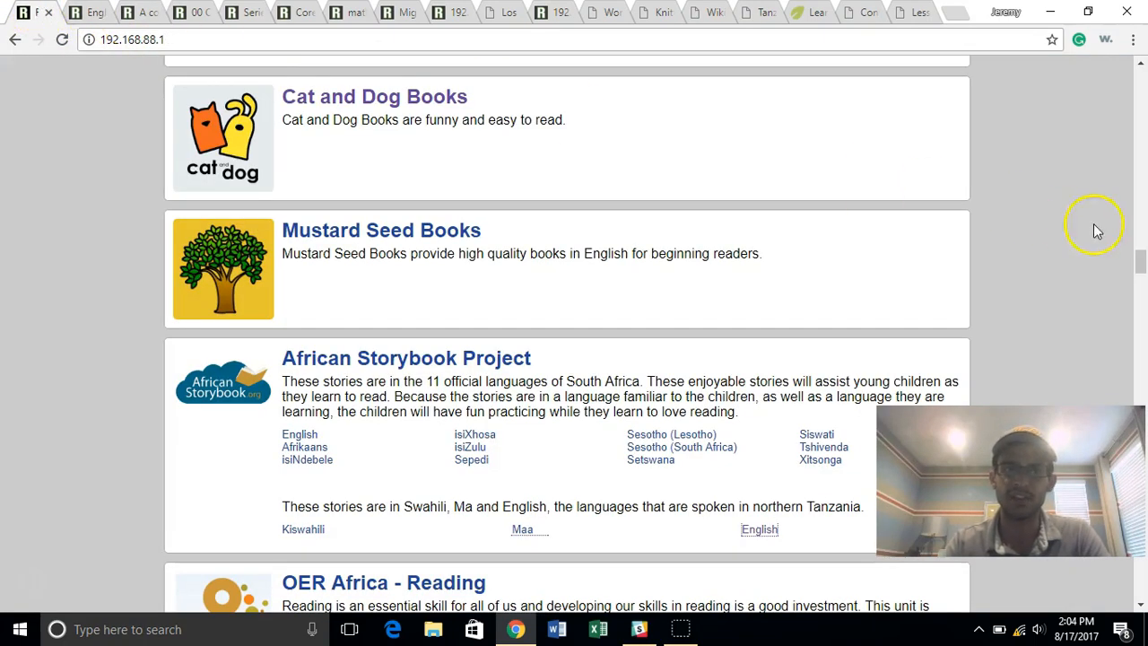
scroll("down", 3)
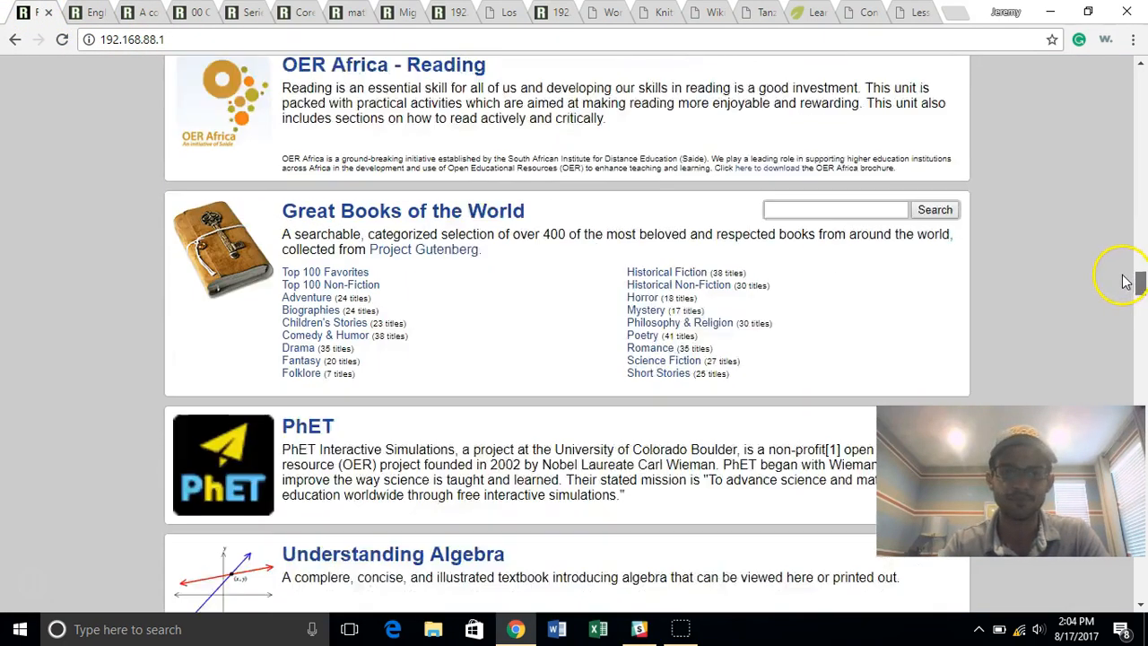
scroll("down", 3)
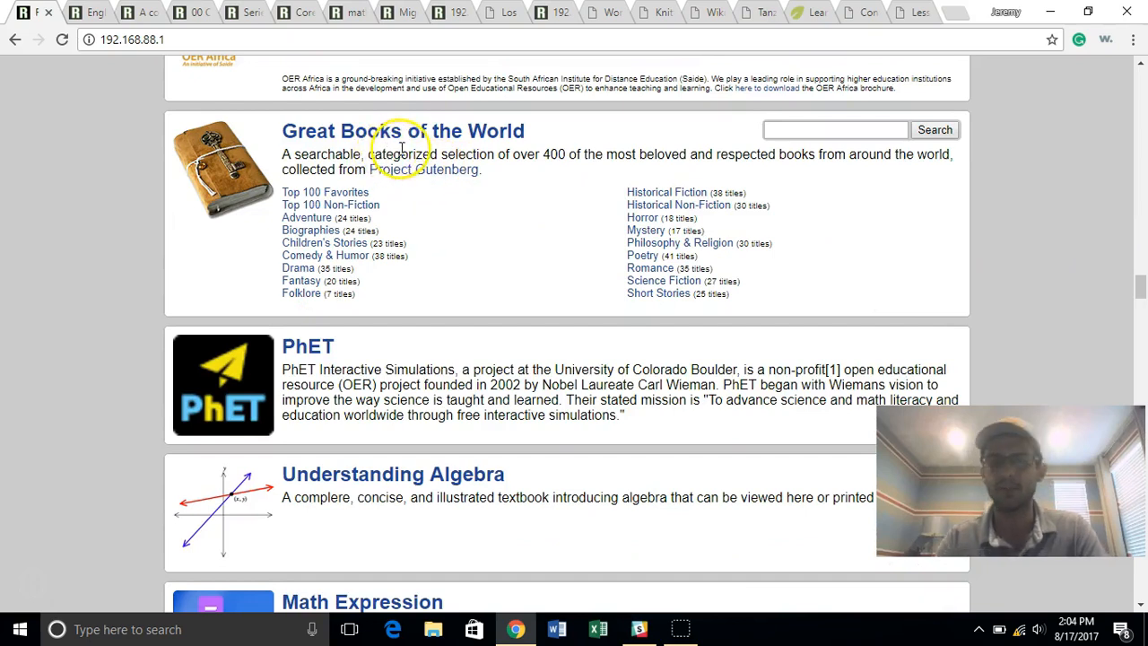
mouse_move(422, 131)
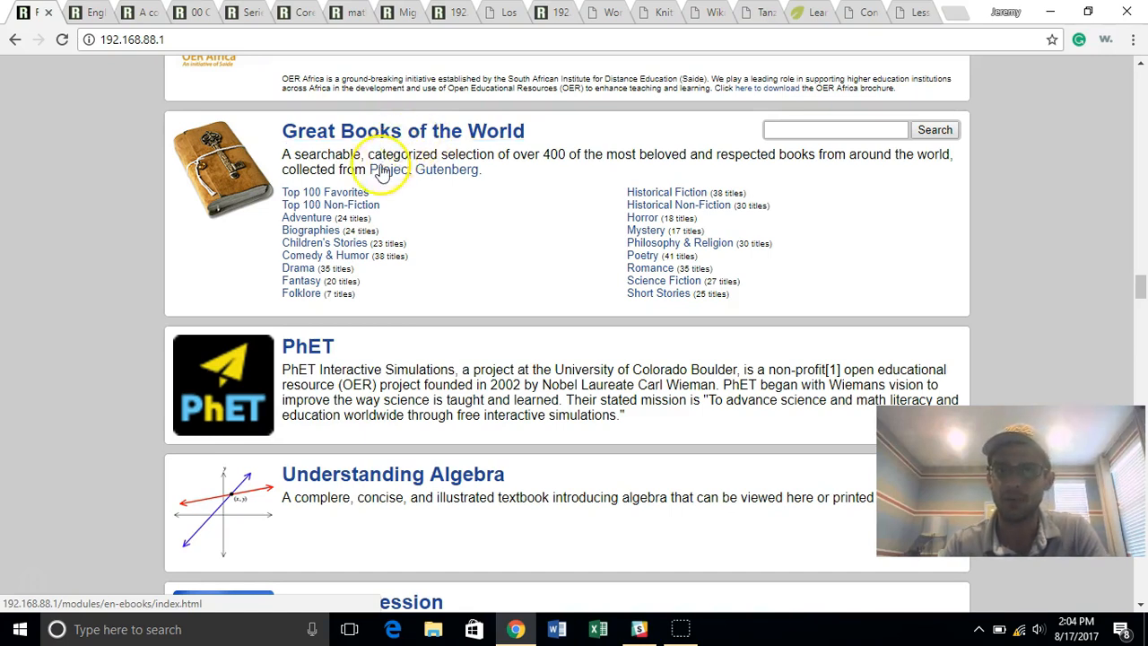
left_click(325, 191)
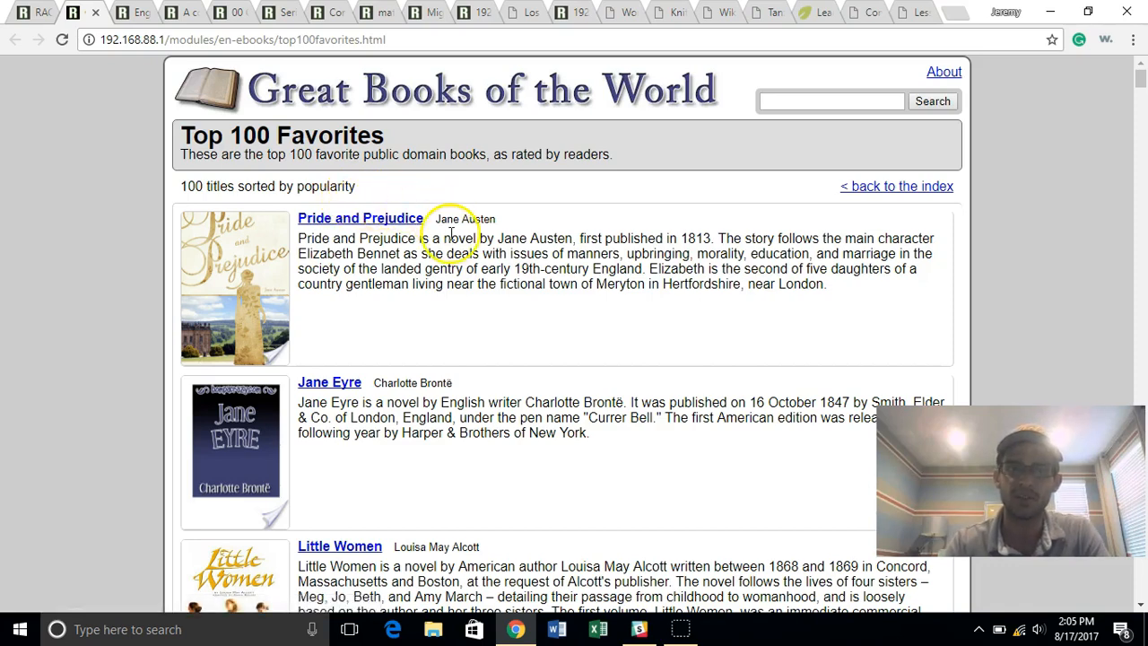
mouse_move(1140, 171)
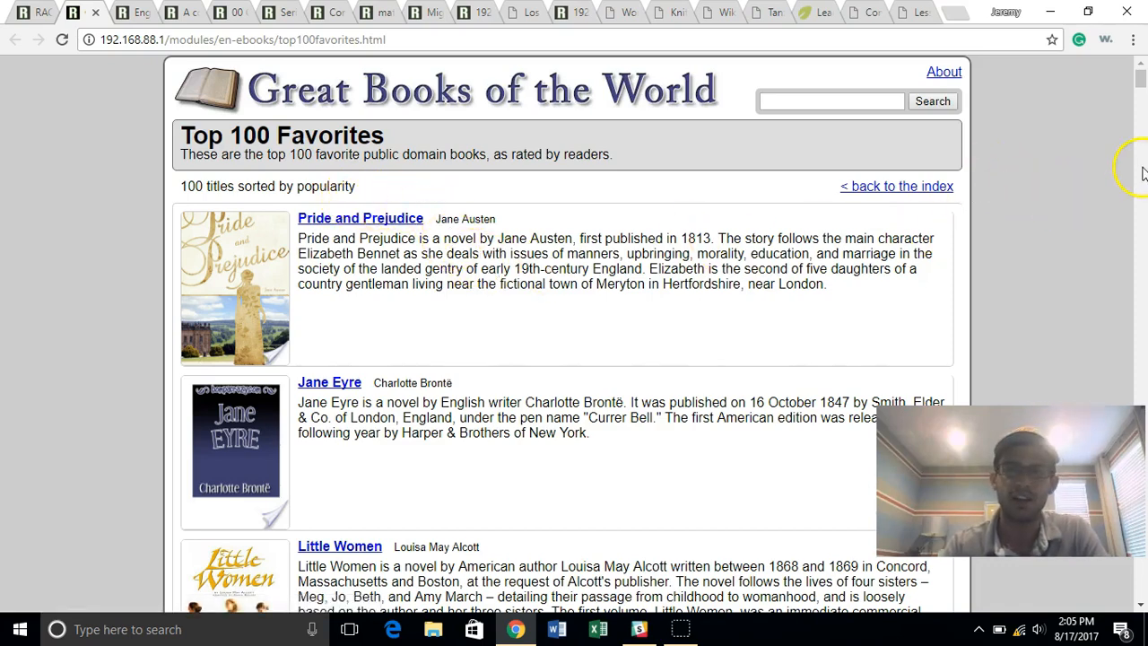
scroll("down", 3)
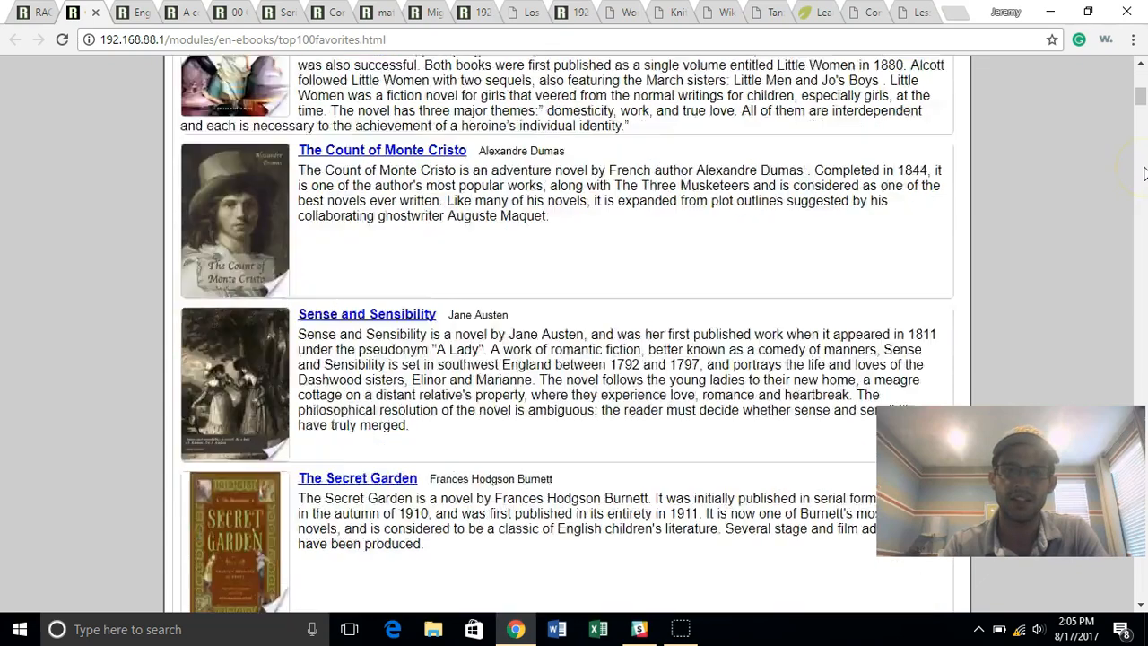
scroll("down", 3)
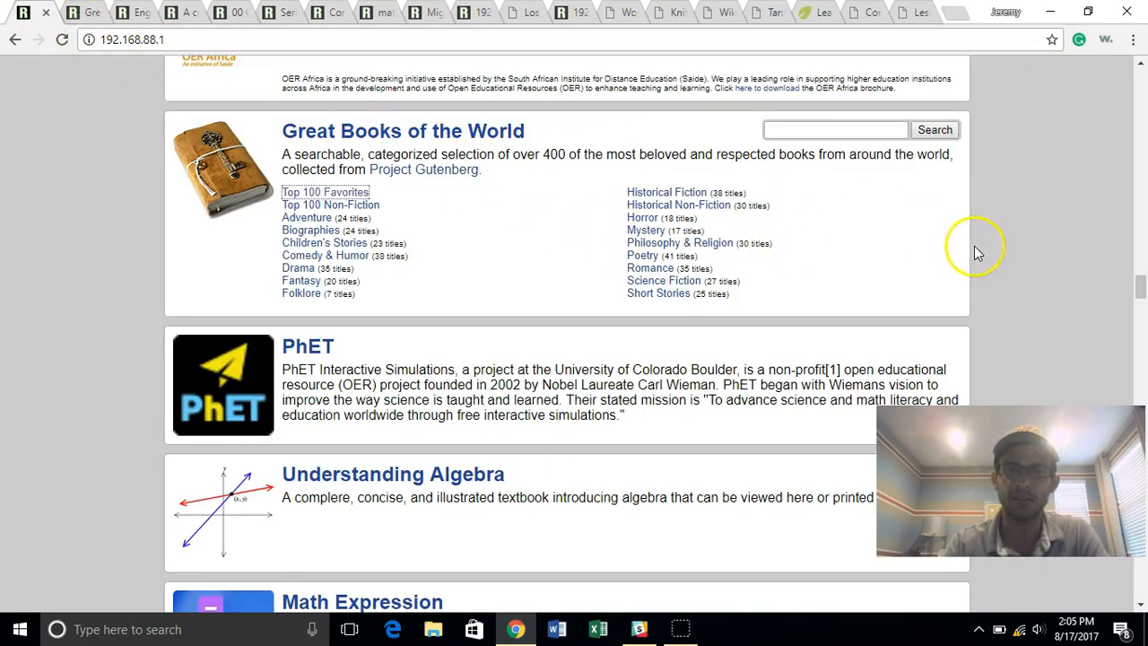
mouse_move(1141, 287)
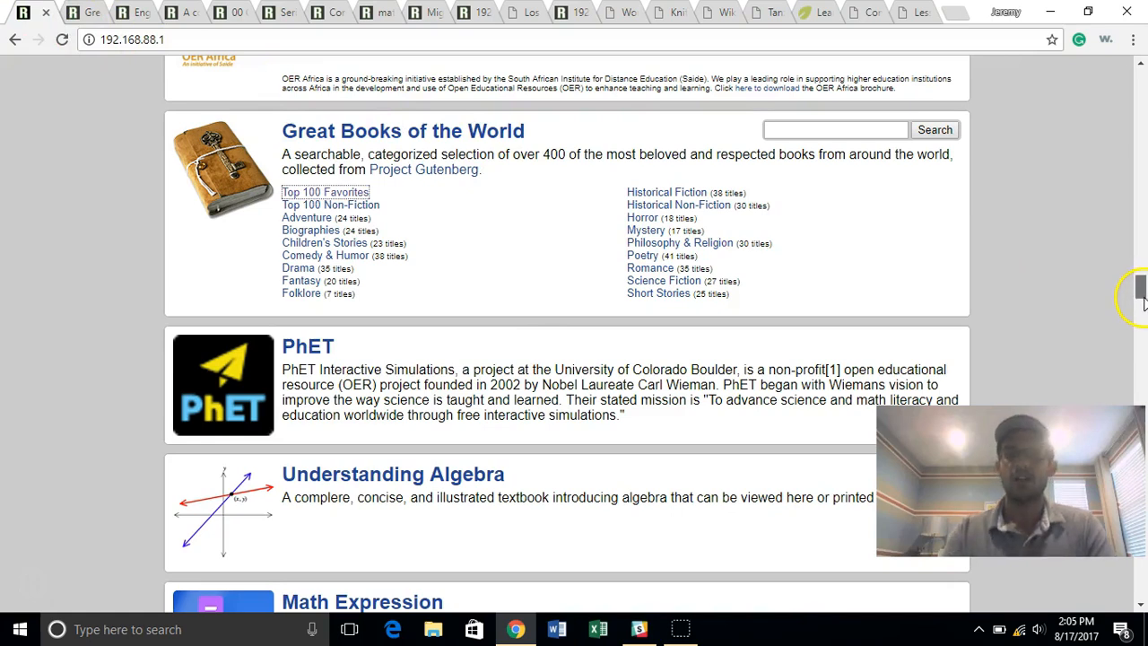
Step: Scroll down to Algebra2Go - Prealgebra and open its Addition and Subtraction link
scroll("down", 3)
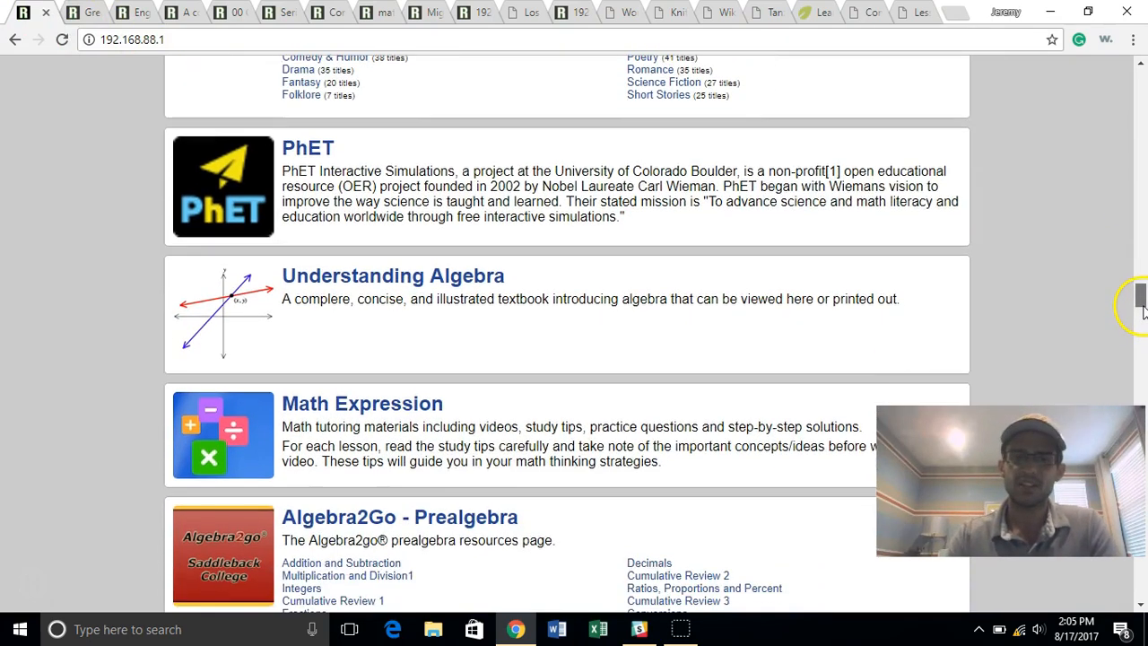
mouse_move(541, 161)
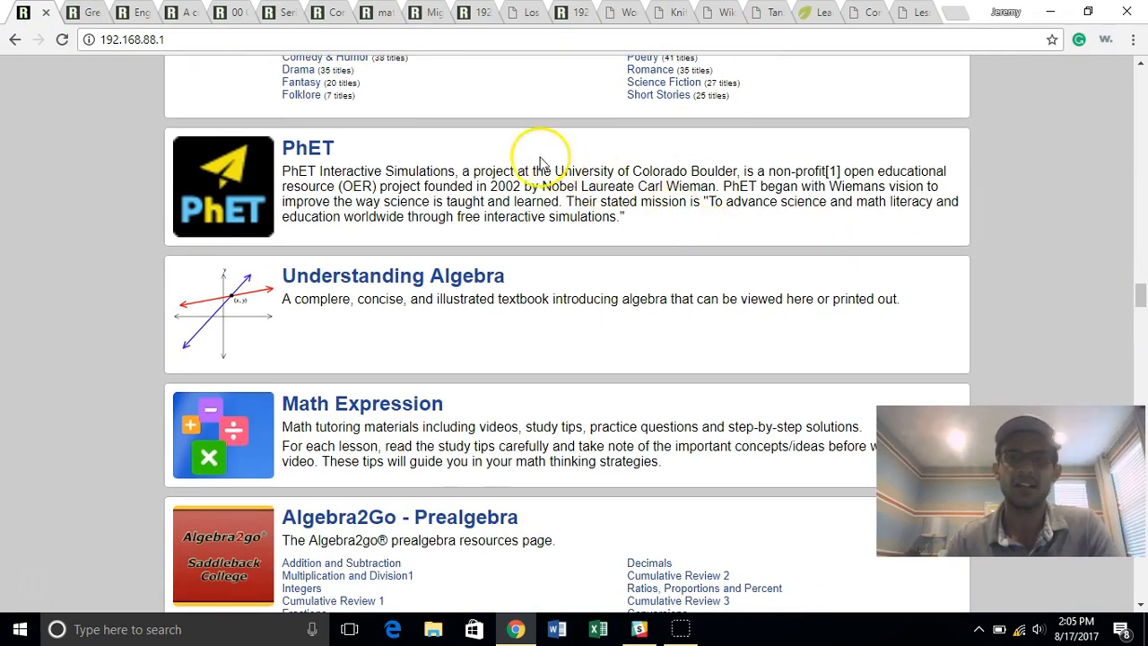
mouse_move(426, 303)
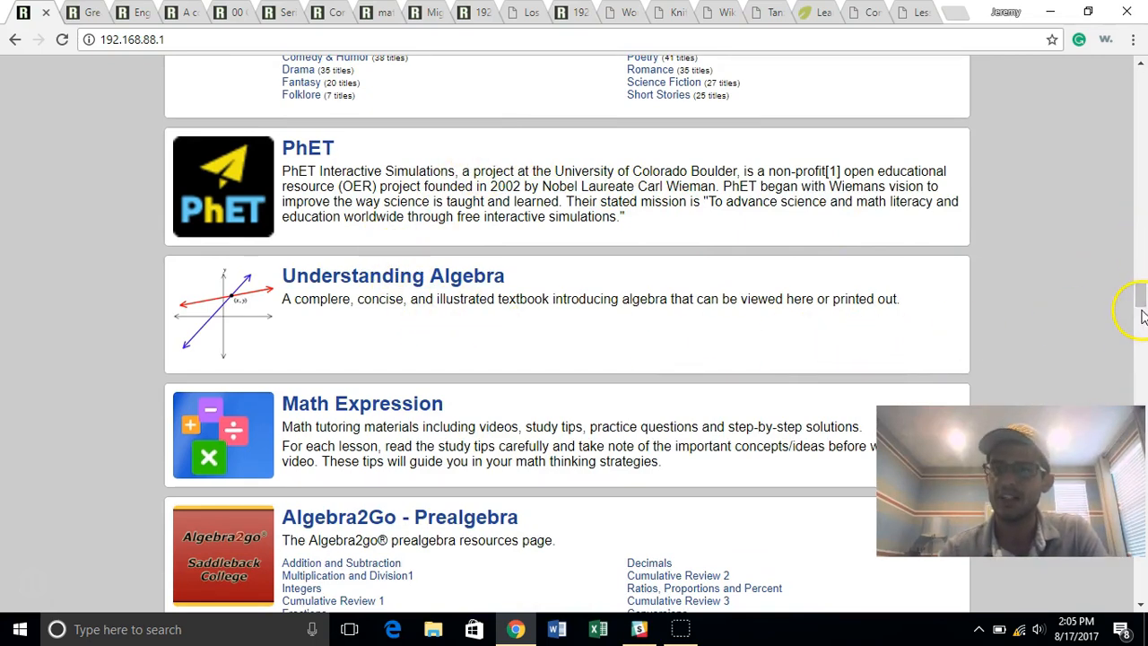
scroll("down", 3)
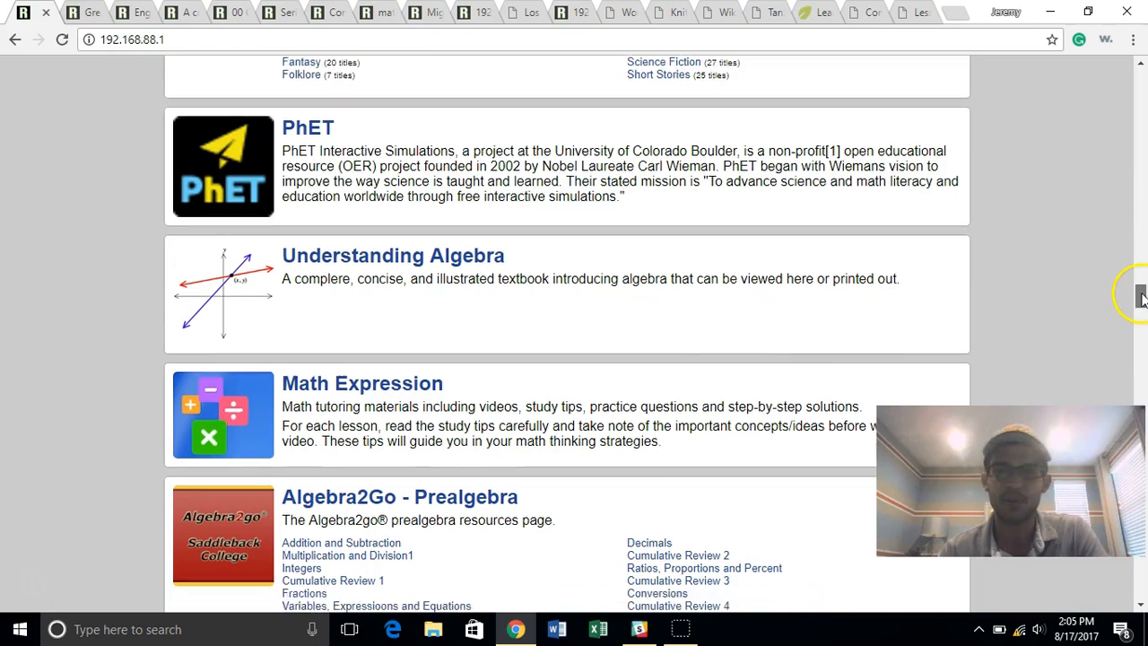
scroll("down", 3)
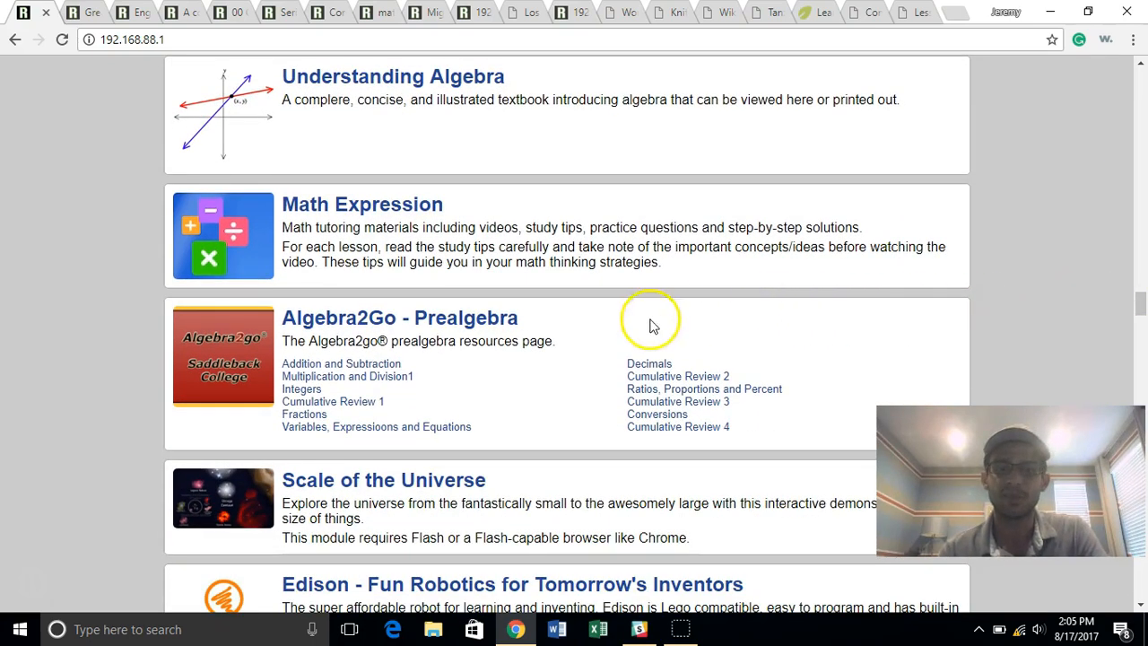
mouse_move(347, 376)
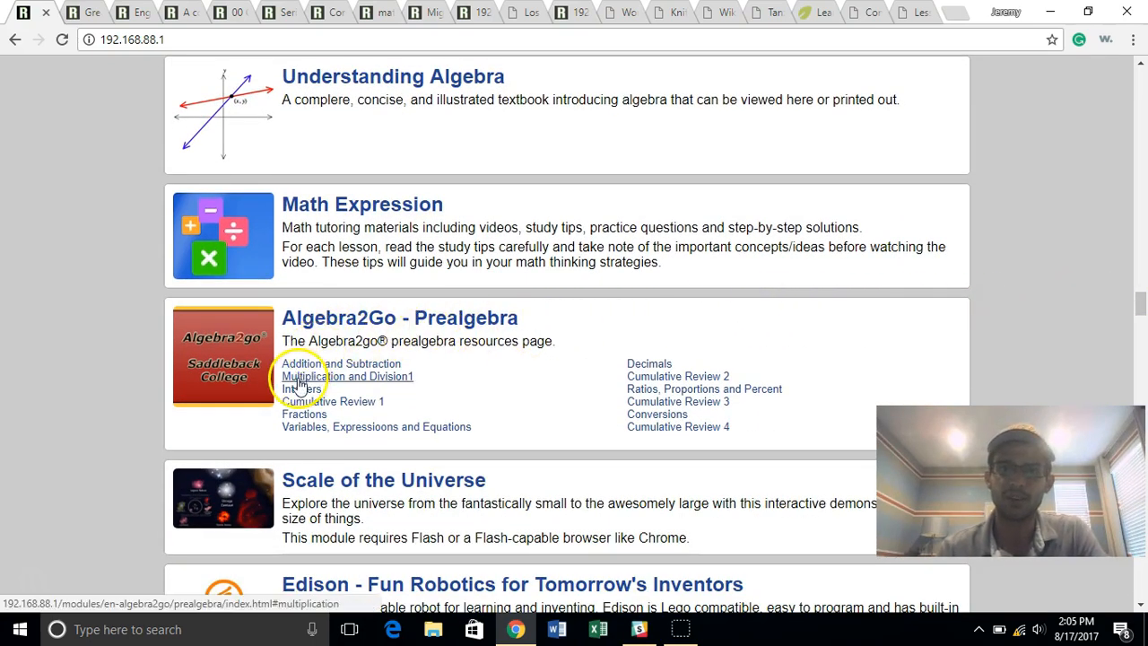
mouse_move(340, 363)
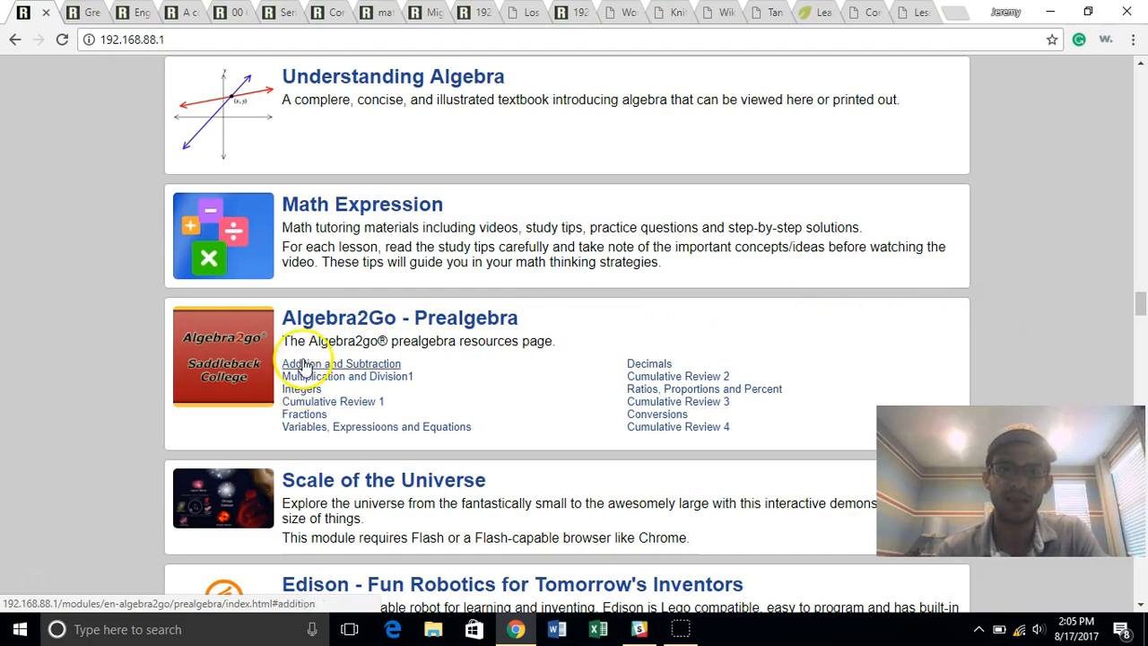
left_click(341, 363)
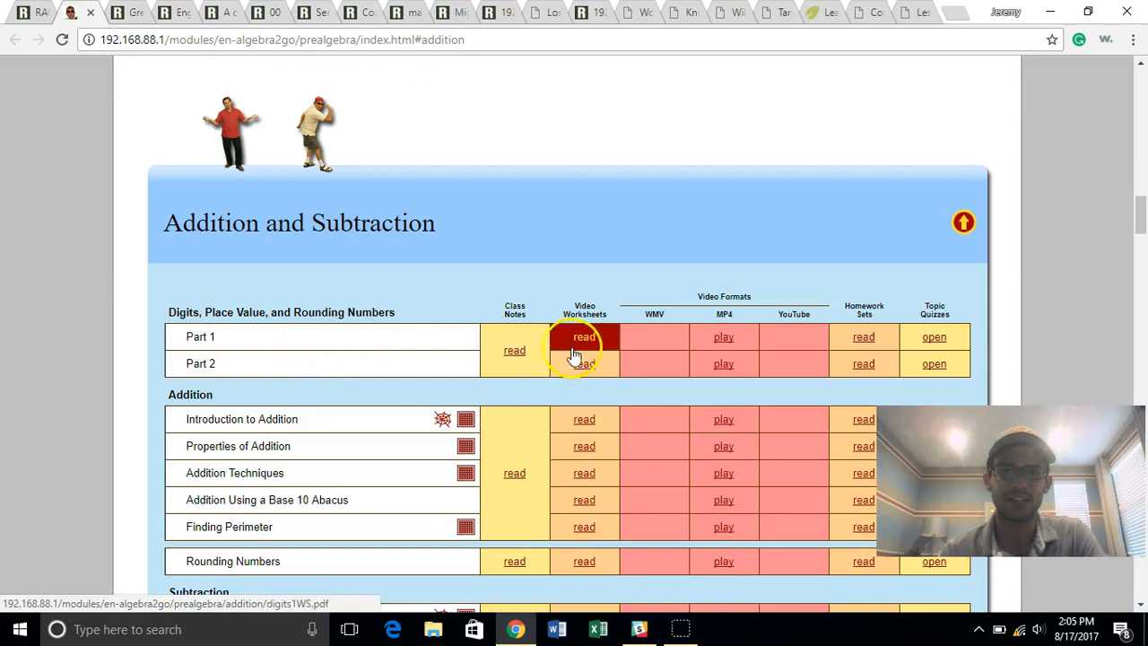
mouse_move(723, 336)
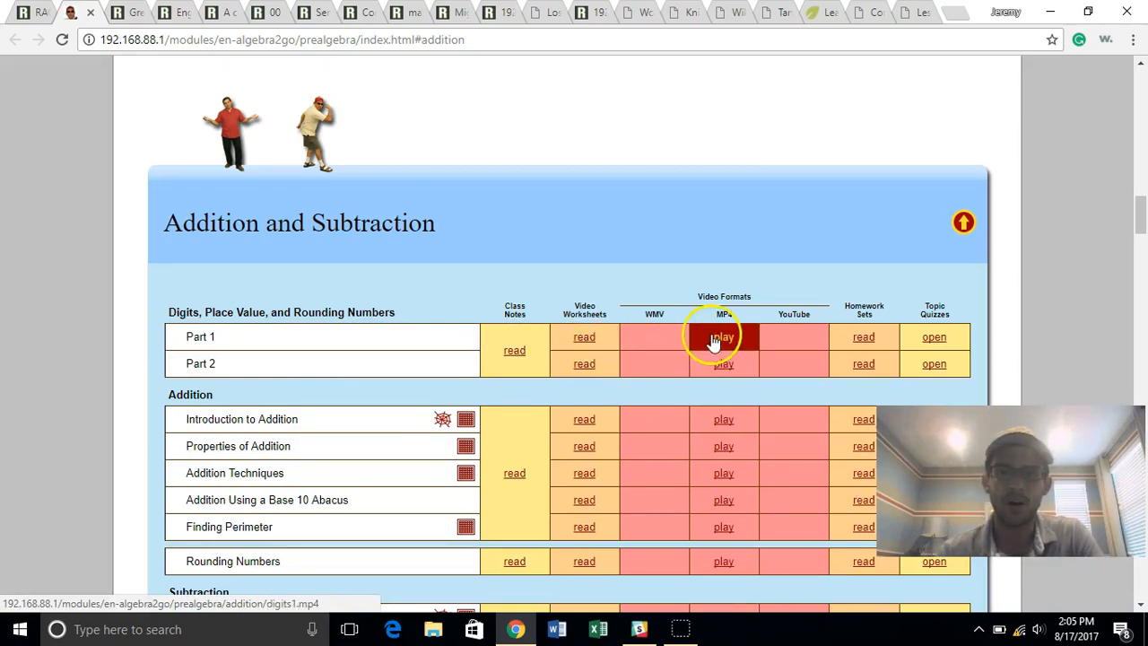
mouse_move(934, 336)
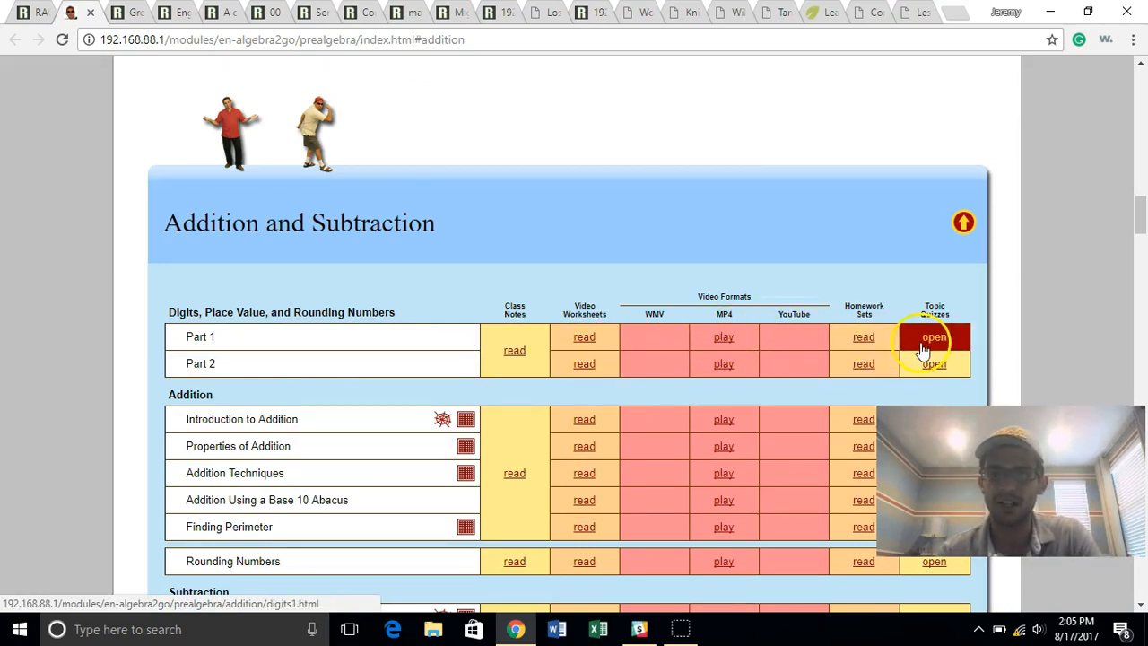
Step: Play the Digits and Place Value Part 1 MP4 video, then go back to RACHEL home
left_click(723, 337)
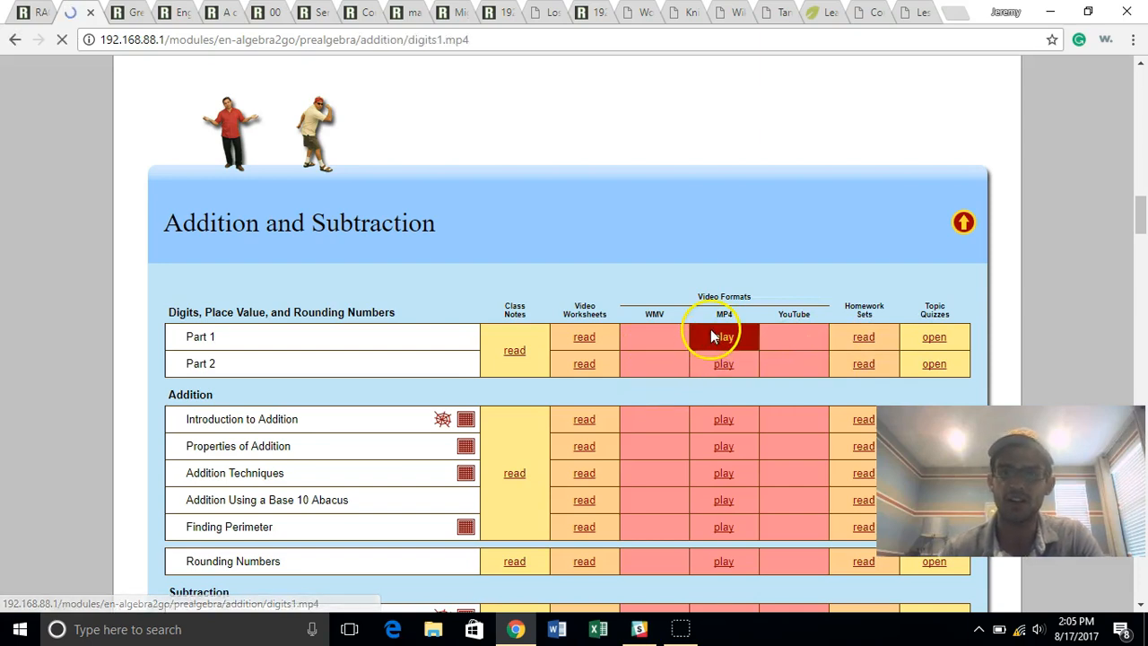
left_click(723, 336)
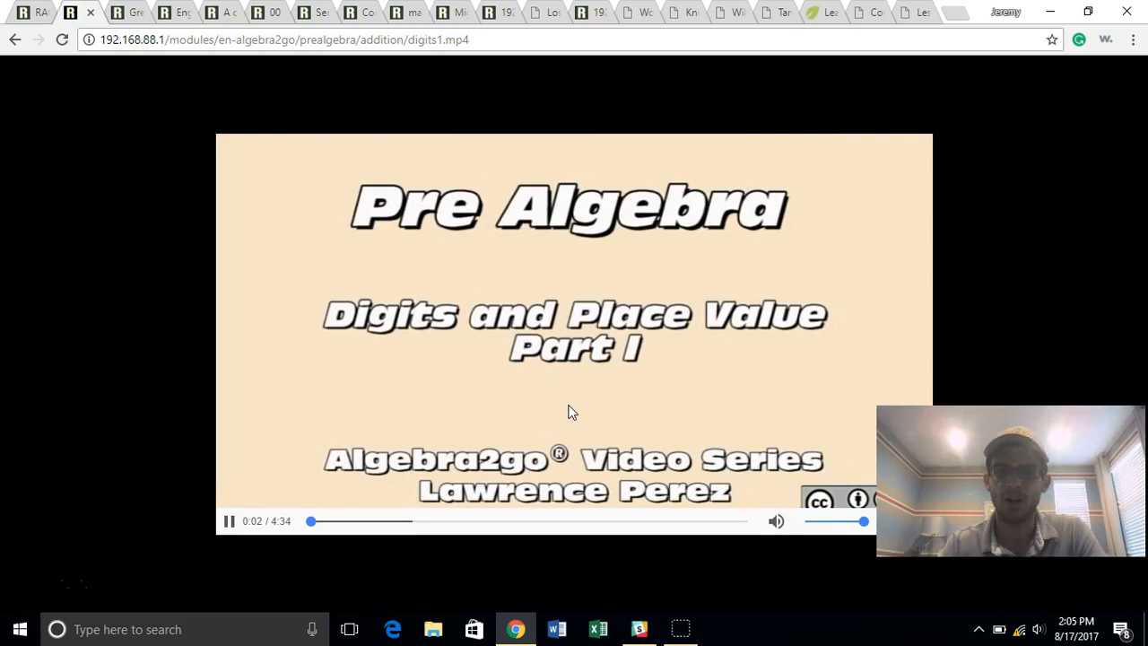
left_click(341, 522)
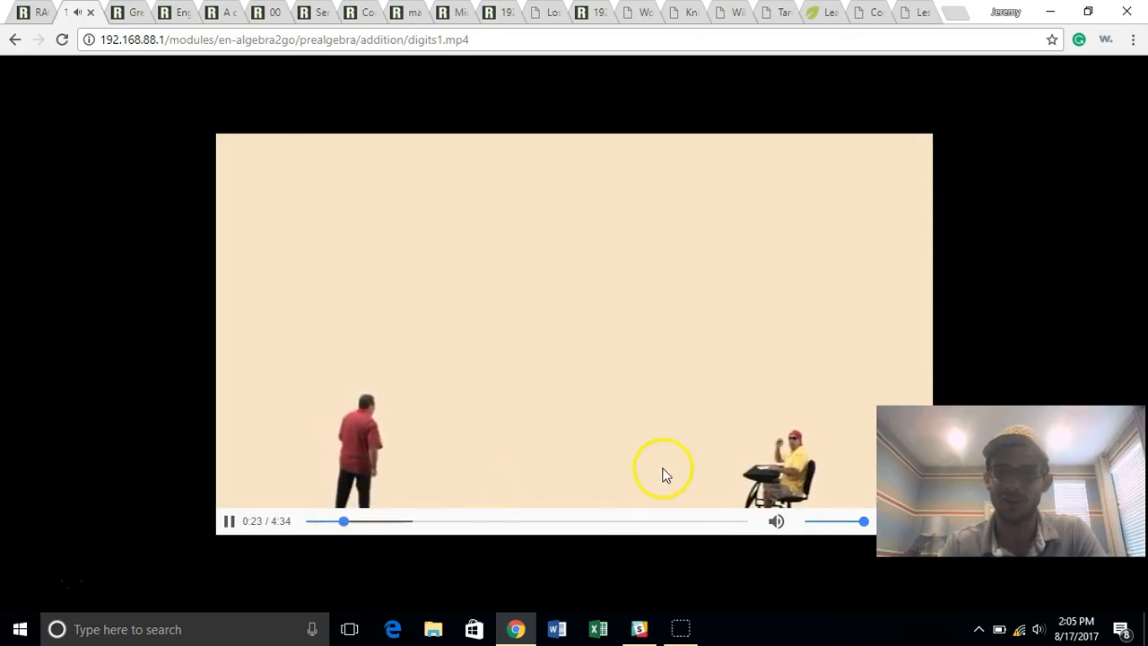
mouse_move(377, 453)
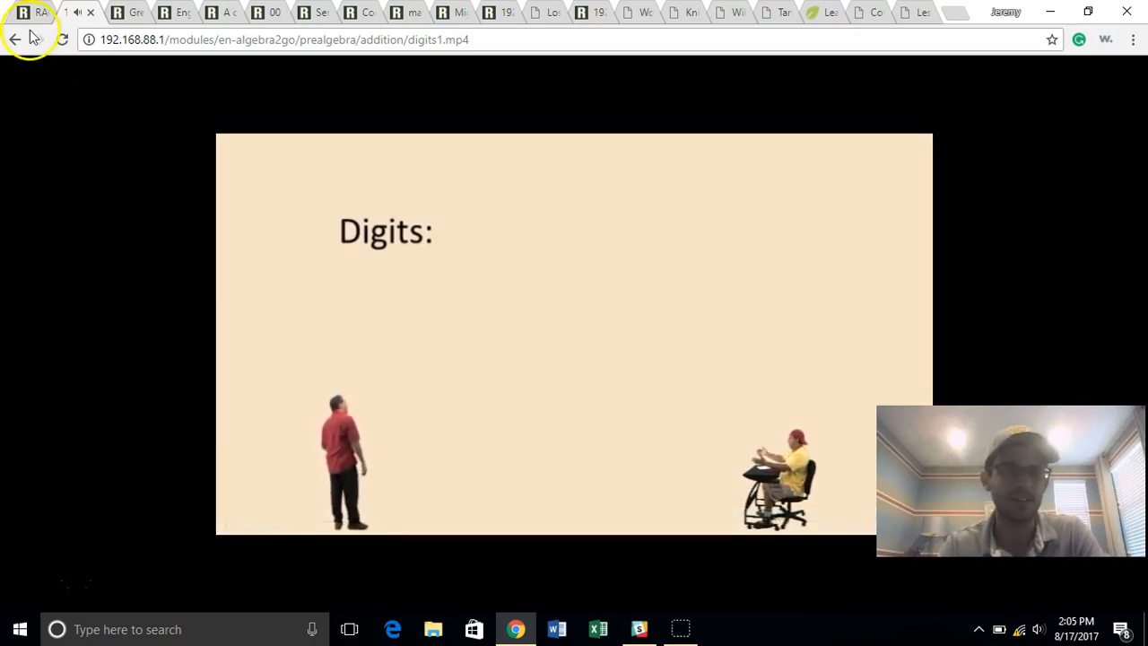
left_click(15, 39)
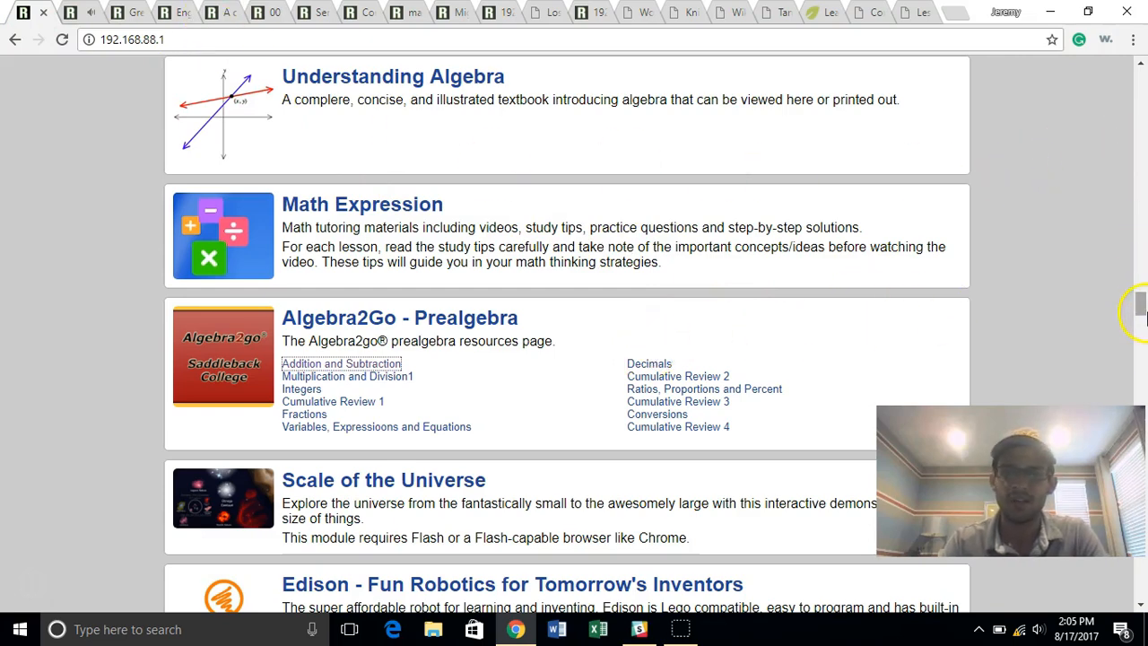
scroll("down", 3)
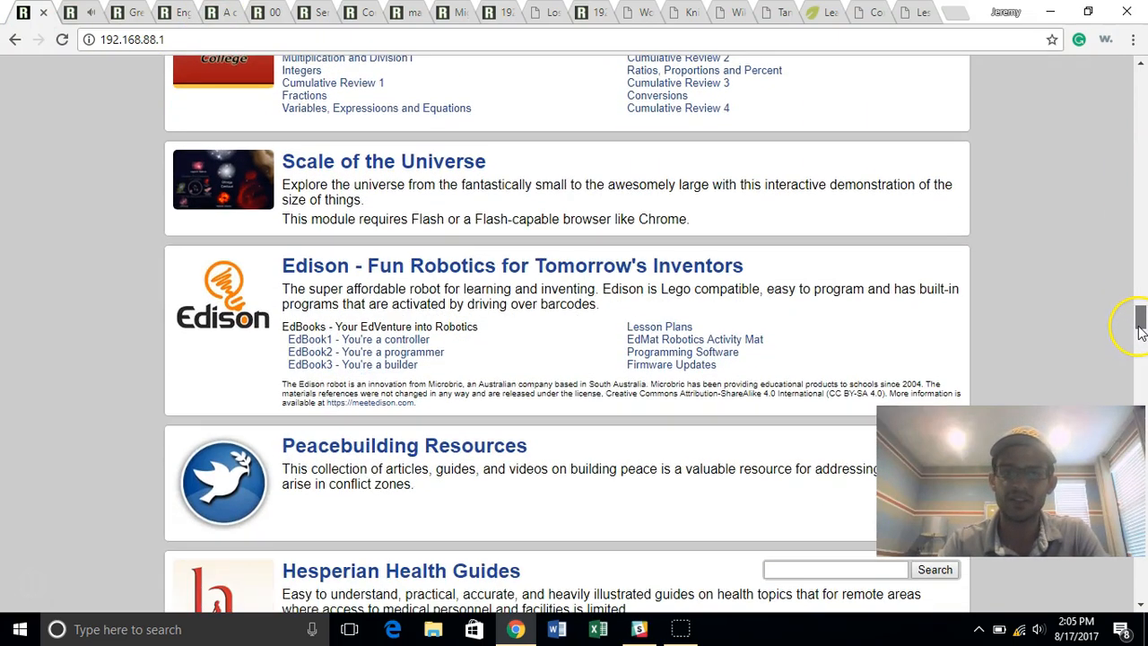
scroll("down", 3)
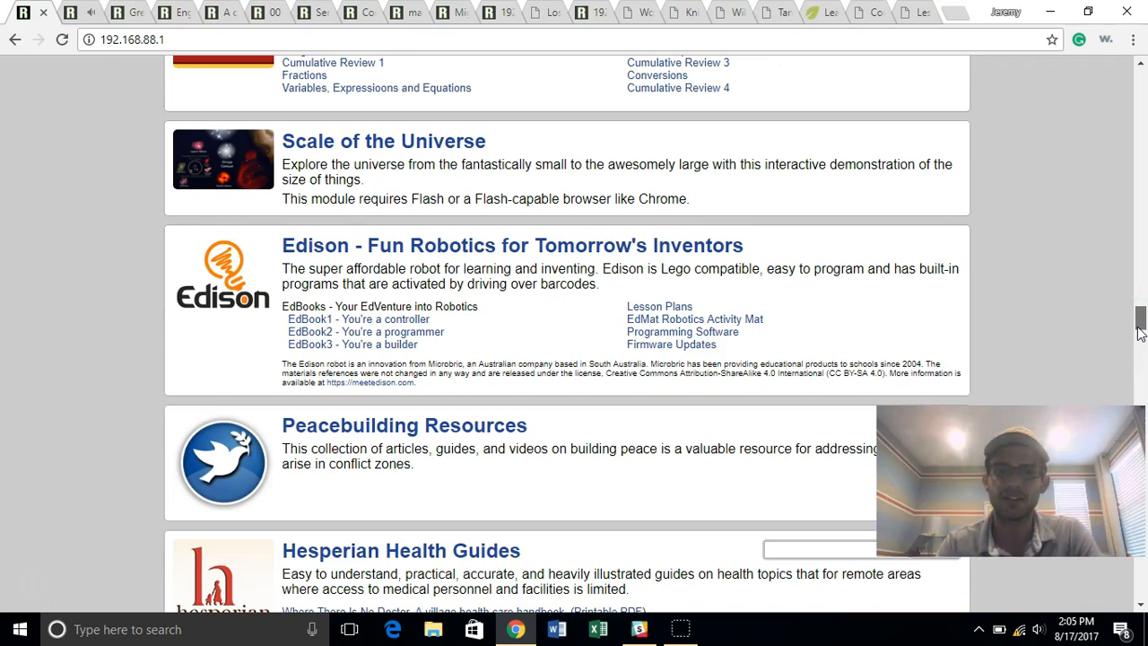
scroll("down", 3)
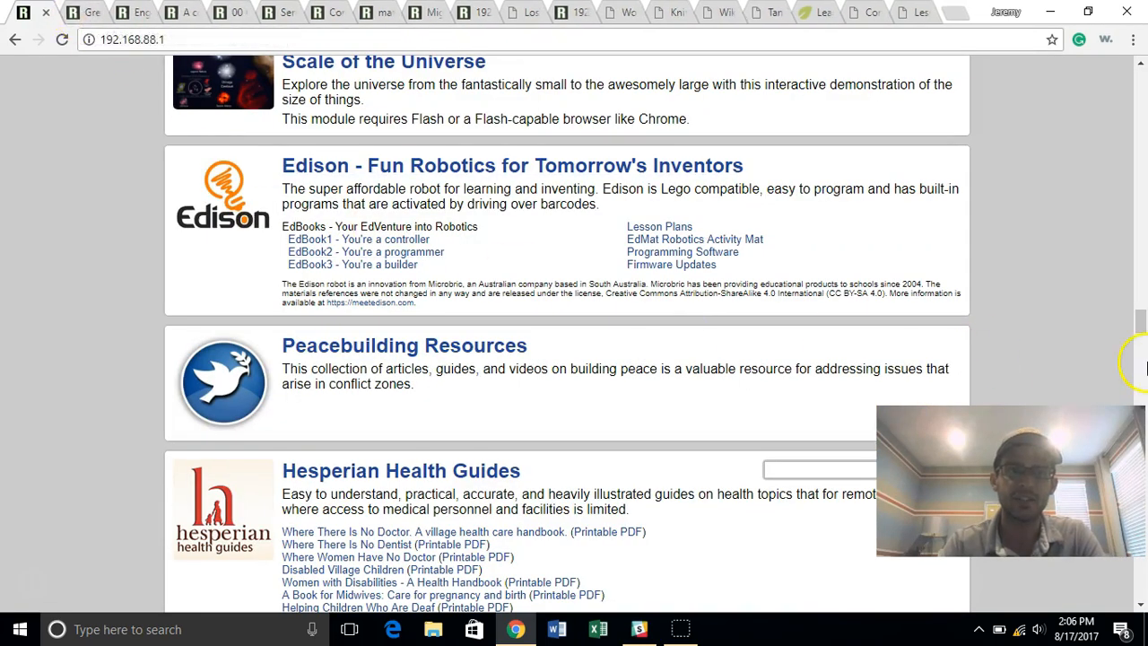
scroll("down", 3)
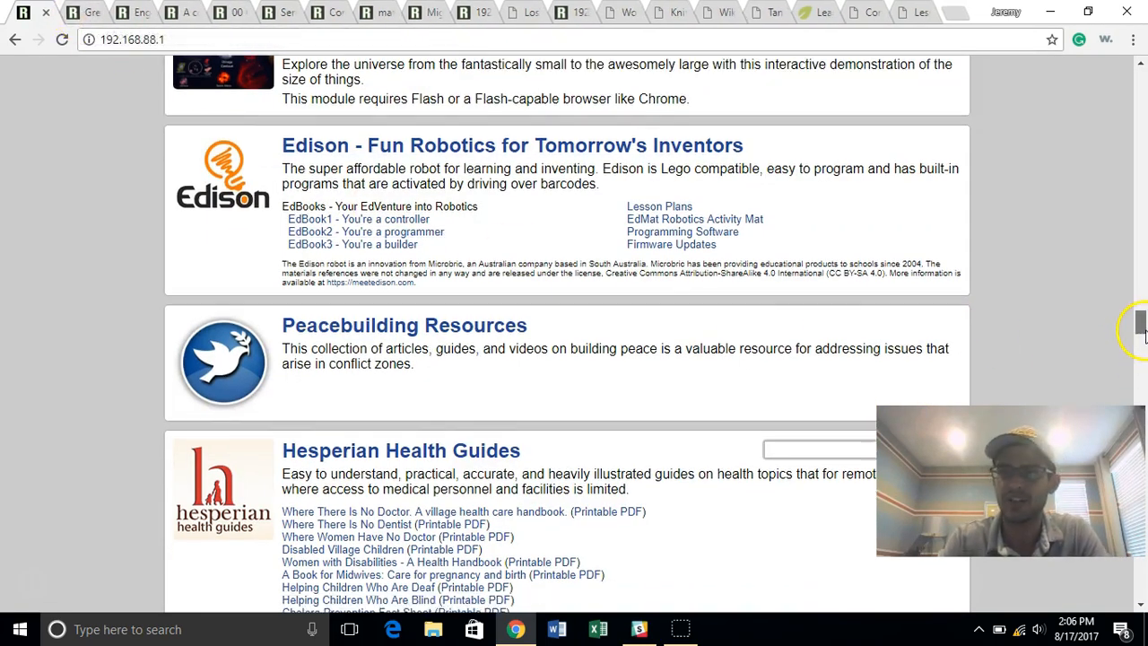
scroll("down", 3)
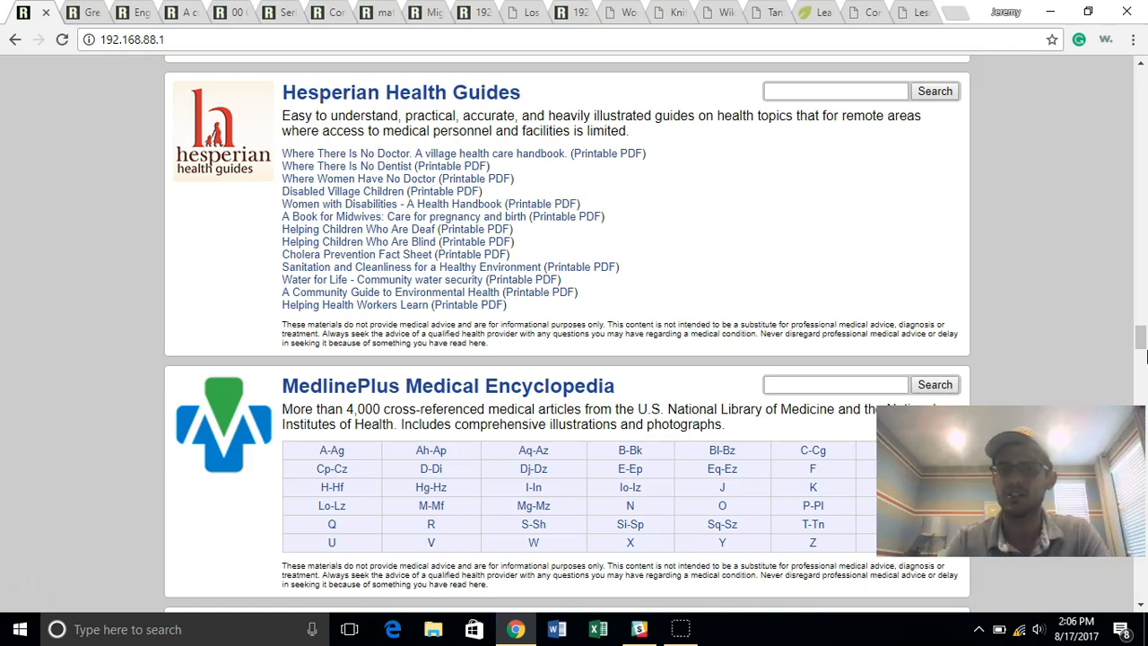
scroll("down", 3)
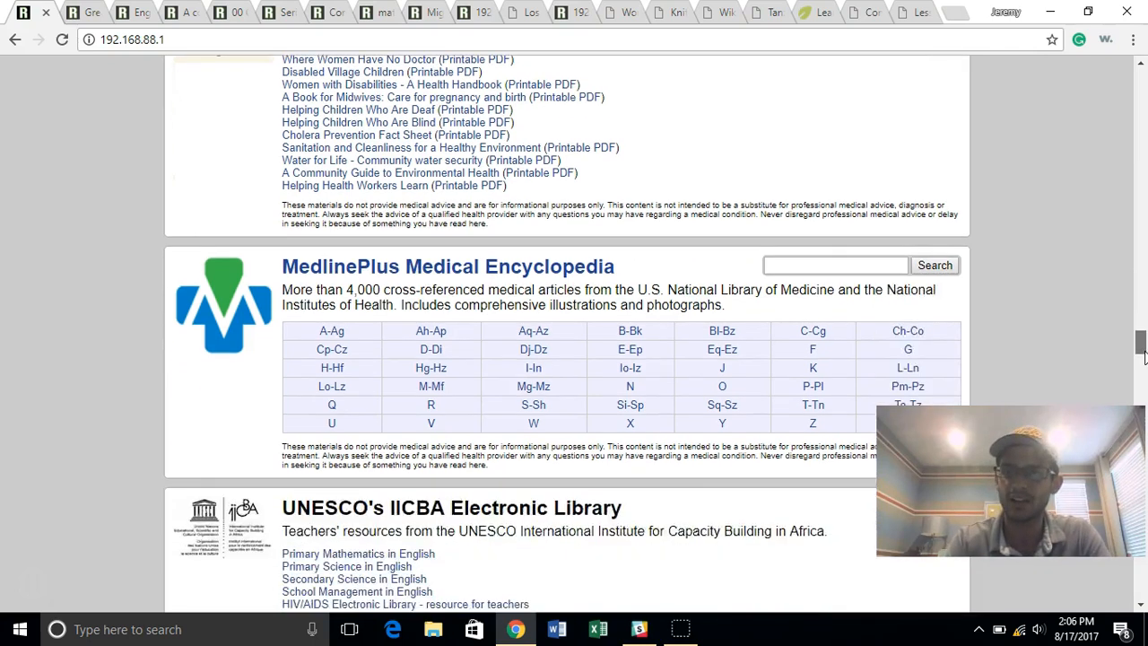
scroll("up", 3)
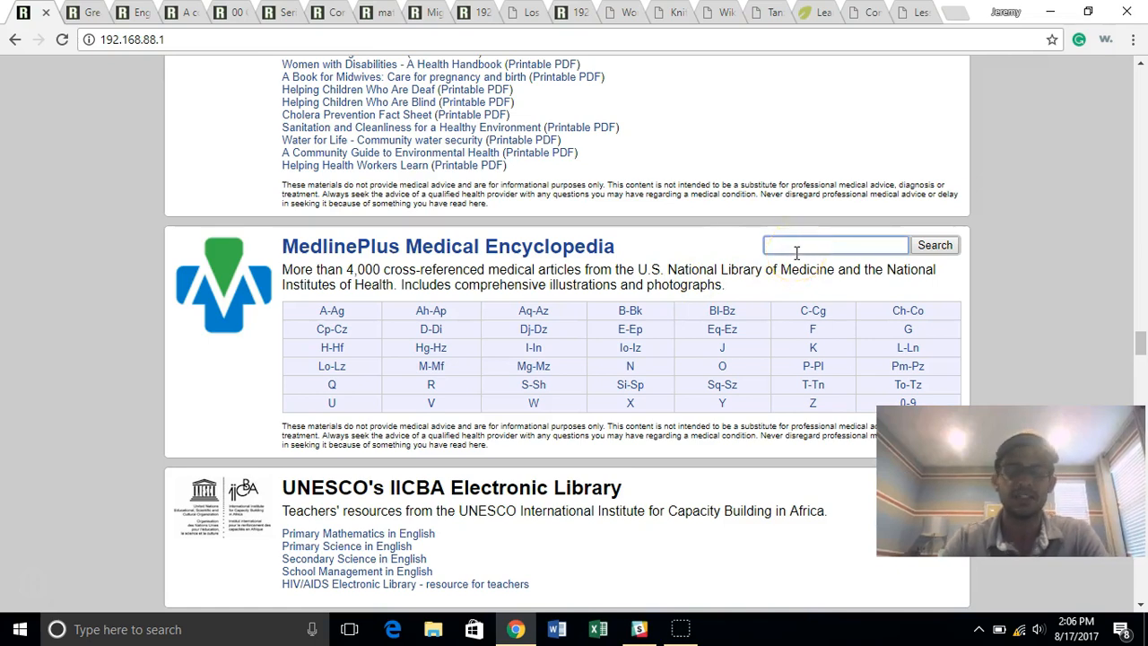
Step: Search the MedlinePlus encyclopedia for 'cholera' and open the Cholera article
type("cholera")
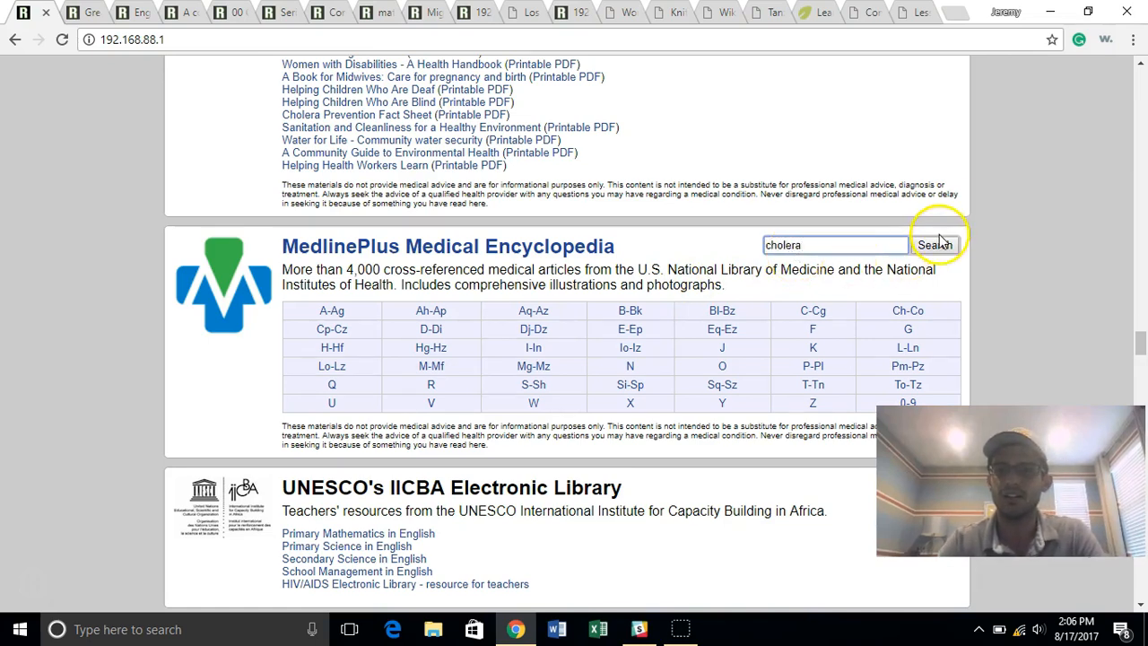
left_click(935, 245)
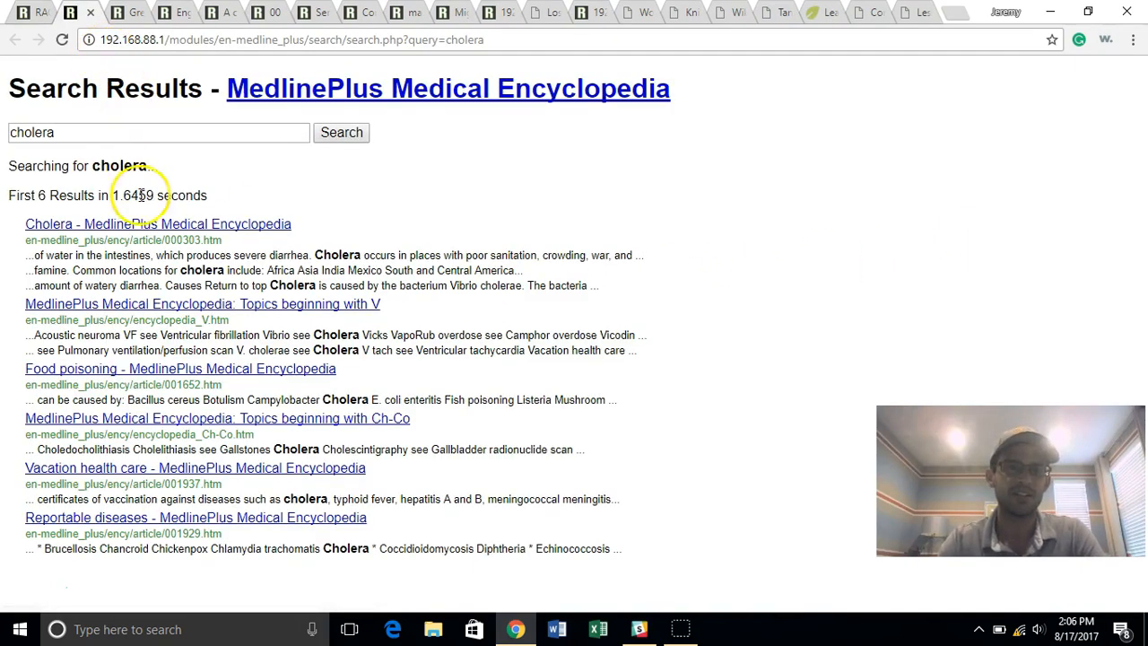
left_click(158, 223)
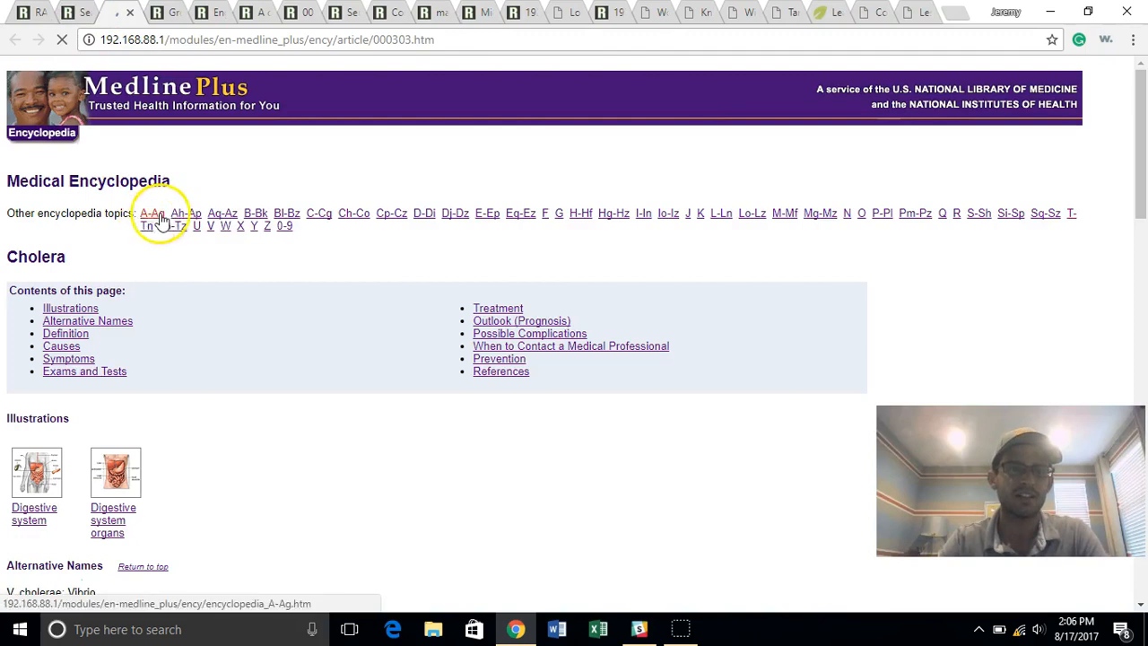
Step: Scroll through the Cholera encyclopedia article
scroll("down", 3)
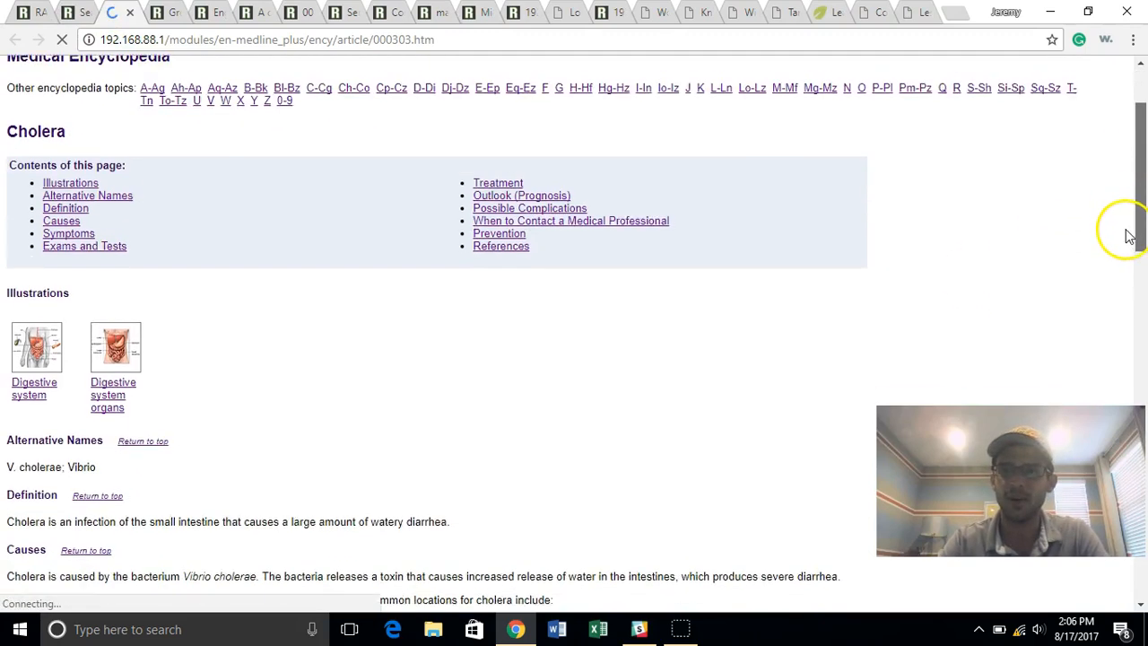
scroll("down", 3)
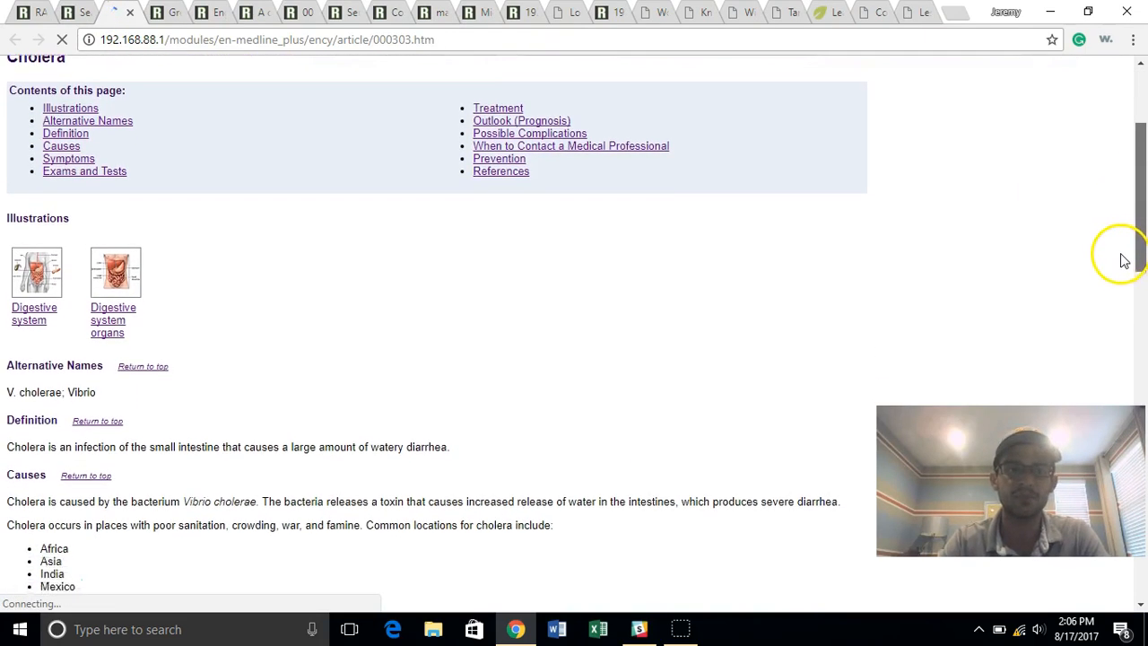
scroll("down", 3)
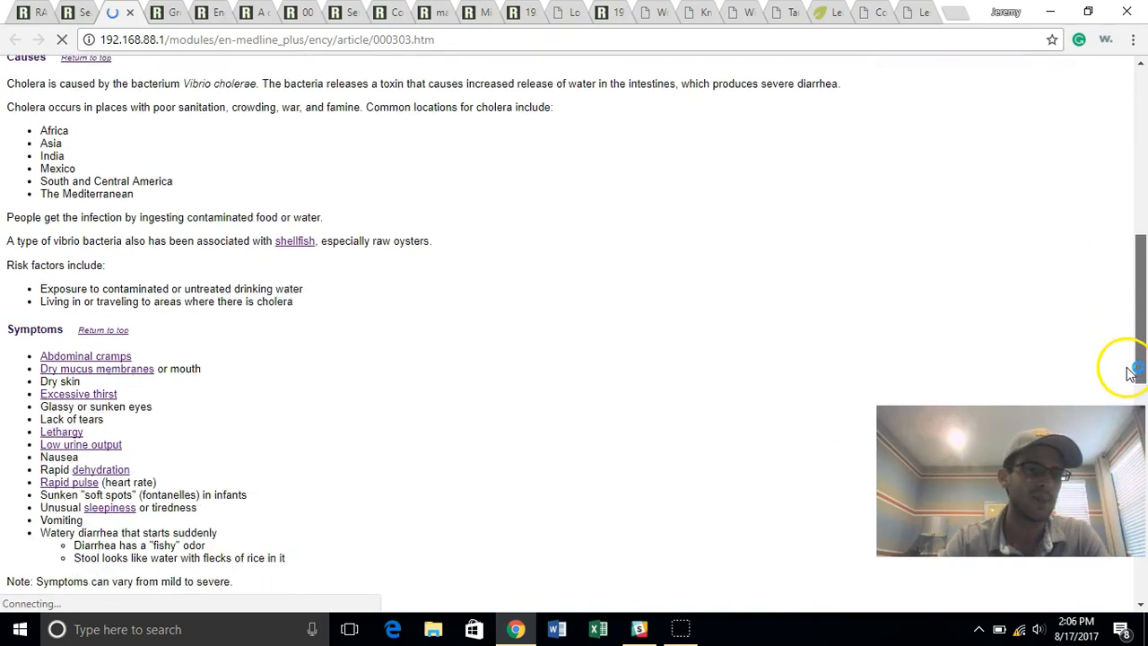
scroll("down", 3)
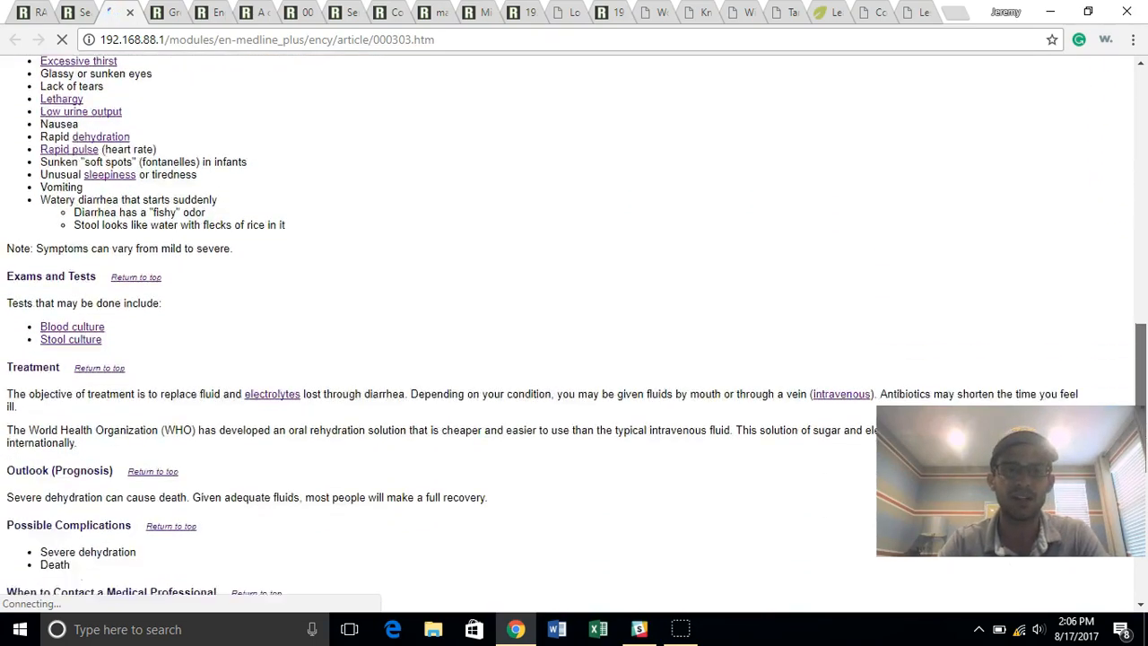
scroll("down", 3)
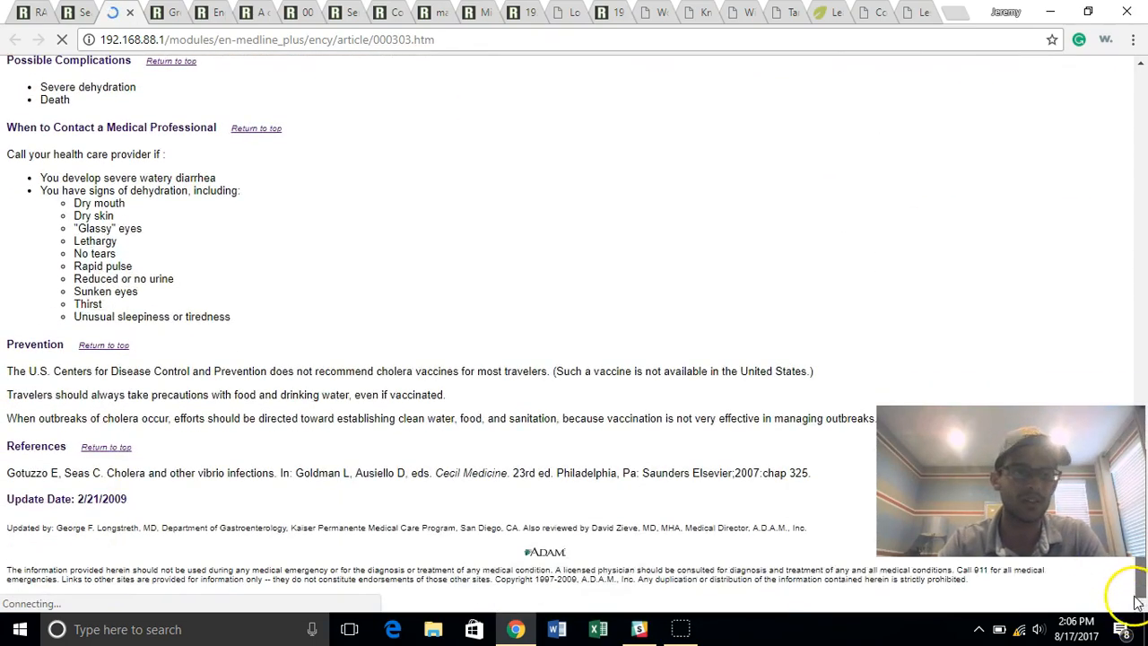
scroll("up", 3)
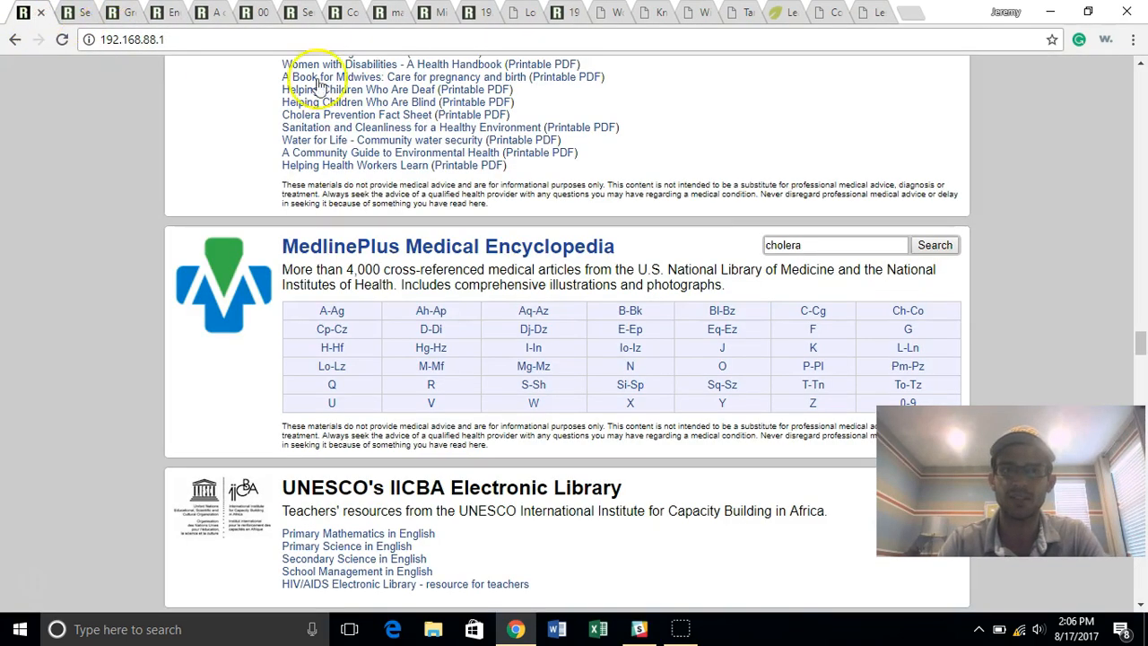
Step: Scroll down to Practical Action and open its Livestock guides
scroll("down", 3)
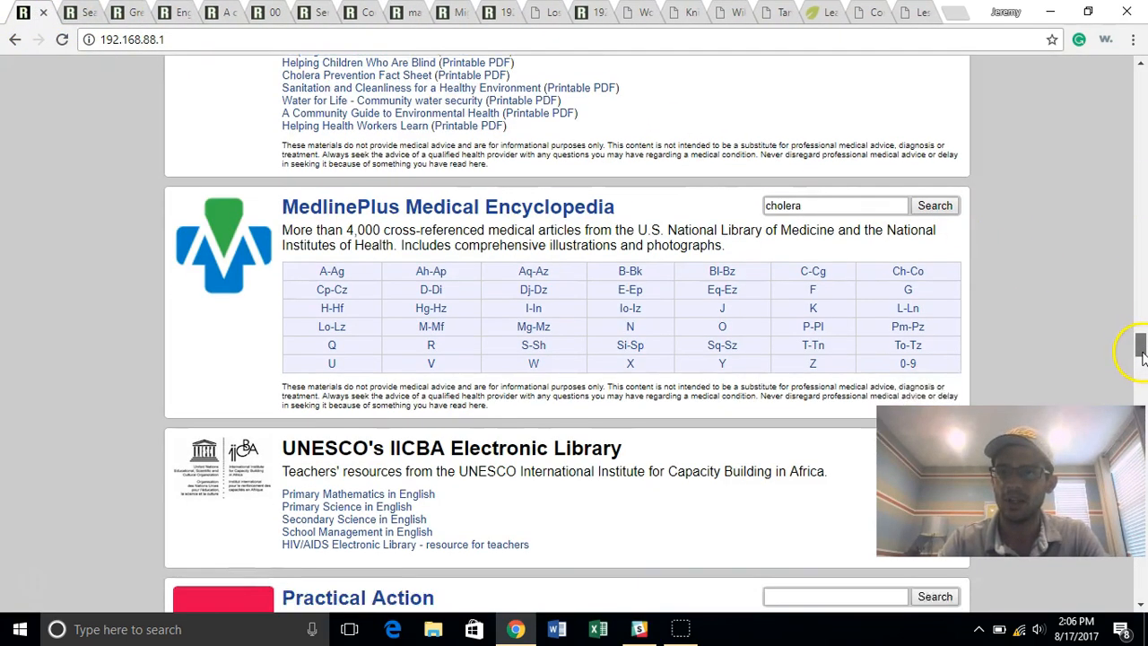
scroll("down", 3)
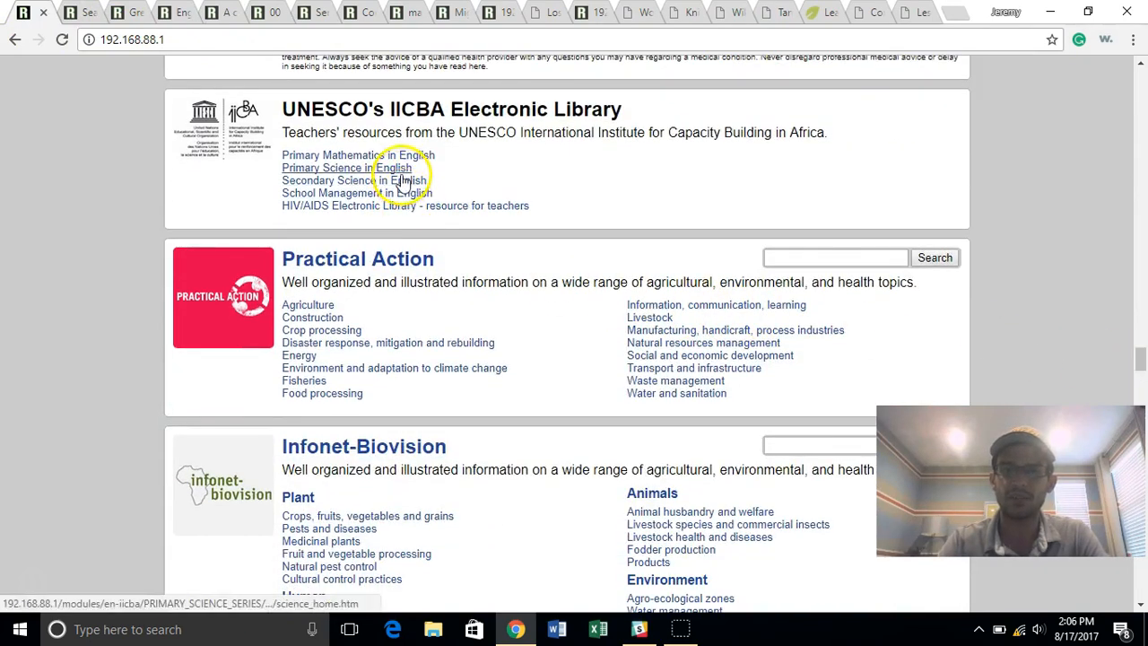
mouse_move(357, 155)
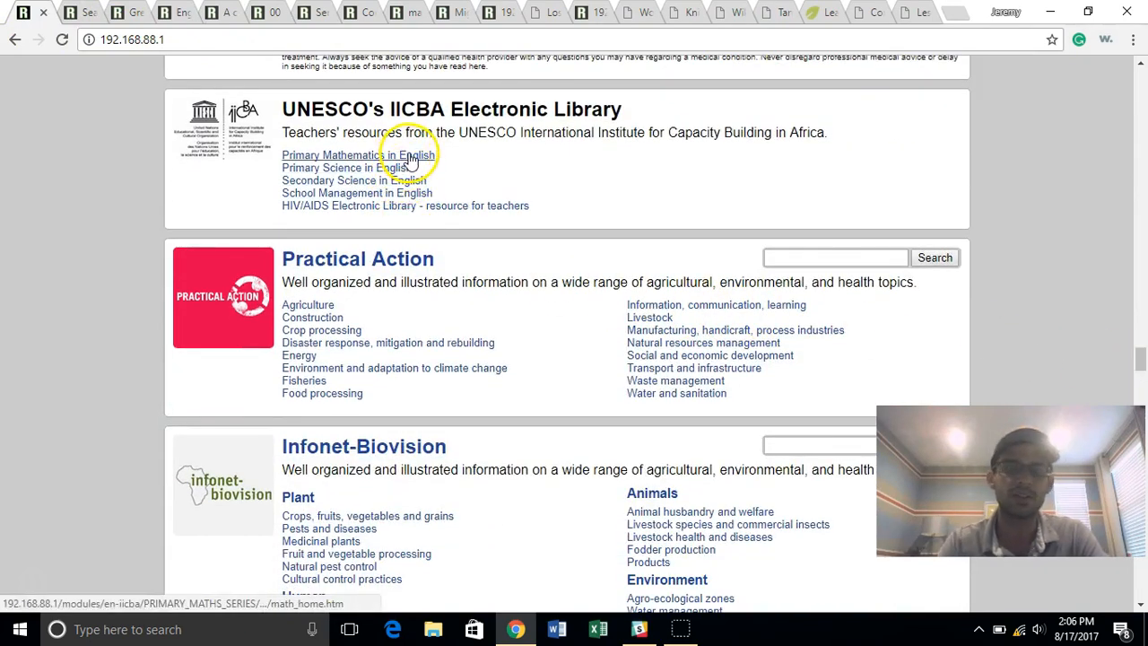
mouse_move(548, 301)
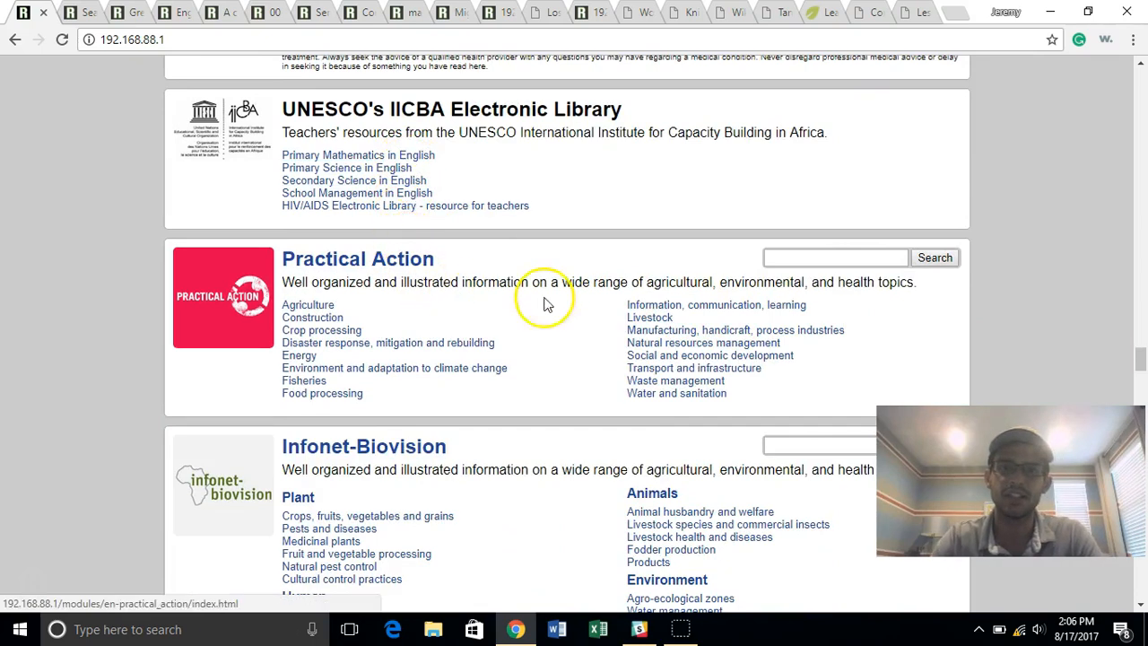
scroll("down", 3)
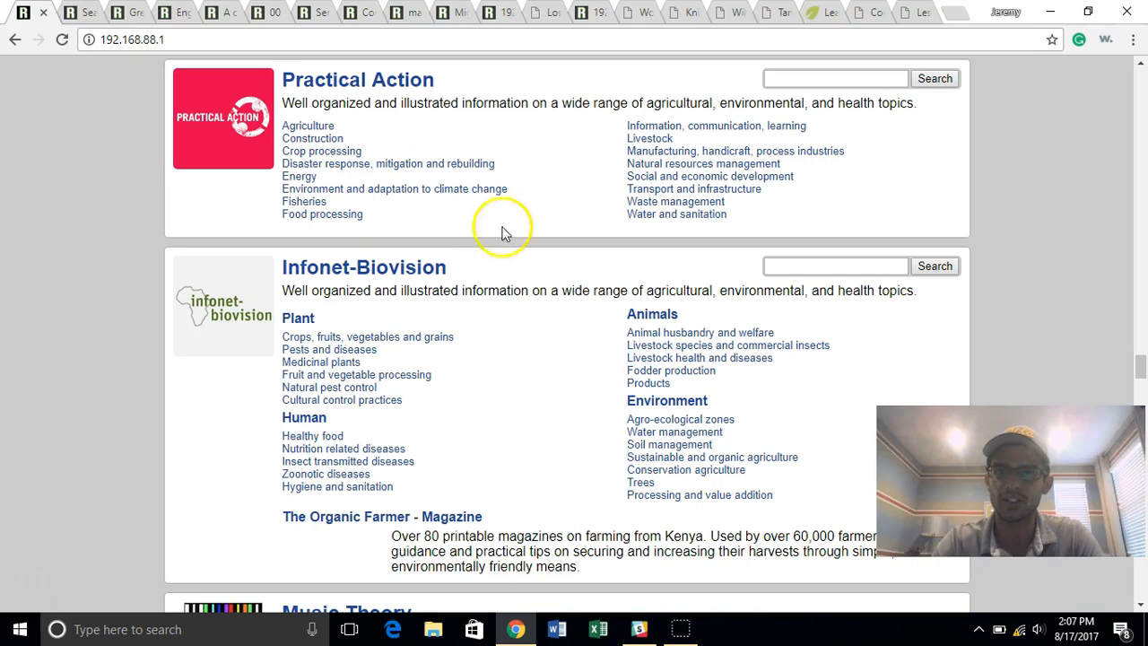
left_click(650, 138)
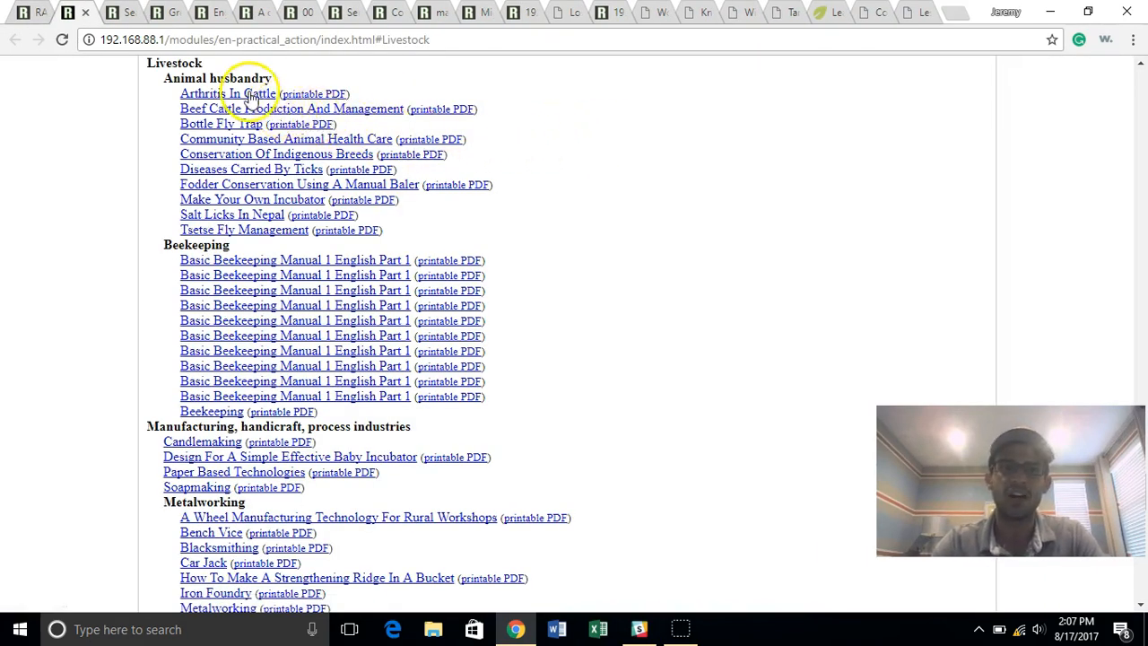
Step: Open the Arthritis in Cattle article and jump to its page 3
left_click(227, 94)
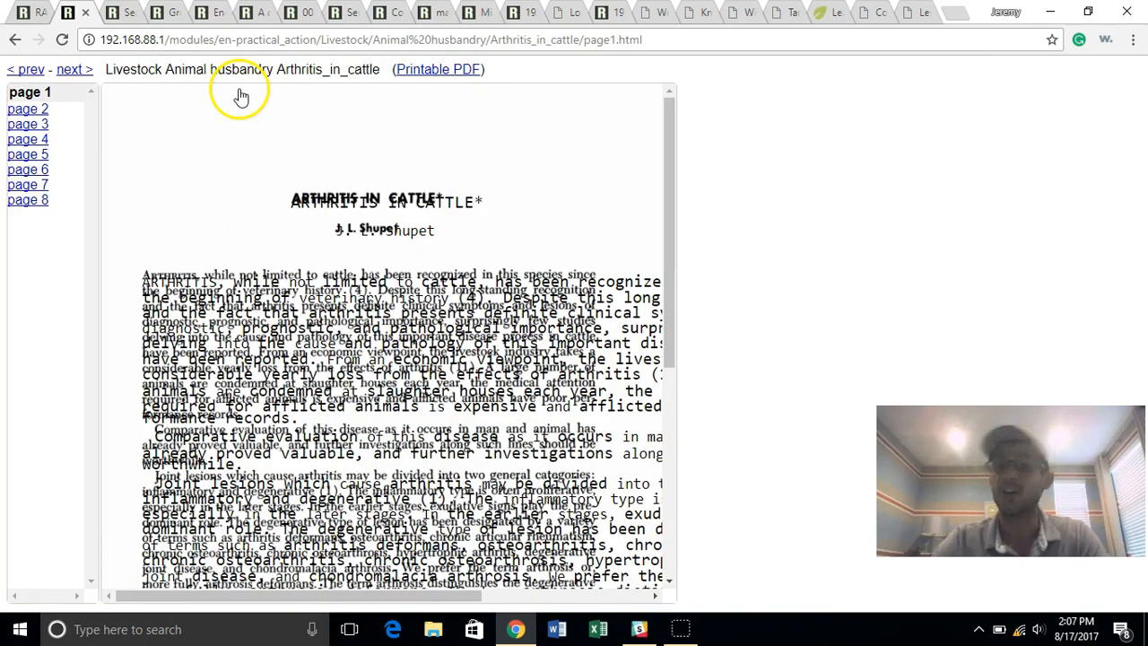
scroll("down", 3)
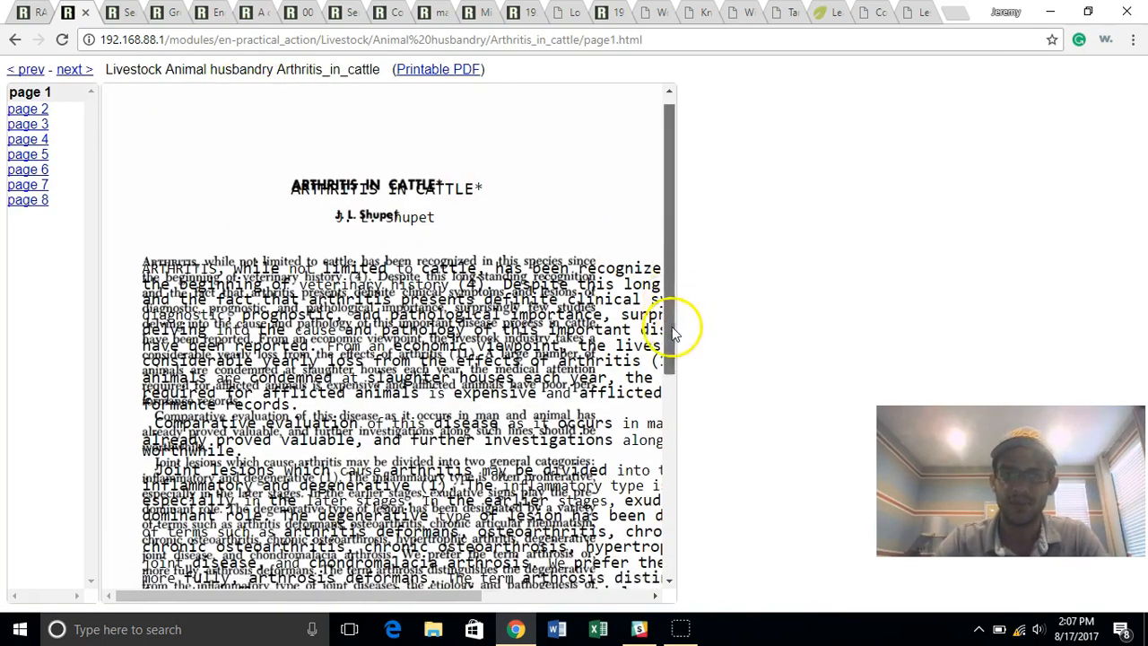
scroll("down", 3)
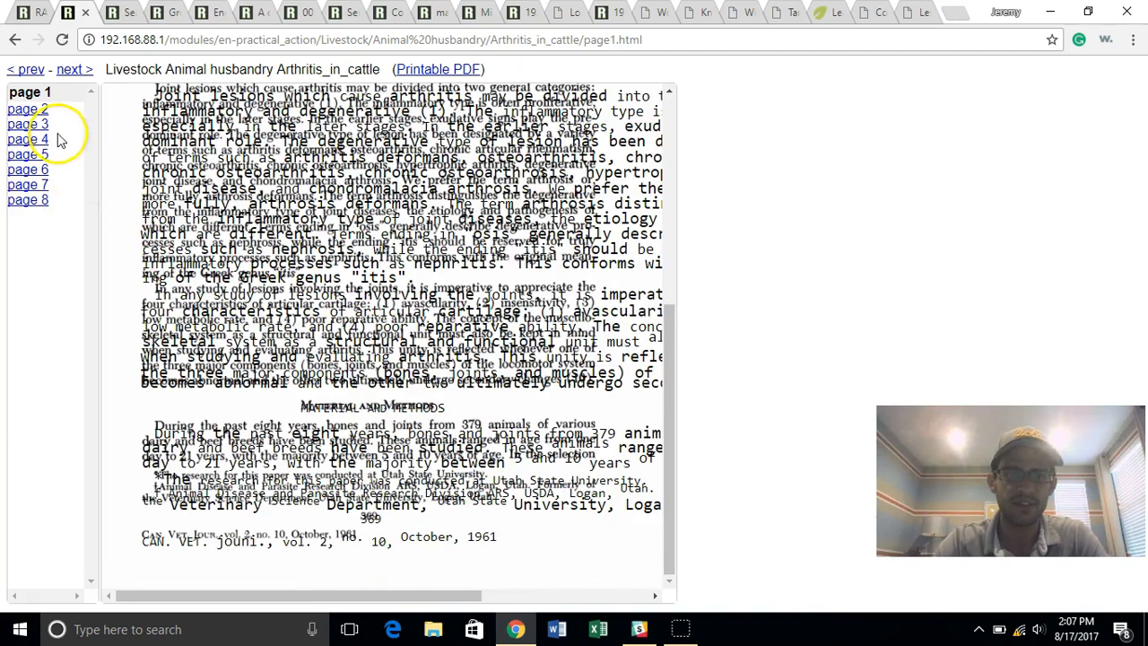
left_click(27, 123)
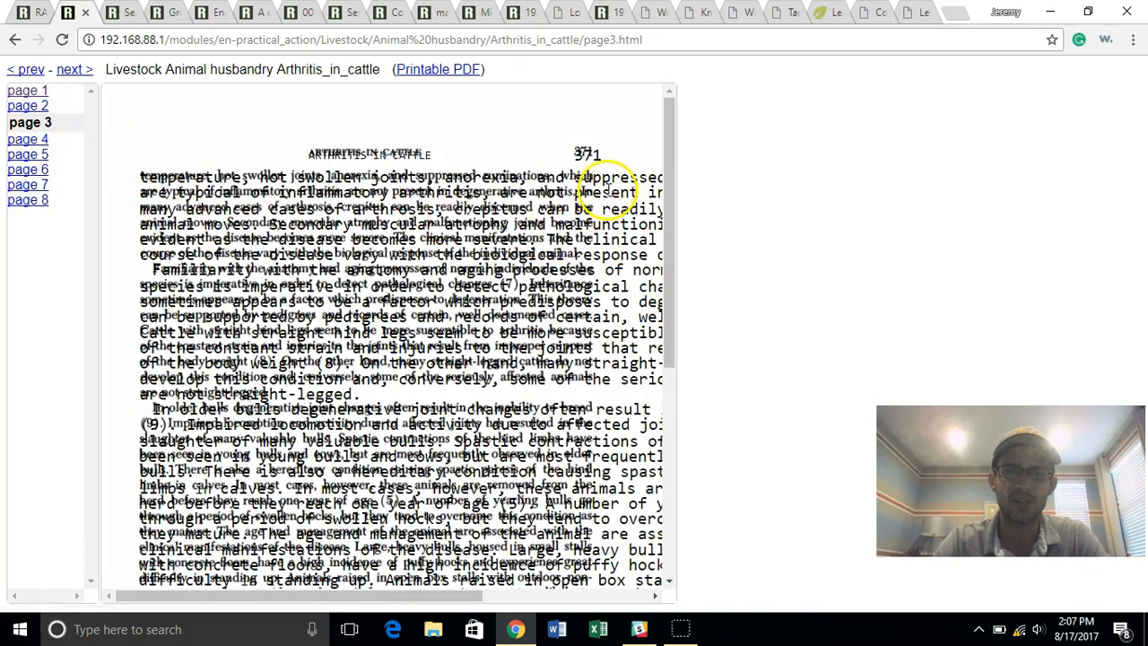
Step: View the article as an 8-page printable PDF, then close it to return home
left_click(423, 69)
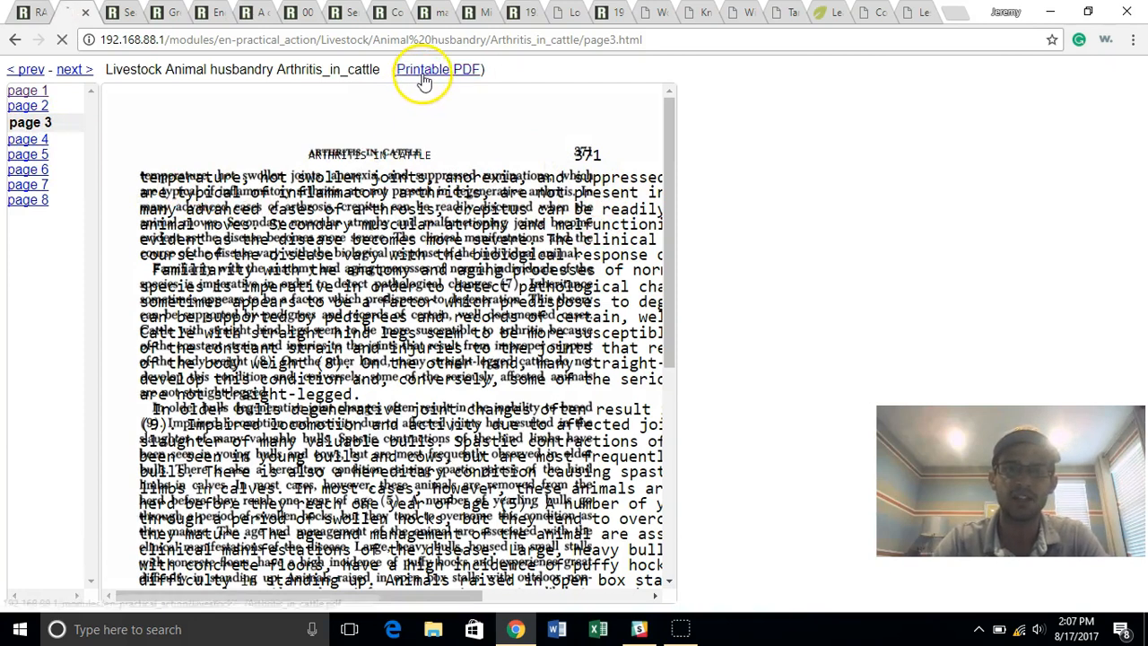
left_click(440, 69)
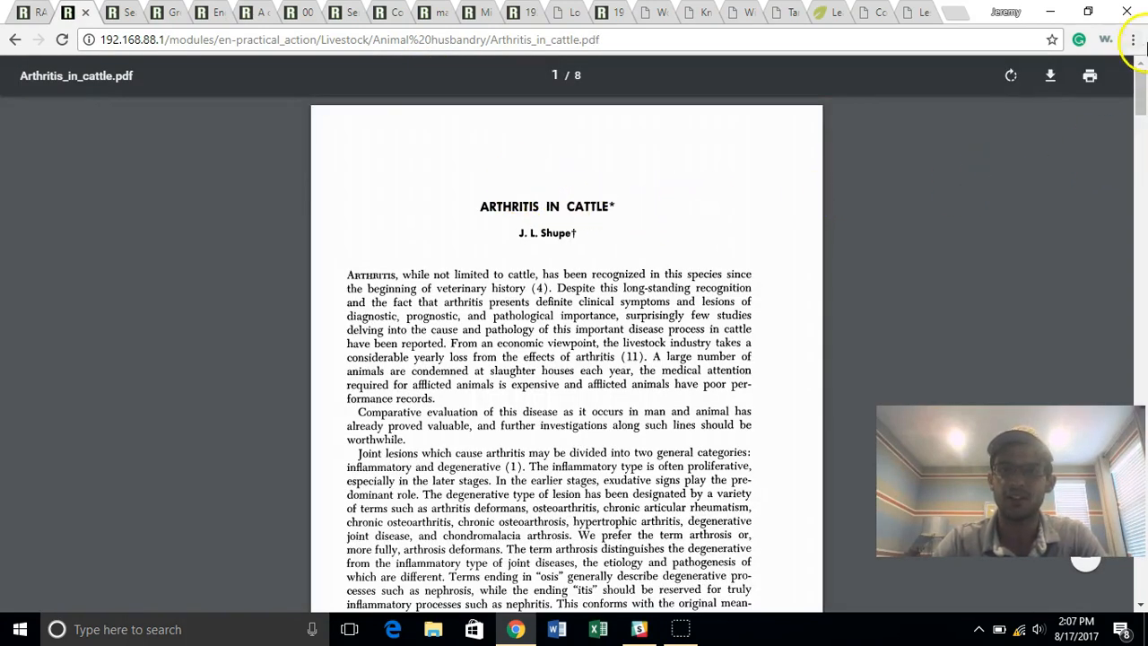
mouse_move(1121, 151)
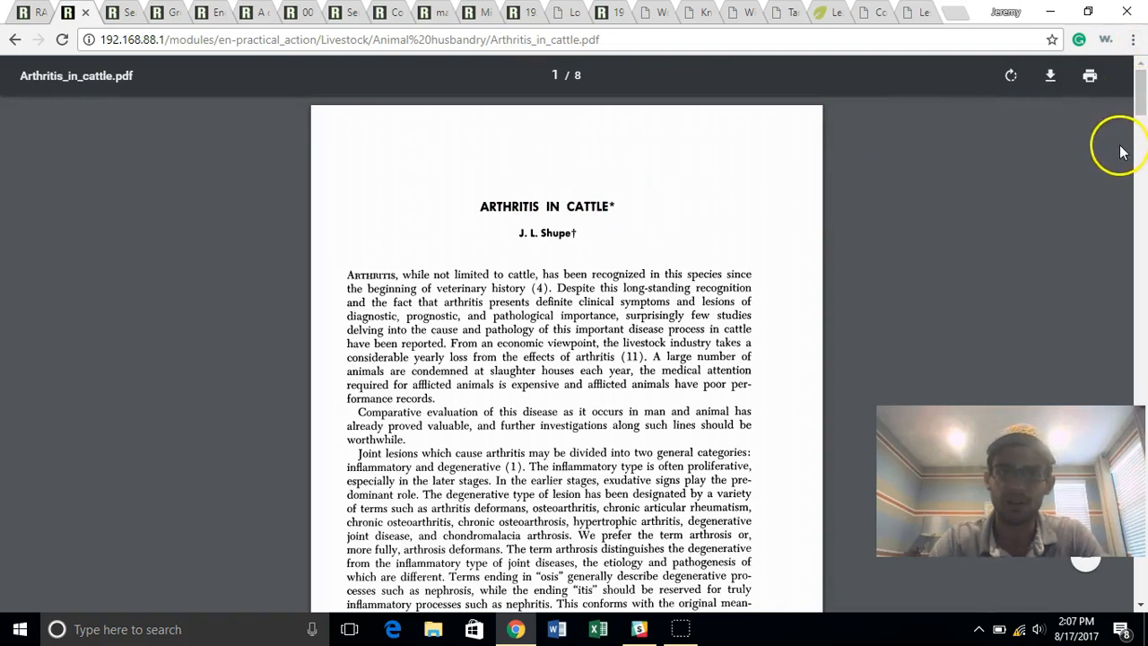
mouse_move(1120, 166)
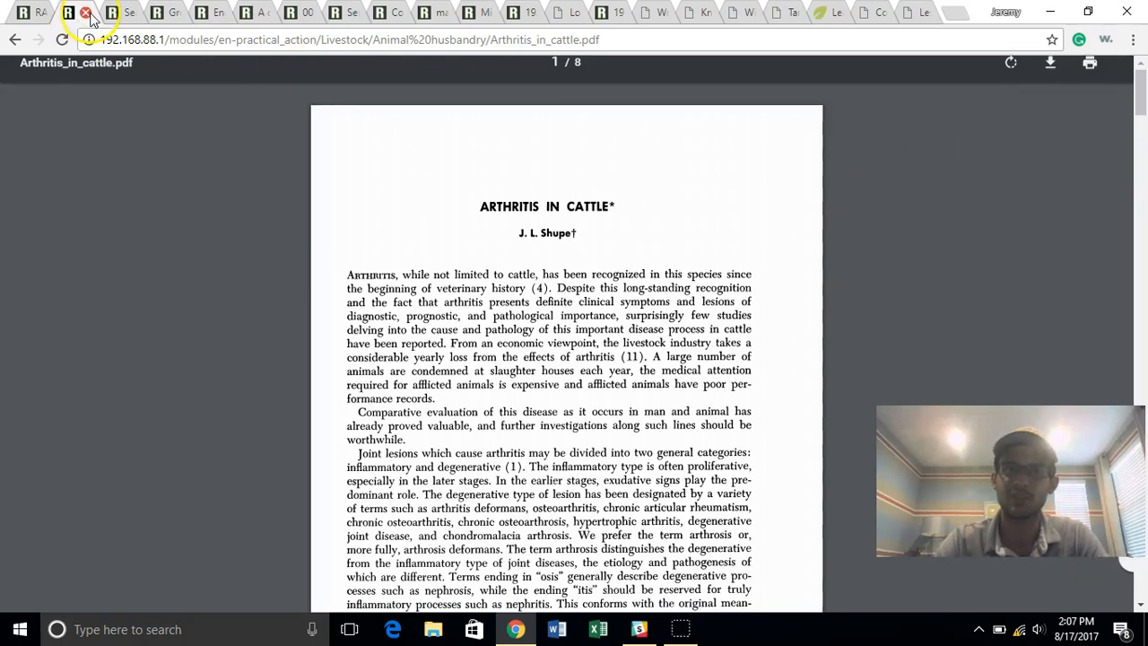
left_click(85, 13)
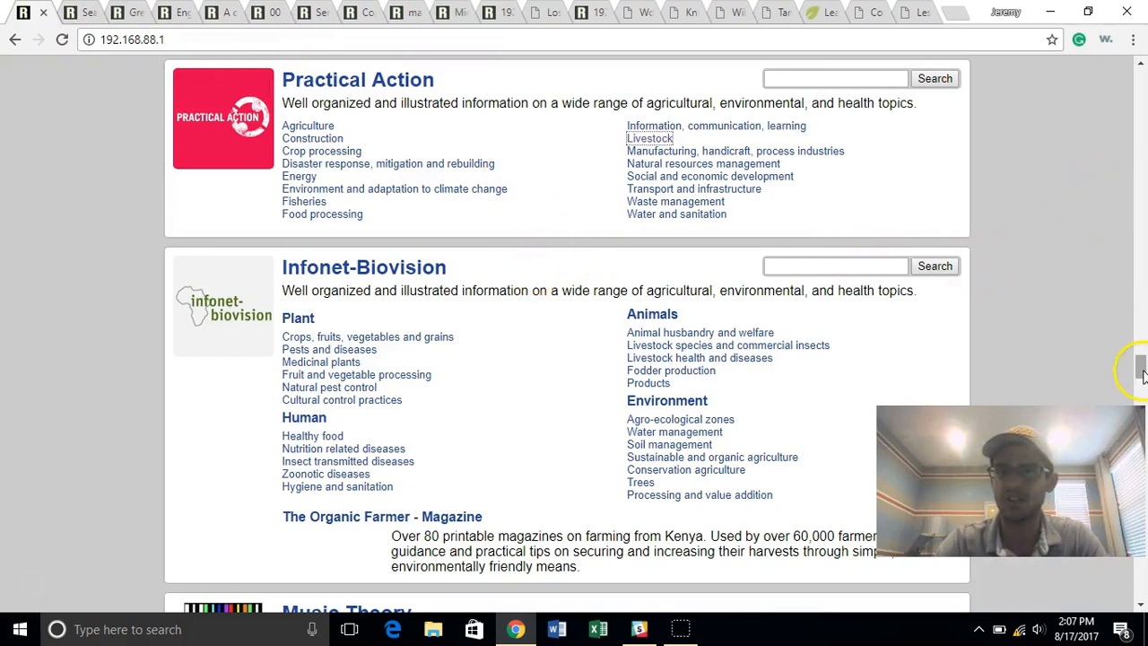
Step: Open Infonet-Biovision and read its Assisting with birth livestock health article
scroll("down", 3)
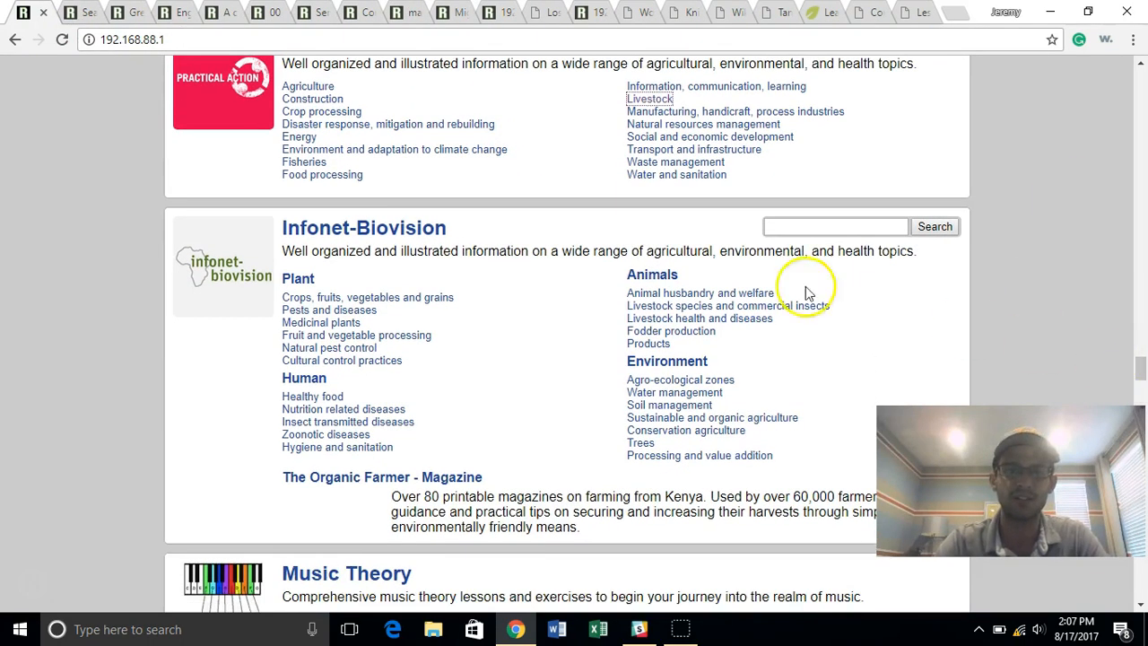
left_click(364, 227)
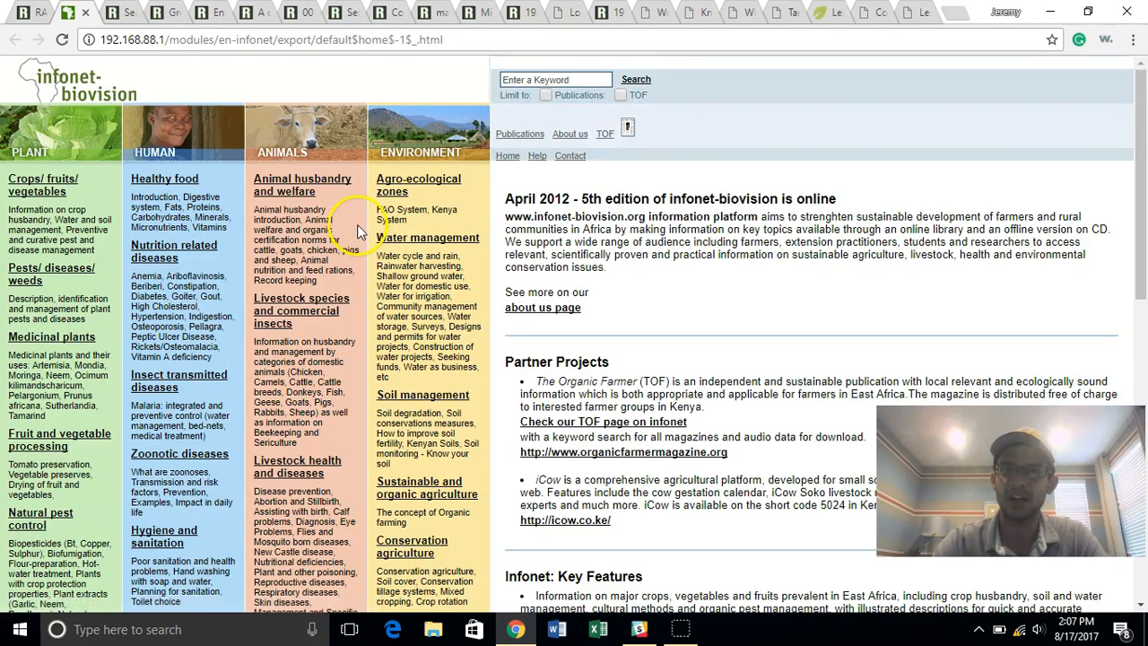
mouse_move(302, 185)
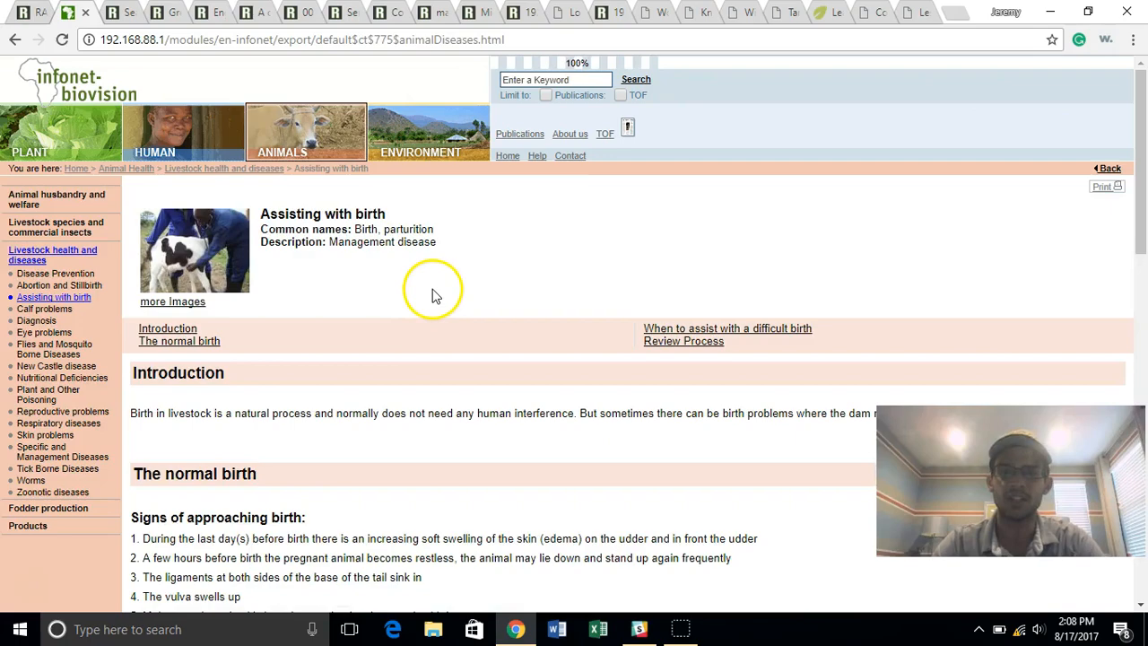
scroll("down", 3)
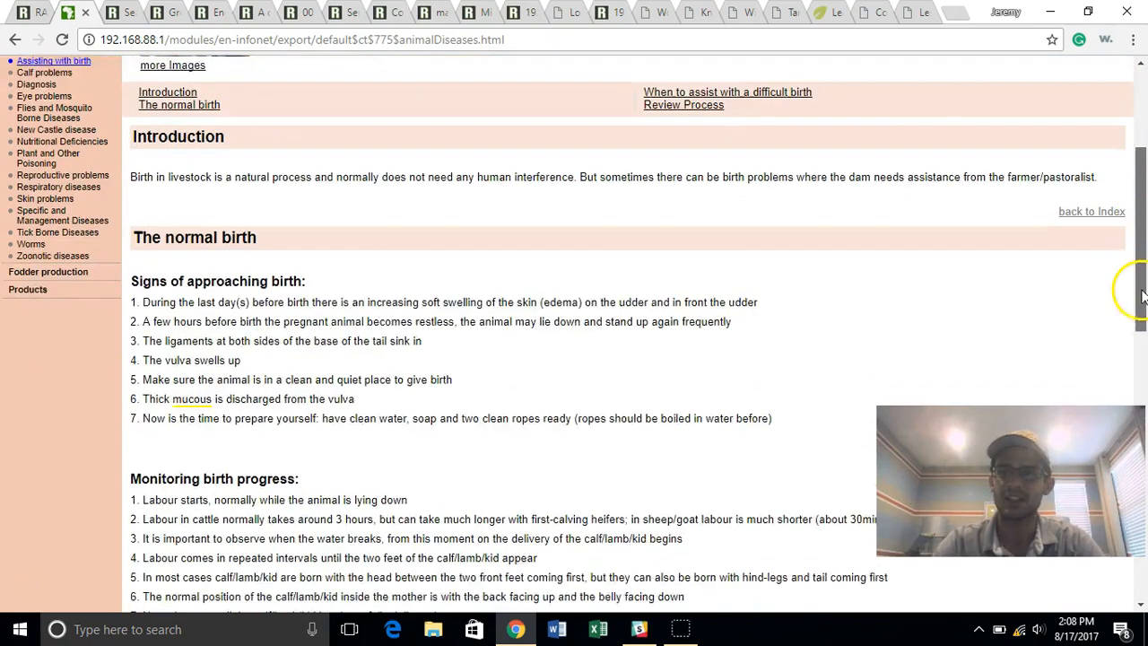
scroll("down", 3)
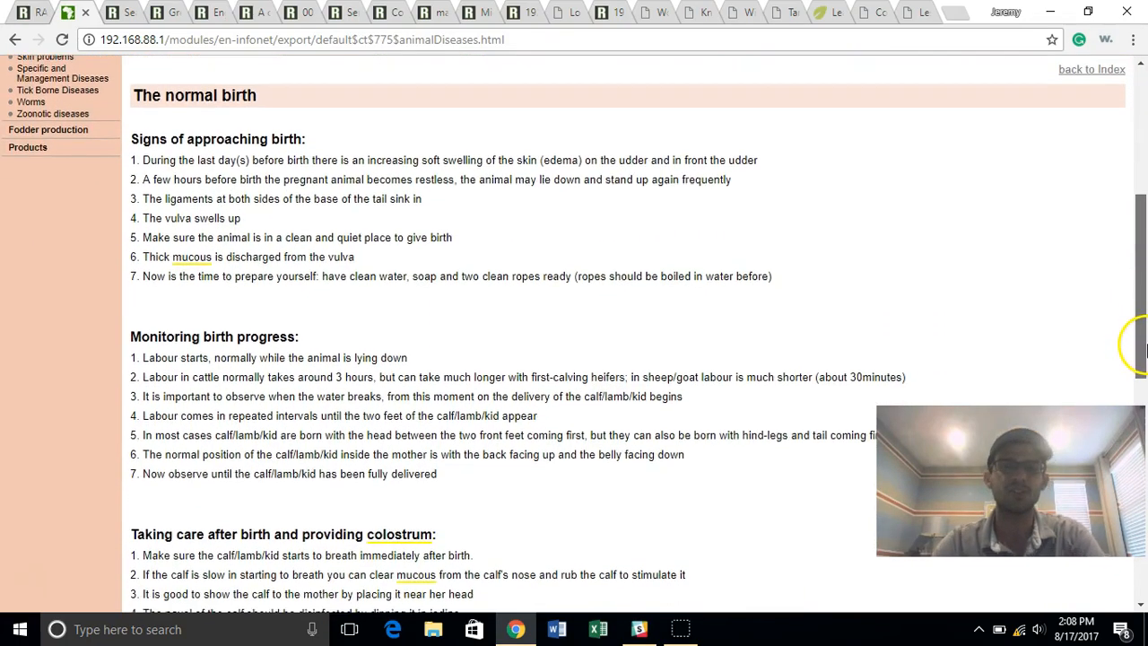
scroll("down", 3)
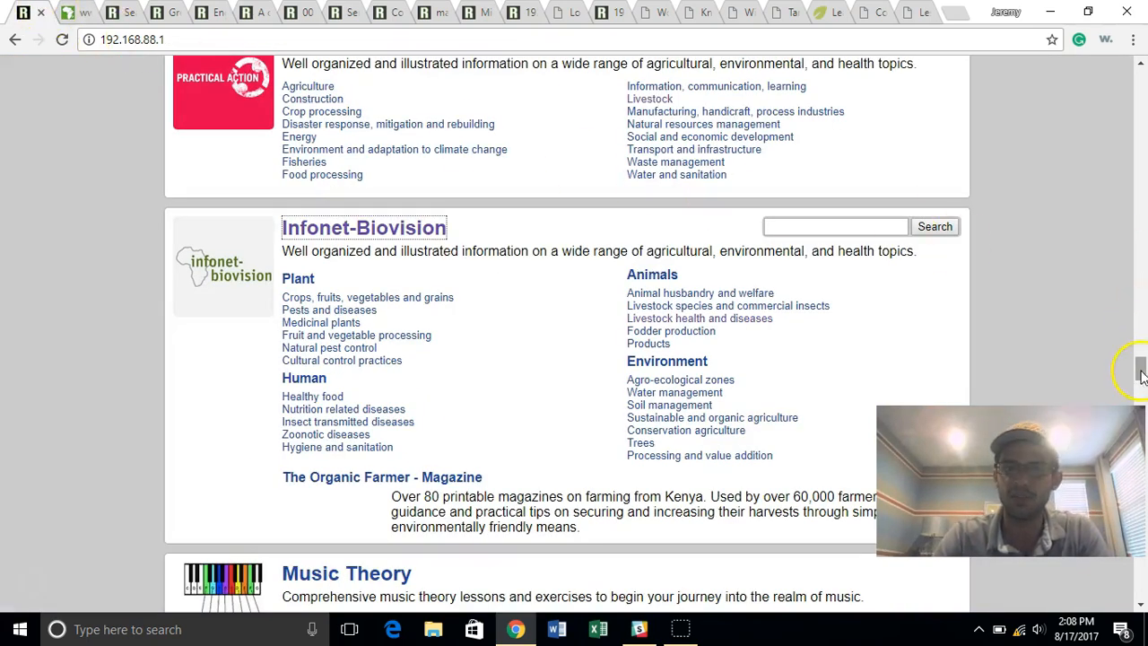
Step: Scroll the RACHEL home page down to the Wiktionary module and its search box
scroll("down", 3)
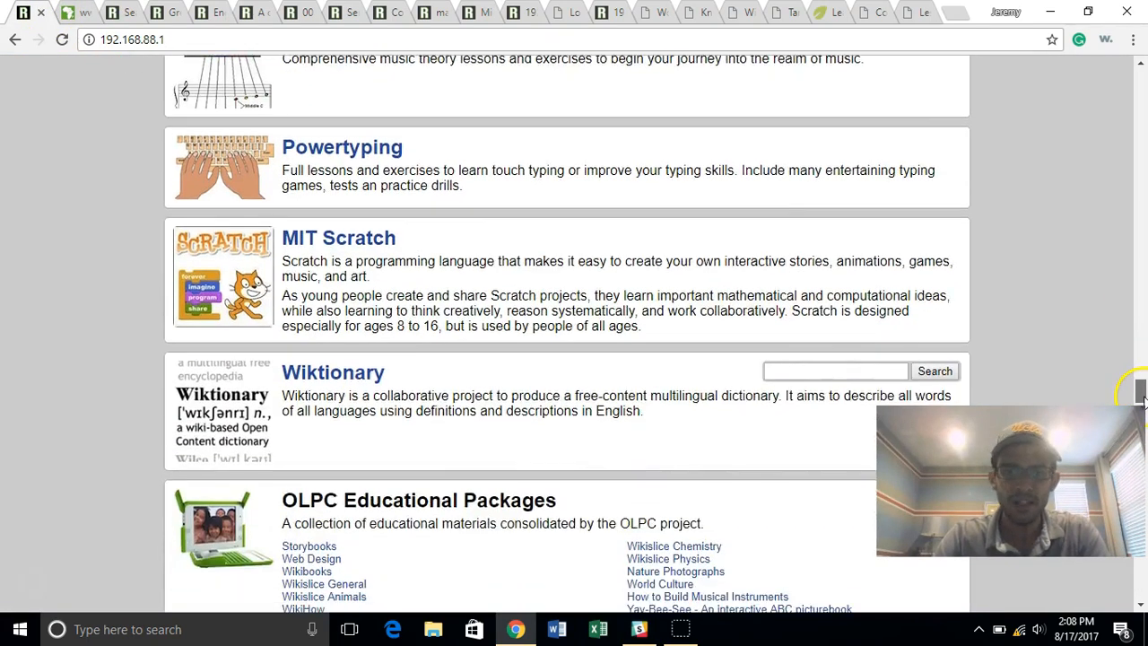
scroll("up", 3)
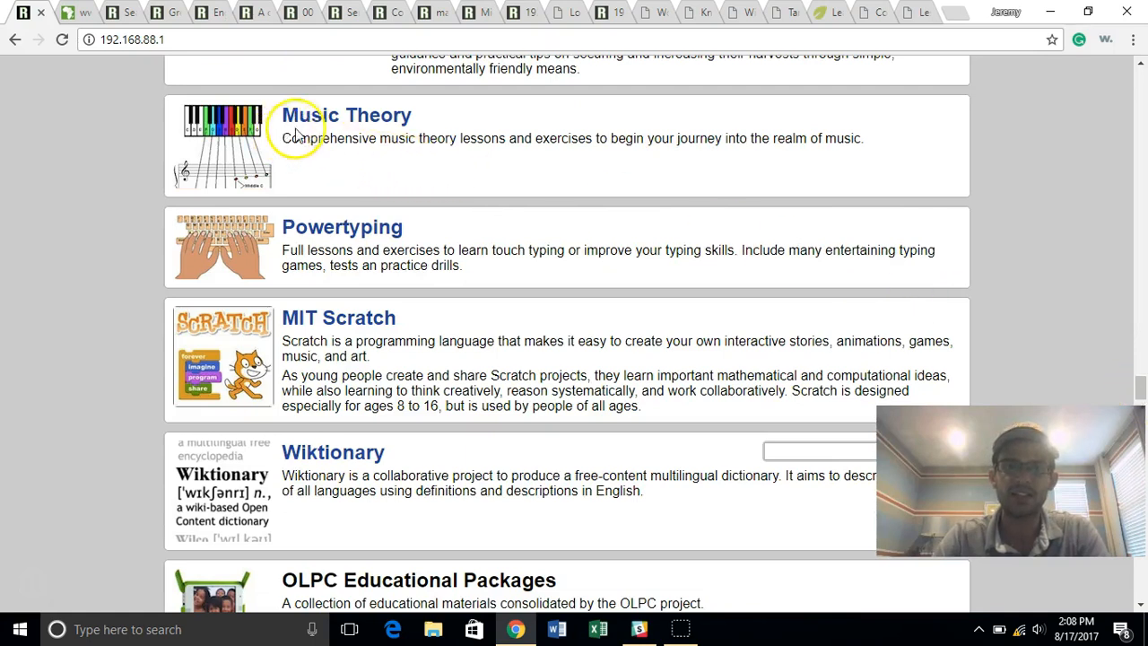
mouse_move(339, 215)
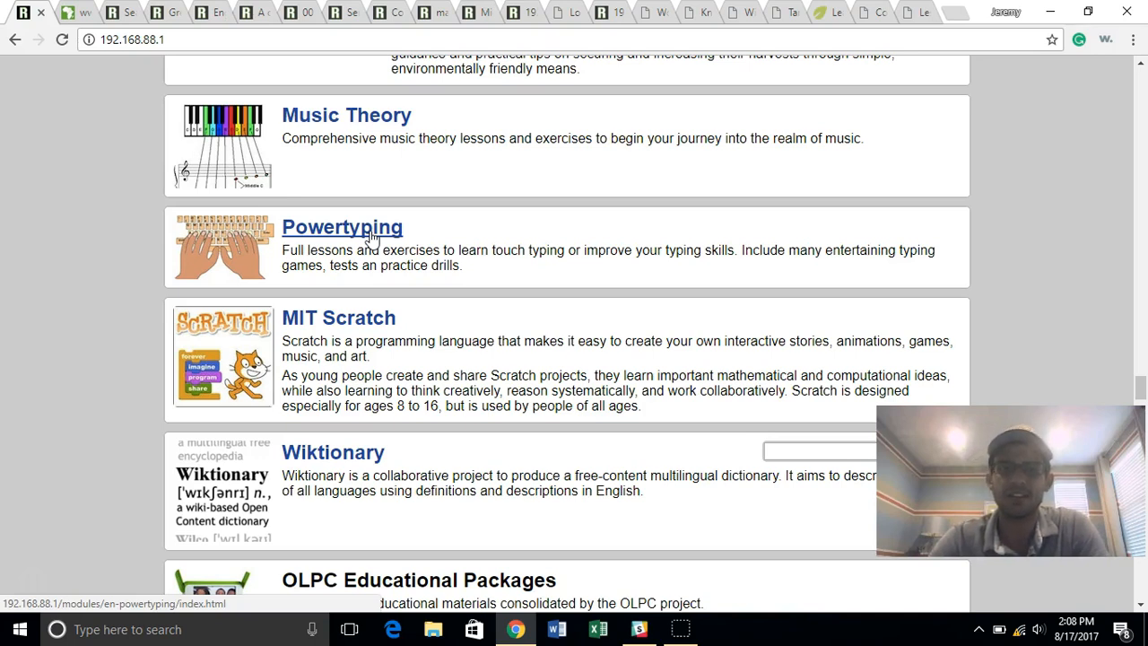
mouse_move(390, 318)
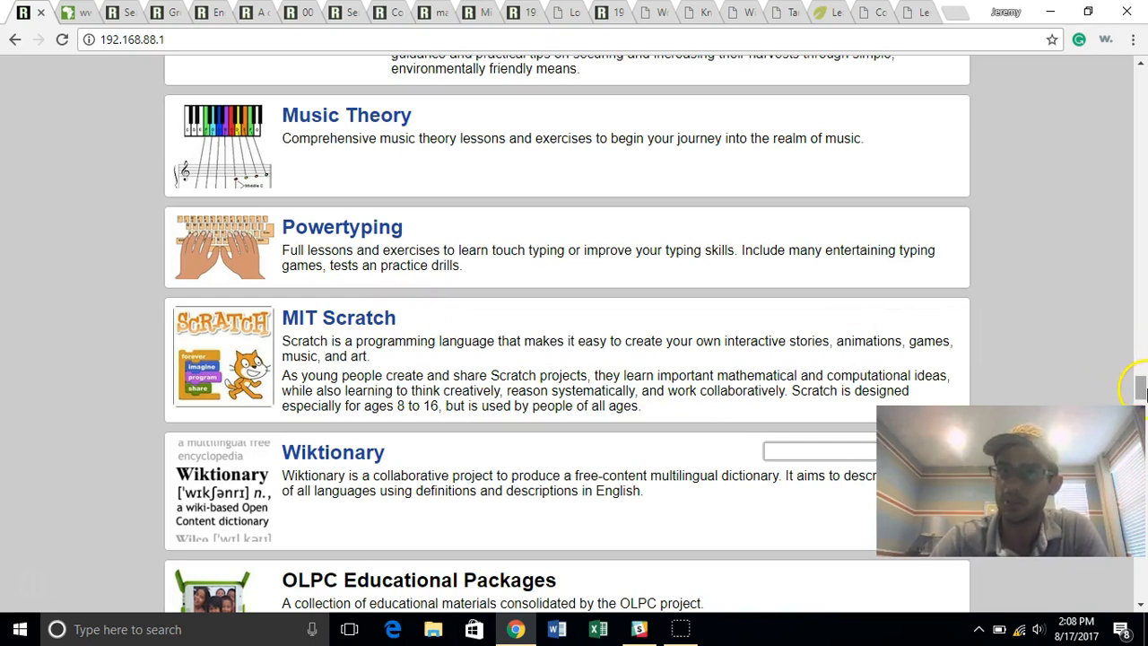
mouse_move(813, 386)
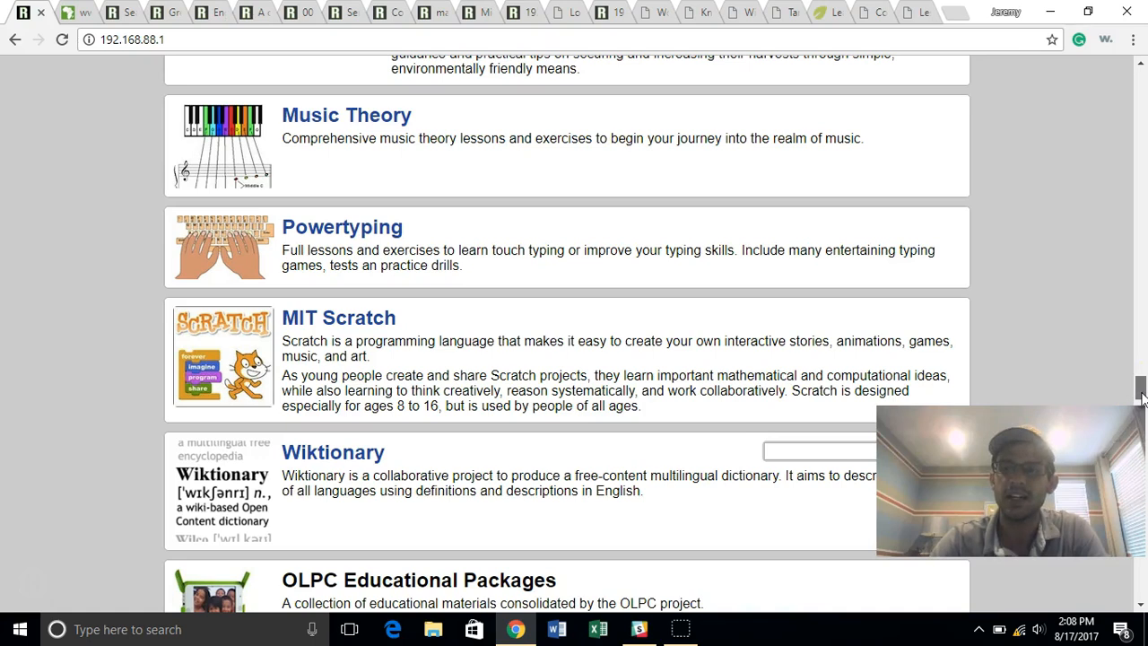
scroll("down", 3)
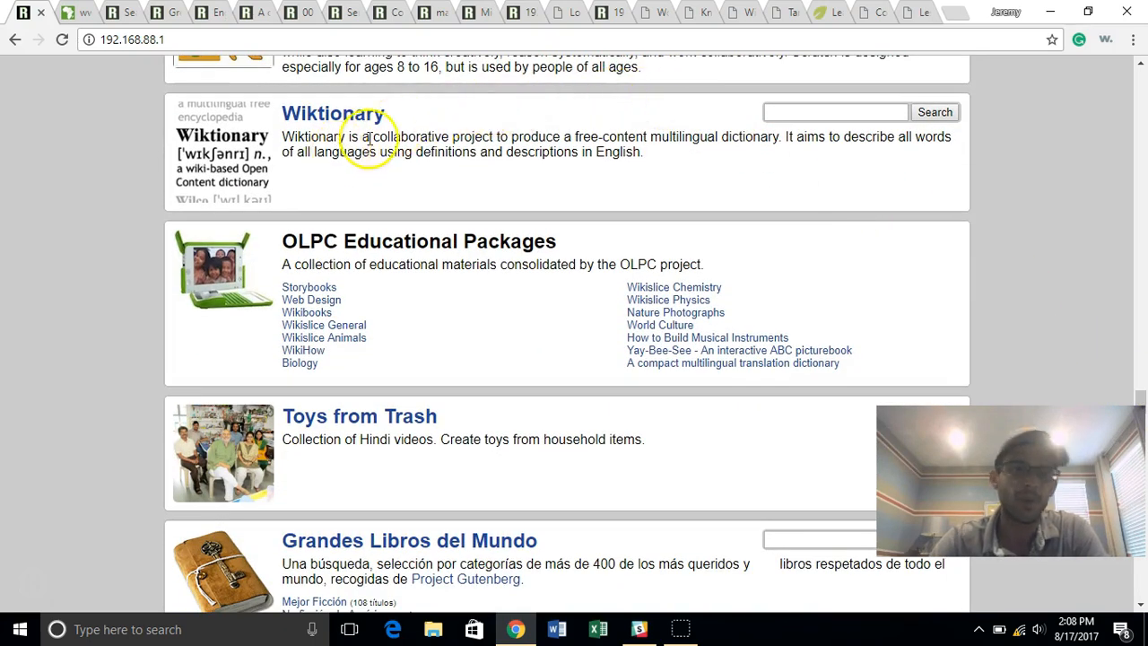
Step: Search offline Wiktionary for 'coding', follow its 'software' link, then return home
type("co")
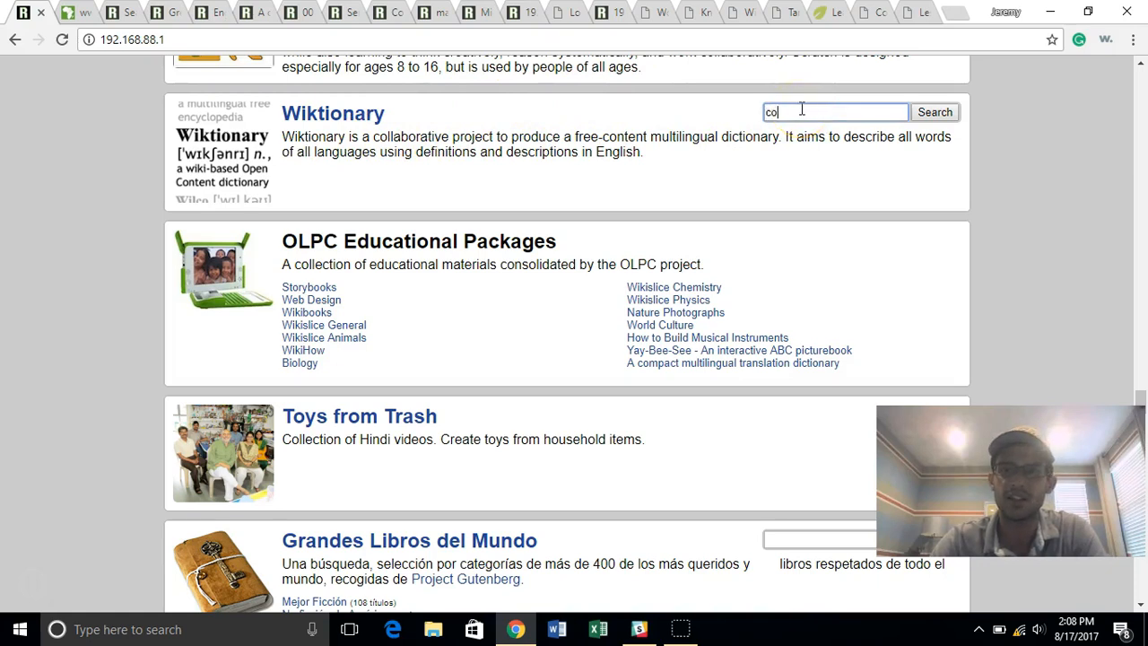
left_click(934, 111)
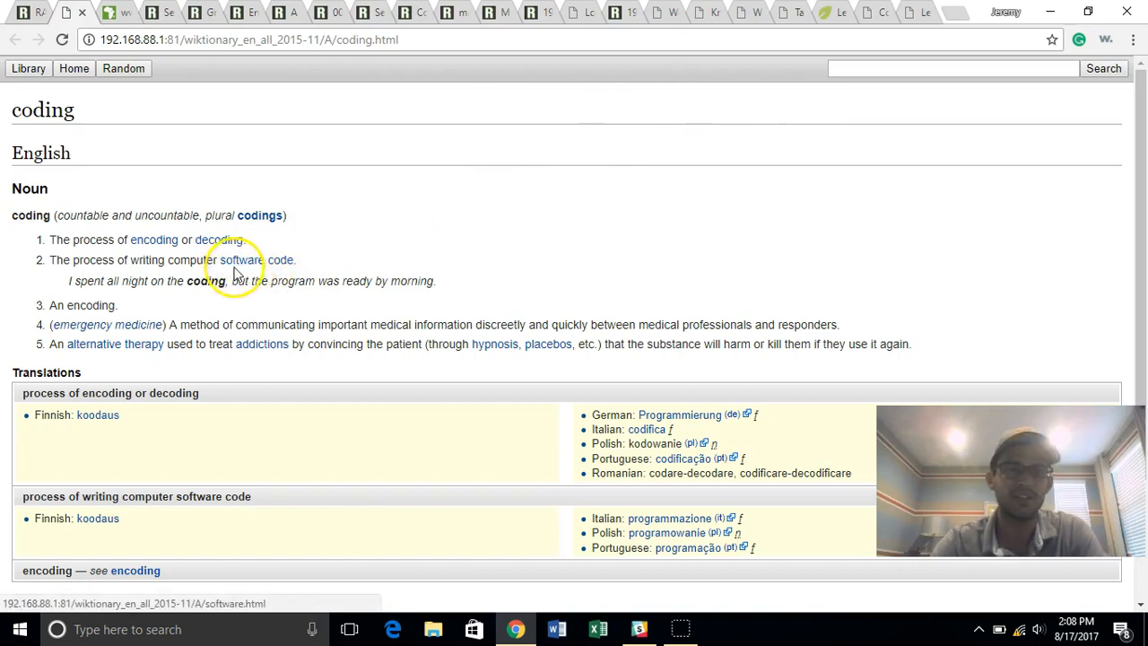
mouse_move(473, 254)
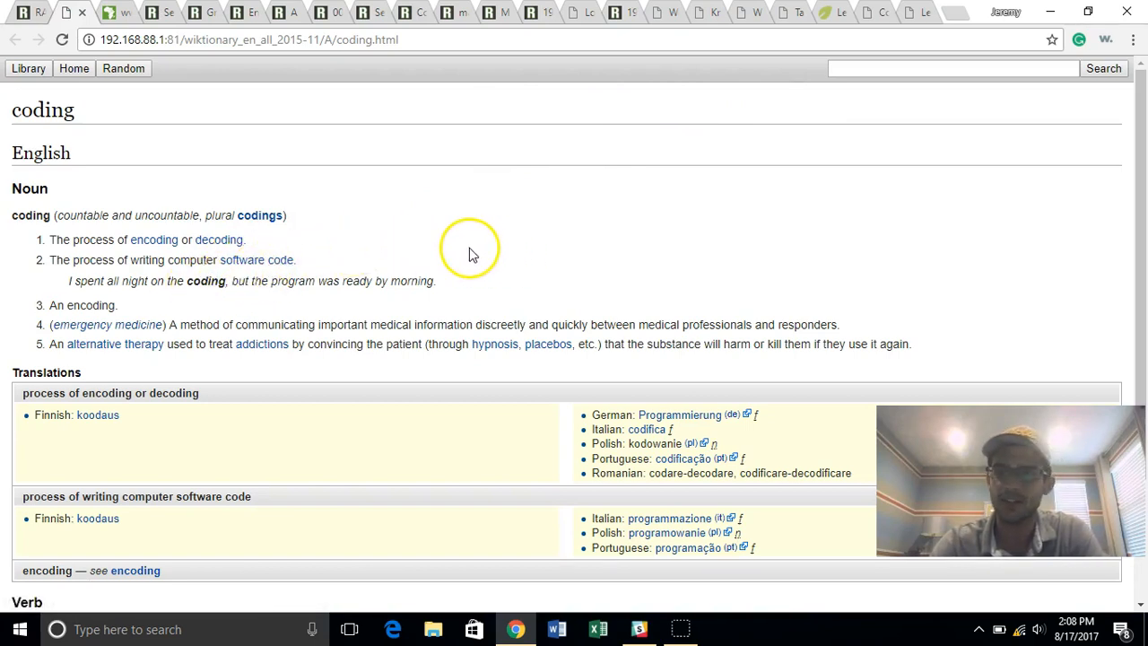
left_click(243, 260)
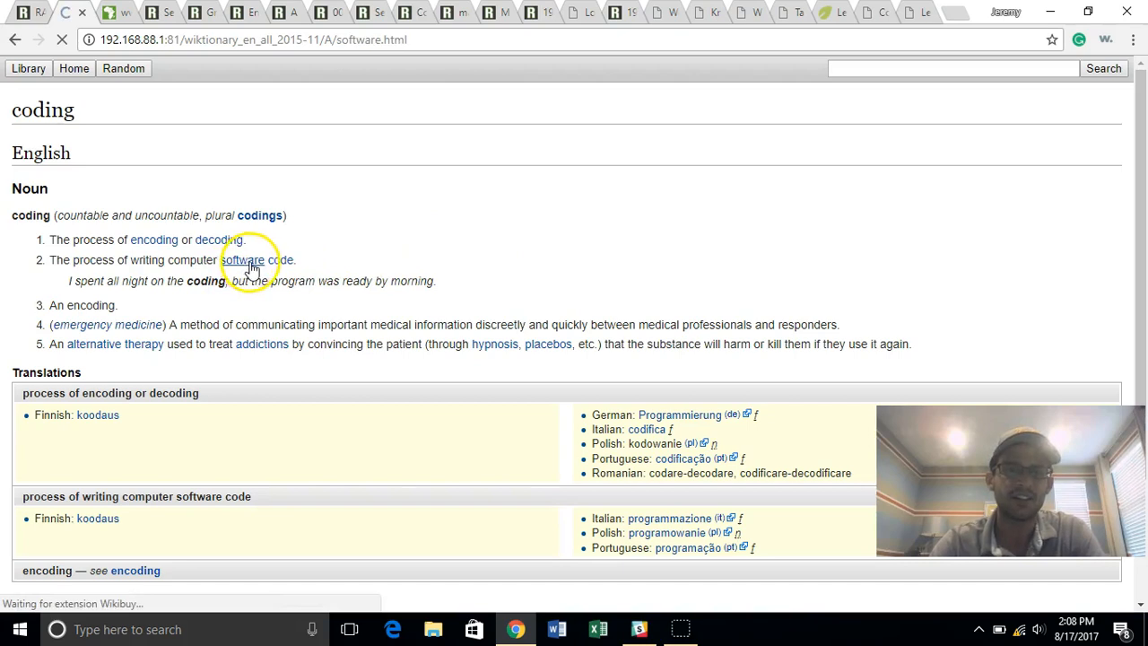
left_click(242, 260)
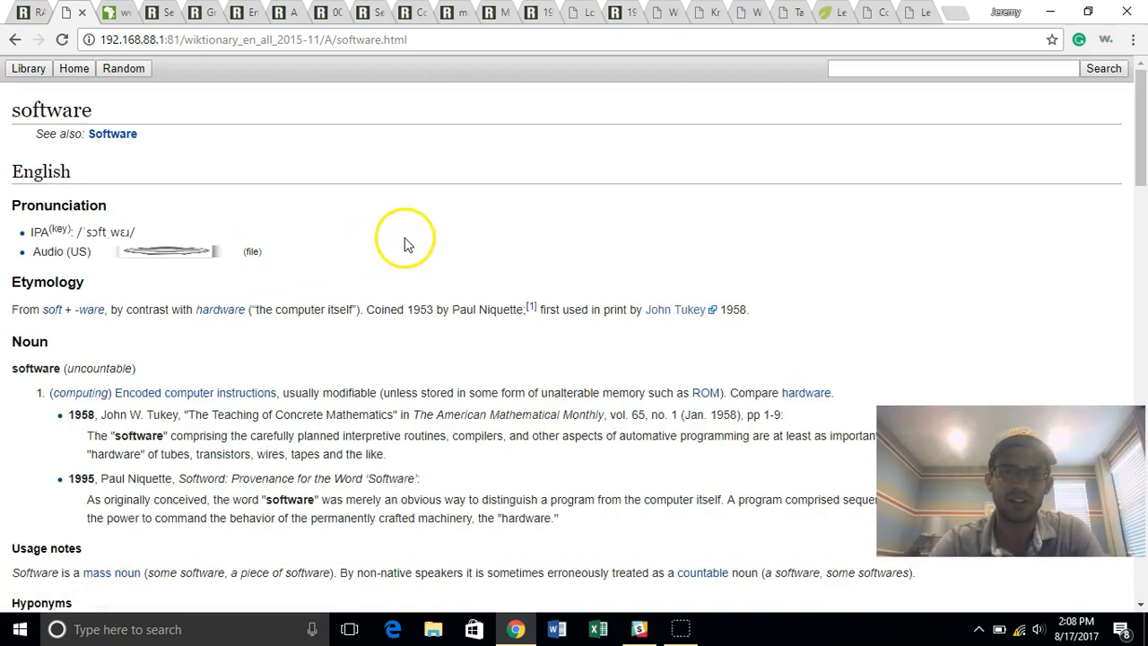
mouse_move(27, 14)
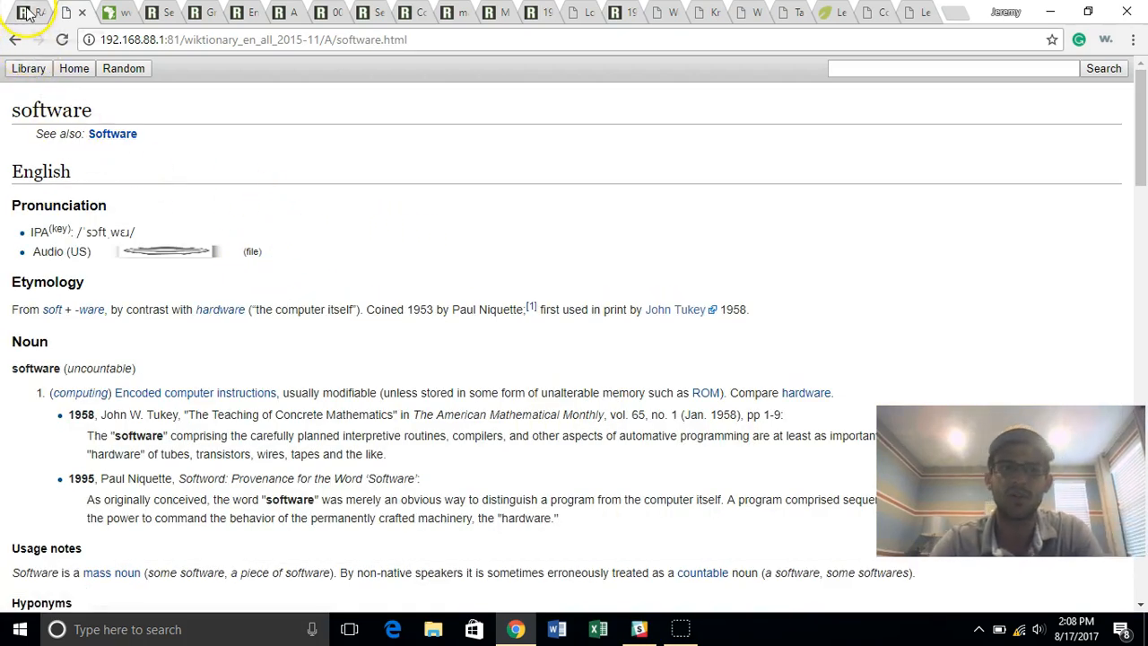
left_click(14, 38)
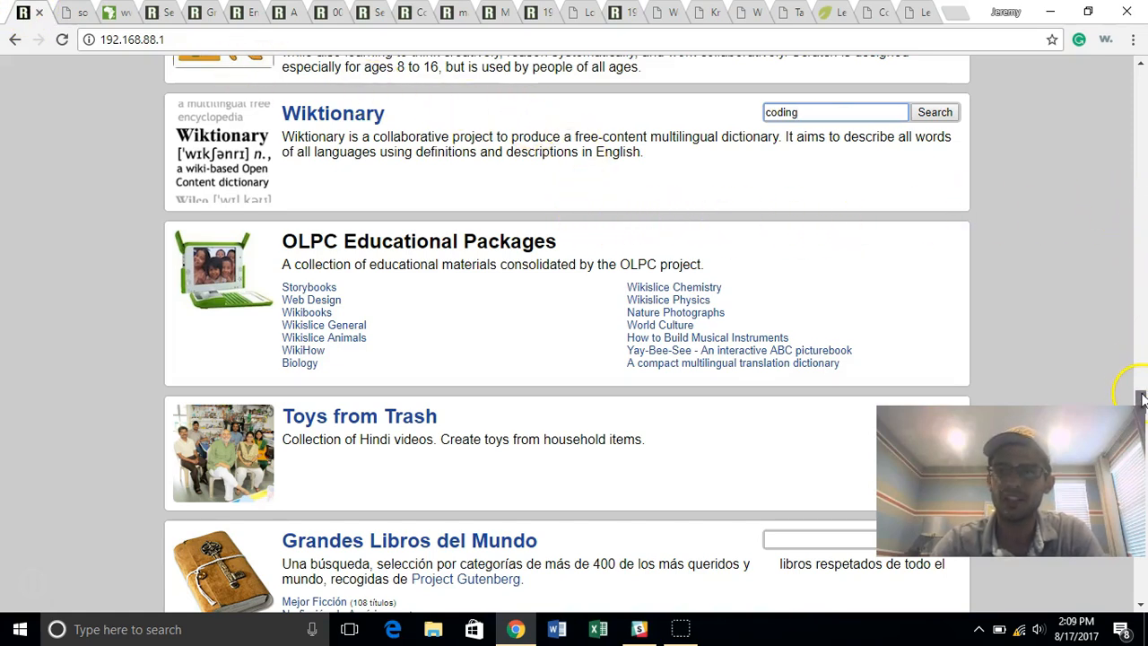
Step: Open Toys from Trash and scroll through Arvind Gupta's Hindi video list
scroll("down", 3)
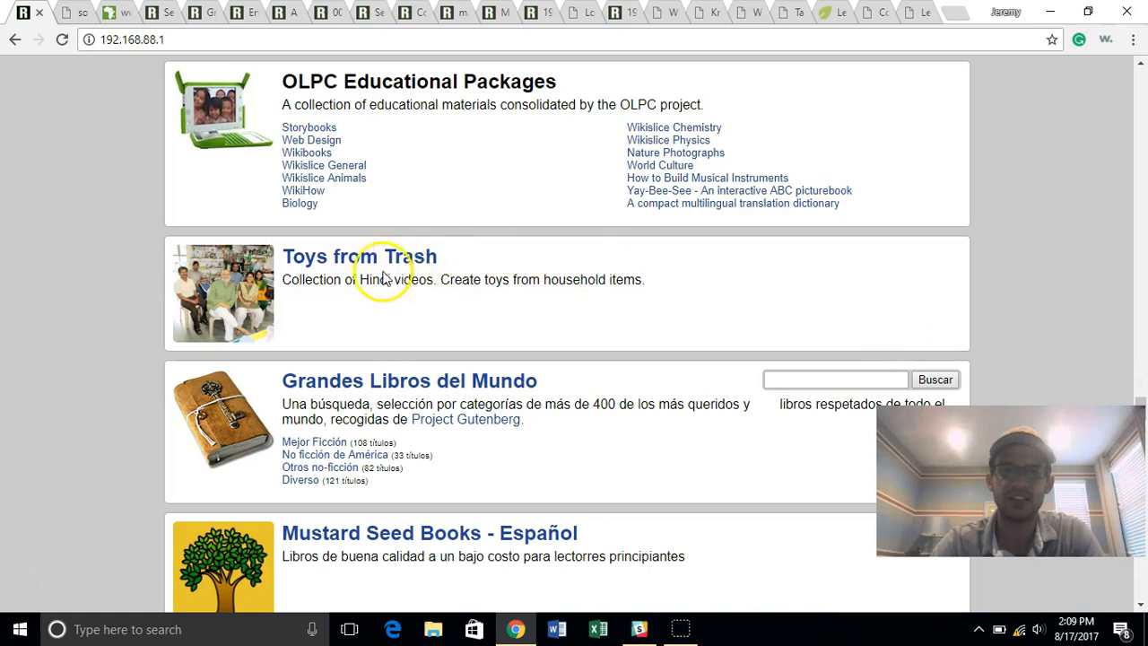
mouse_move(359, 256)
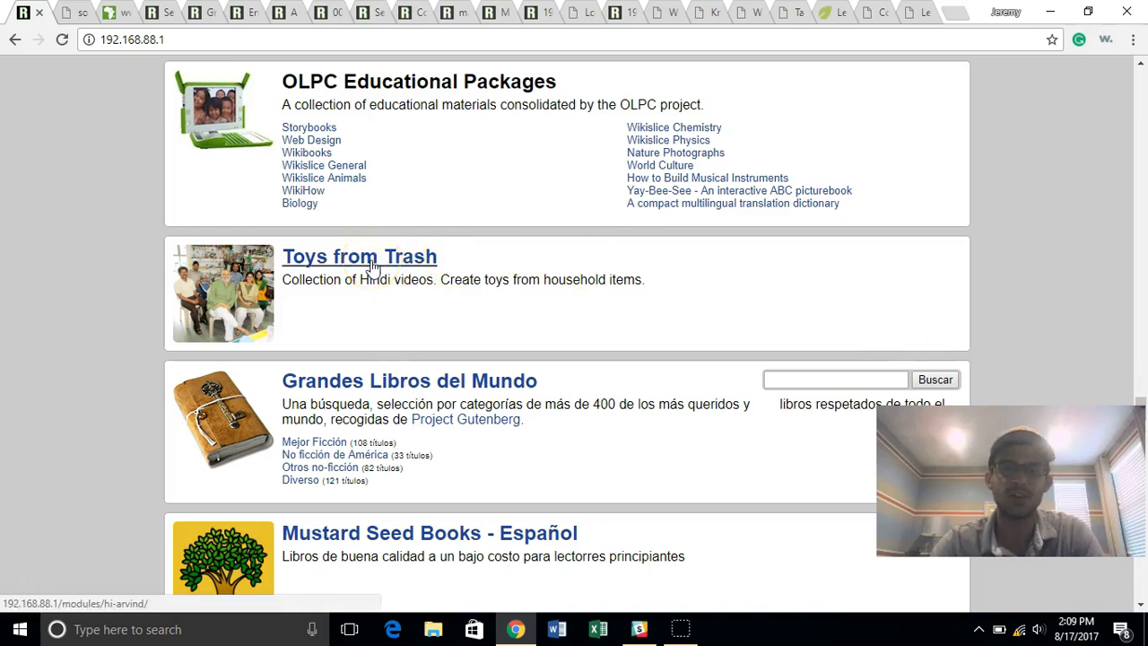
left_click(359, 257)
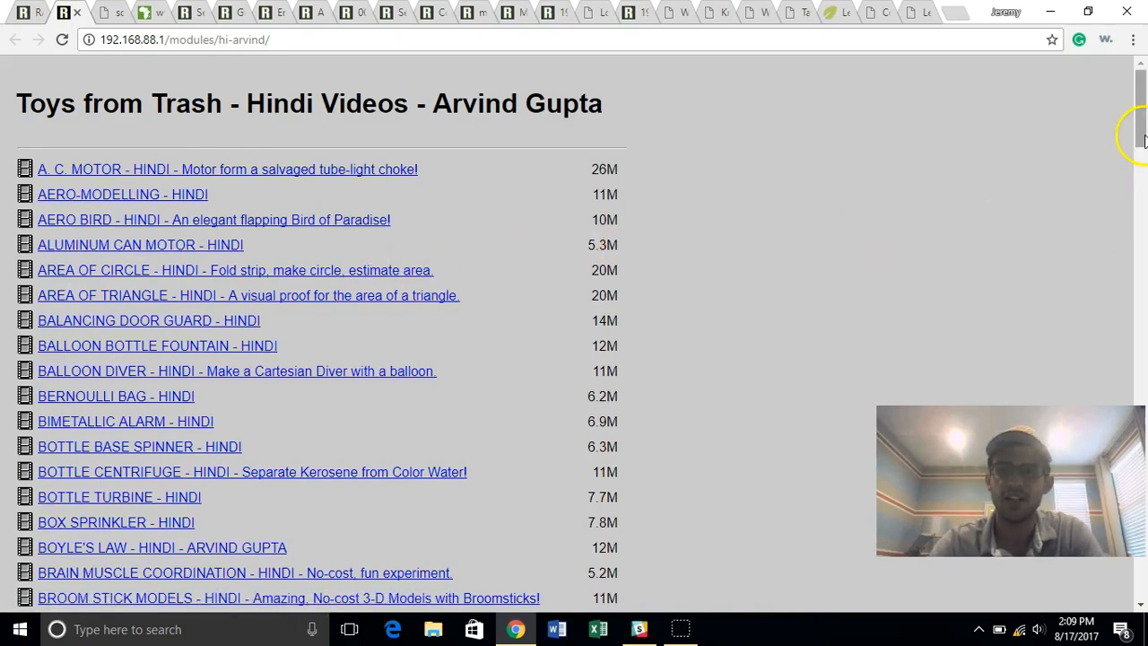
scroll("down", 3)
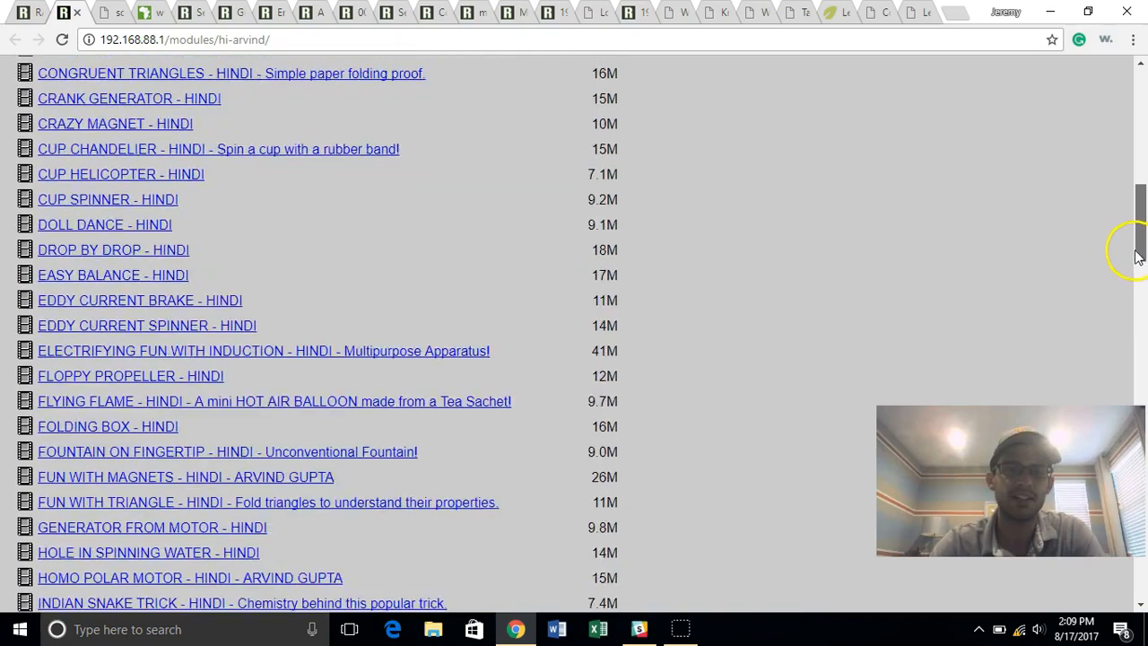
scroll("down", 3)
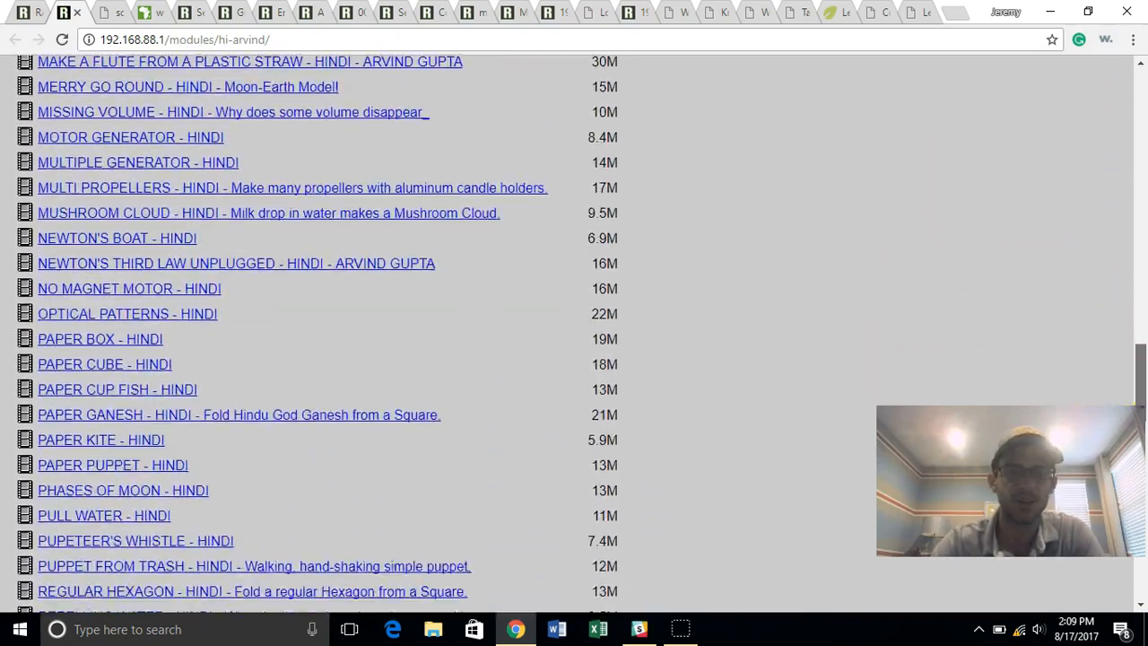
scroll("down", 3)
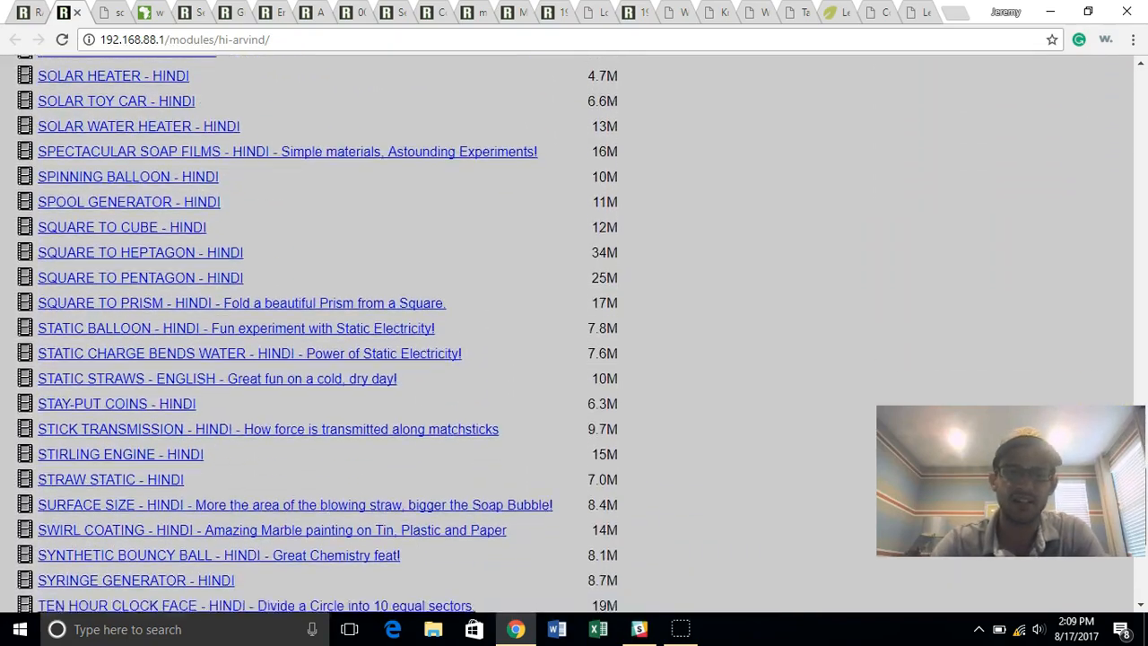
scroll("down", 3)
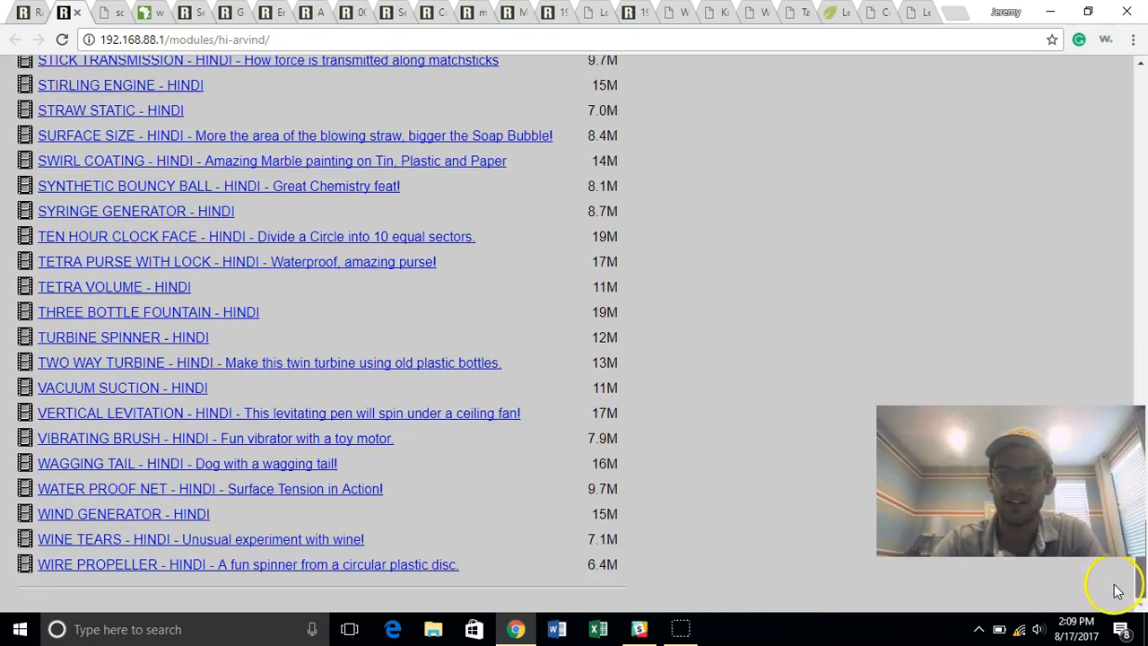
scroll("up", 3)
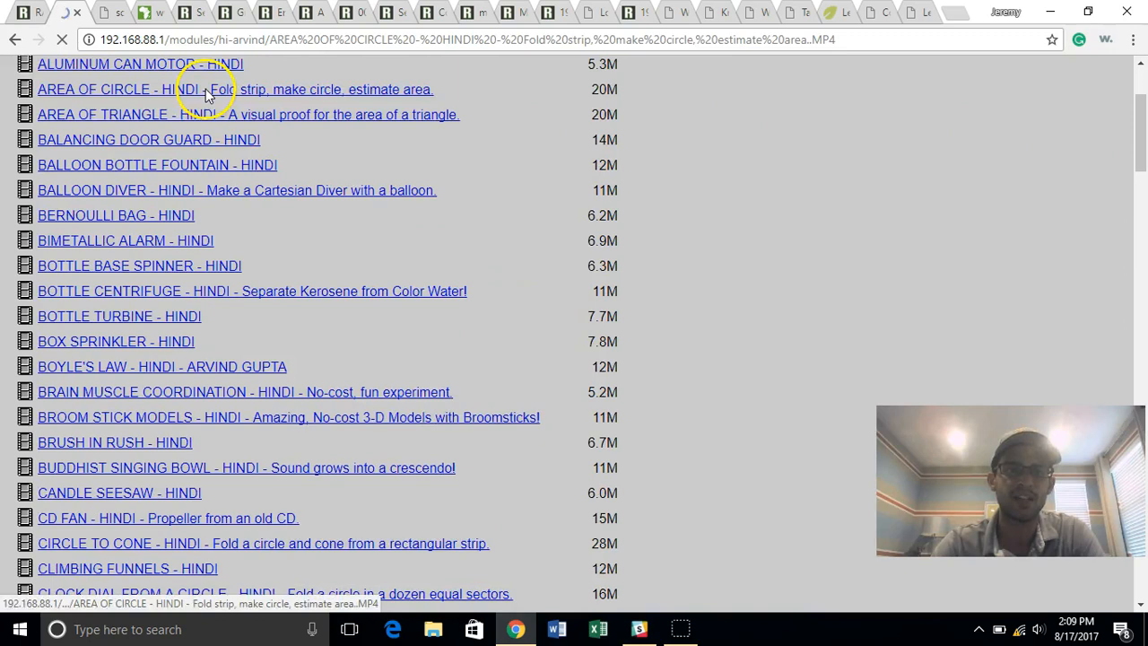
Step: Play the Area of Circle Hindi video, skipping ahead to about 2:07 and 3:34
left_click(235, 89)
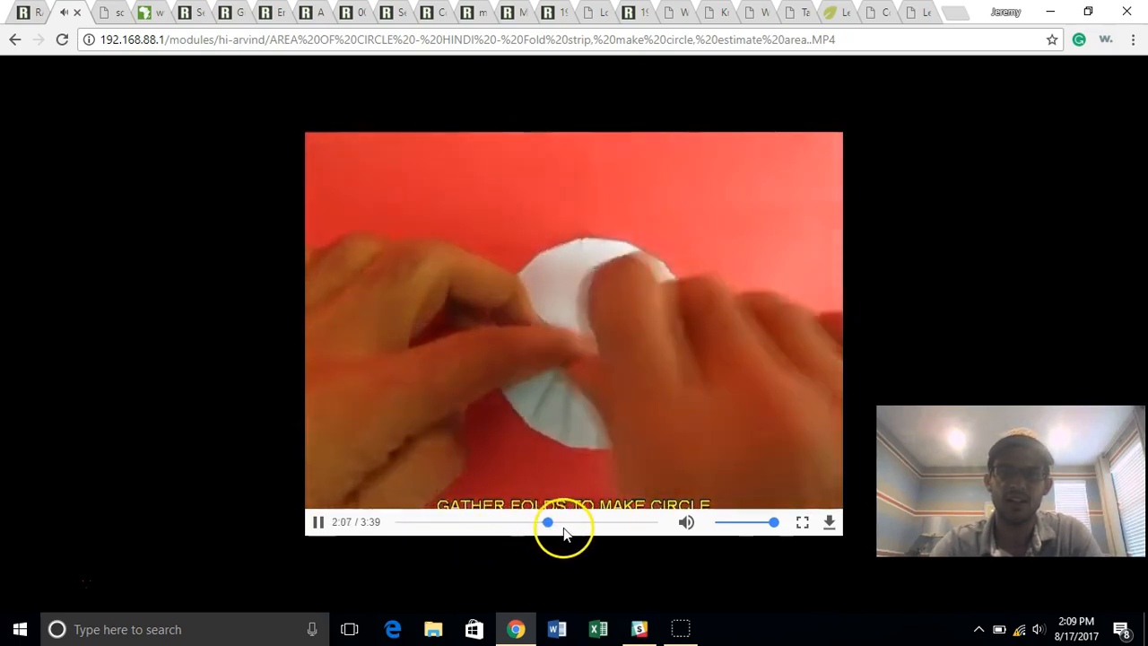
left_click_drag(547, 522, 653, 522)
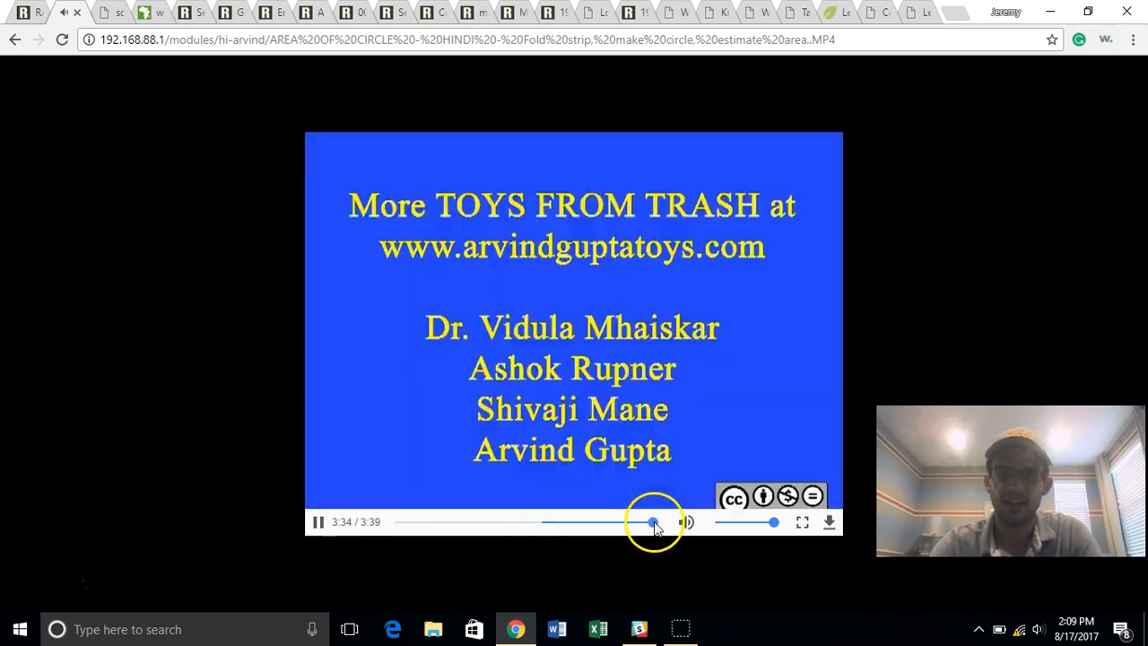
left_click_drag(653, 522, 622, 522)
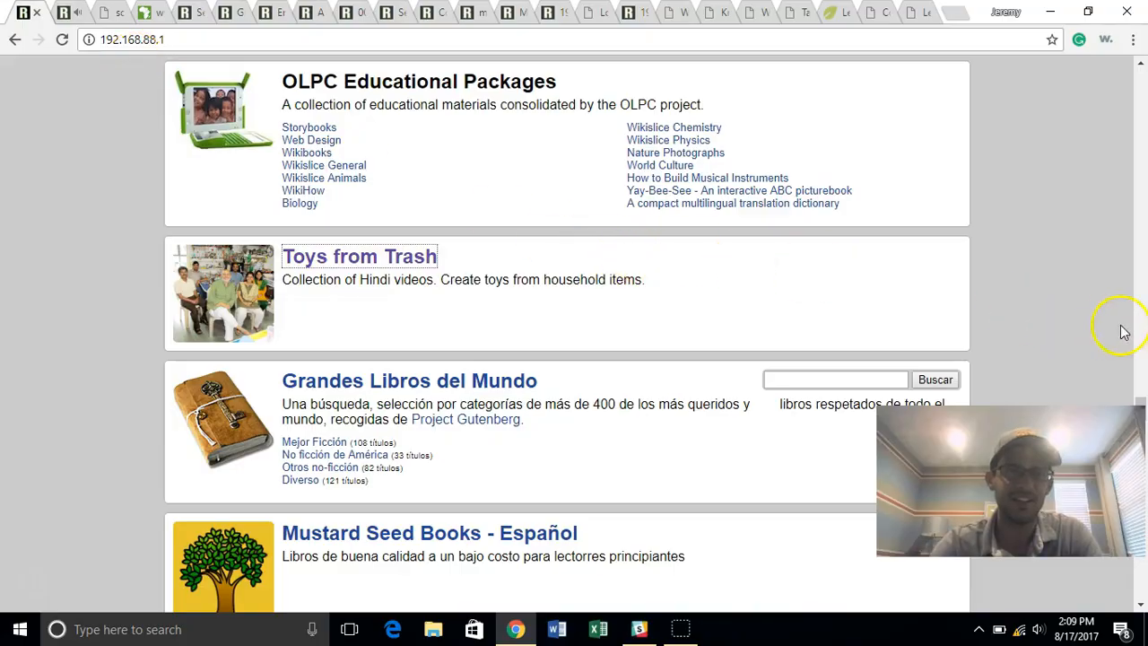
scroll("down", 3)
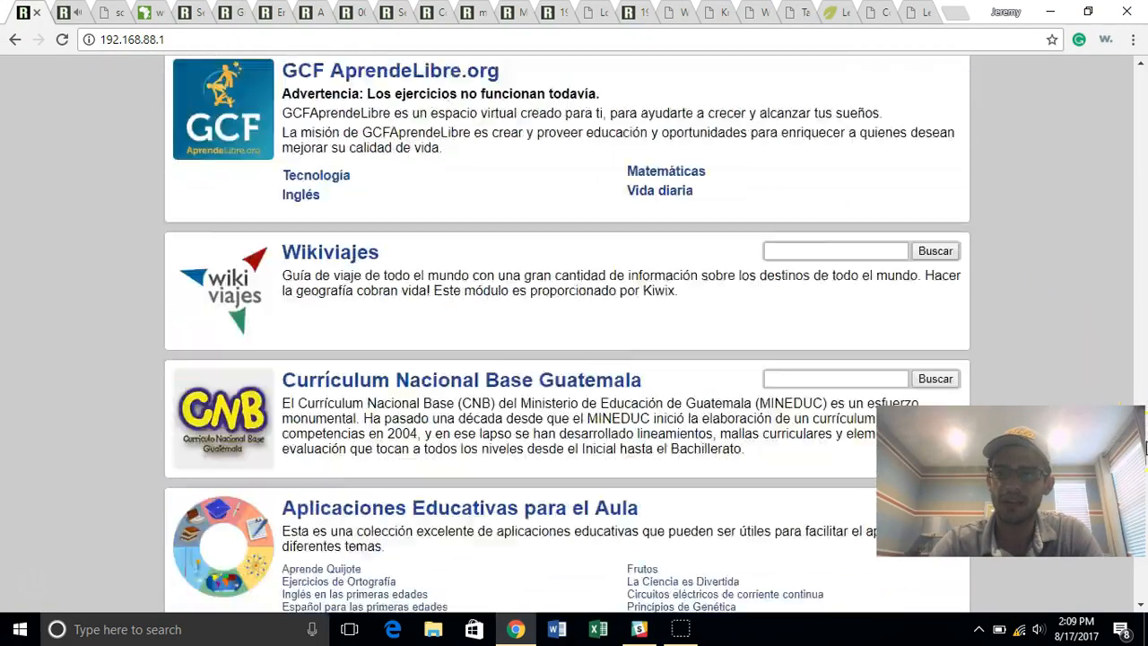
scroll("down", 3)
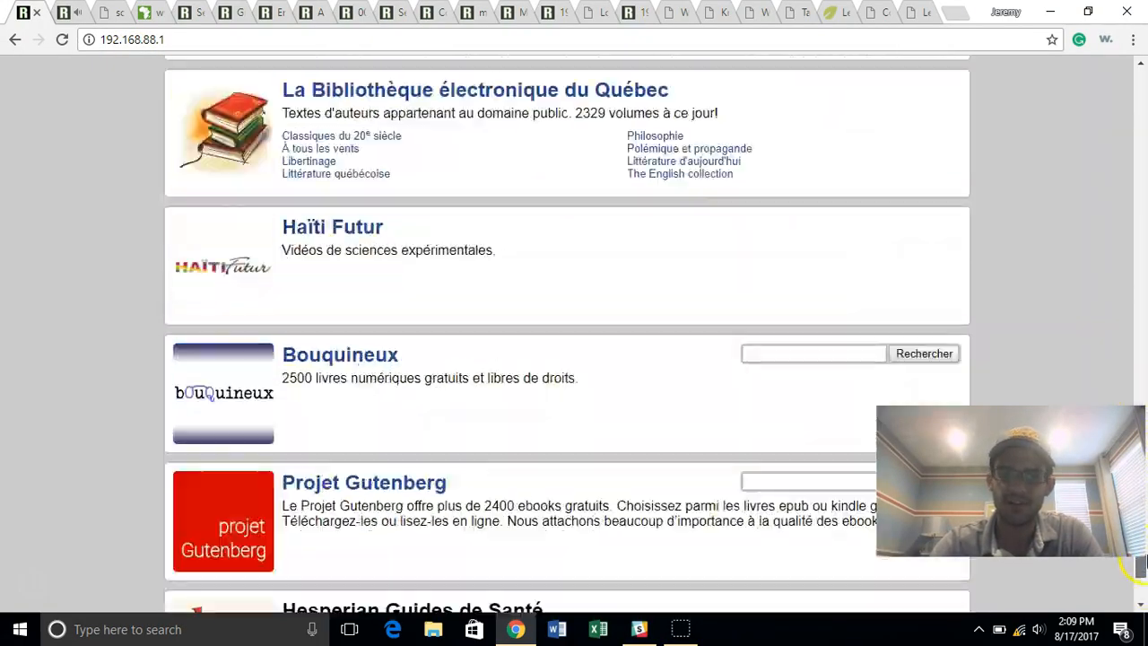
scroll("up", 3)
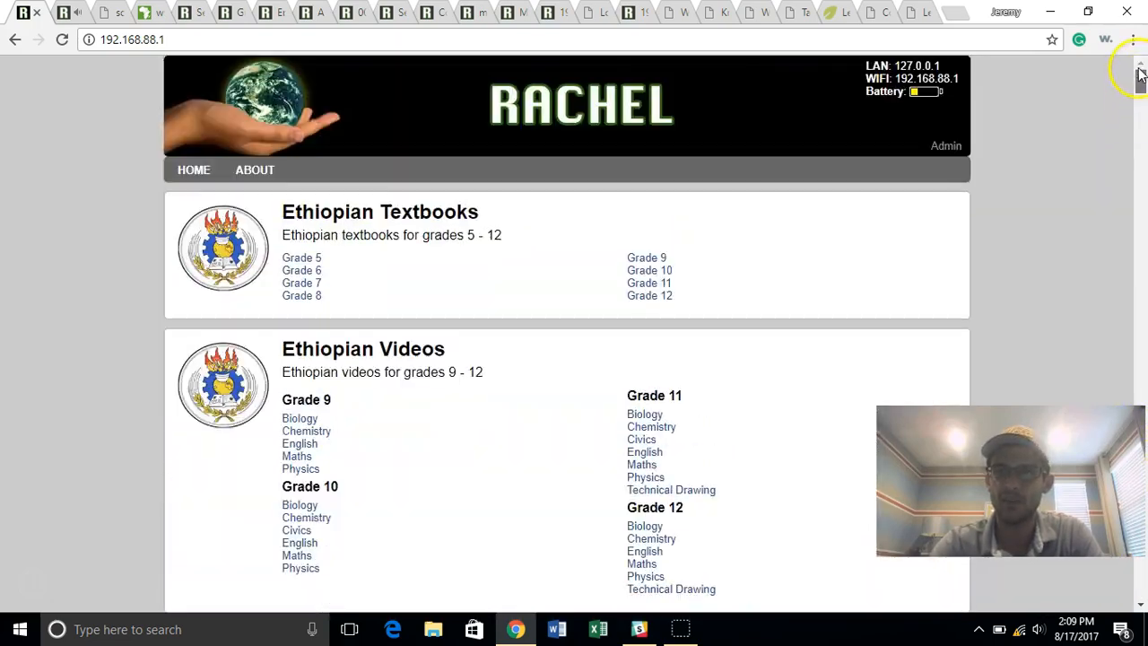
mouse_move(453, 170)
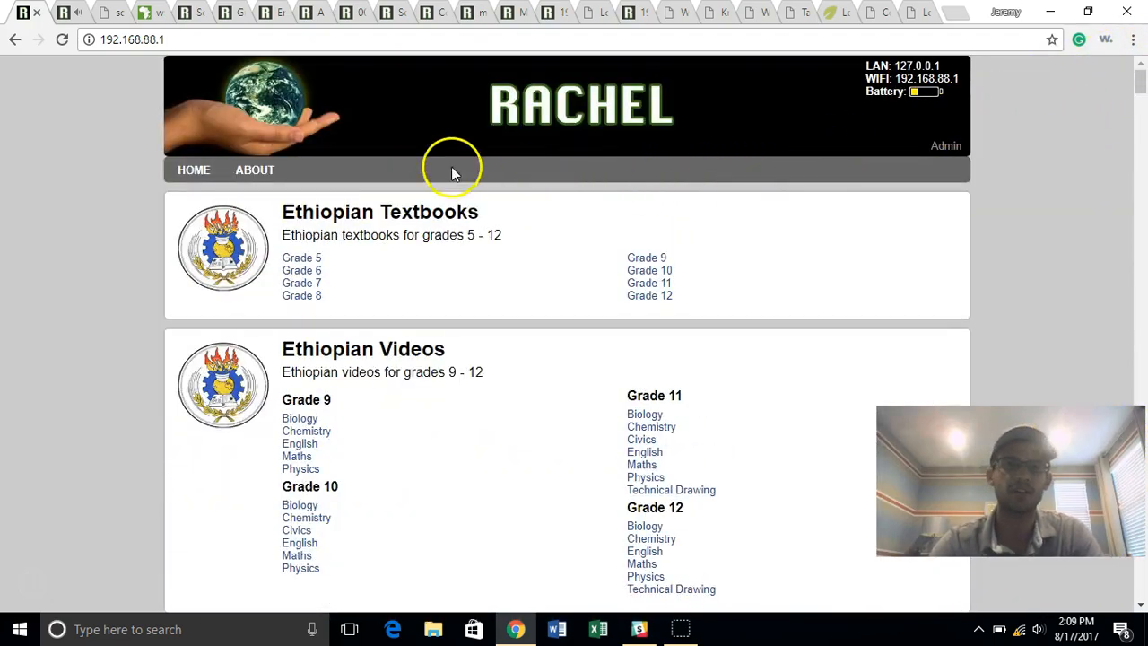
mouse_move(264, 135)
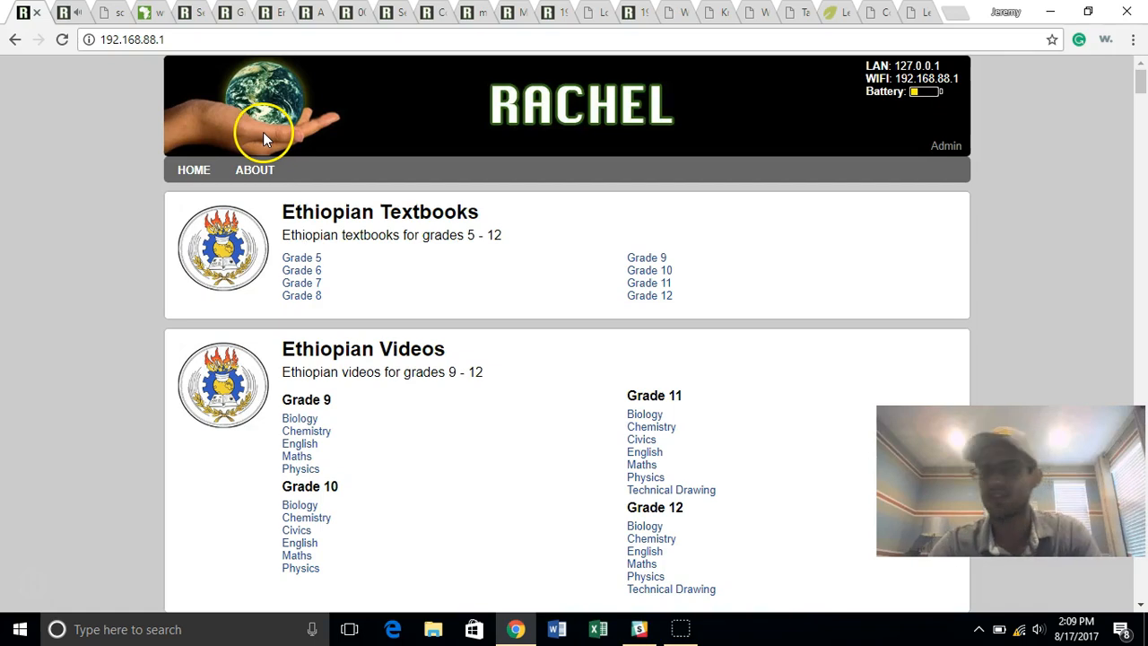
mouse_move(269, 136)
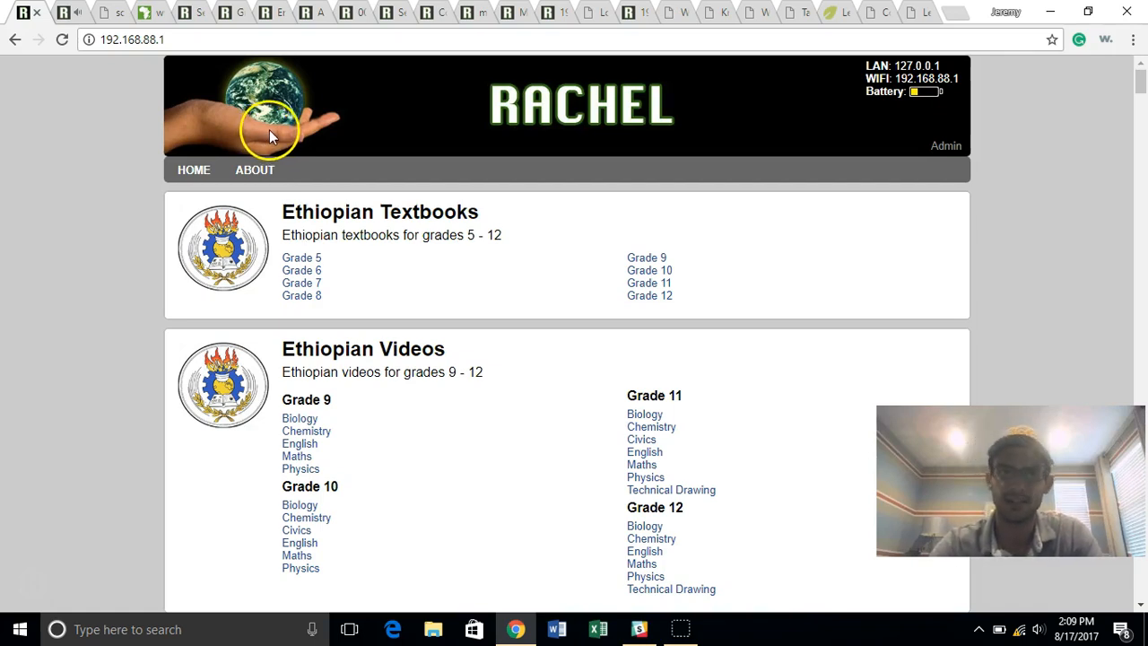
mouse_move(575, 240)
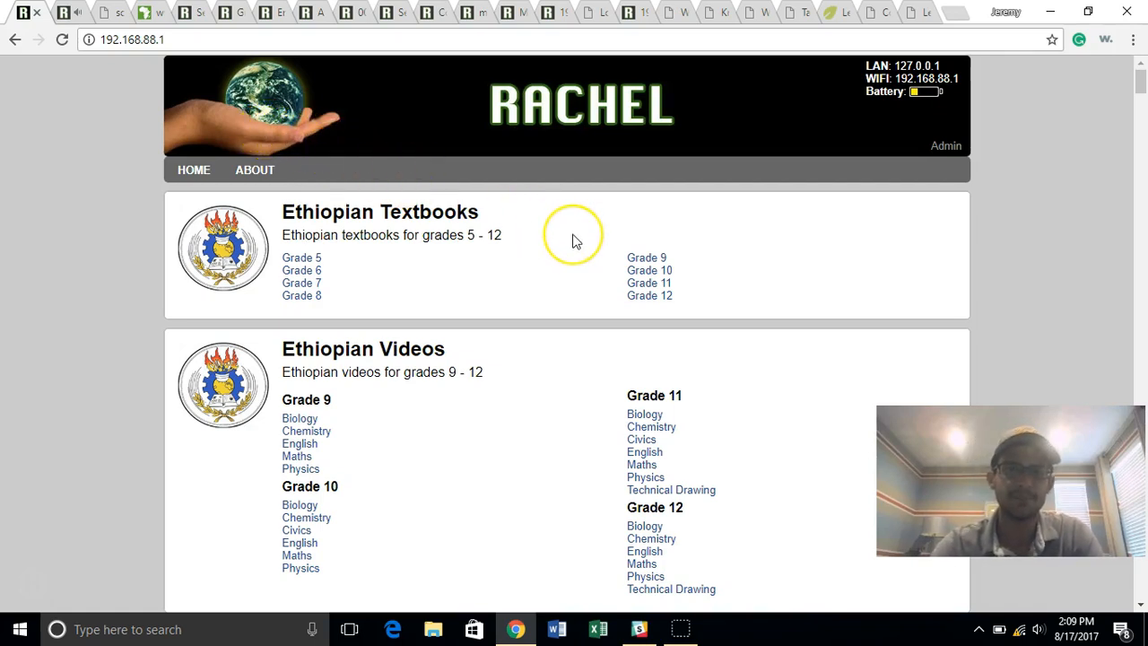
mouse_move(574, 240)
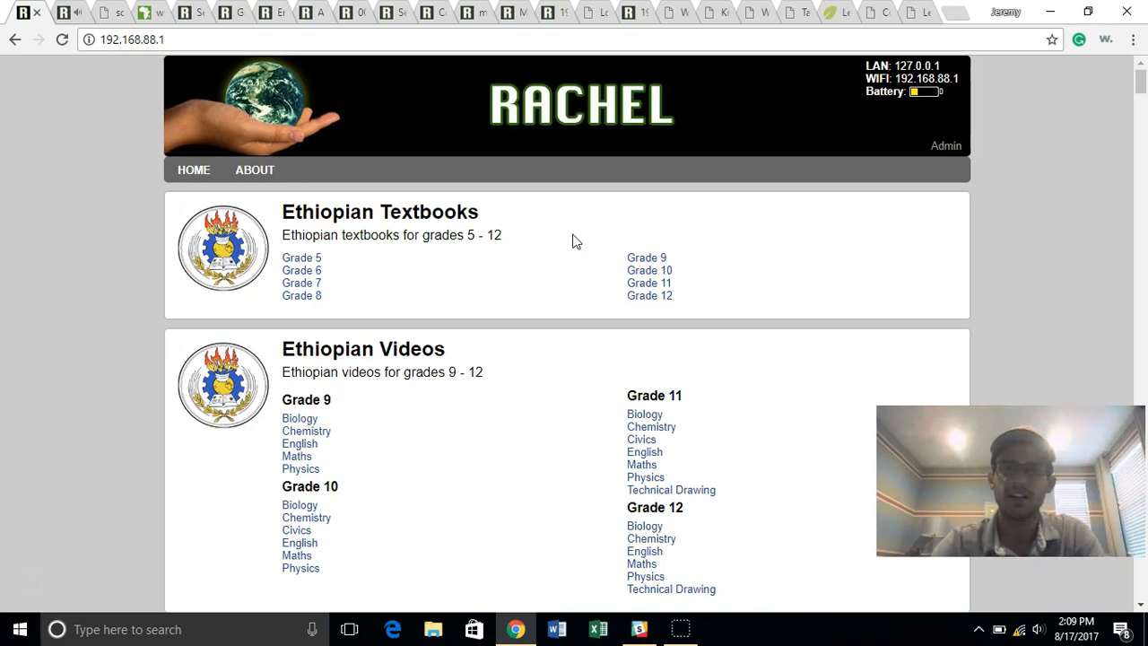
mouse_move(440, 202)
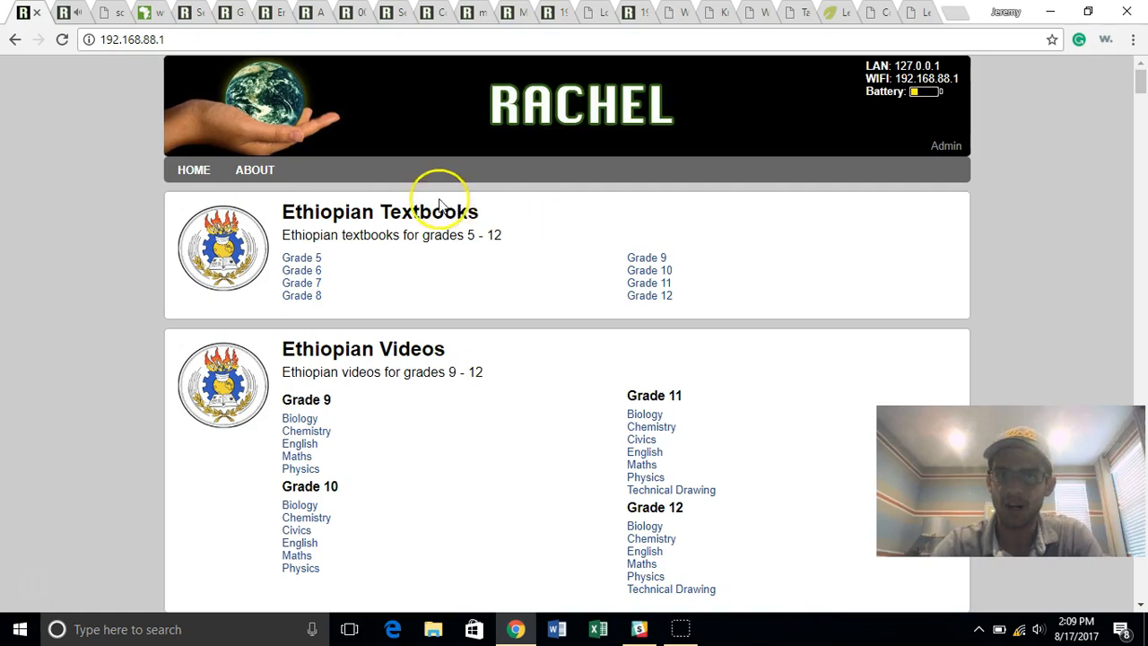
mouse_move(448, 260)
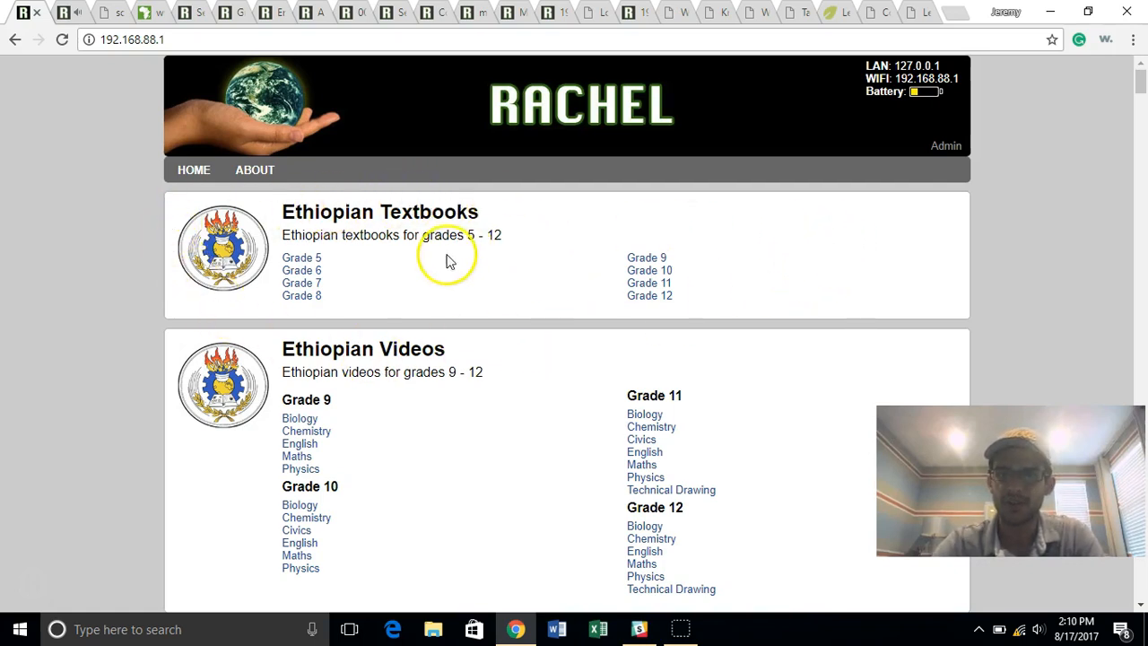
scroll("down", 3)
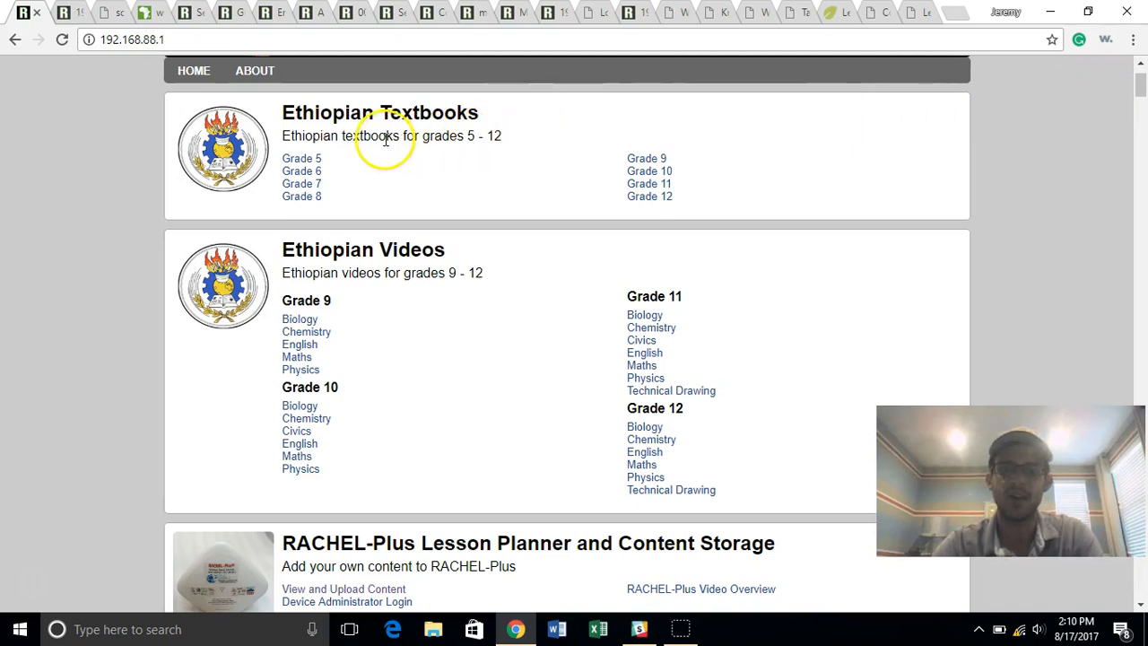
mouse_move(296, 357)
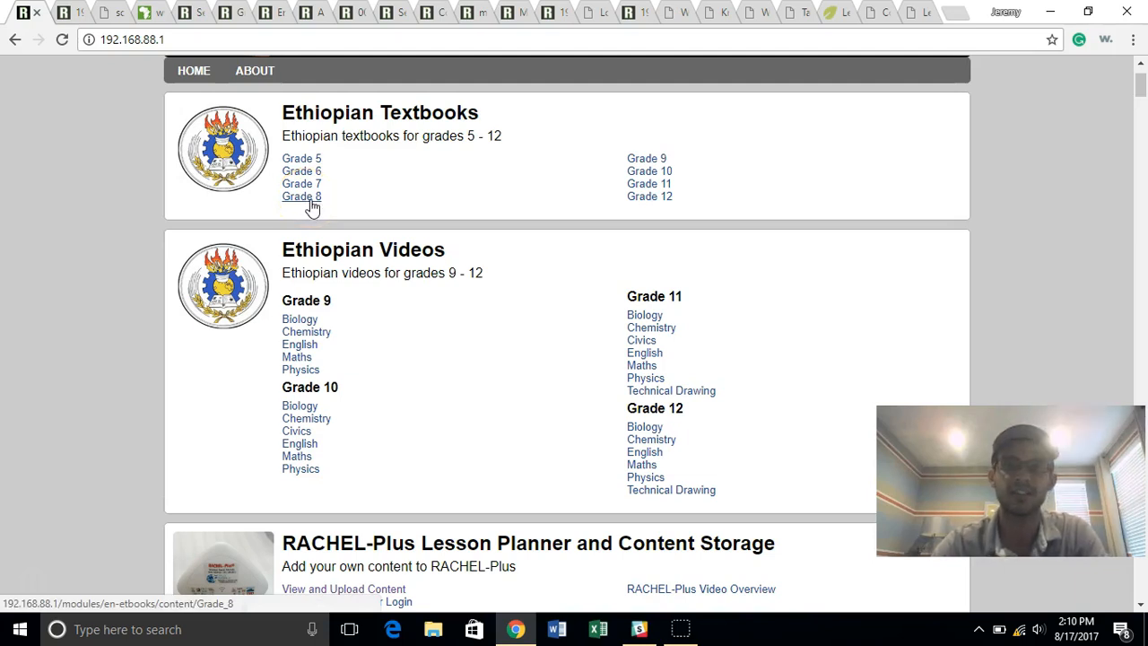
mouse_move(423, 227)
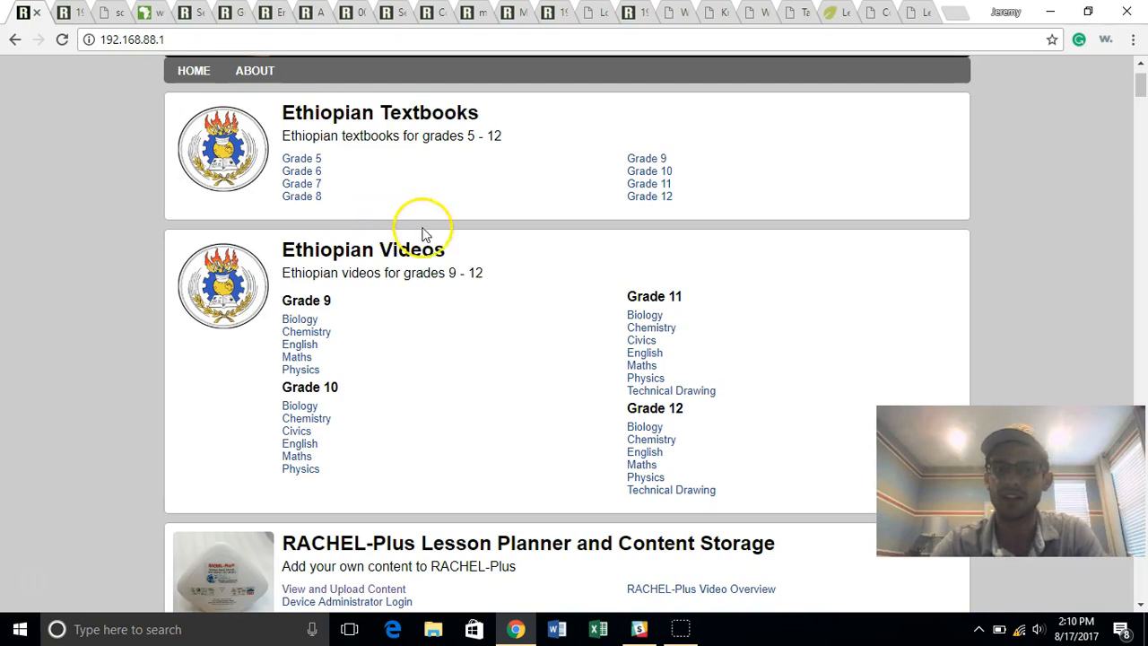
scroll("up", 3)
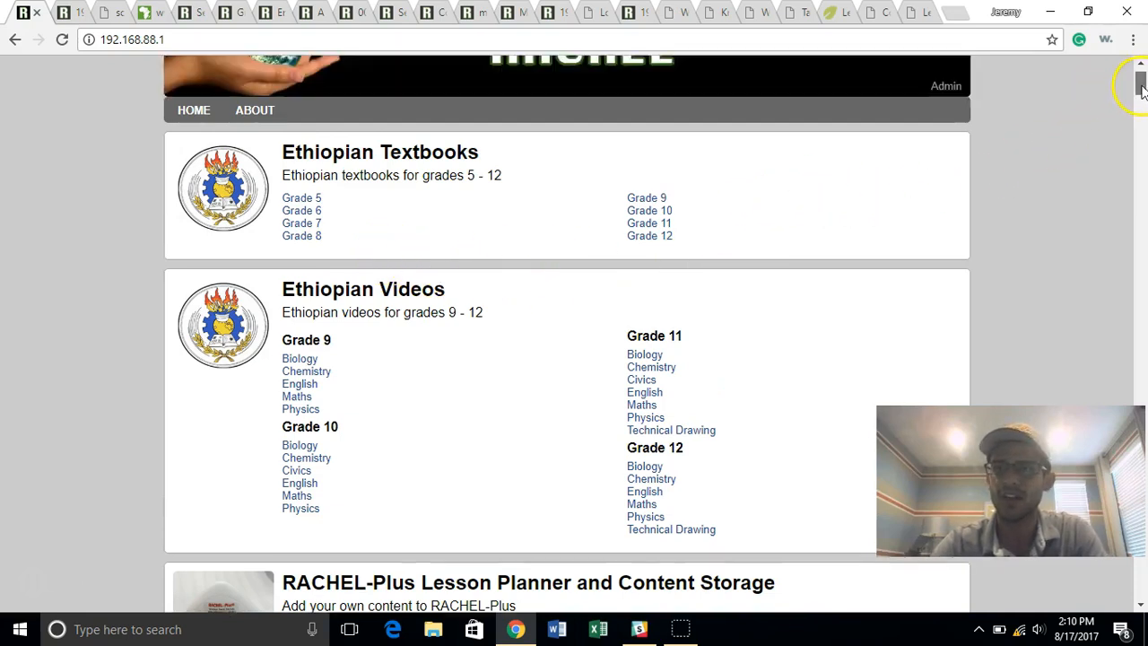
scroll("up", 3)
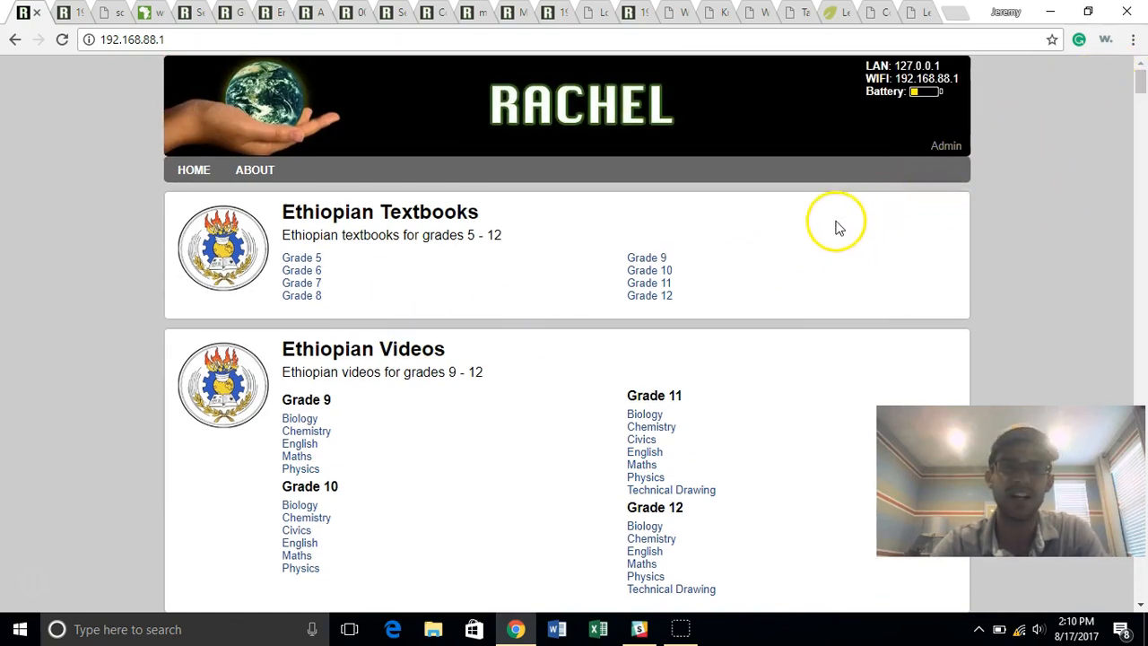
mouse_move(348, 301)
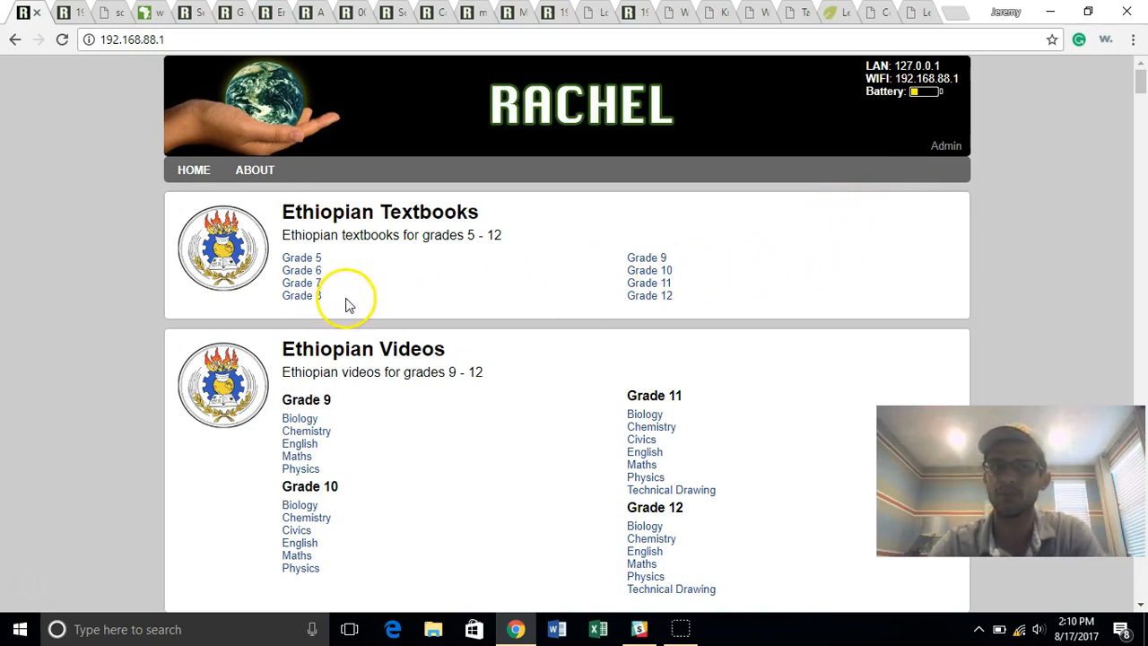
mouse_move(349, 305)
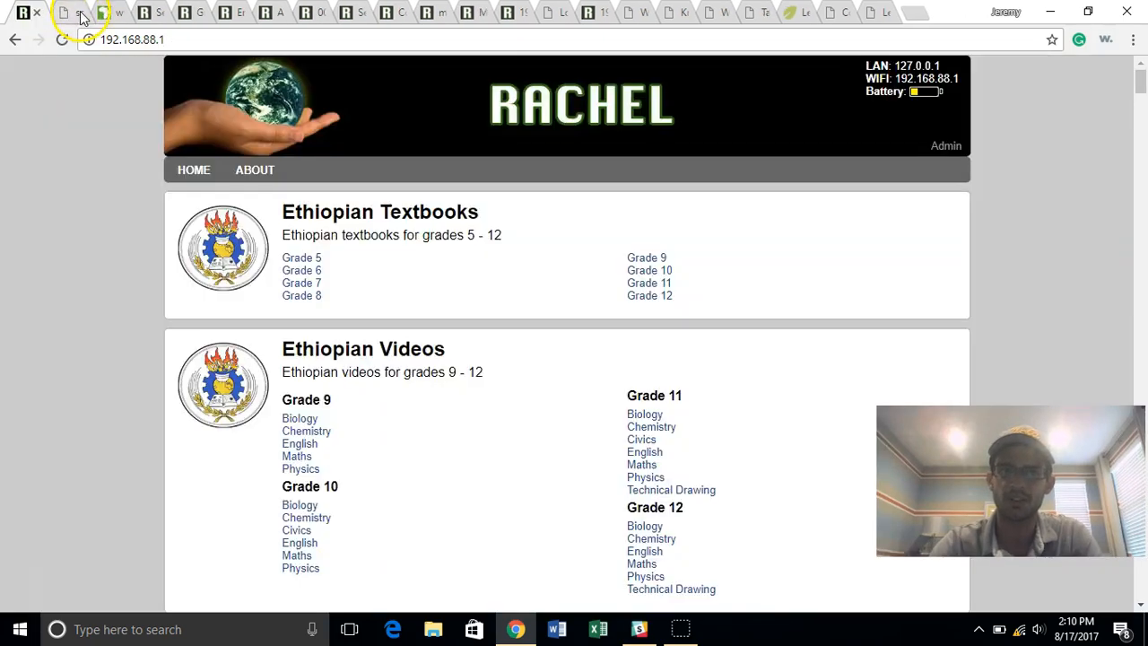
Step: Close the three leftover content tabs and go to the RACHEL admin login
left_click(76, 12)
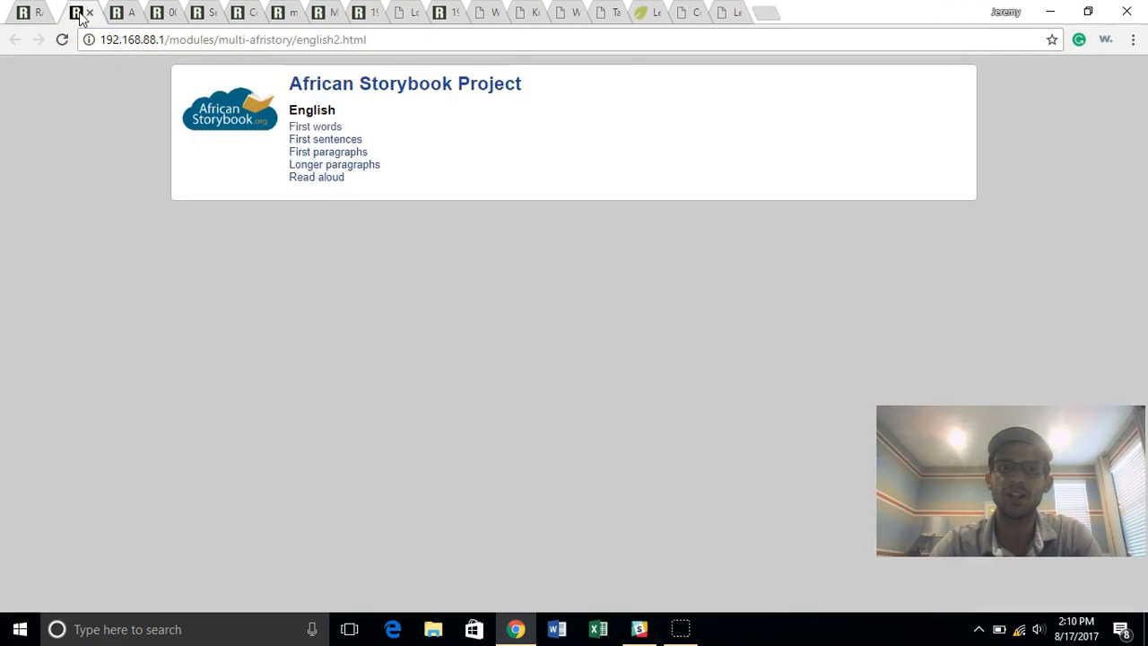
left_click(90, 12)
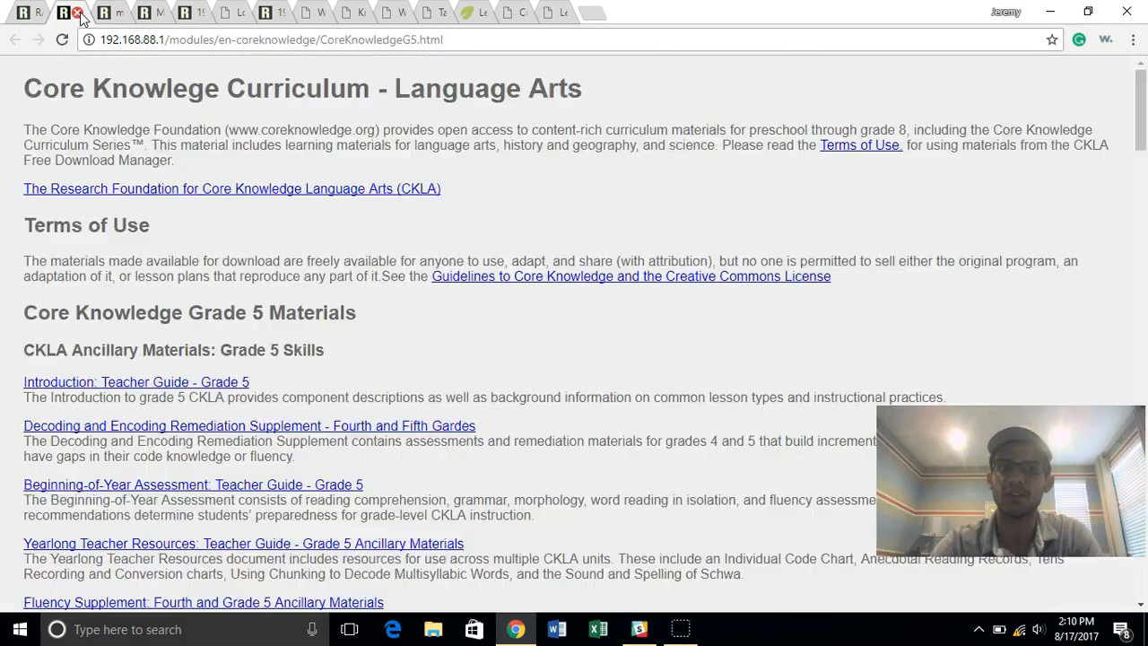
left_click(73, 12)
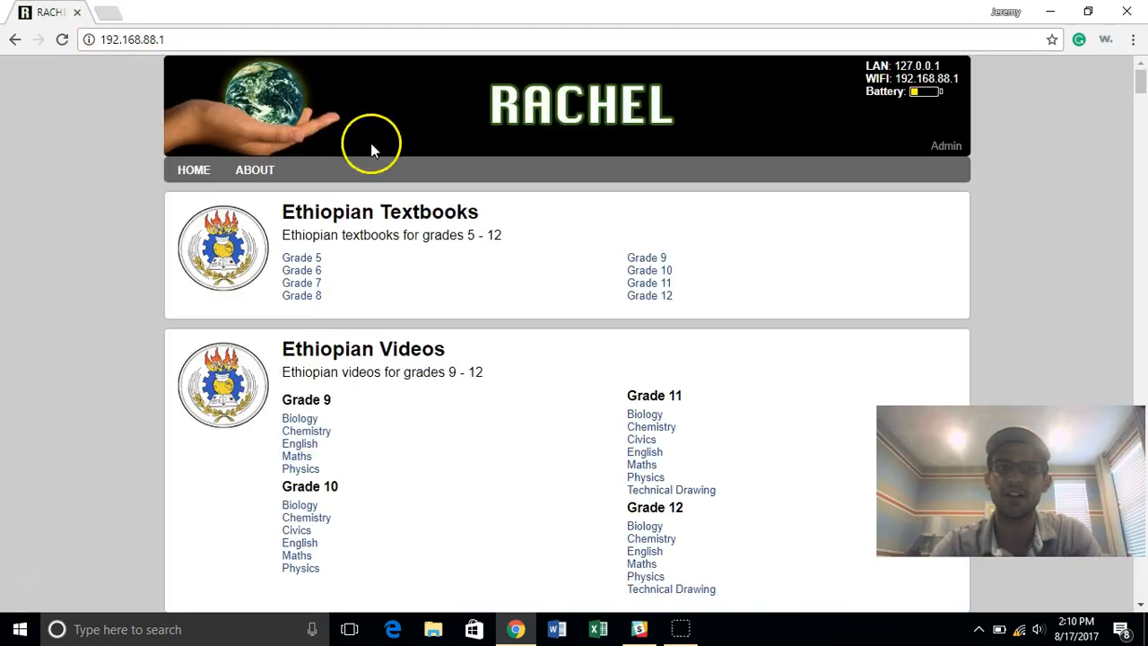
mouse_move(539, 164)
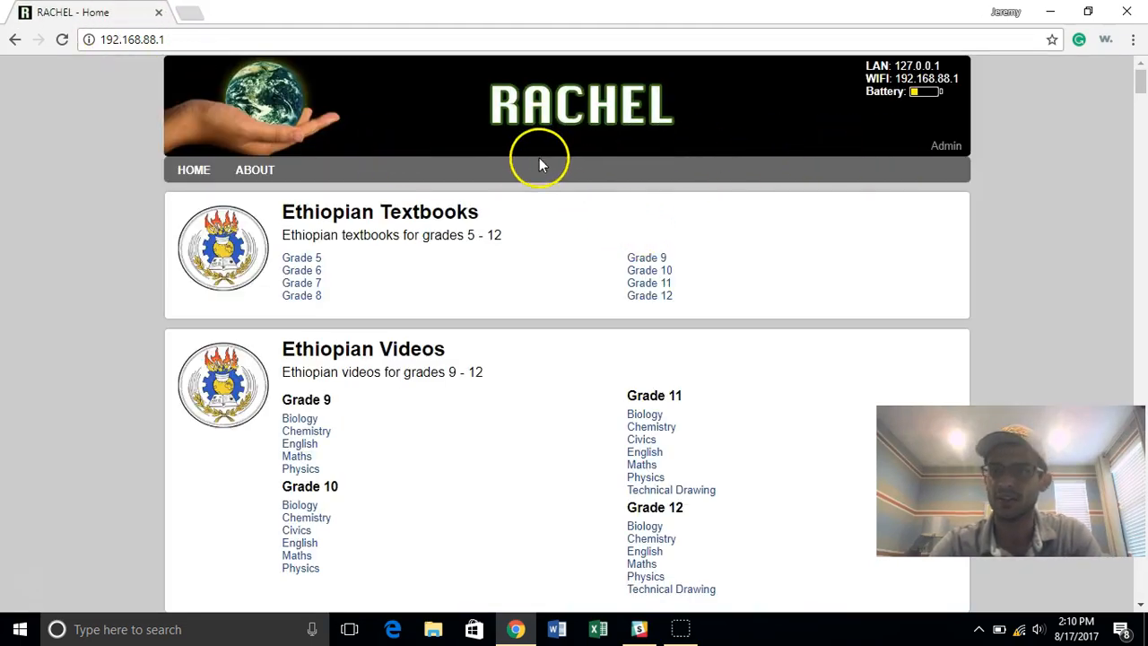
mouse_move(946, 147)
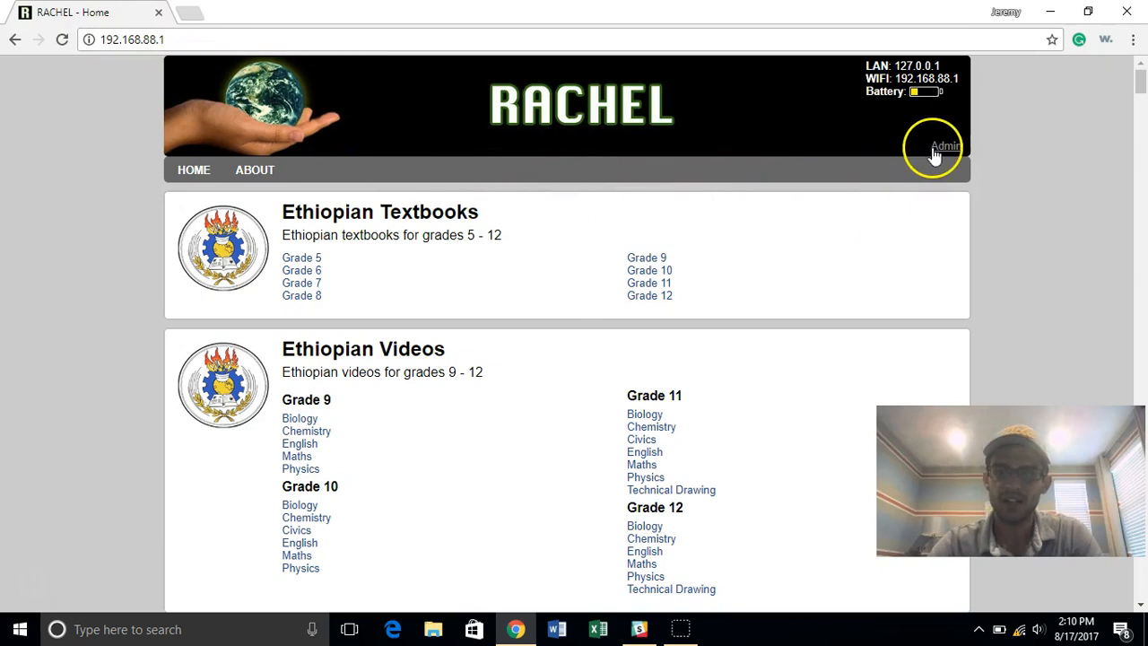
mouse_move(945, 147)
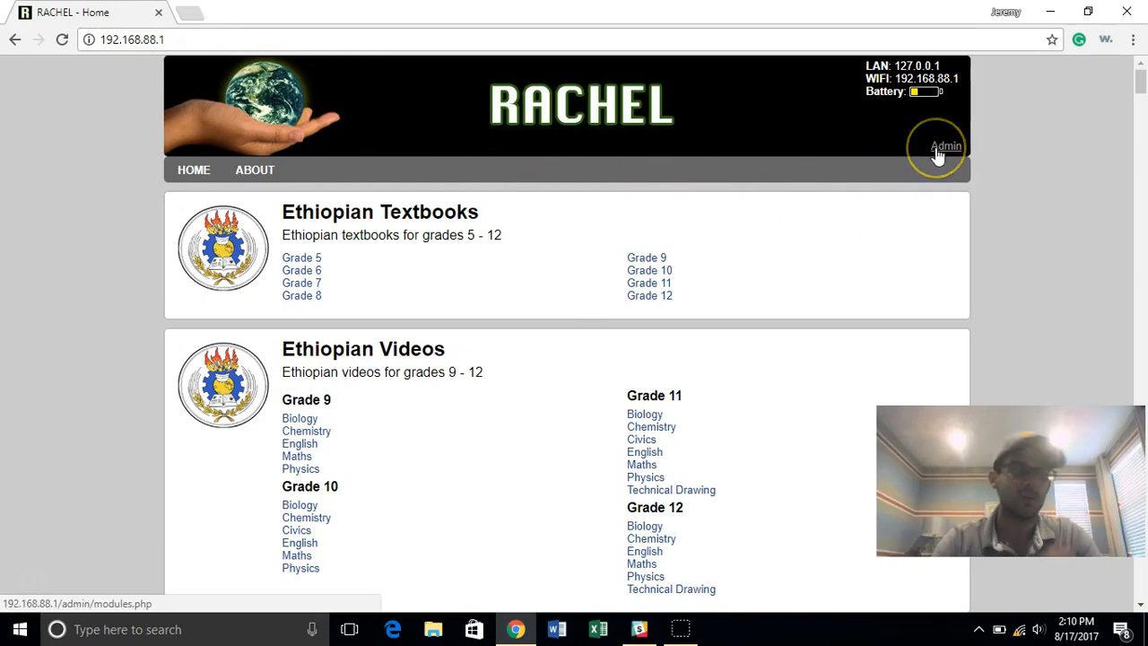
left_click(944, 146)
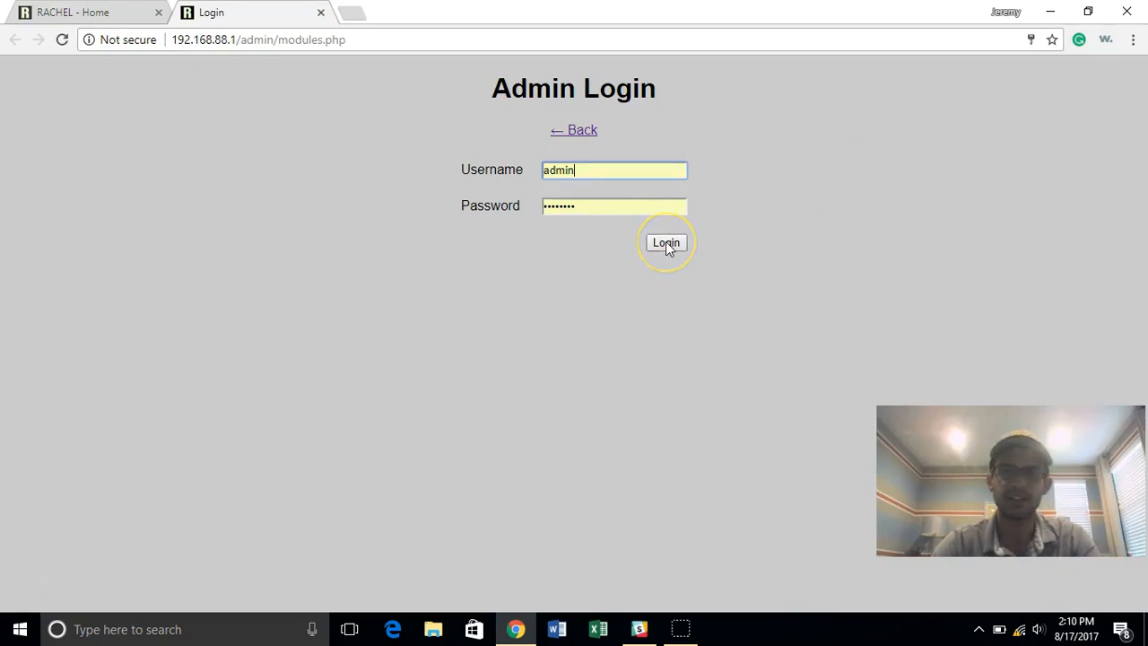
Step: Log in to RACHEL Admin and mark every module hidden with 'hide all'
left_click(665, 243)
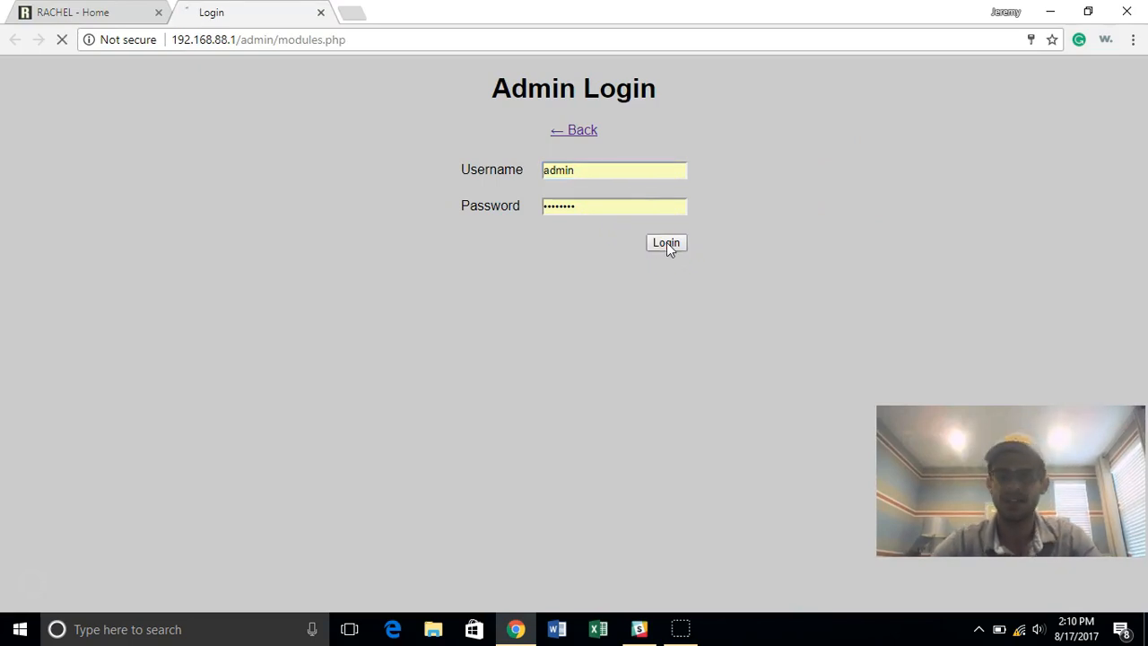
left_click(666, 242)
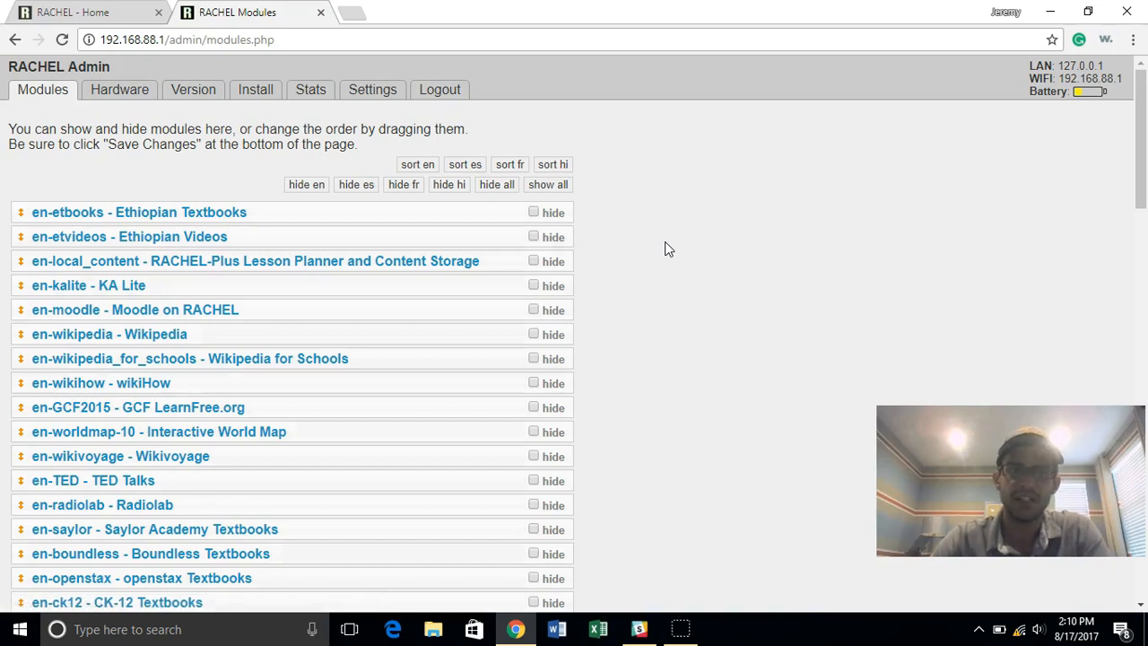
scroll("down", 3)
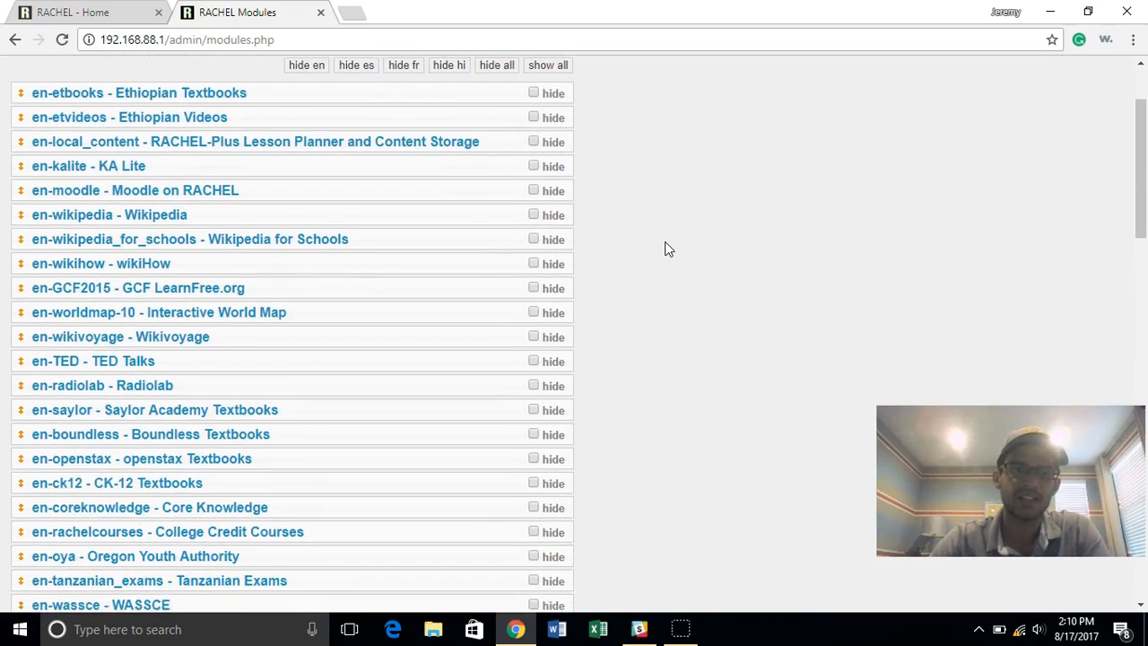
scroll("down", 3)
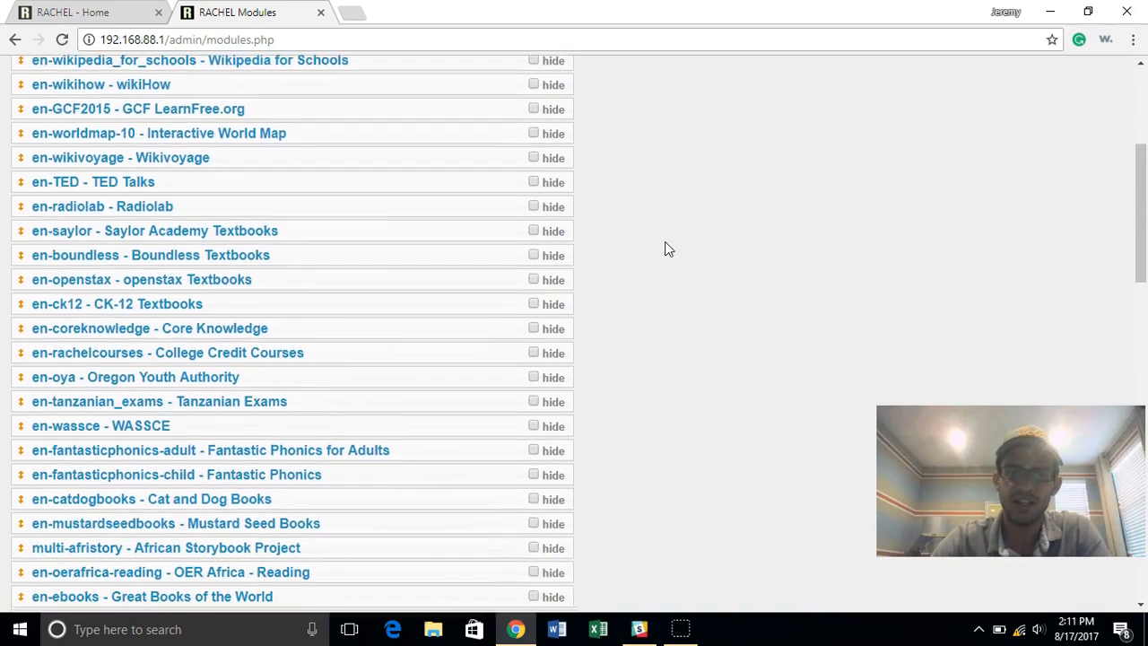
scroll("down", 3)
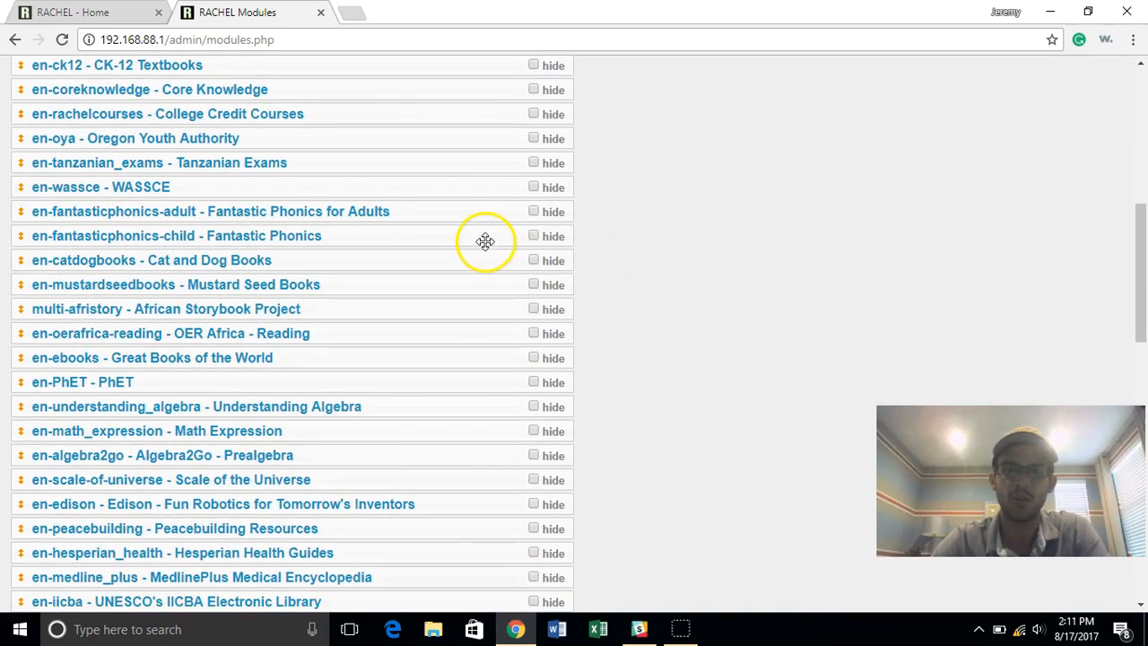
scroll("up", 3)
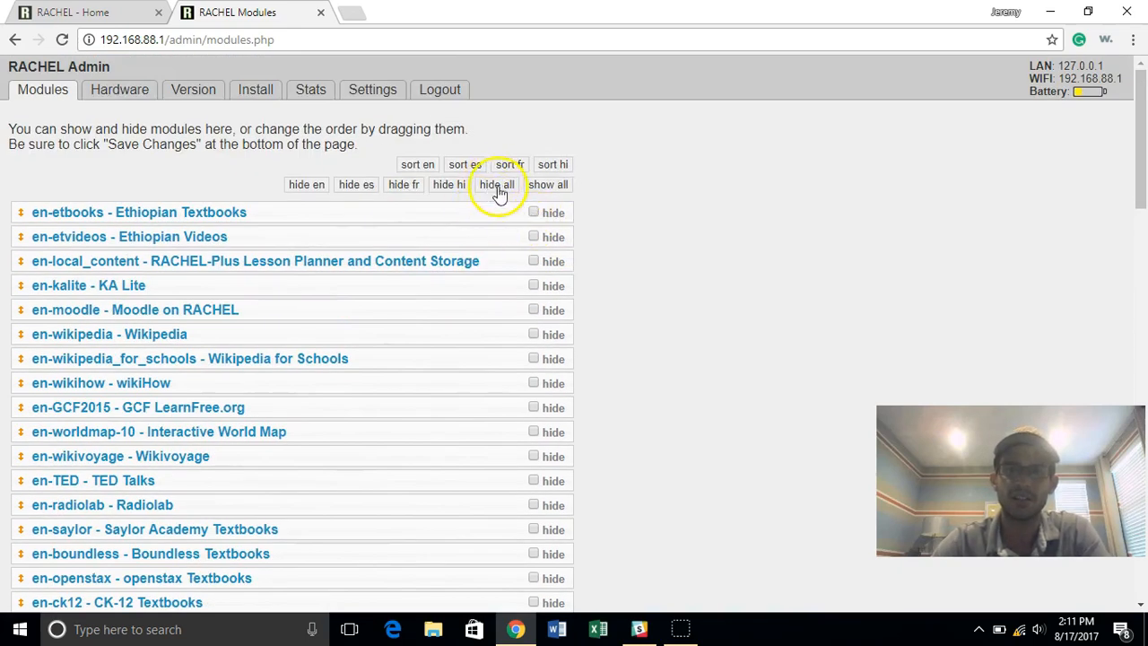
left_click(497, 184)
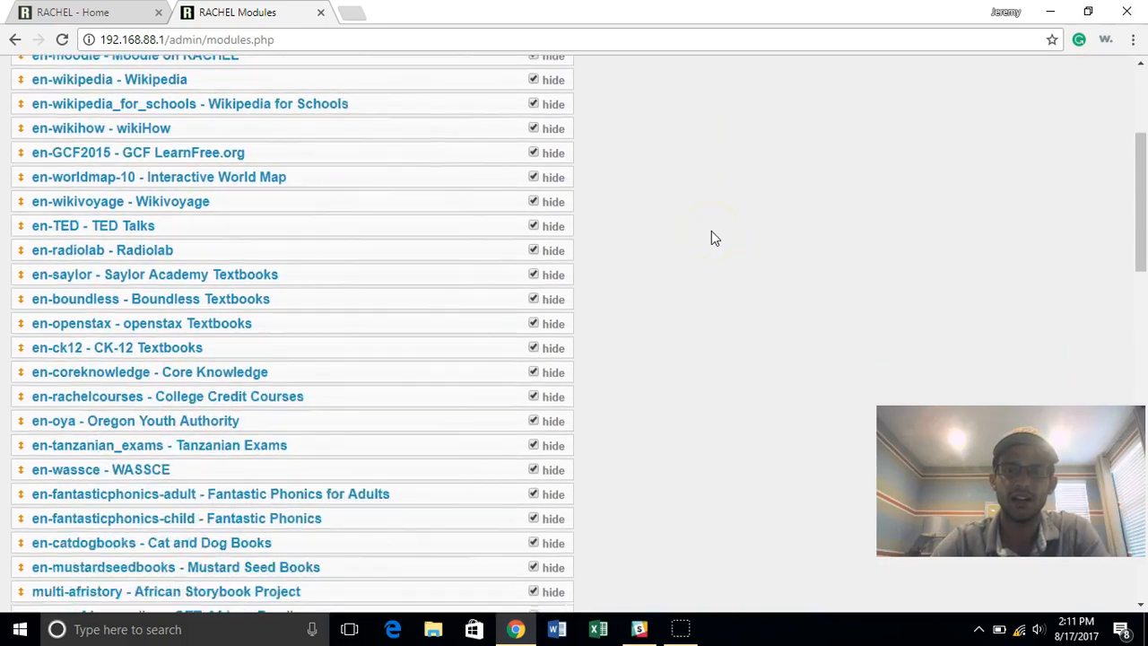
Step: Save the hidden modules, confirm home shows only Fantastic Phonics, then return to Modules
scroll("down", 3)
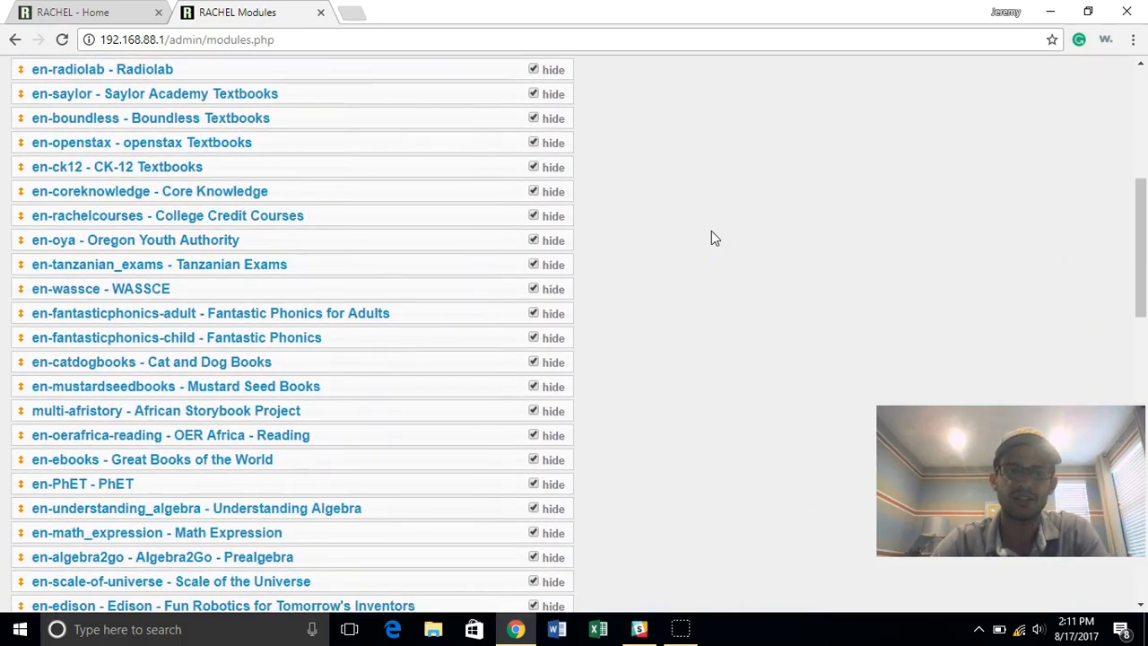
scroll("down", 3)
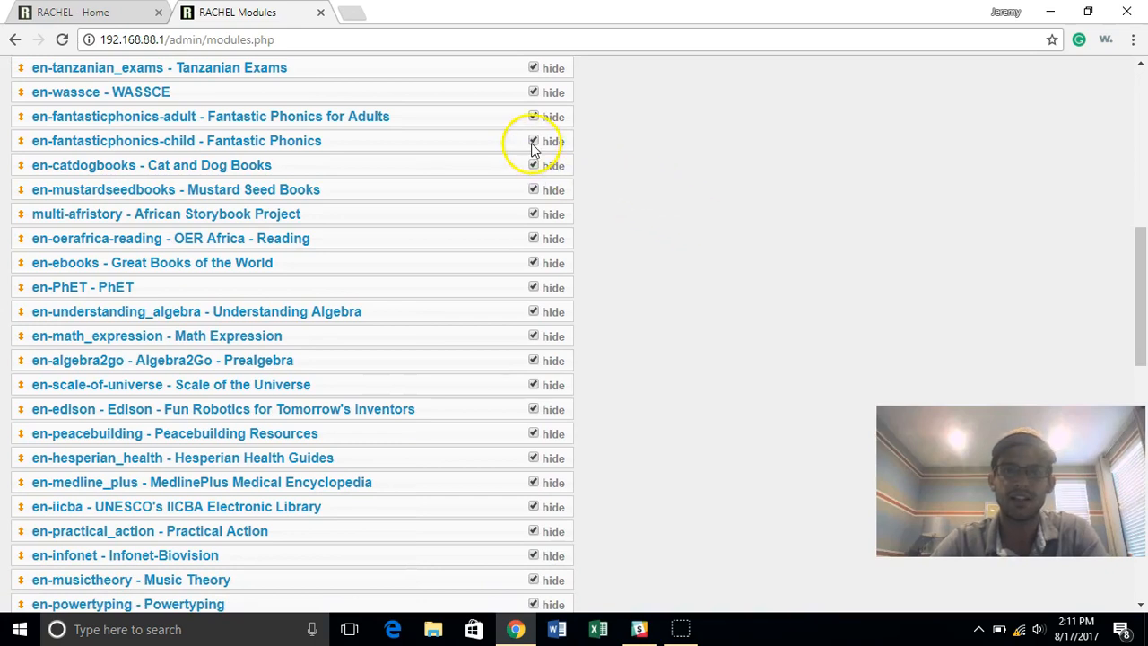
scroll("down", 3)
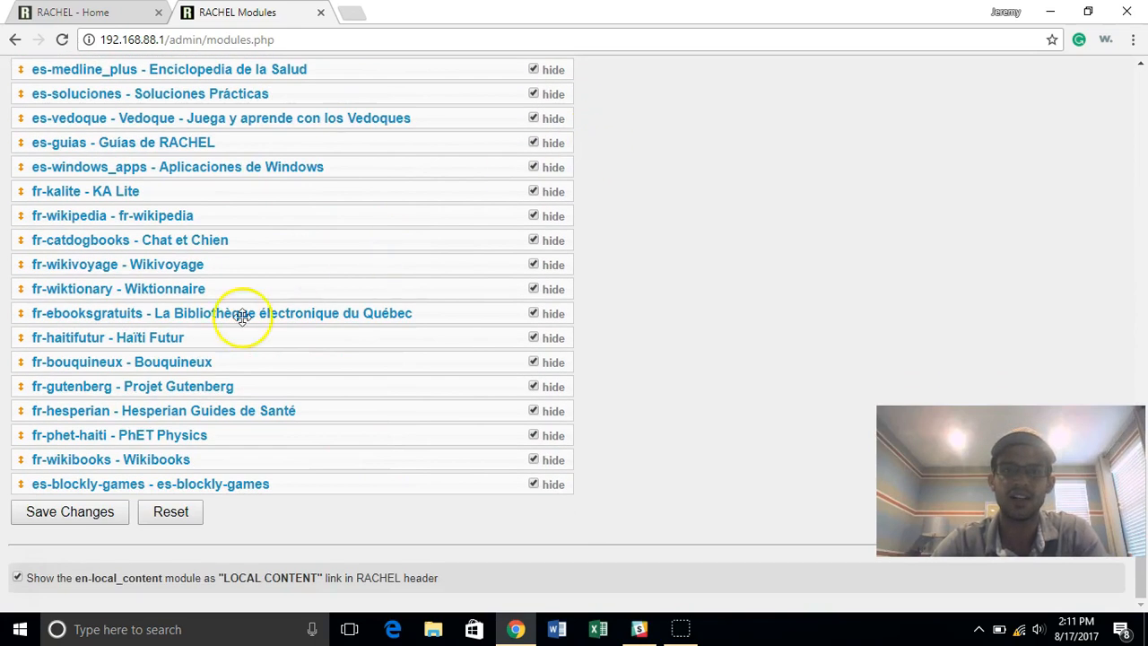
left_click(70, 512)
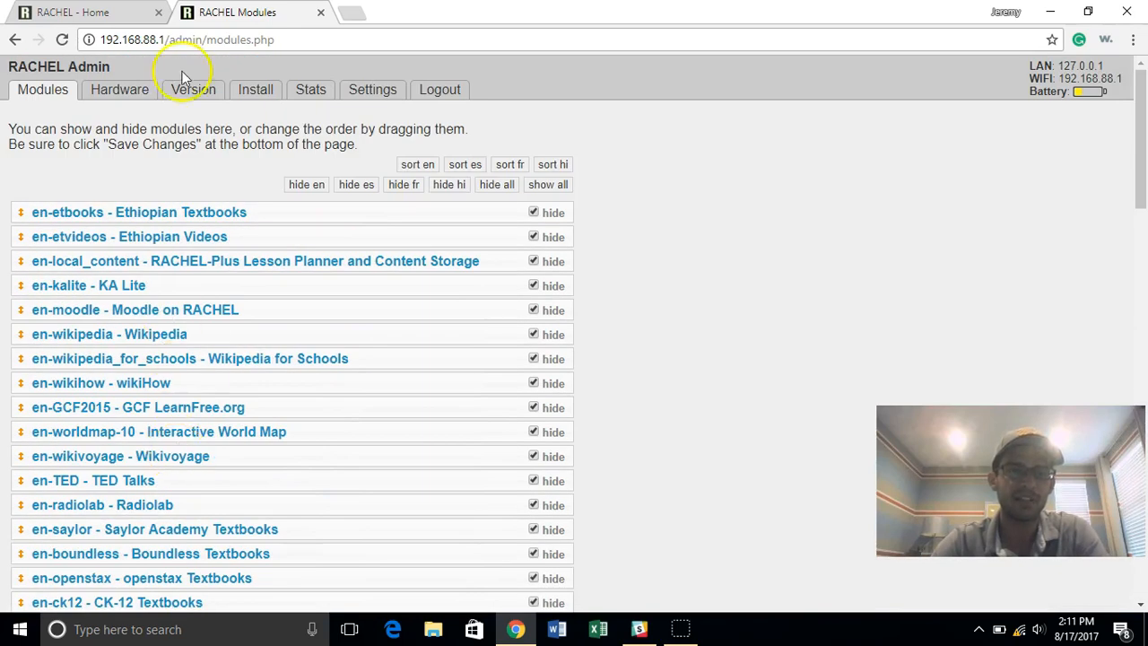
left_click(85, 11)
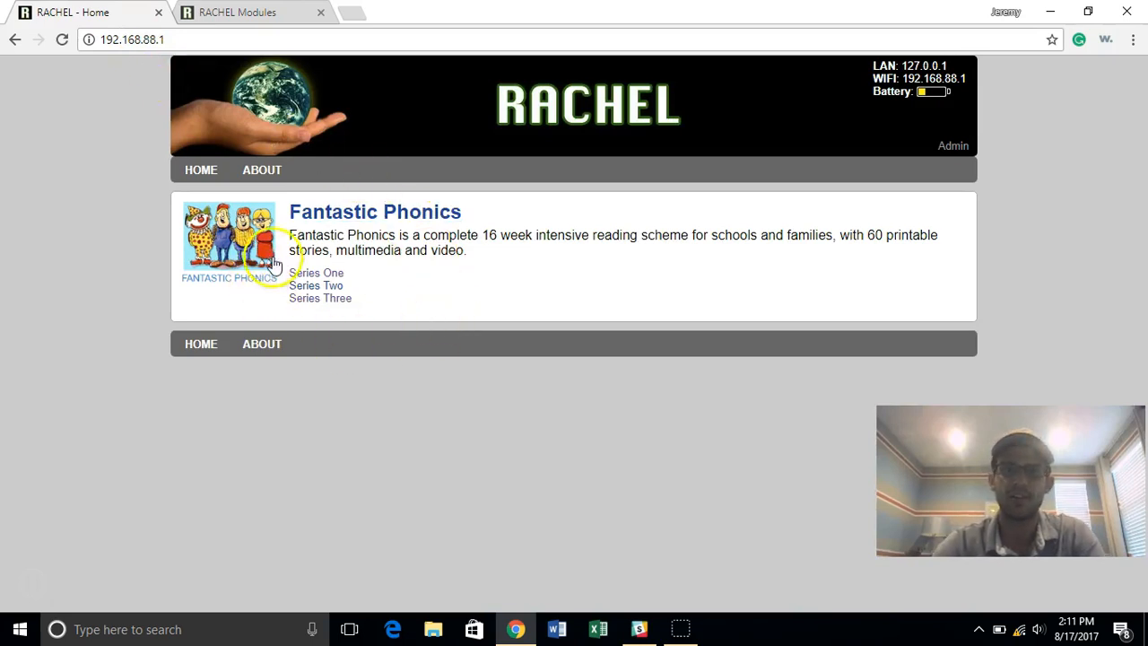
left_click(237, 12)
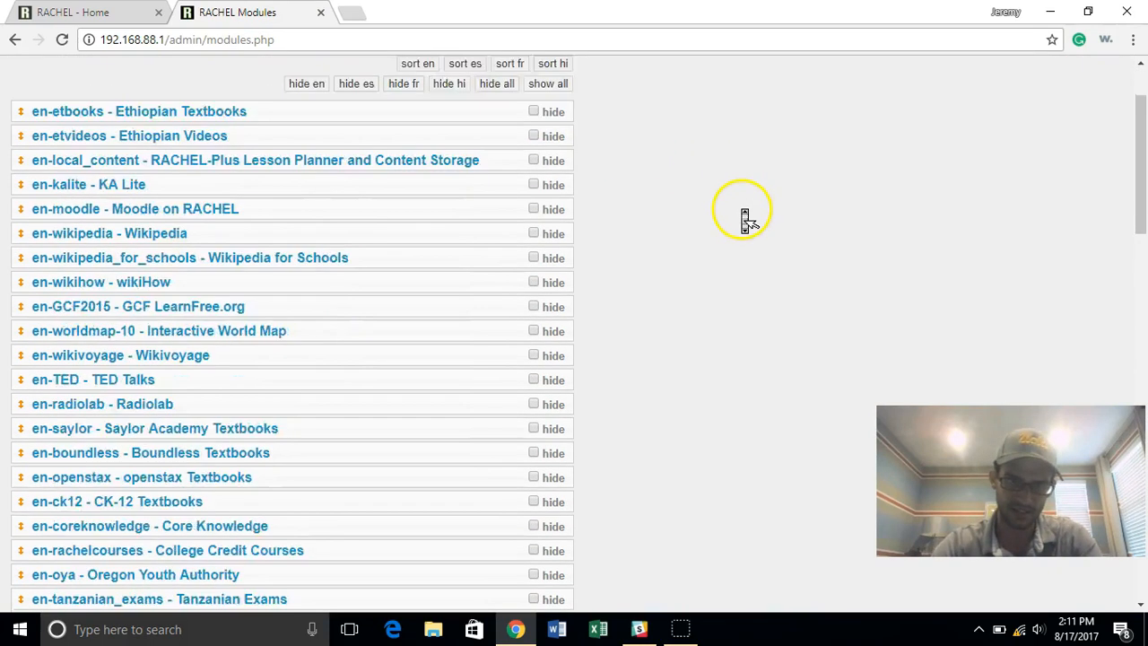
scroll("up", 3)
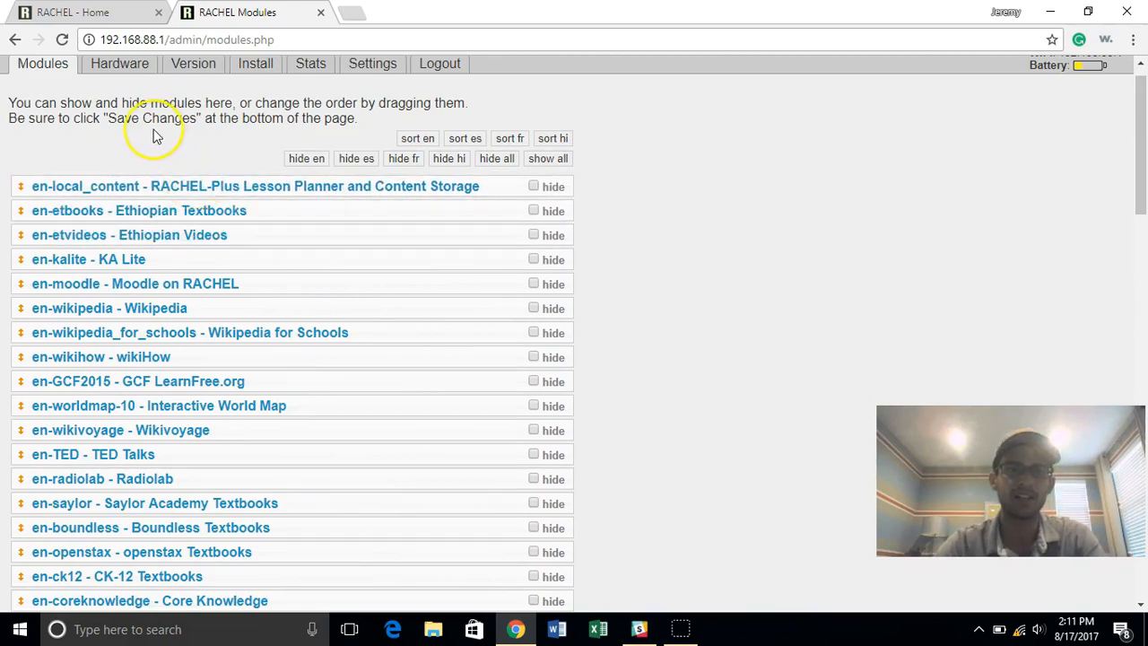
Step: Move Lesson Planner and Content Storage to the top, then reload the home page
scroll("down", 3)
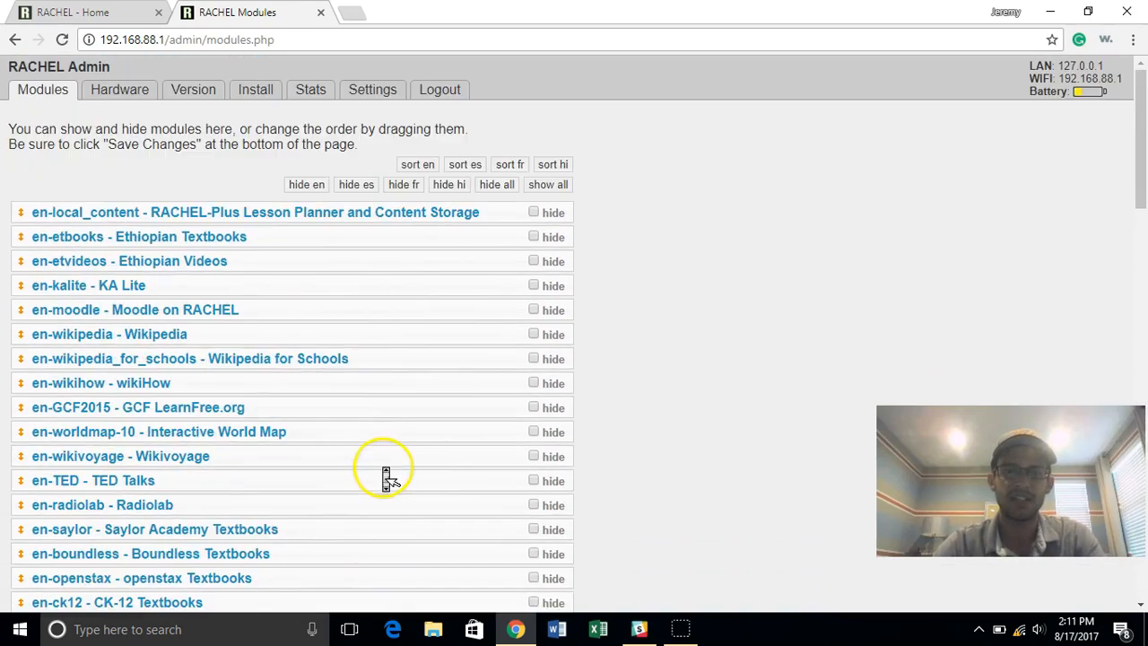
left_click(85, 12)
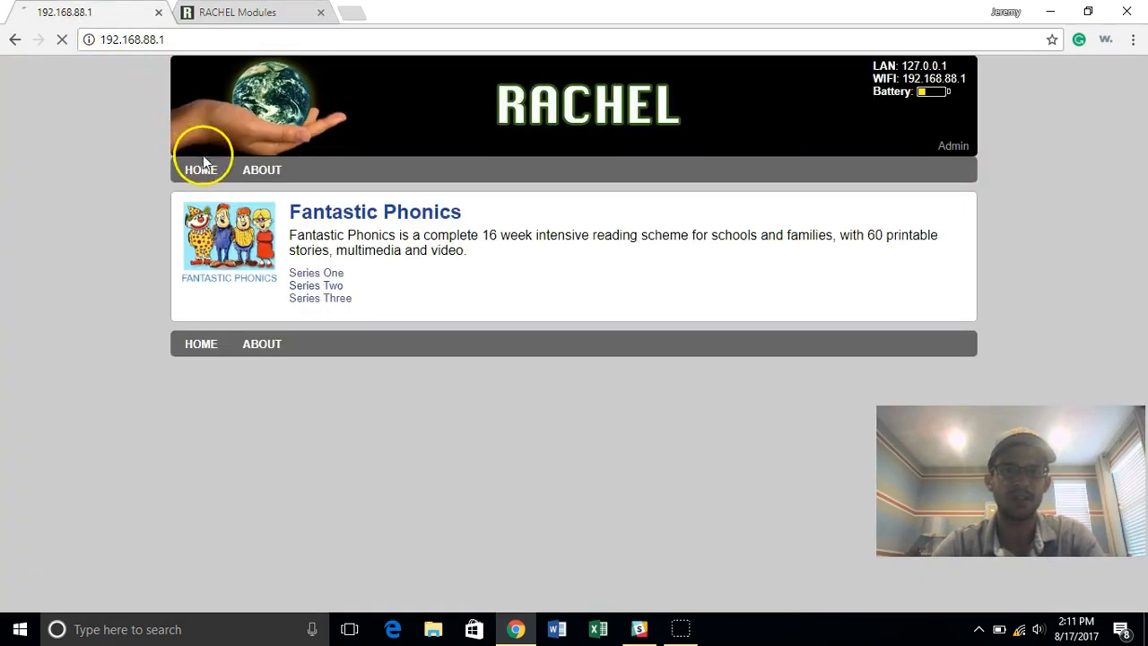
left_click(201, 169)
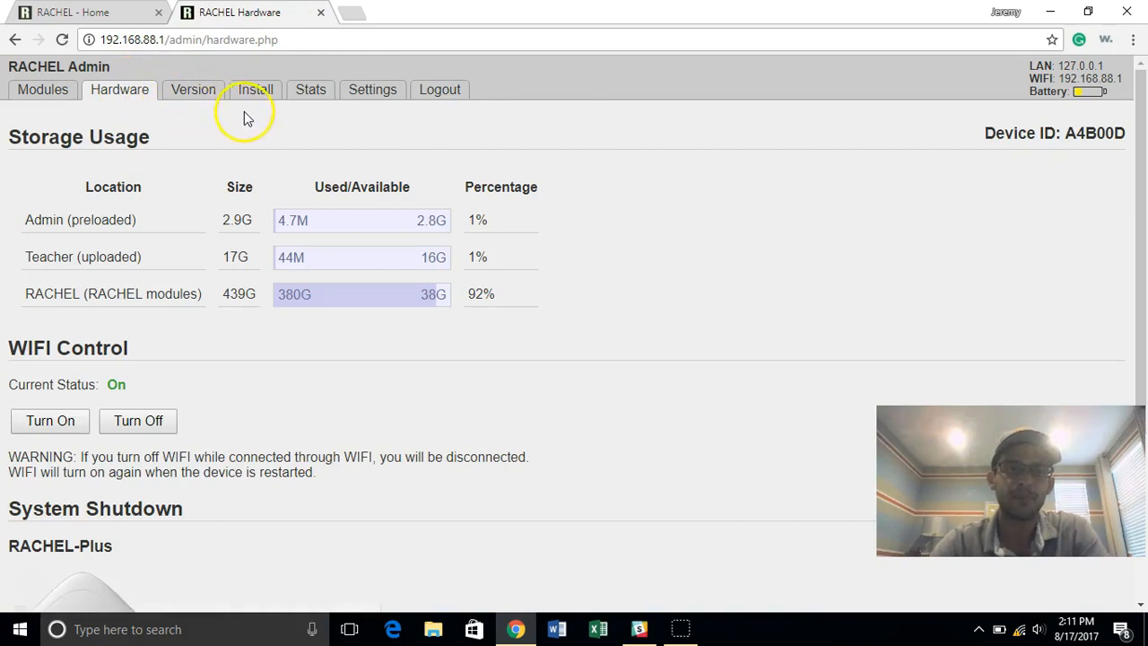
mouse_move(377, 231)
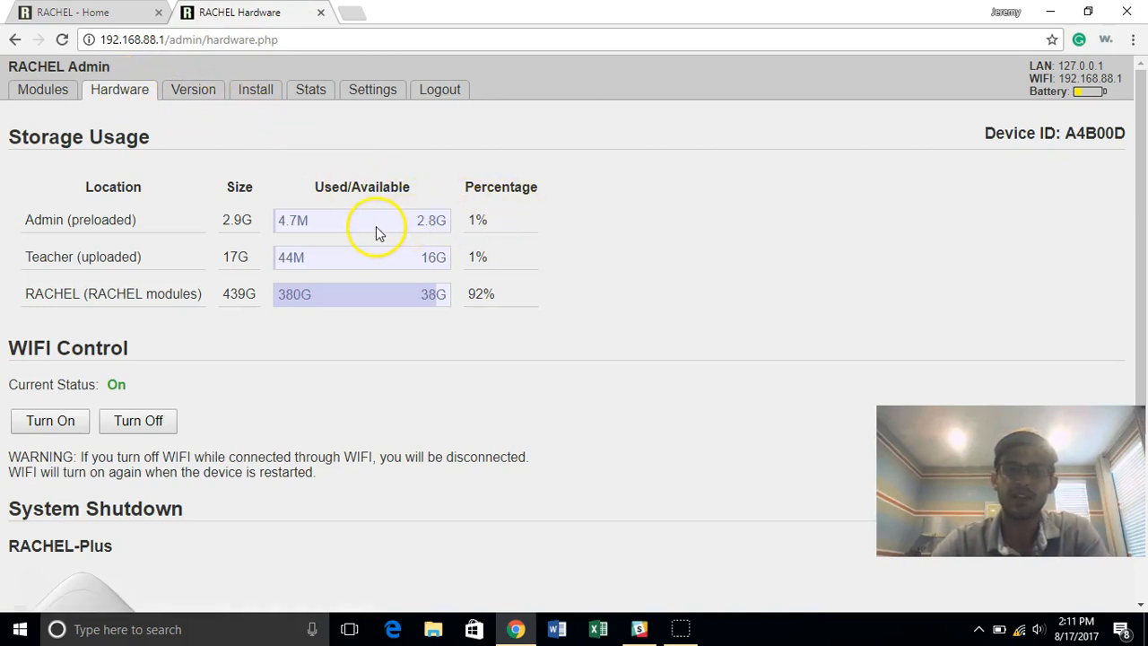
mouse_move(382, 224)
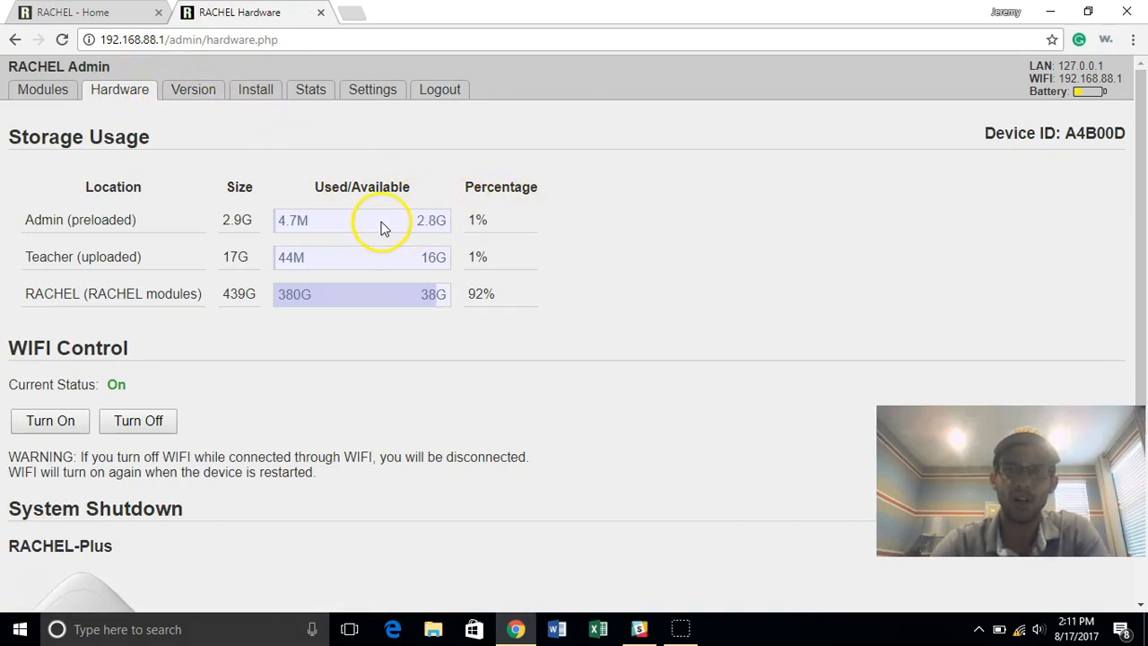
mouse_move(344, 226)
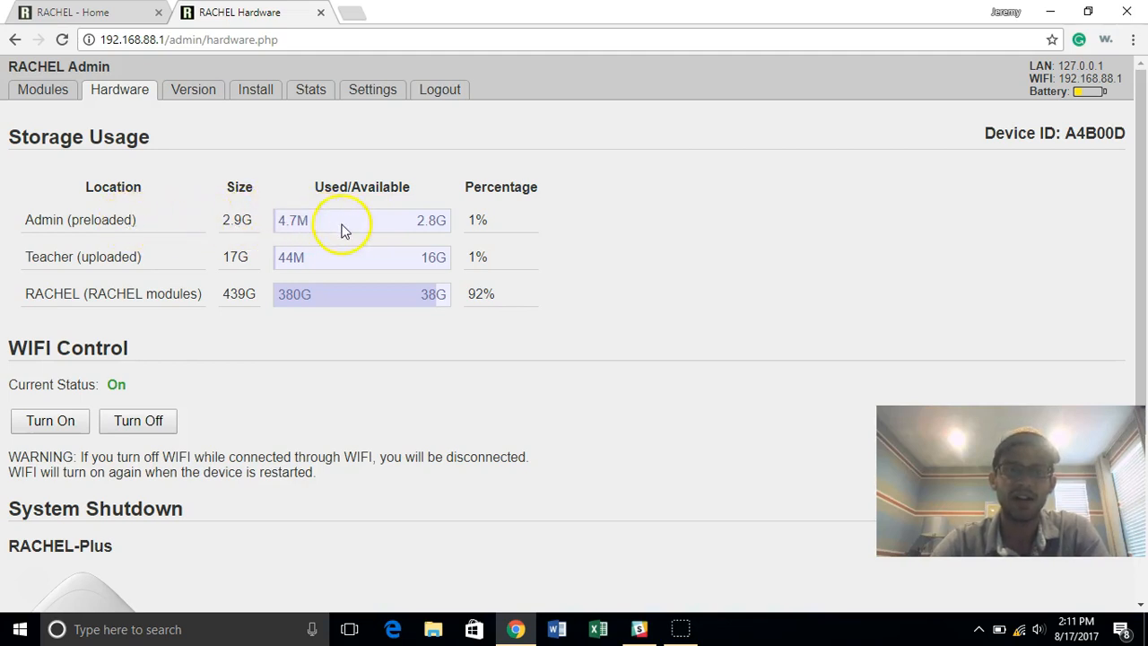
mouse_move(499, 222)
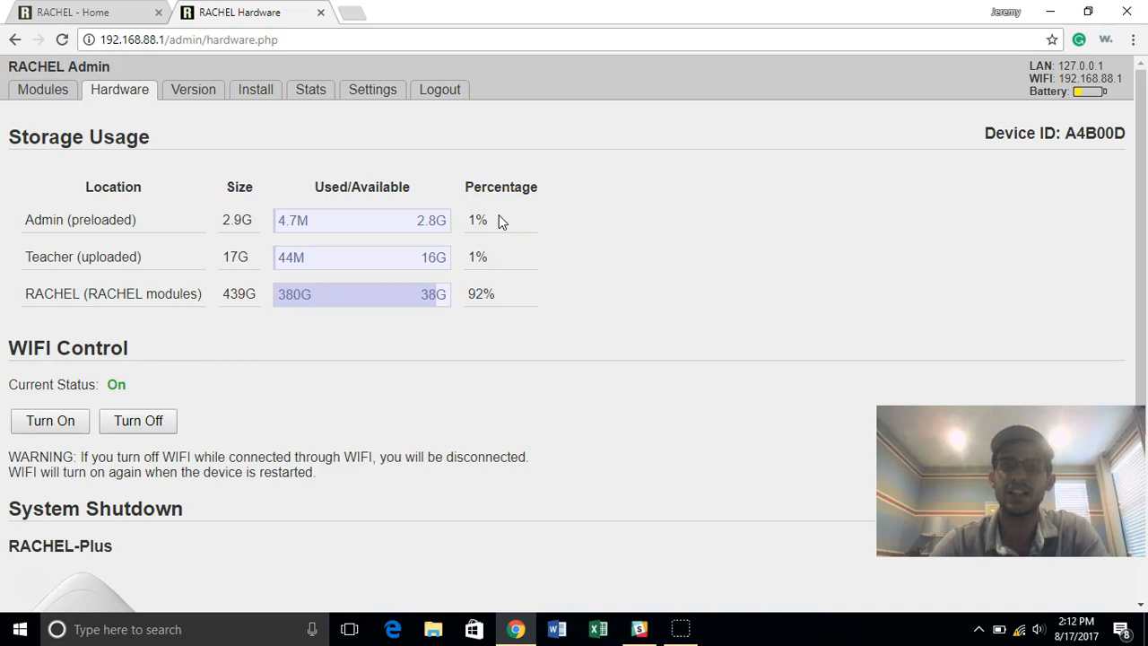
Step: Go to the RACHEL - Home tab and follow 'View and Upload Content' to the Content Hub
left_click(85, 11)
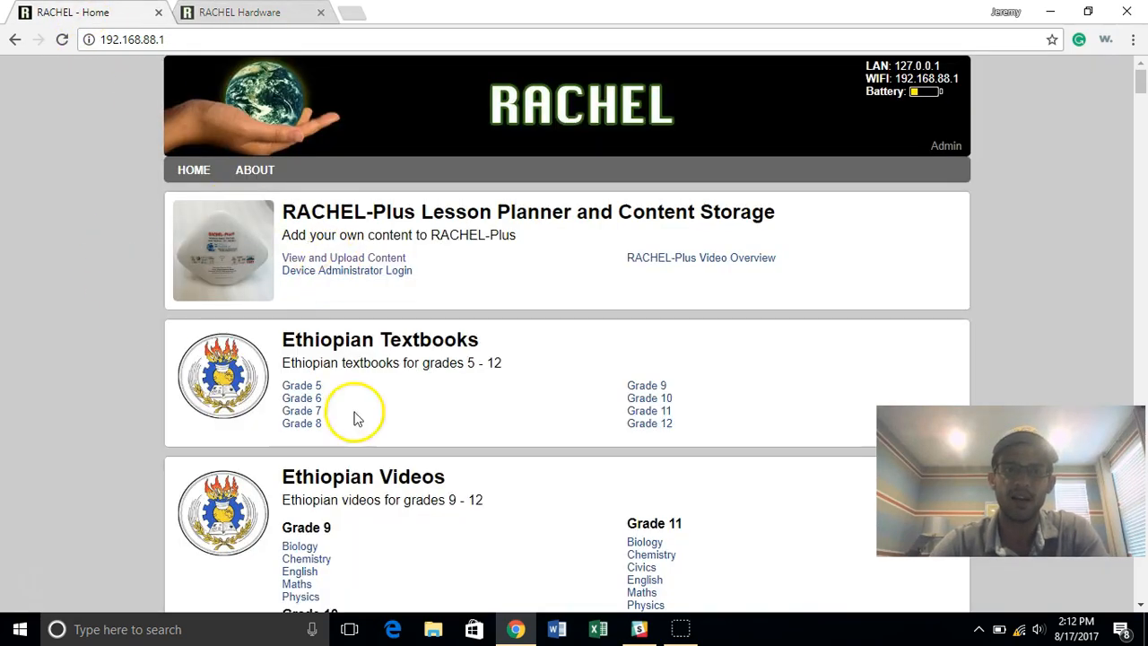
left_click(343, 258)
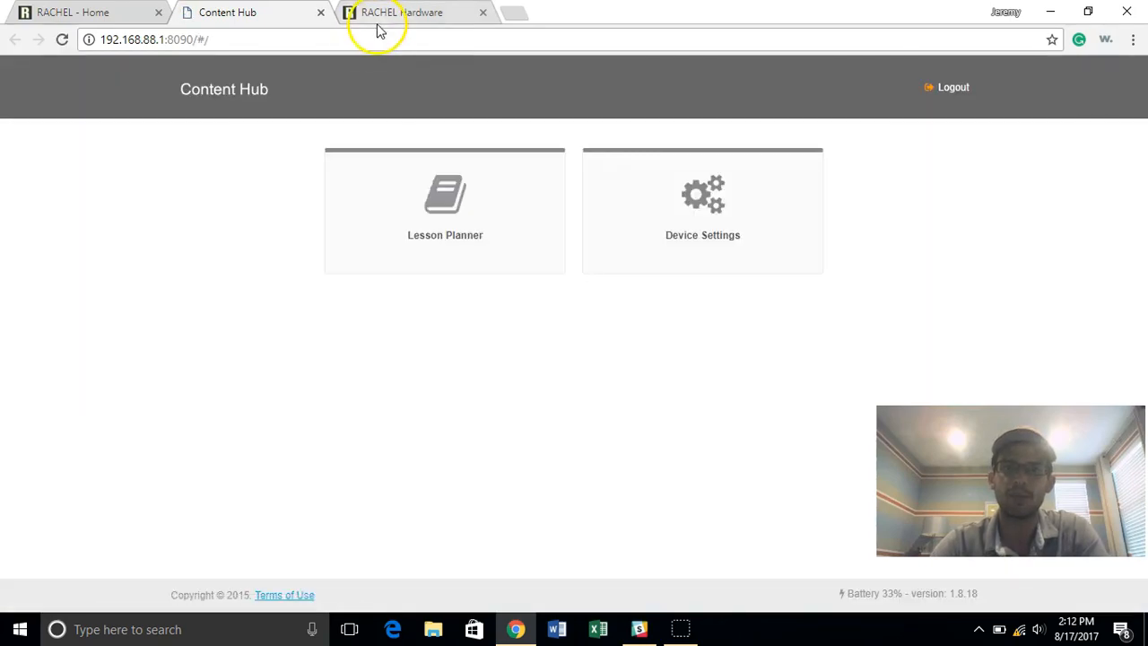
mouse_move(401, 11)
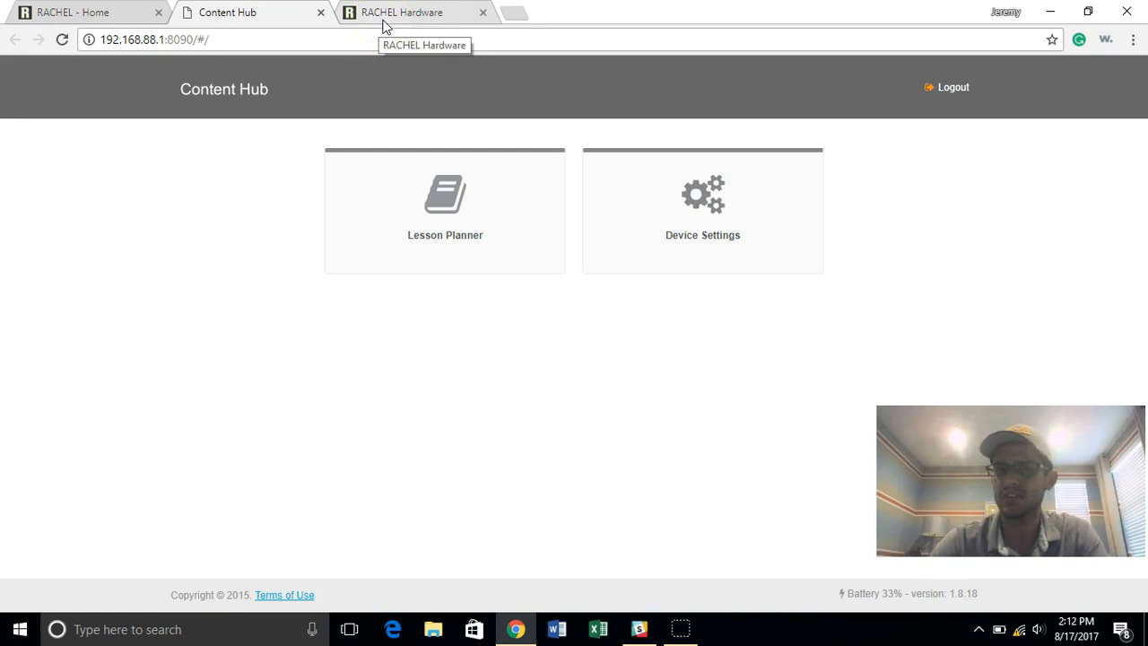
Step: Switch between the RACHEL - Home and RACHEL Hardware tabs, finishing on the Hardware storage page
left_click(401, 12)
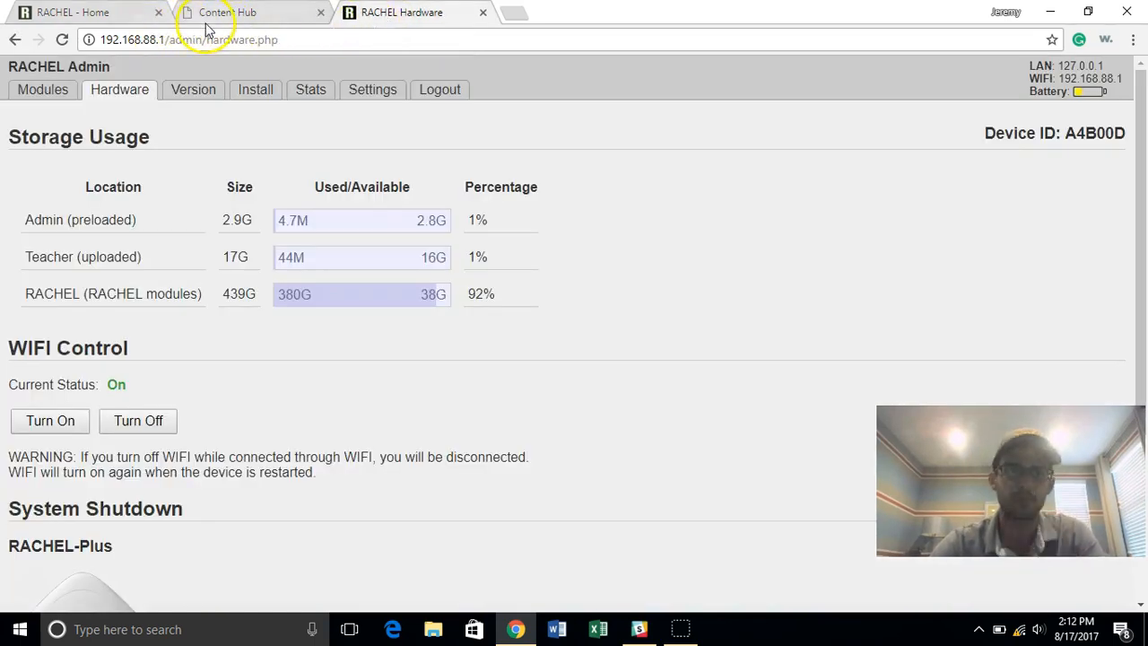
left_click(71, 12)
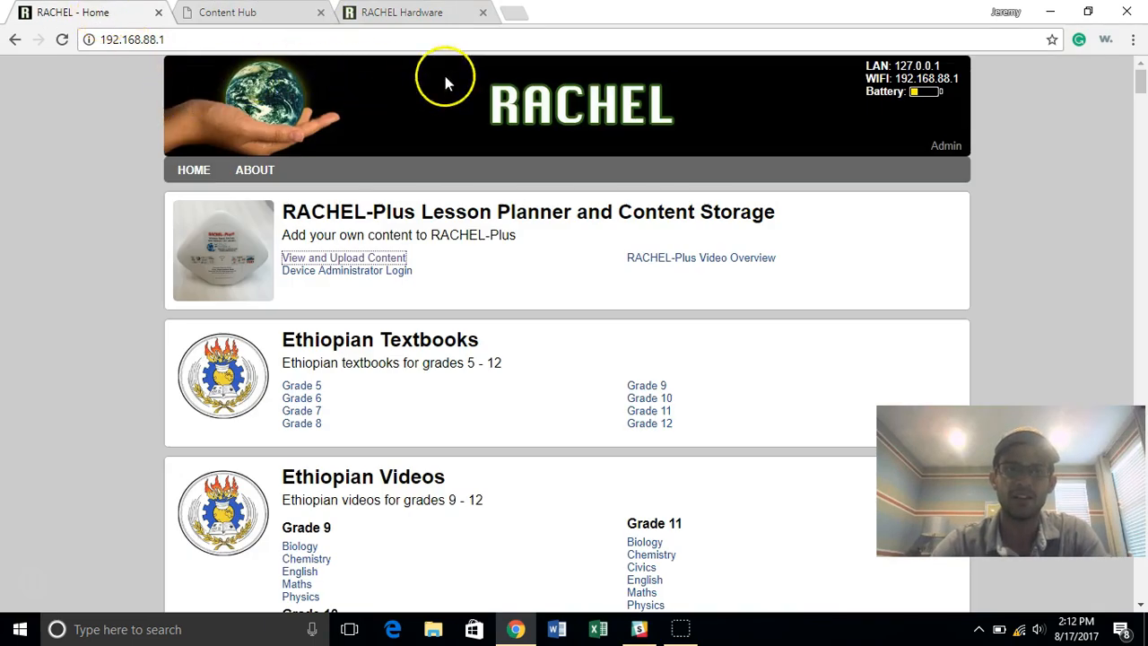
left_click(401, 11)
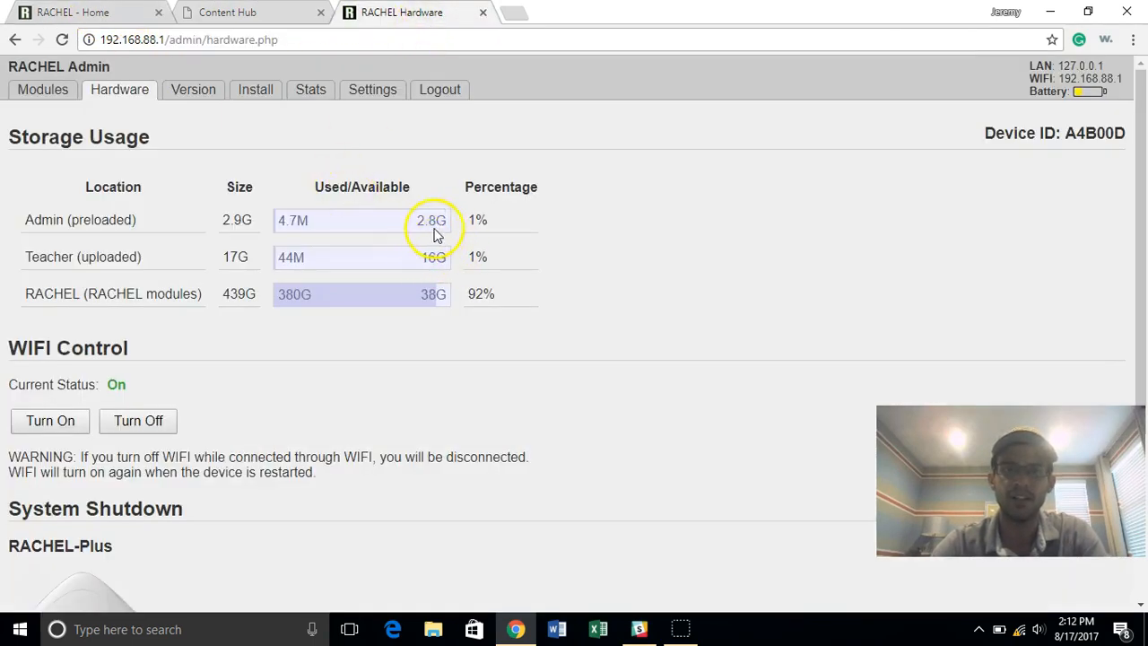
mouse_move(489, 251)
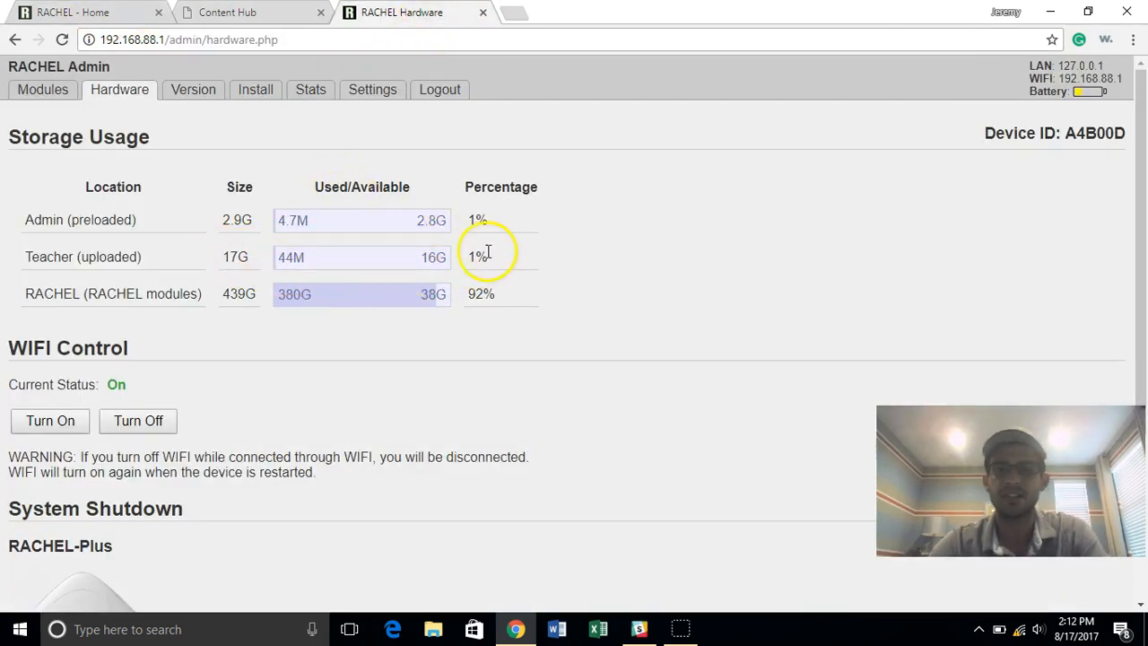
mouse_move(433, 256)
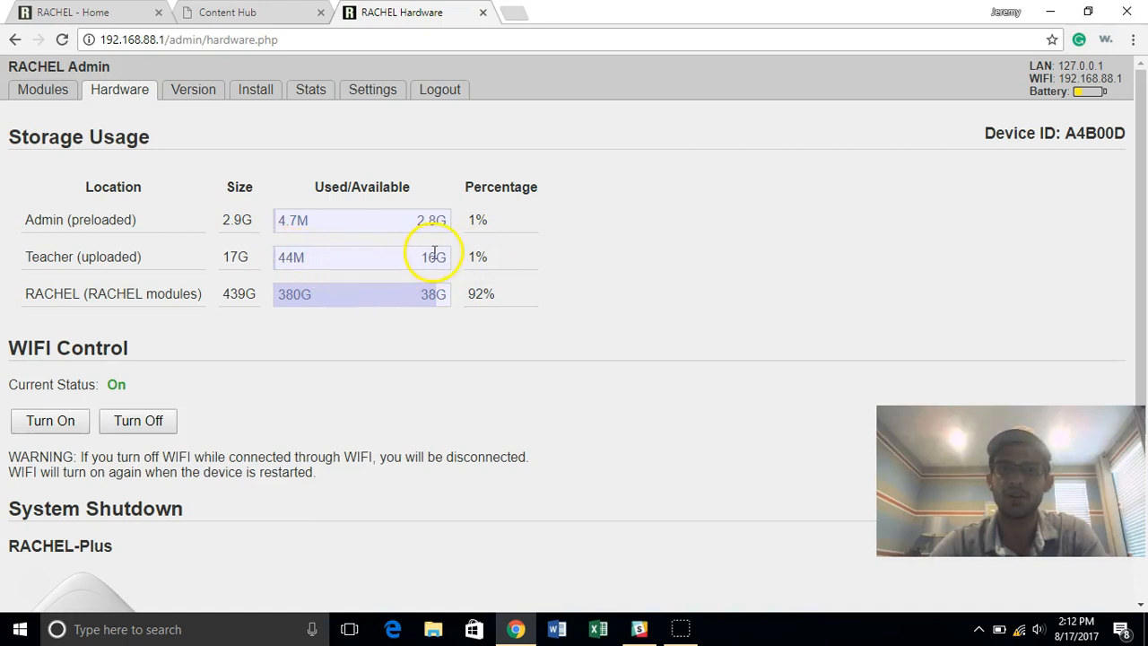
mouse_move(377, 237)
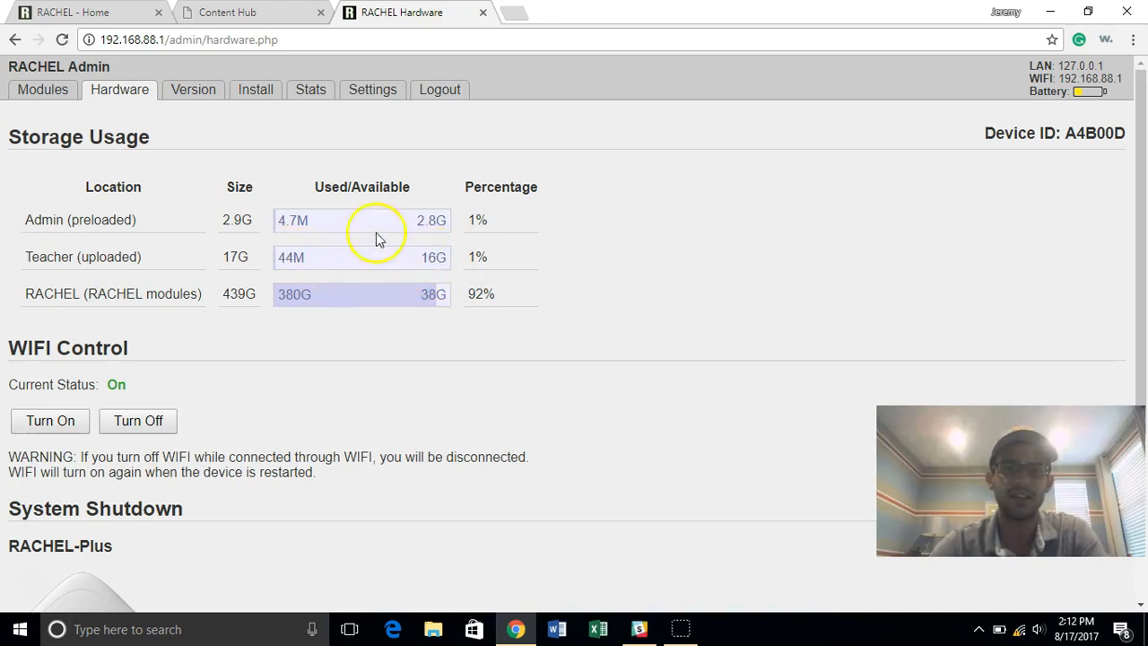
double_click(239, 294)
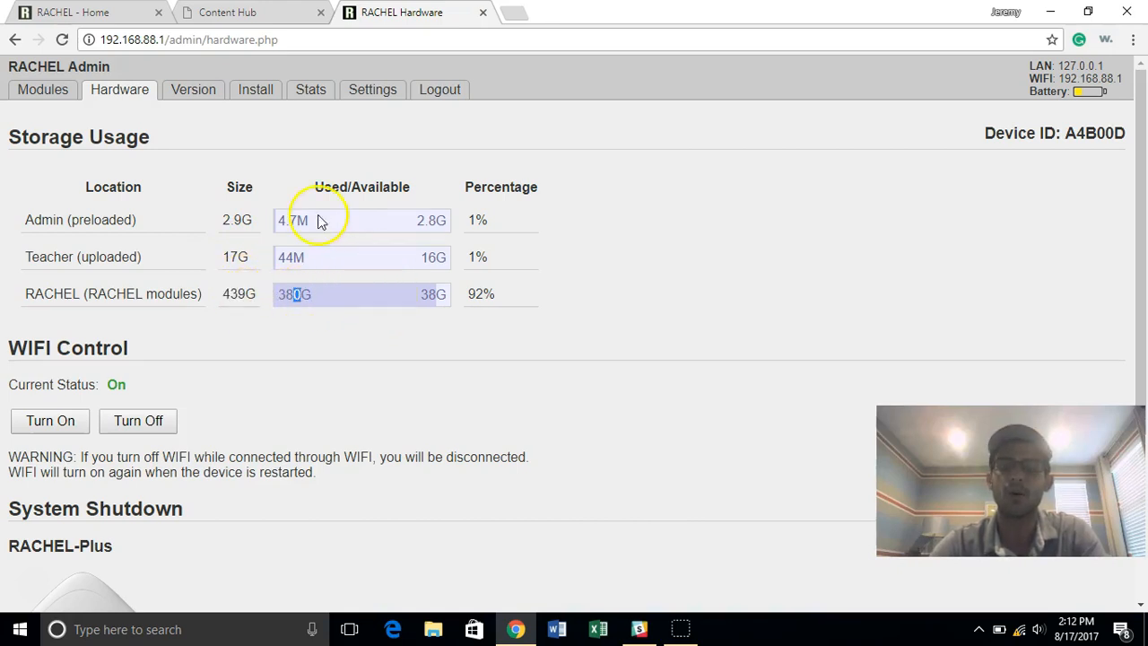
left_click(80, 12)
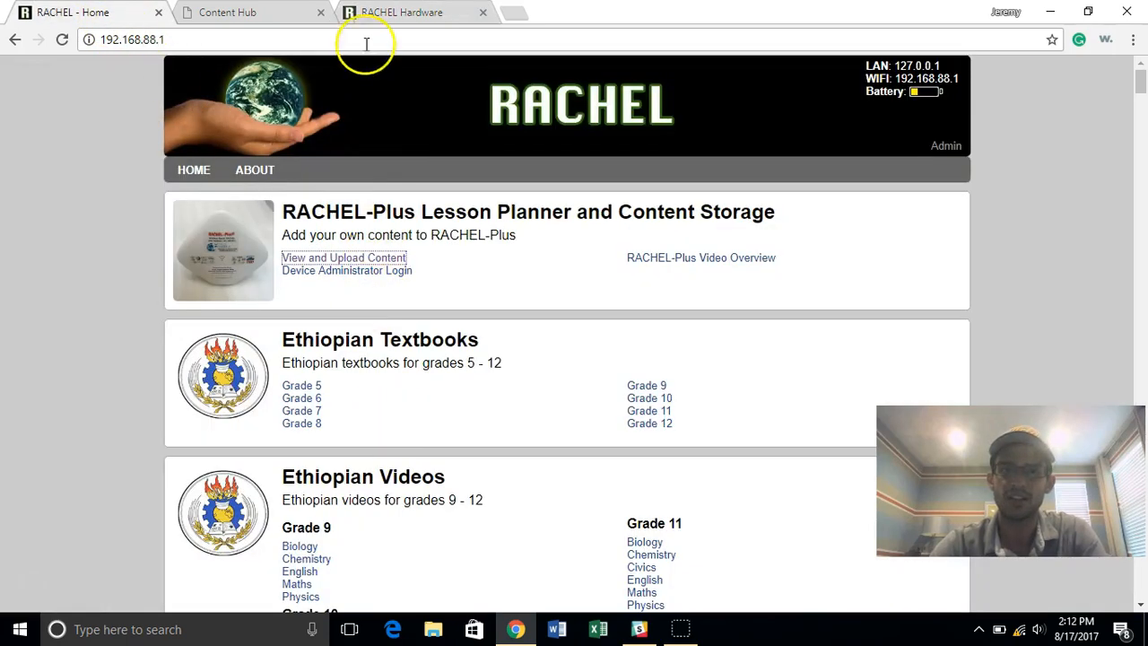
left_click(401, 11)
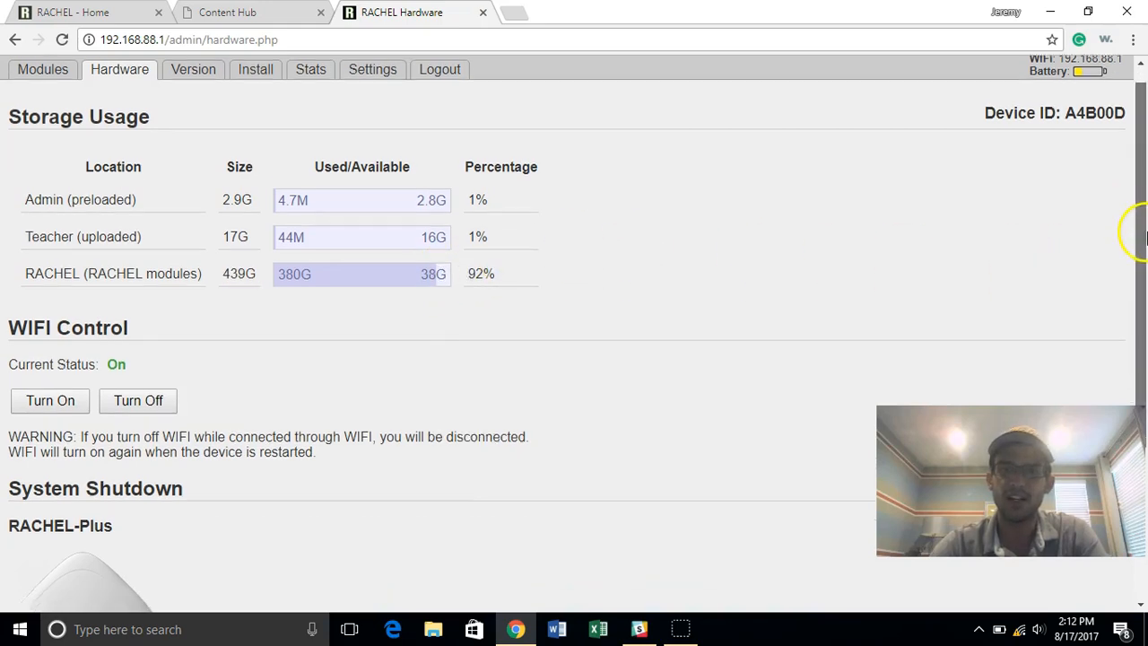
scroll("down", 3)
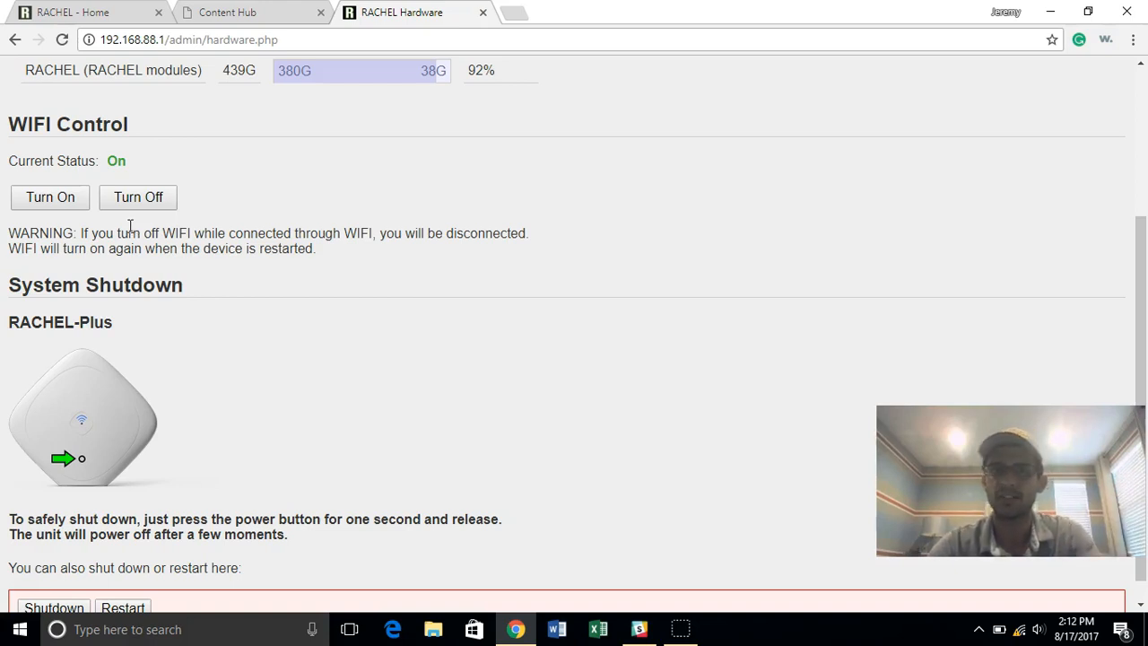
mouse_move(148, 220)
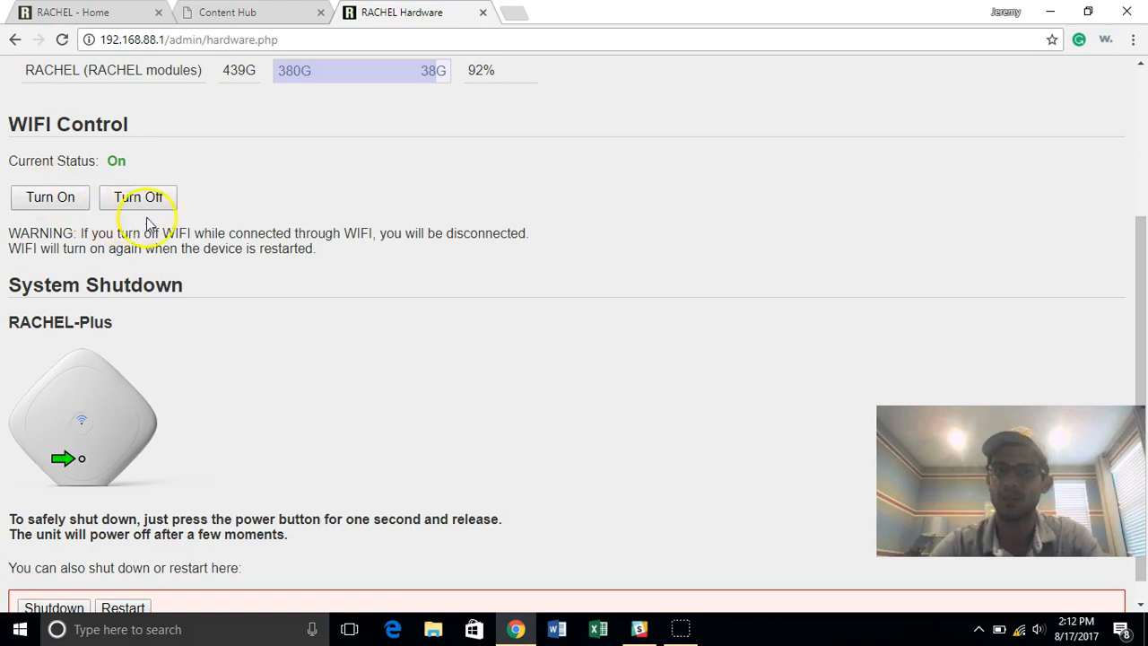
mouse_move(738, 240)
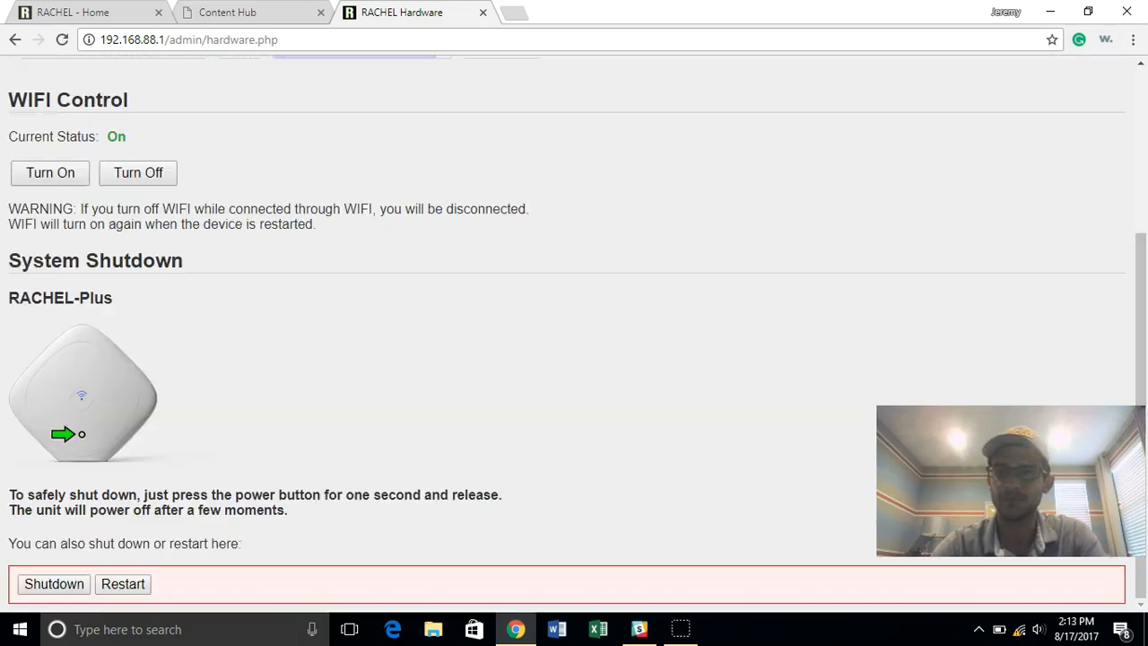
scroll("up", 3)
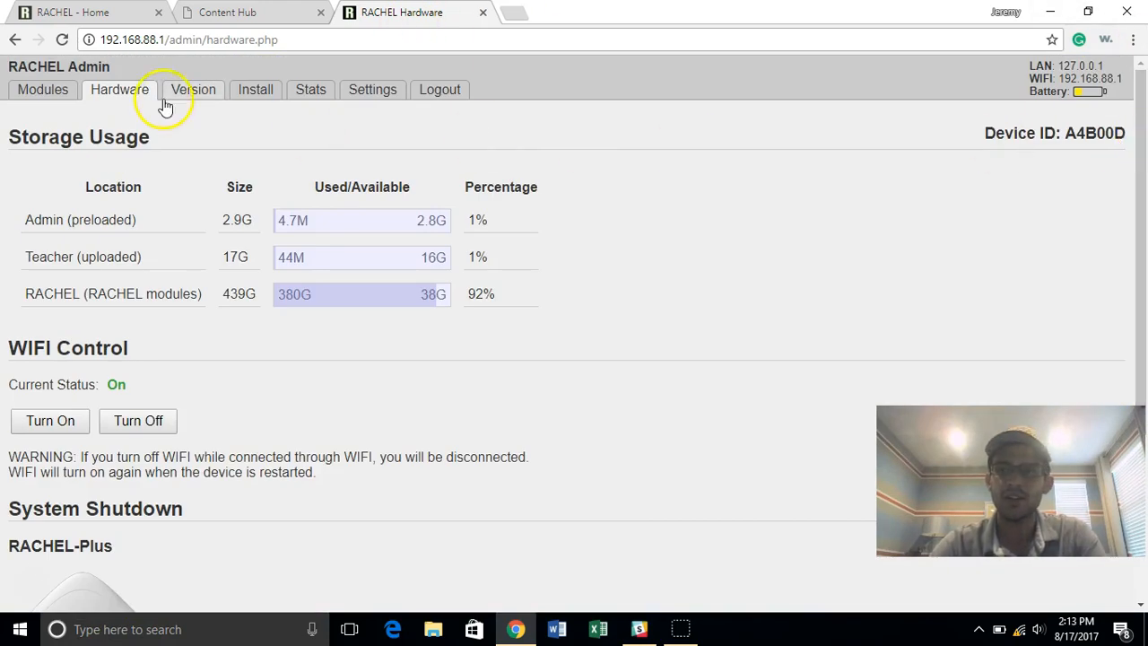
Step: Open the Version tab and scroll through the module version list, then back to the top
left_click(193, 89)
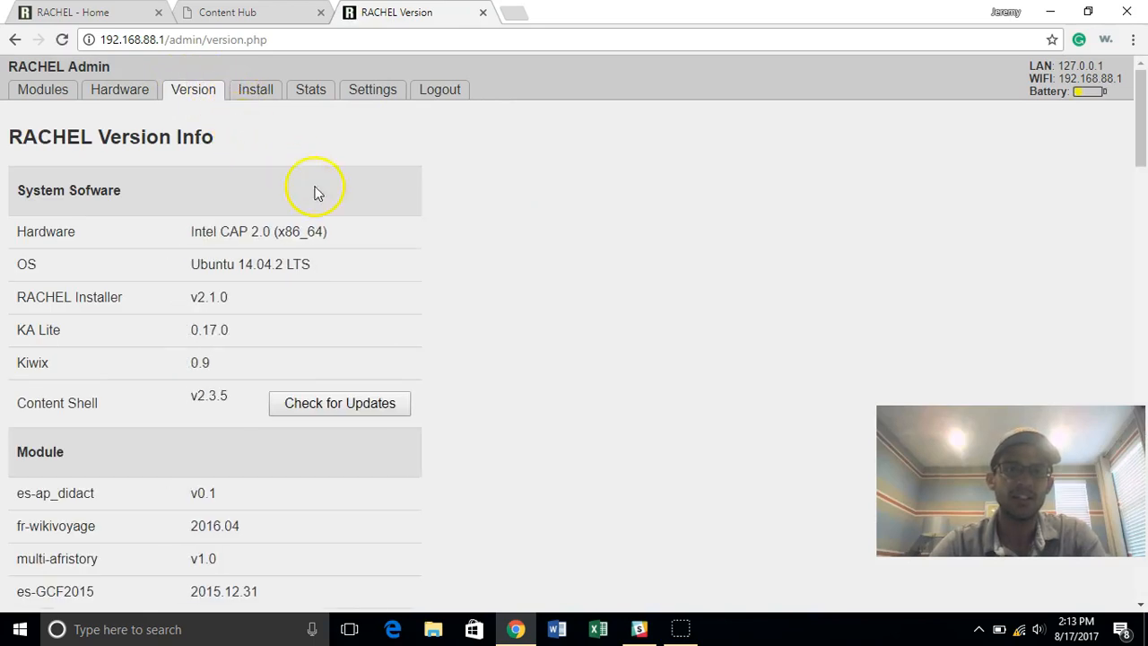
mouse_move(350, 221)
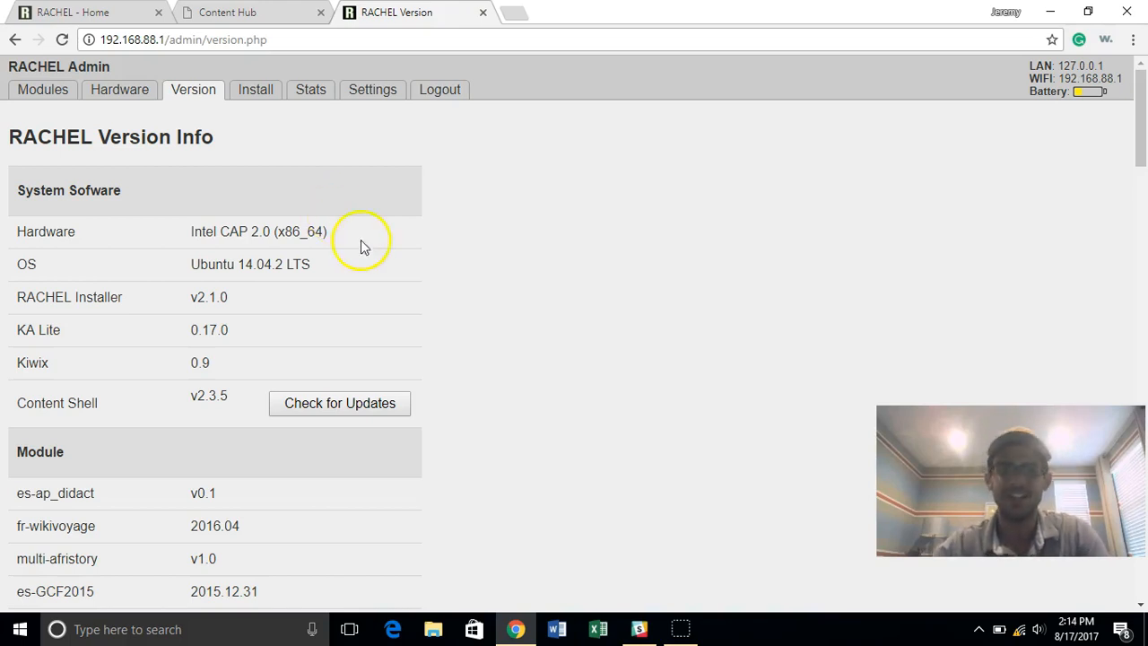
scroll("down", 3)
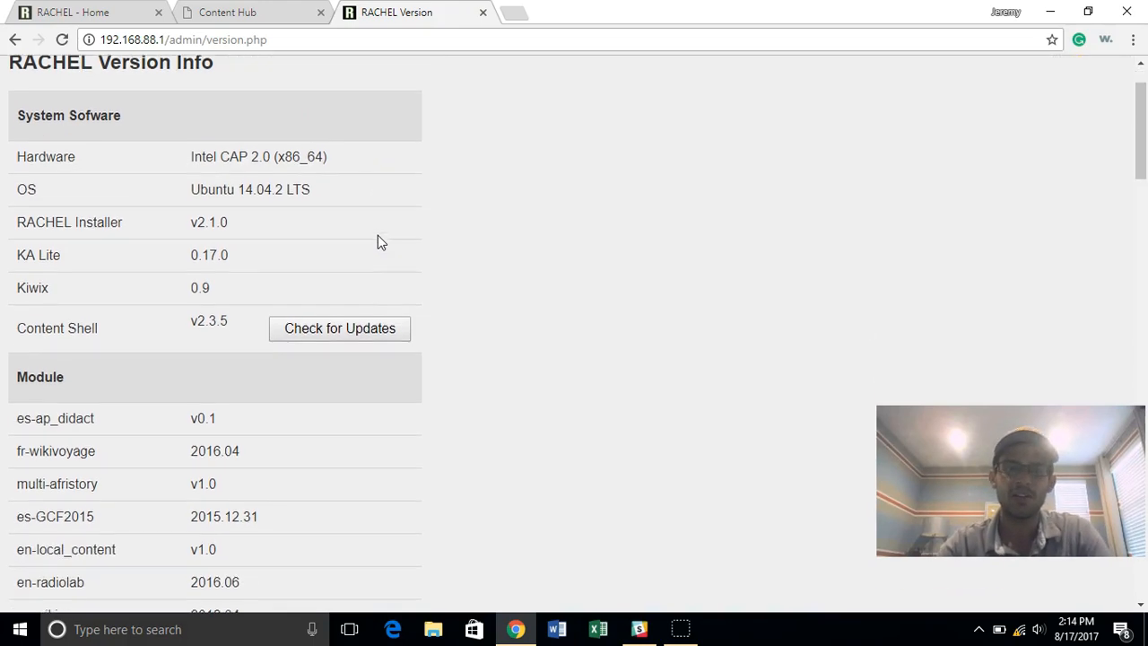
scroll("down", 3)
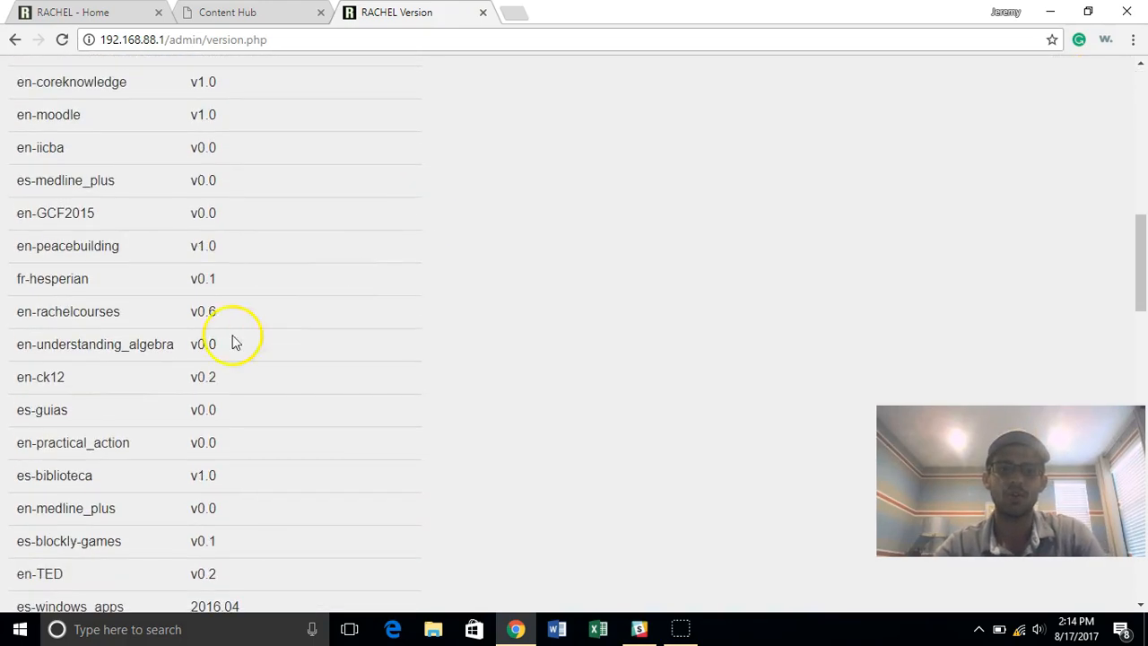
scroll("up", 3)
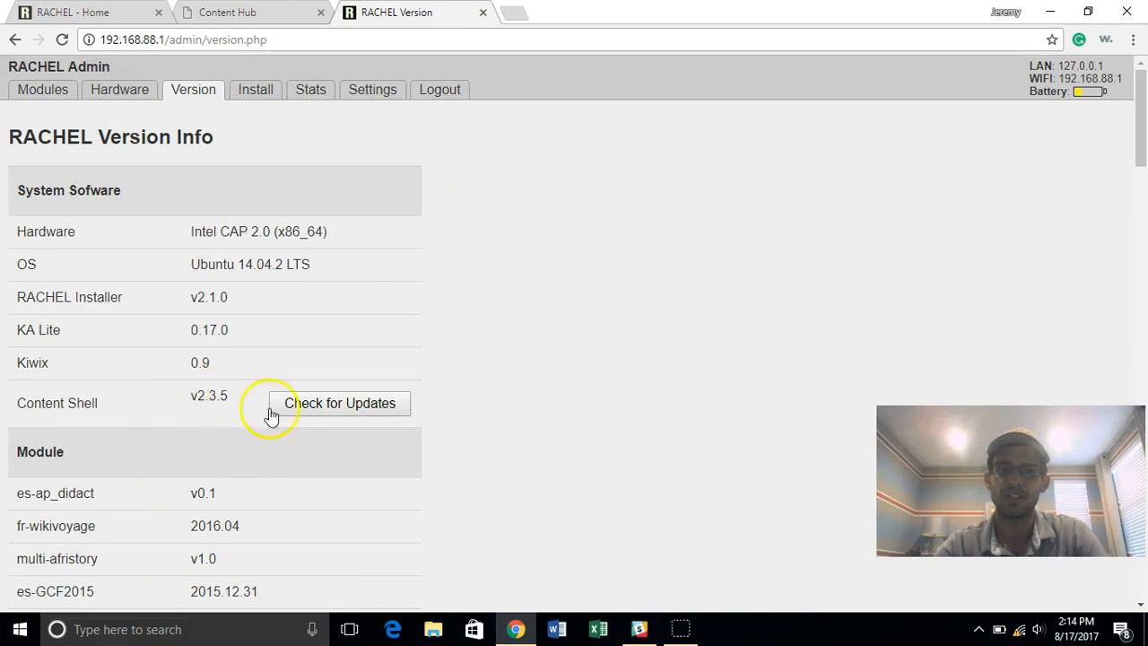
mouse_move(323, 390)
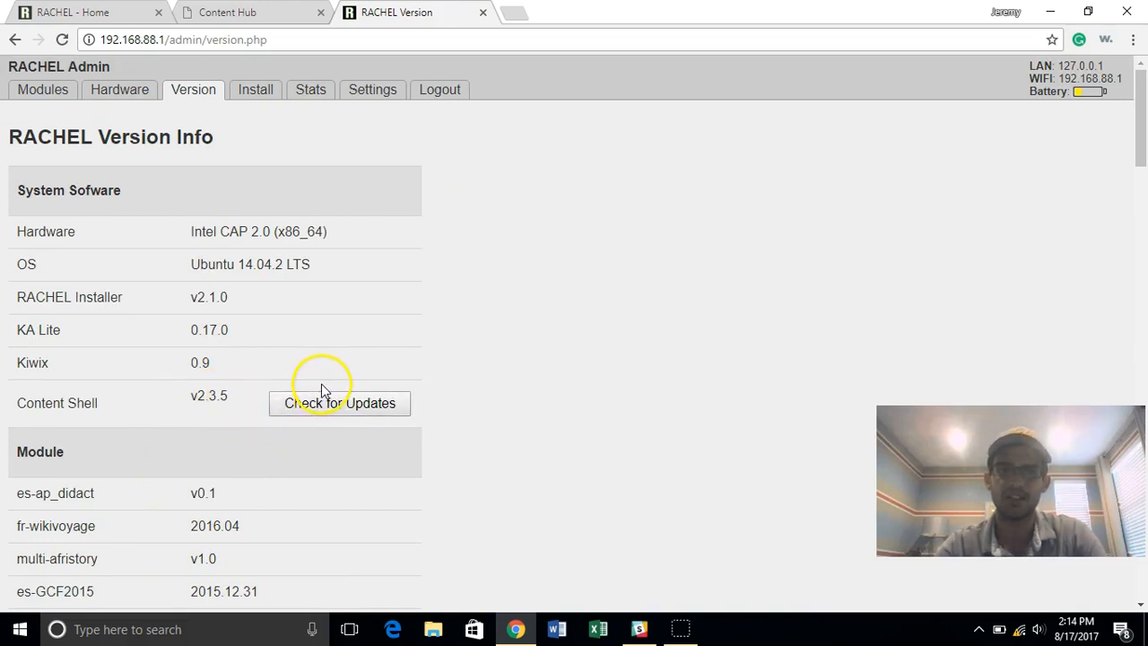
mouse_move(325, 391)
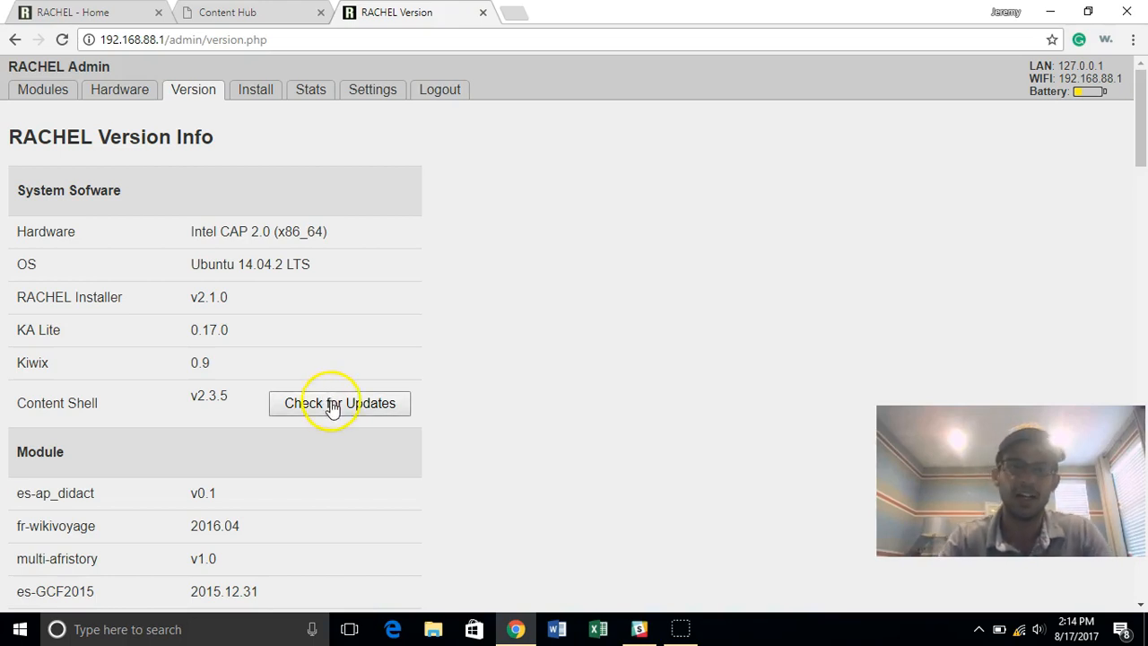
Step: Check for Content Shell updates, which reports 'Can't Connect'
left_click(340, 403)
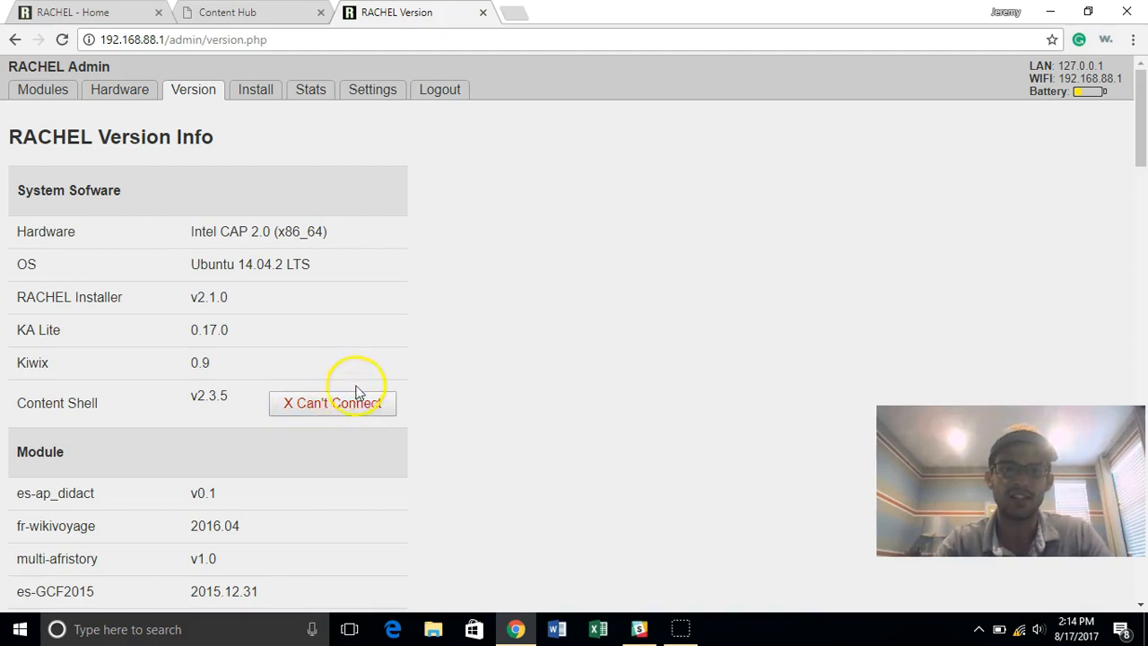
mouse_move(307, 290)
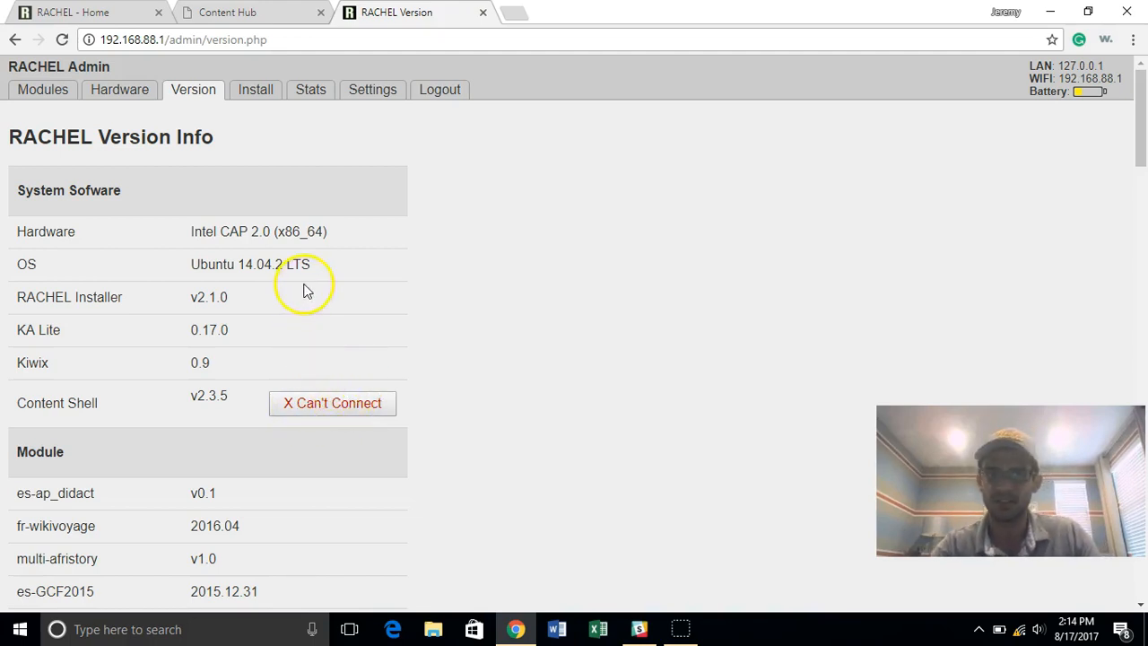
mouse_move(407, 220)
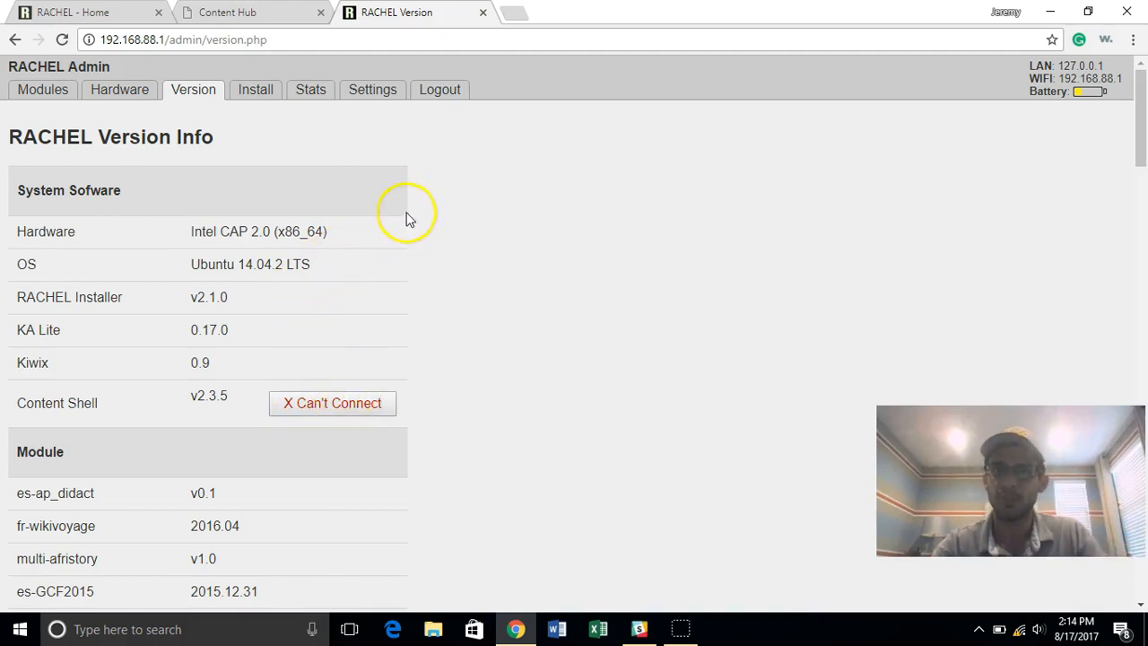
mouse_move(600, 209)
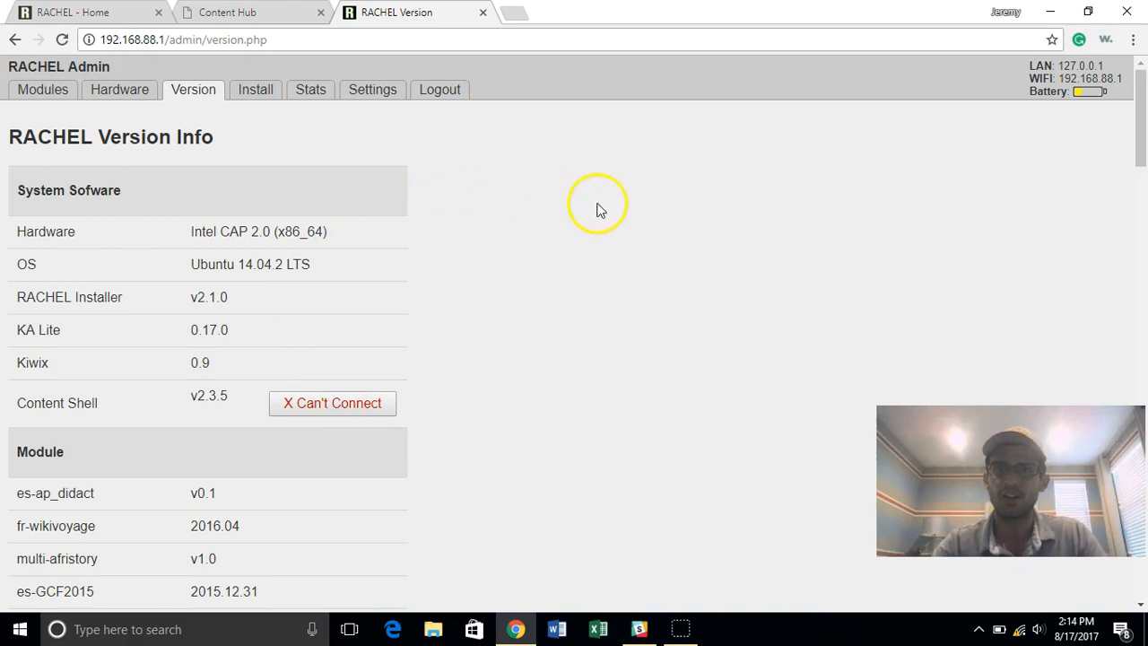
mouse_move(31, 578)
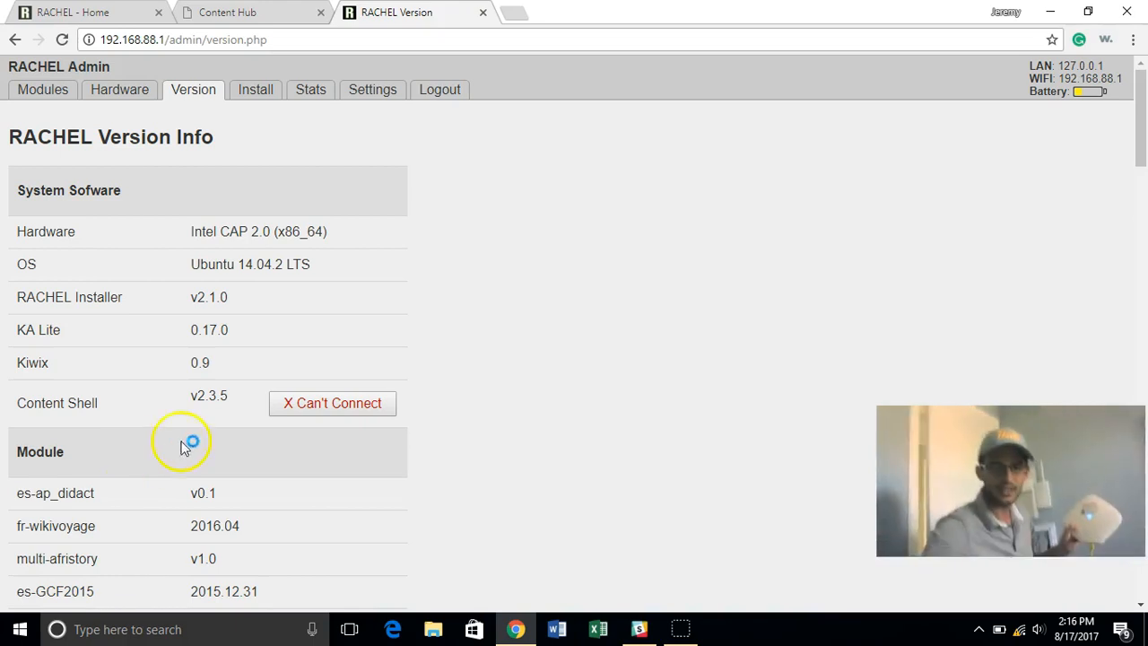
mouse_move(271, 350)
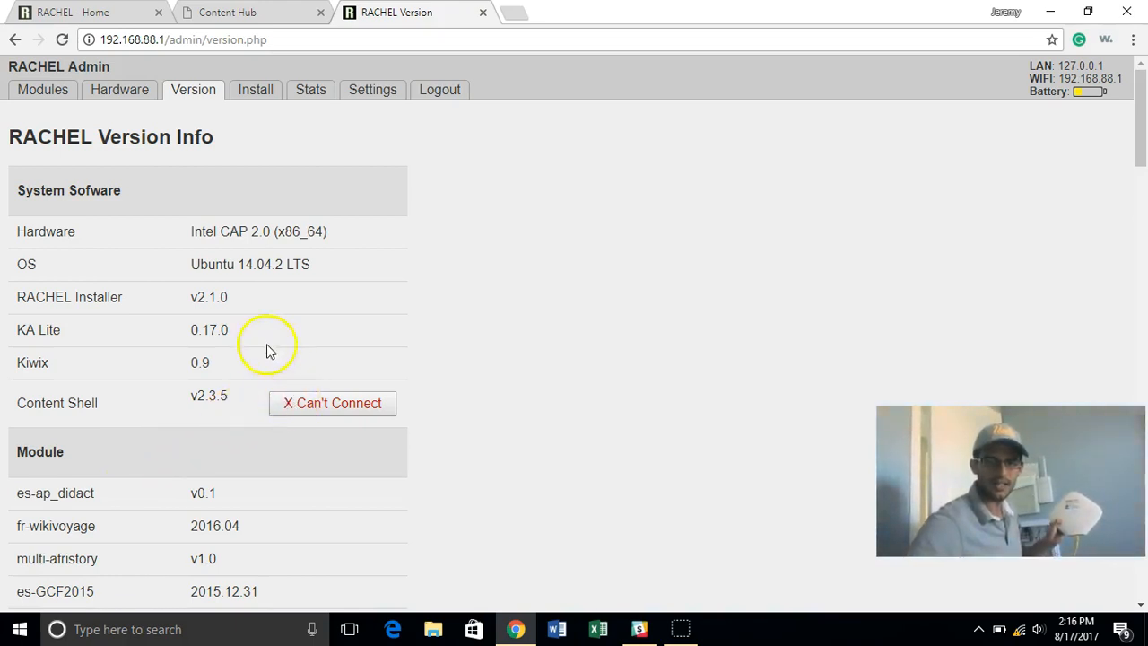
Step: Reload the Version page, recheck Content Shell, and scroll to es-blockly-games 'v1.0 Available'
left_click(62, 39)
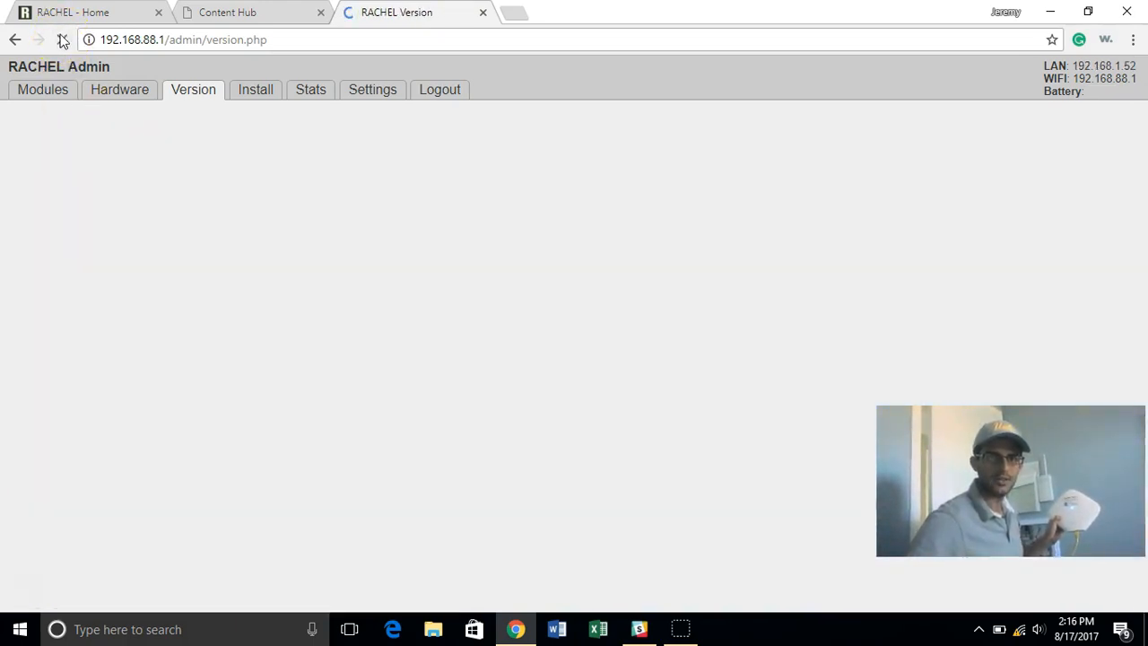
left_click(63, 39)
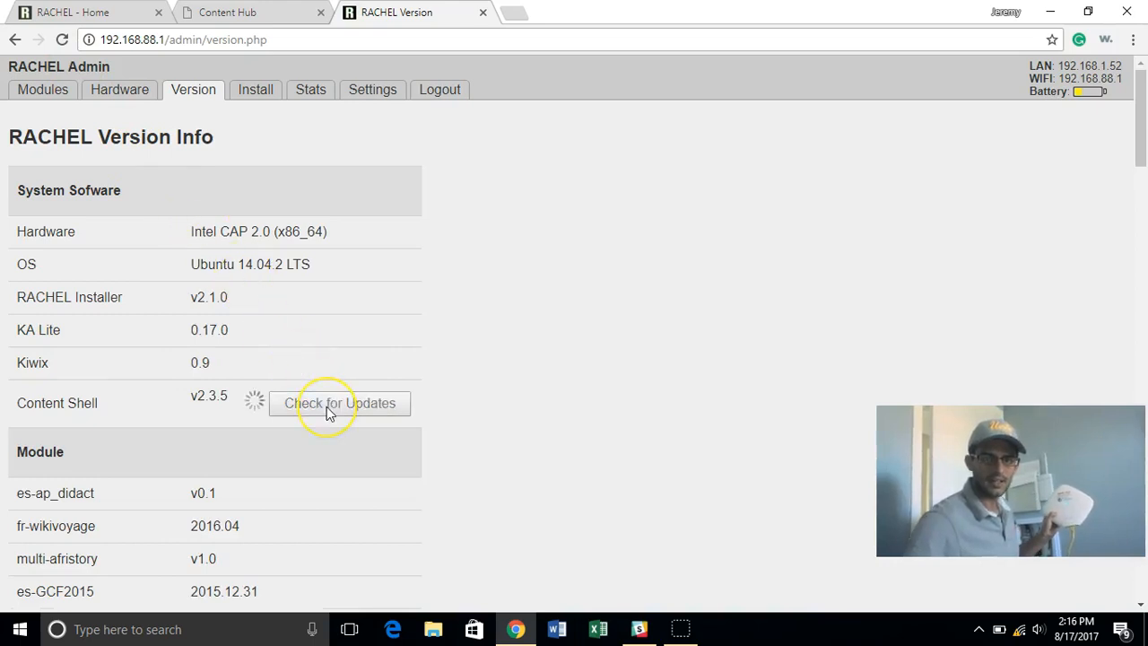
left_click(339, 402)
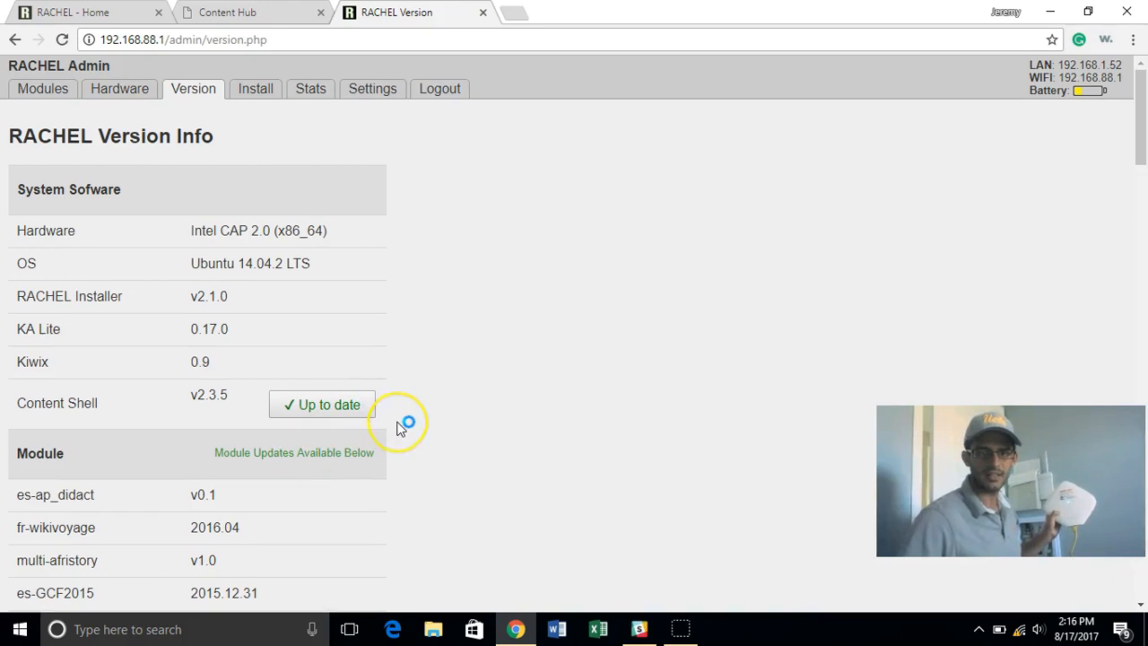
scroll("down", 3)
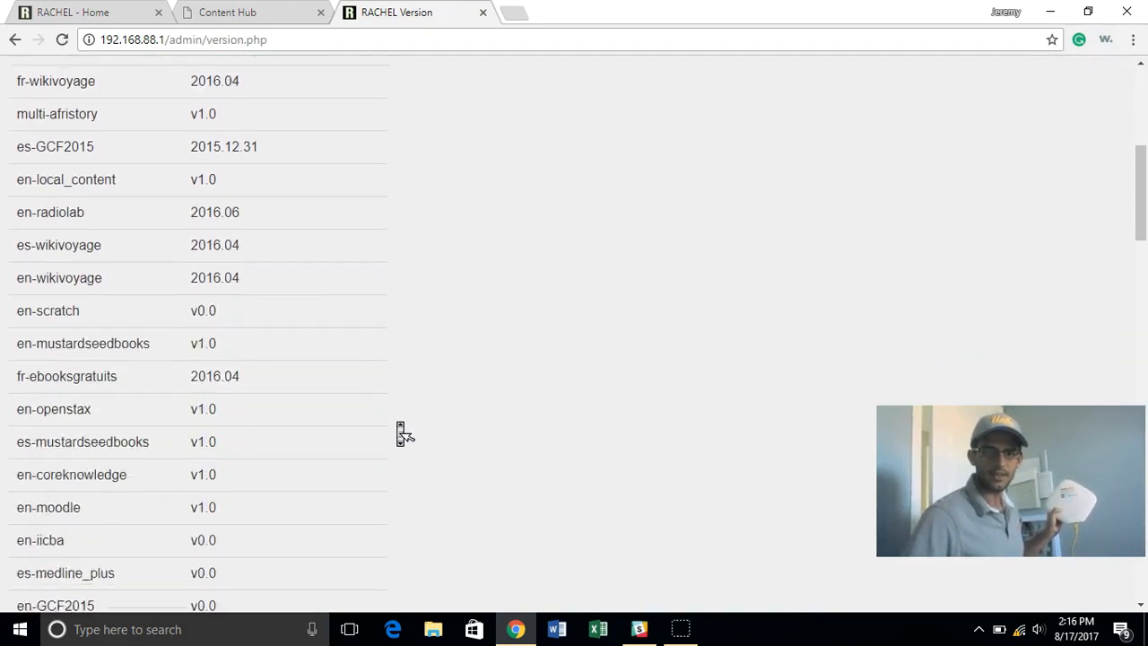
scroll("down", 3)
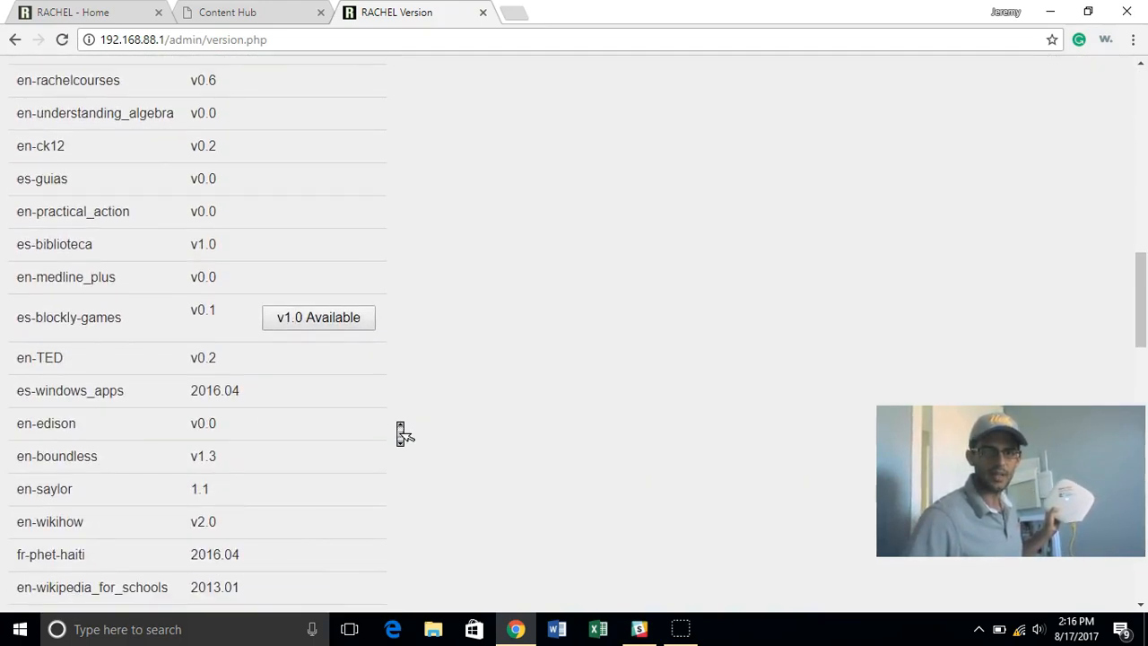
scroll("down", 3)
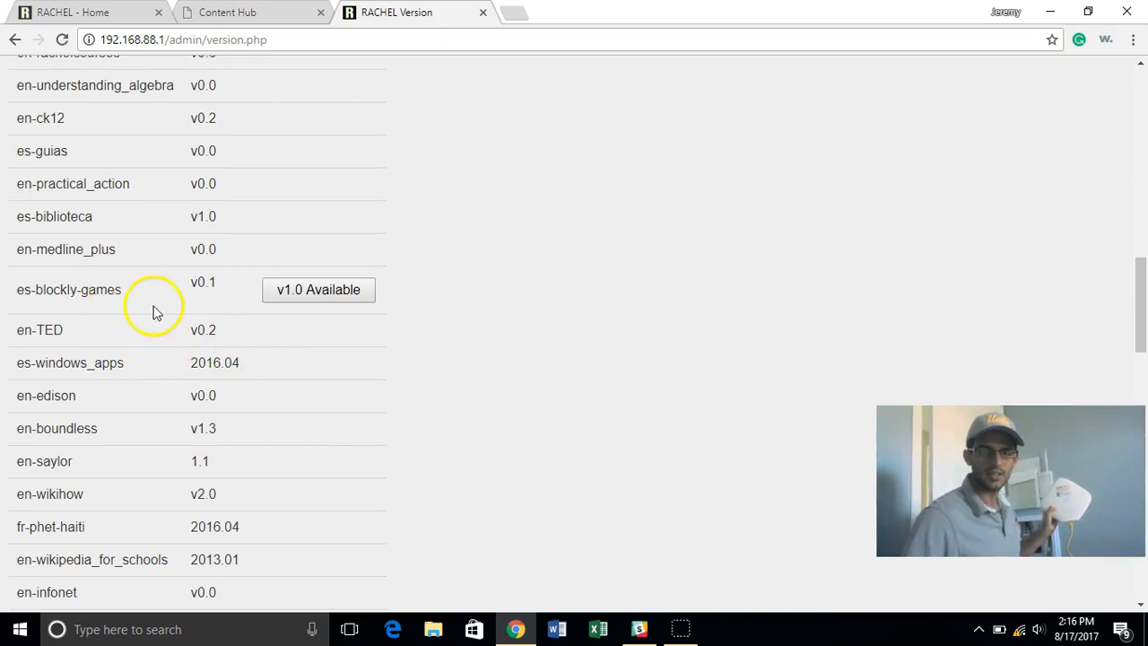
mouse_move(223, 290)
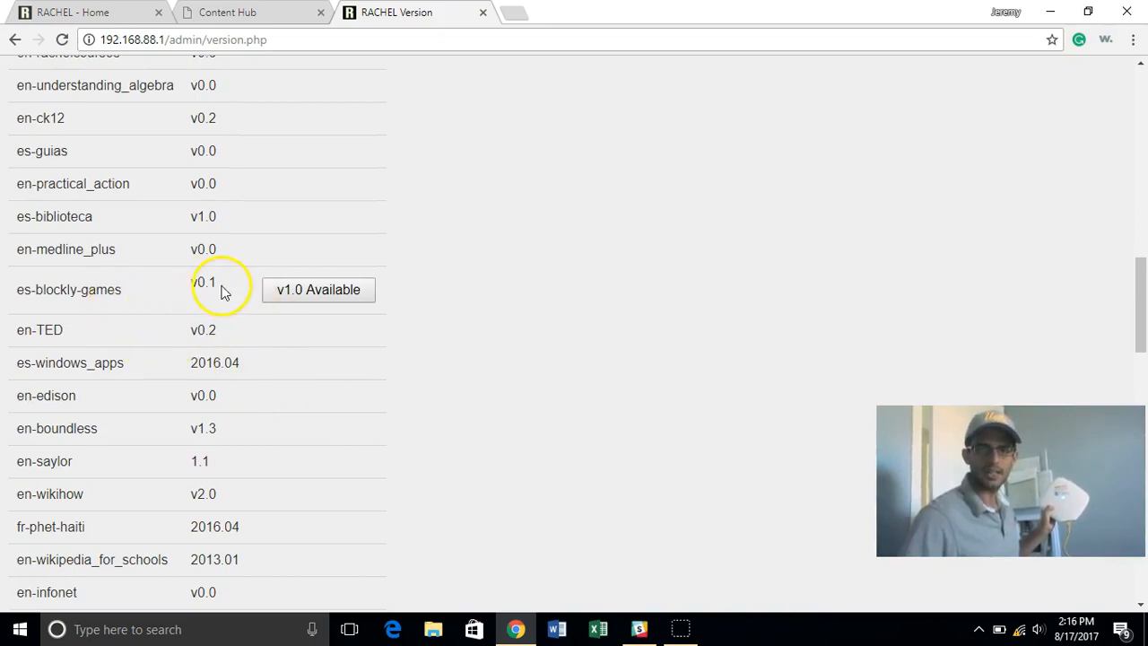
mouse_move(27, 300)
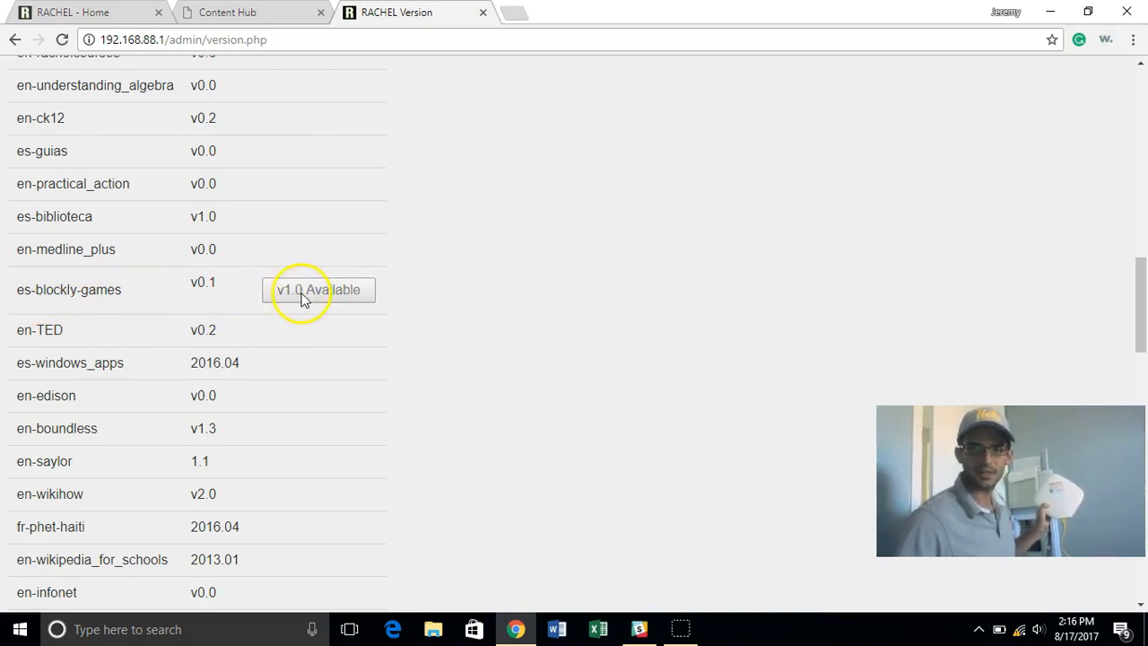
Step: Start the es-blockly-games v1.0 update and scan modules, spotting en-etvideos and en-etbooks errors
left_click(318, 288)
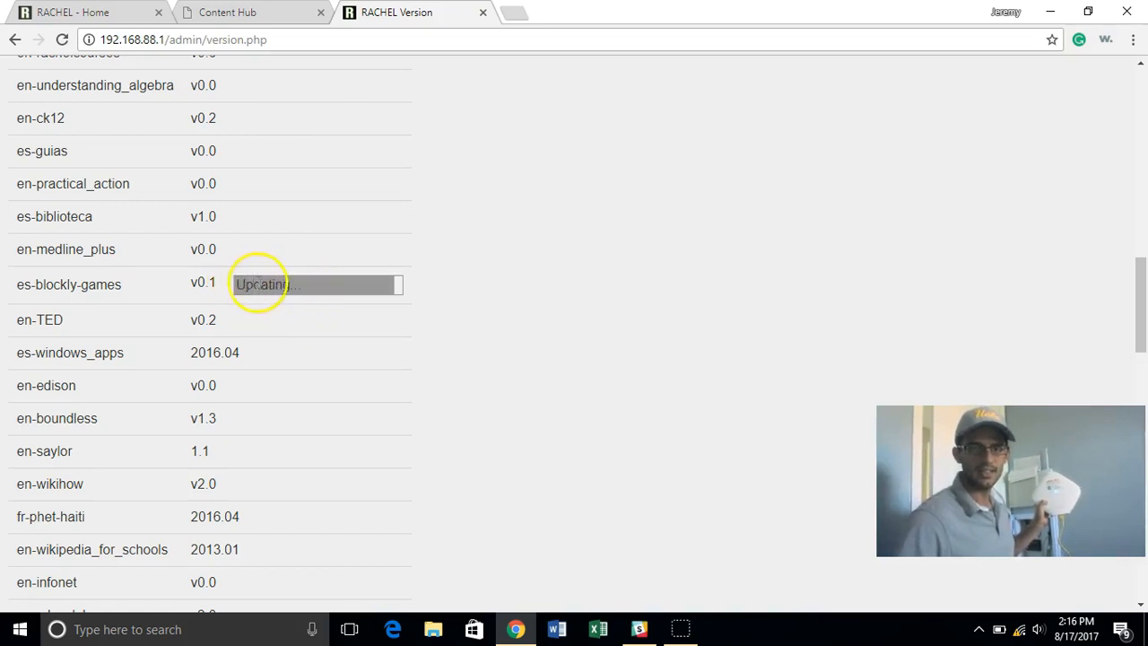
scroll("down", 3)
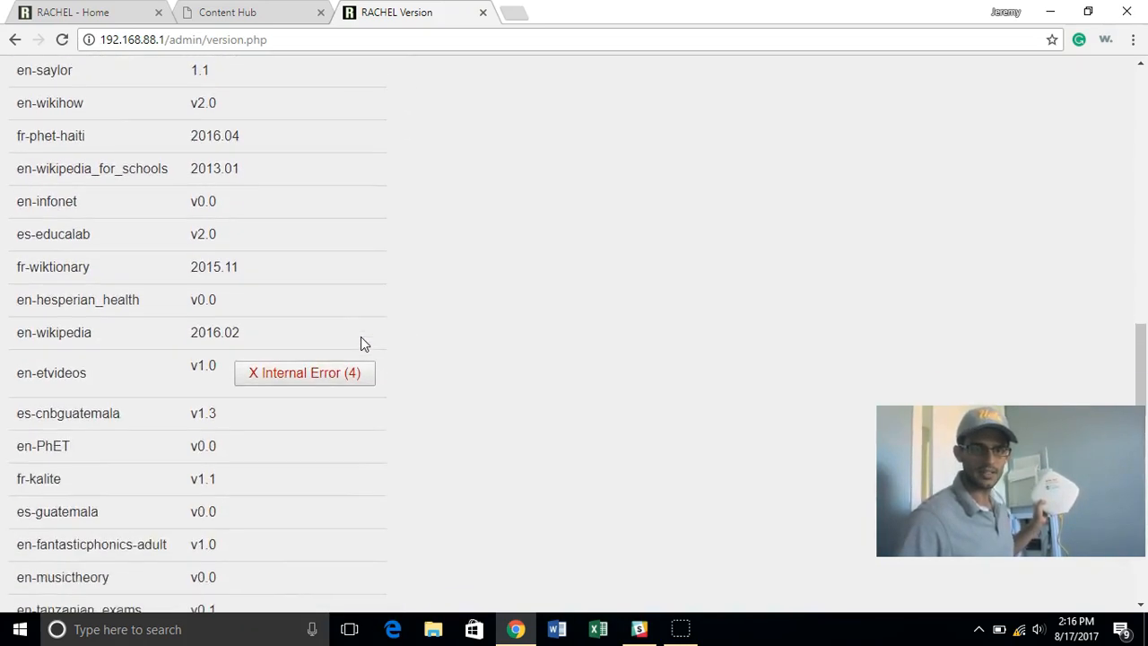
scroll("down", 3)
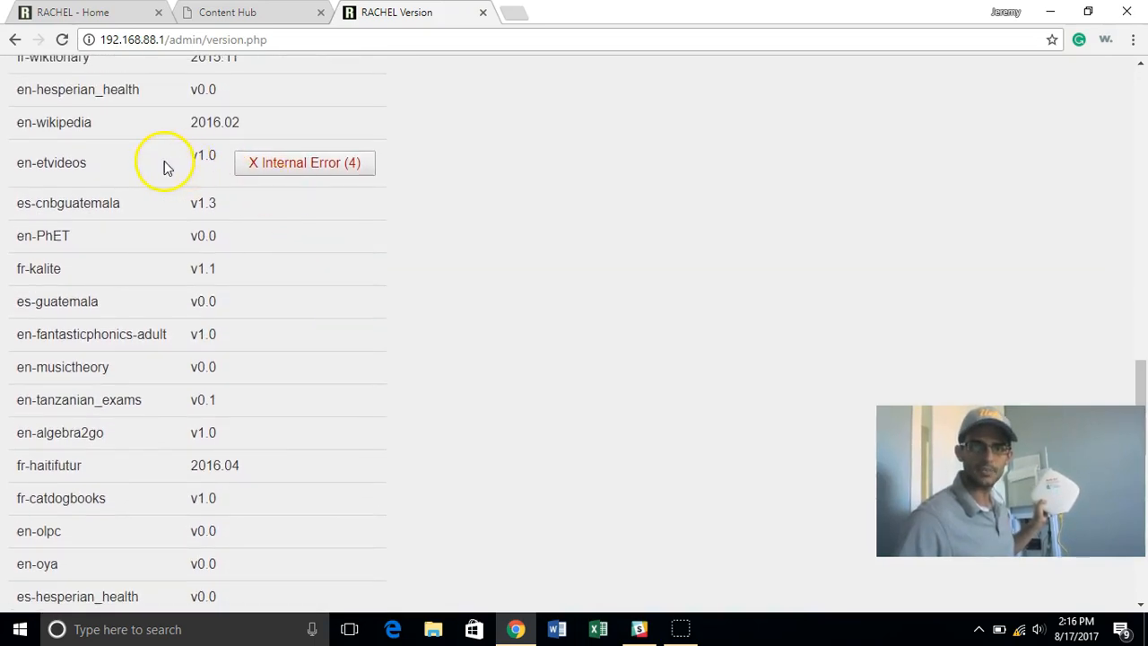
scroll("down", 3)
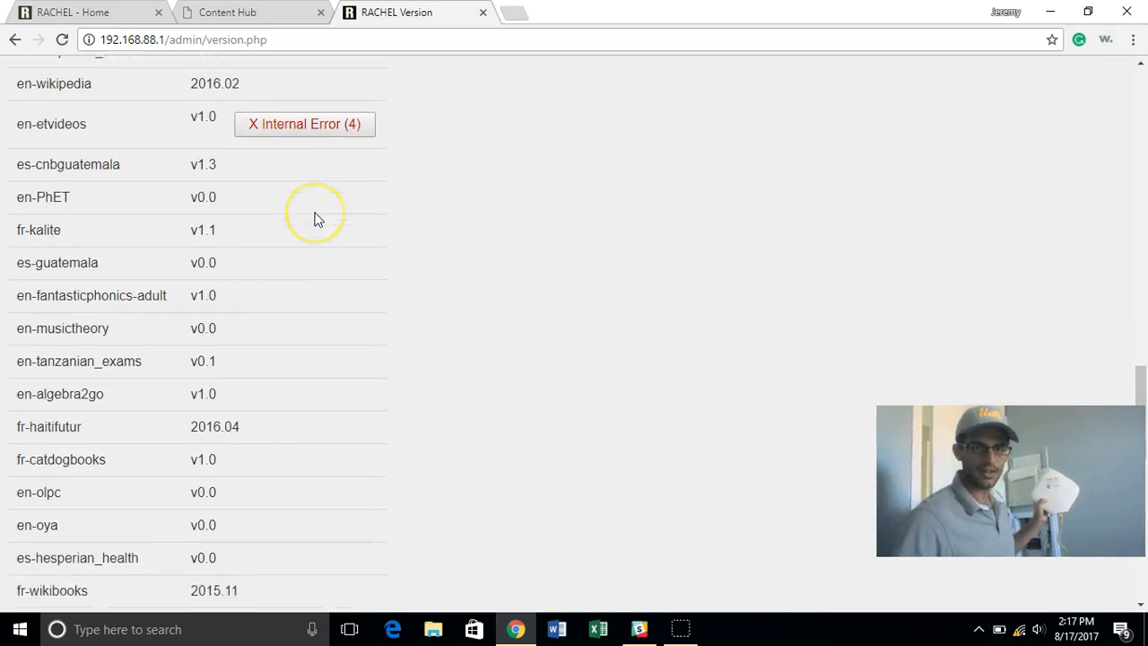
scroll("down", 3)
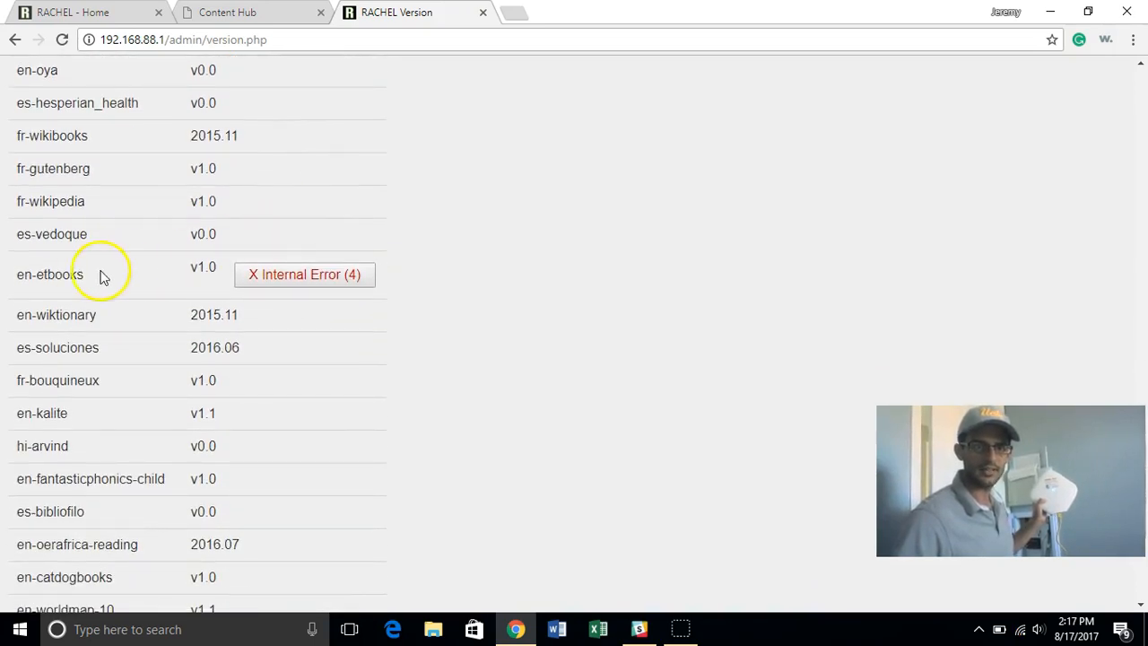
scroll("down", 3)
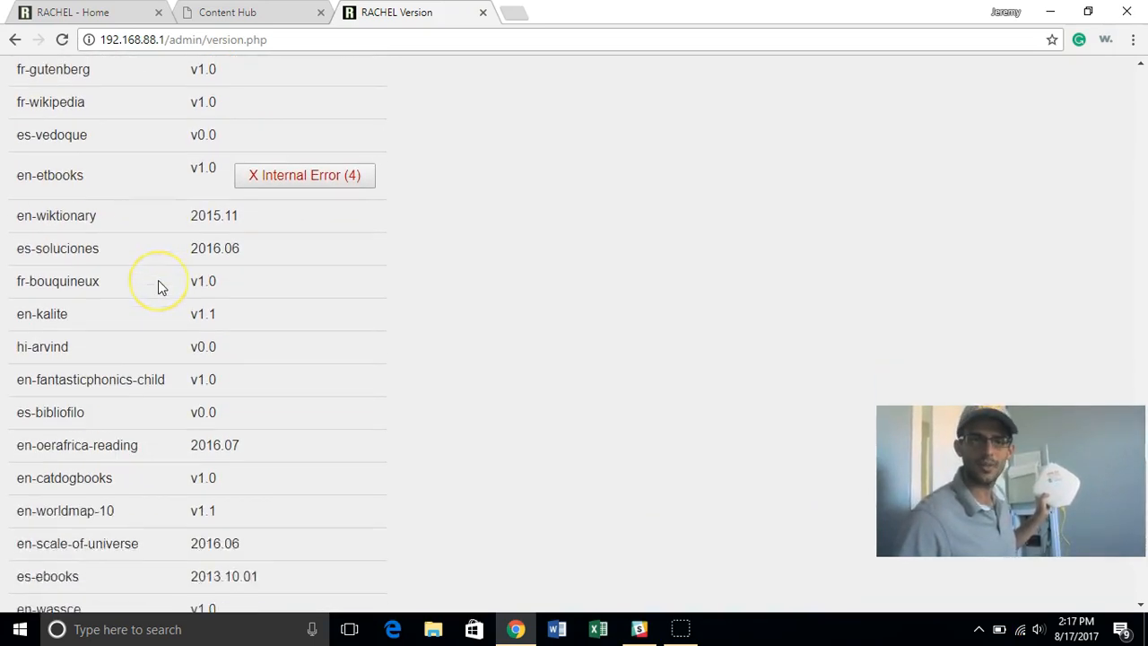
scroll("down", 3)
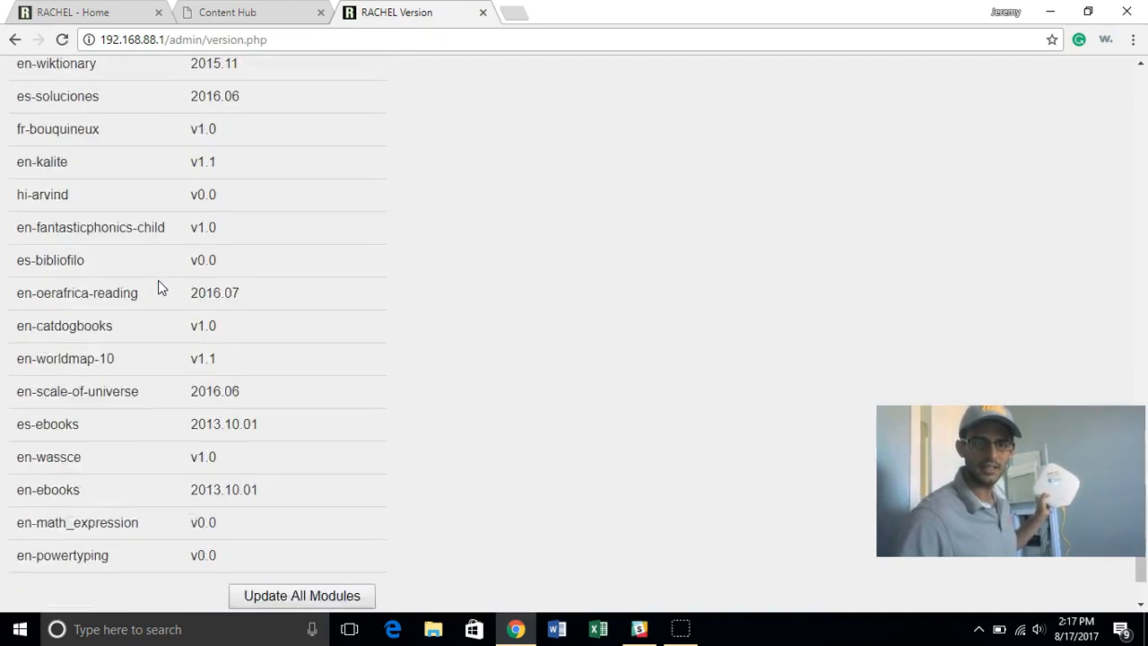
scroll("down", 3)
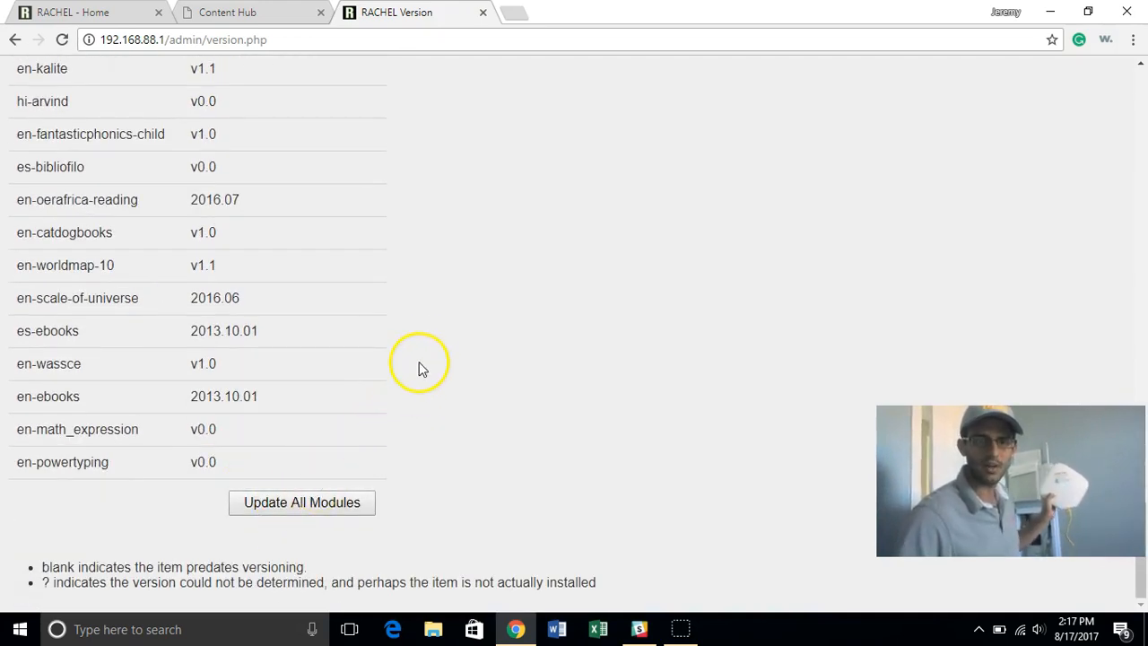
scroll("up", 3)
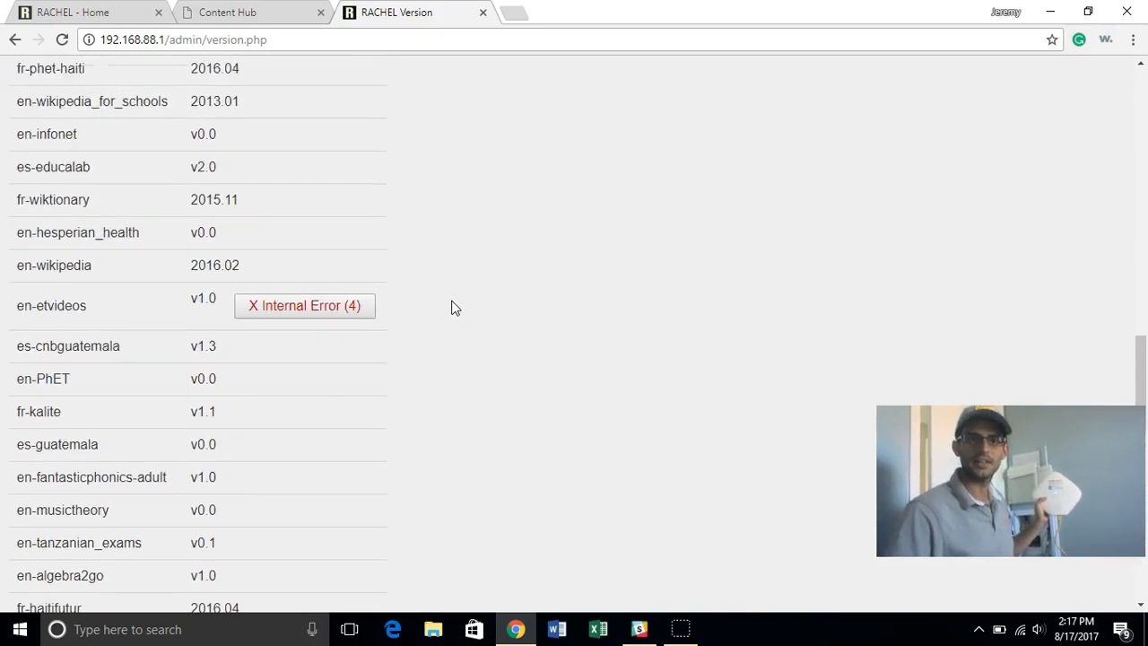
scroll("down", 3)
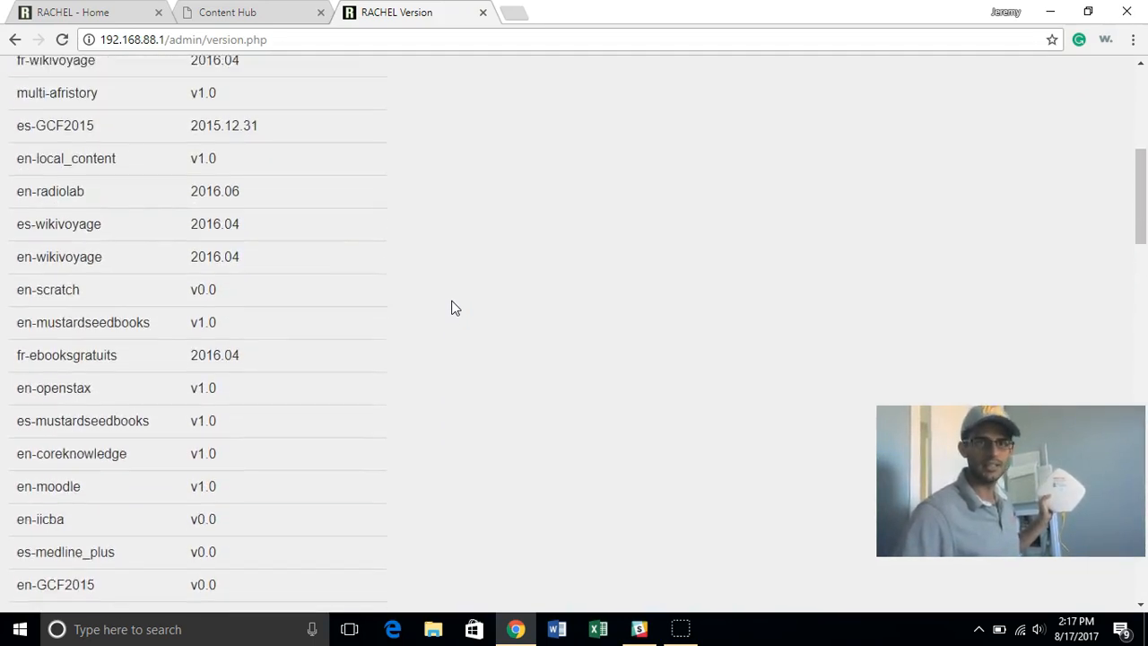
scroll("up", 3)
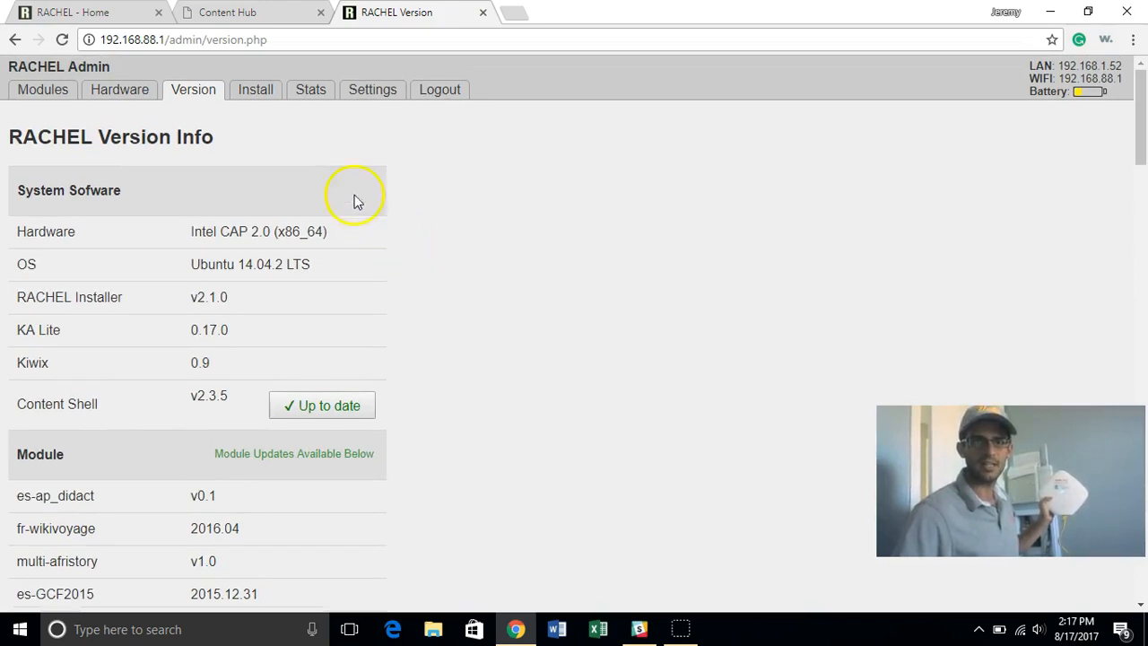
mouse_move(308, 139)
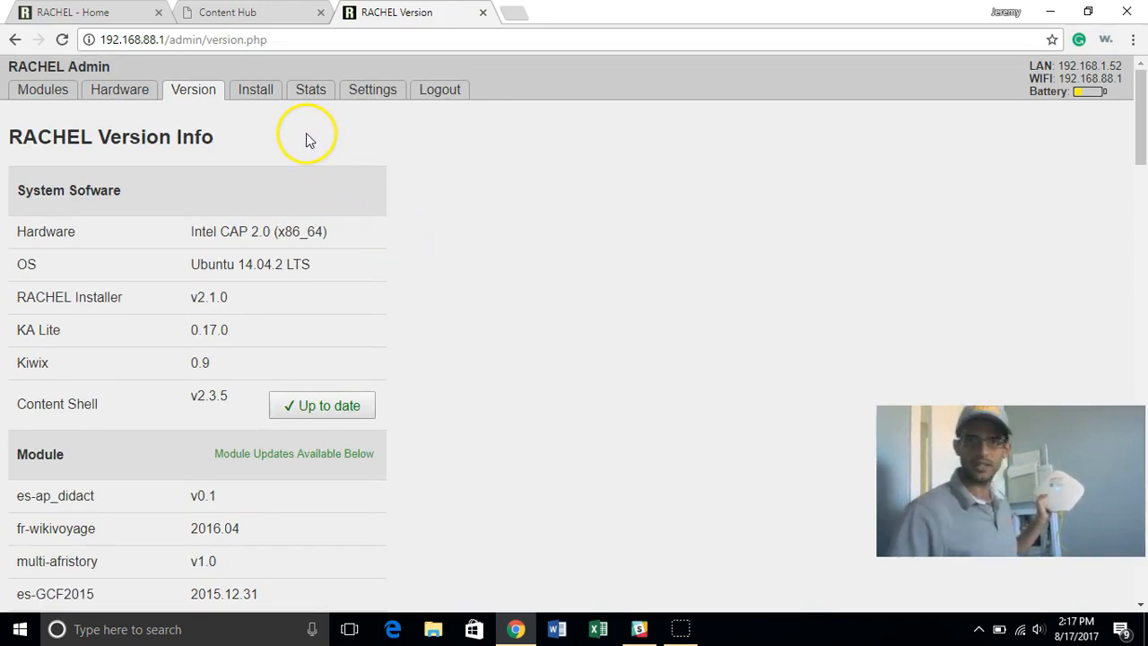
mouse_move(276, 110)
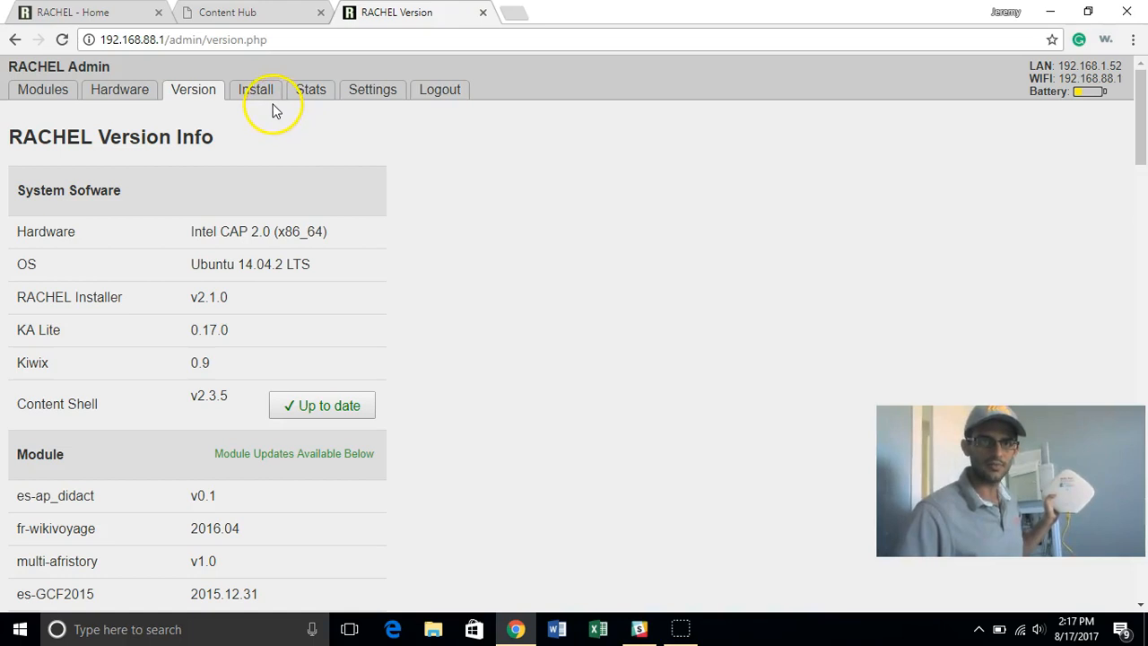
Step: Open the Install tab and browse Add Modules, where en-etbooks and en-etvideos show failed
left_click(256, 89)
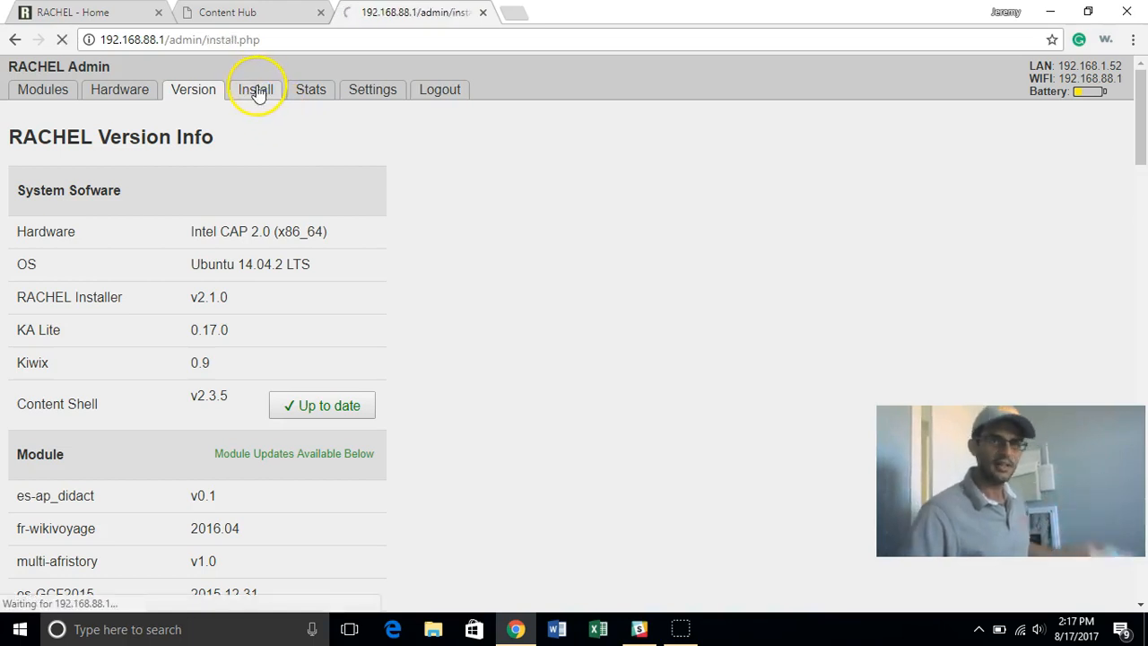
left_click(256, 89)
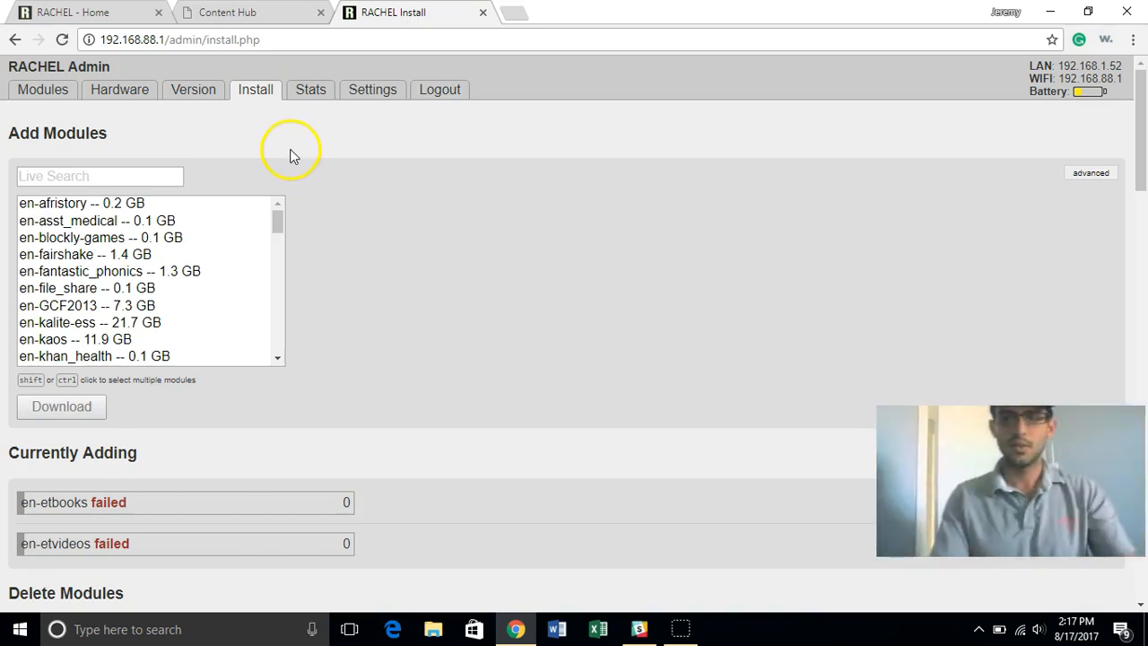
left_click(80, 12)
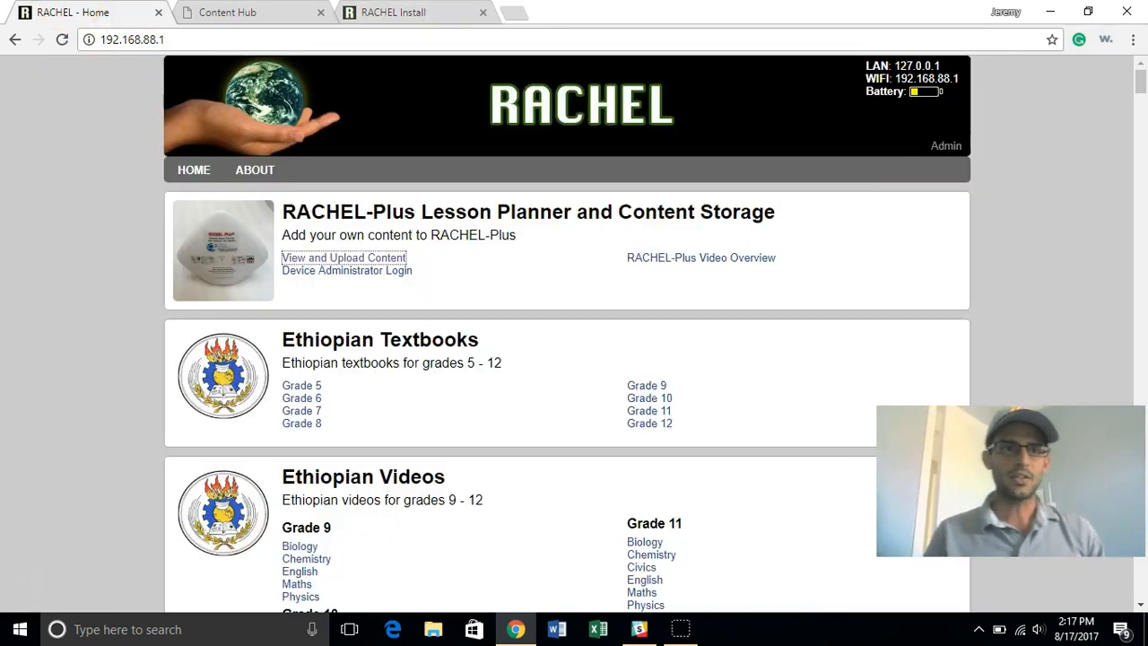
left_click(393, 11)
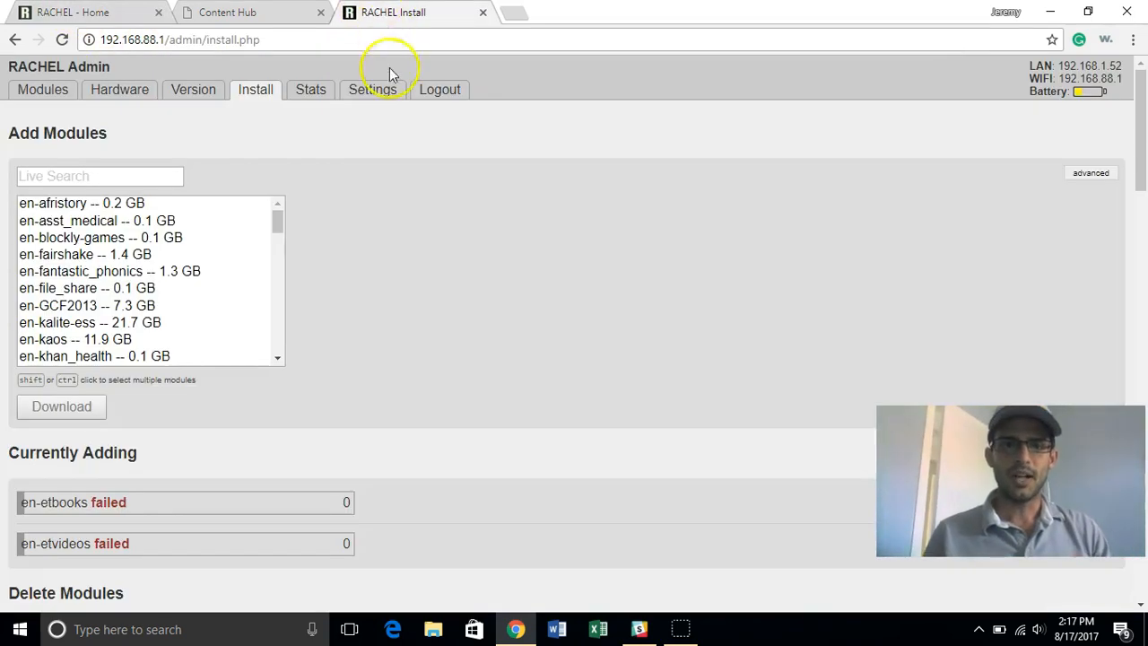
mouse_move(214, 233)
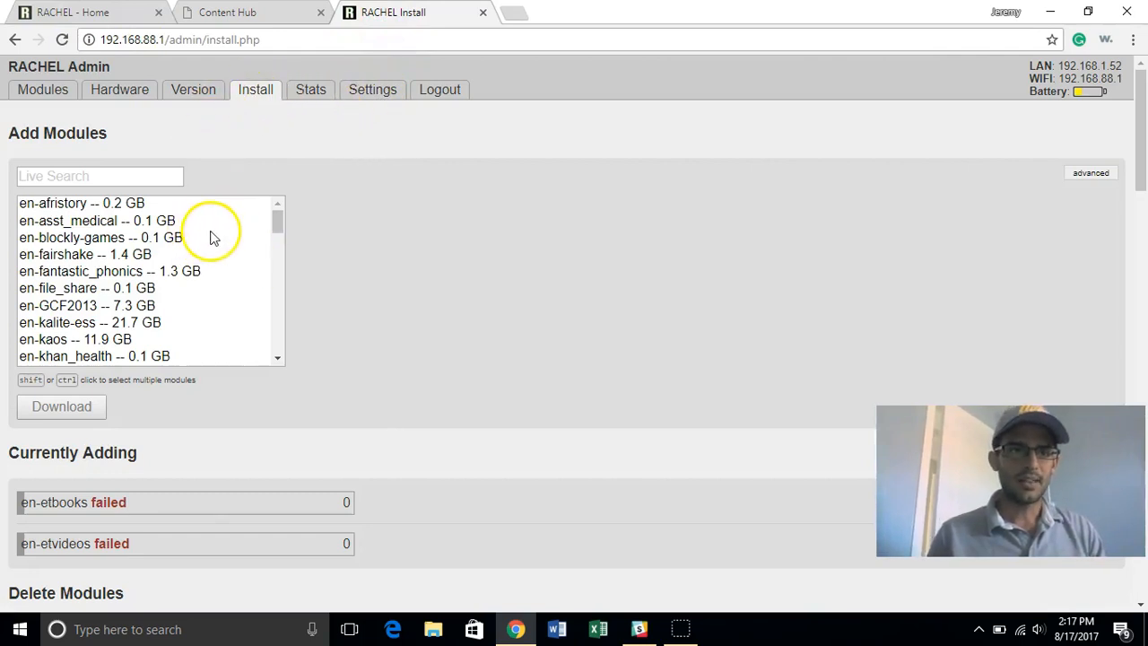
scroll("down", 3)
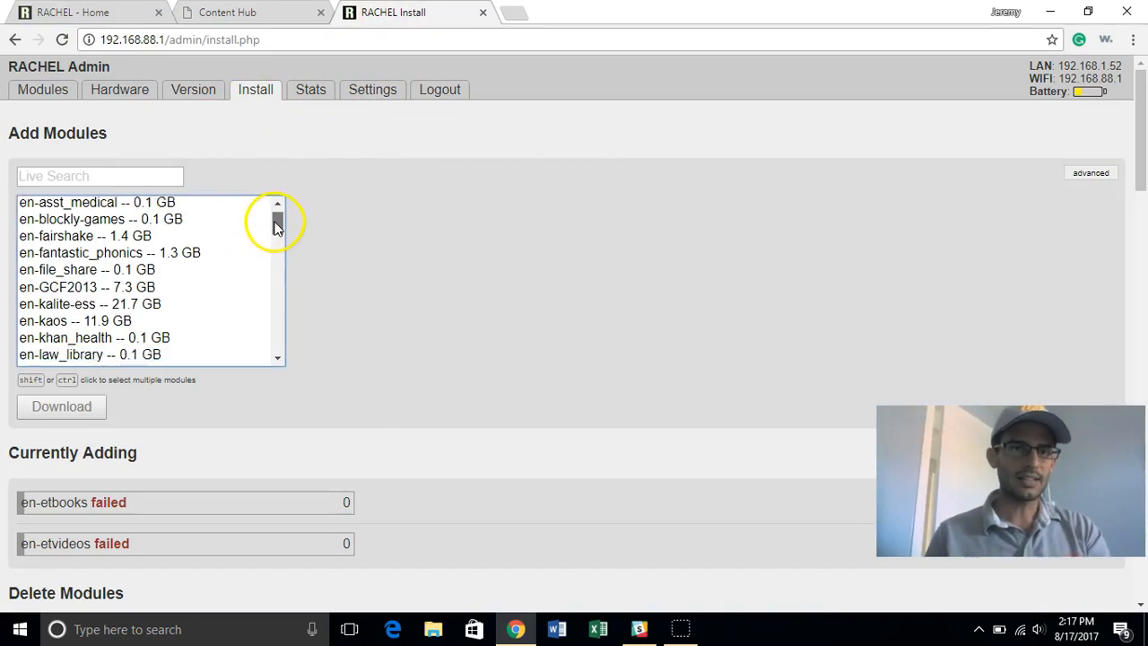
scroll("down", 3)
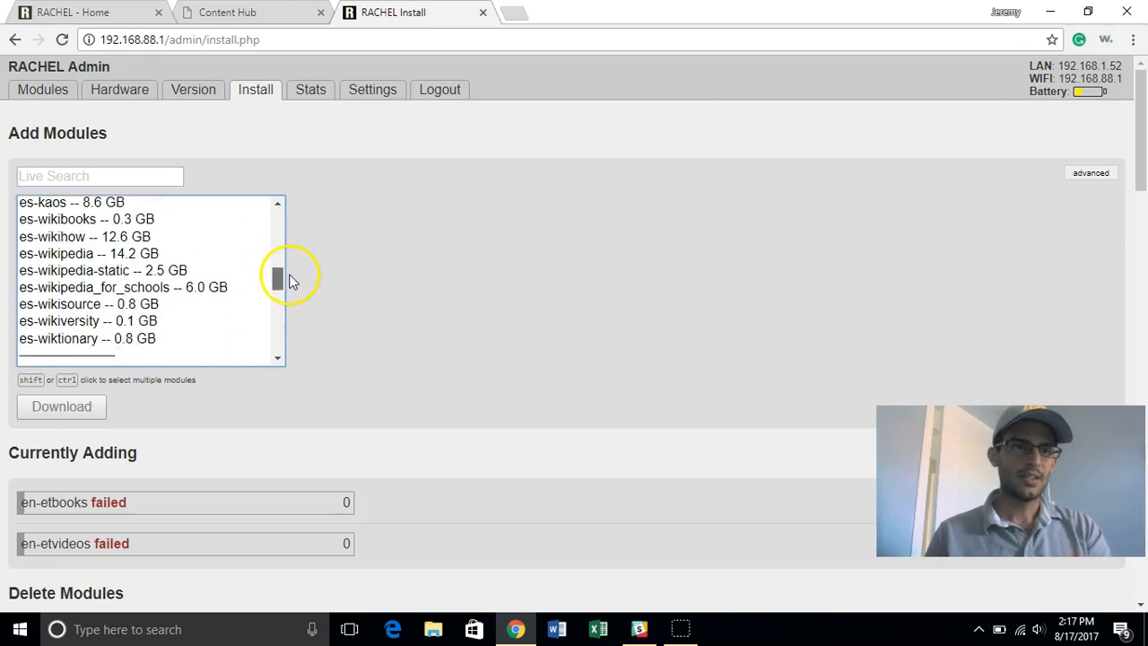
scroll("down", 3)
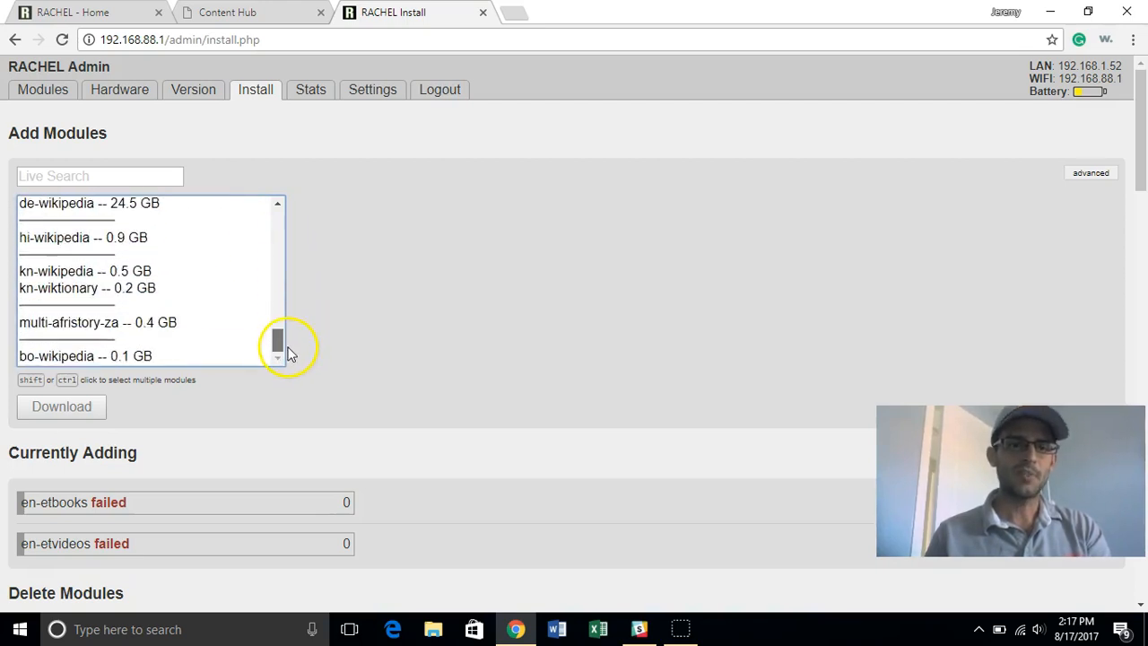
scroll("up", 3)
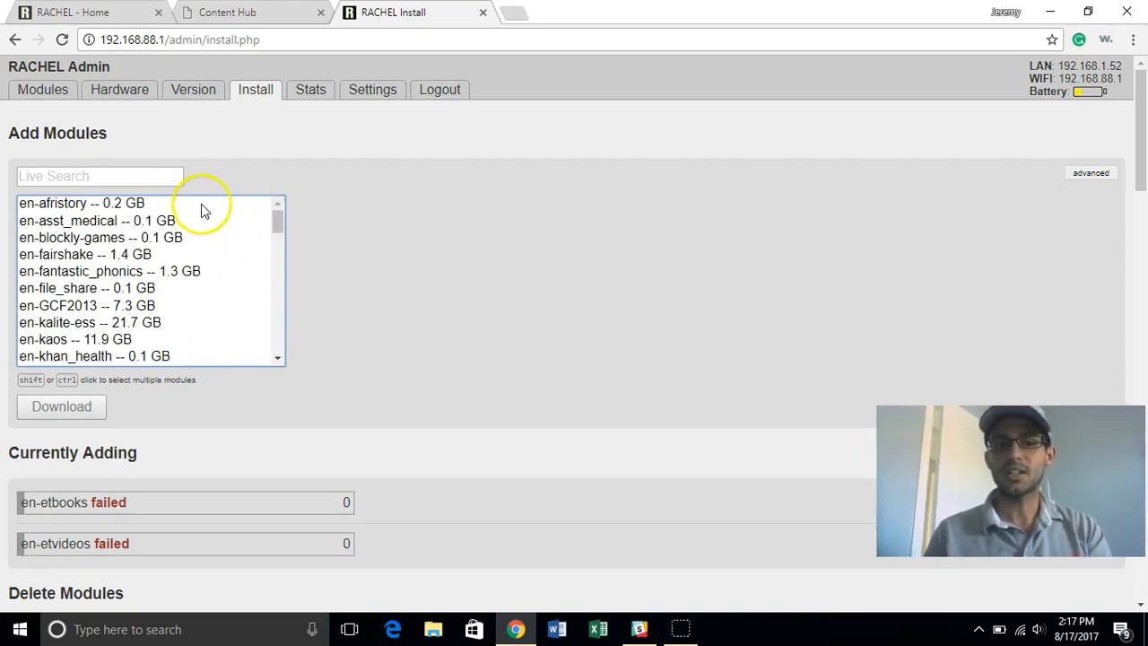
mouse_move(189, 219)
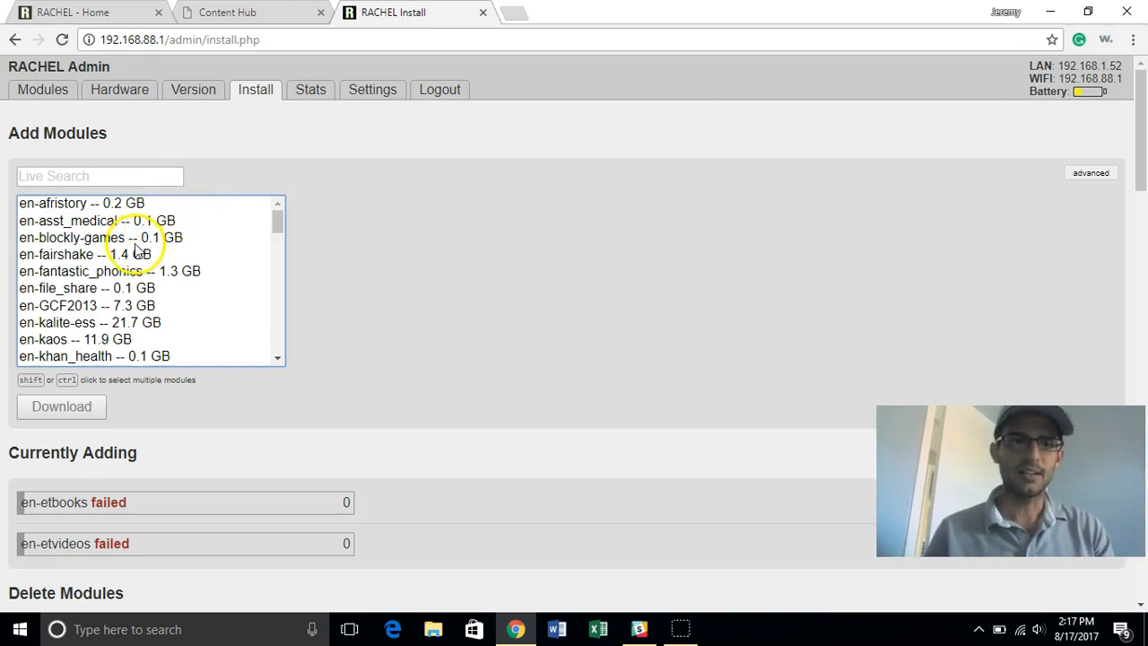
mouse_move(148, 229)
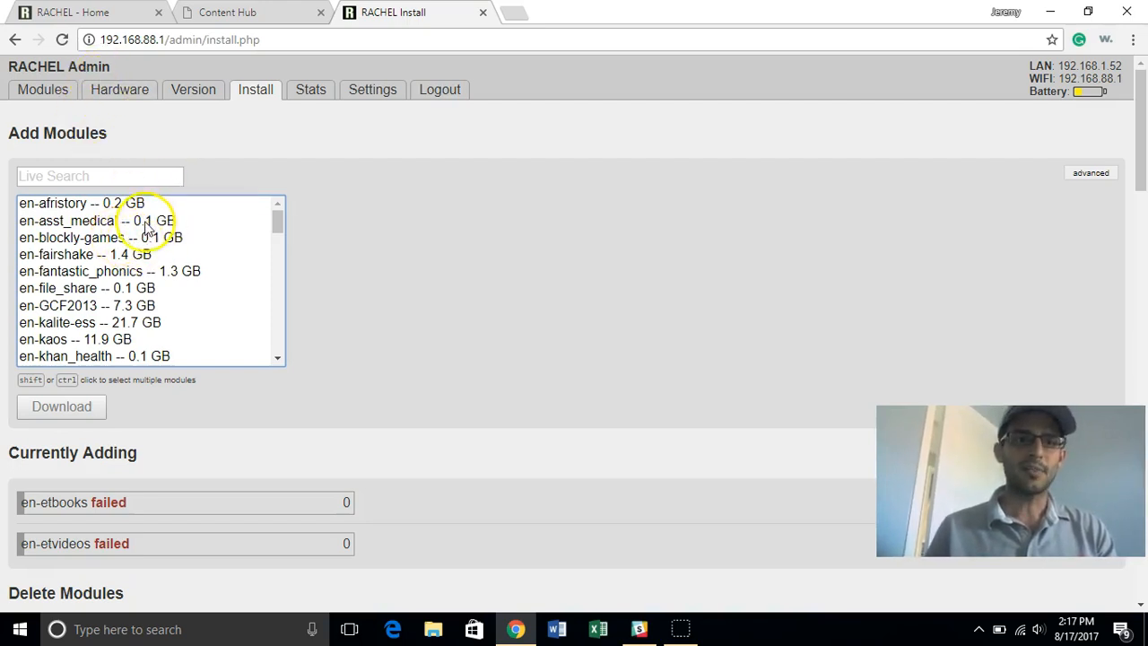
mouse_move(136, 237)
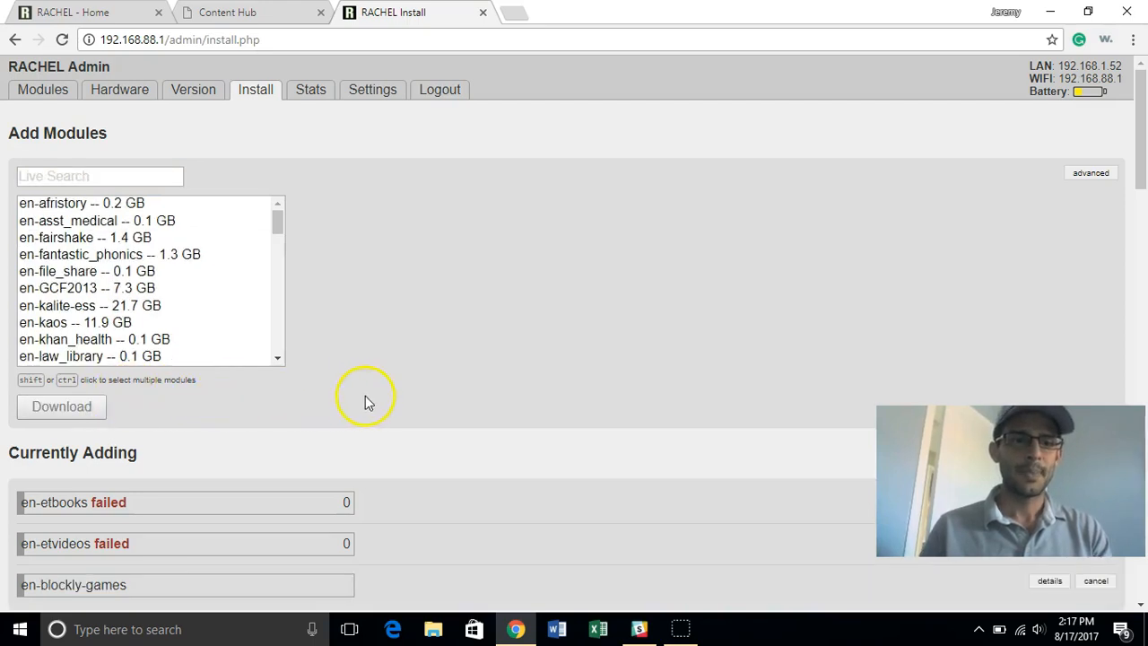
Step: Scroll the Add Modules list to its end while en-blockly-games downloads under Currently Adding
scroll("down", 3)
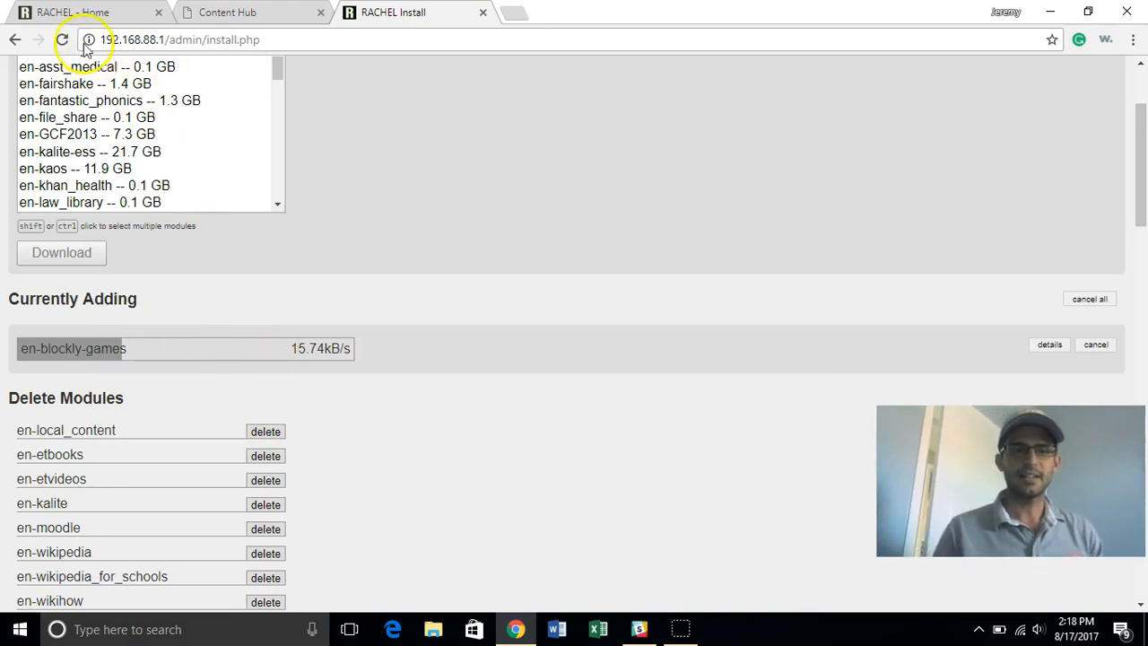
mouse_move(72, 13)
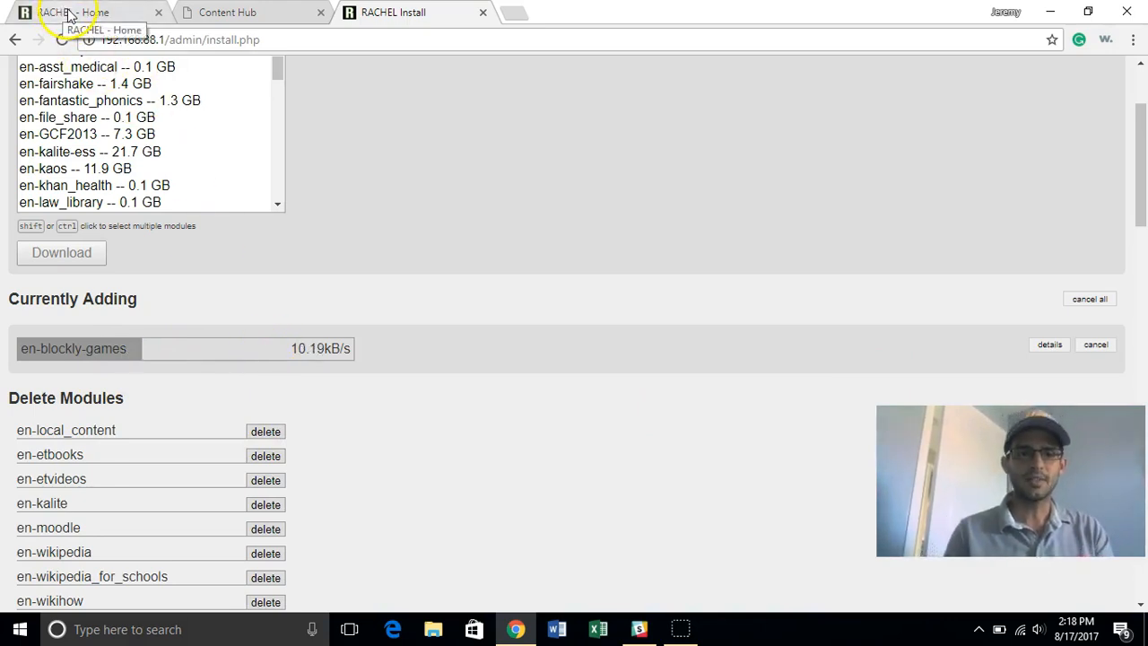
mouse_move(358, 213)
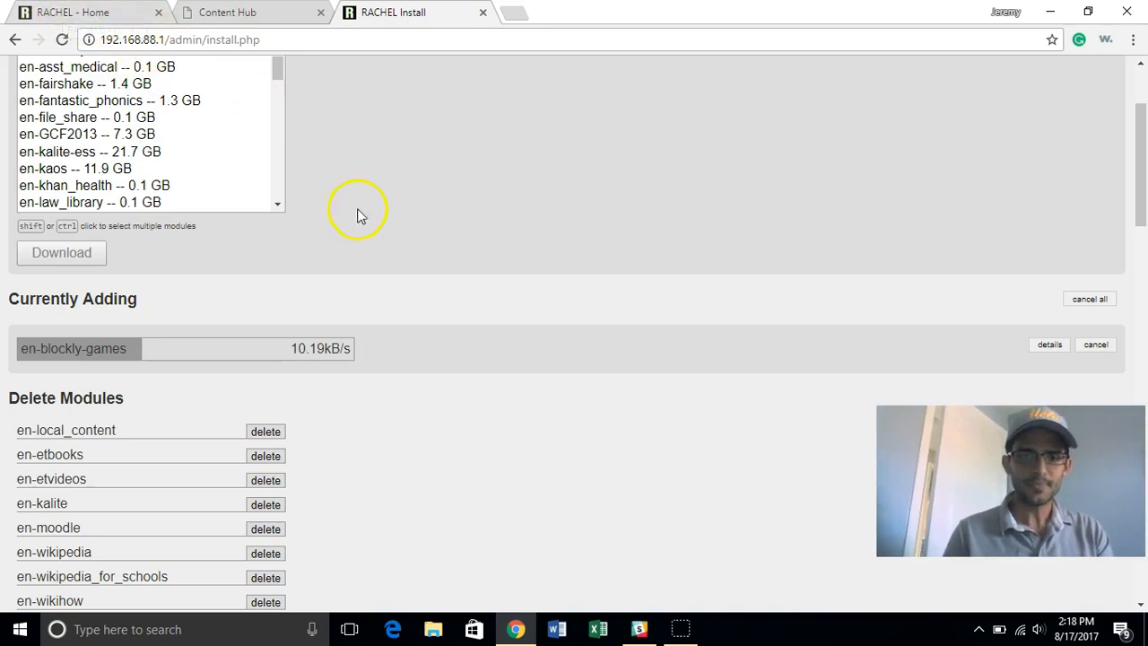
mouse_move(316, 348)
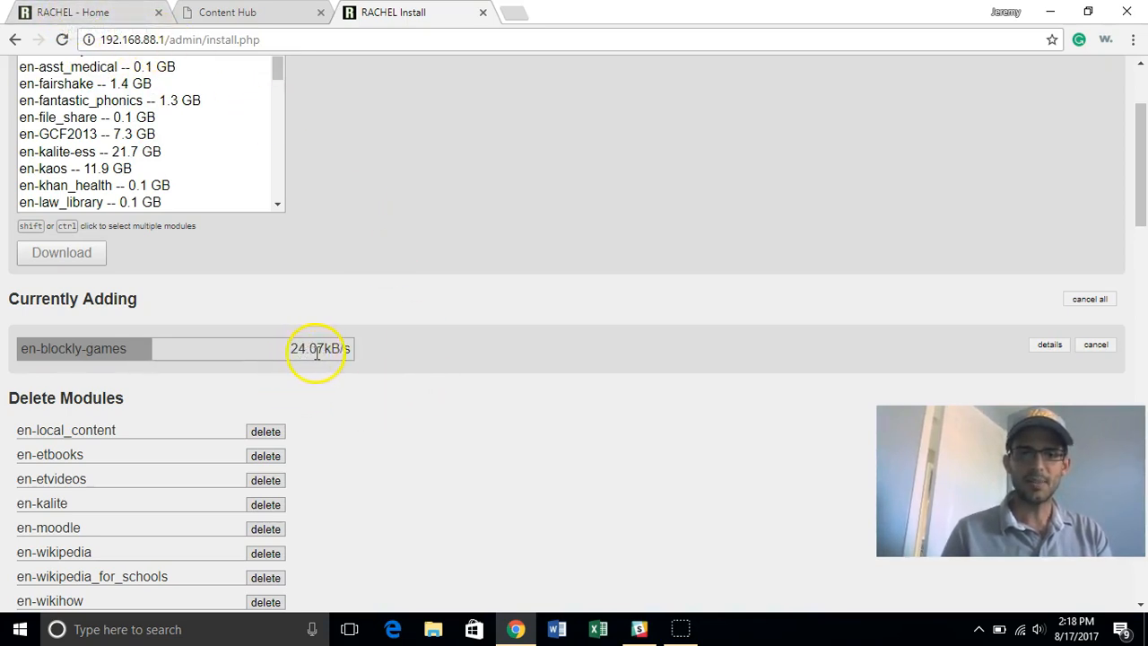
mouse_move(328, 336)
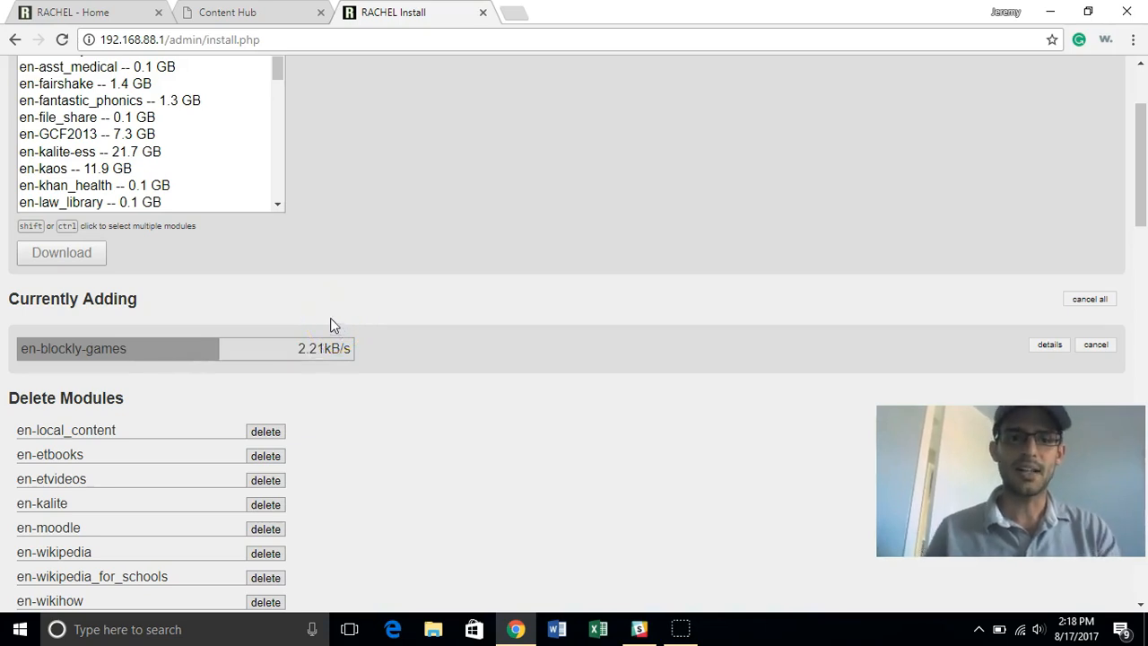
scroll("up", 3)
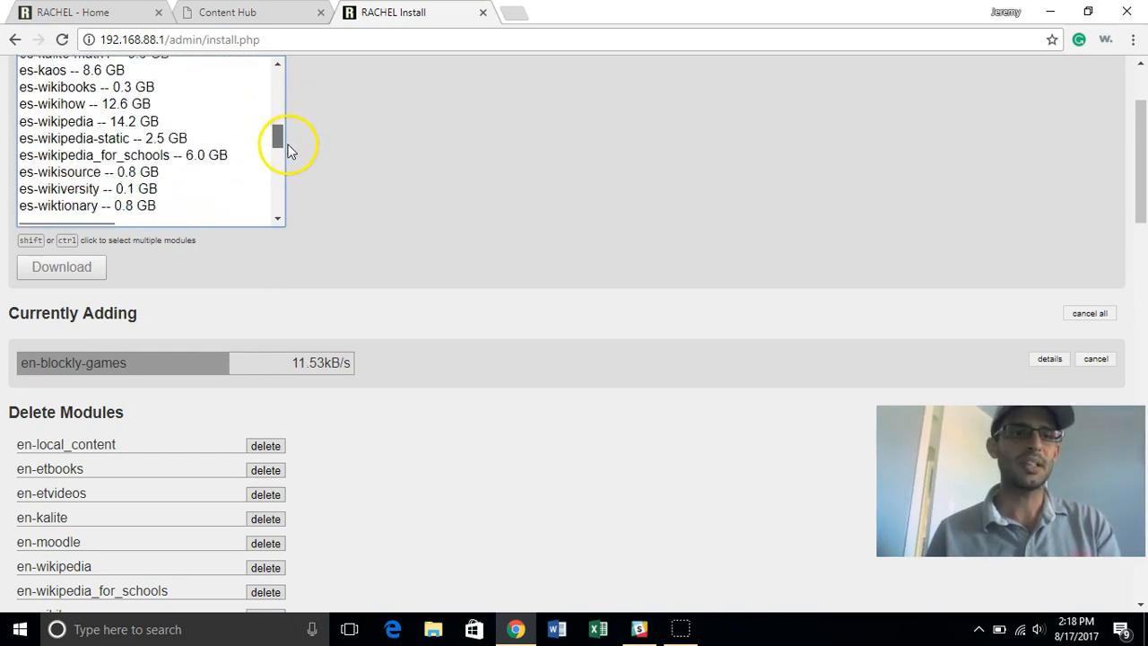
scroll("up", 3)
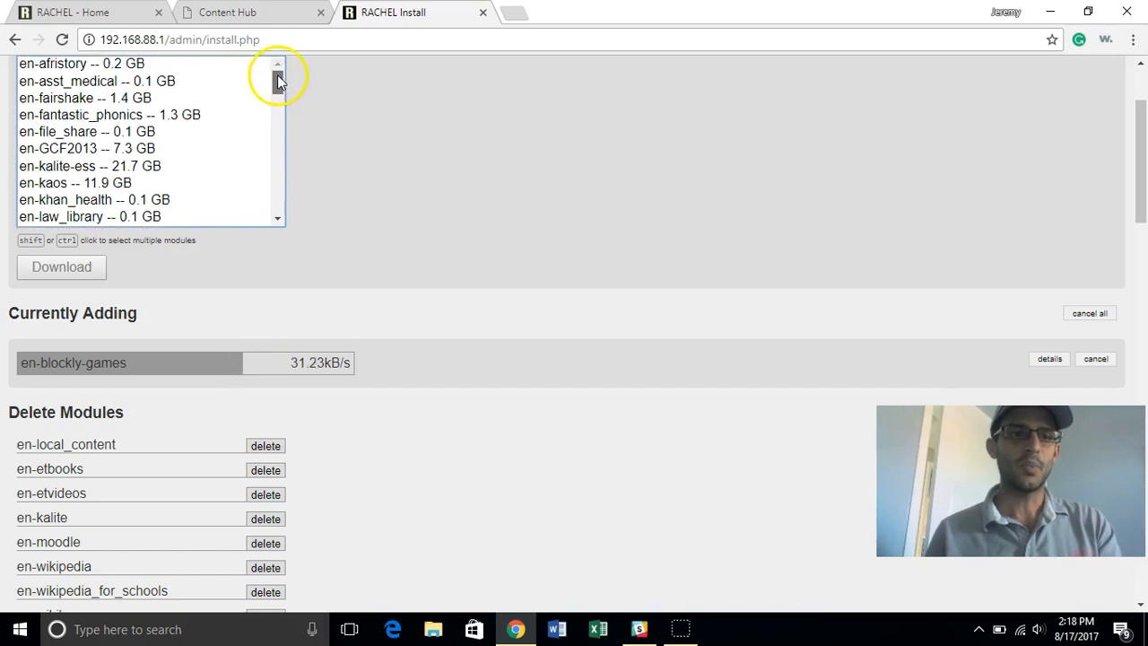
scroll("down", 3)
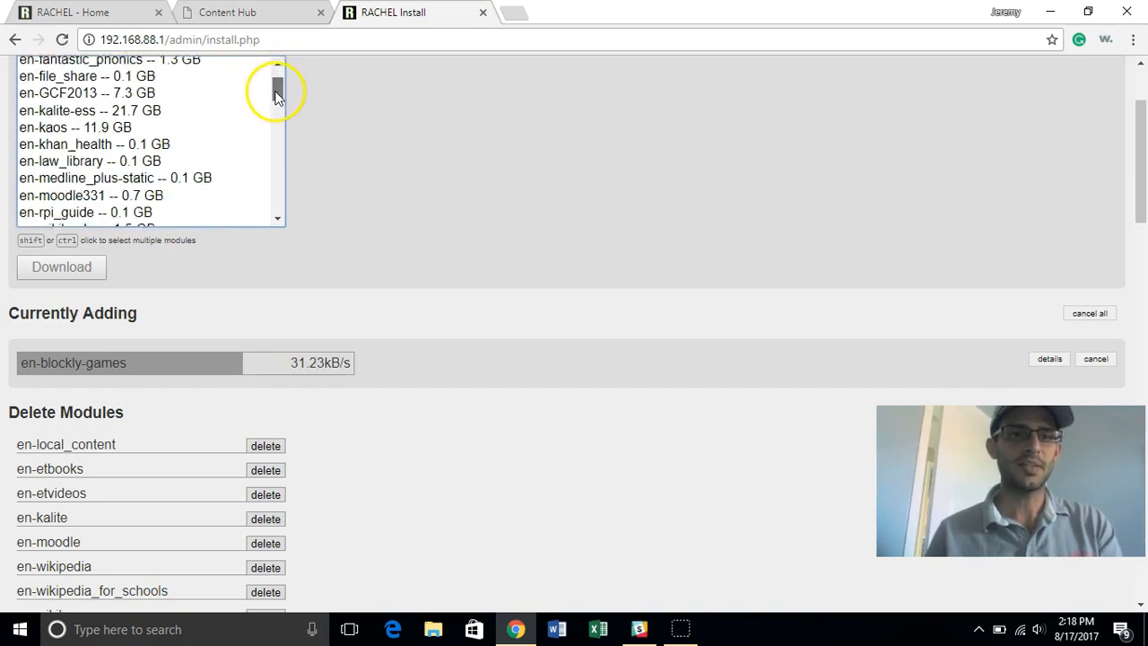
scroll("down", 3)
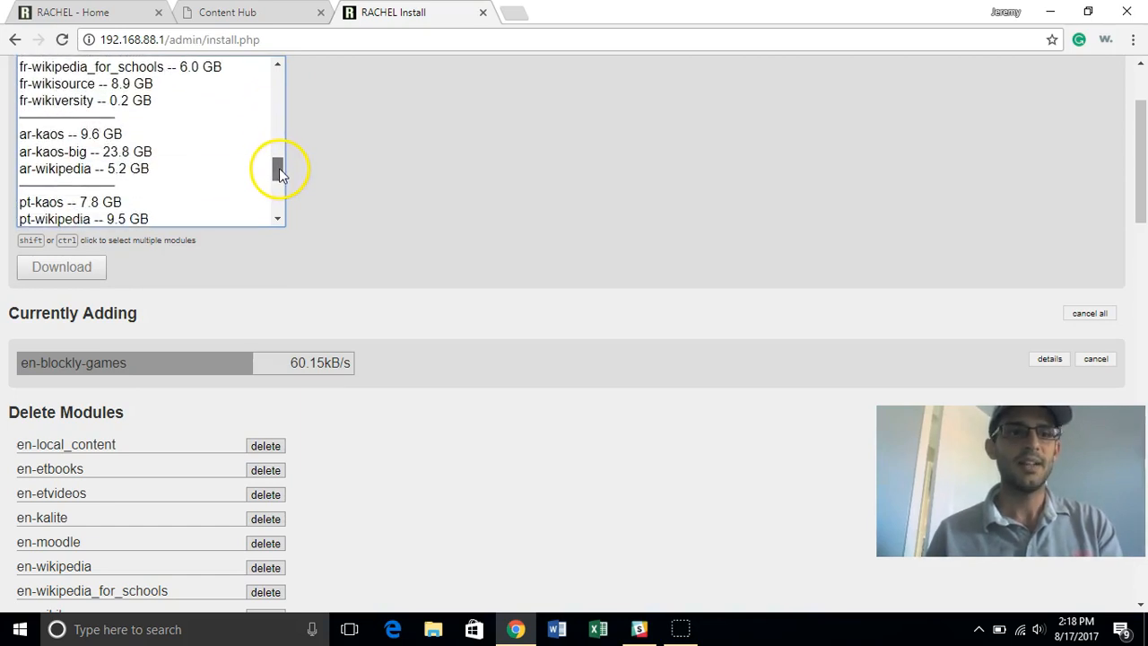
scroll("down", 3)
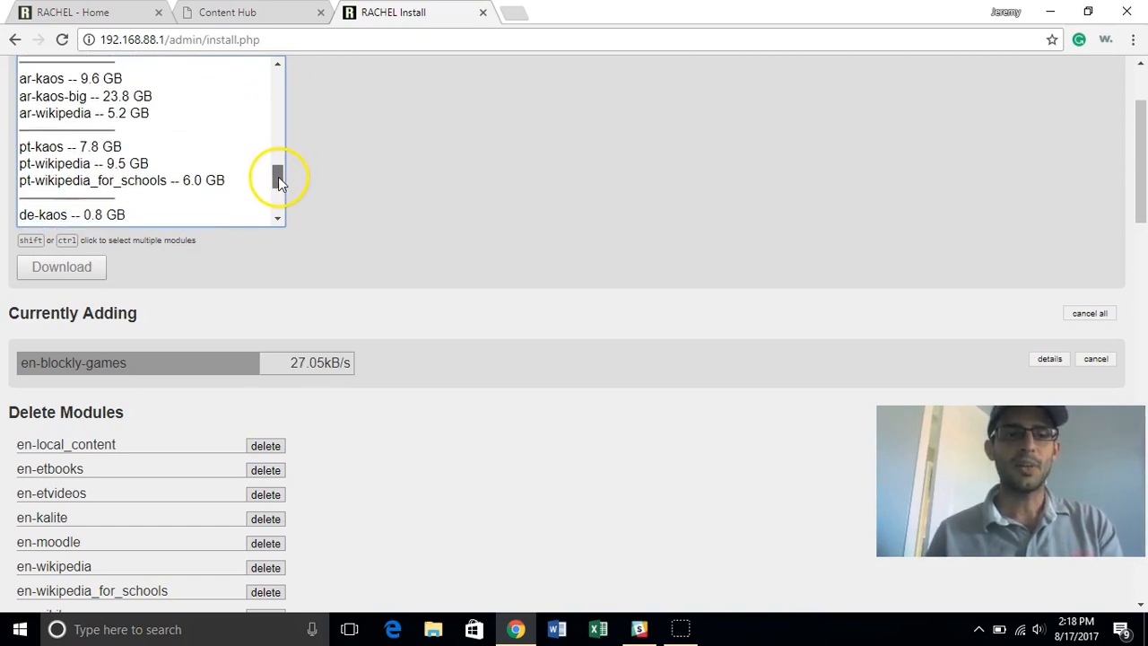
scroll("down", 3)
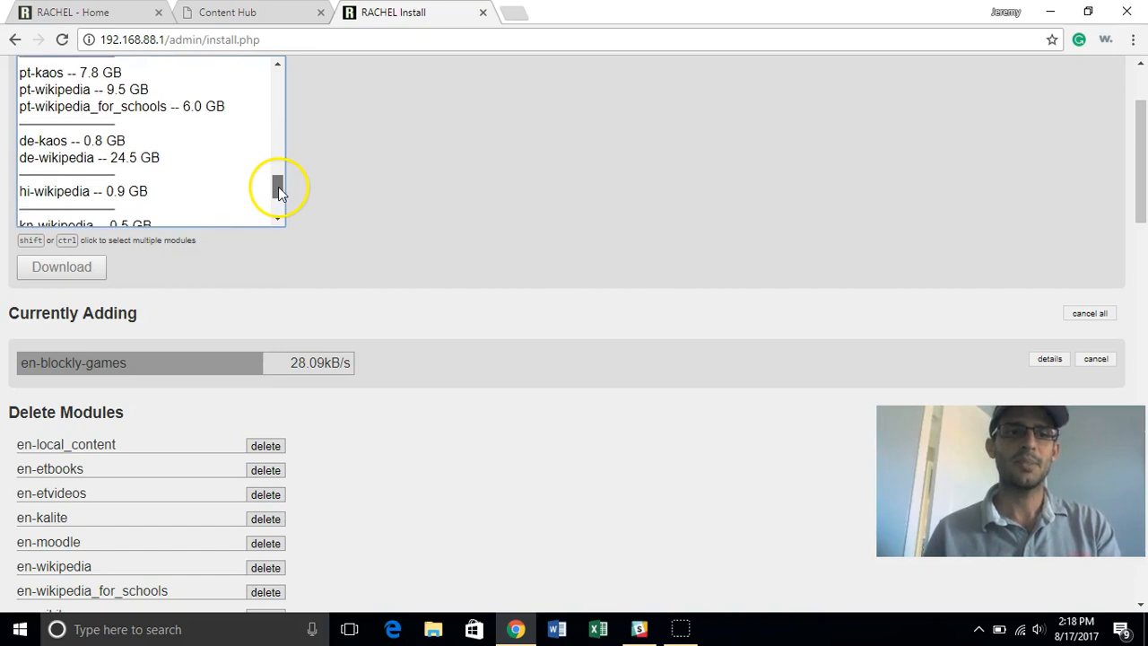
scroll("down", 3)
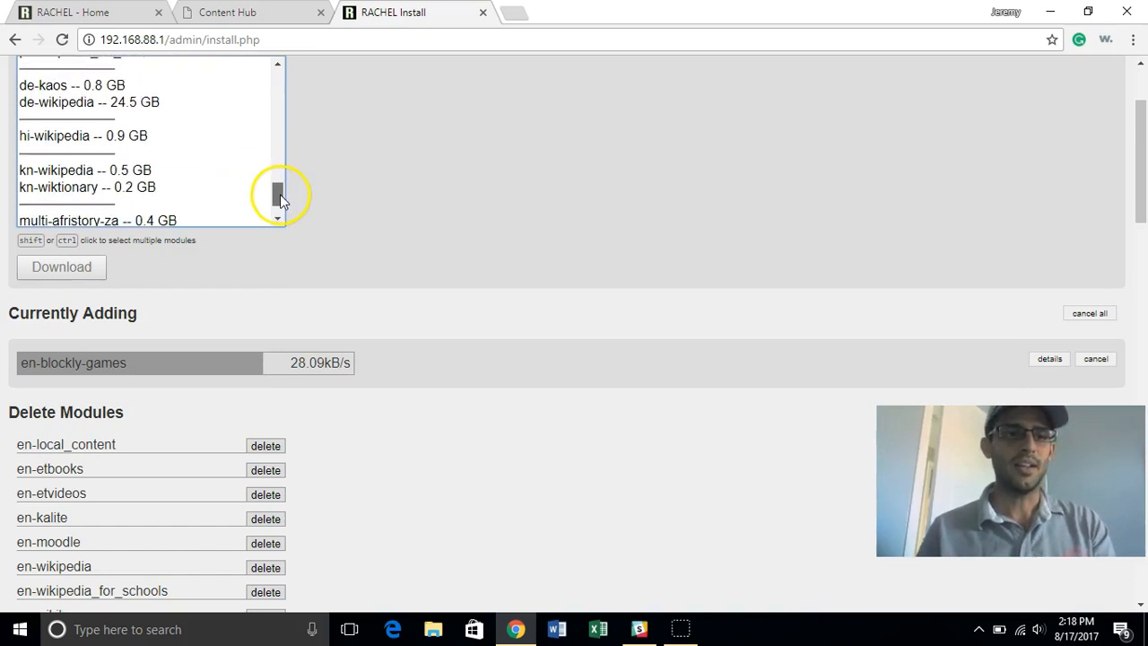
scroll("down", 3)
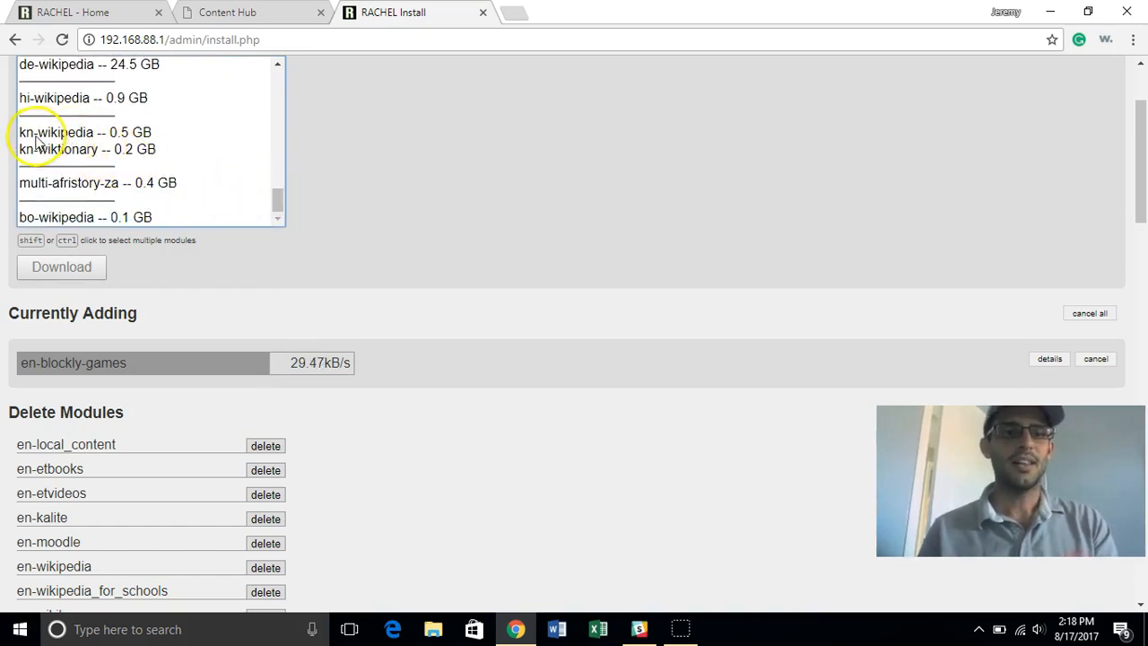
mouse_move(227, 195)
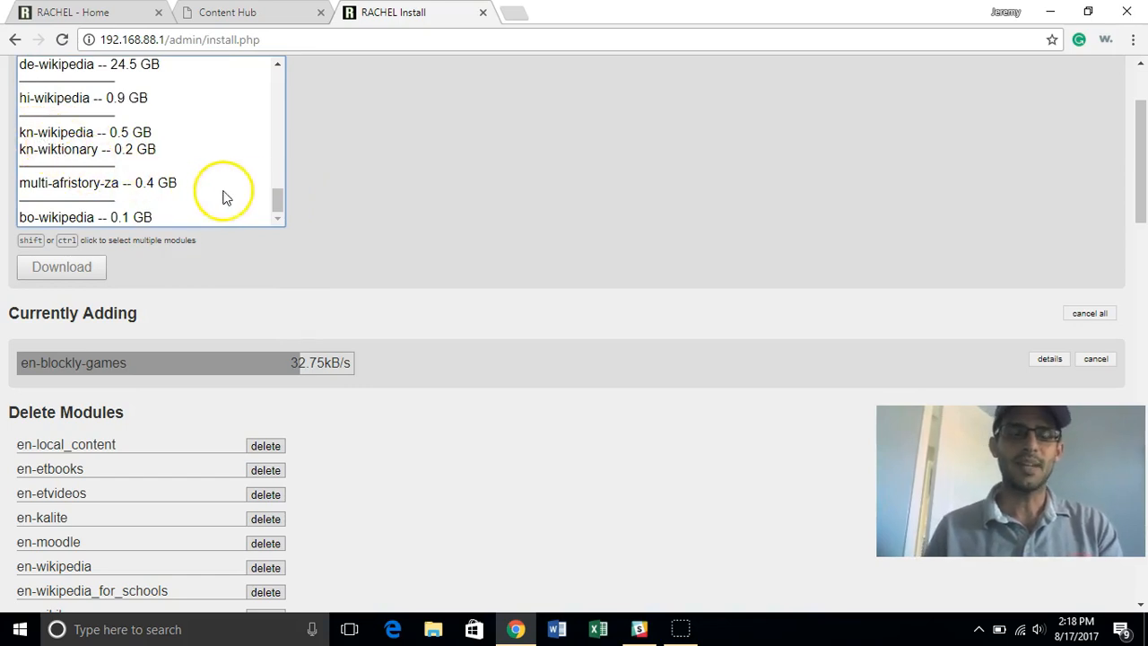
mouse_move(151, 223)
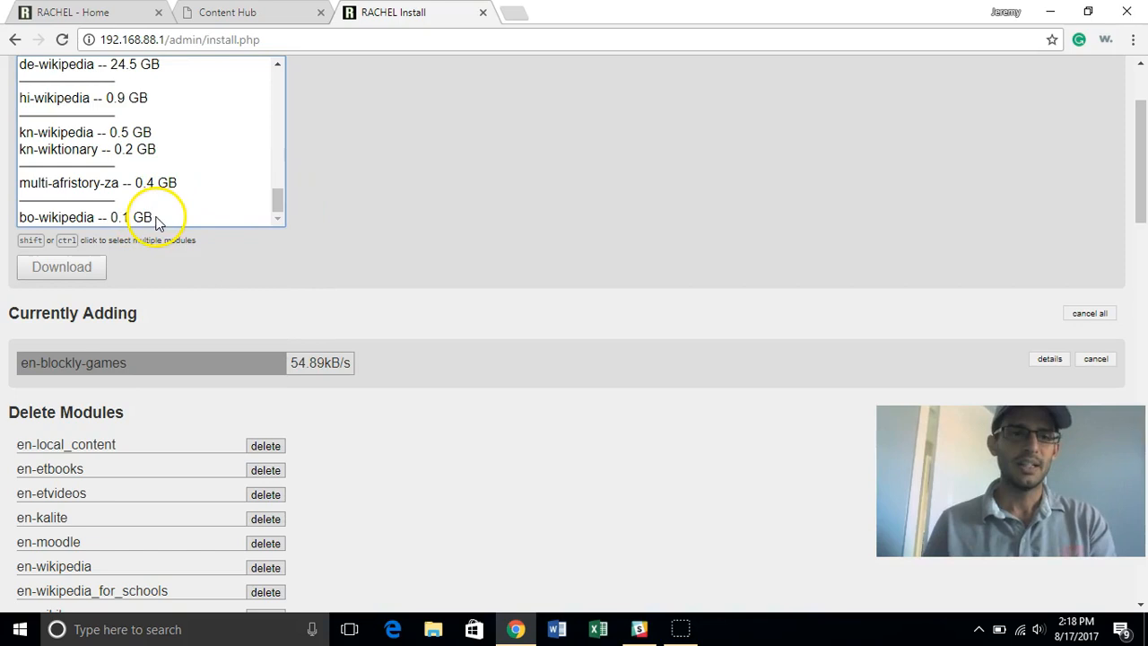
mouse_move(232, 222)
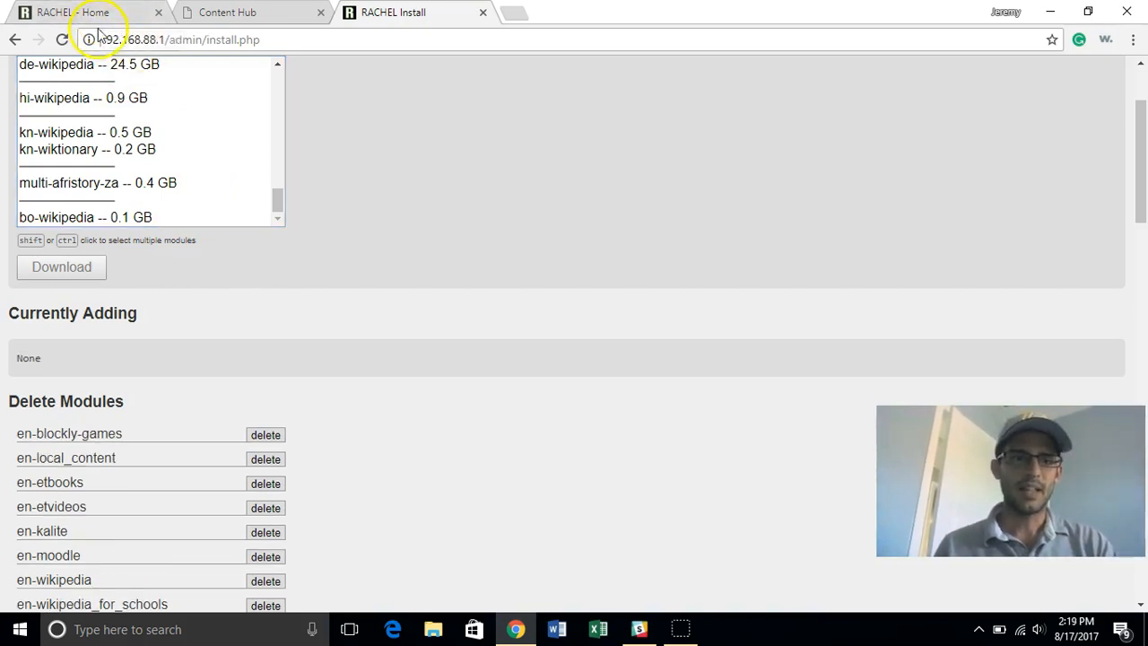
Step: Launch Blockly Games from RACHEL home, then switch to the worldpossible.org RACHEL Modules catalog
left_click(71, 11)
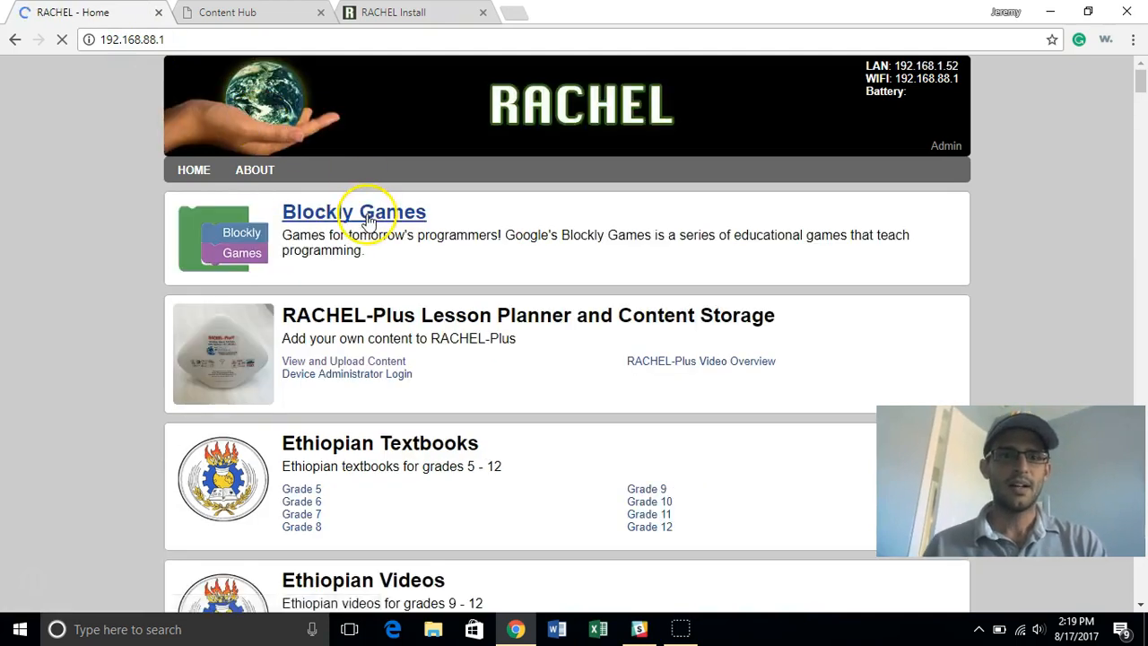
left_click(353, 212)
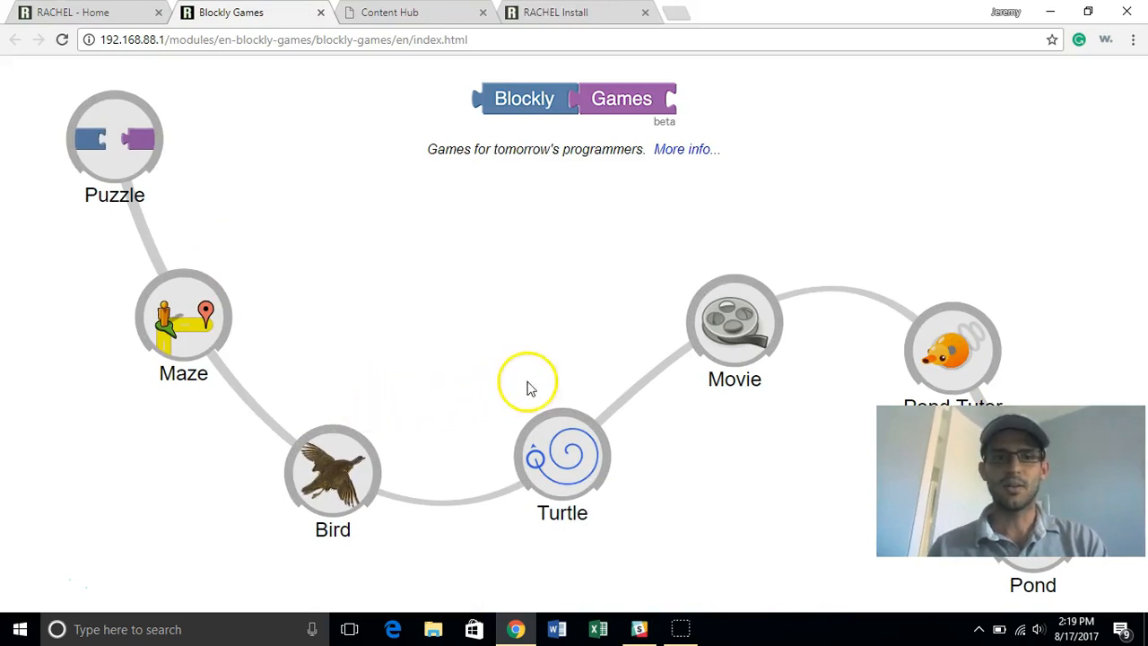
mouse_move(541, 18)
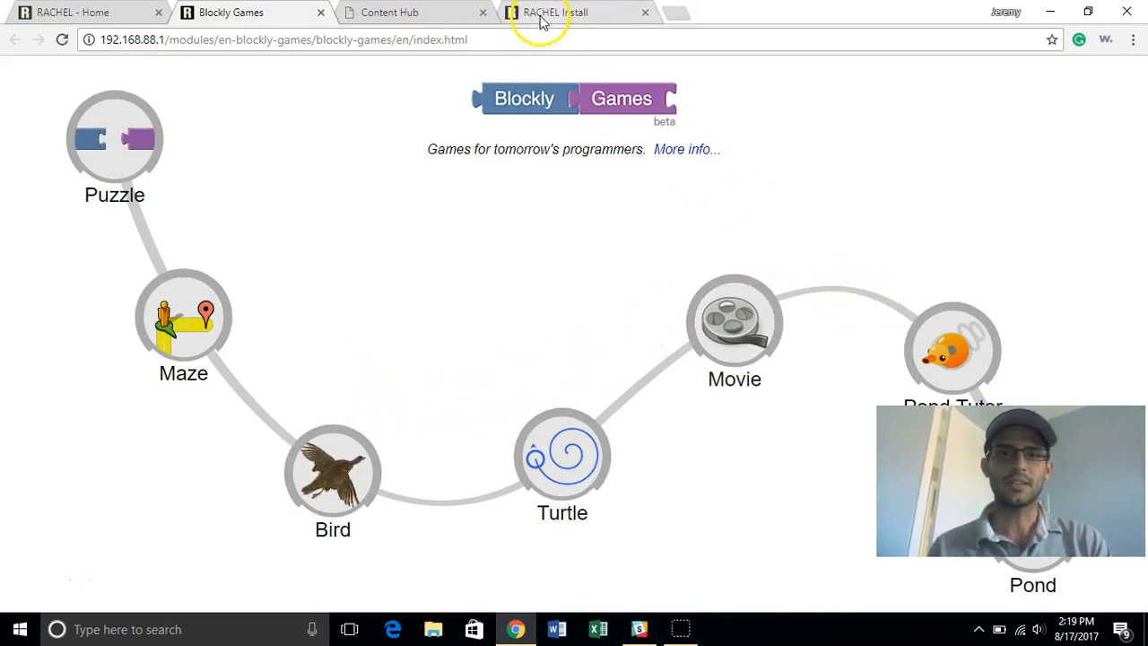
left_click(556, 11)
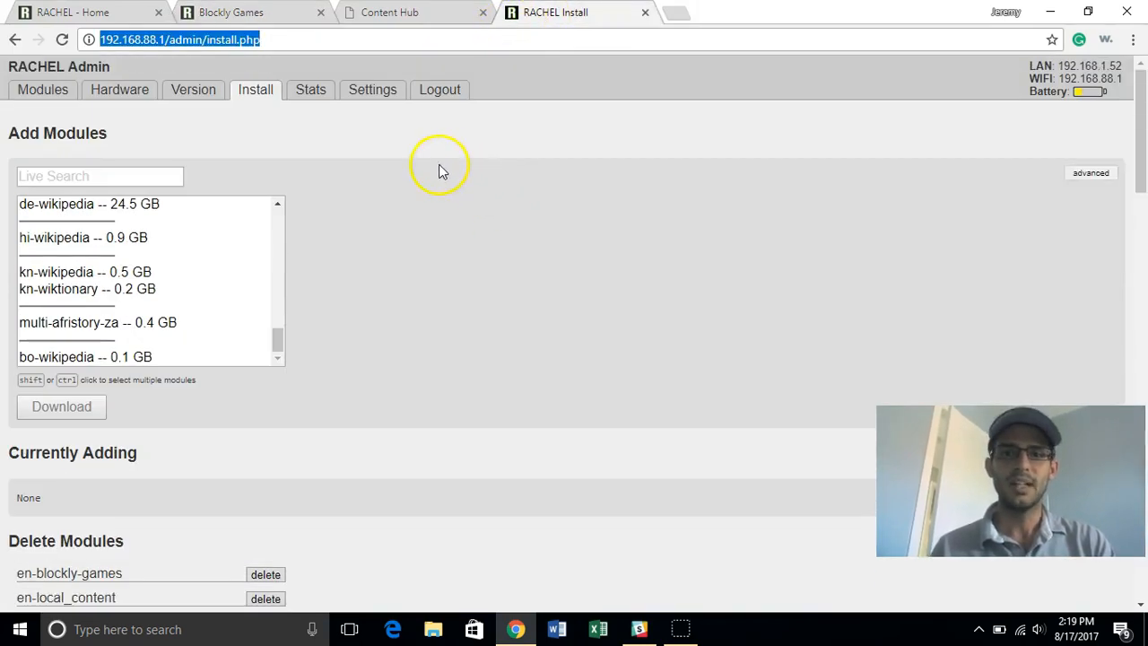
mouse_move(350, 152)
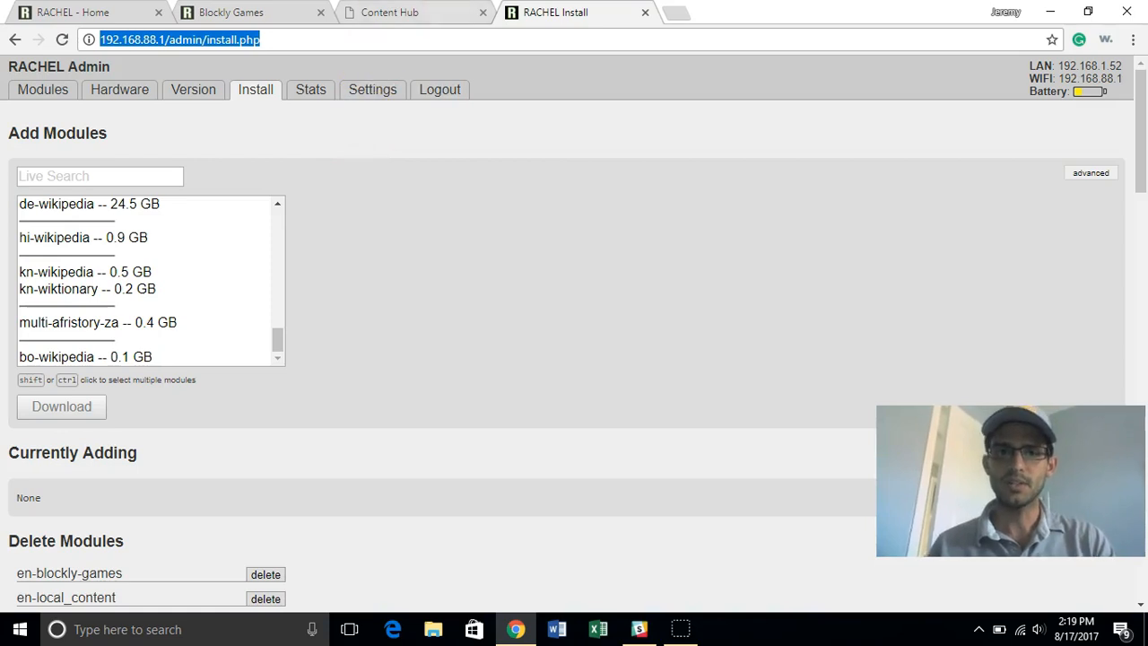
left_click(388, 12)
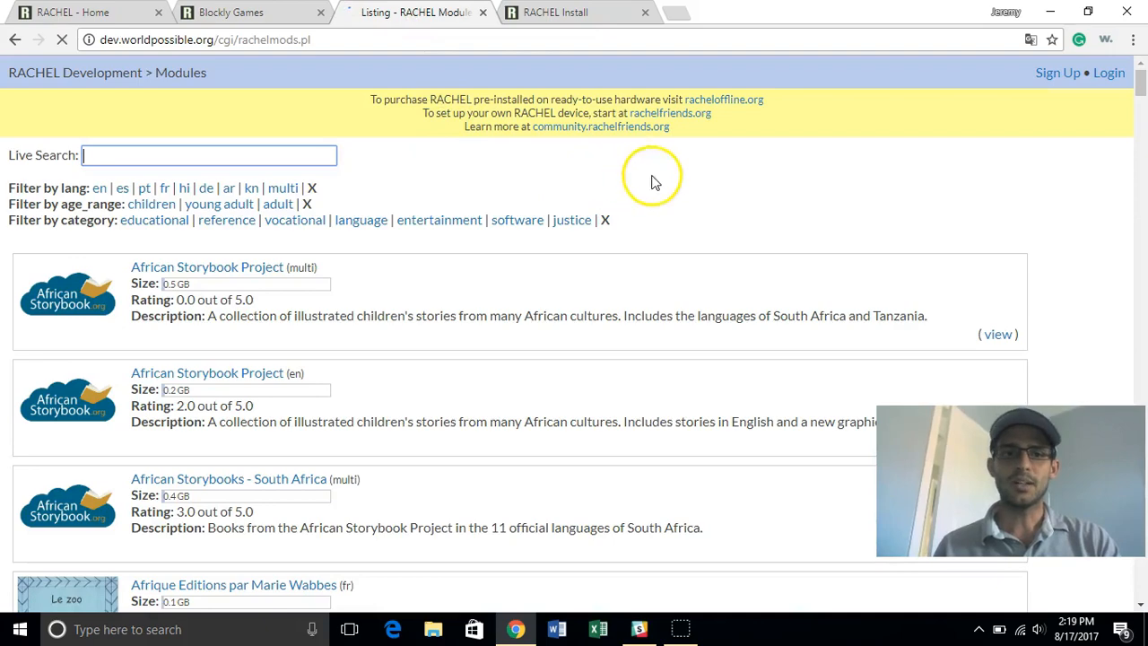
Step: Open Afrique Editions par Marie Wabbes and its French picture-book preview, then return to RACHEL home
scroll("down", 3)
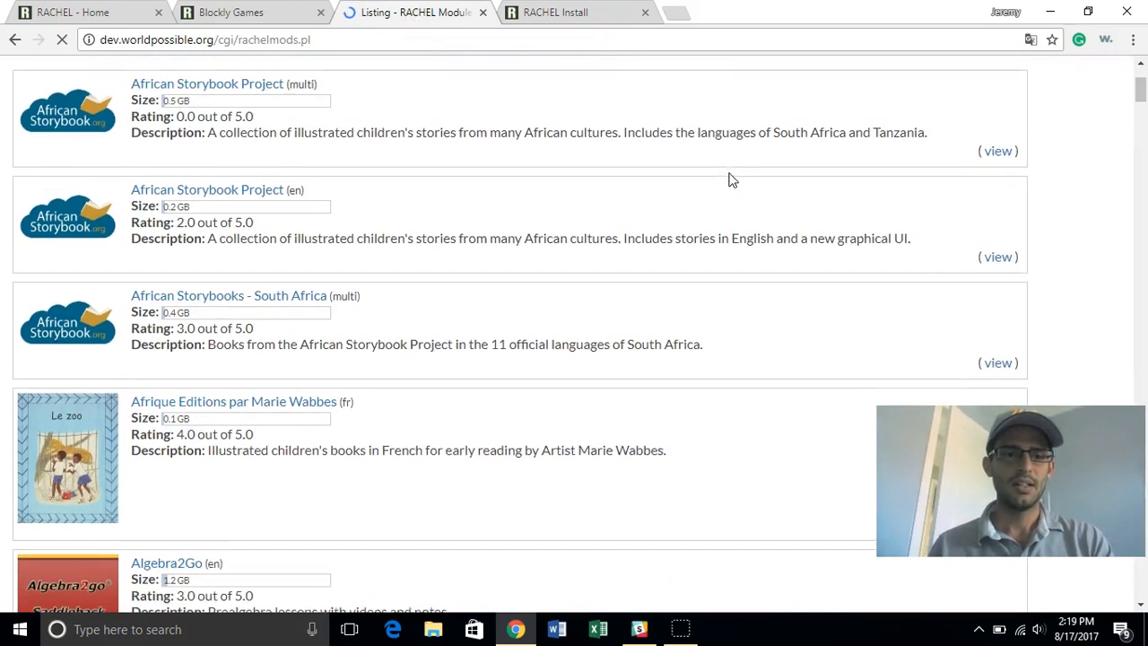
scroll("down", 3)
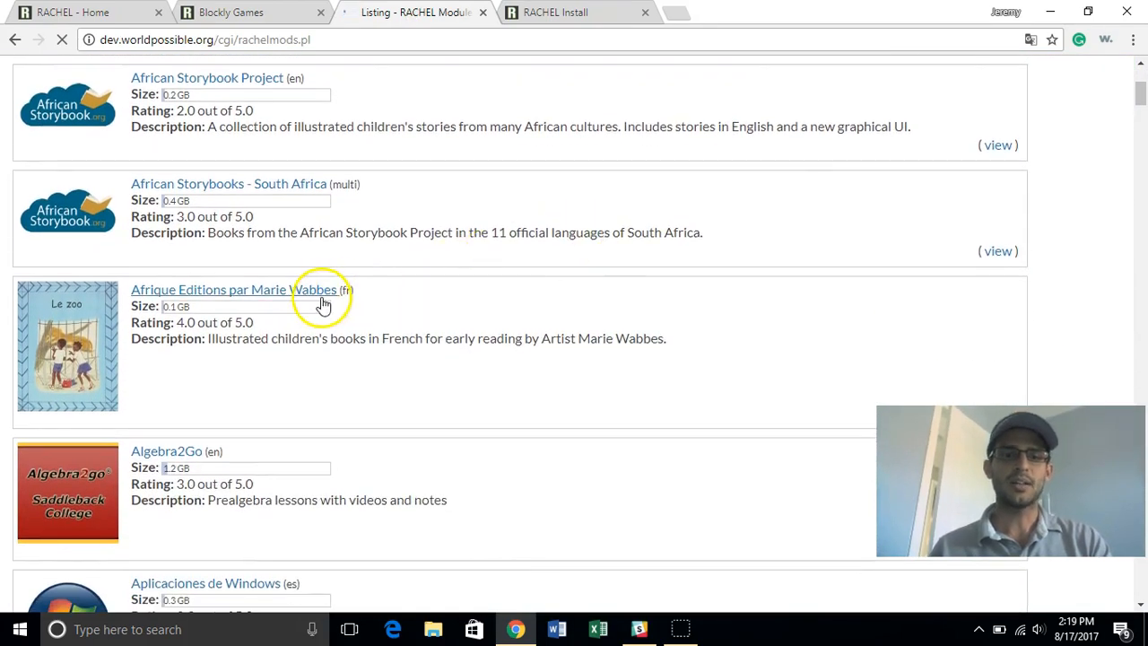
left_click(223, 289)
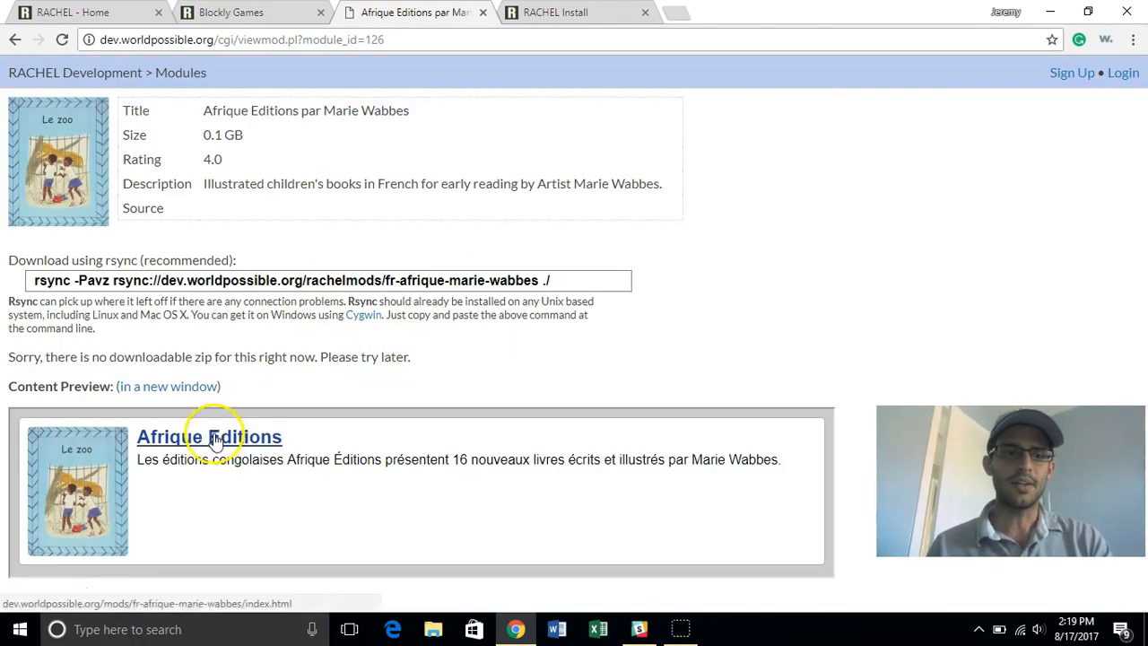
left_click(209, 437)
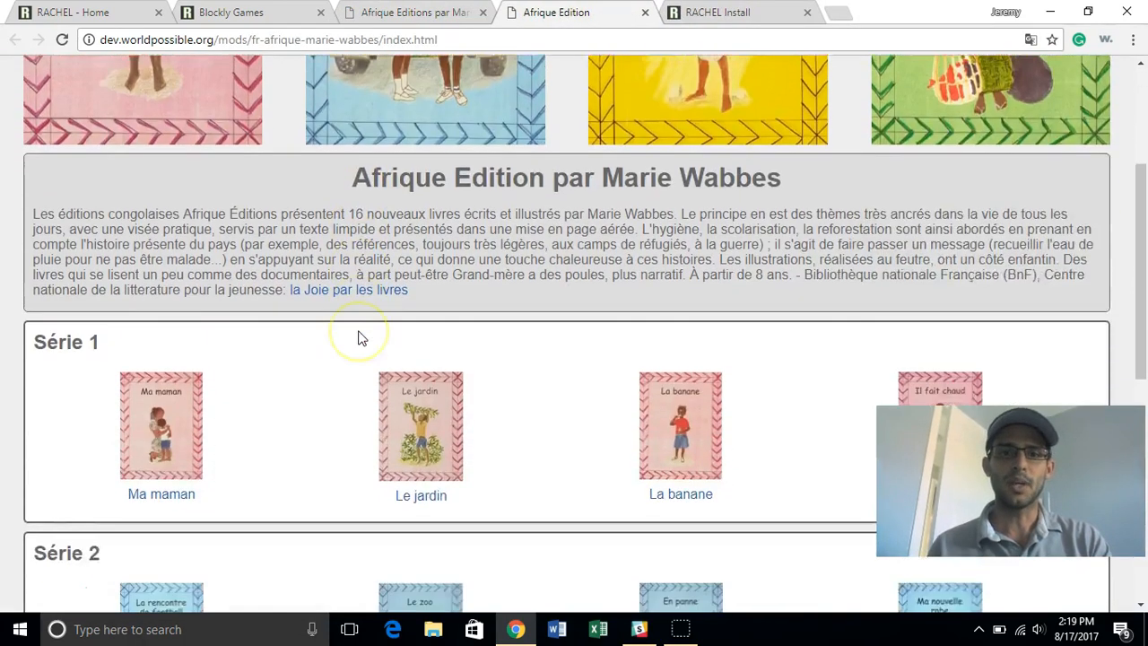
scroll("down", 3)
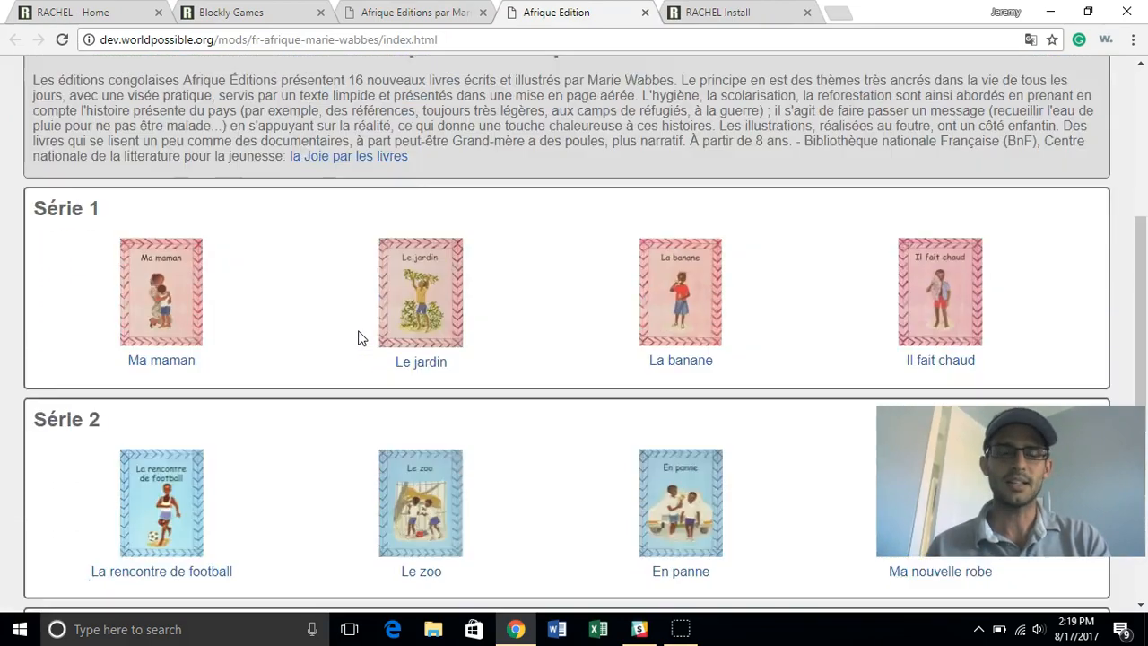
left_click(252, 12)
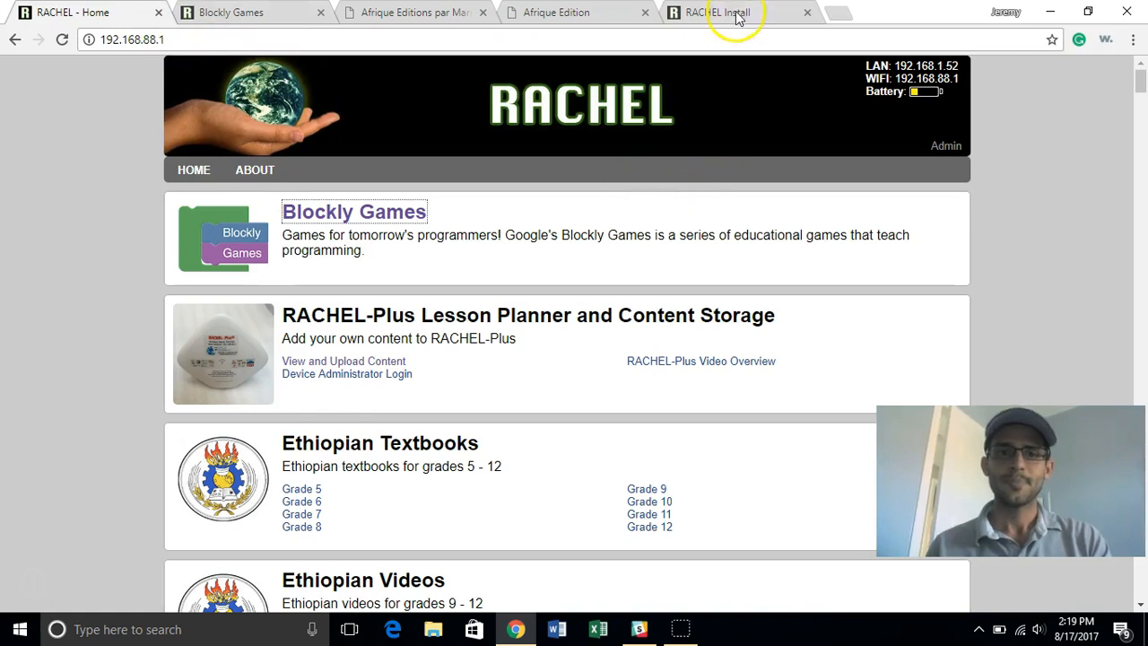
Step: Open the Stats page and scroll through the AWStats hosts and visits report
left_click(727, 13)
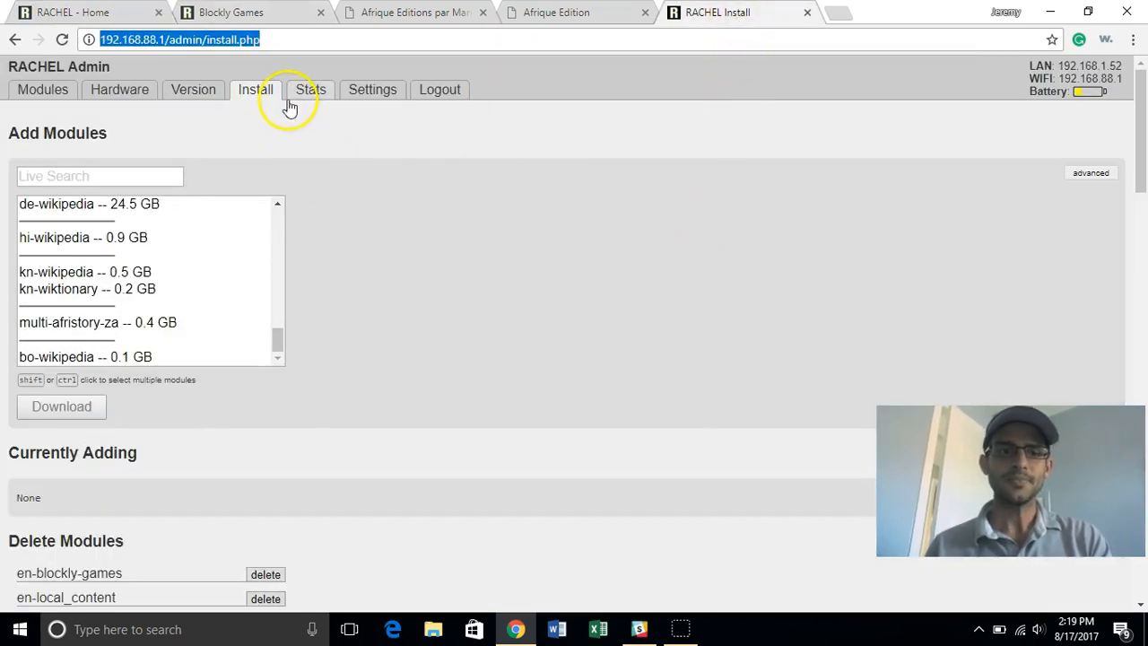
left_click(311, 89)
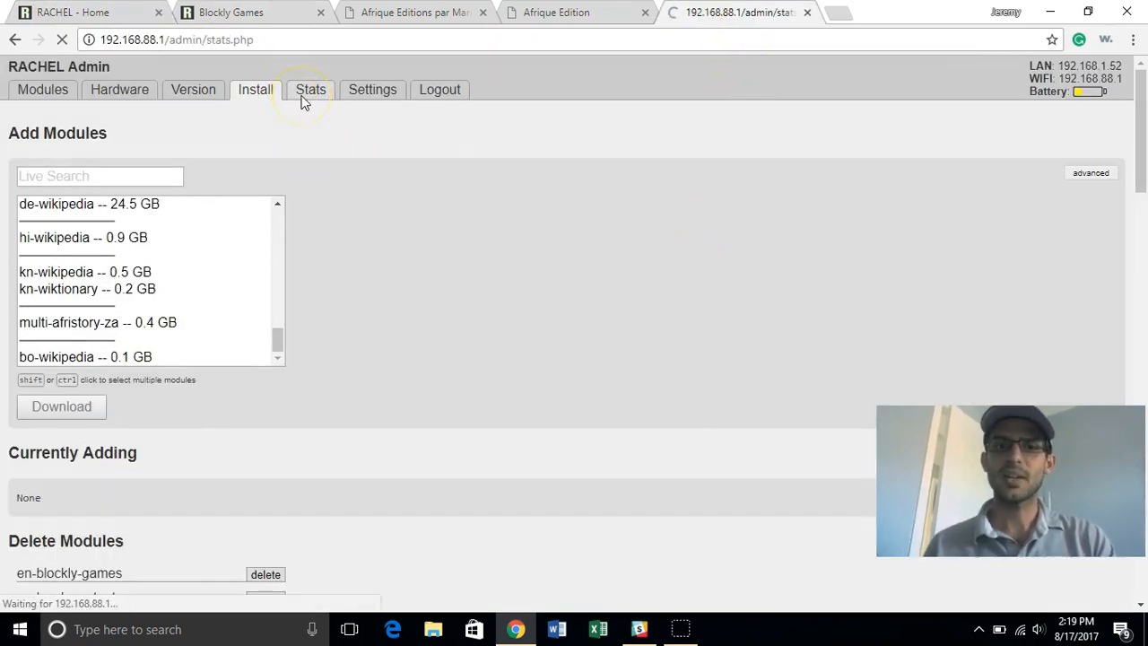
left_click(310, 89)
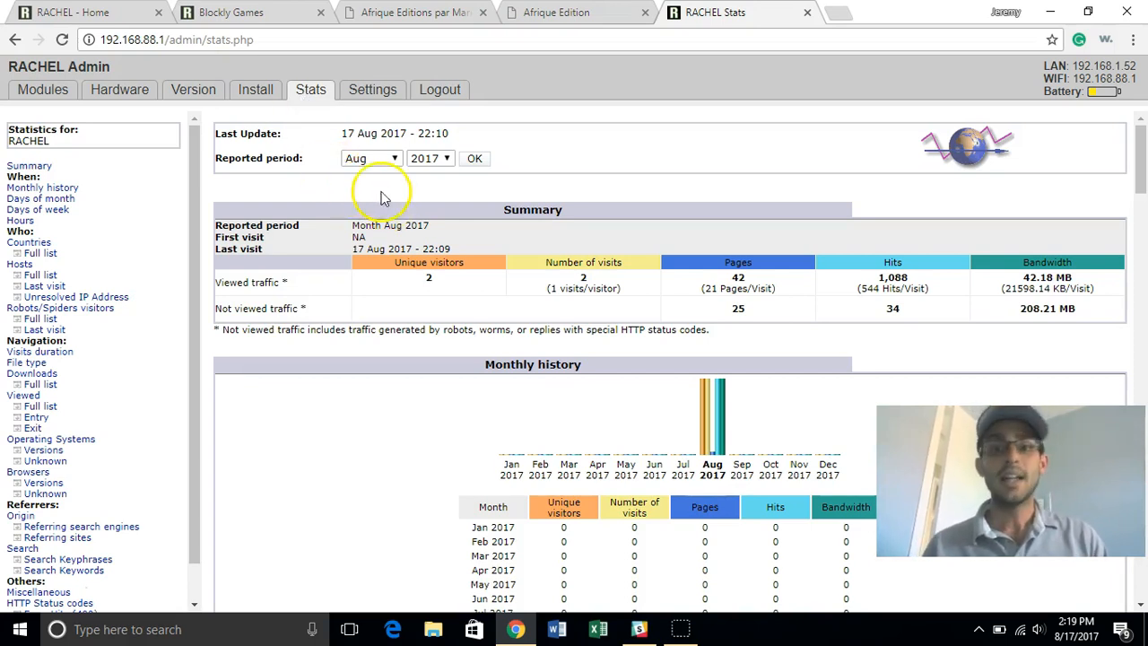
scroll("down", 3)
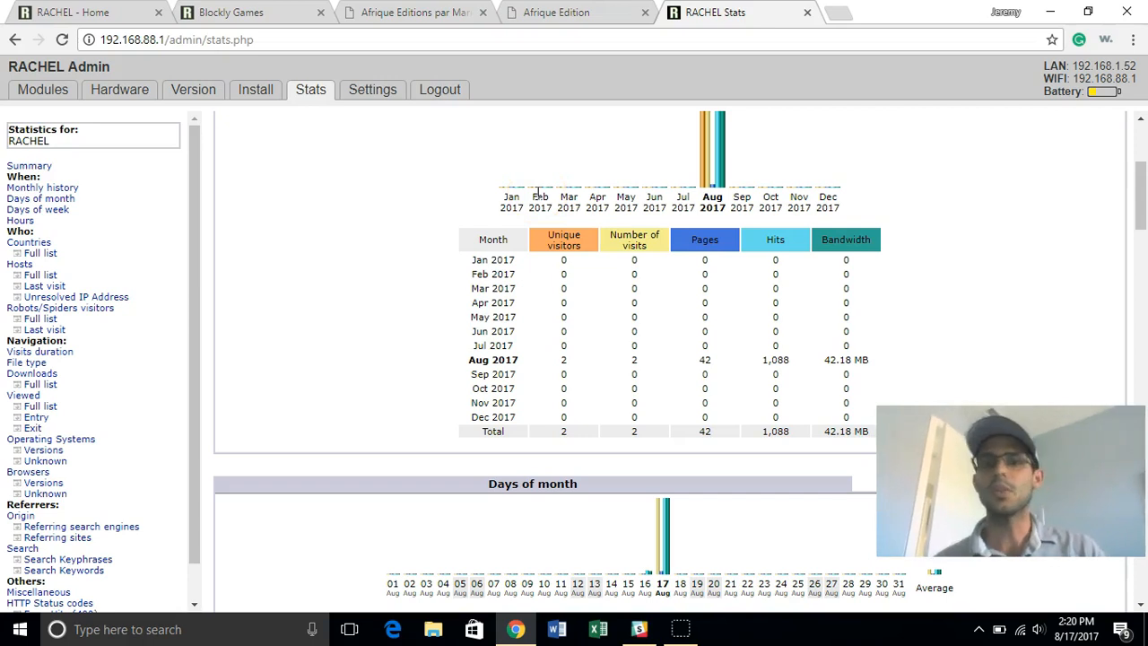
mouse_move(572, 183)
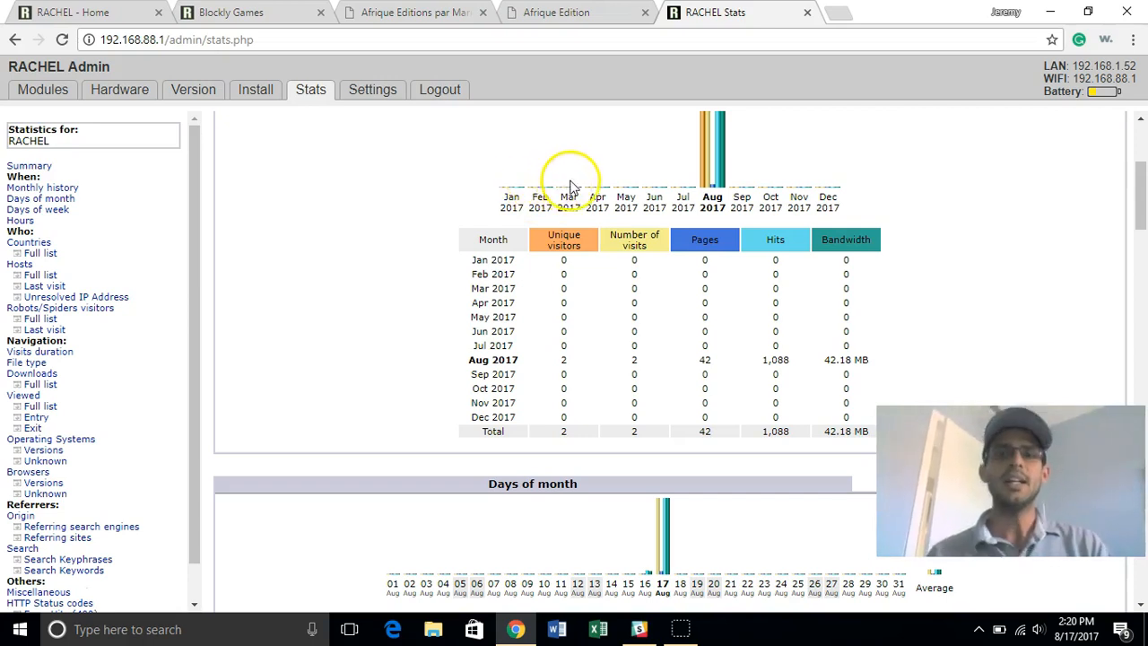
mouse_move(835, 359)
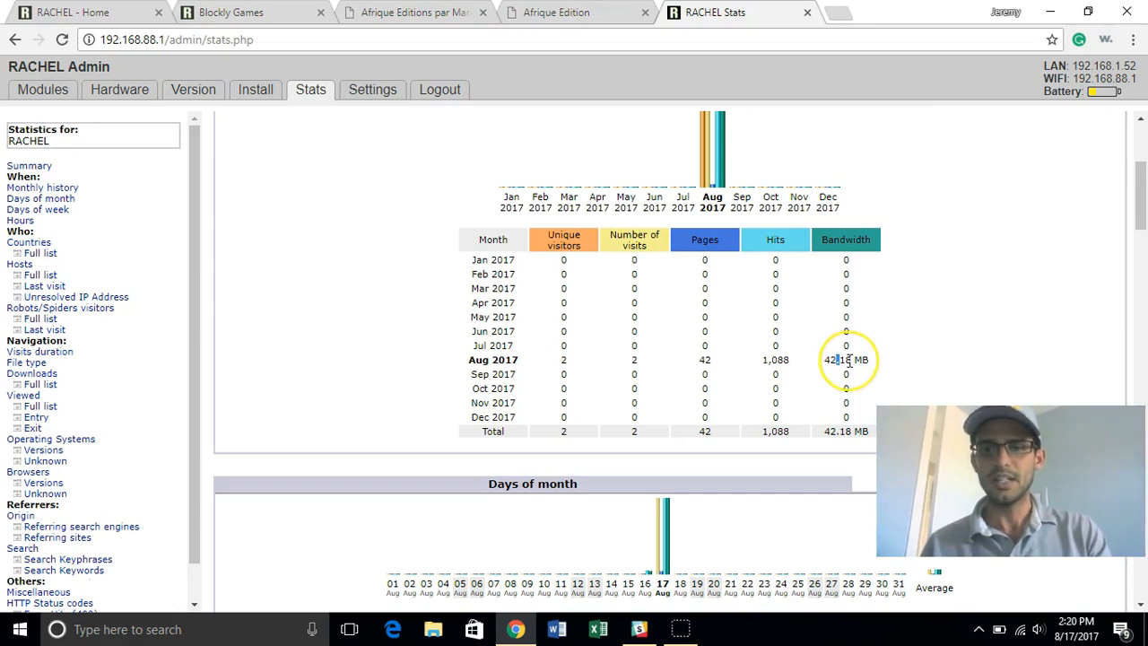
mouse_move(844, 359)
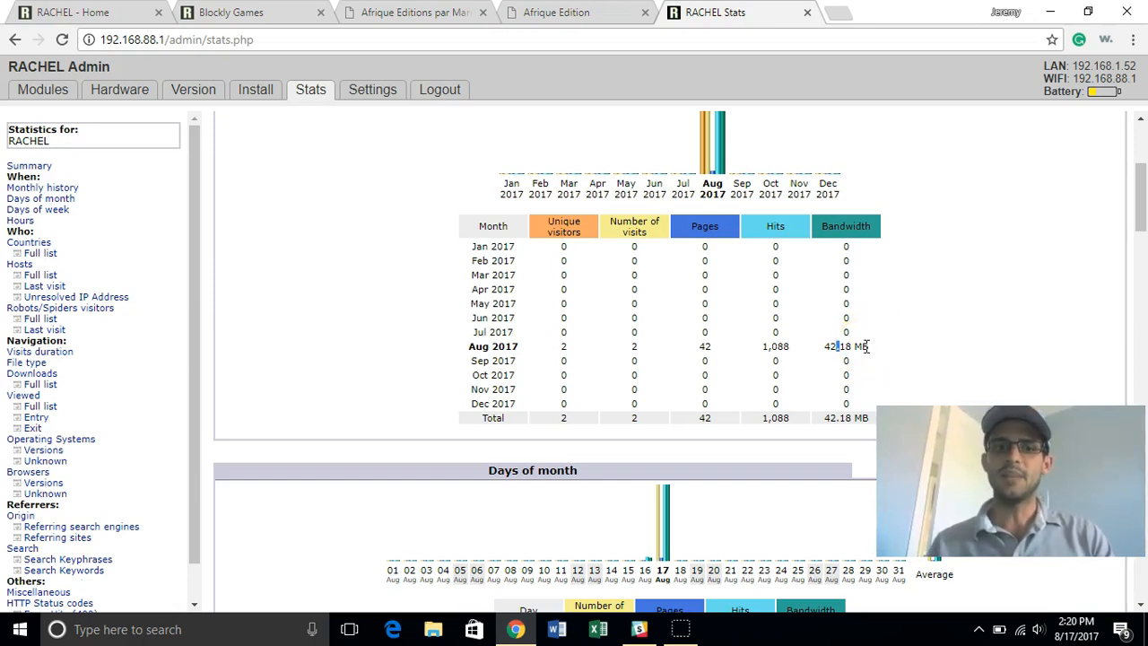
mouse_move(733, 267)
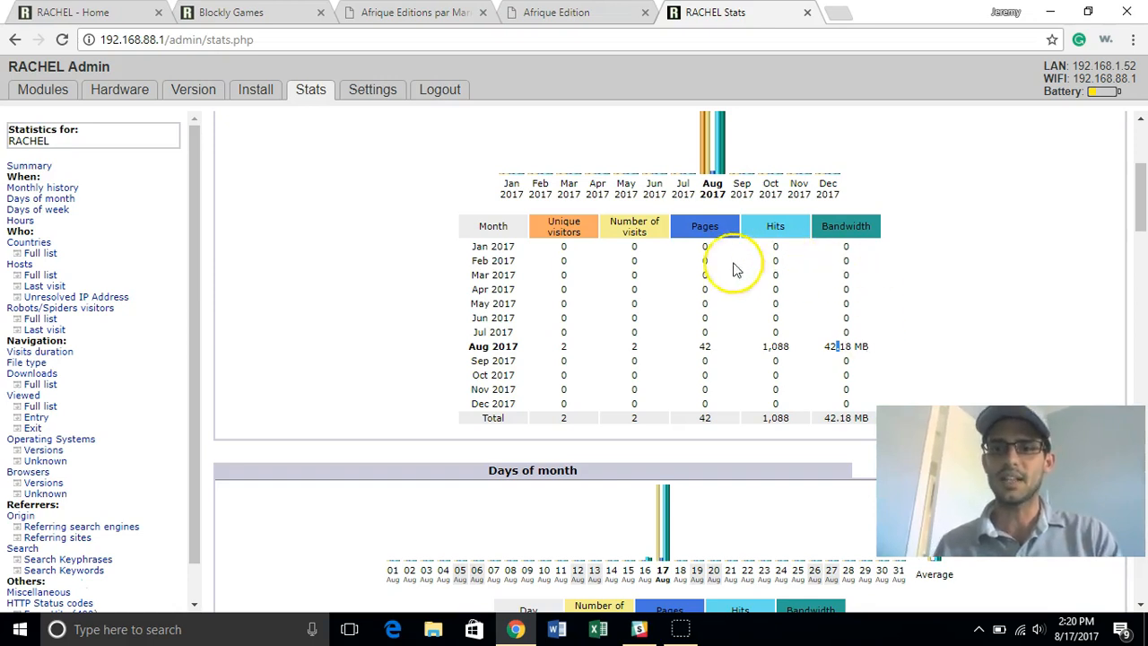
scroll("down", 3)
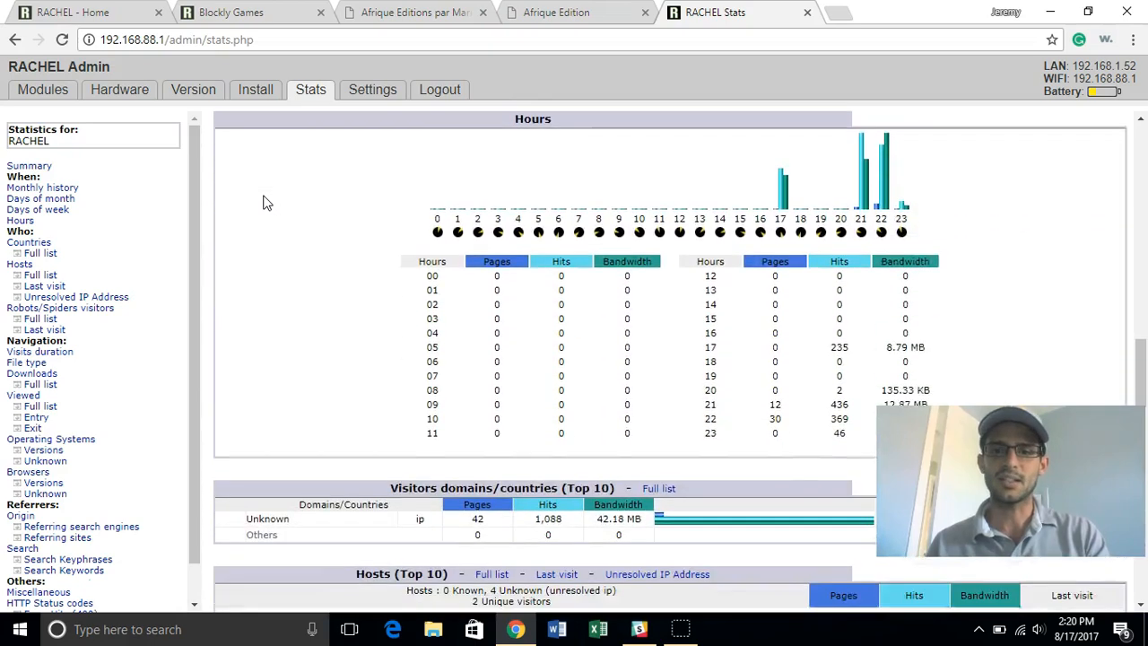
scroll("down", 3)
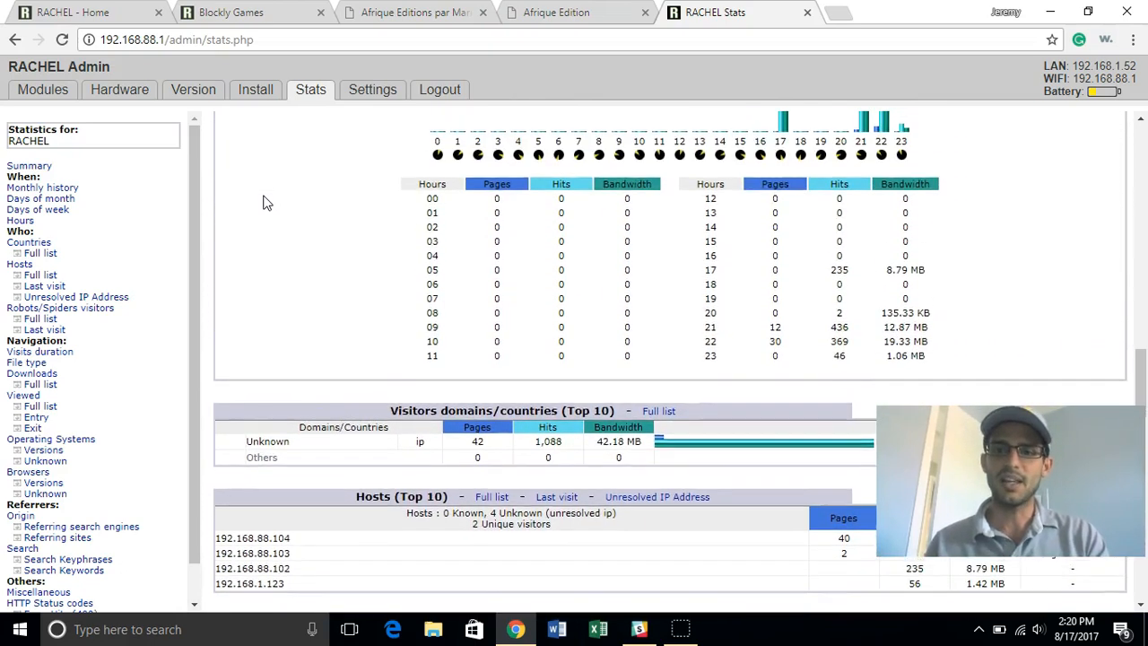
scroll("down", 3)
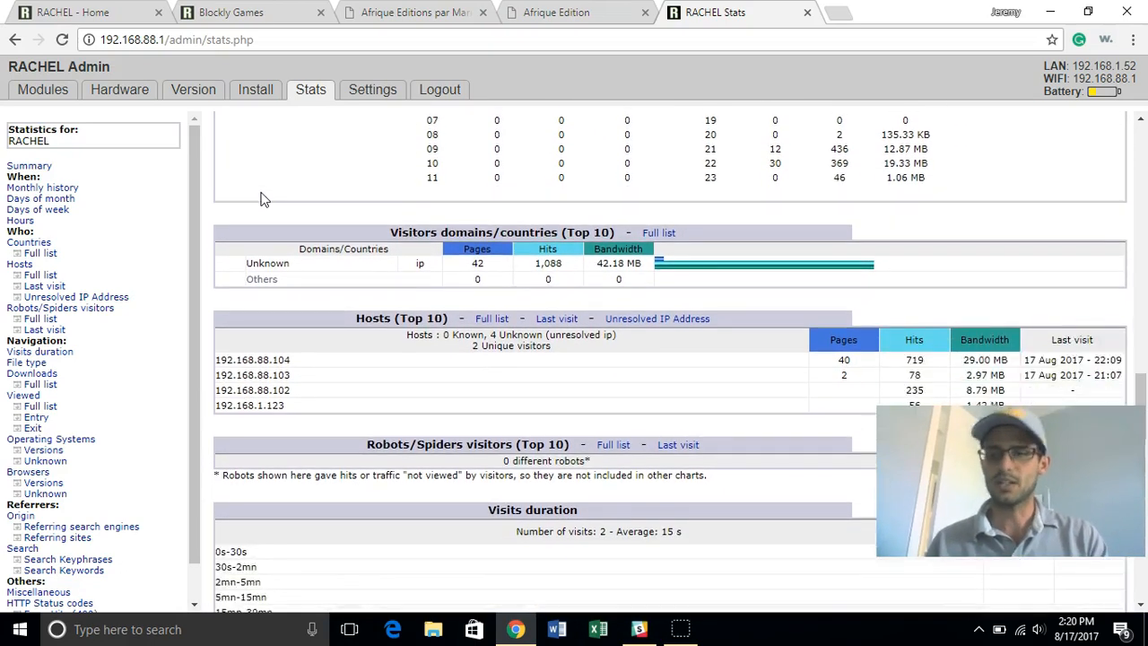
scroll("down", 3)
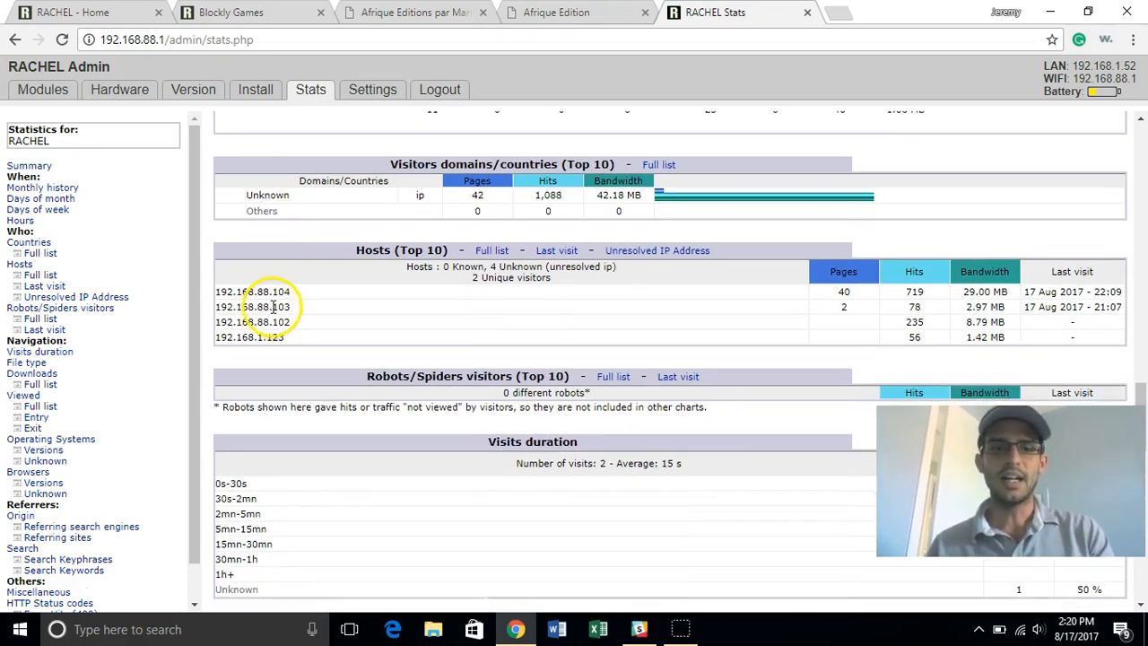
mouse_move(285, 291)
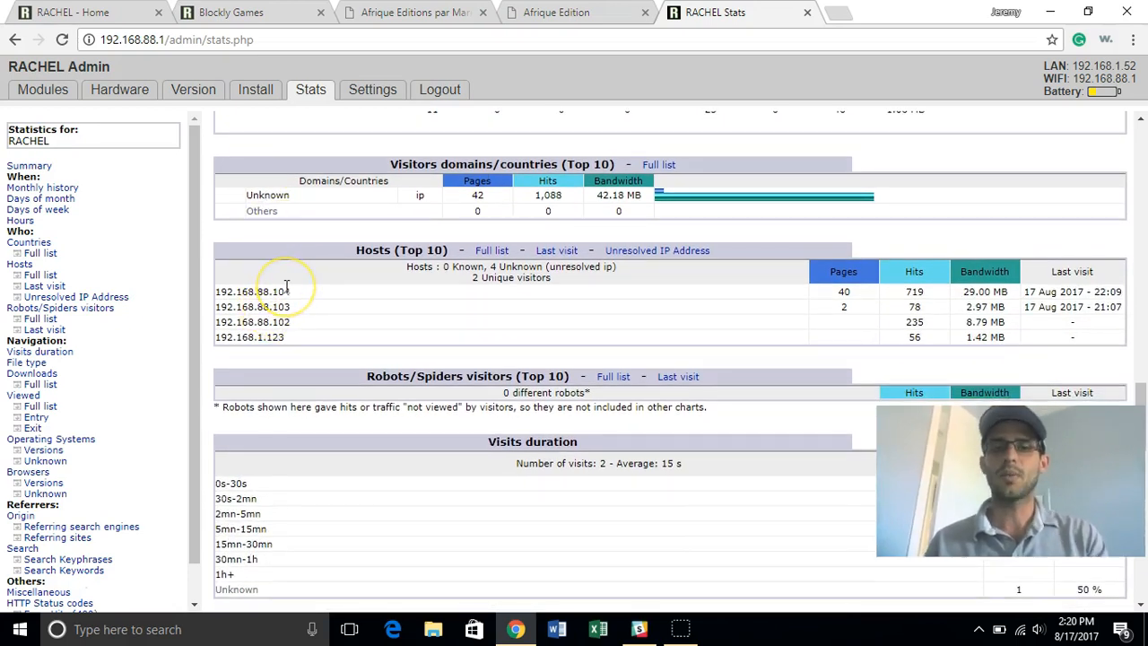
mouse_move(287, 291)
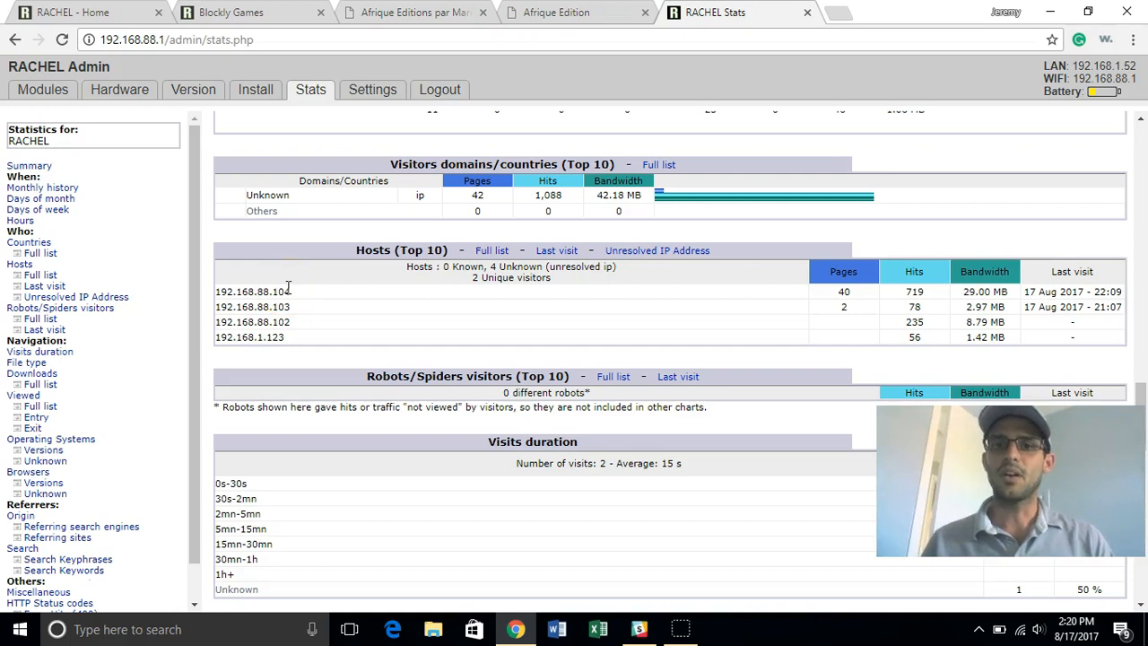
mouse_move(300, 295)
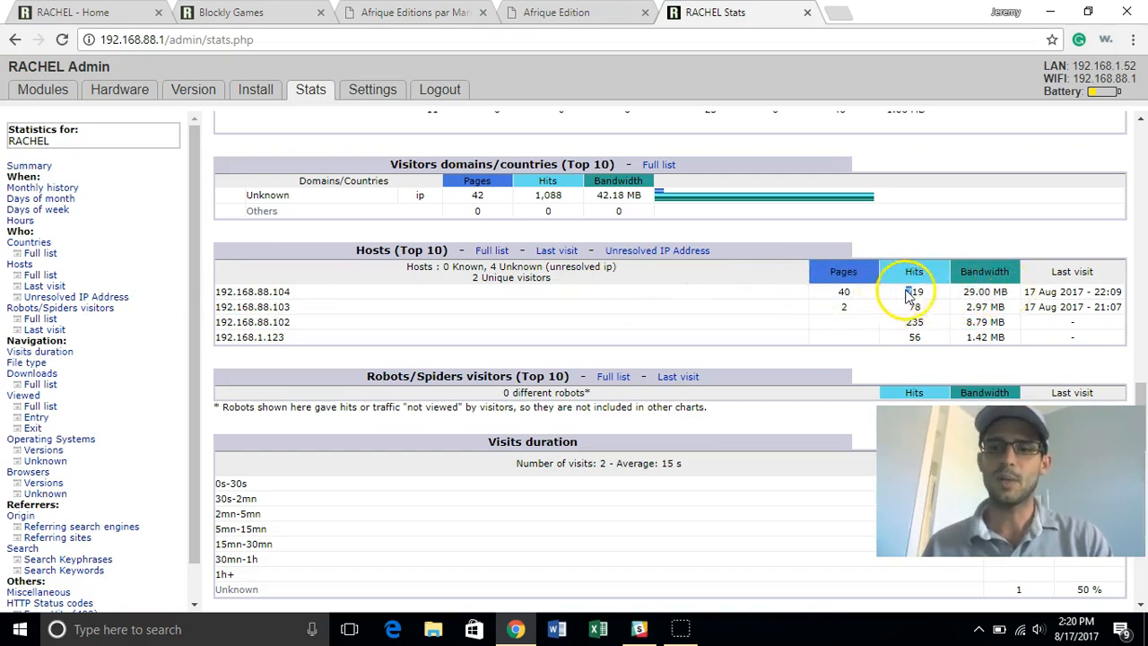
Step: Scroll down to the file types, then open the Change Password settings form
scroll("down", 3)
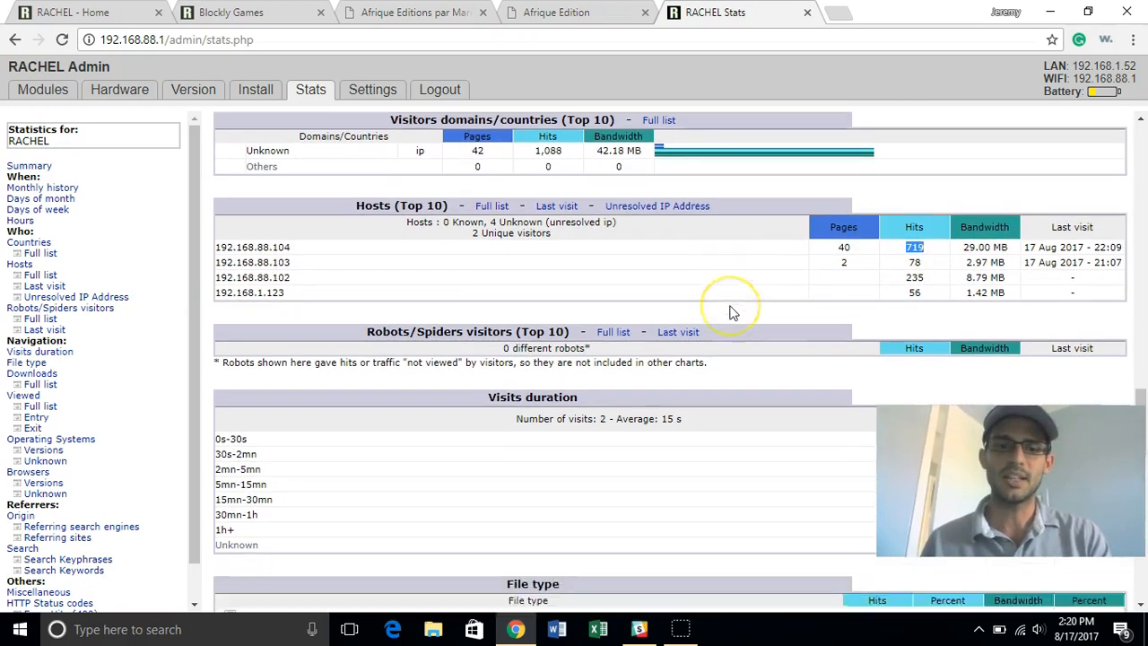
scroll("down", 3)
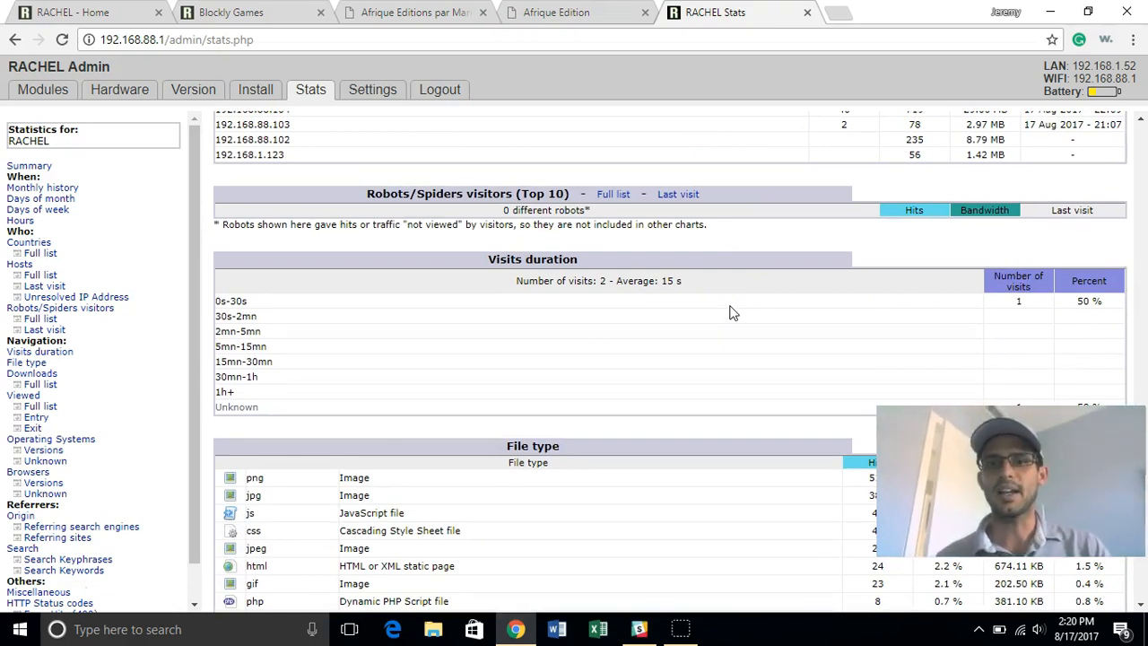
scroll("down", 3)
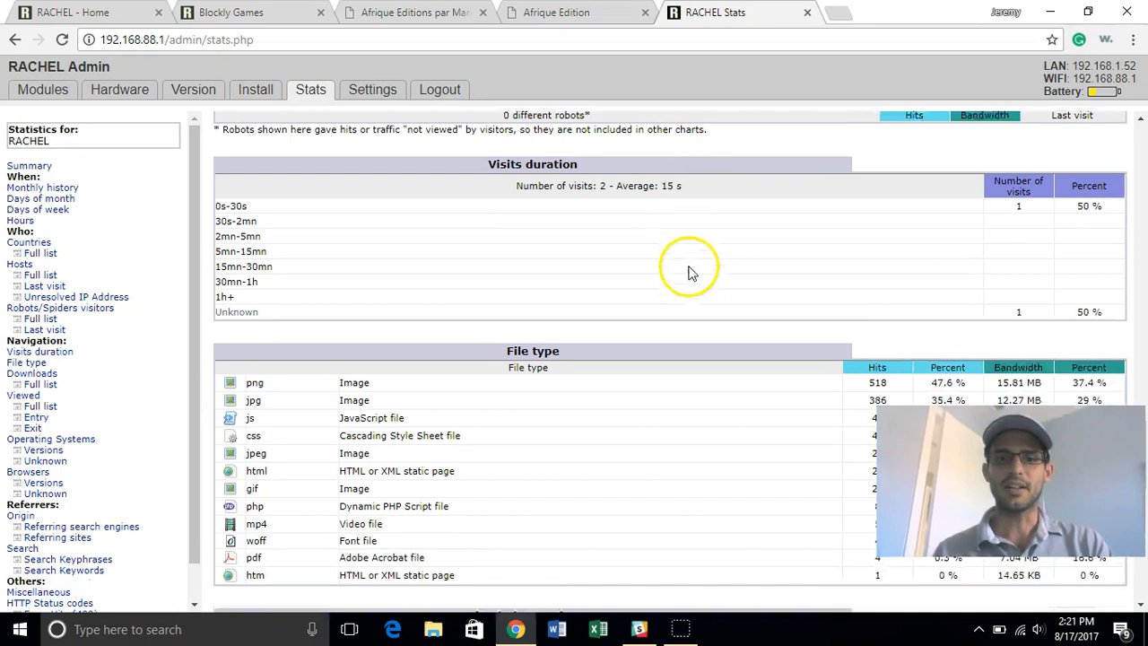
left_click(372, 89)
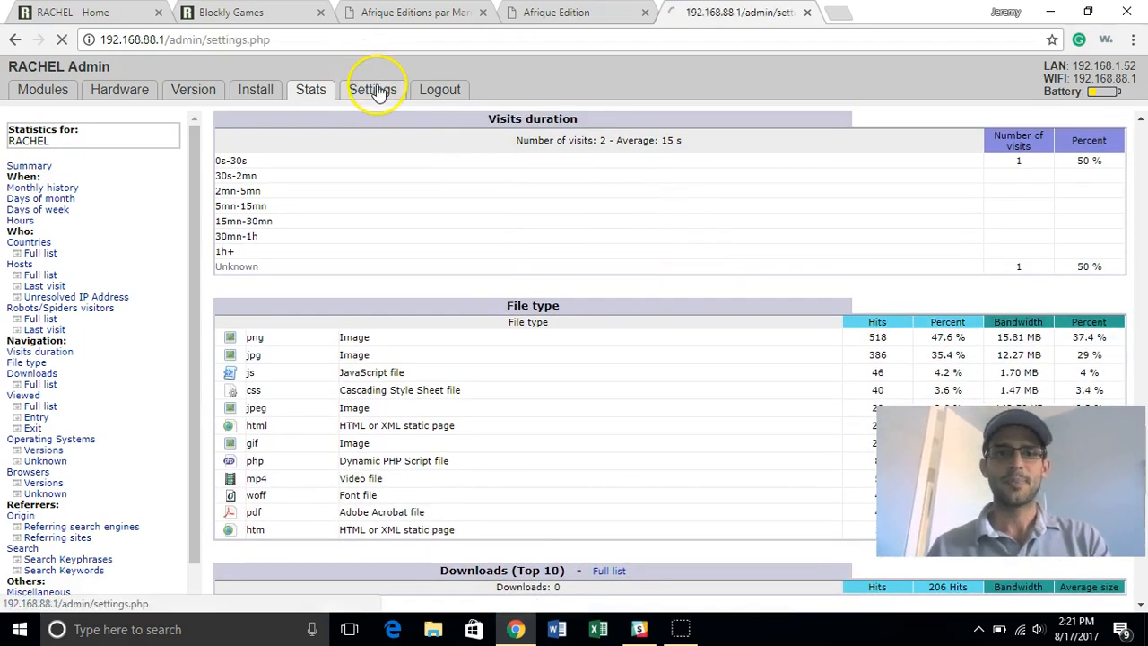
left_click(374, 89)
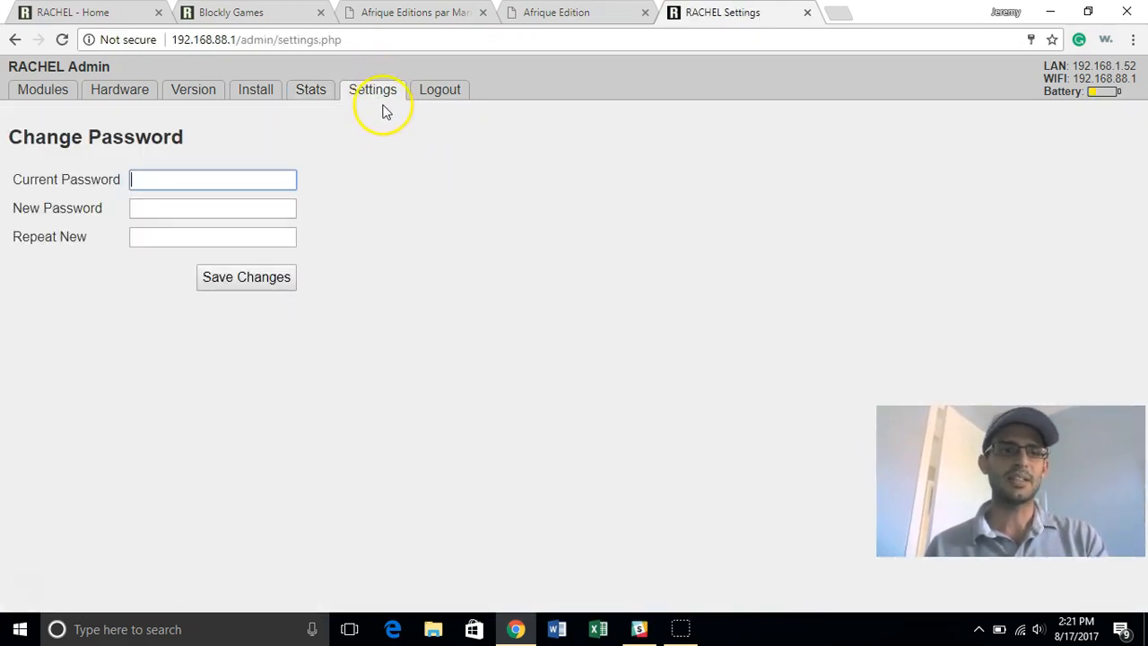
mouse_move(439, 89)
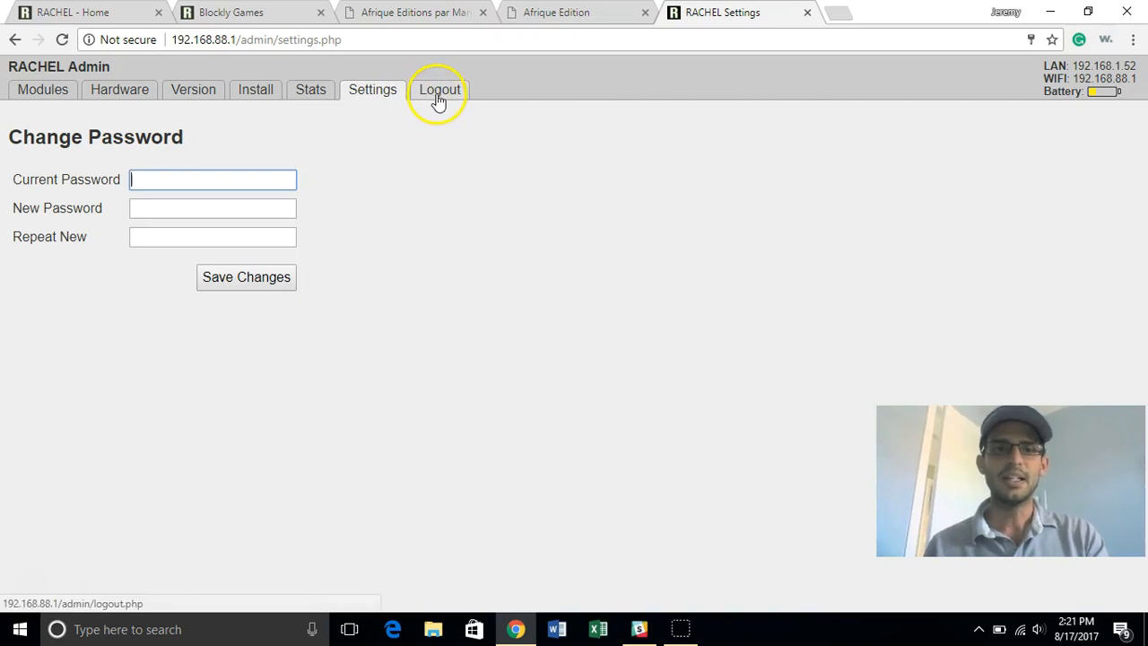
mouse_move(473, 94)
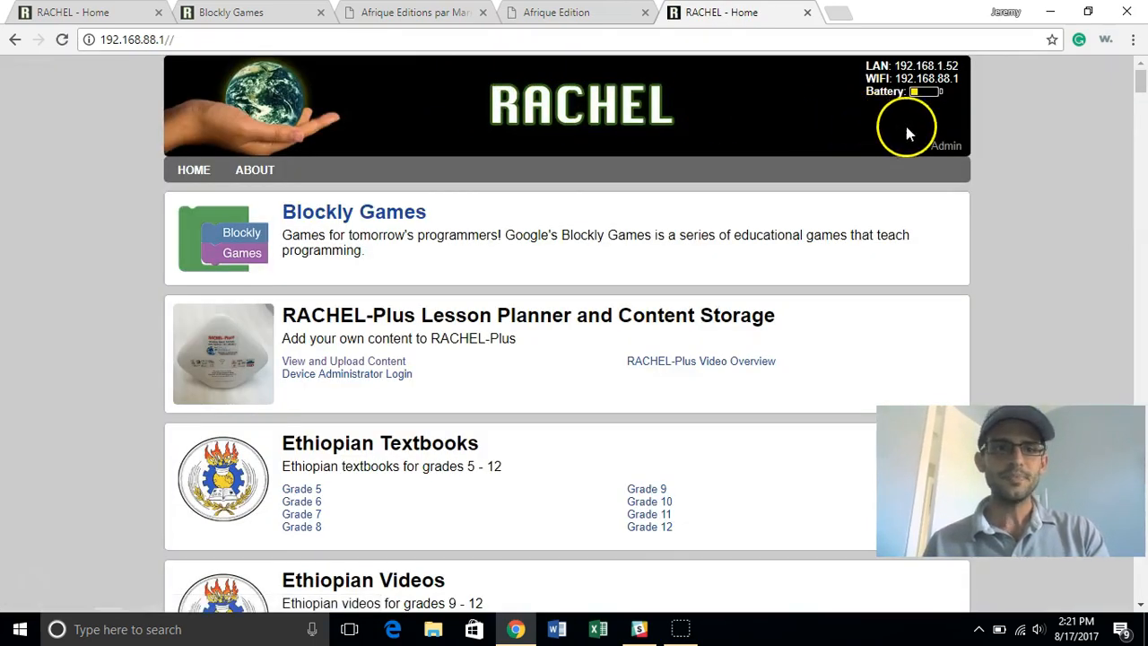
mouse_move(906, 95)
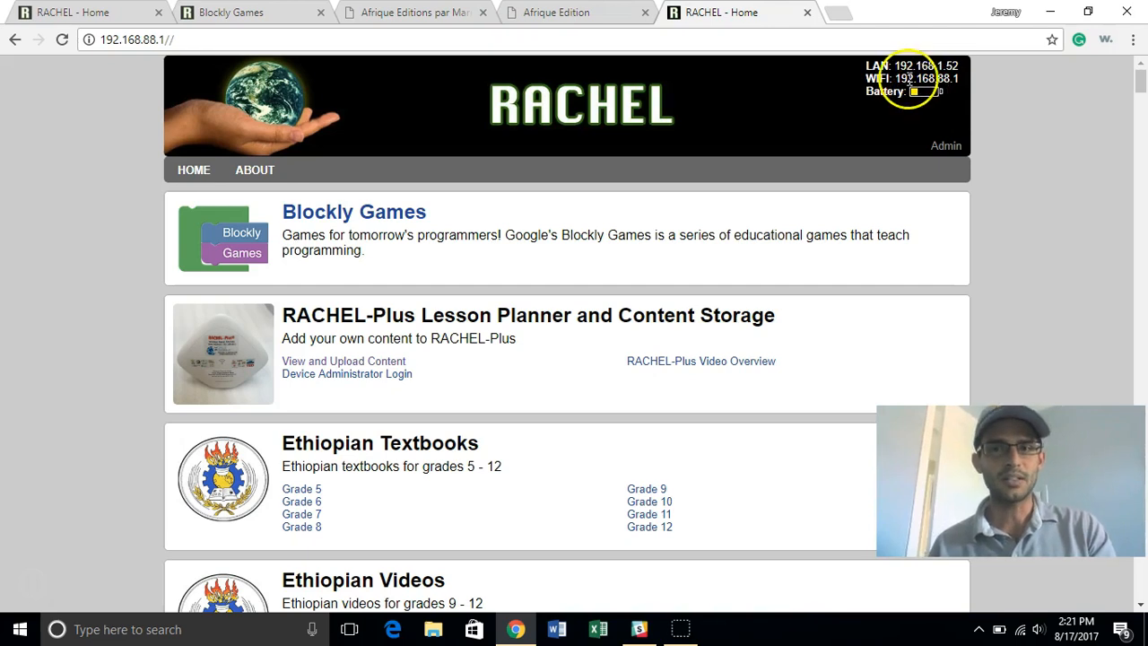
mouse_move(924, 50)
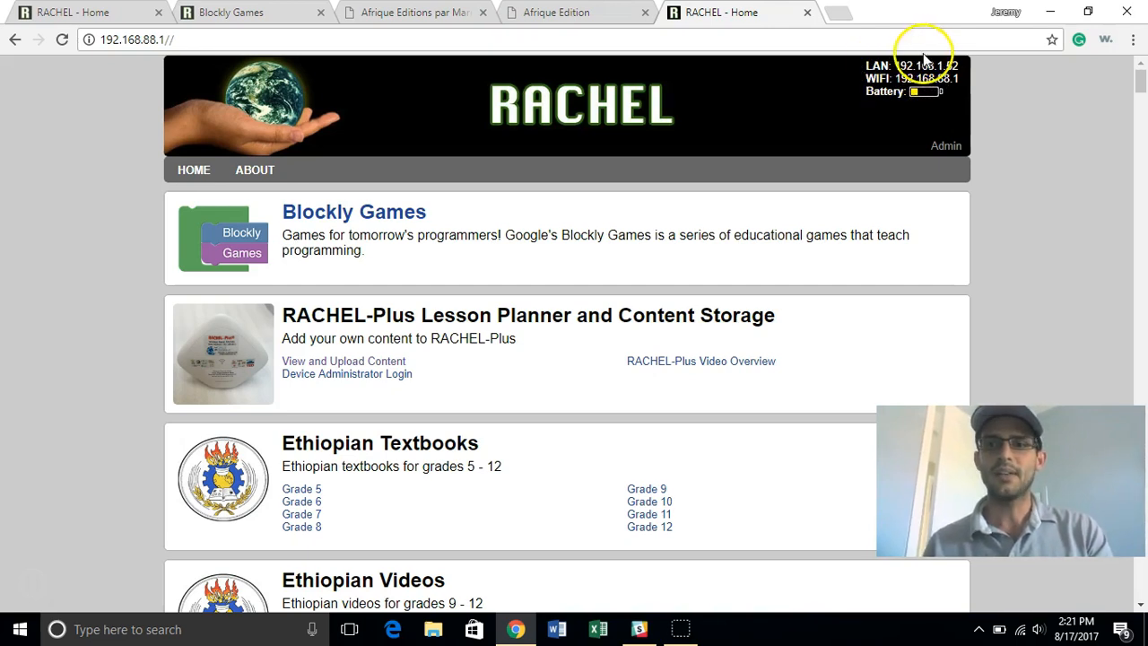
mouse_move(897, 81)
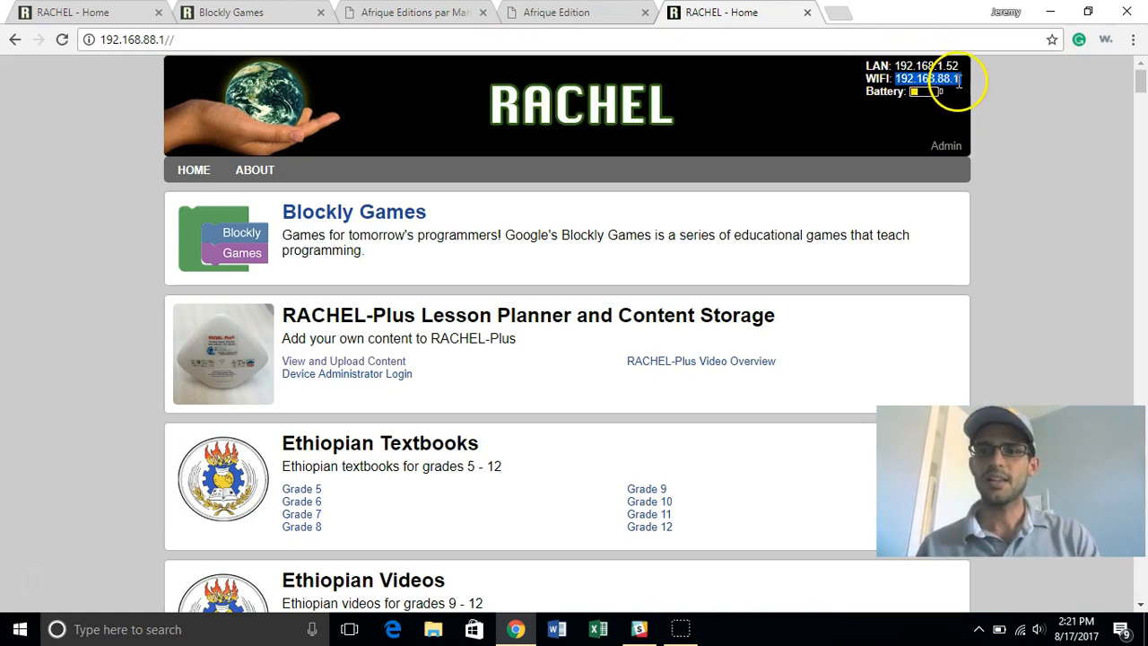
mouse_move(940, 120)
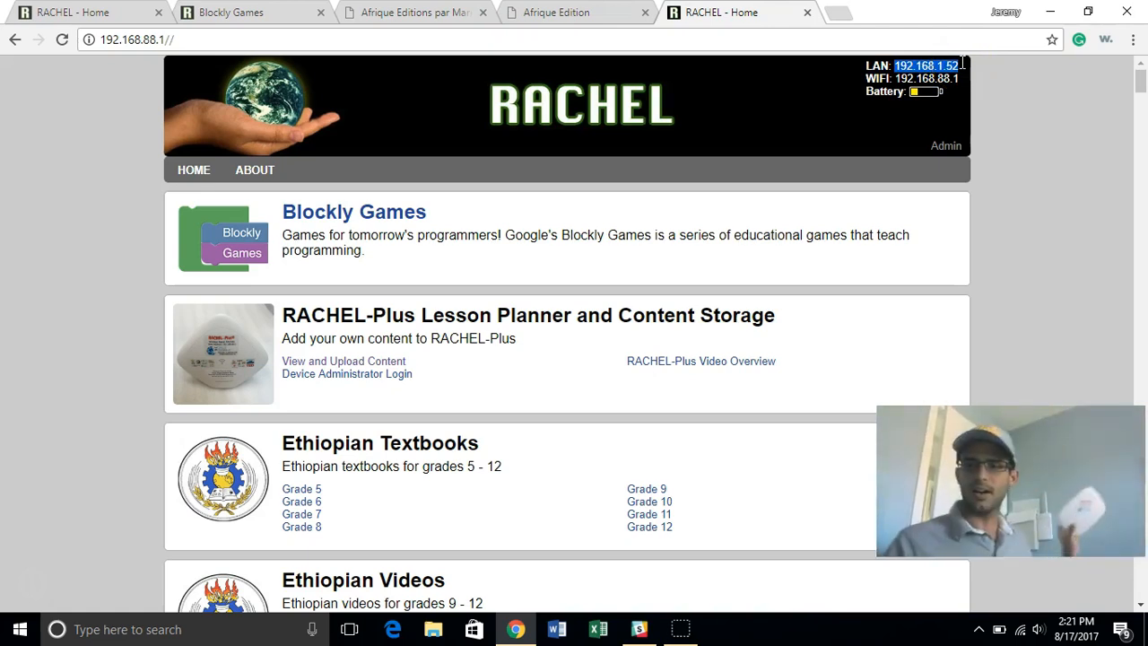
mouse_move(865, 72)
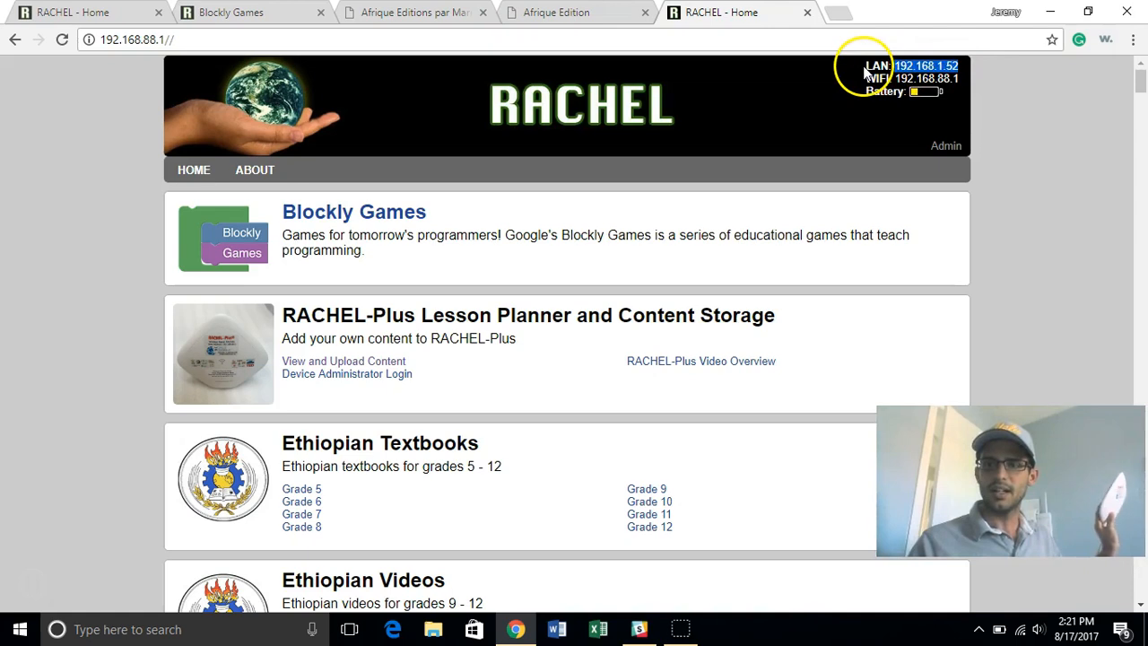
mouse_move(874, 74)
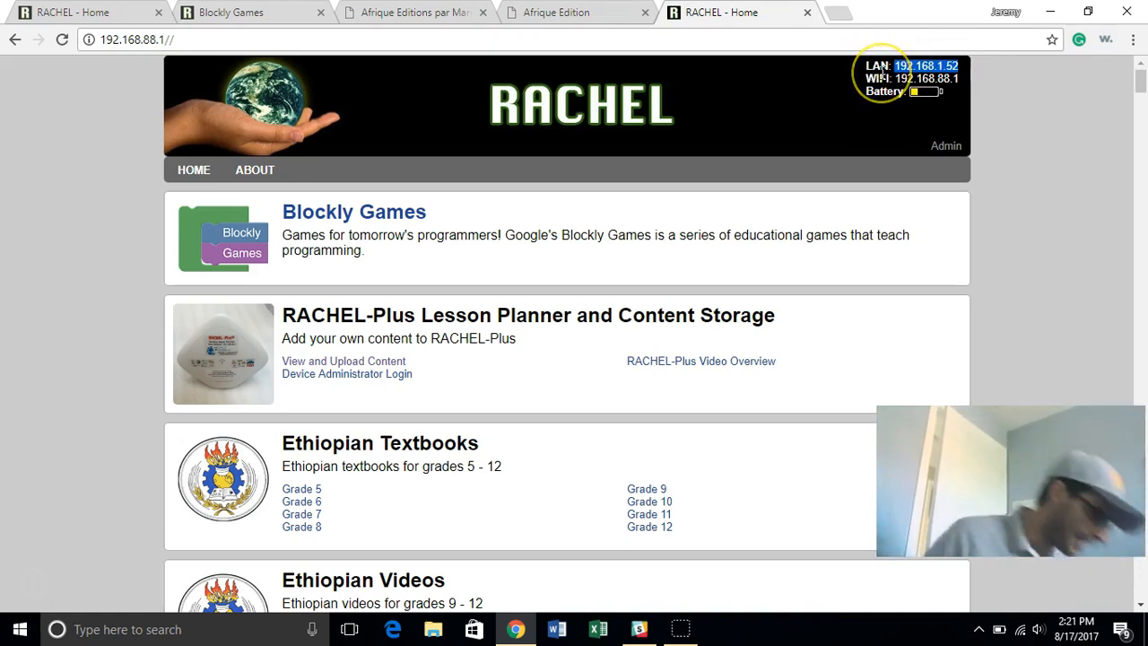
mouse_move(900, 108)
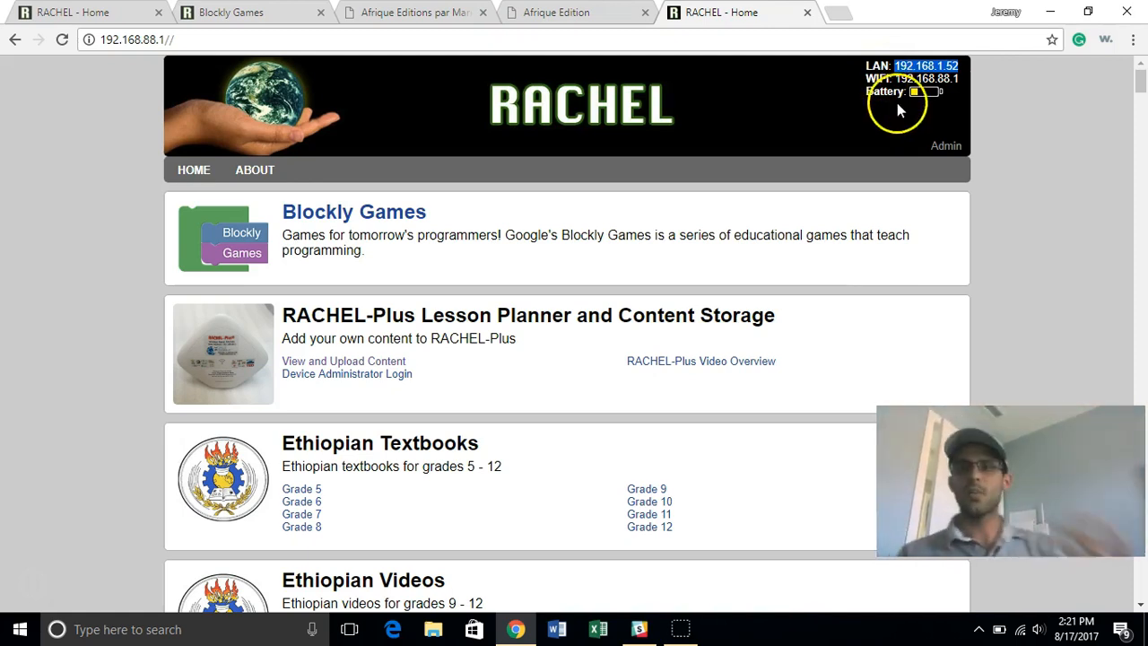
mouse_move(1014, 631)
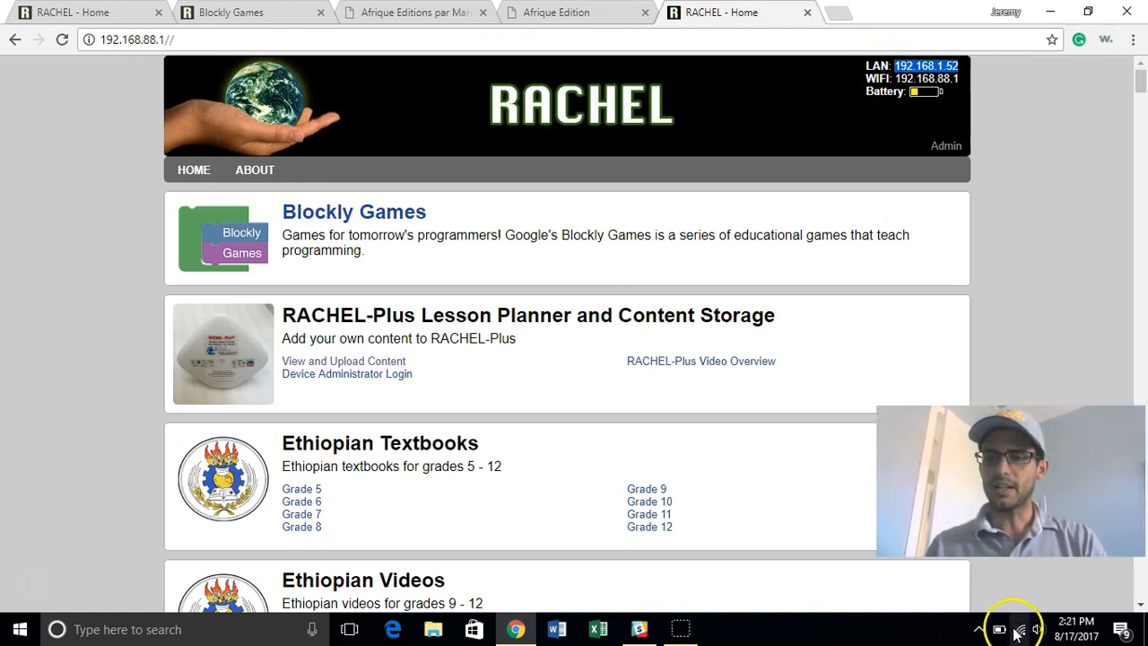
Step: Dismiss the Wi-Fi network list to reveal the RACHEL home page at 192.168.88.1
left_click(1019, 629)
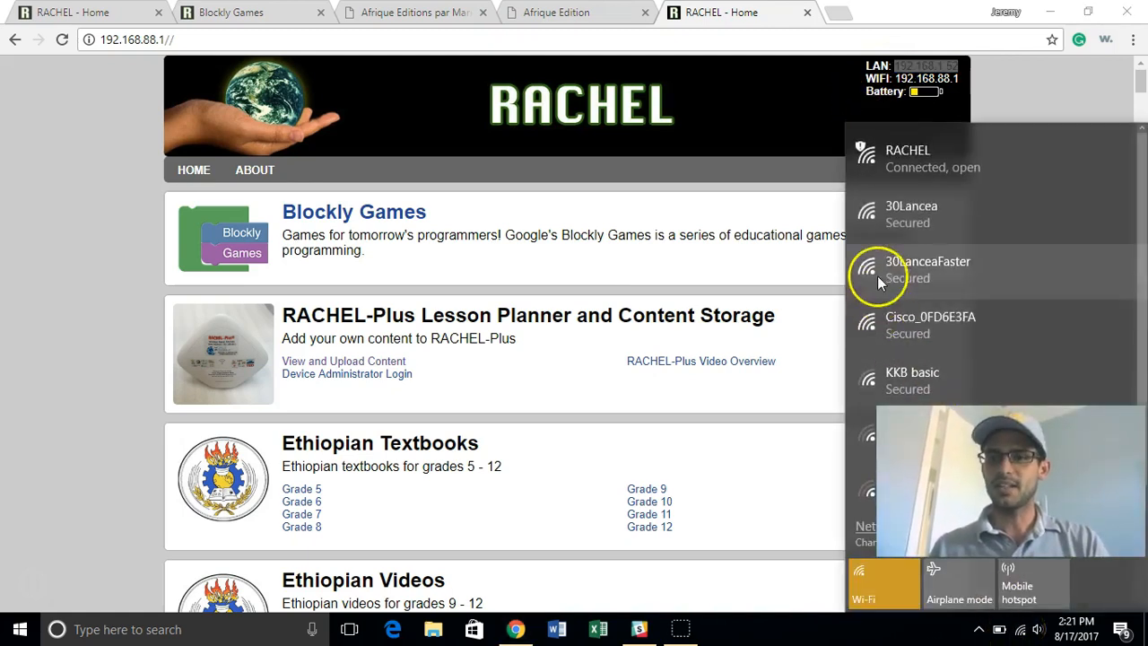
left_click(911, 213)
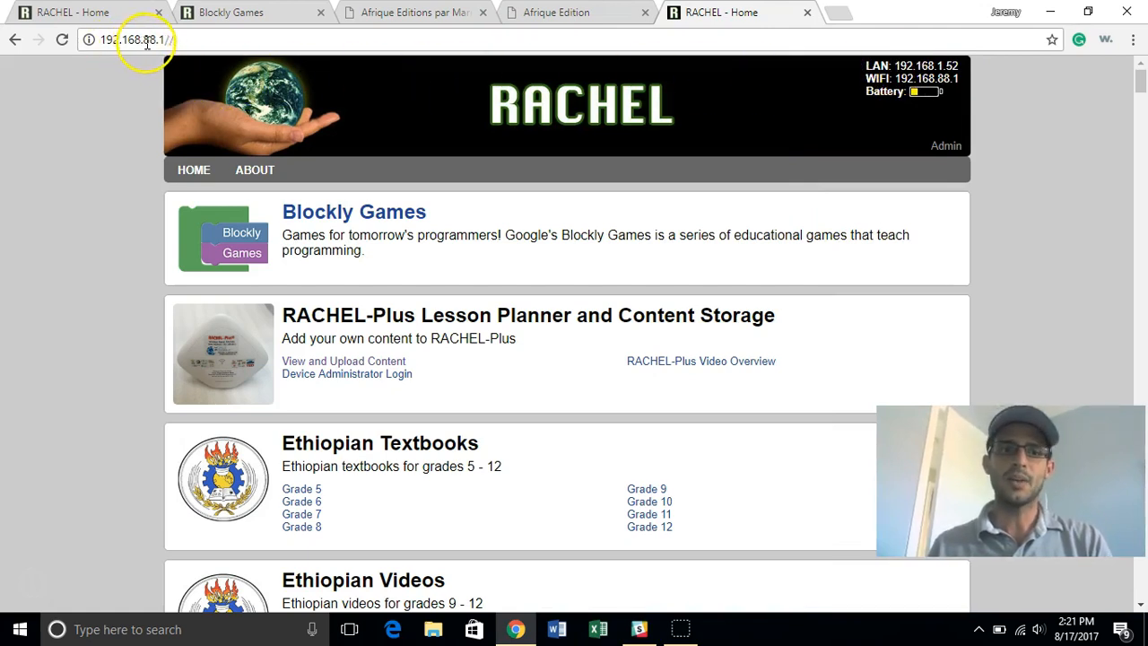
Step: Load the RACHEL home page from LAN address 192.168.1.52 and scroll through it
left_click(144, 39)
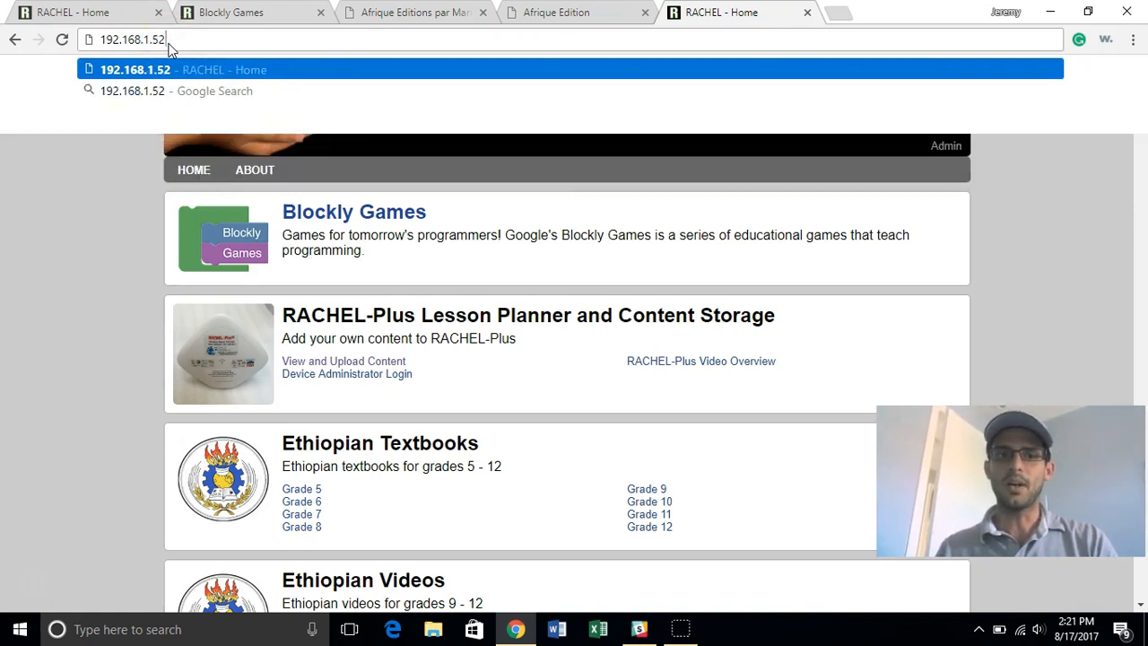
scroll("down", 3)
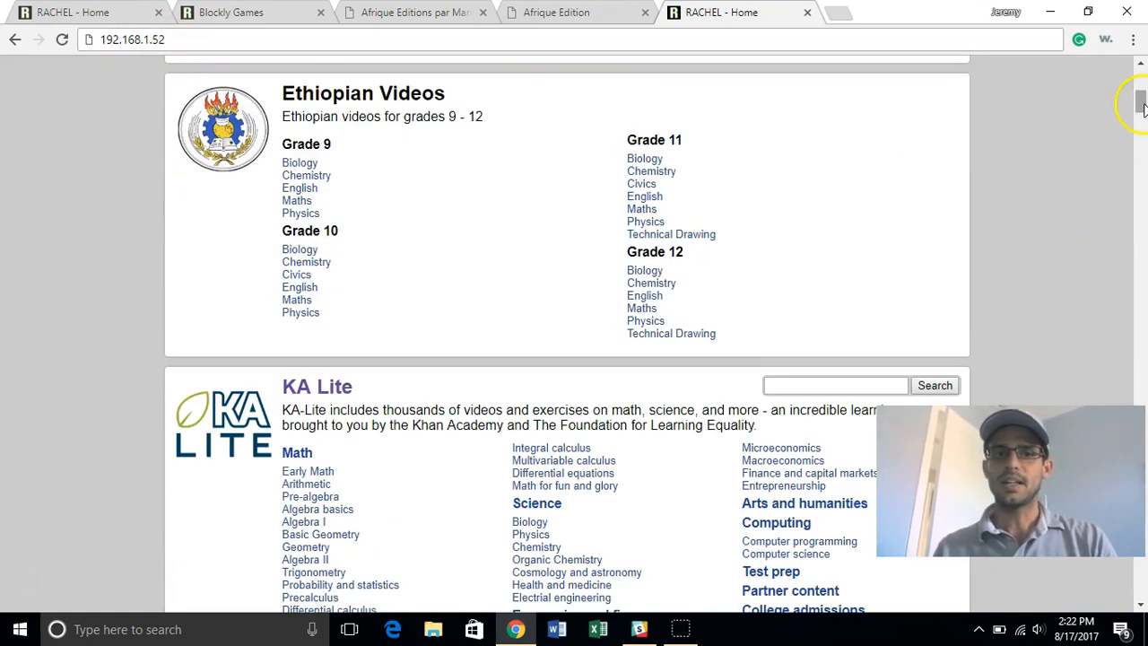
scroll("up", 3)
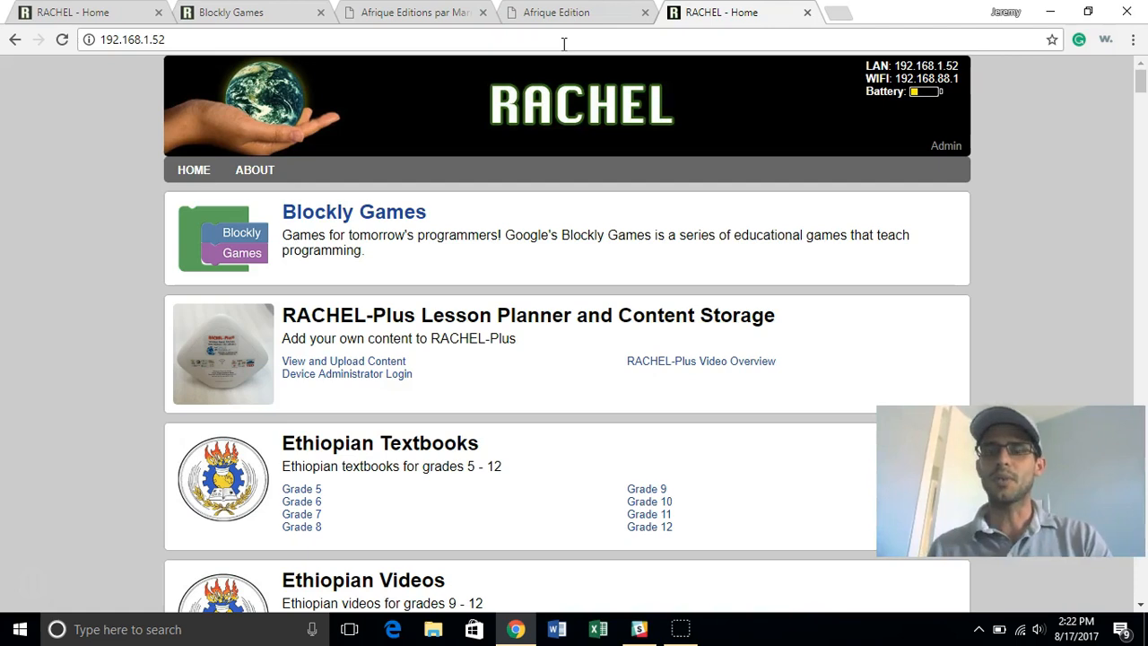
mouse_move(603, 64)
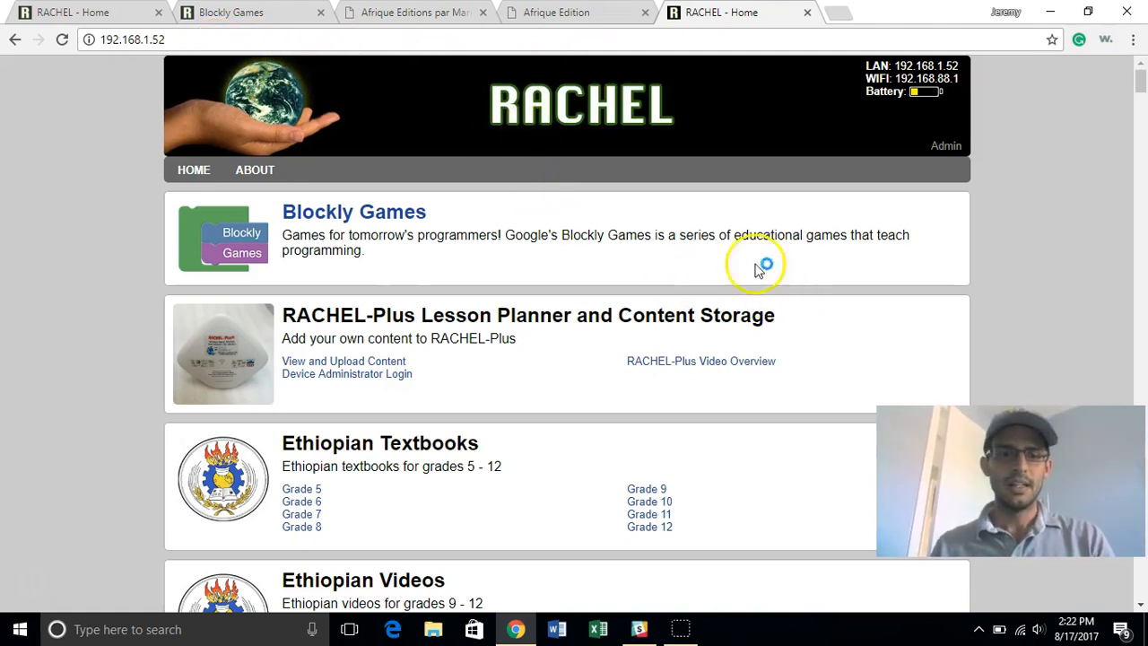
mouse_move(94, 547)
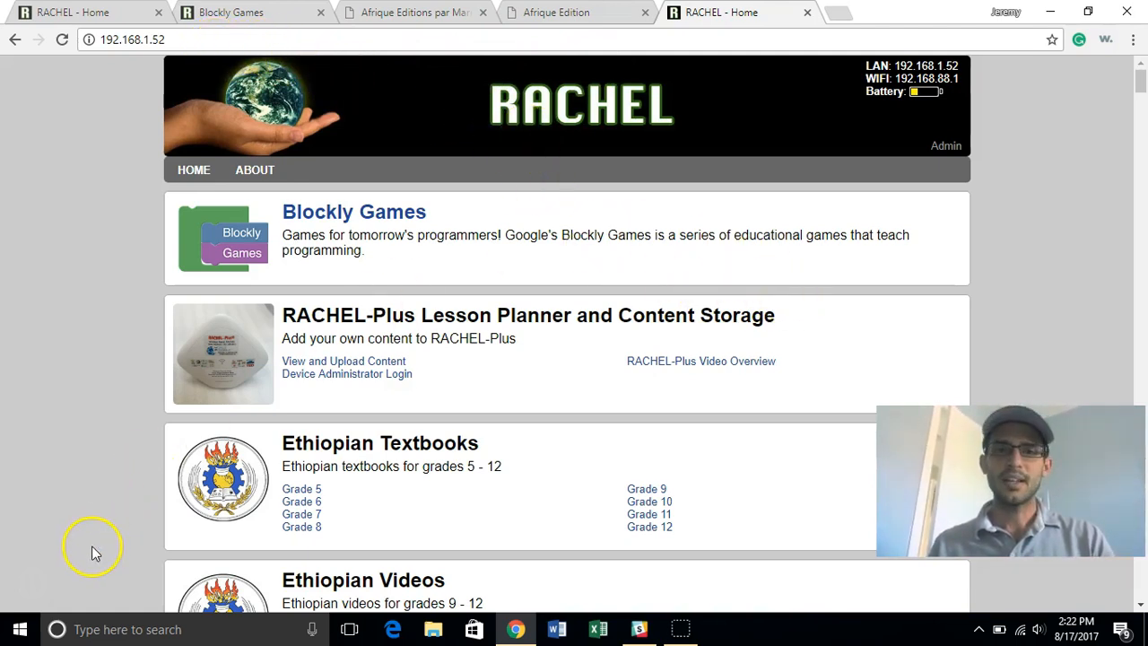
mouse_move(45, 593)
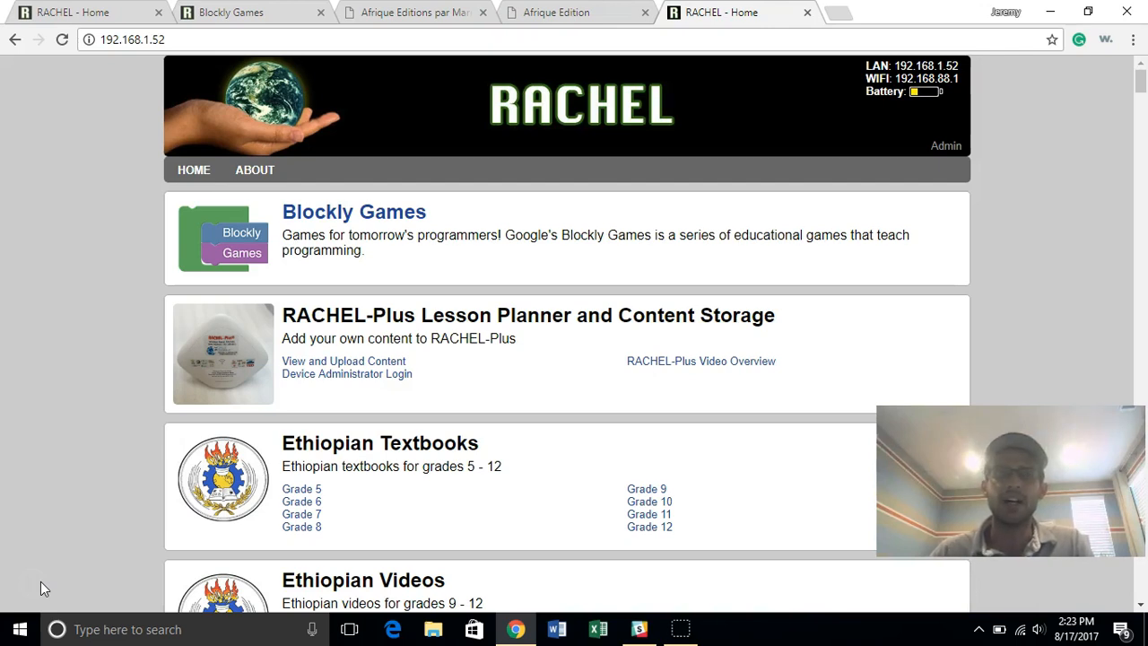
mouse_move(565, 402)
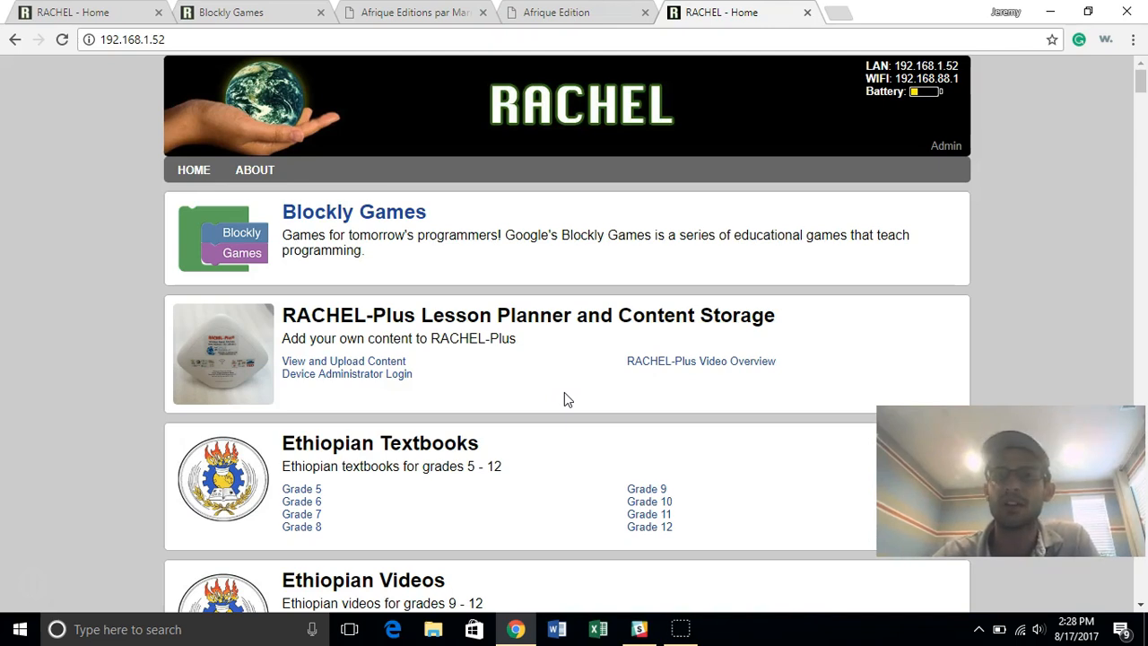
mouse_move(618, 315)
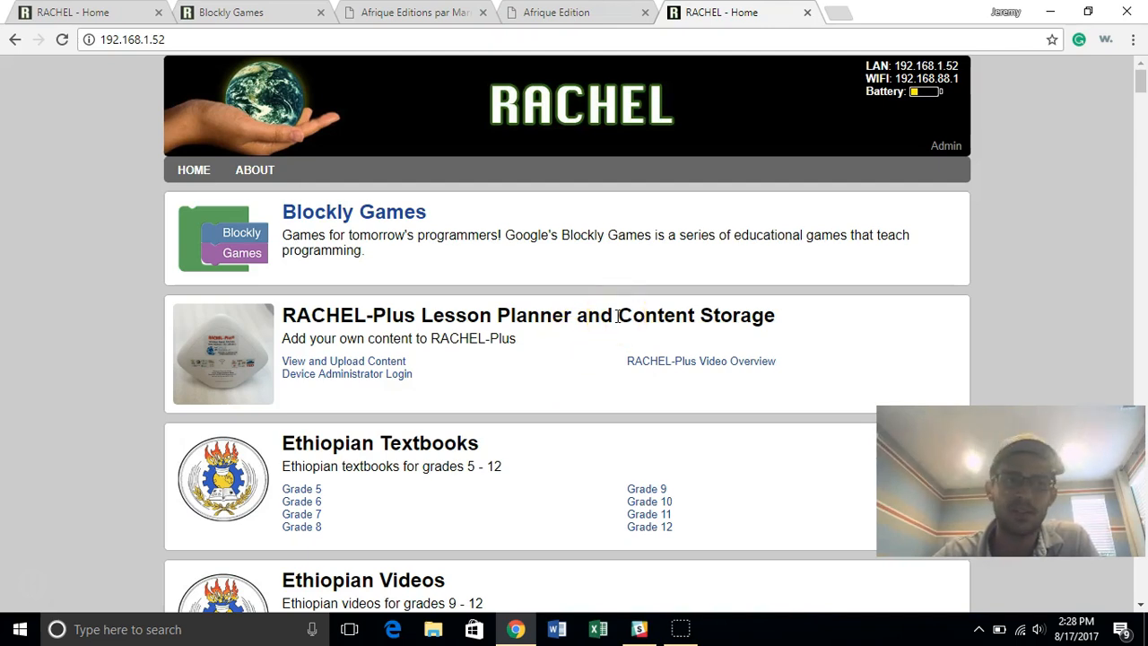
mouse_move(668, 308)
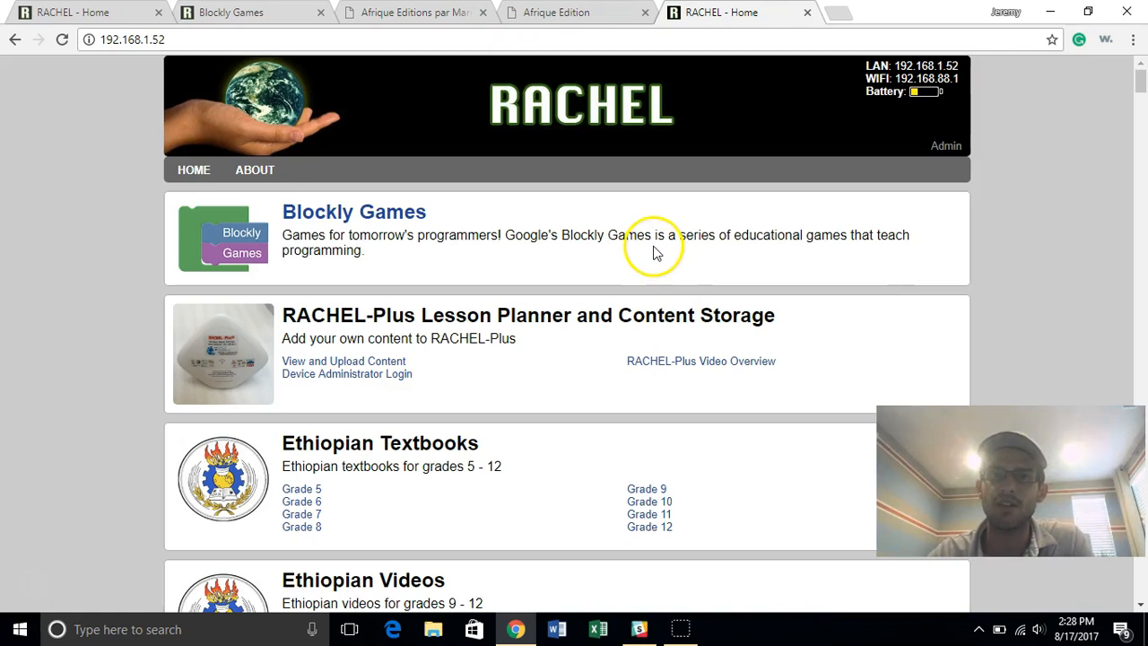
mouse_move(662, 266)
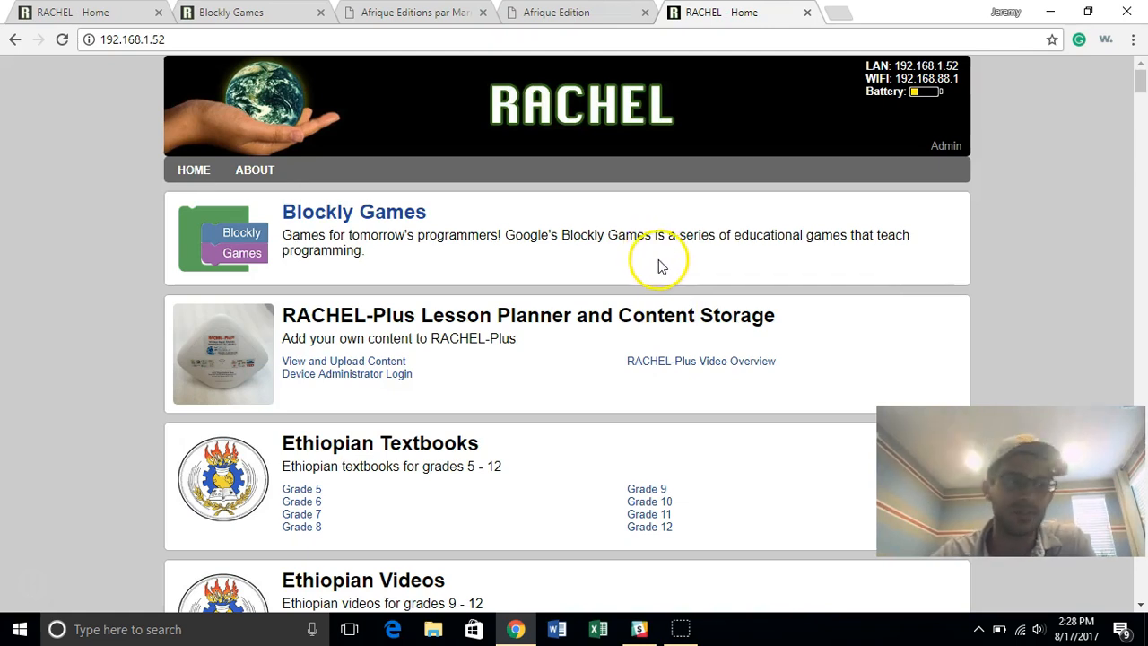
mouse_move(567, 303)
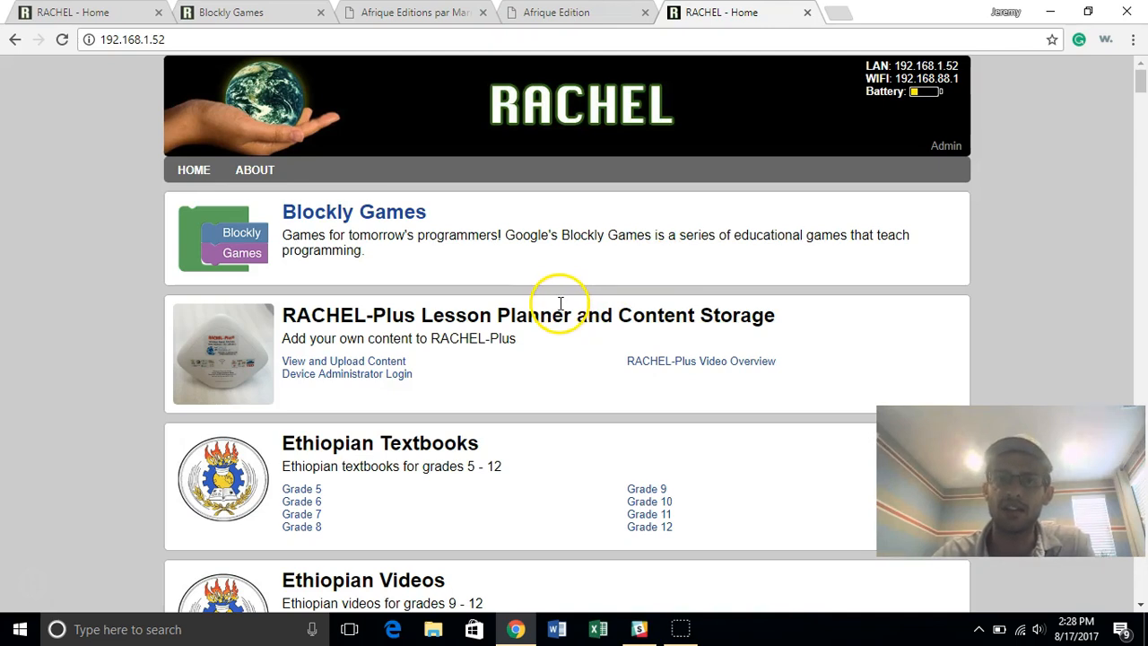
mouse_move(592, 303)
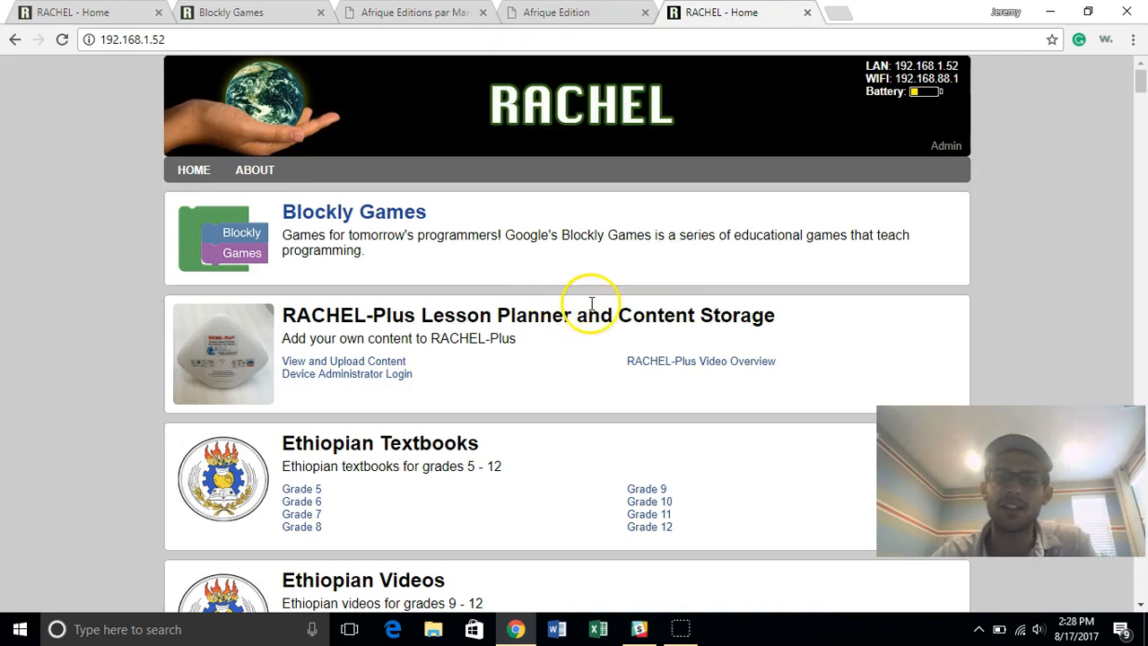
mouse_move(590, 308)
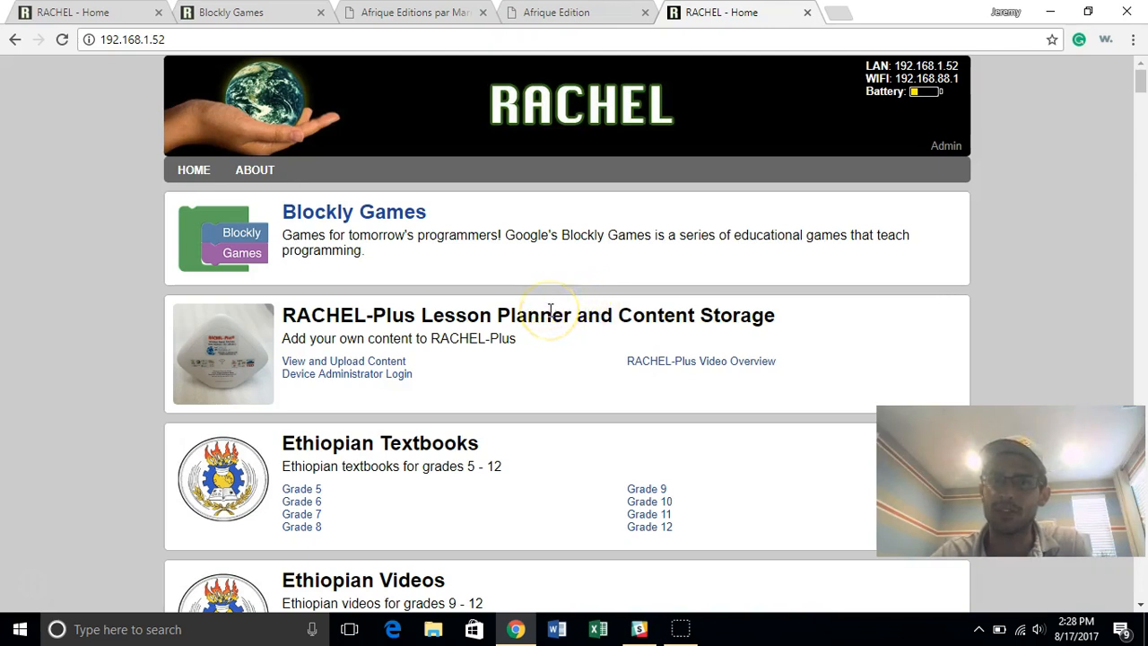
mouse_move(554, 325)
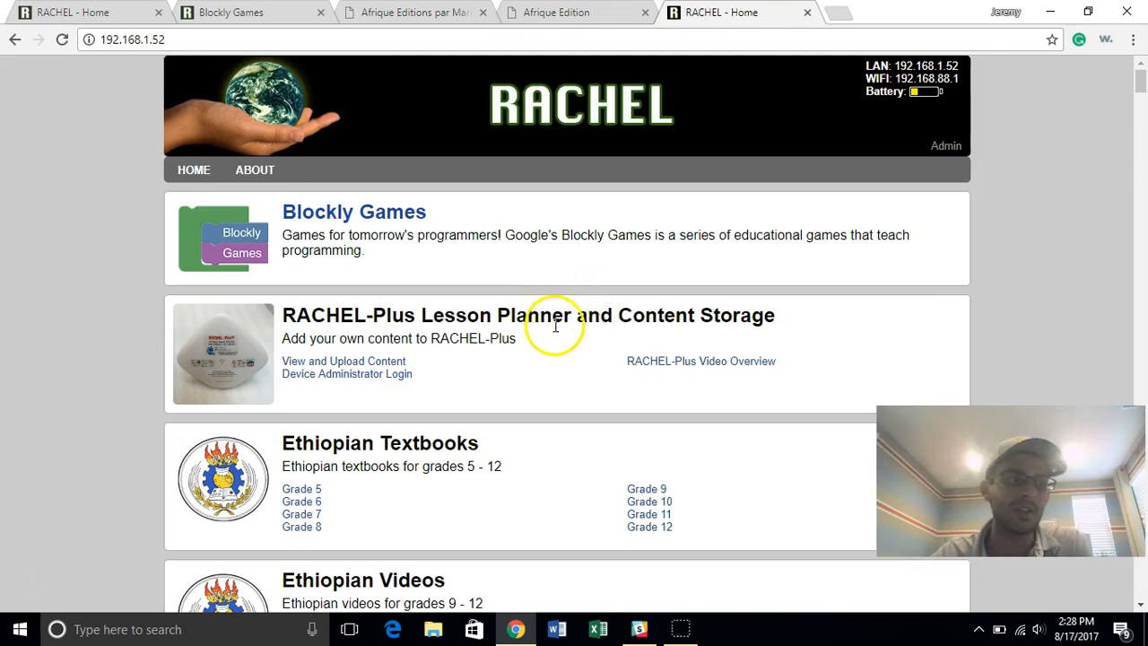
mouse_move(285, 425)
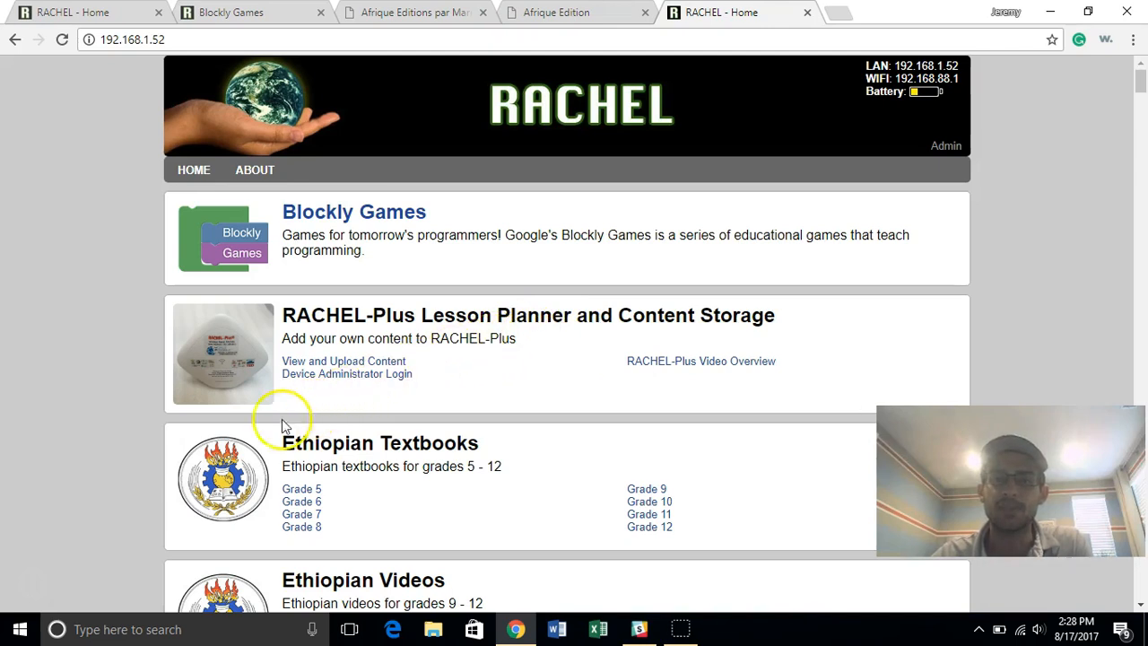
mouse_move(9, 579)
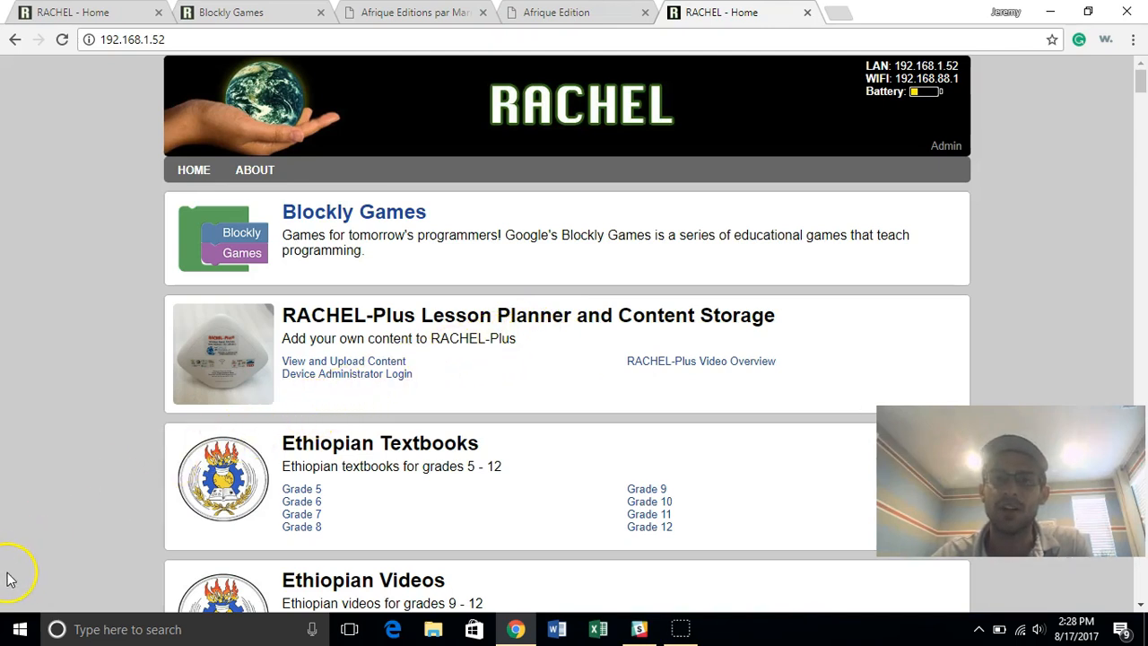